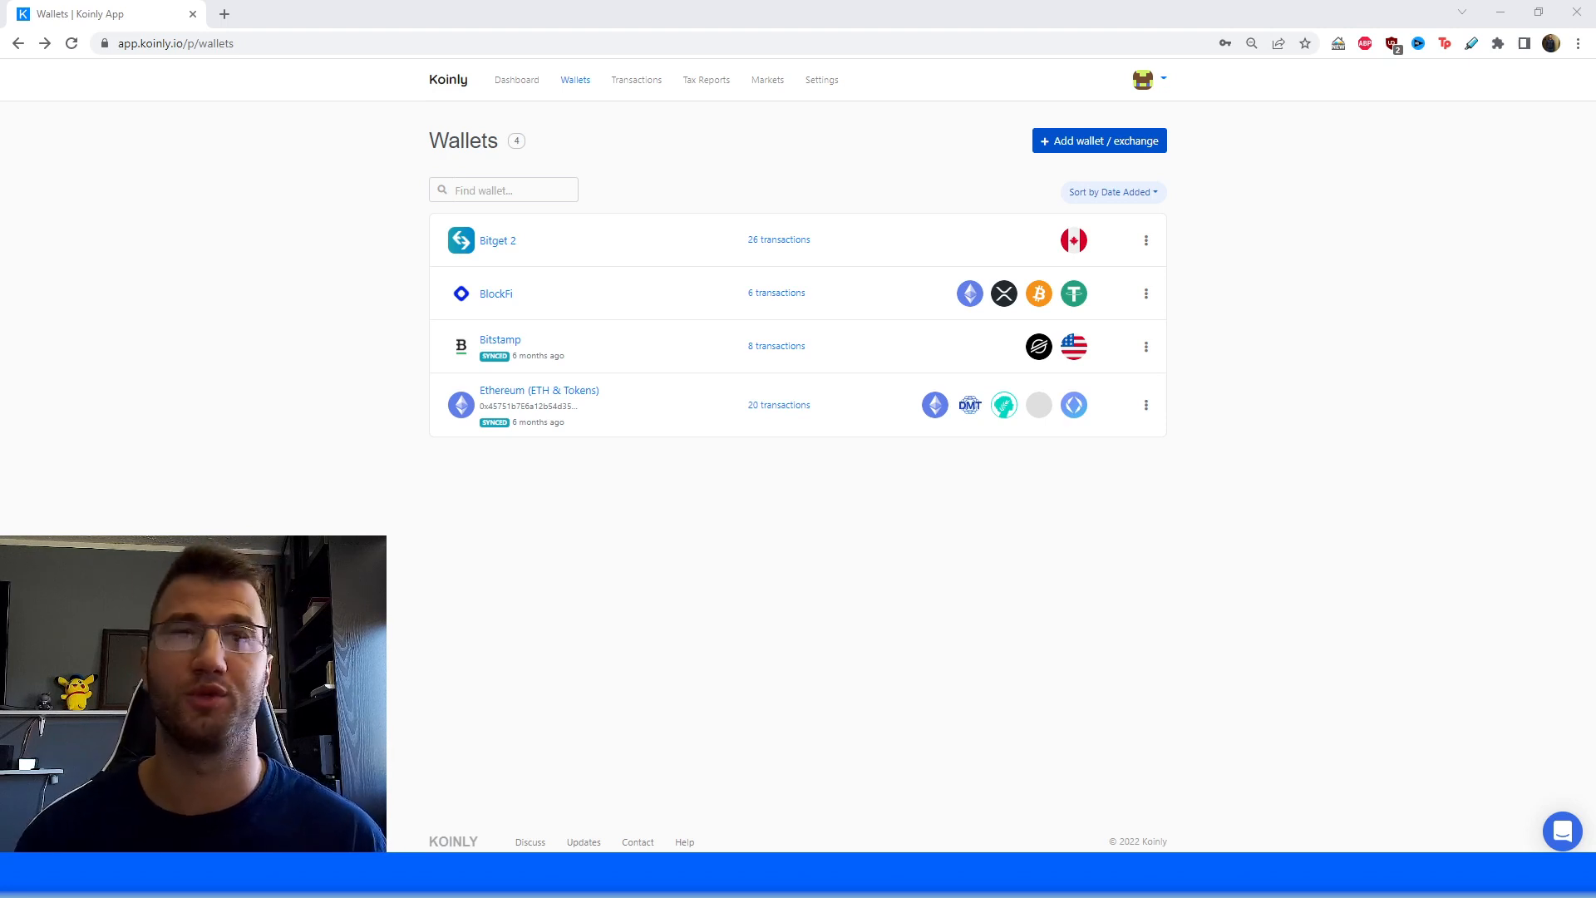
pyautogui.moveTo(692, 613)
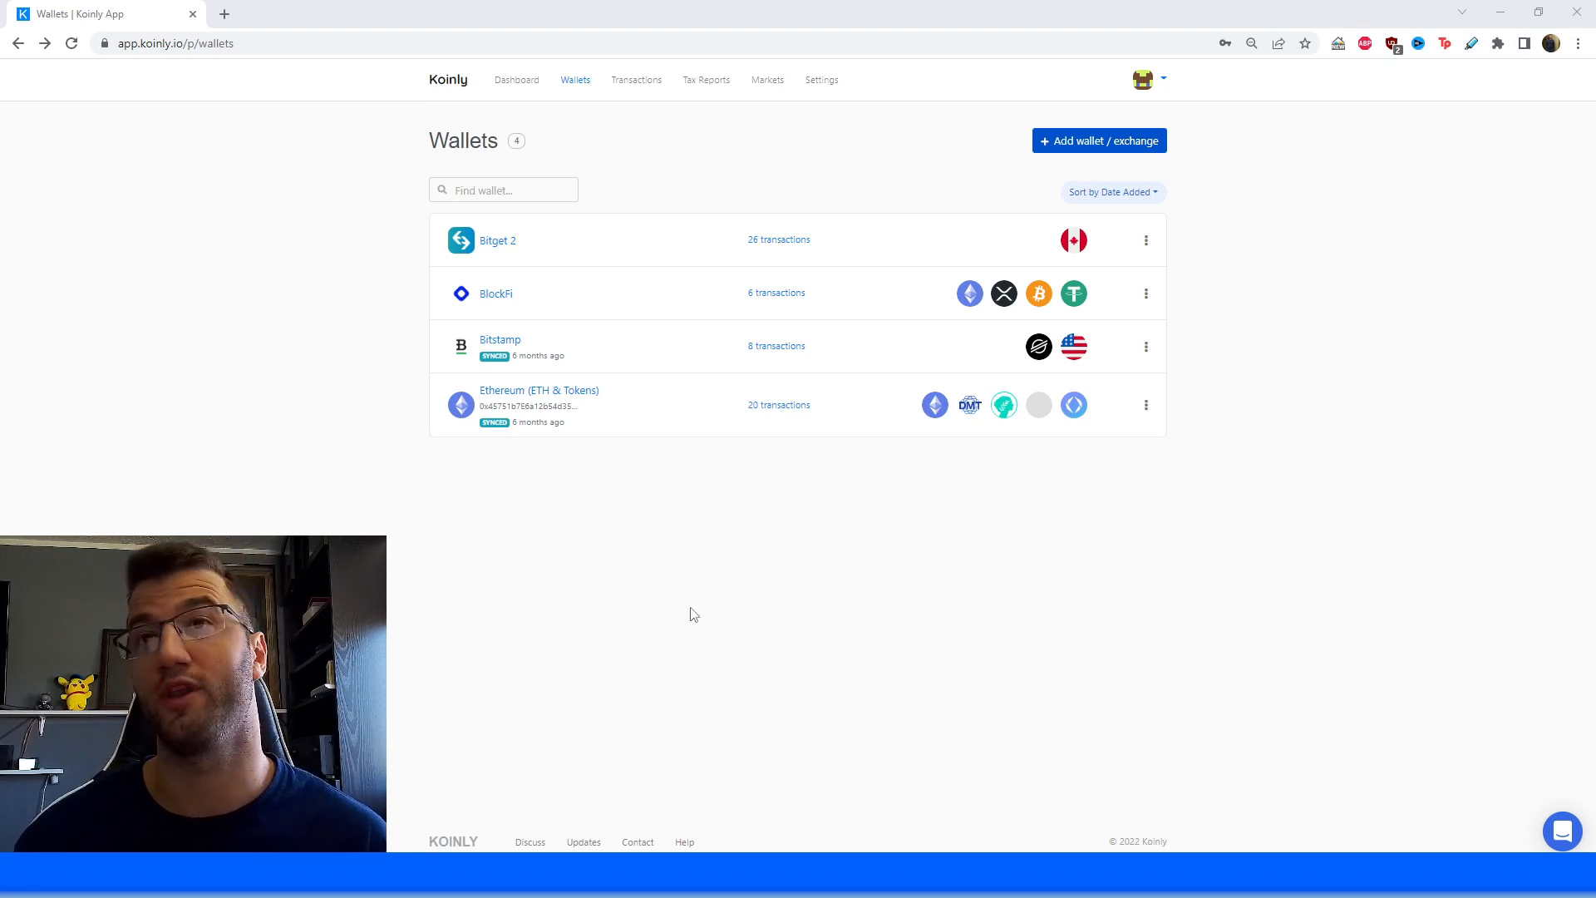
pyautogui.moveTo(616, 313)
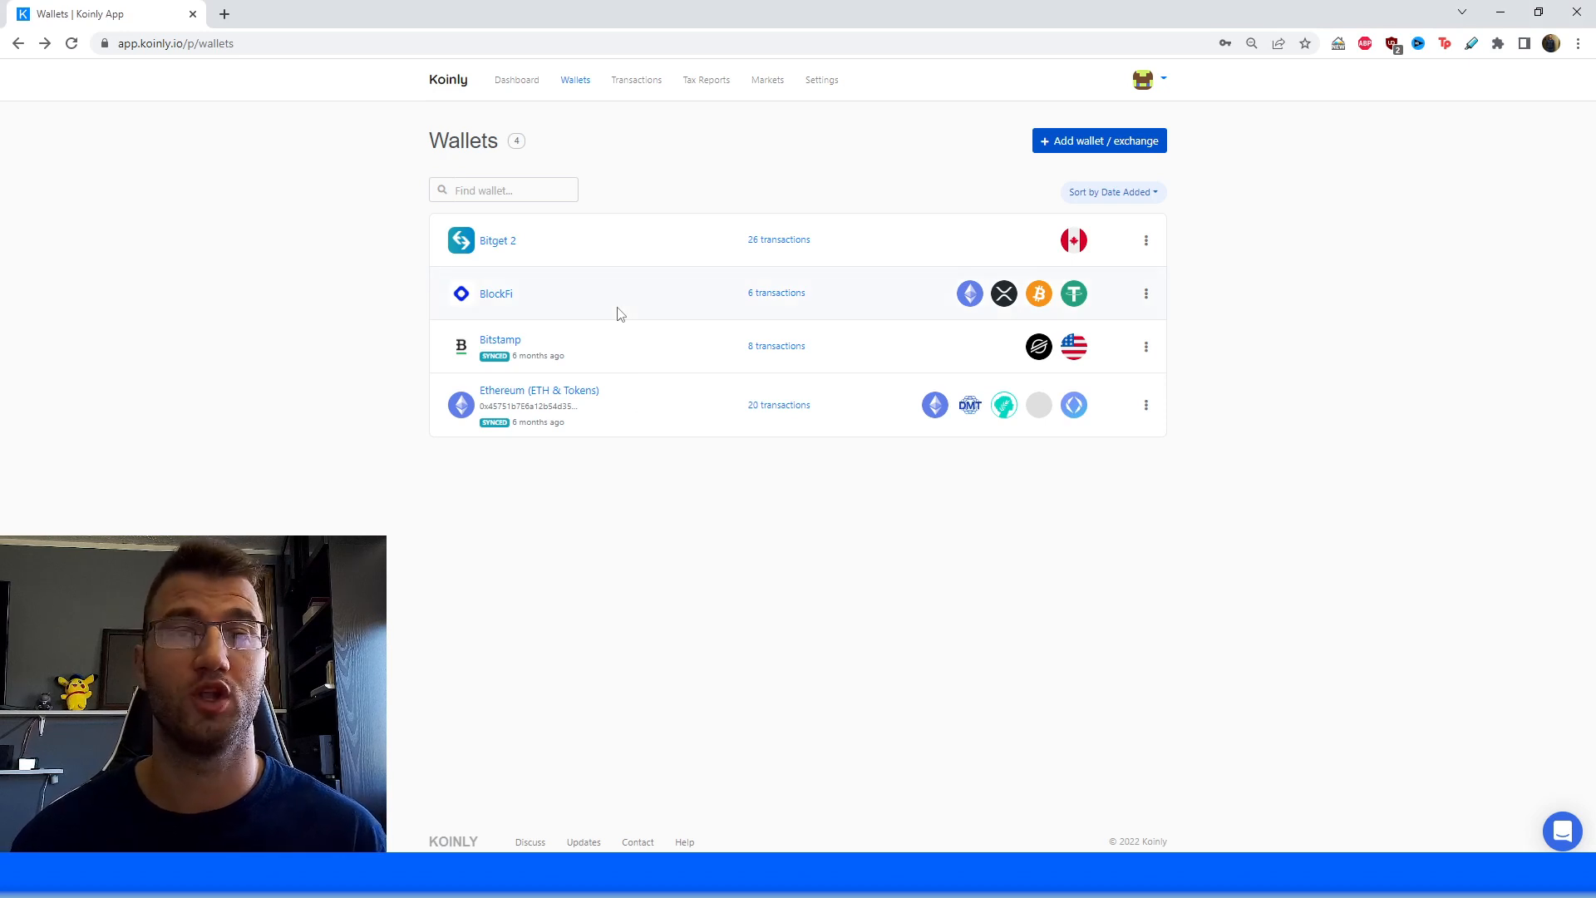
pyautogui.moveTo(596, 319)
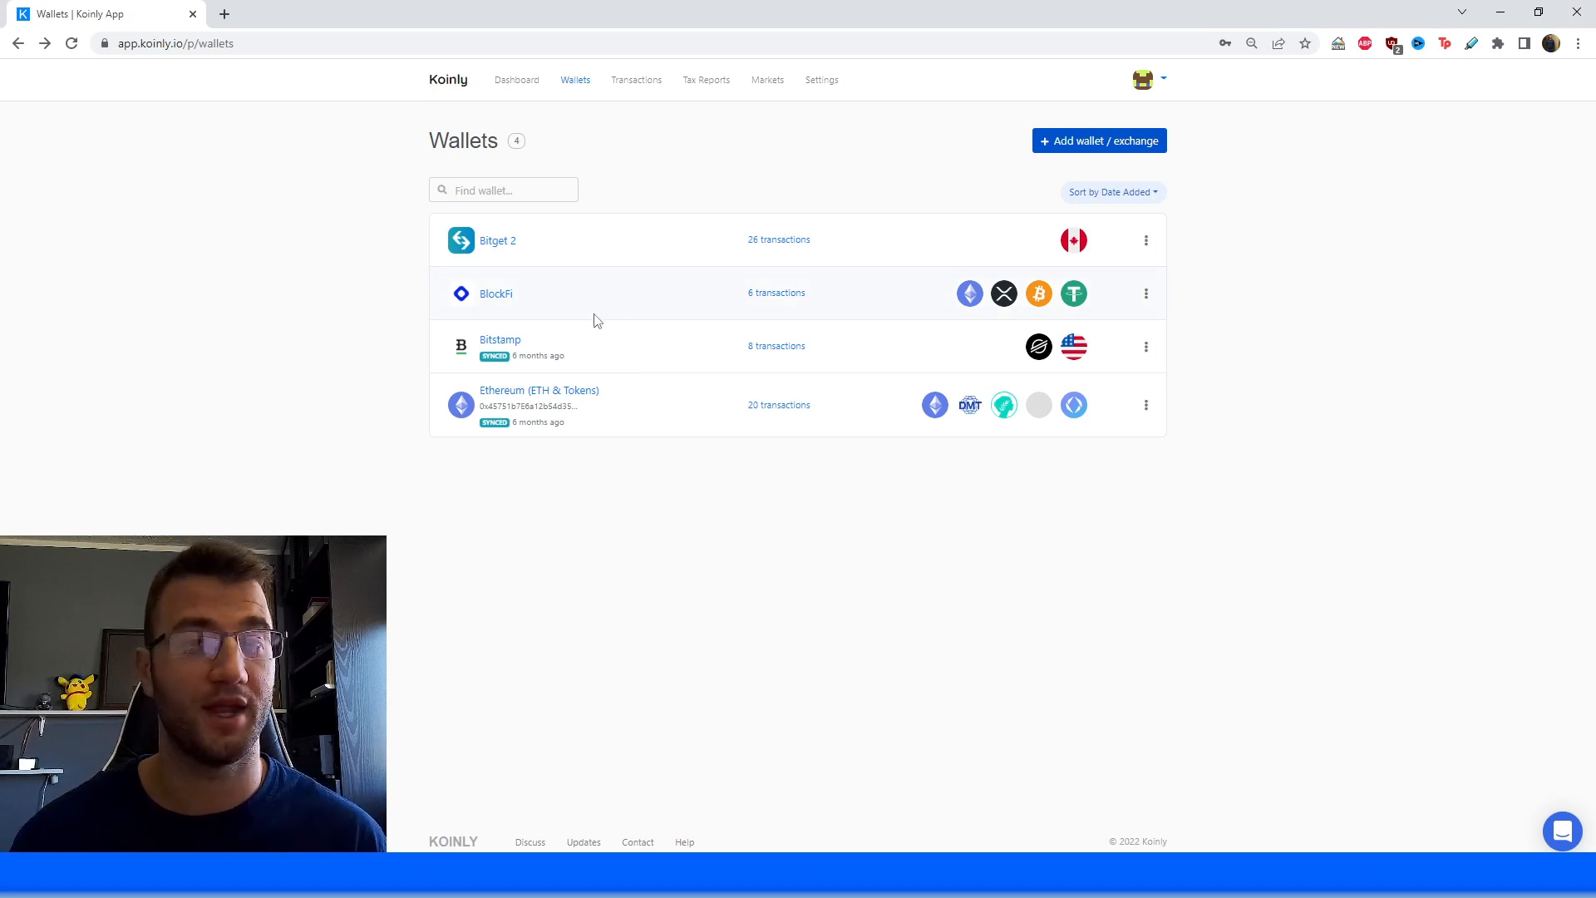
pyautogui.moveTo(558, 375)
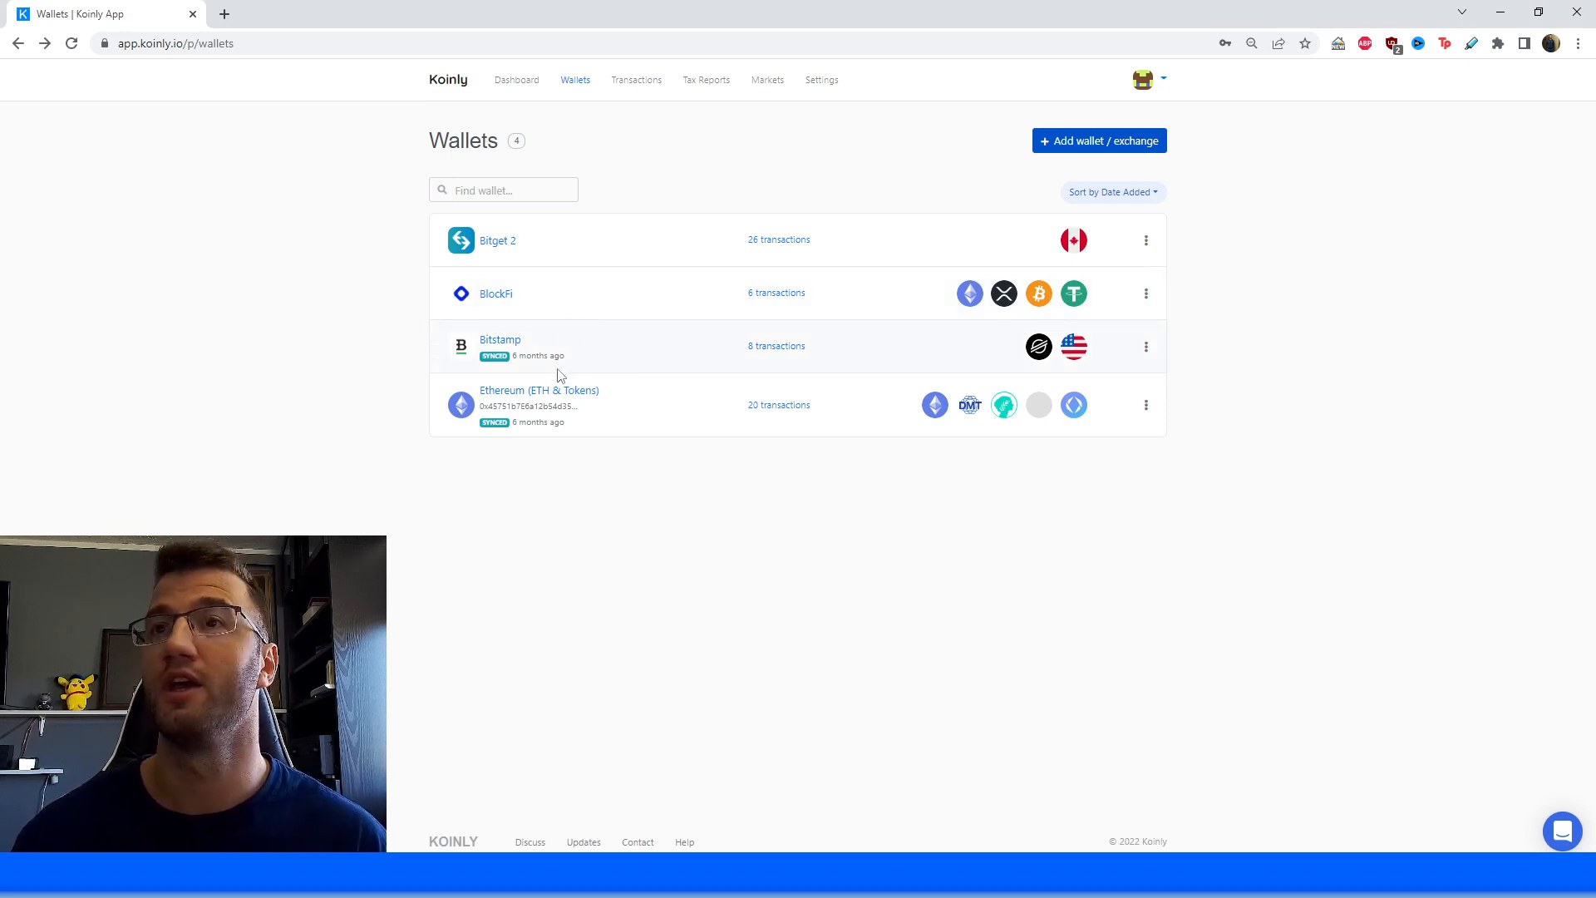
pyautogui.moveTo(625, 290)
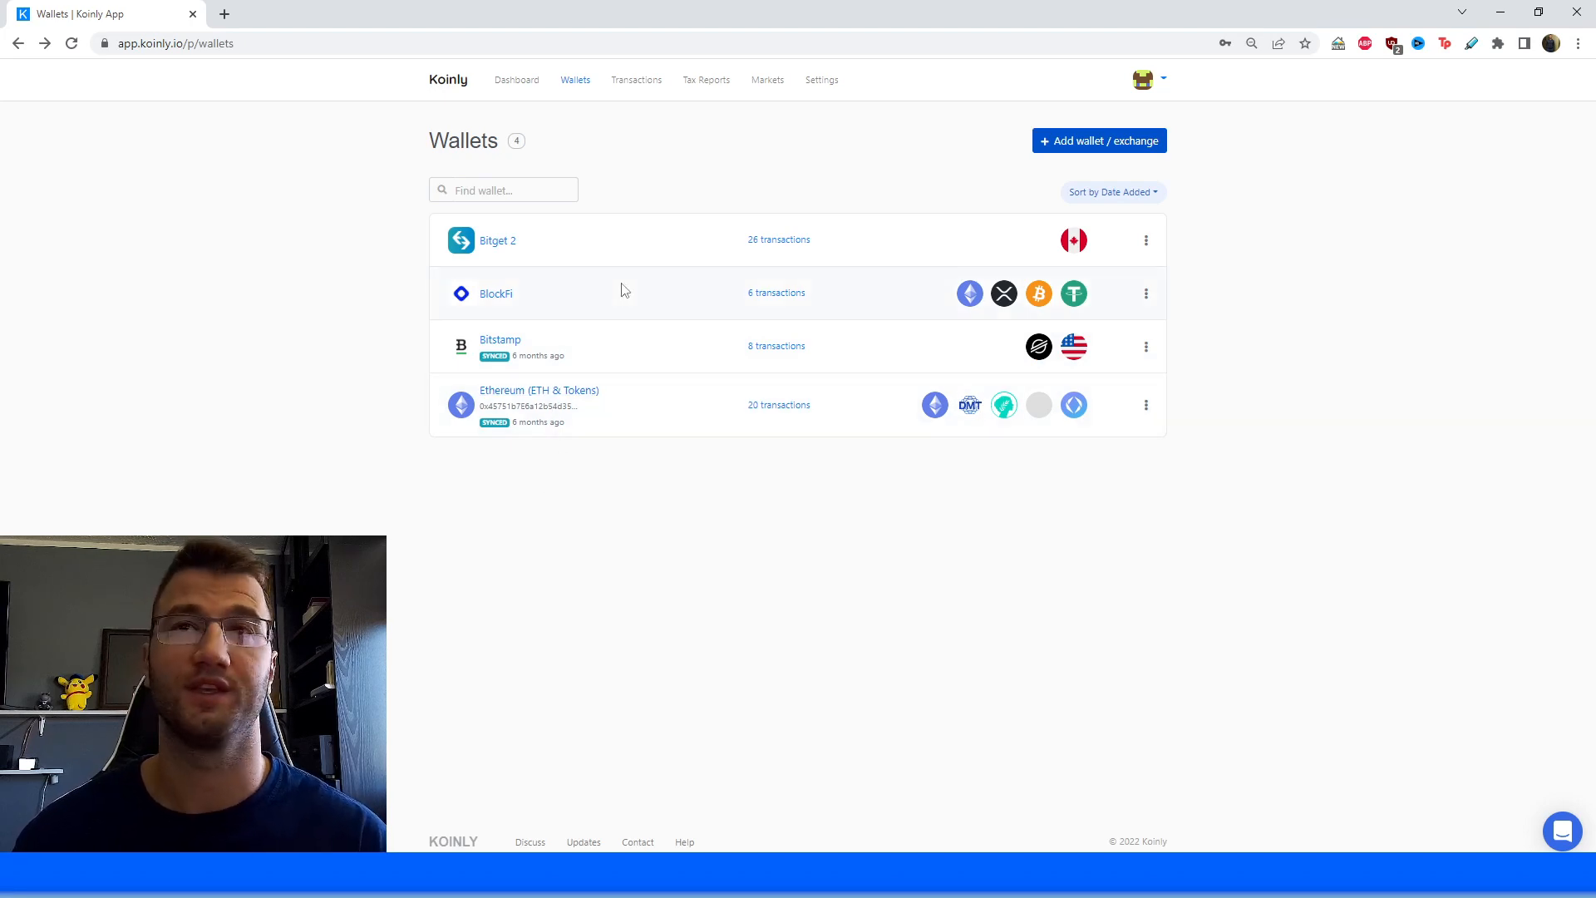
pyautogui.moveTo(653, 263)
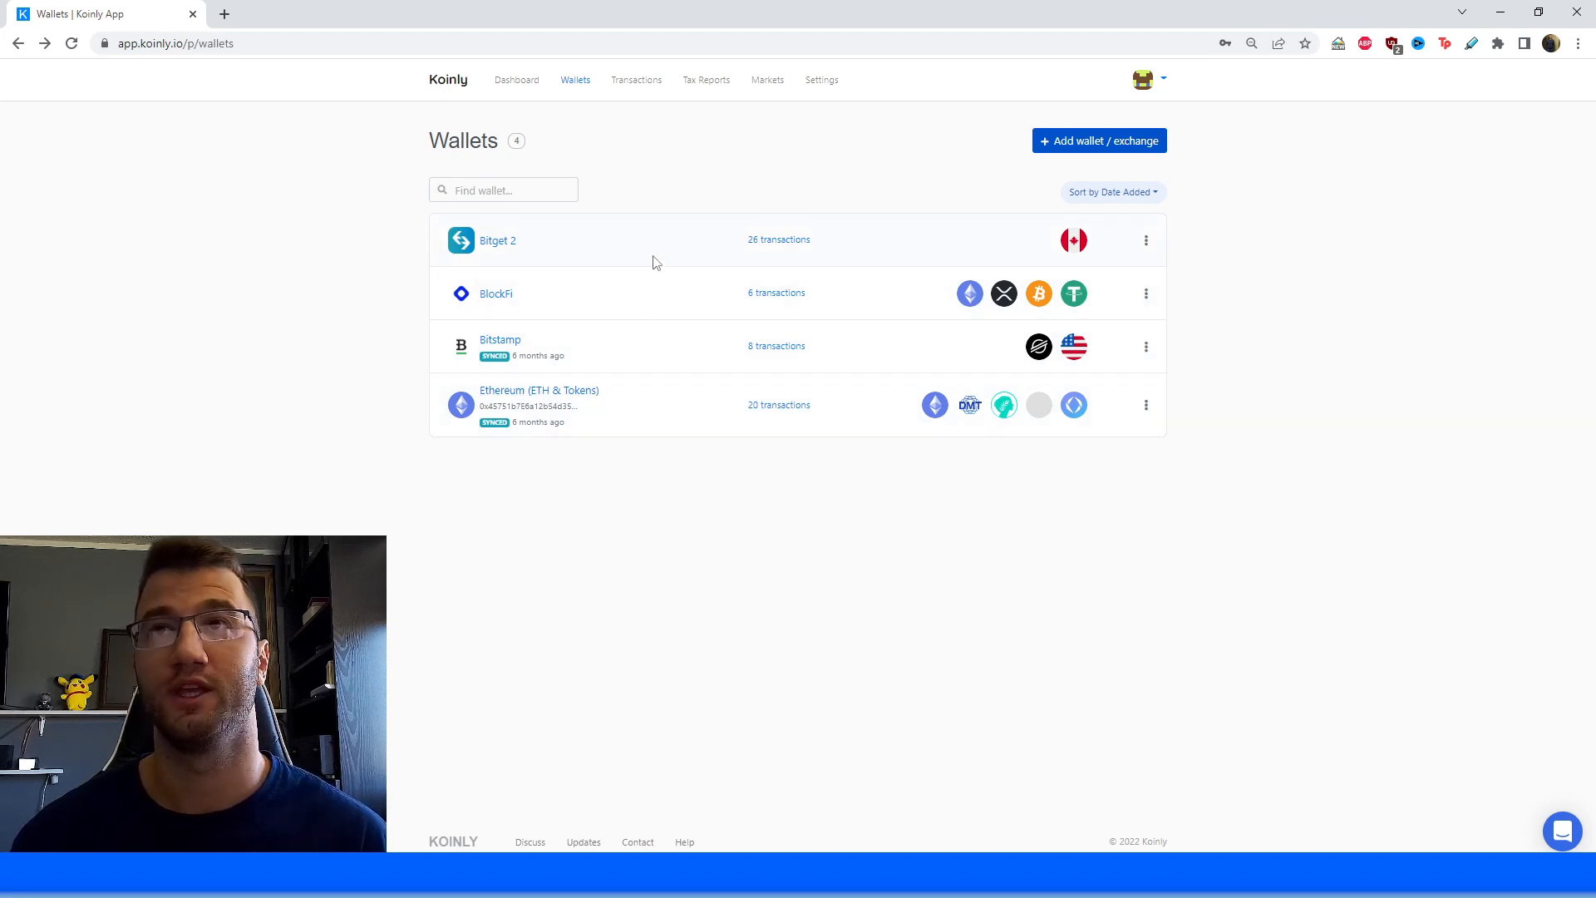
pyautogui.moveTo(614, 357)
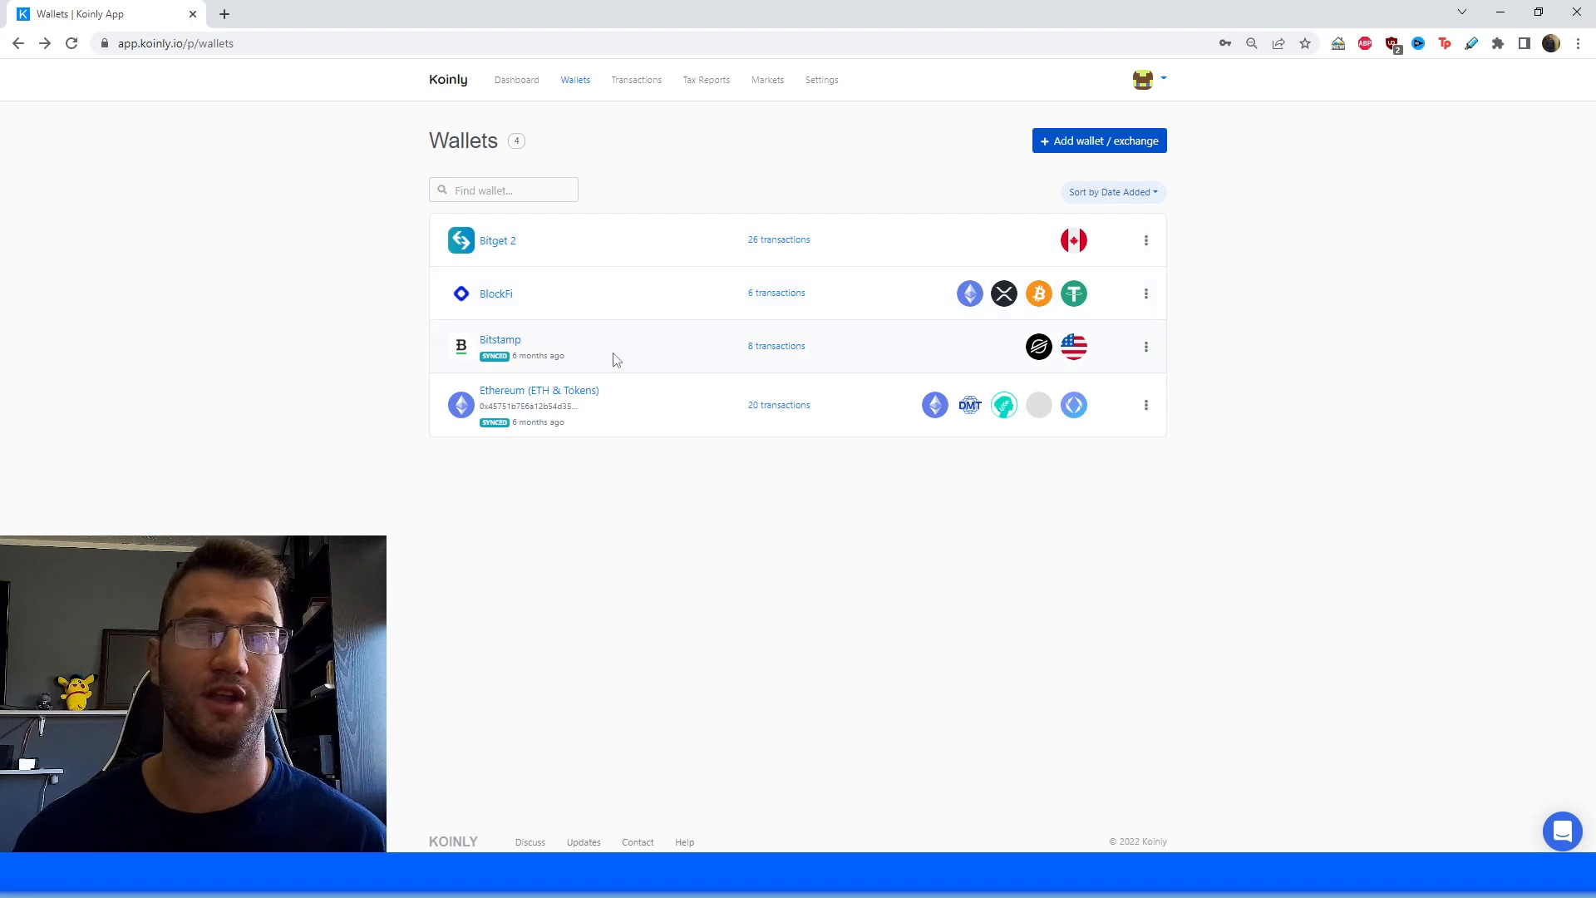
pyautogui.moveTo(758, 328)
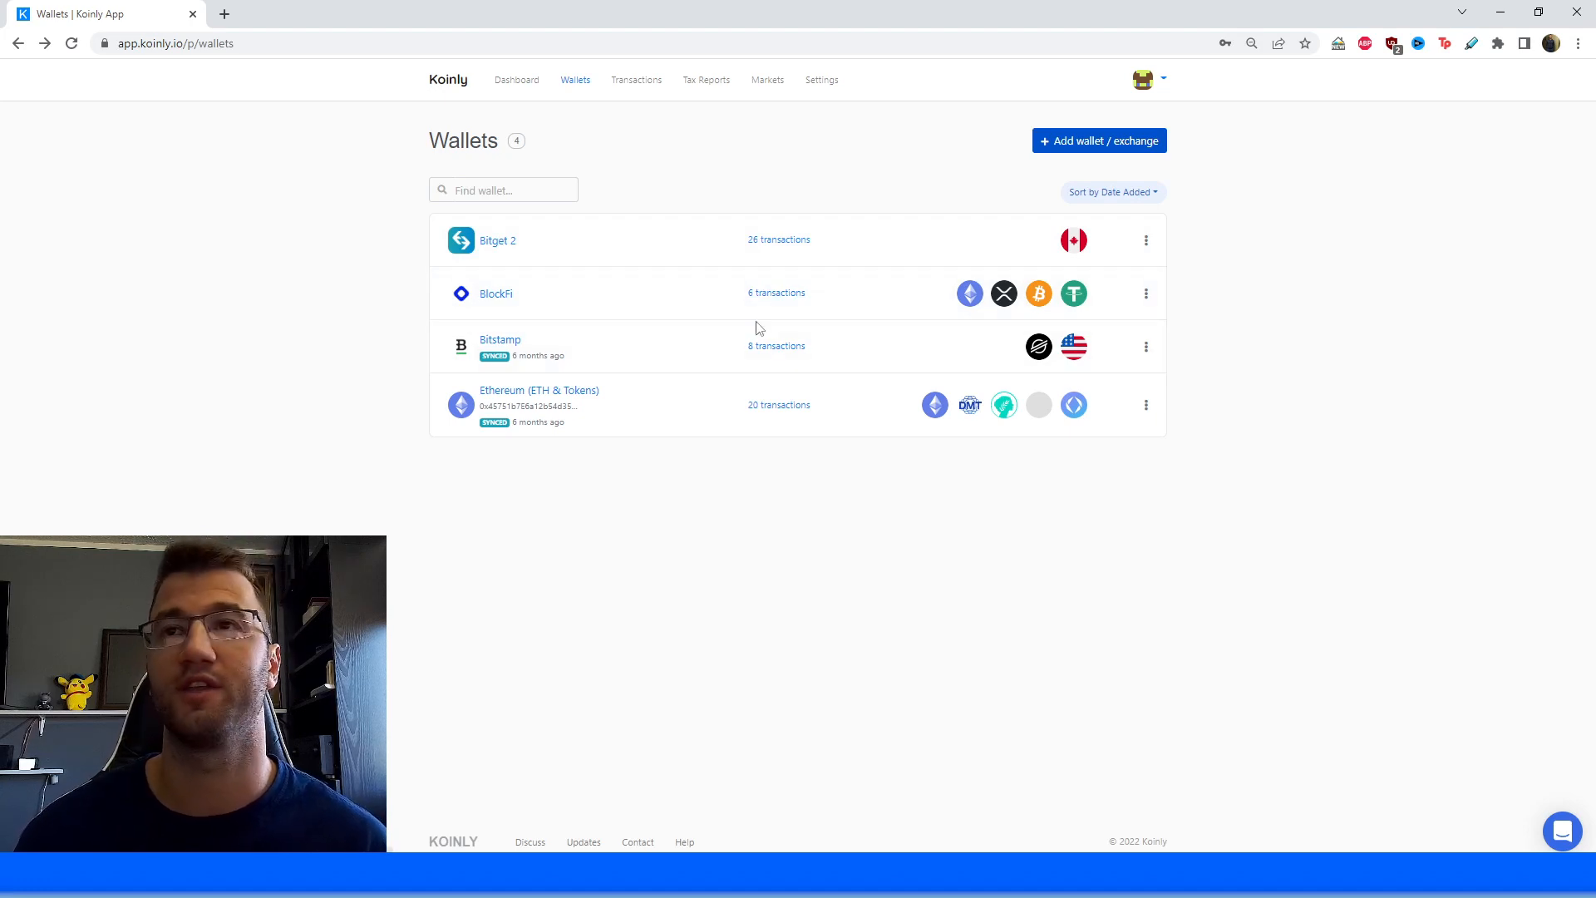
pyautogui.moveTo(779, 239)
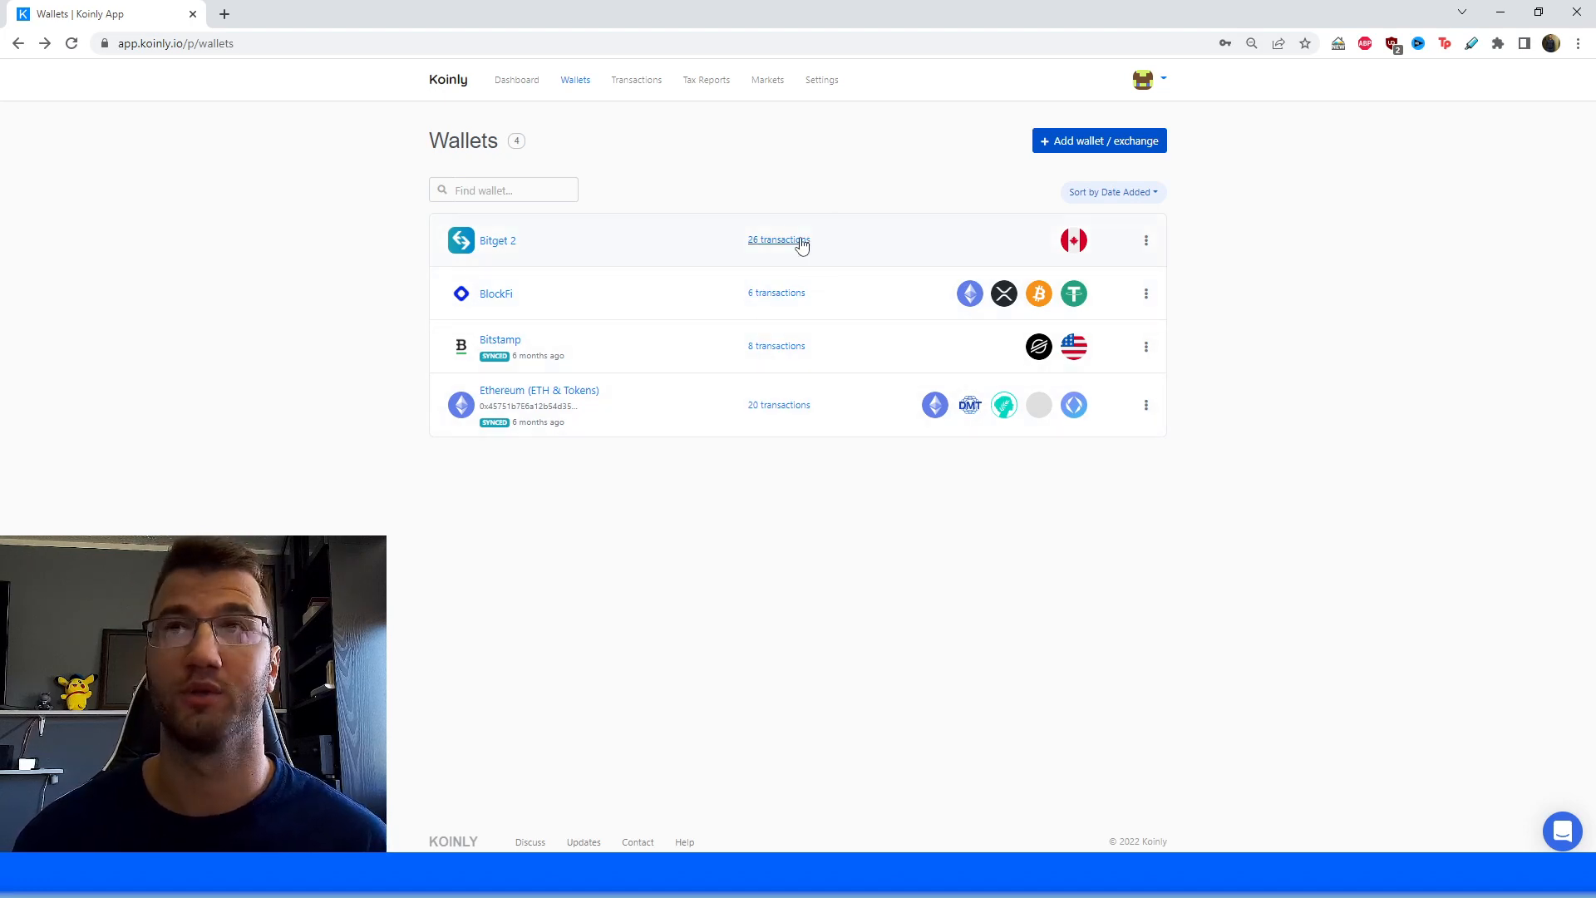
# Review the Bitget 2 wallet's 26 transactions, then bring up the 2021 tax report.
pyautogui.click(779, 240)
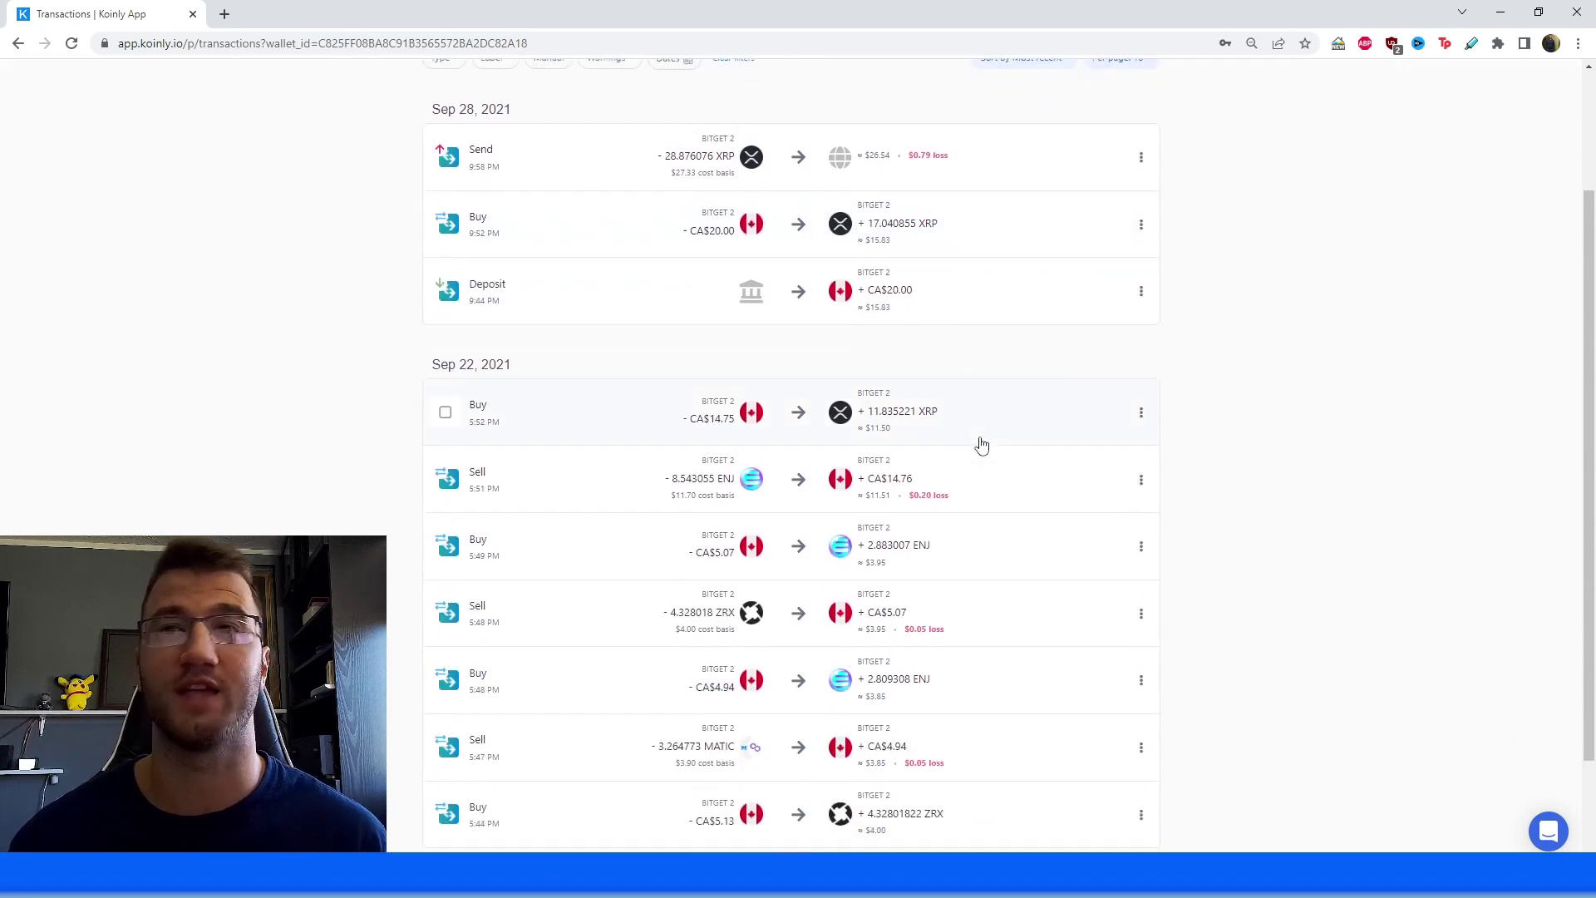
pyautogui.scroll(-3)
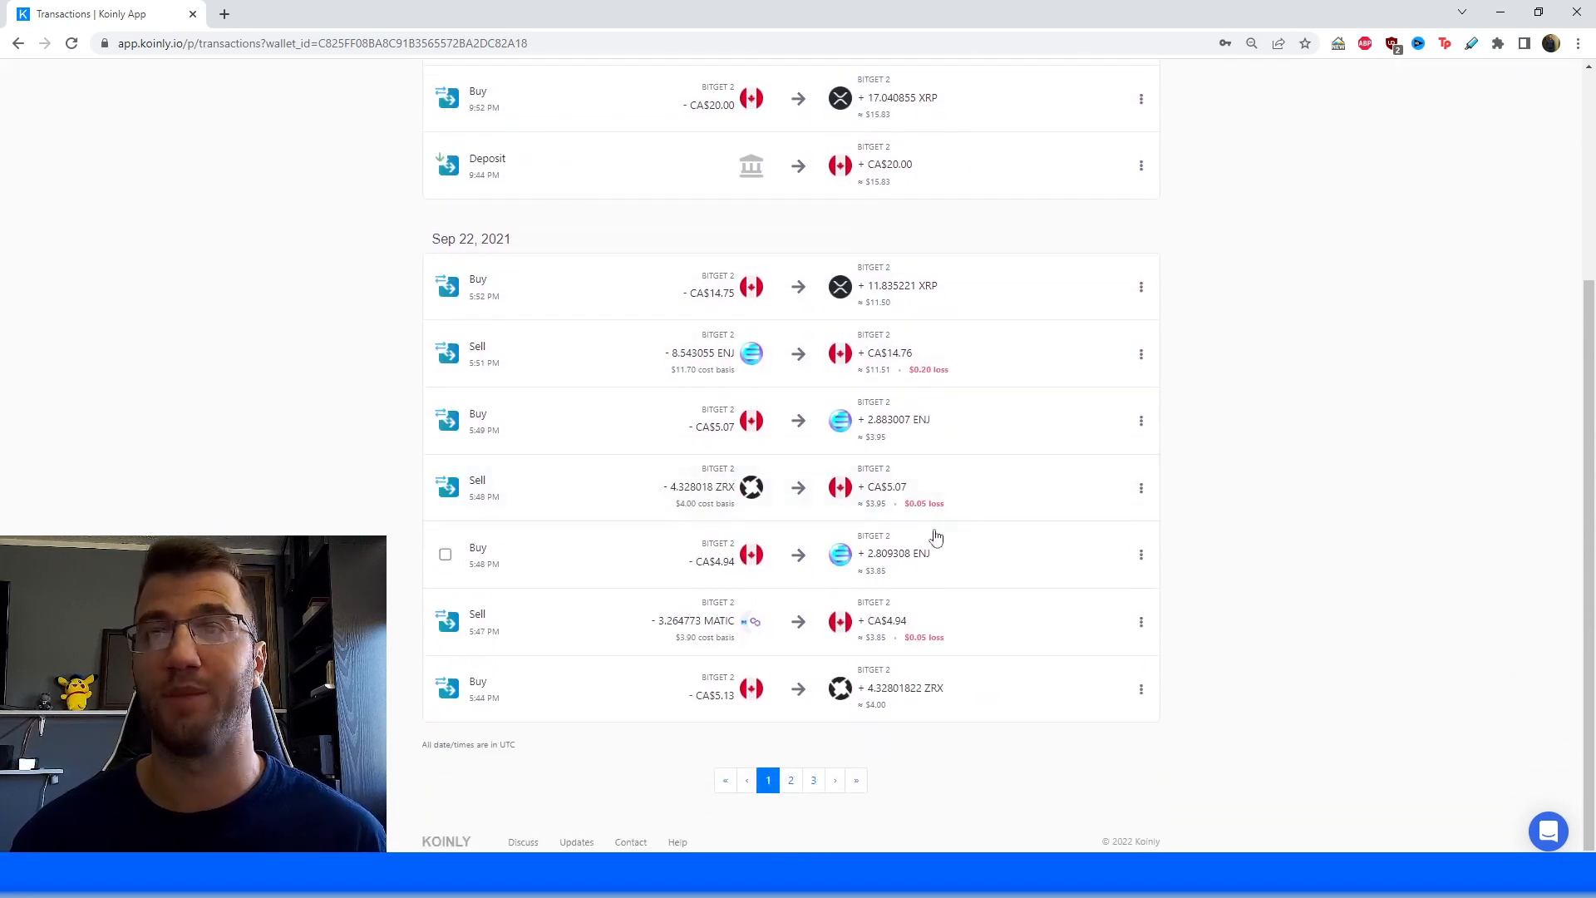
pyautogui.scroll(3)
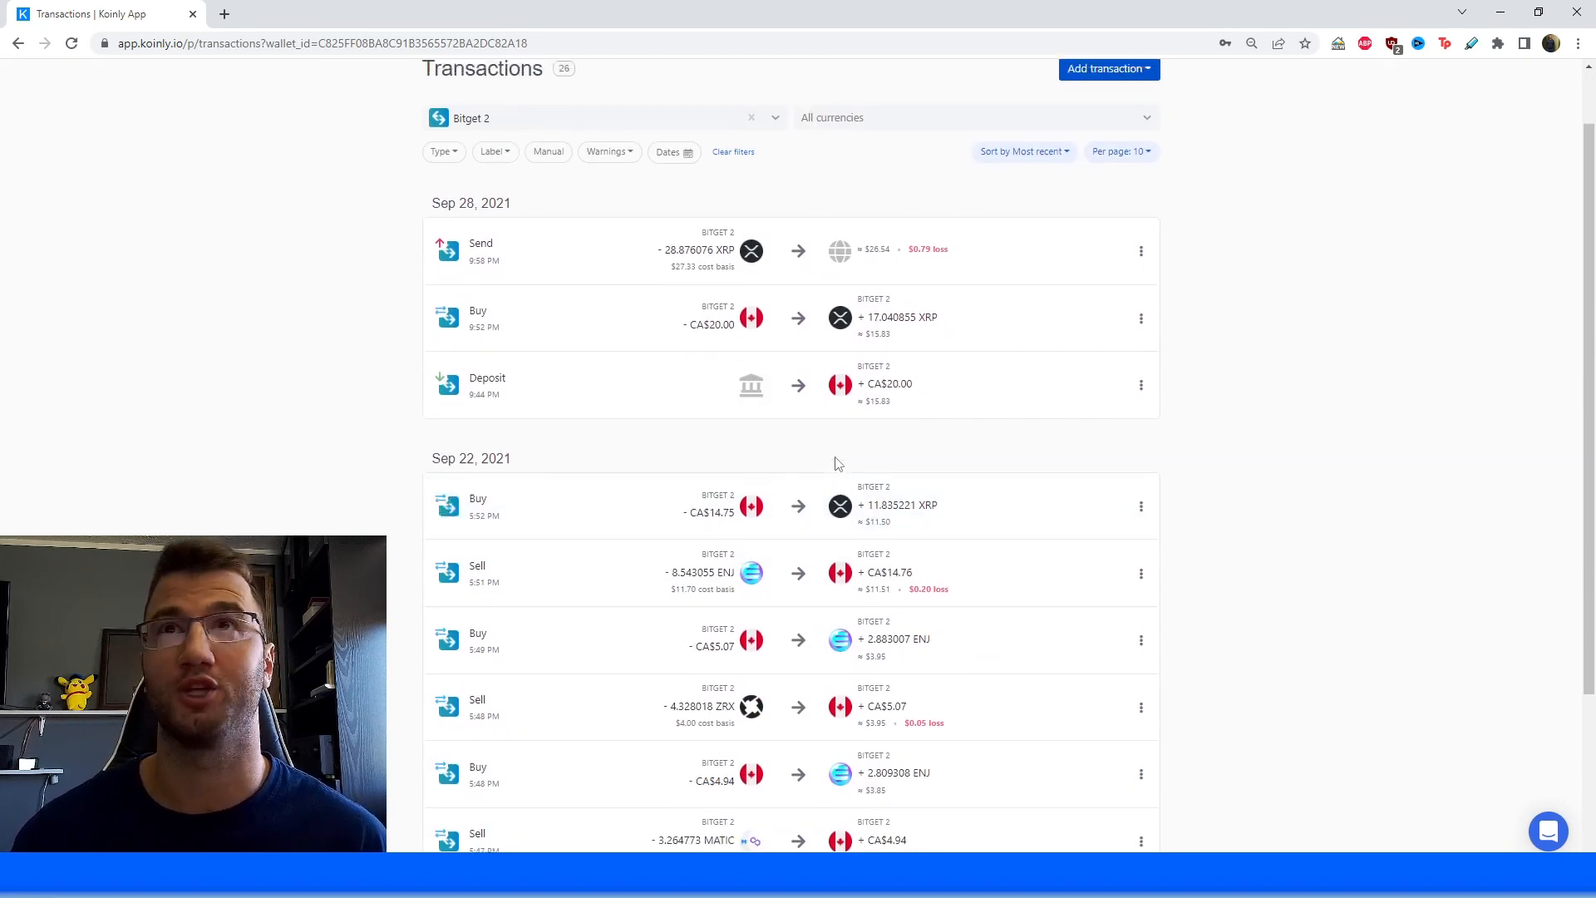
pyautogui.scroll(3)
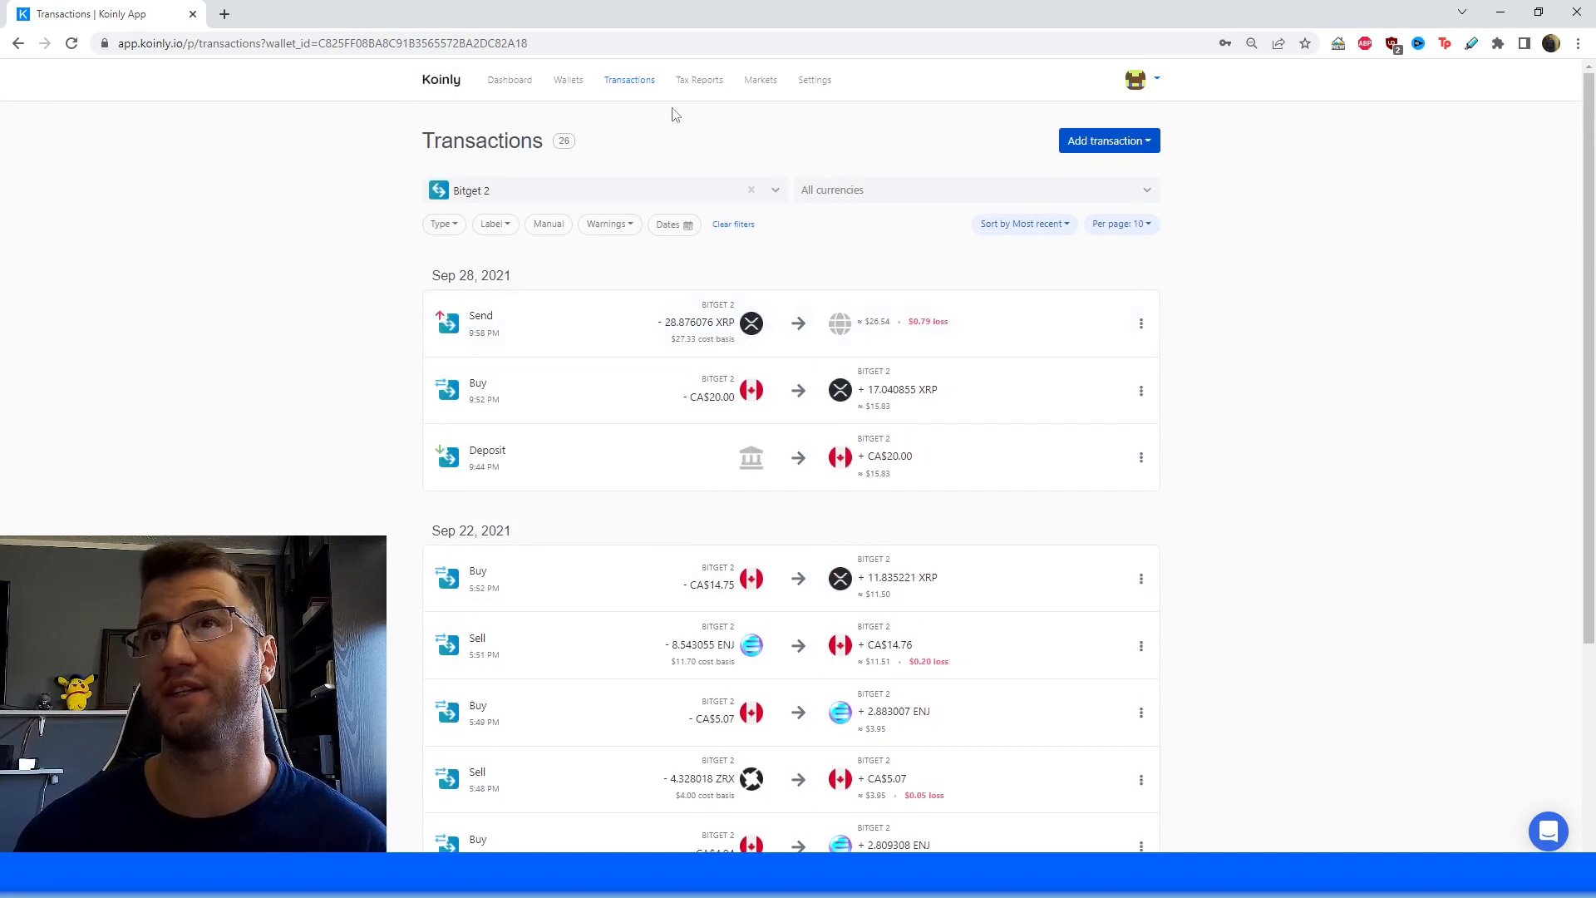
pyautogui.click(699, 80)
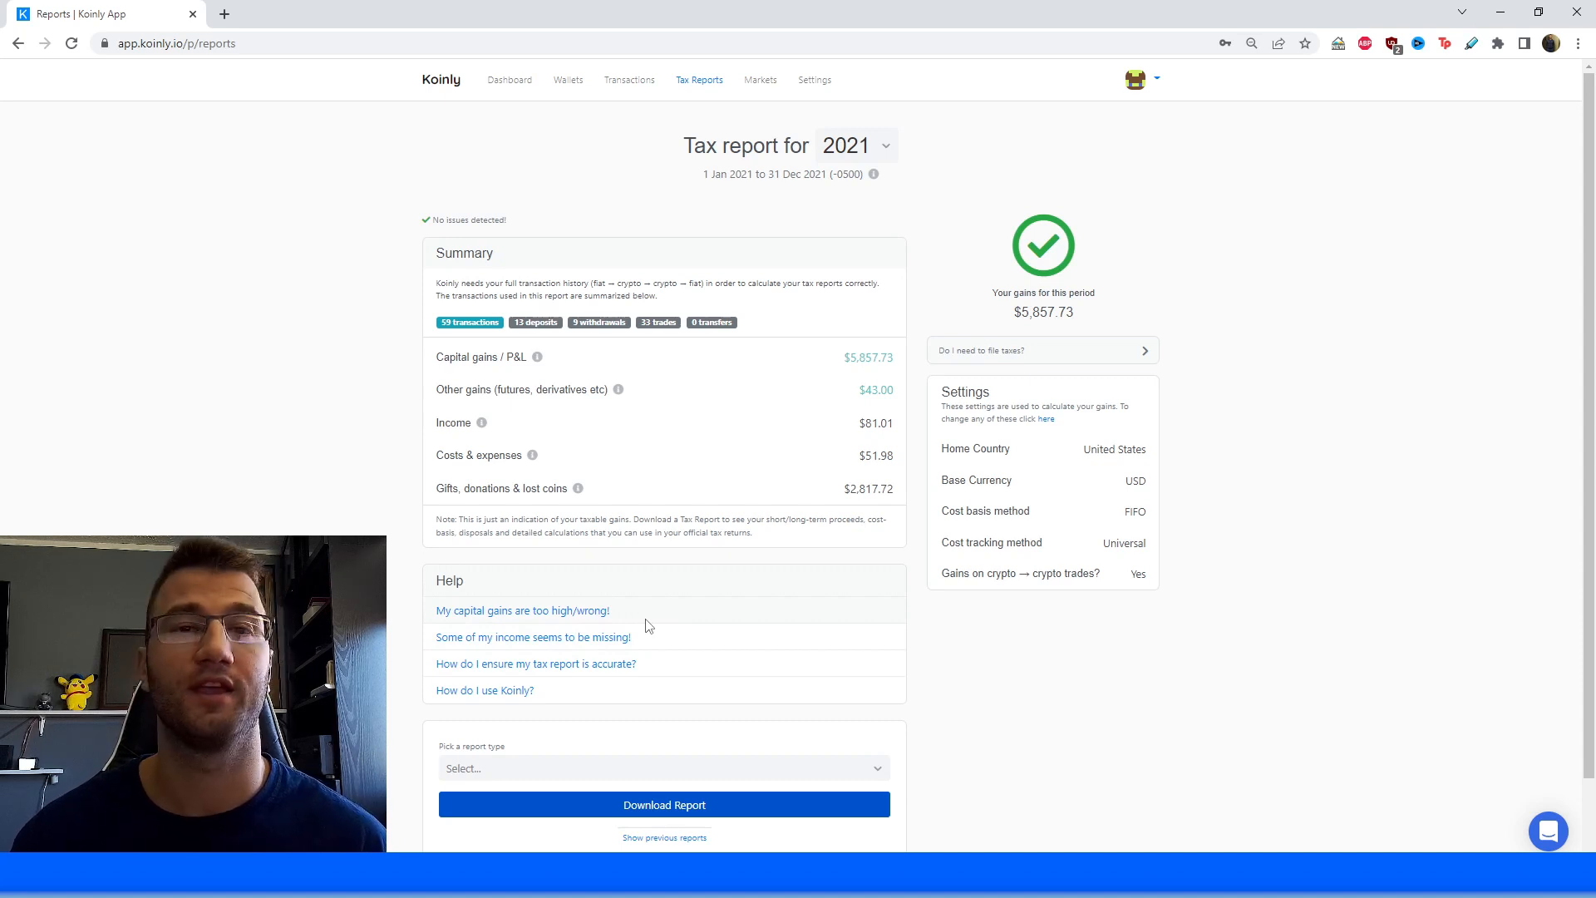
pyautogui.moveTo(567, 520)
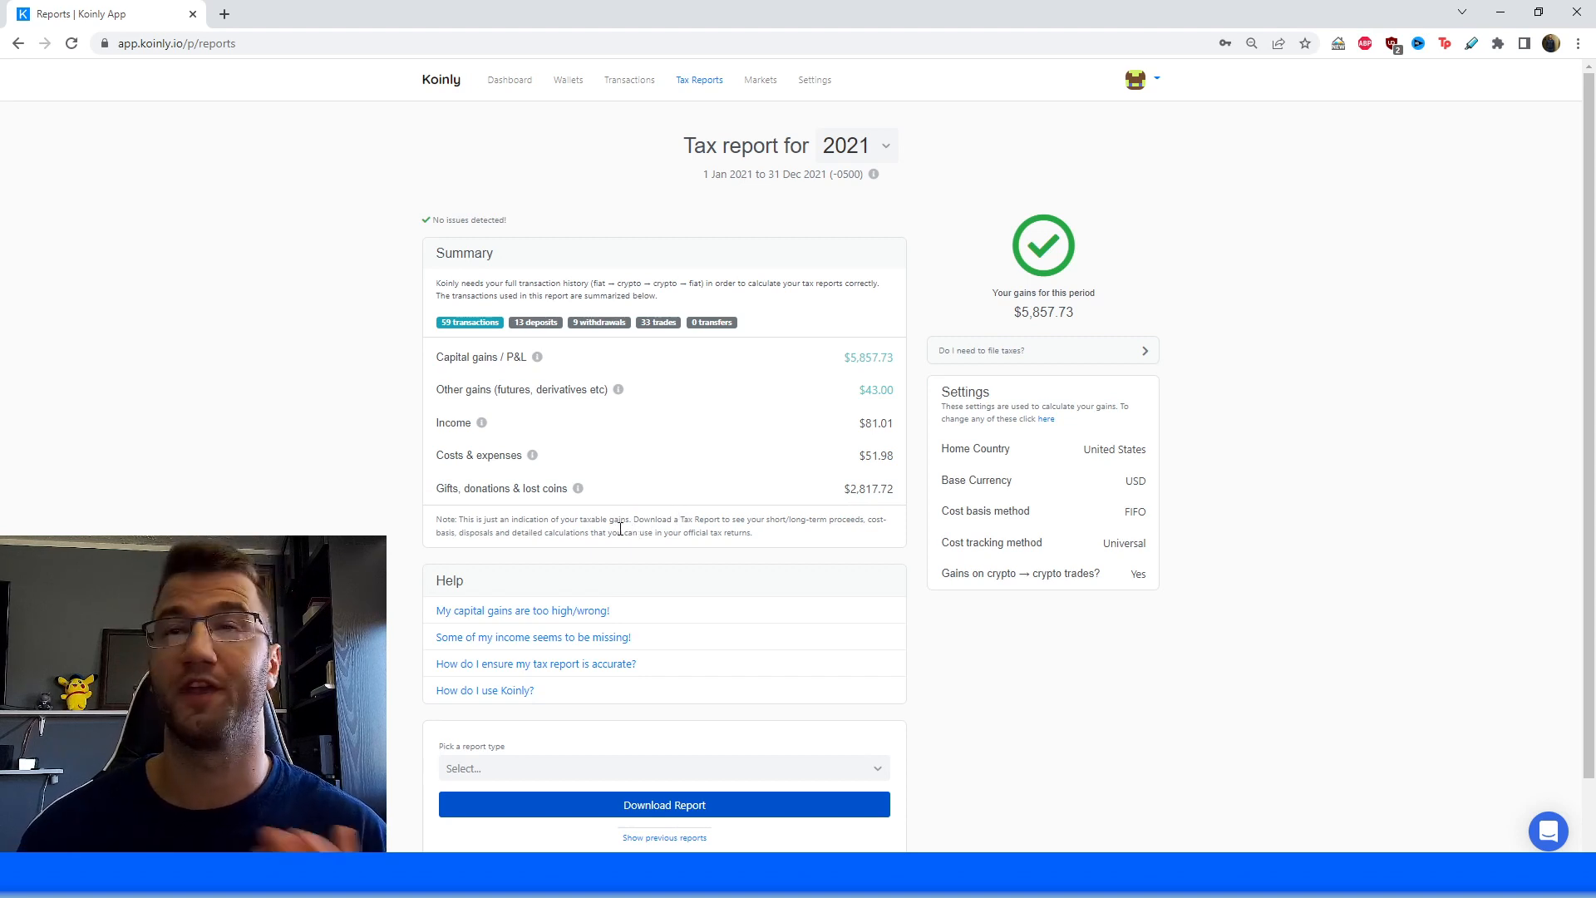
pyautogui.moveTo(687, 349)
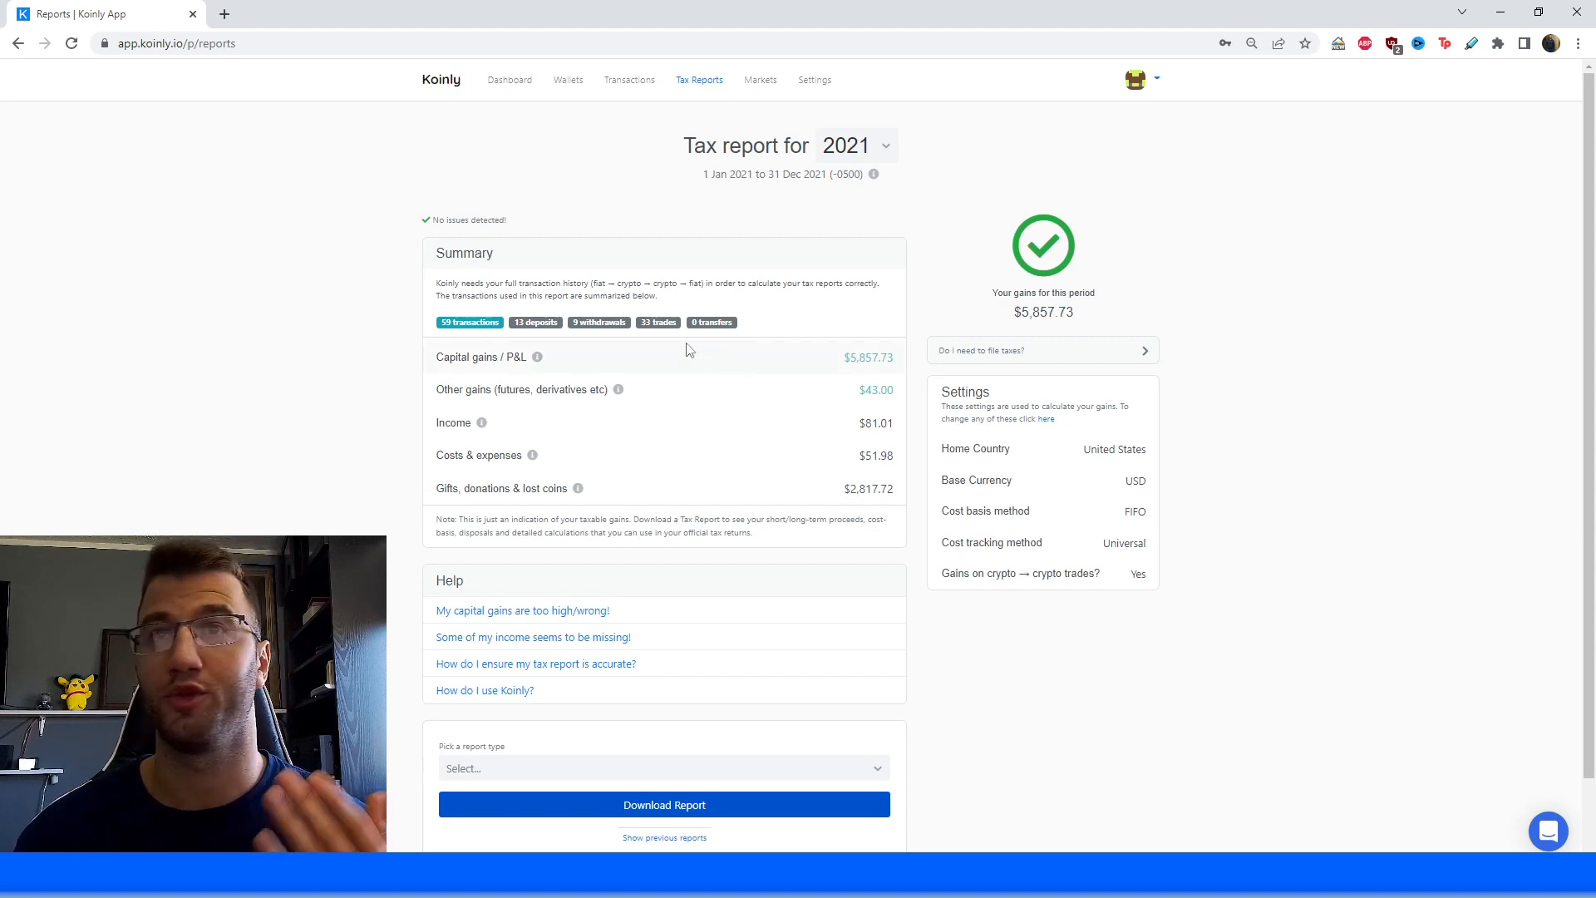
pyautogui.moveTo(713, 419)
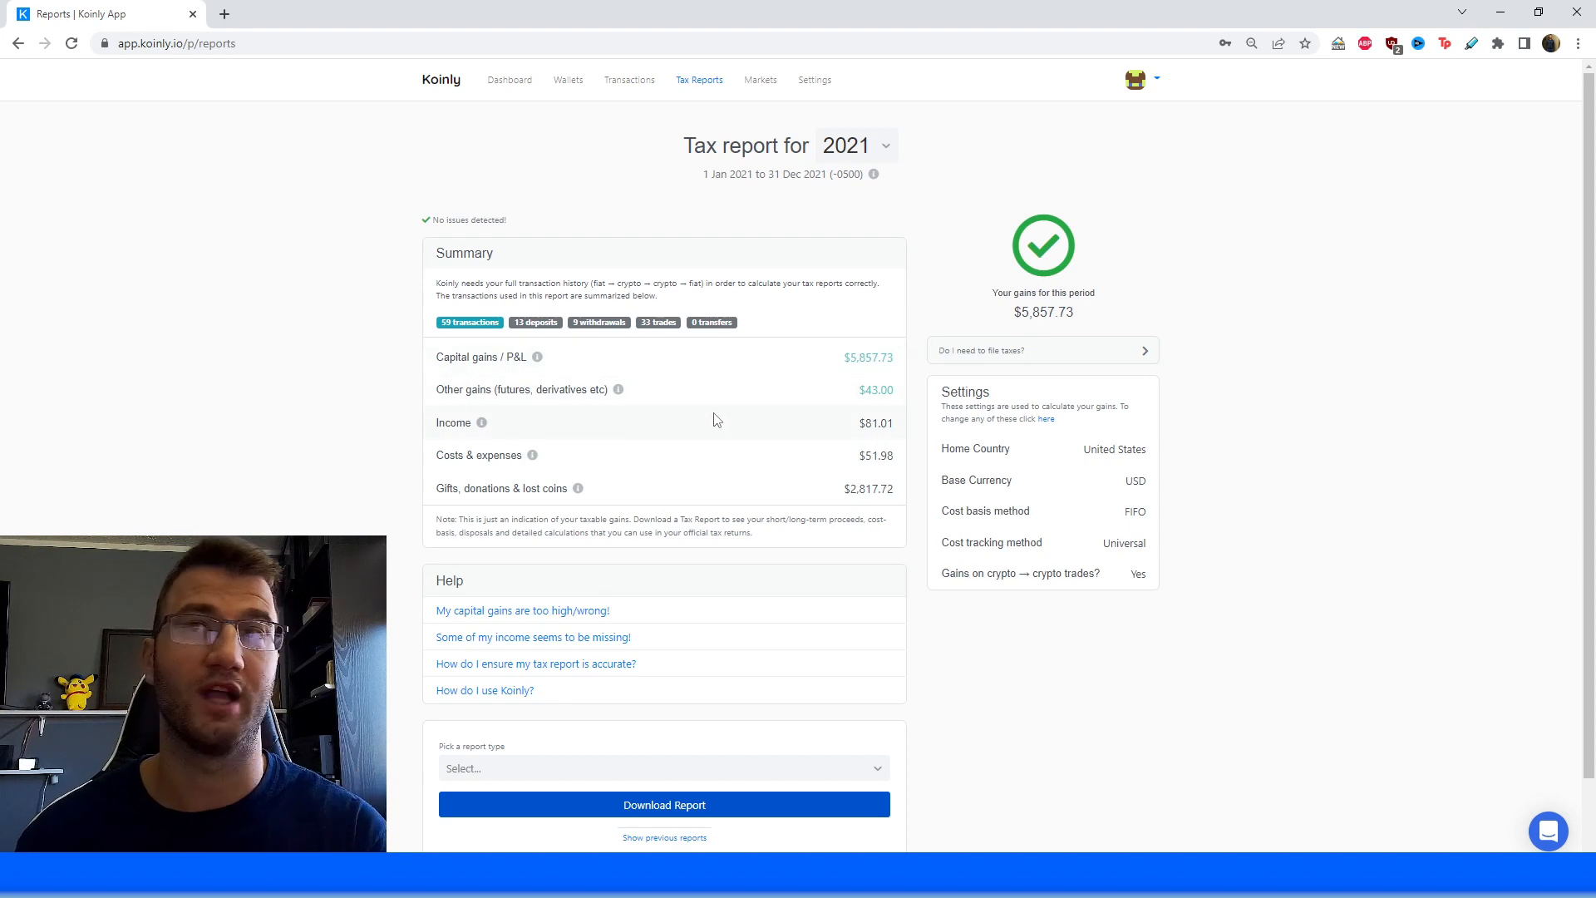
pyautogui.moveTo(699, 421)
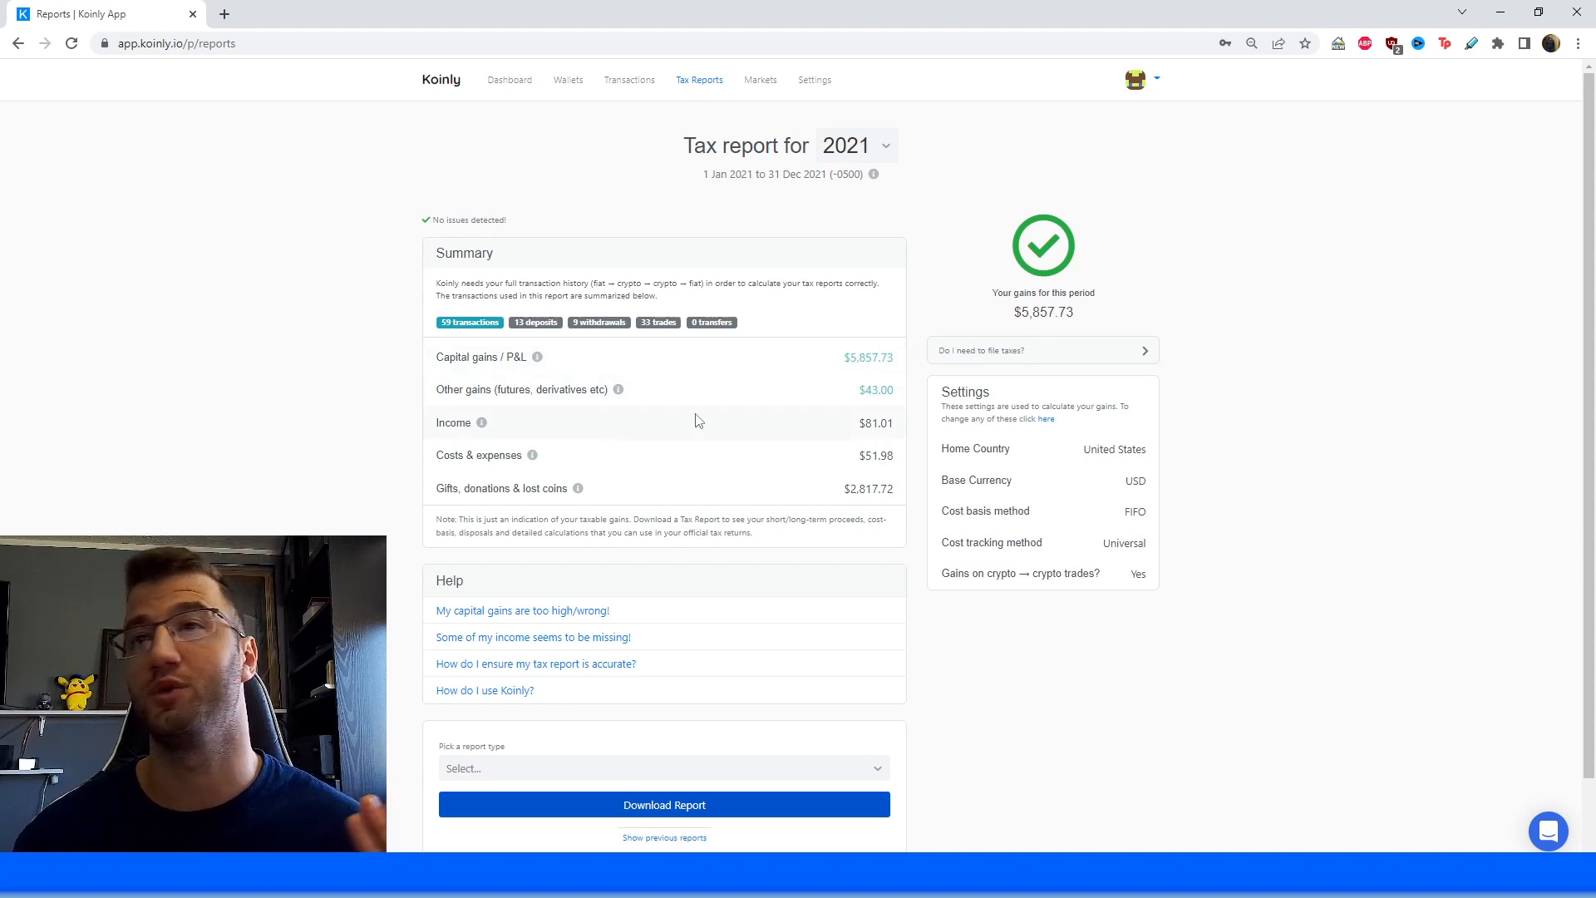
pyautogui.moveTo(644, 473)
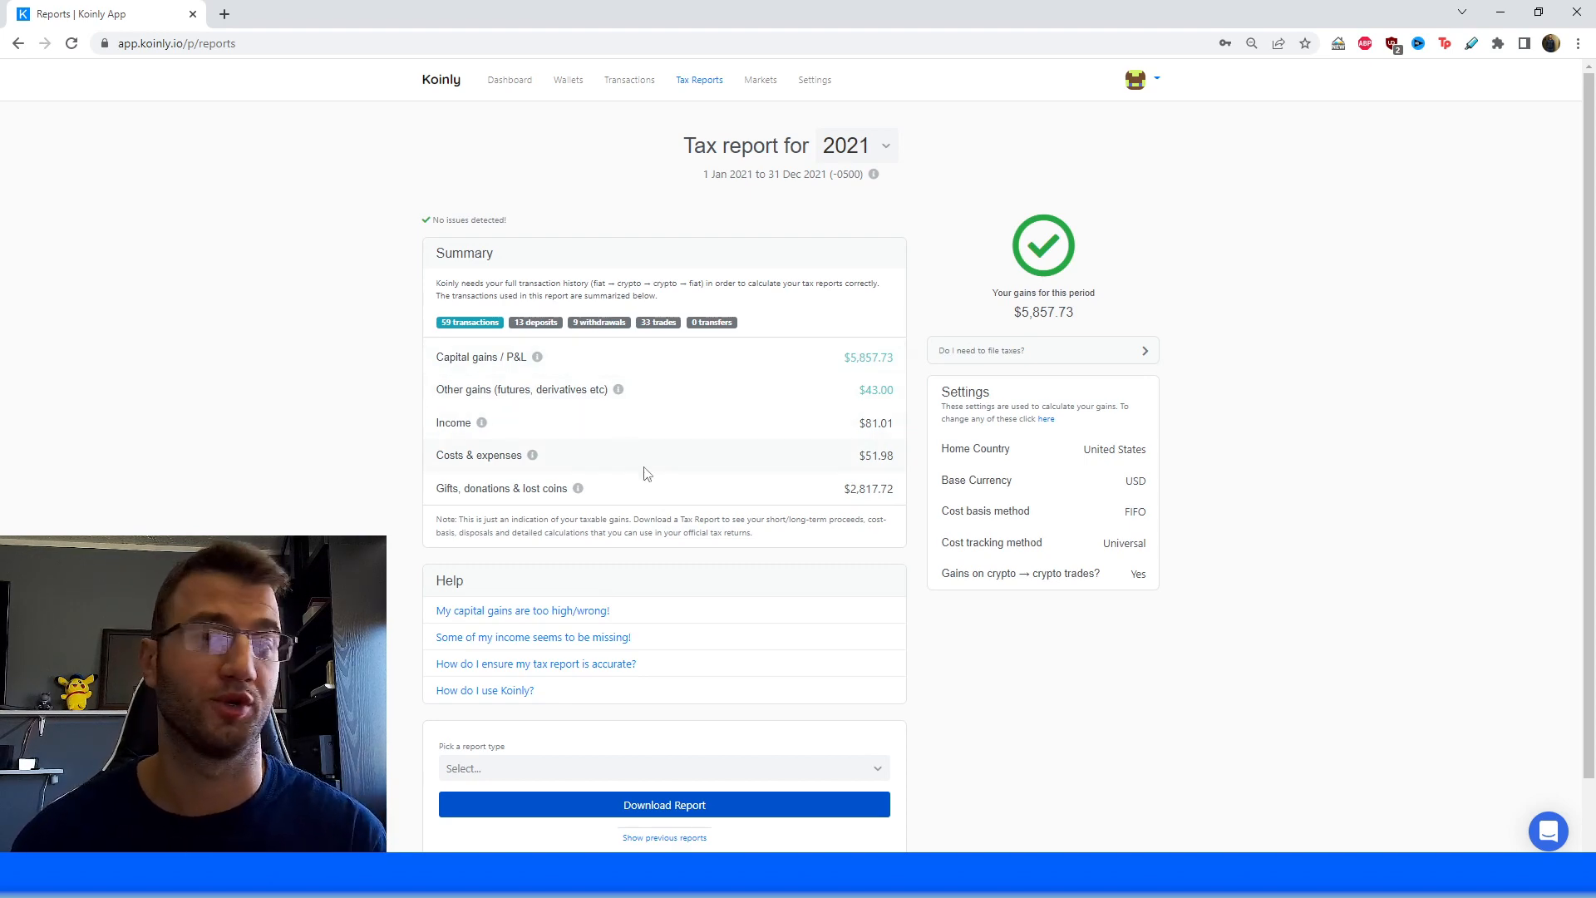
pyautogui.moveTo(586, 416)
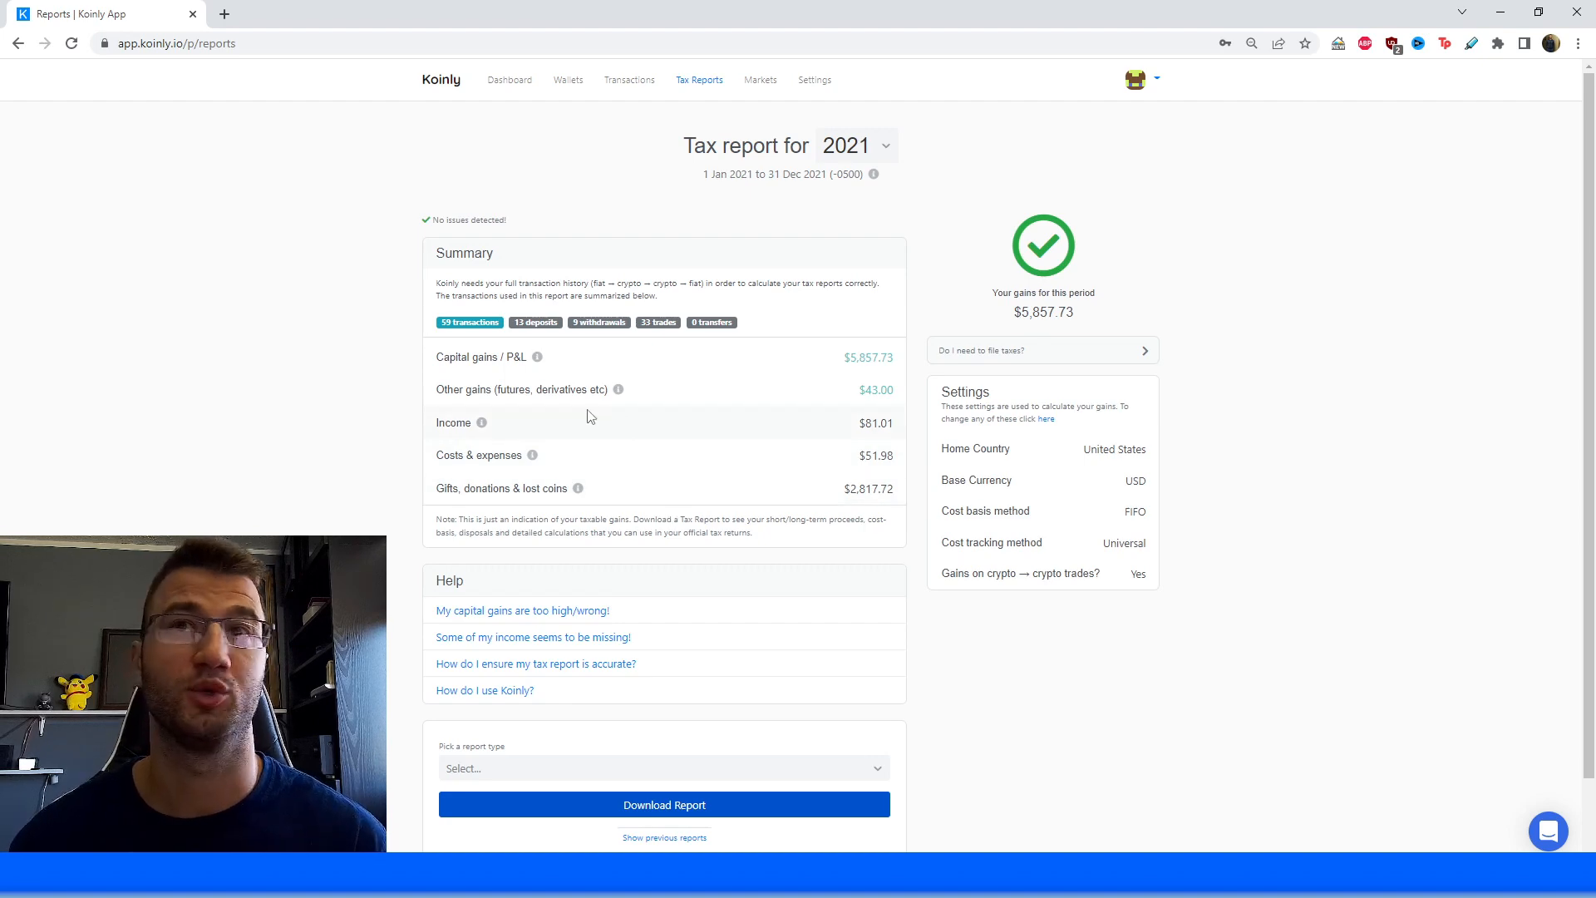
pyautogui.moveTo(603, 453)
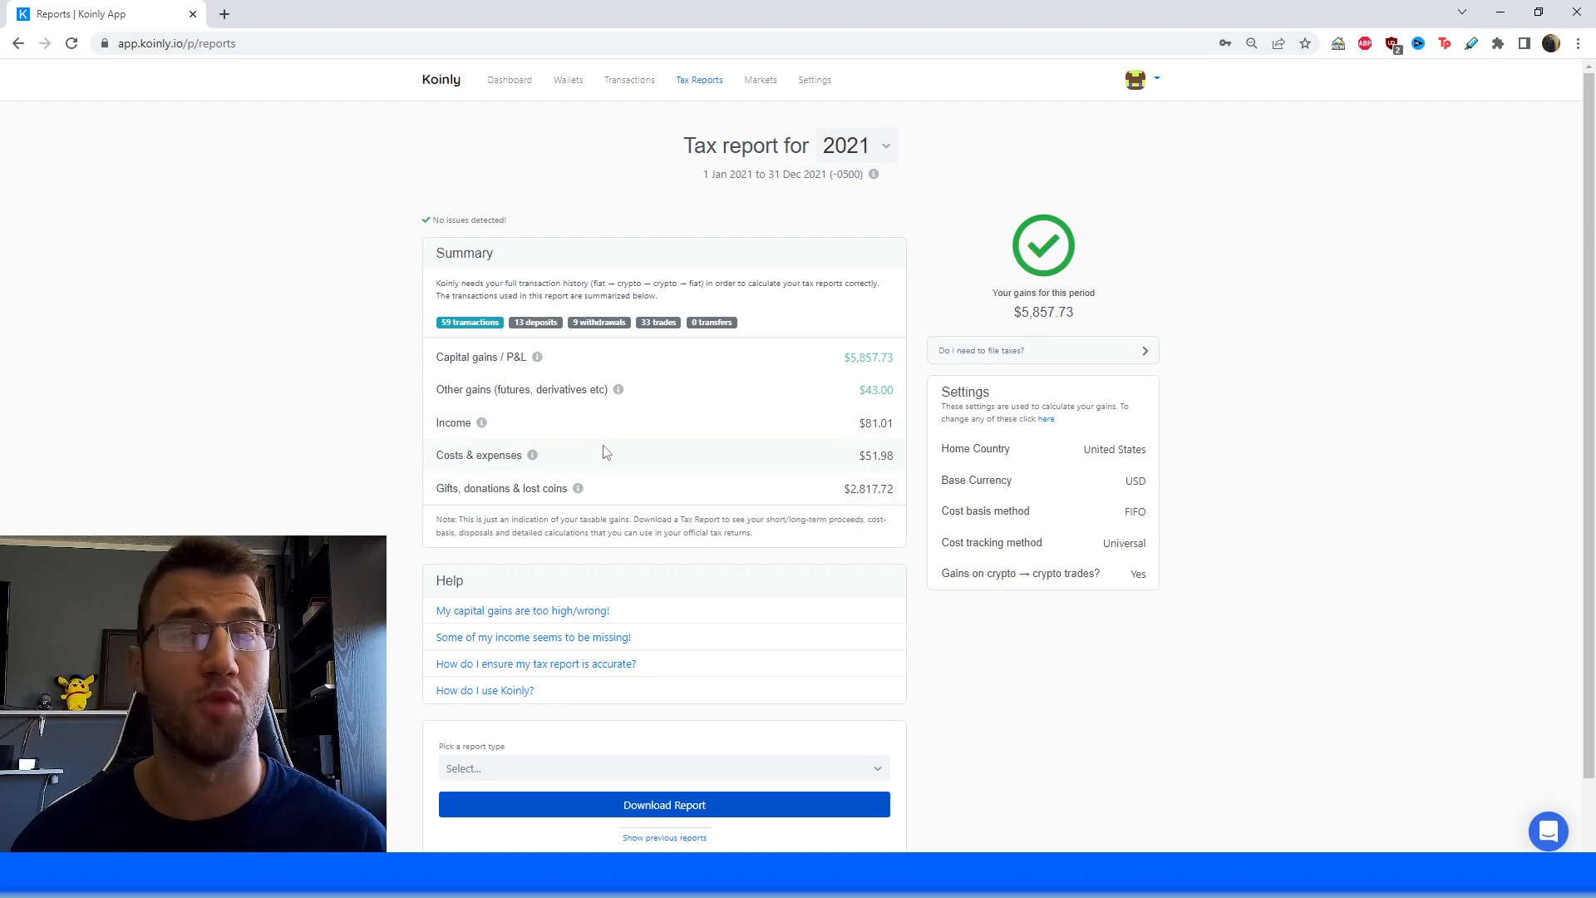
pyautogui.scroll(-3)
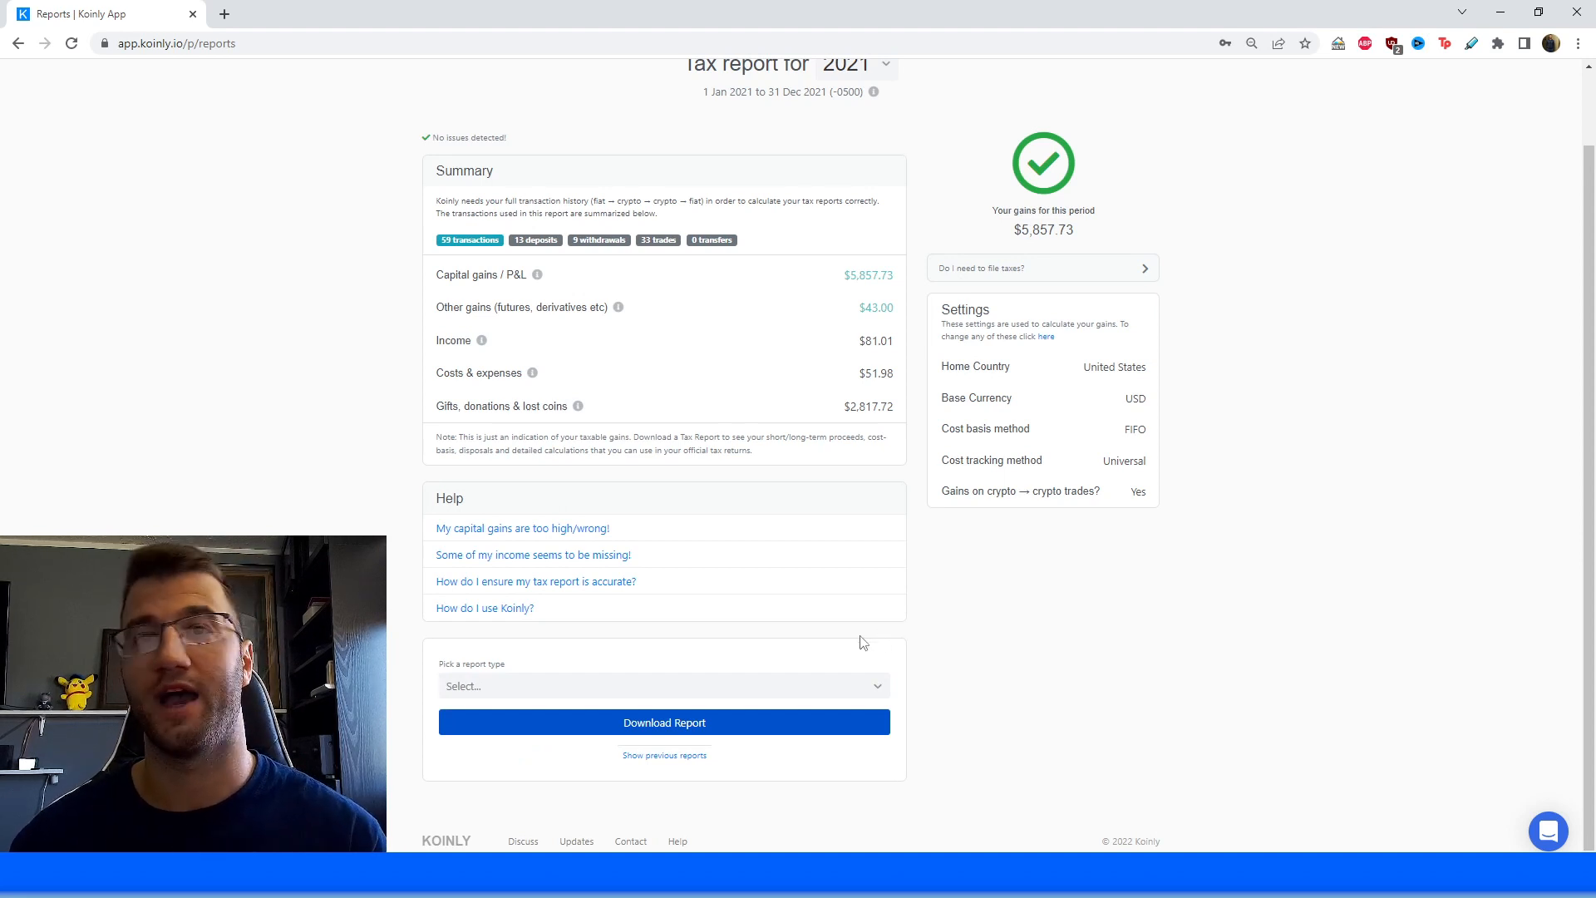
pyautogui.moveTo(644, 491)
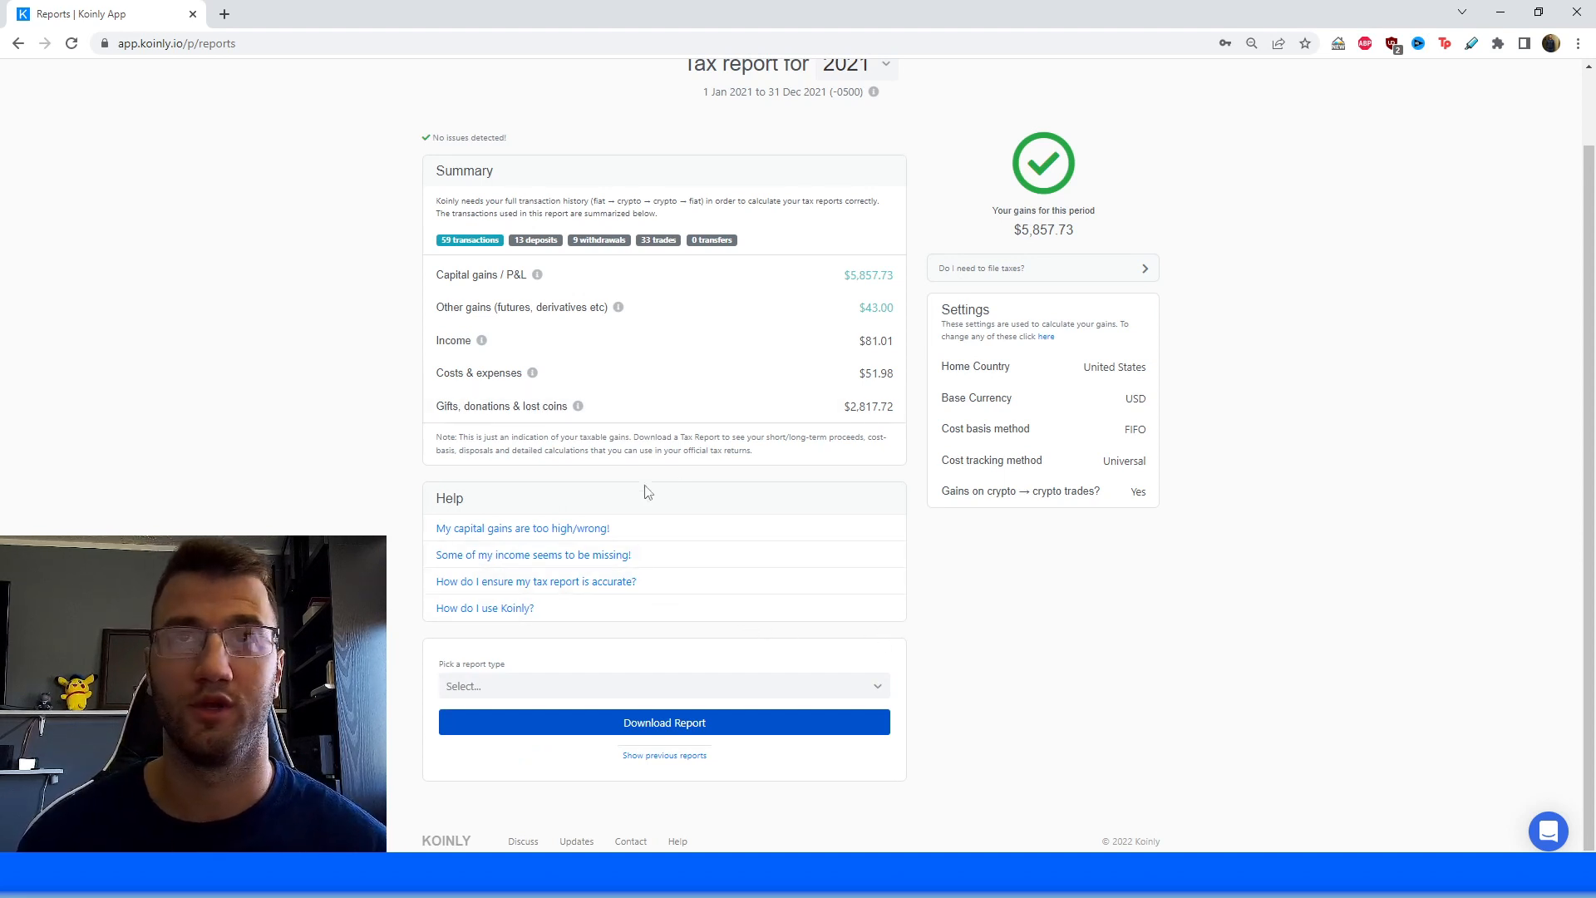
# Choose IRS Report (Form 8949 & Schedule D) as the Koinly report type.
pyautogui.click(662, 685)
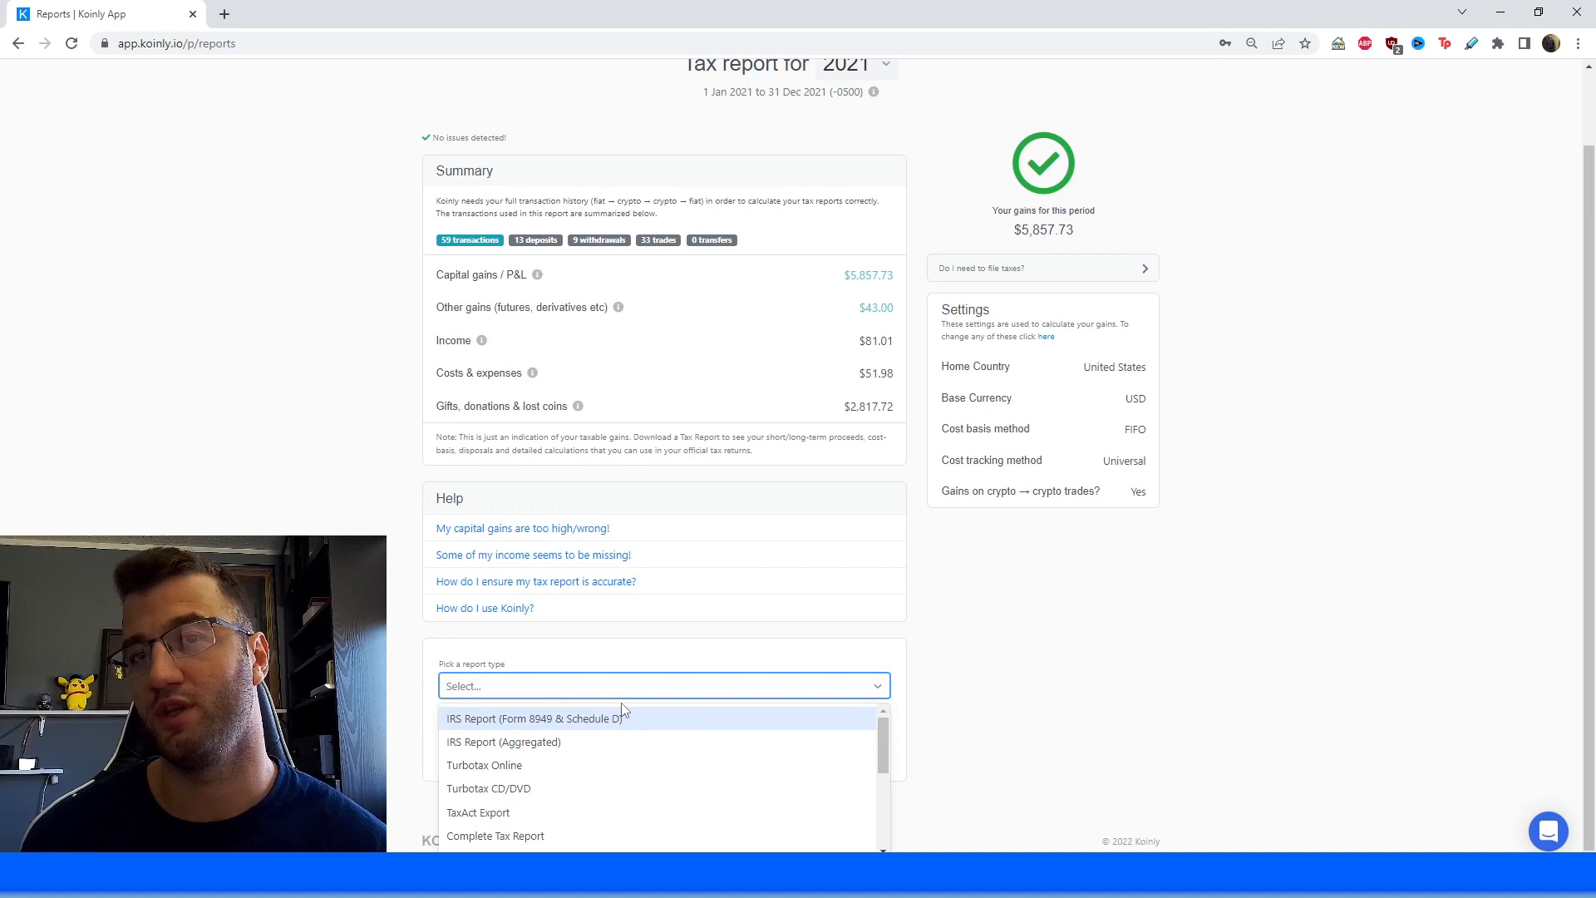
pyautogui.moveTo(647, 724)
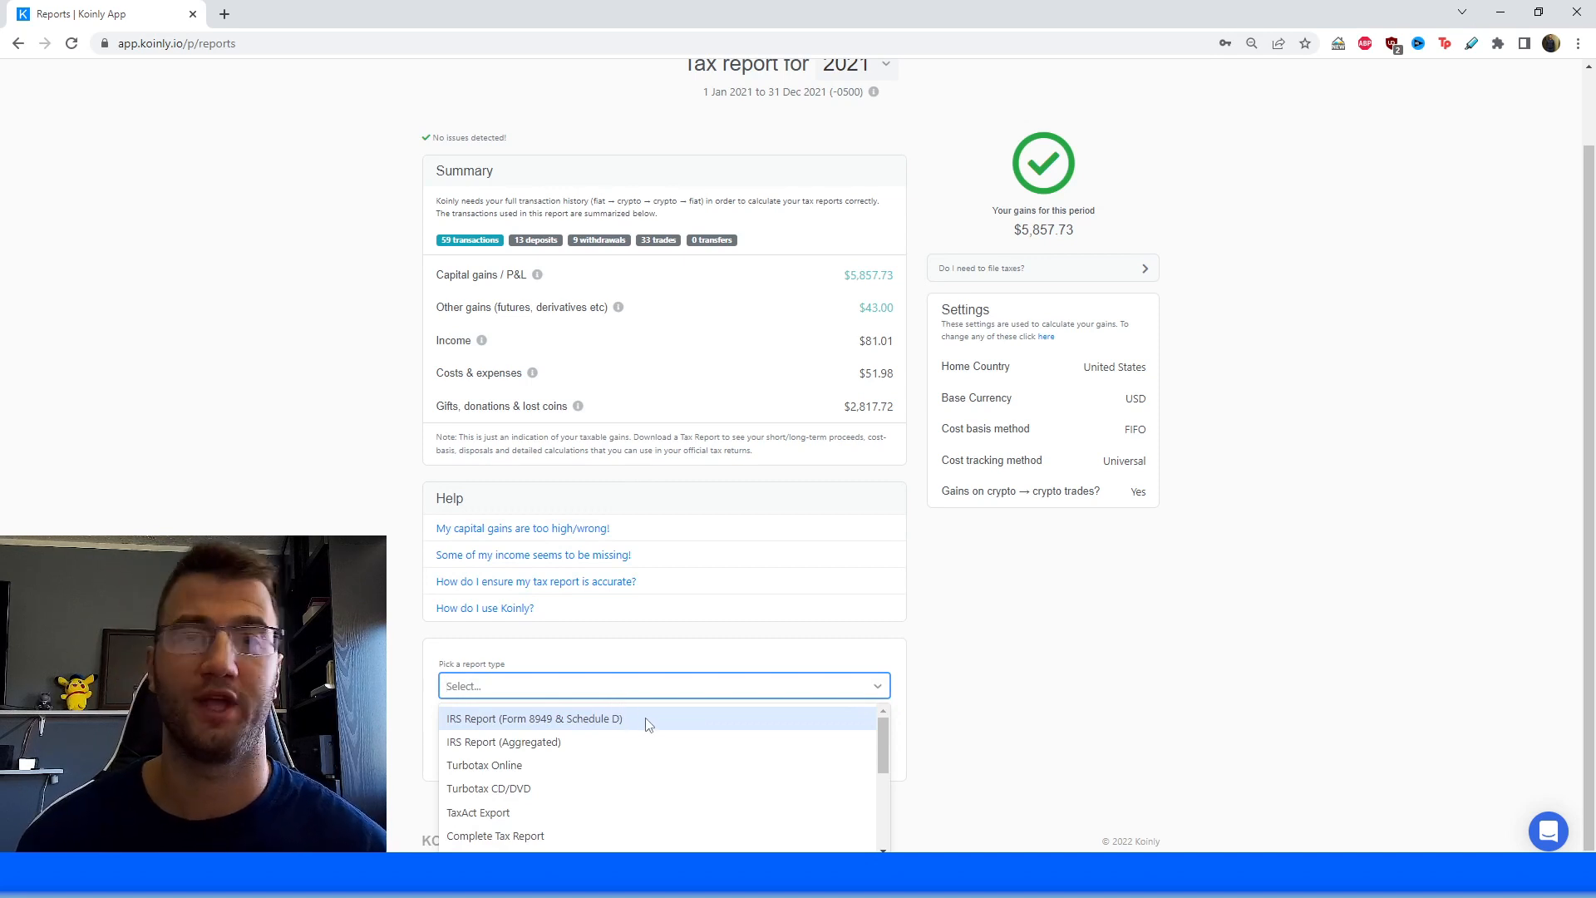
pyautogui.moveTo(638, 727)
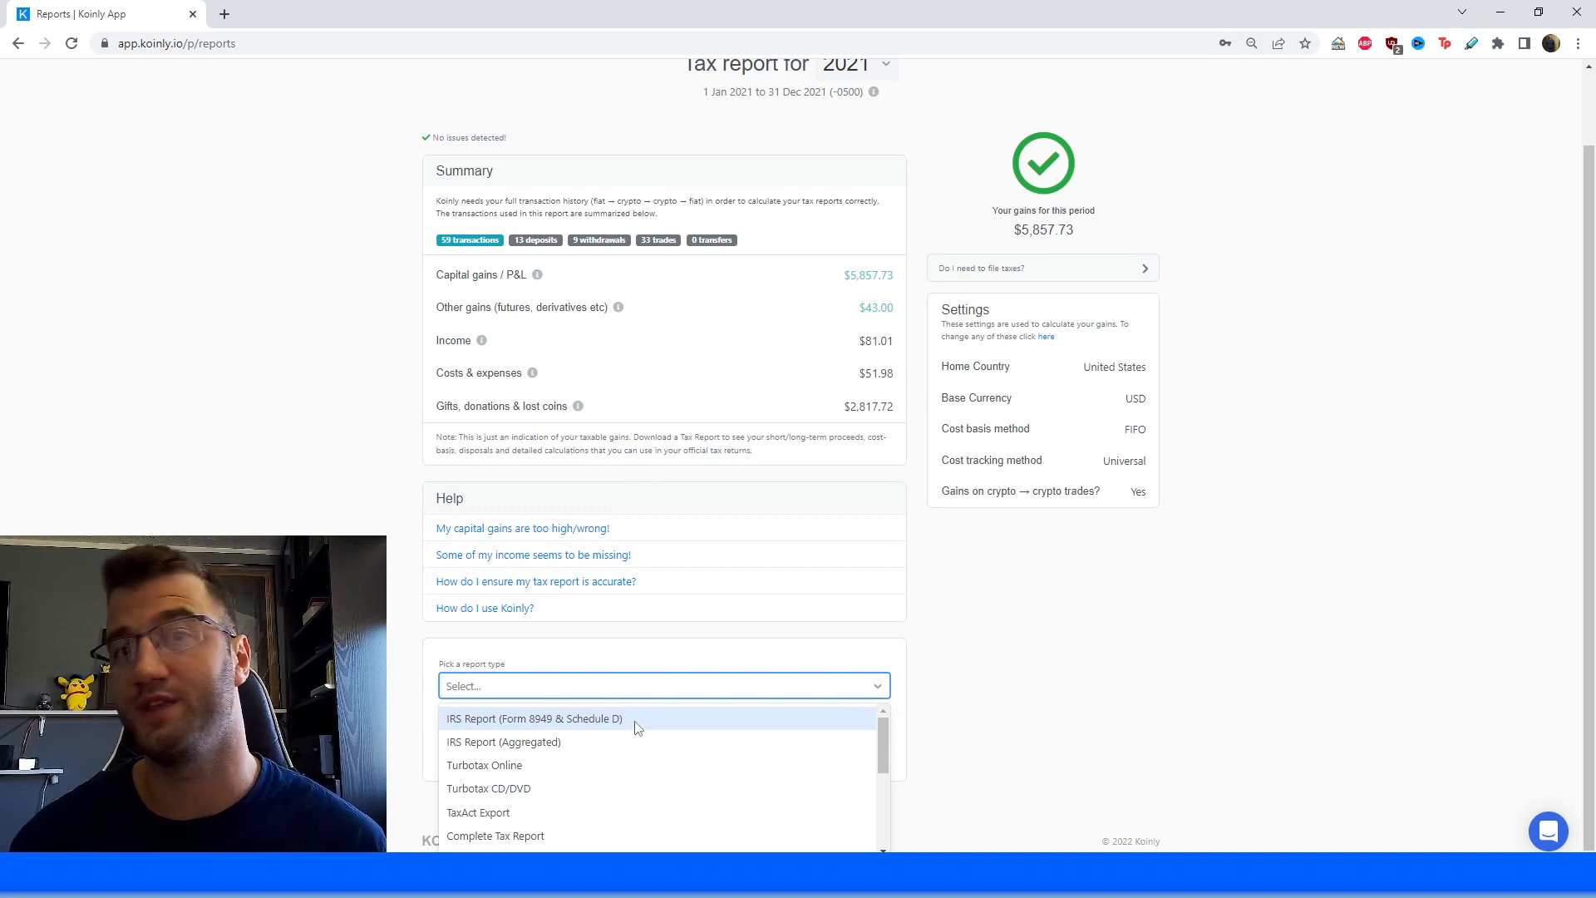
pyautogui.moveTo(634, 723)
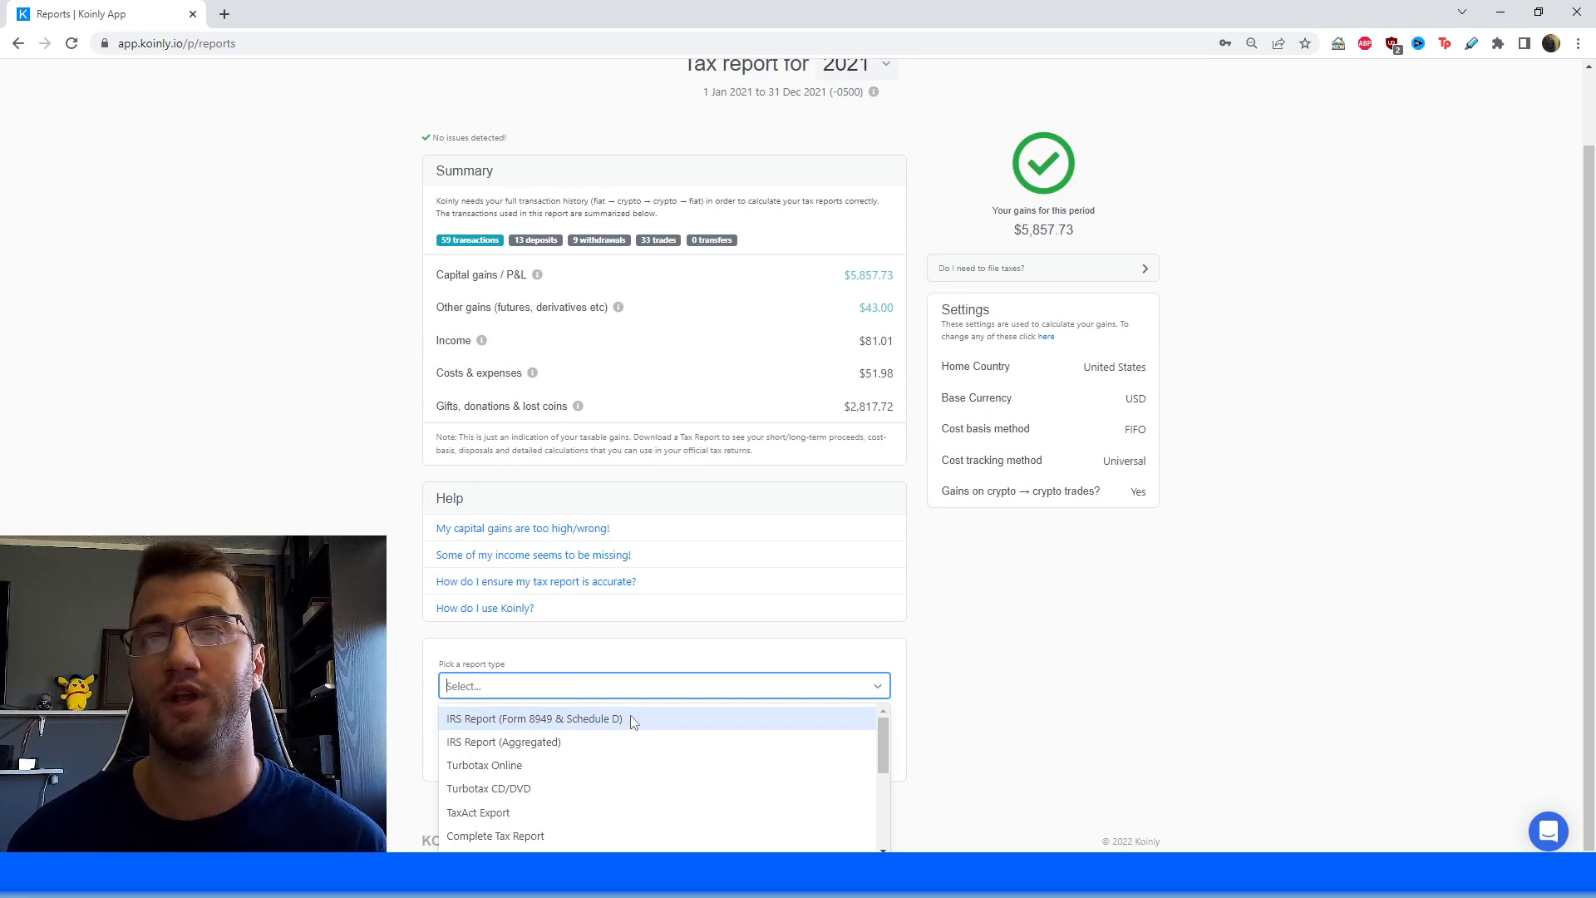
pyautogui.click(534, 717)
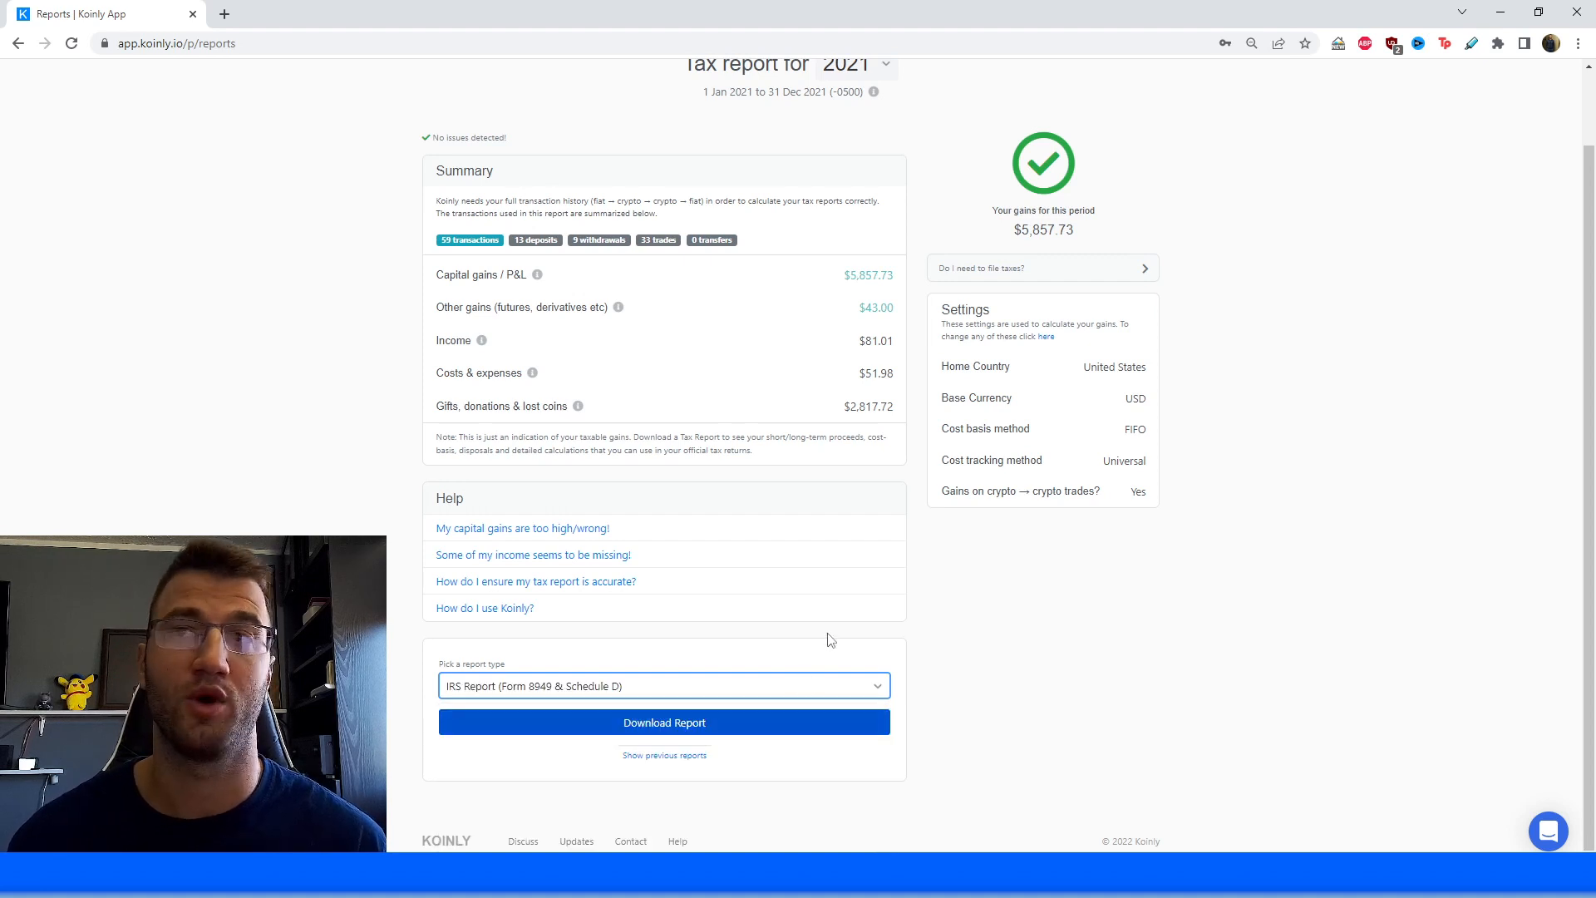
pyautogui.moveTo(893, 593)
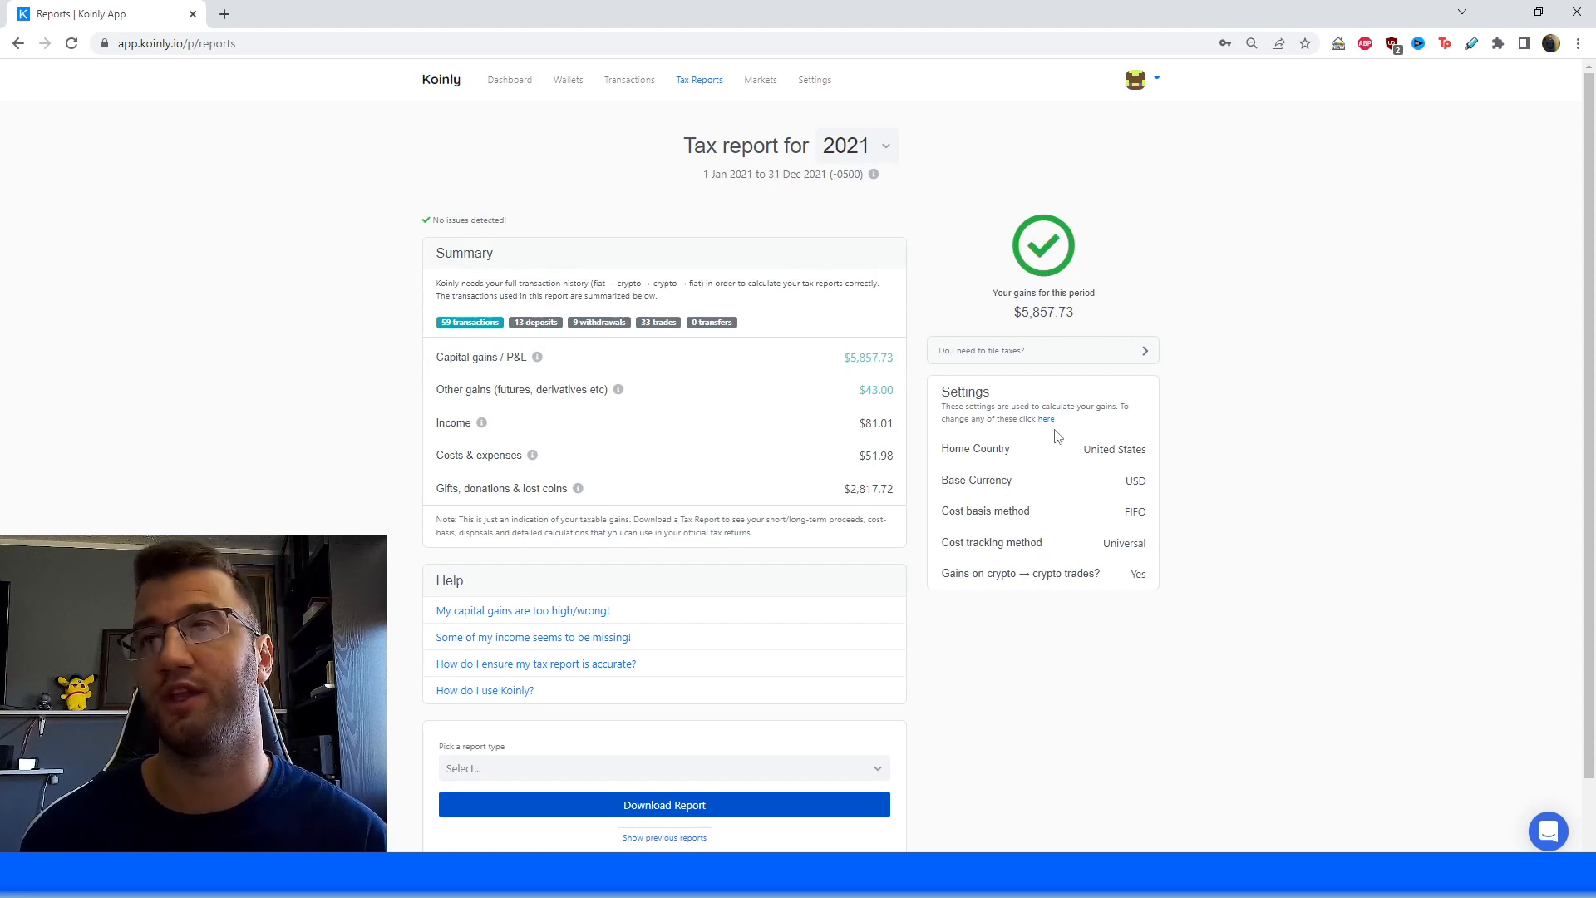
pyautogui.doubleClick(1134, 509)
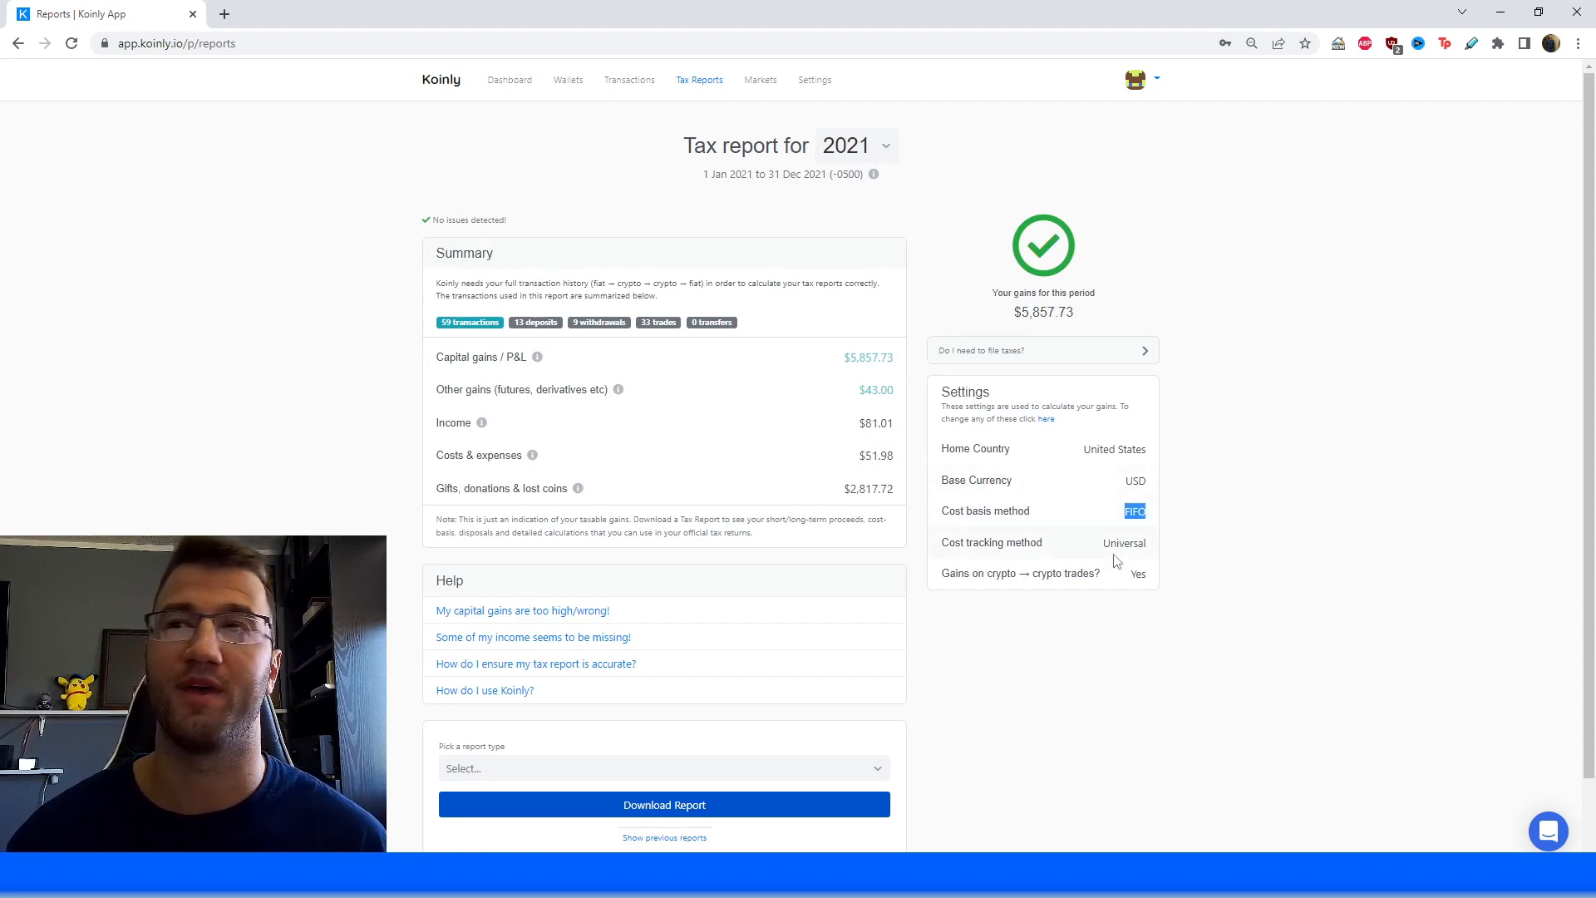
pyautogui.moveTo(1148, 576)
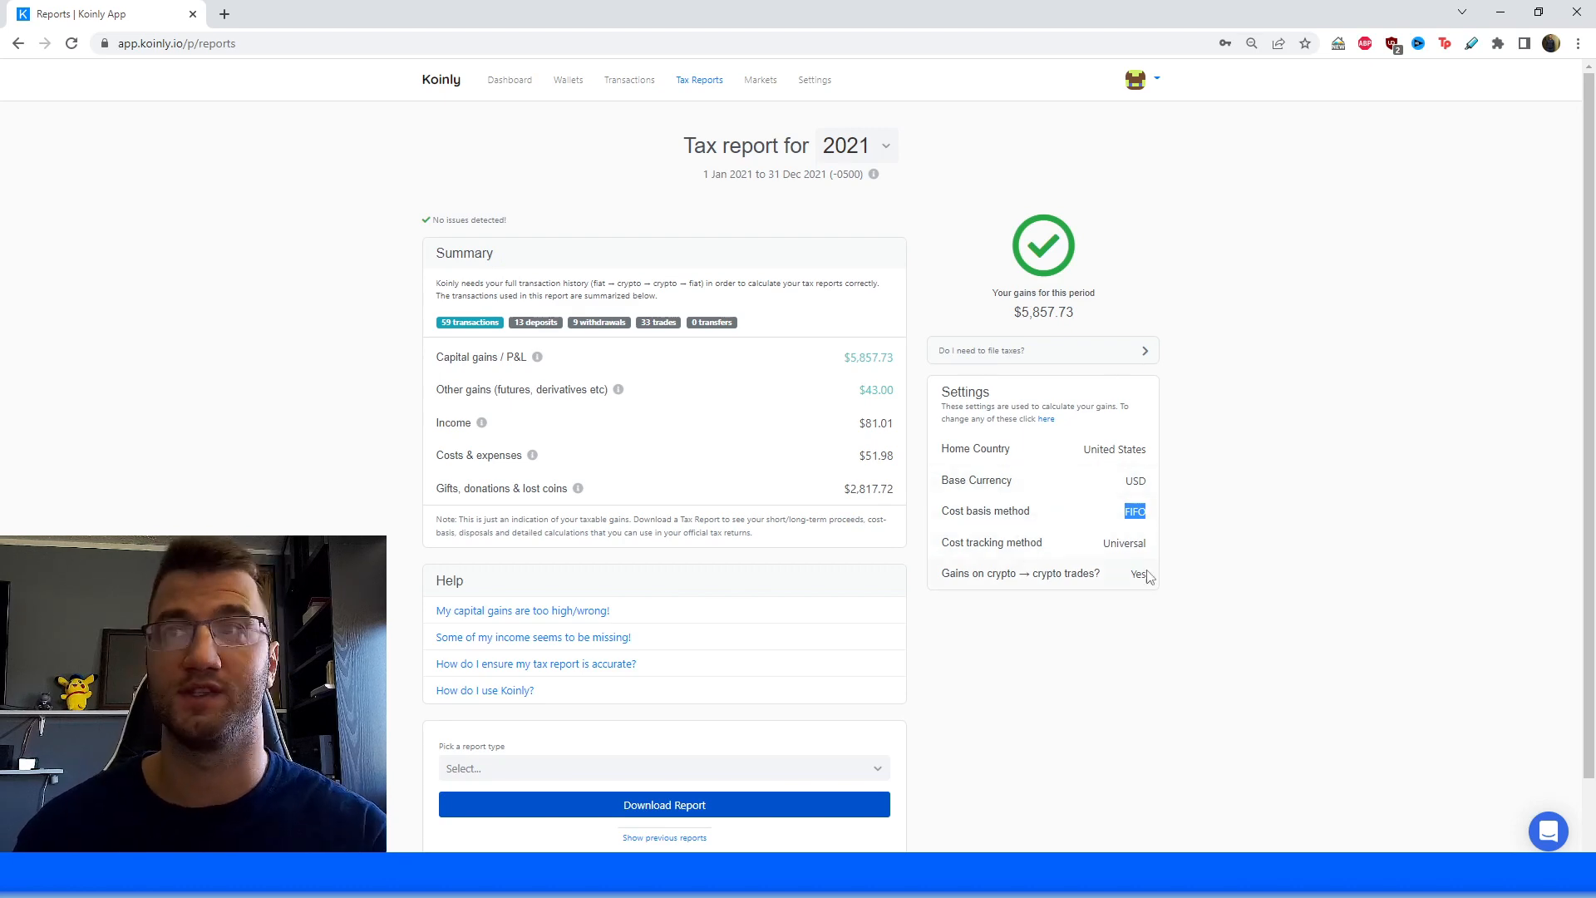
pyautogui.moveTo(1140, 679)
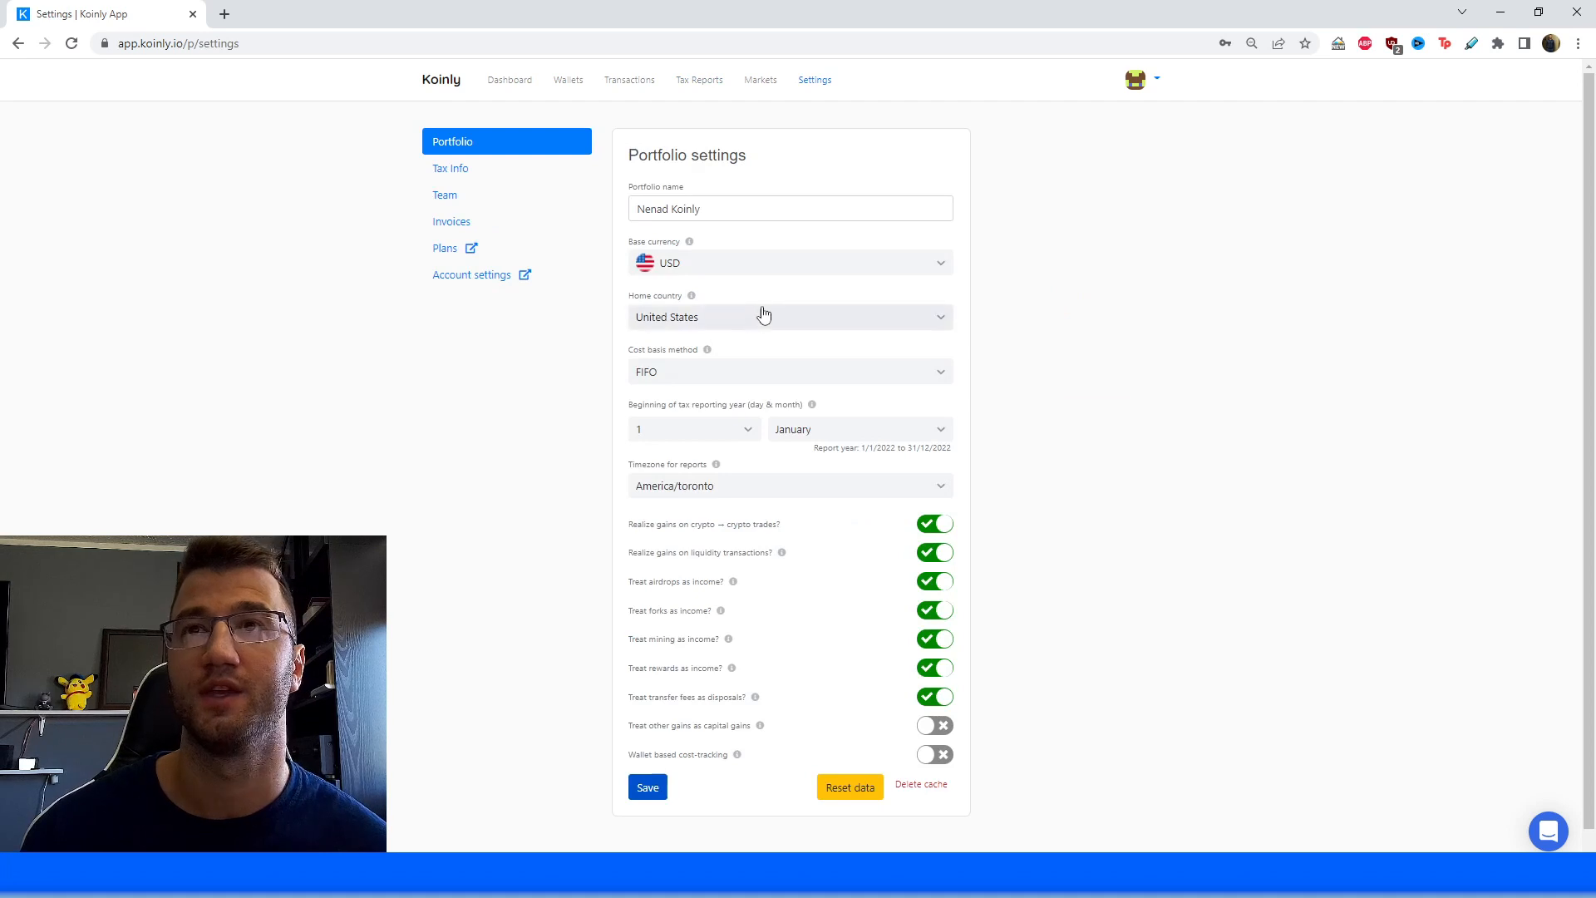
pyautogui.moveTo(744, 250)
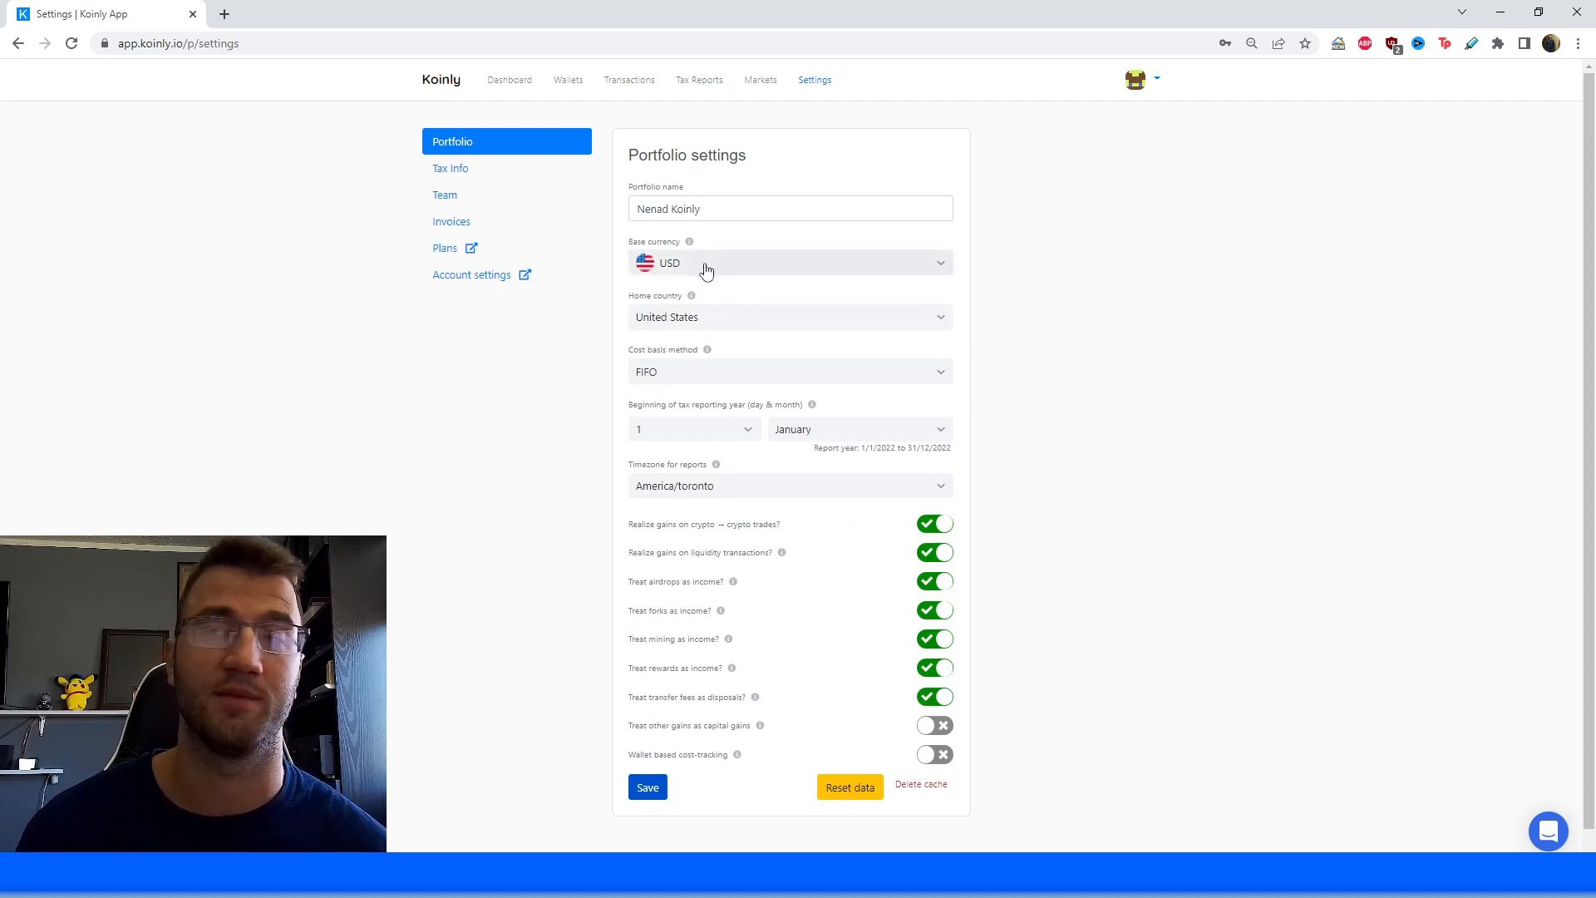
pyautogui.moveTo(720, 318)
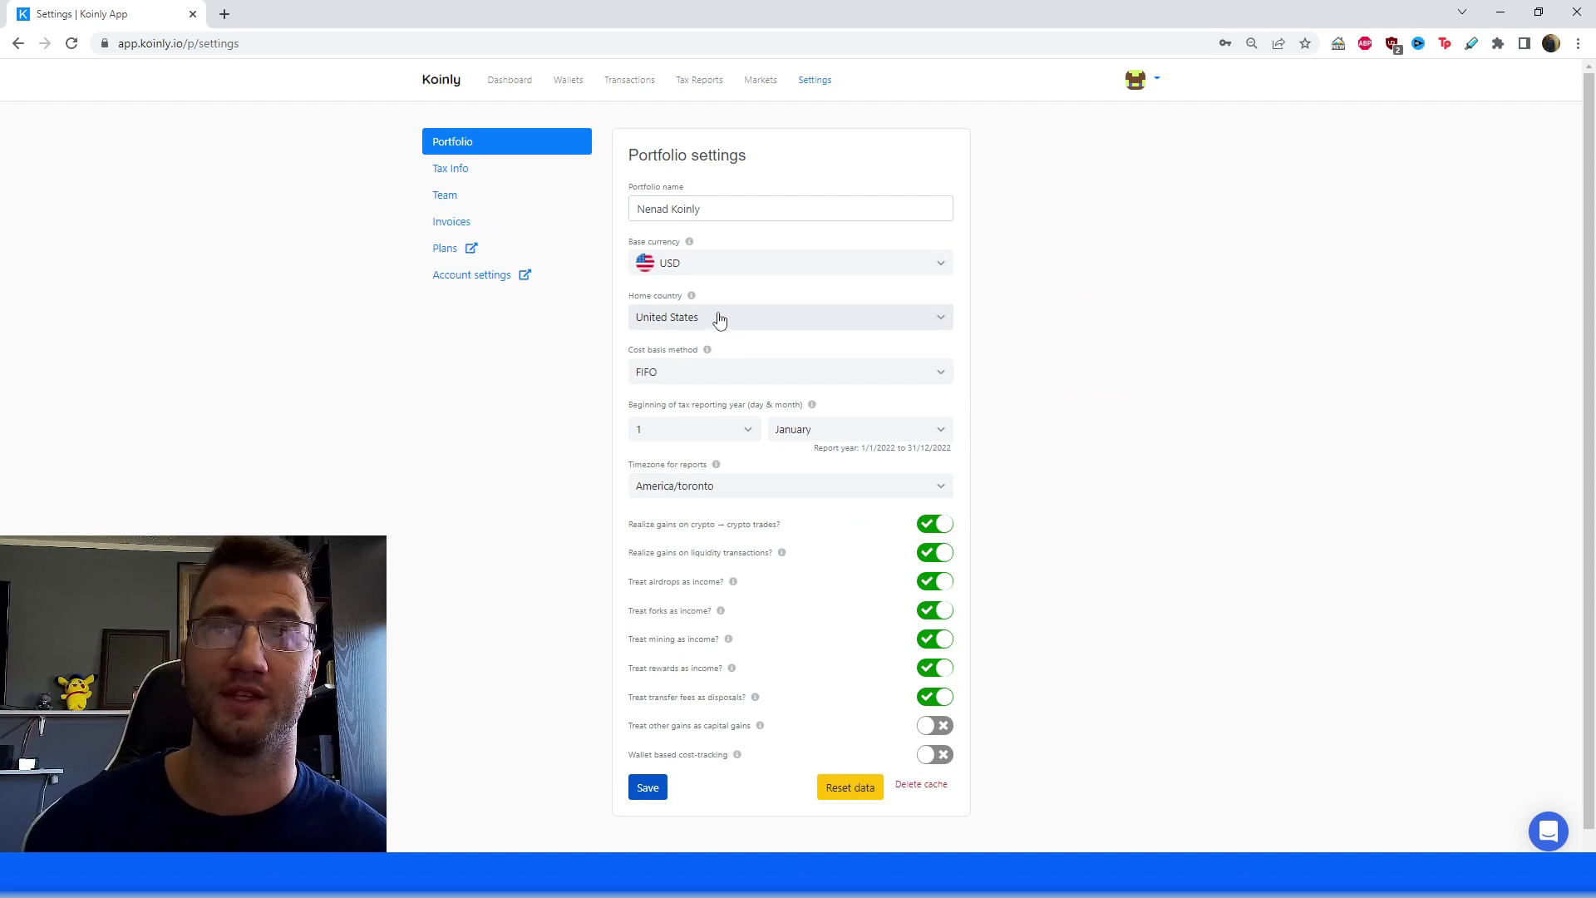
# Expand the Cost basis method list to see ACB, FIFO, LIFO and HIFO.
pyautogui.click(789, 371)
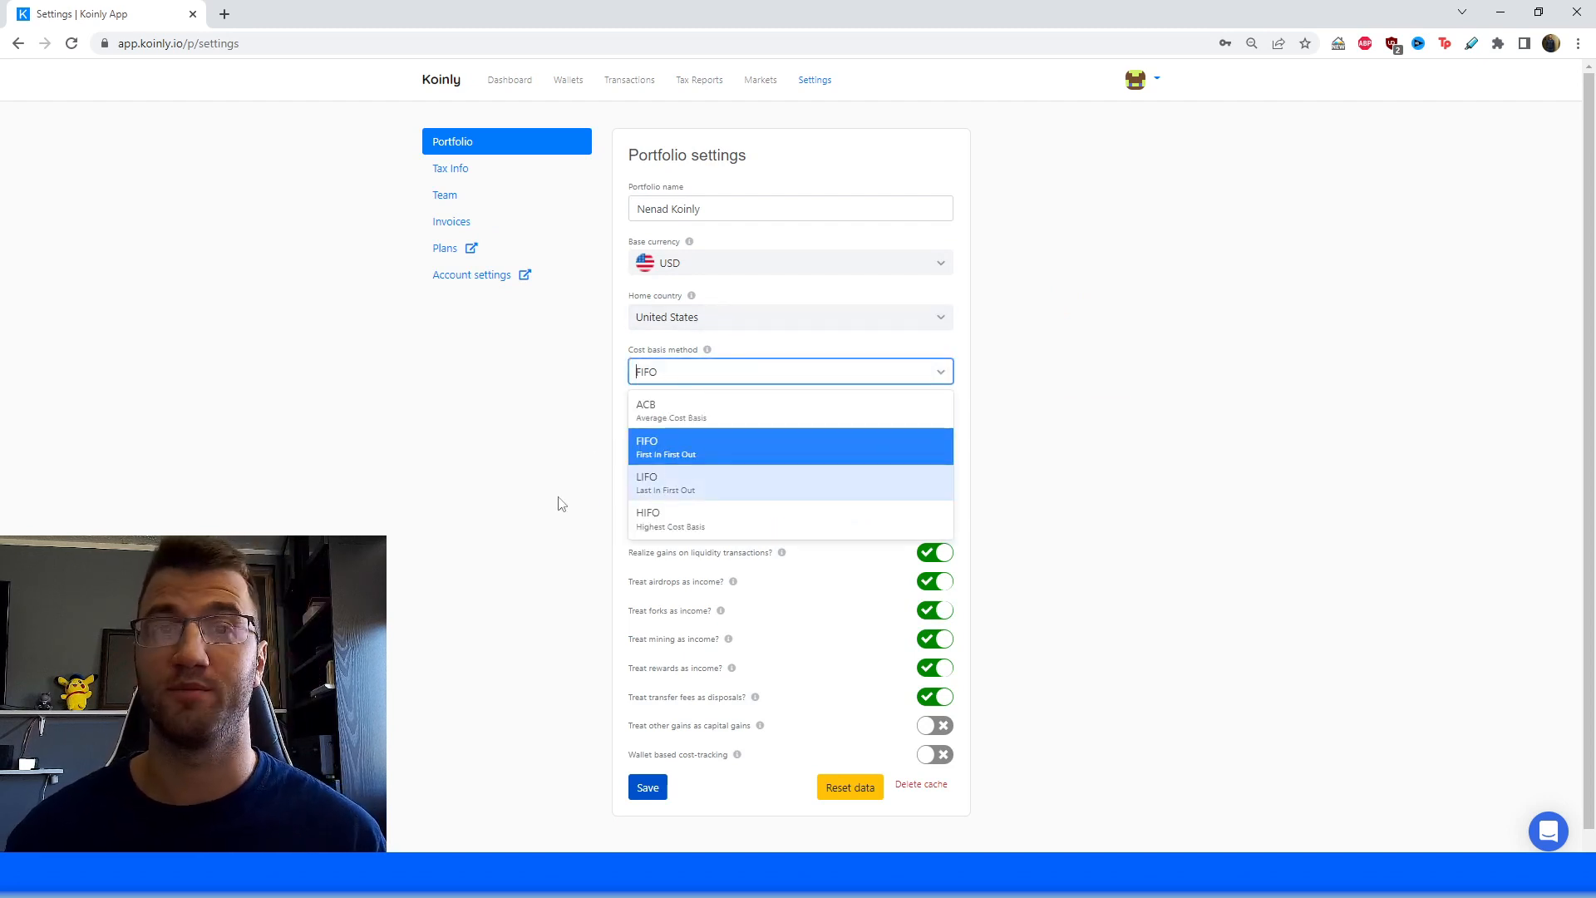
pyautogui.moveTo(716, 495)
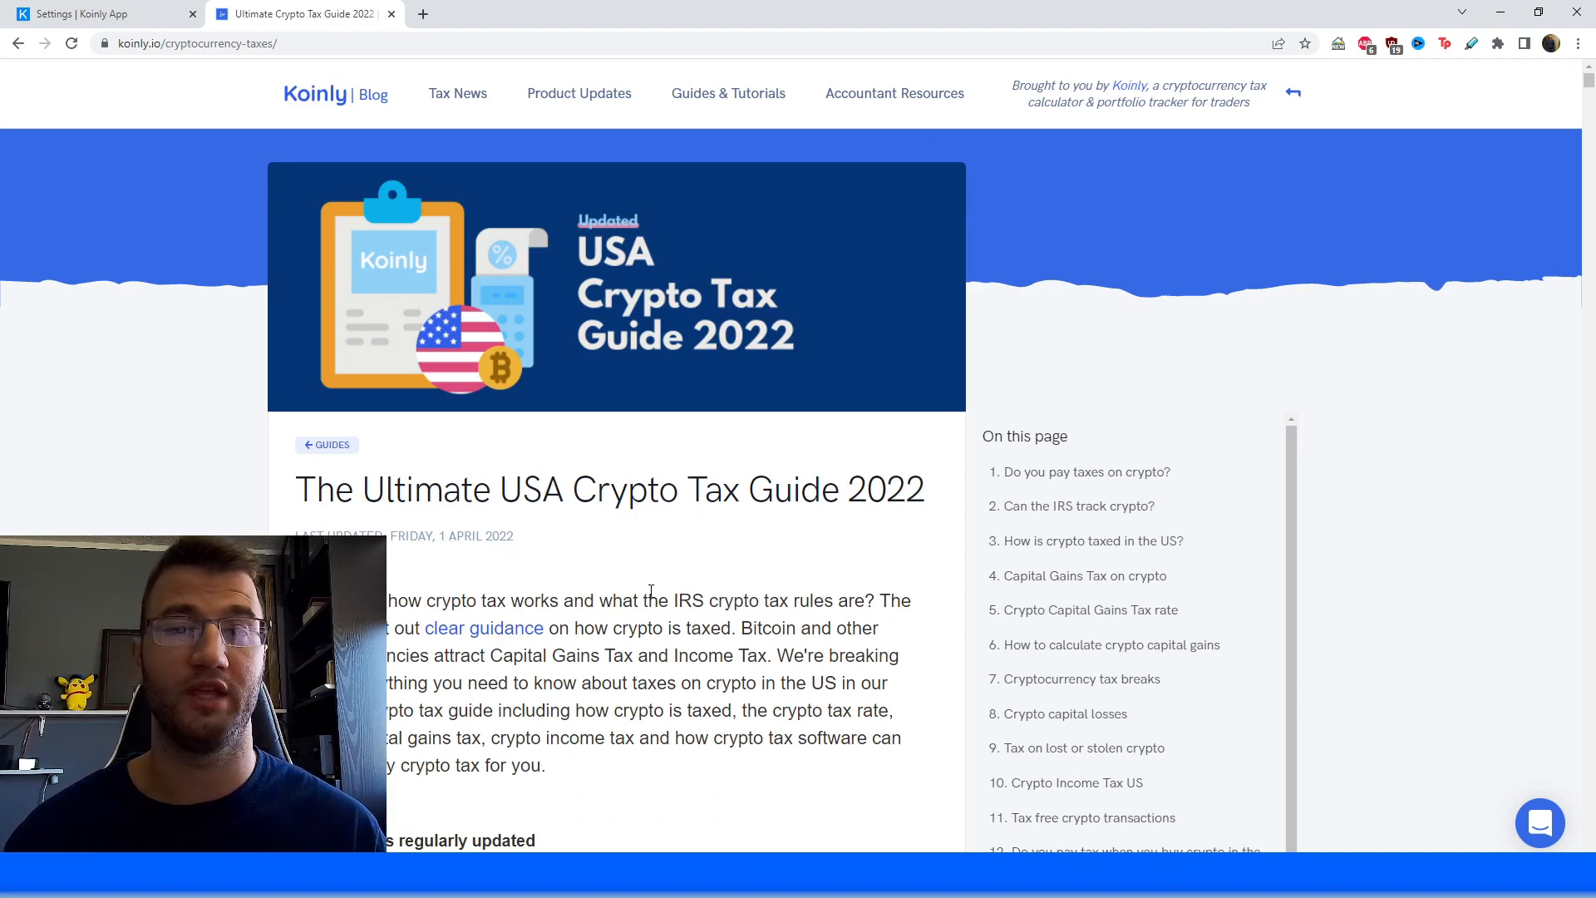
pyautogui.moveTo(636, 594)
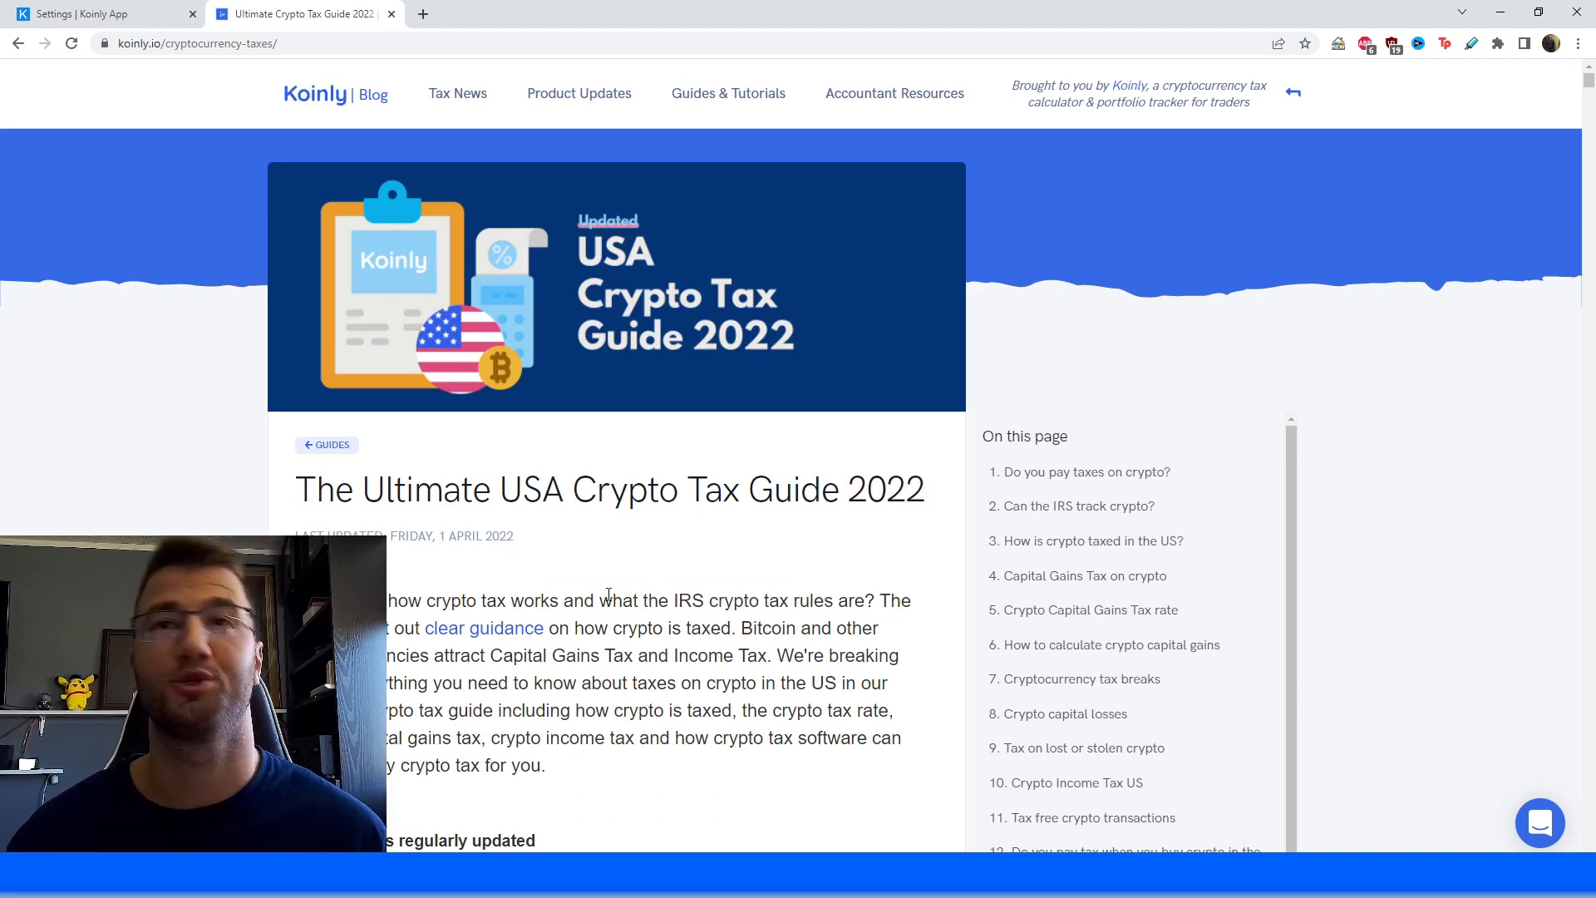
# Scroll through the USA Crypto Tax Guide's intro and back to the top.
pyautogui.scroll(-3)
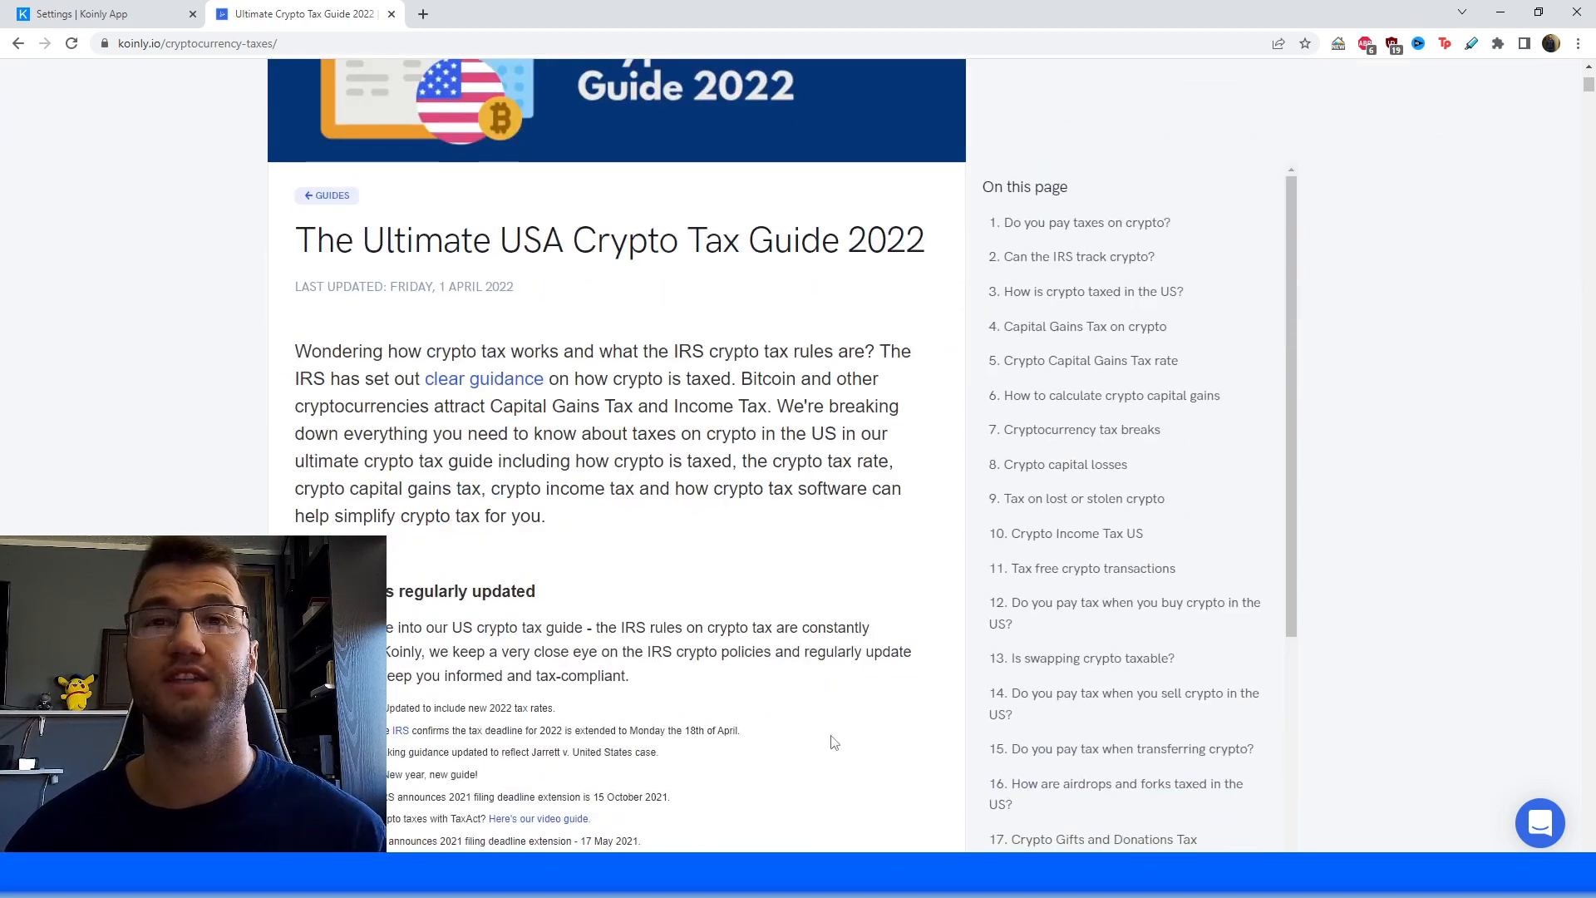
pyautogui.scroll(-3)
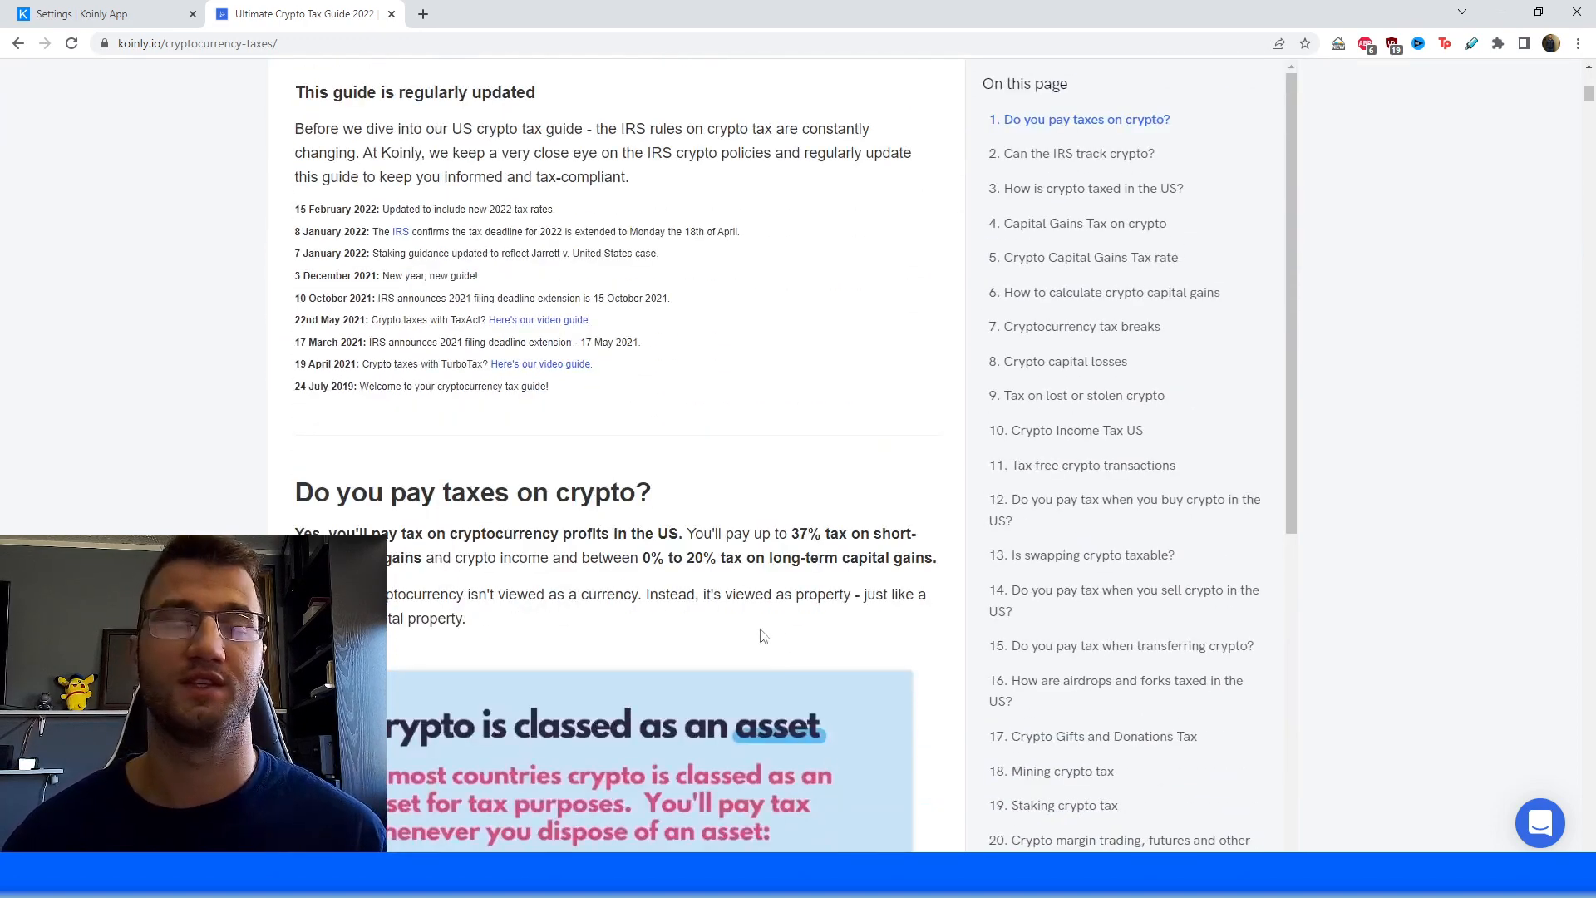
pyautogui.scroll(-3)
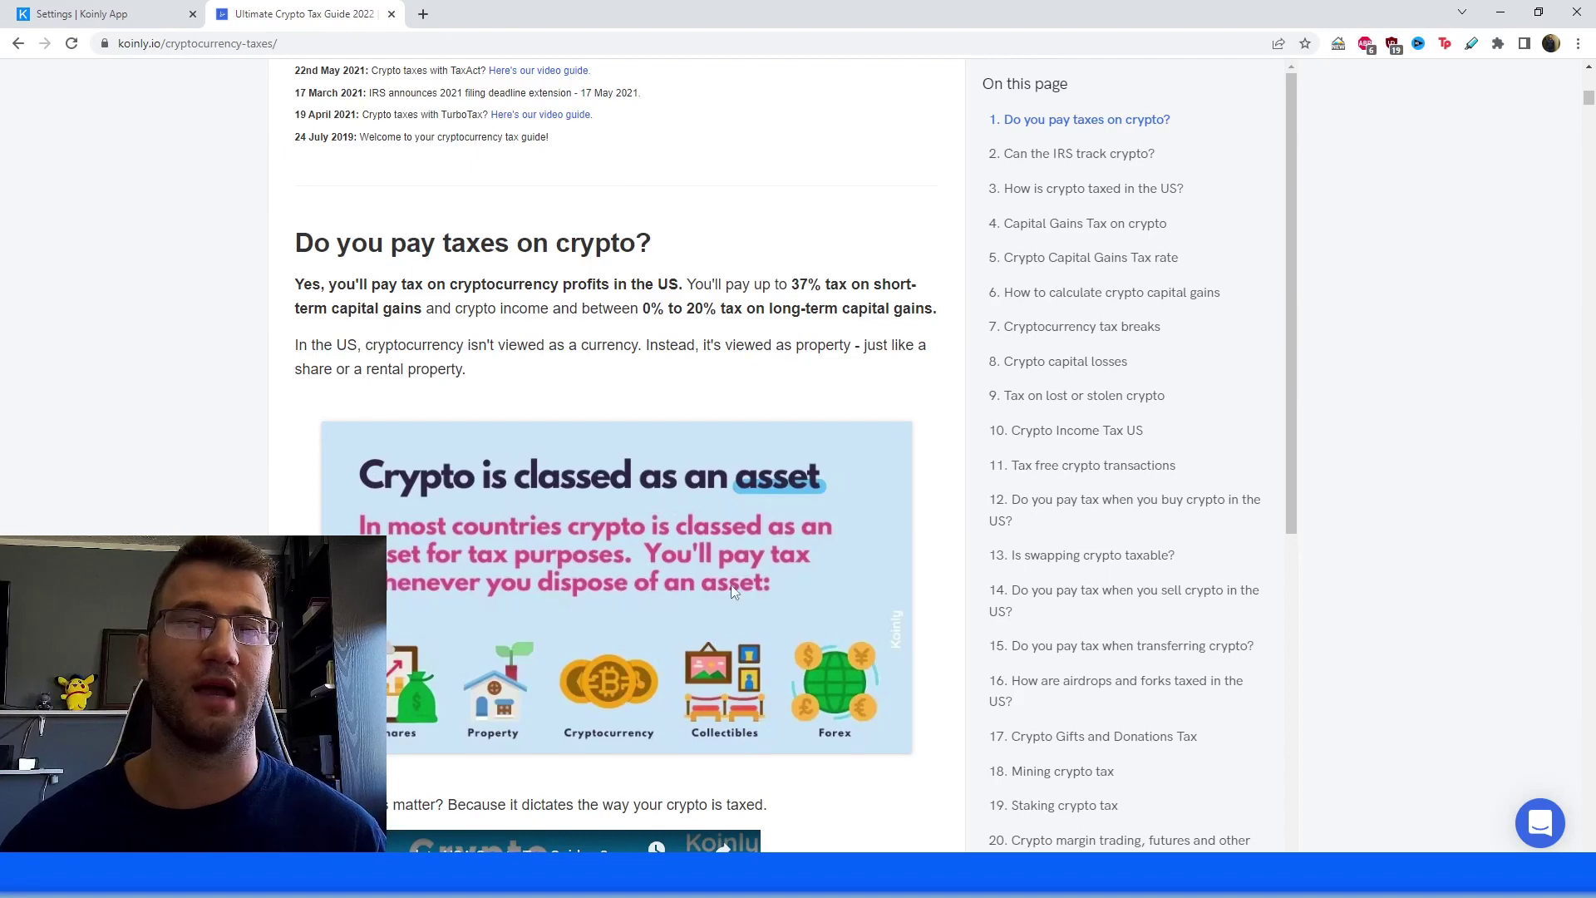
pyautogui.scroll(3)
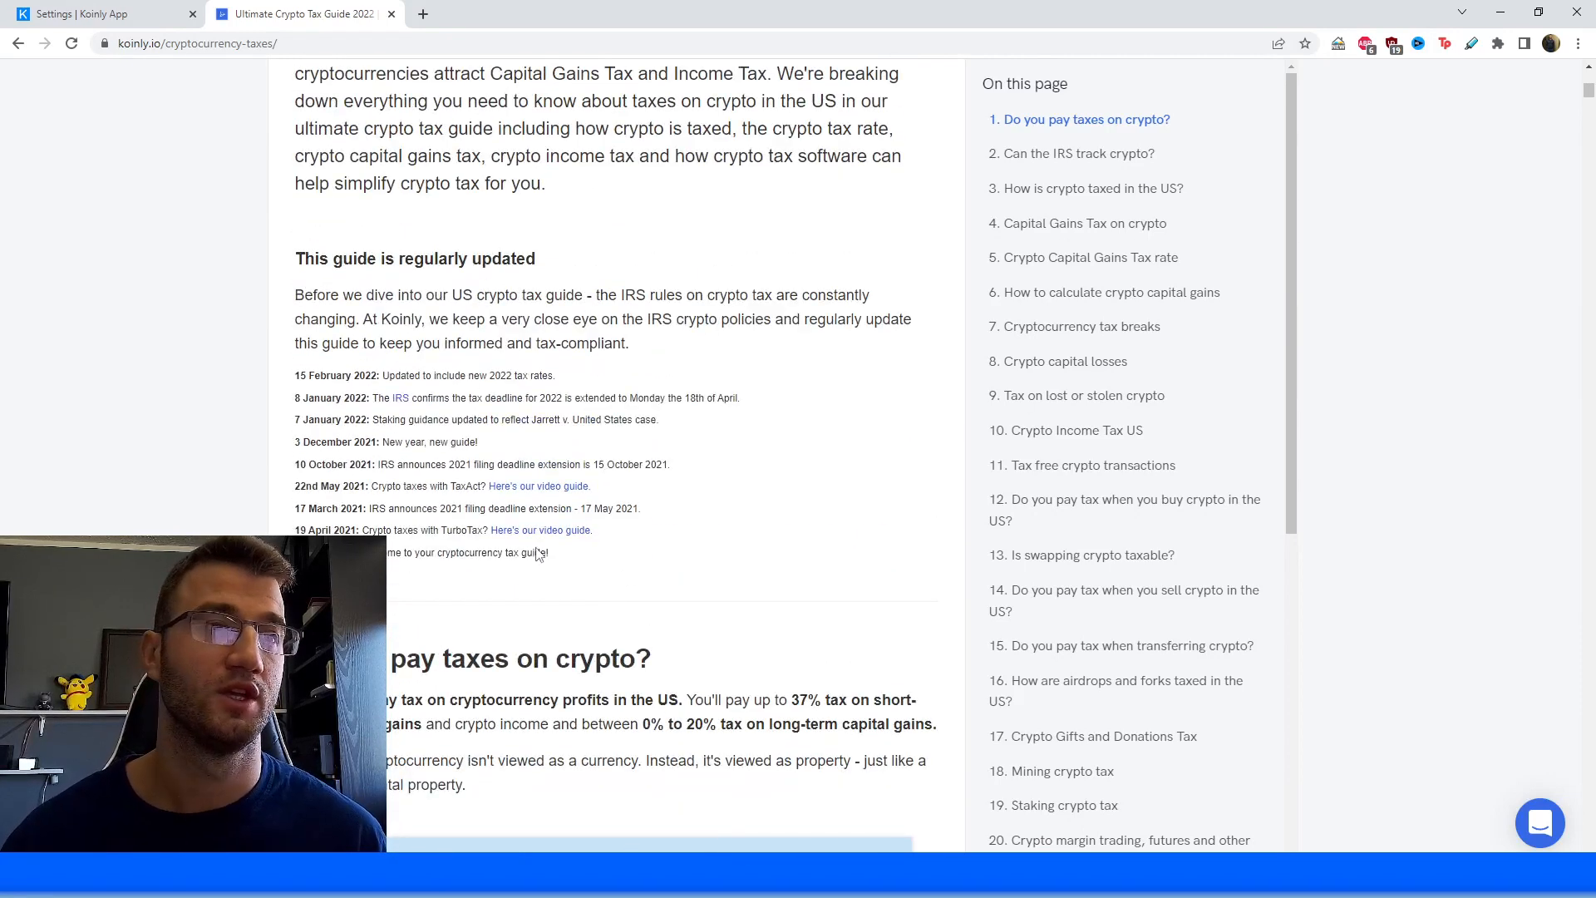
pyautogui.scroll(3)
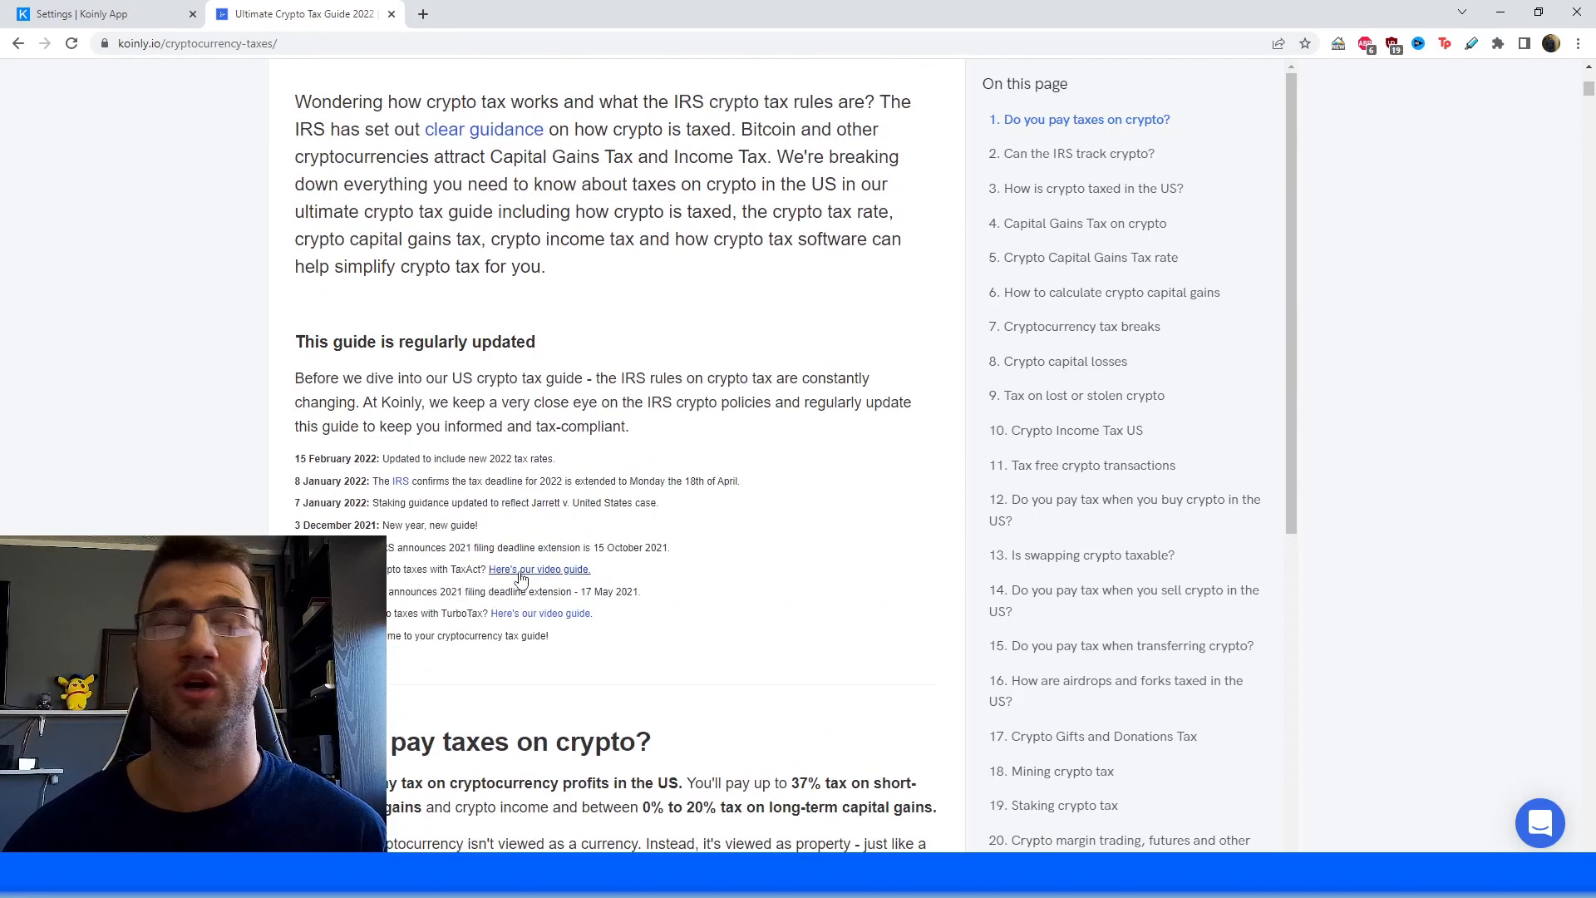
pyautogui.scroll(3)
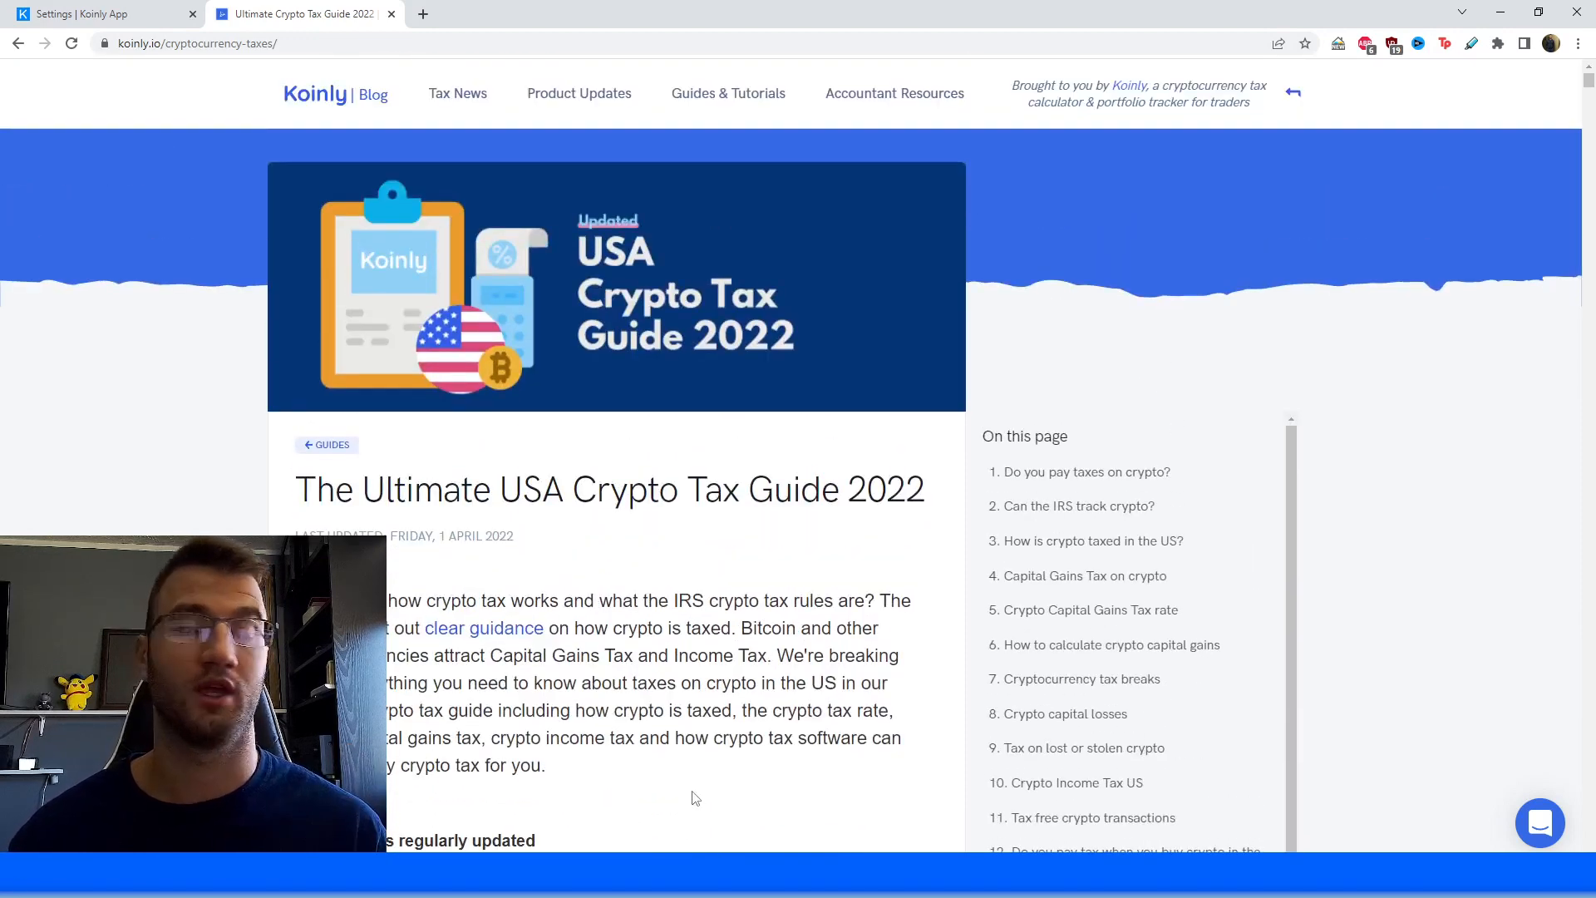
pyautogui.moveTo(670, 762)
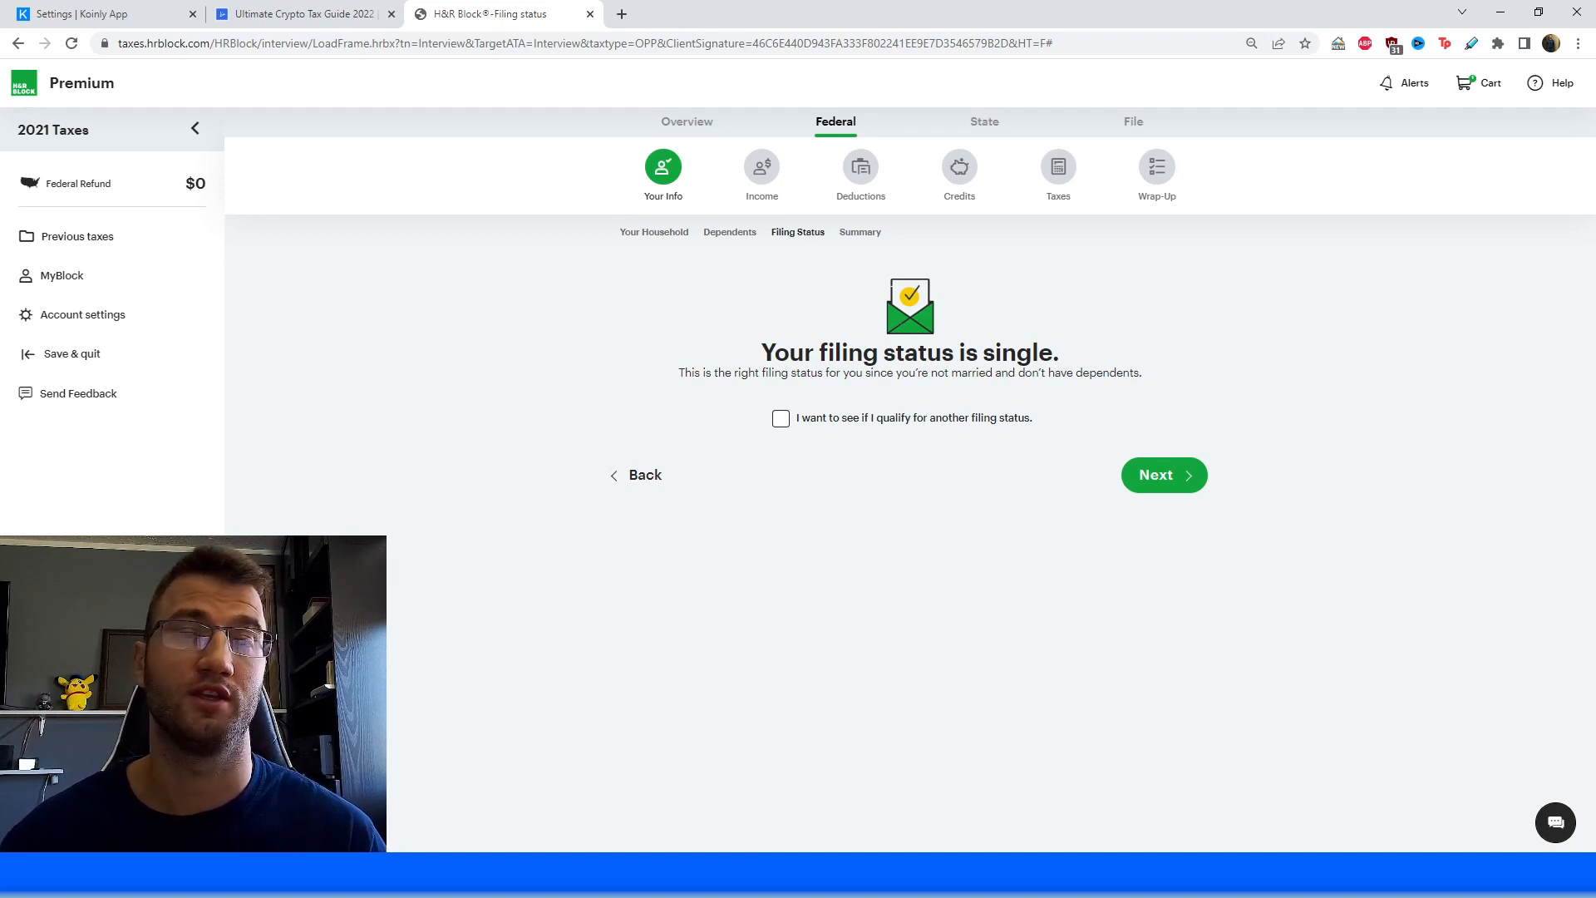
pyautogui.moveTo(721, 538)
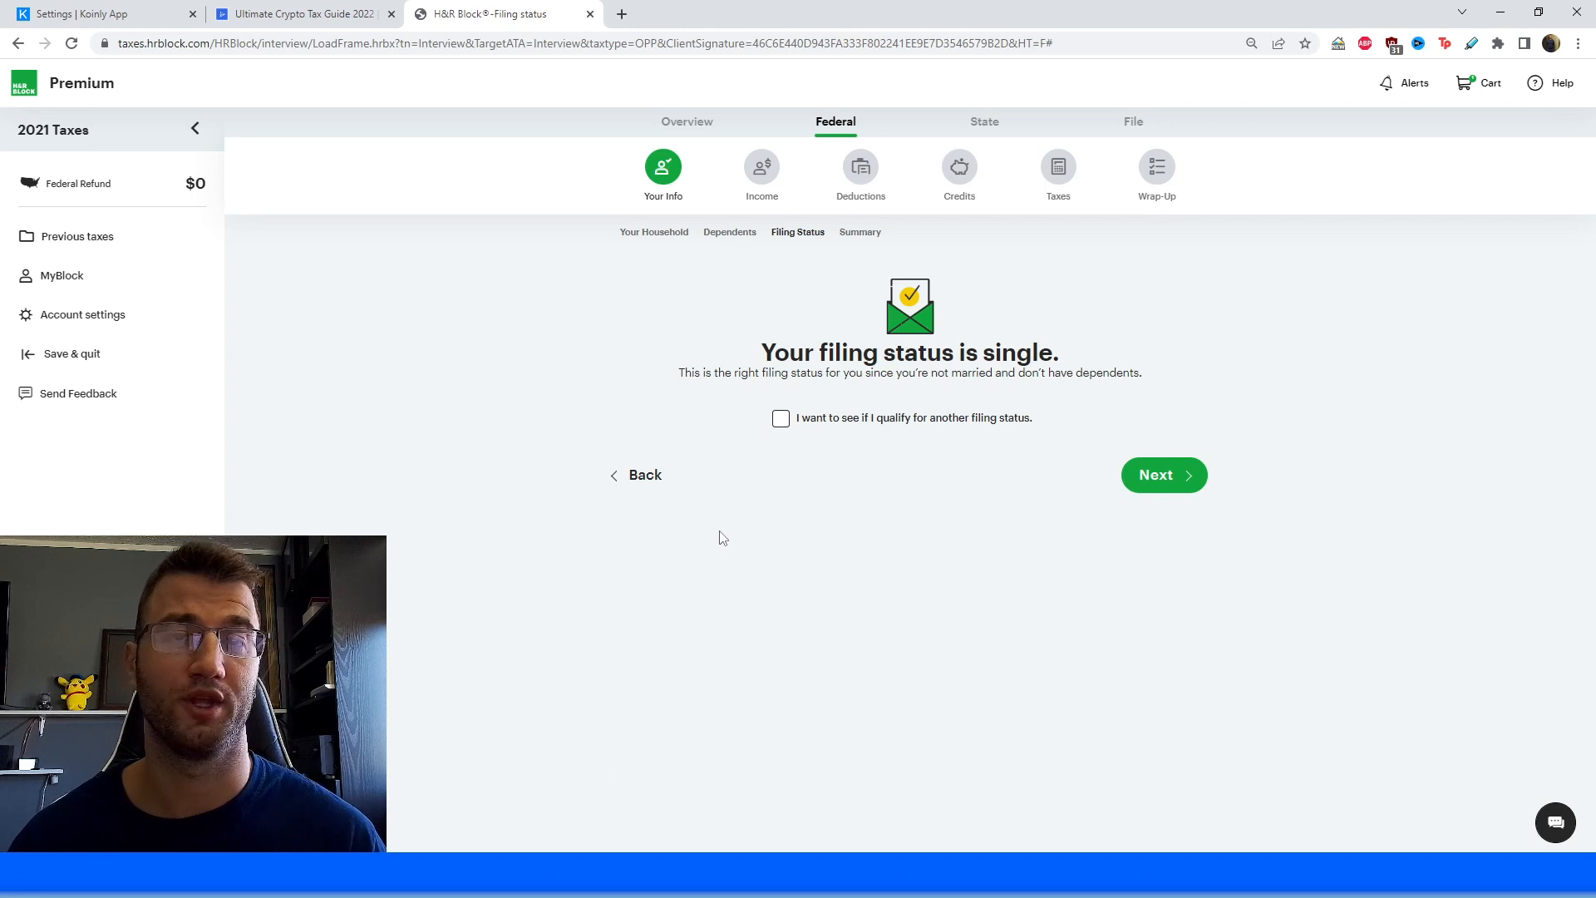
# Confirm single filing status and begin the income section at the W-2 question.
pyautogui.click(1165, 475)
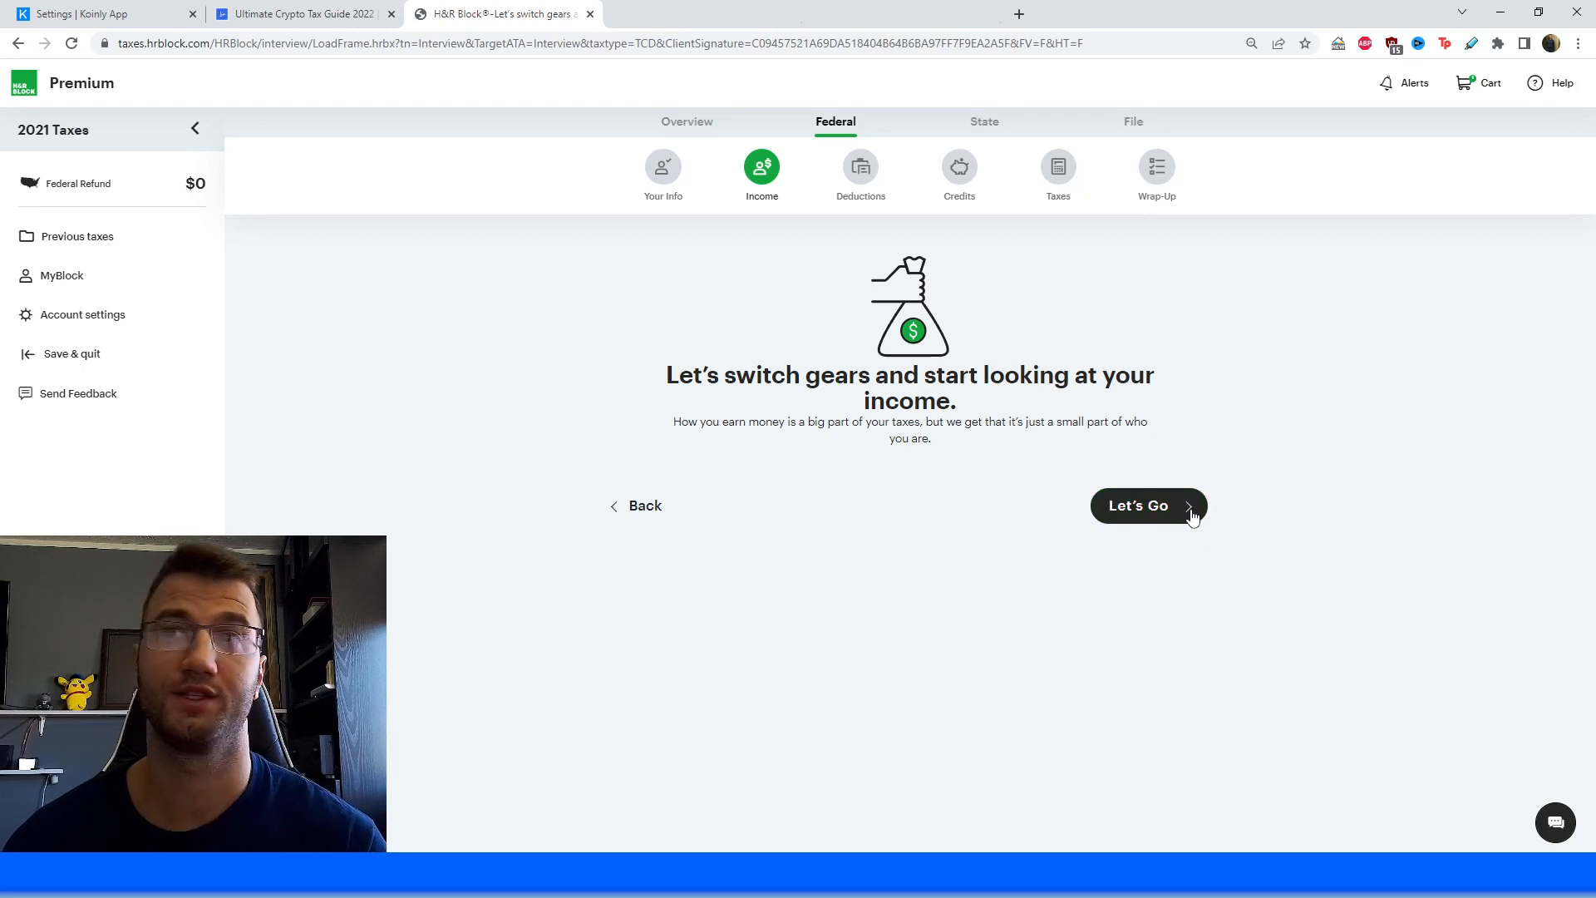
pyautogui.click(1137, 507)
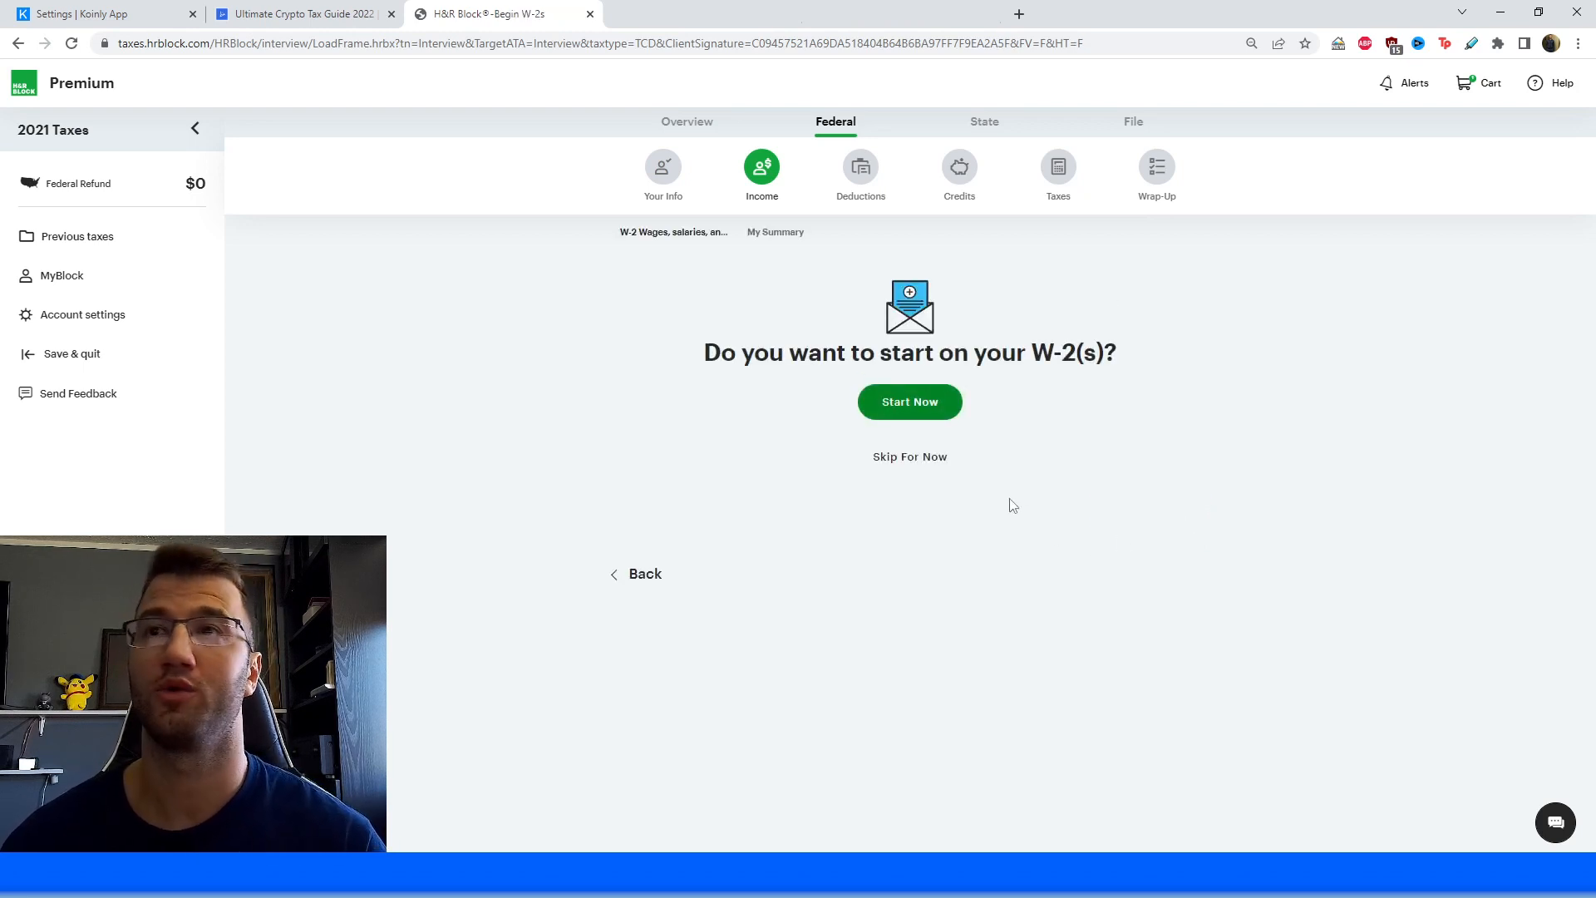
pyautogui.moveTo(1147, 431)
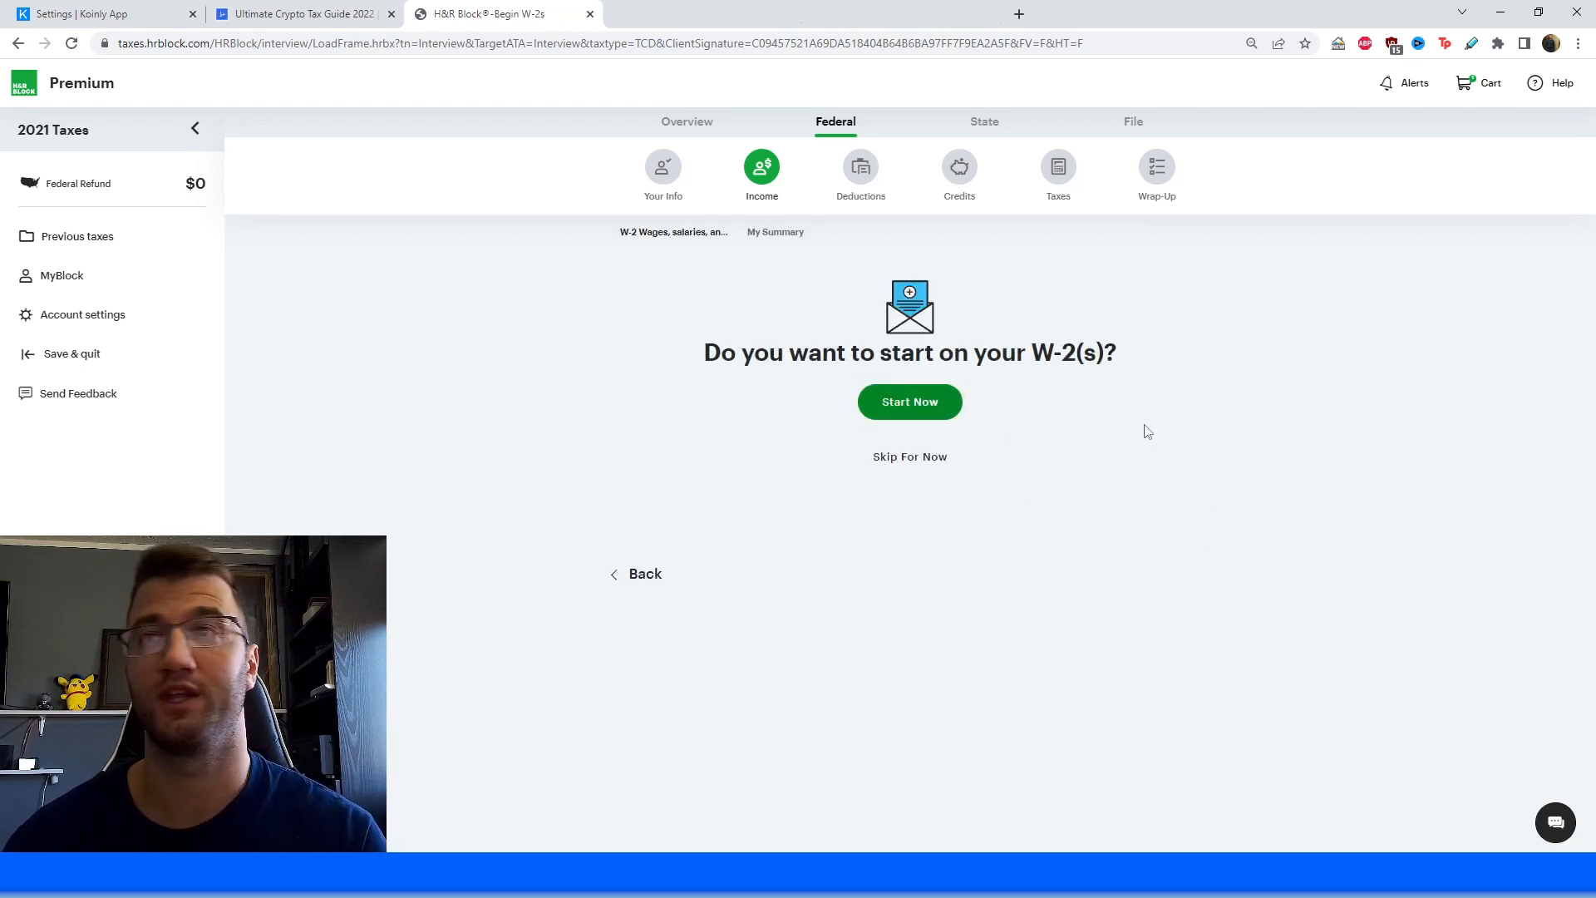
pyautogui.moveTo(972, 393)
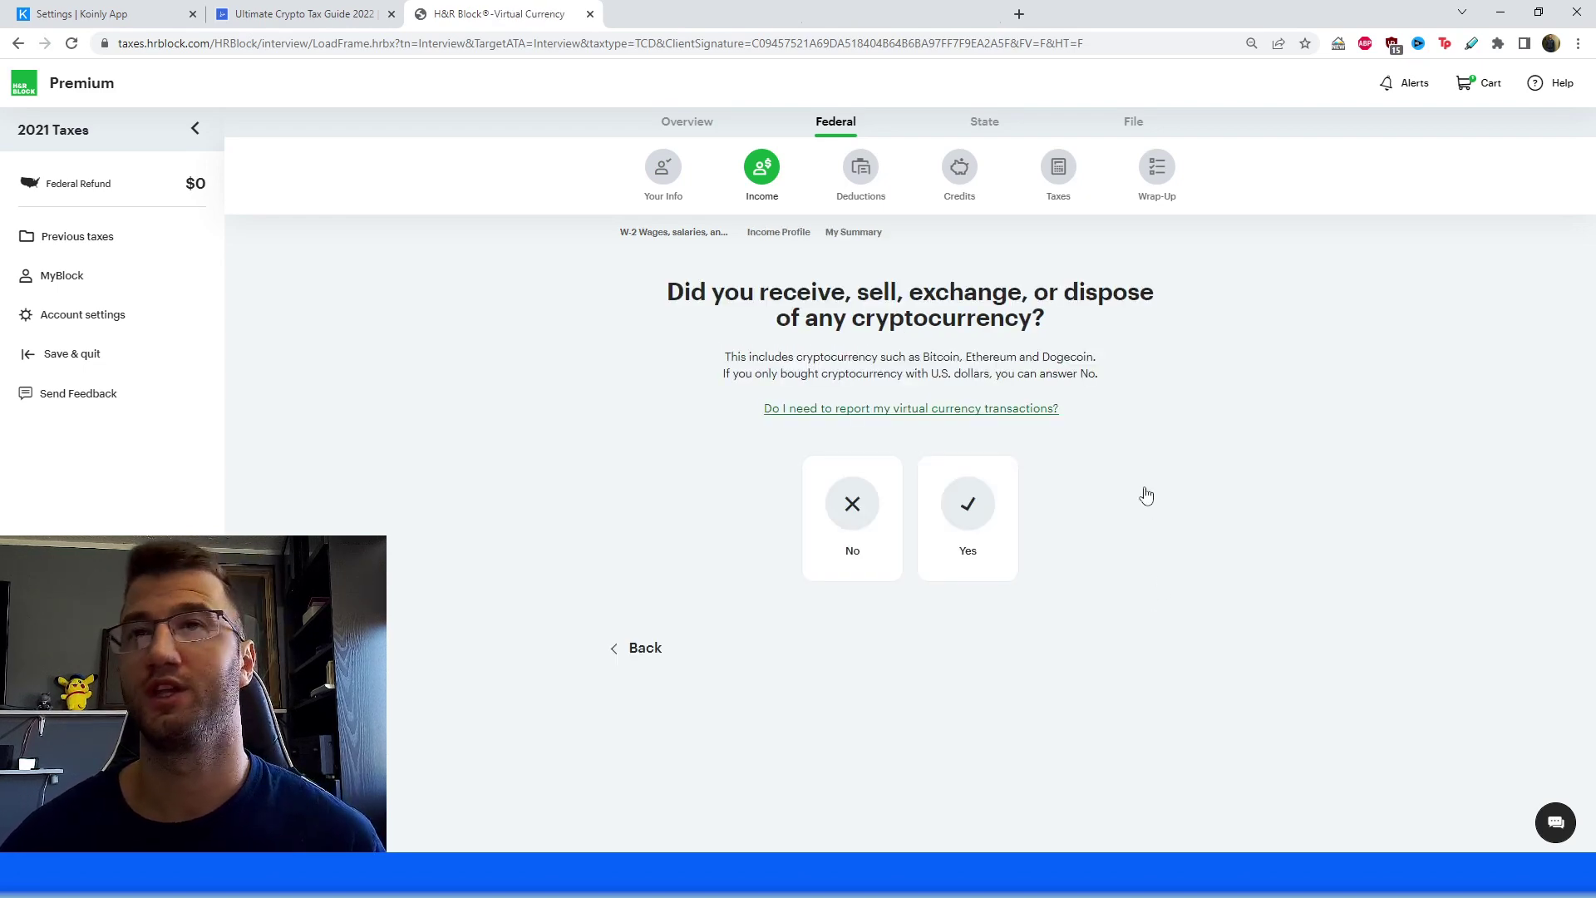
pyautogui.moveTo(1049, 459)
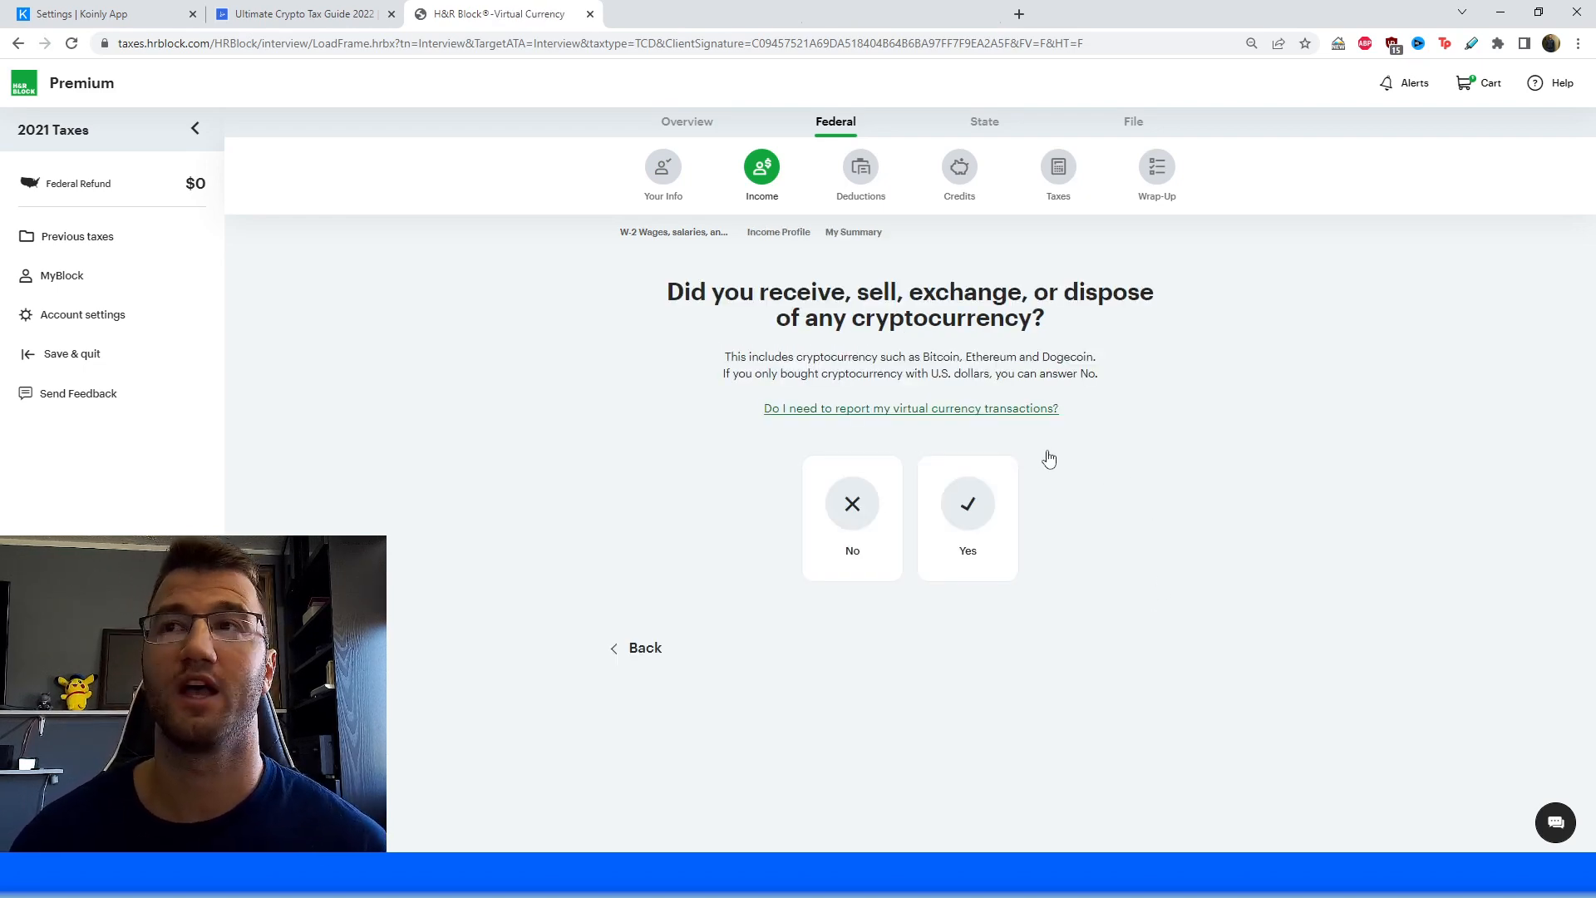
pyautogui.moveTo(1038, 448)
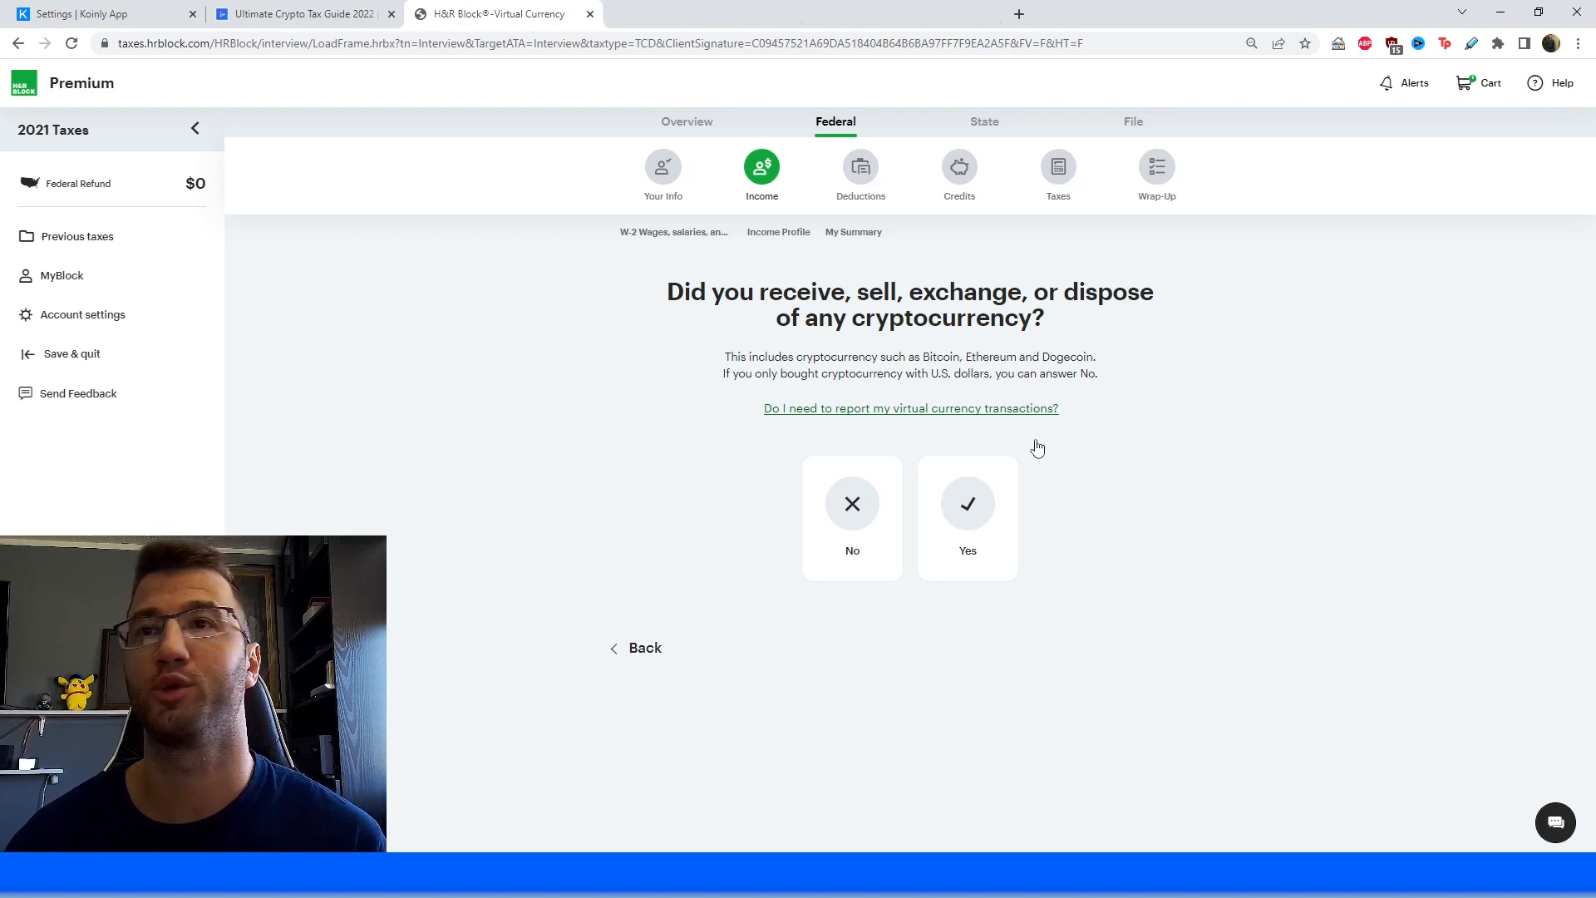
pyautogui.moveTo(975, 450)
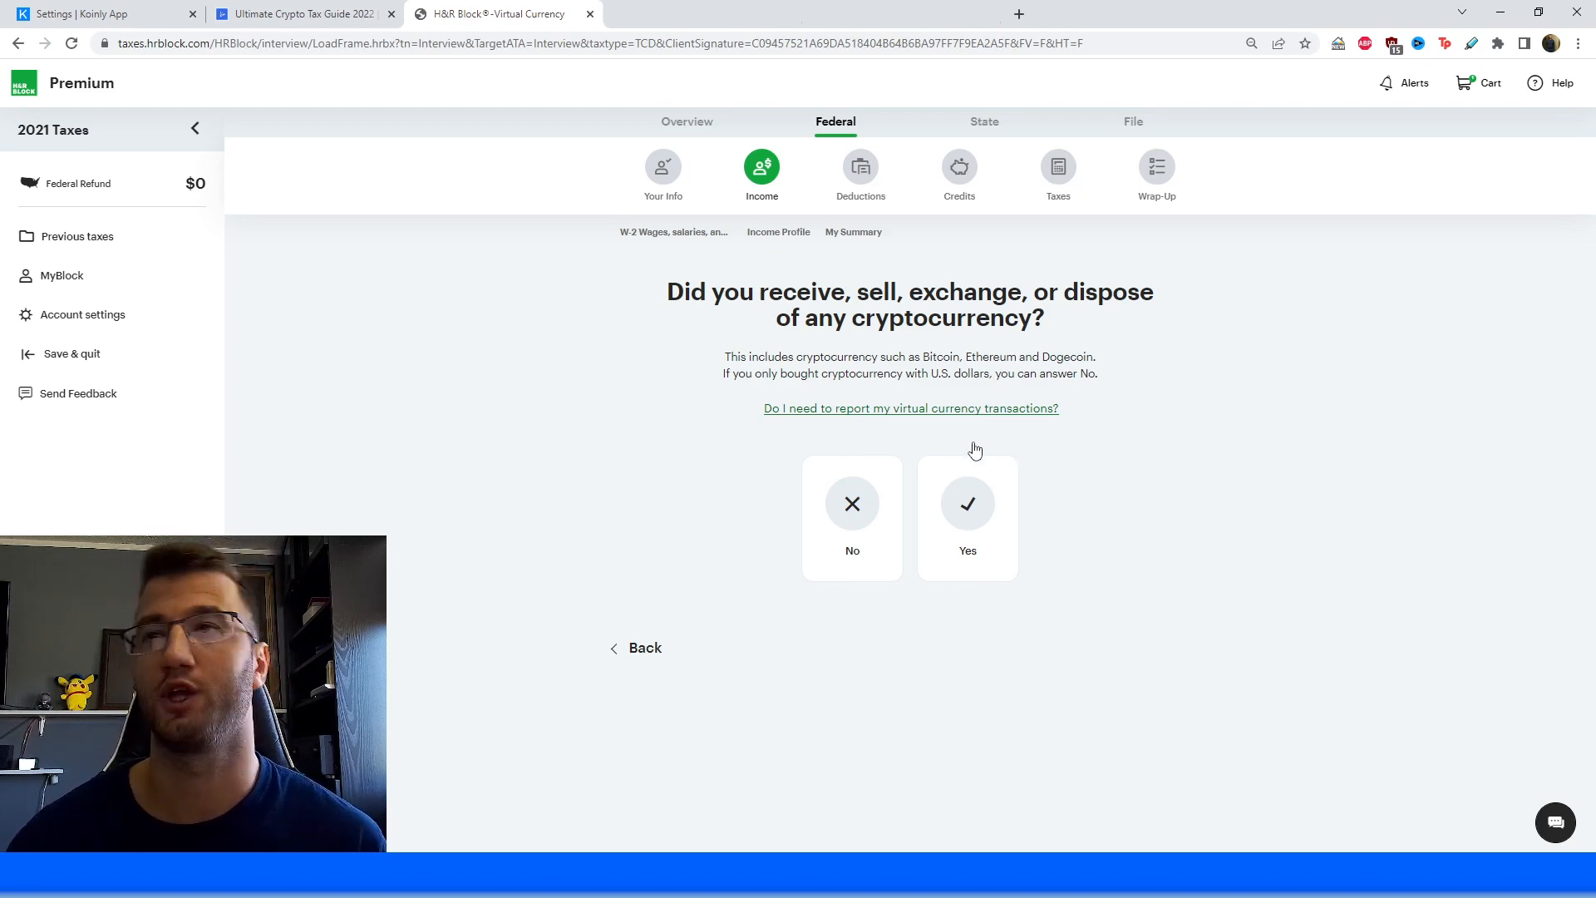
pyautogui.moveTo(961, 435)
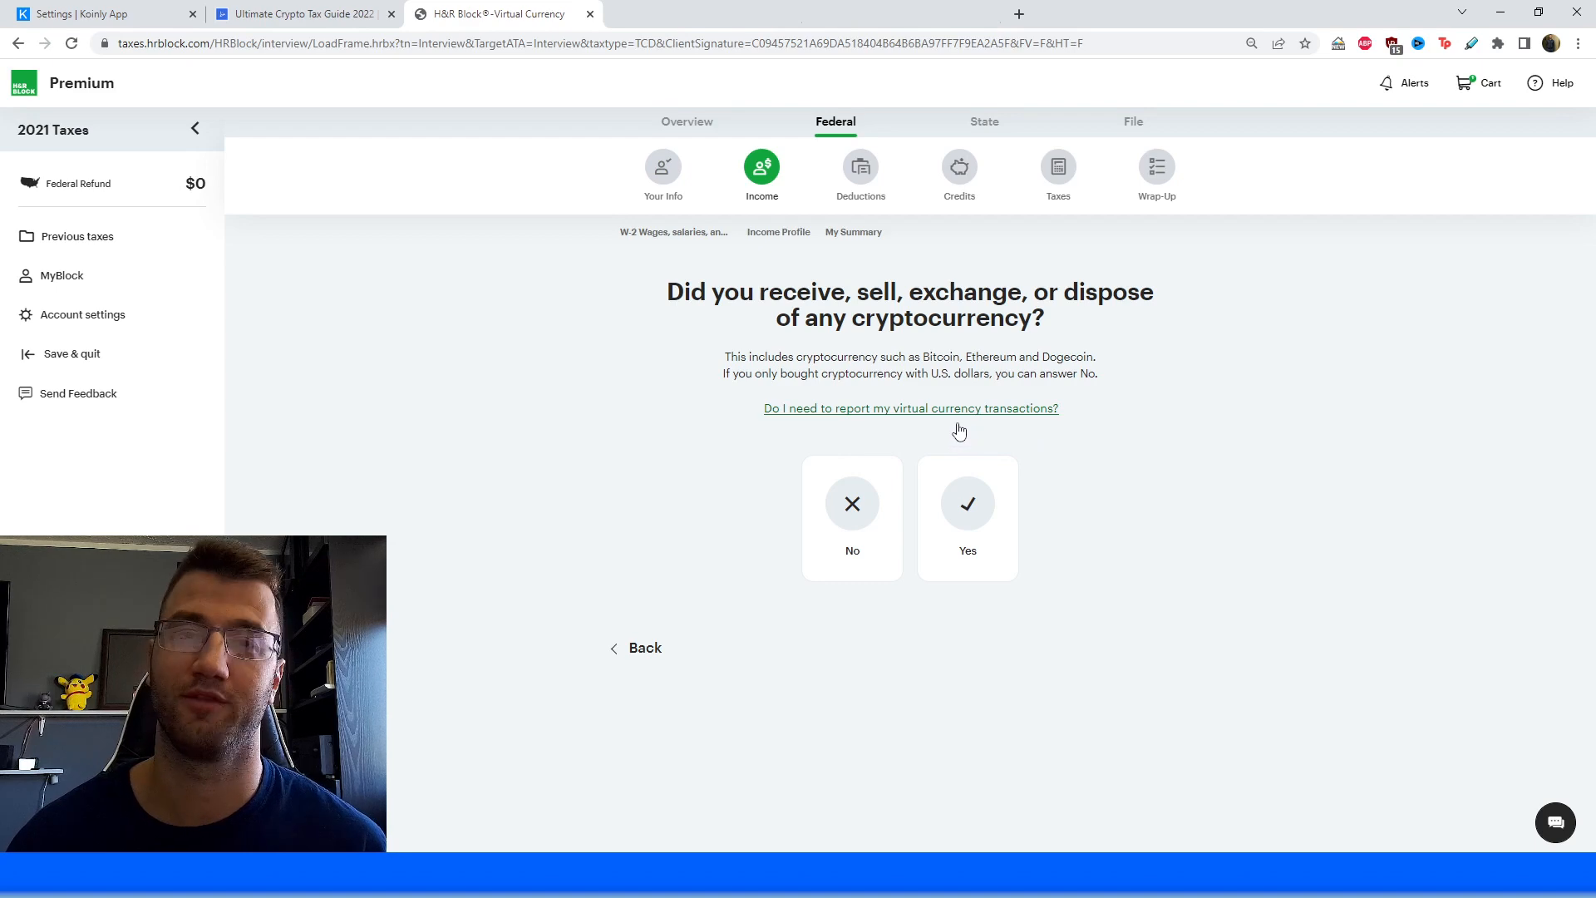
pyautogui.moveTo(905, 458)
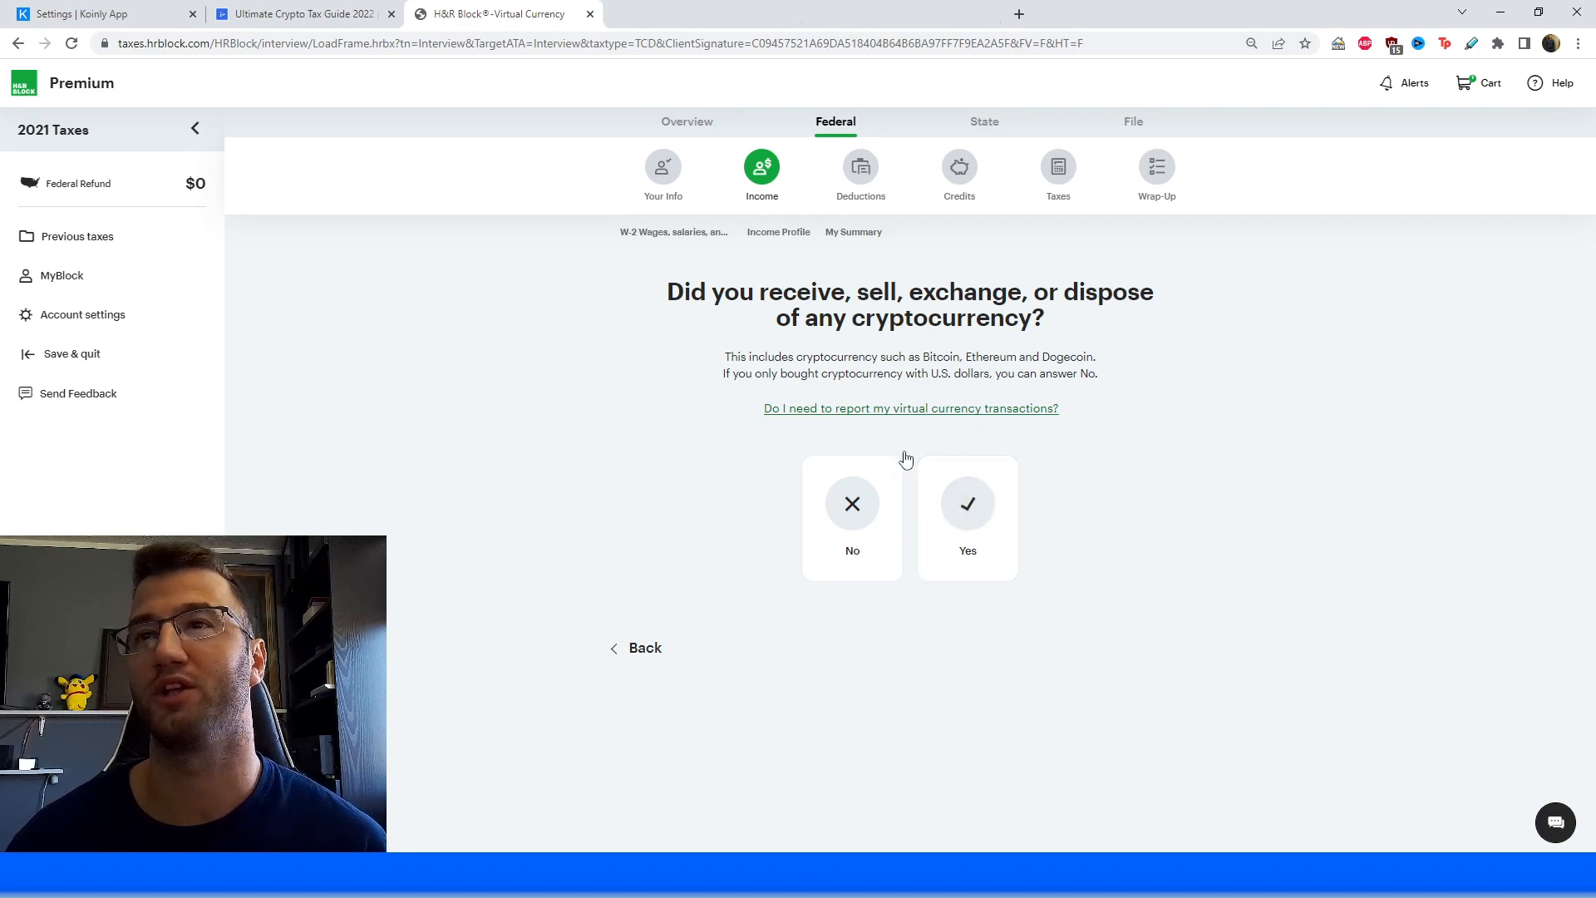
pyautogui.moveTo(781, 453)
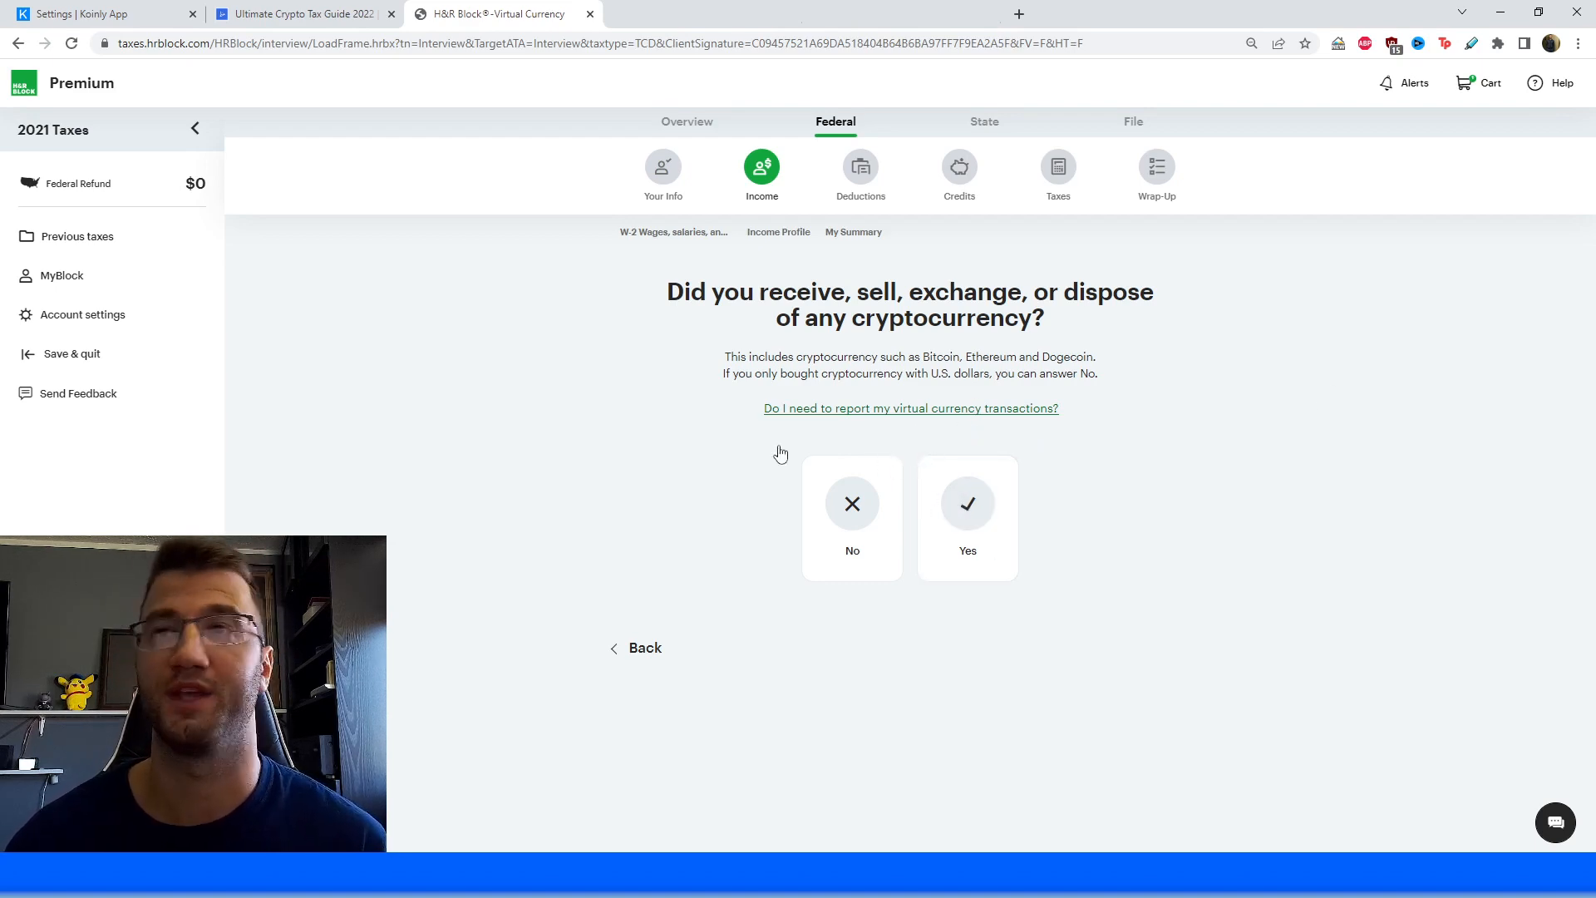
# Answer Yes to cryptocurrency activity and reply to the foreign accounts question.
pyautogui.click(852, 517)
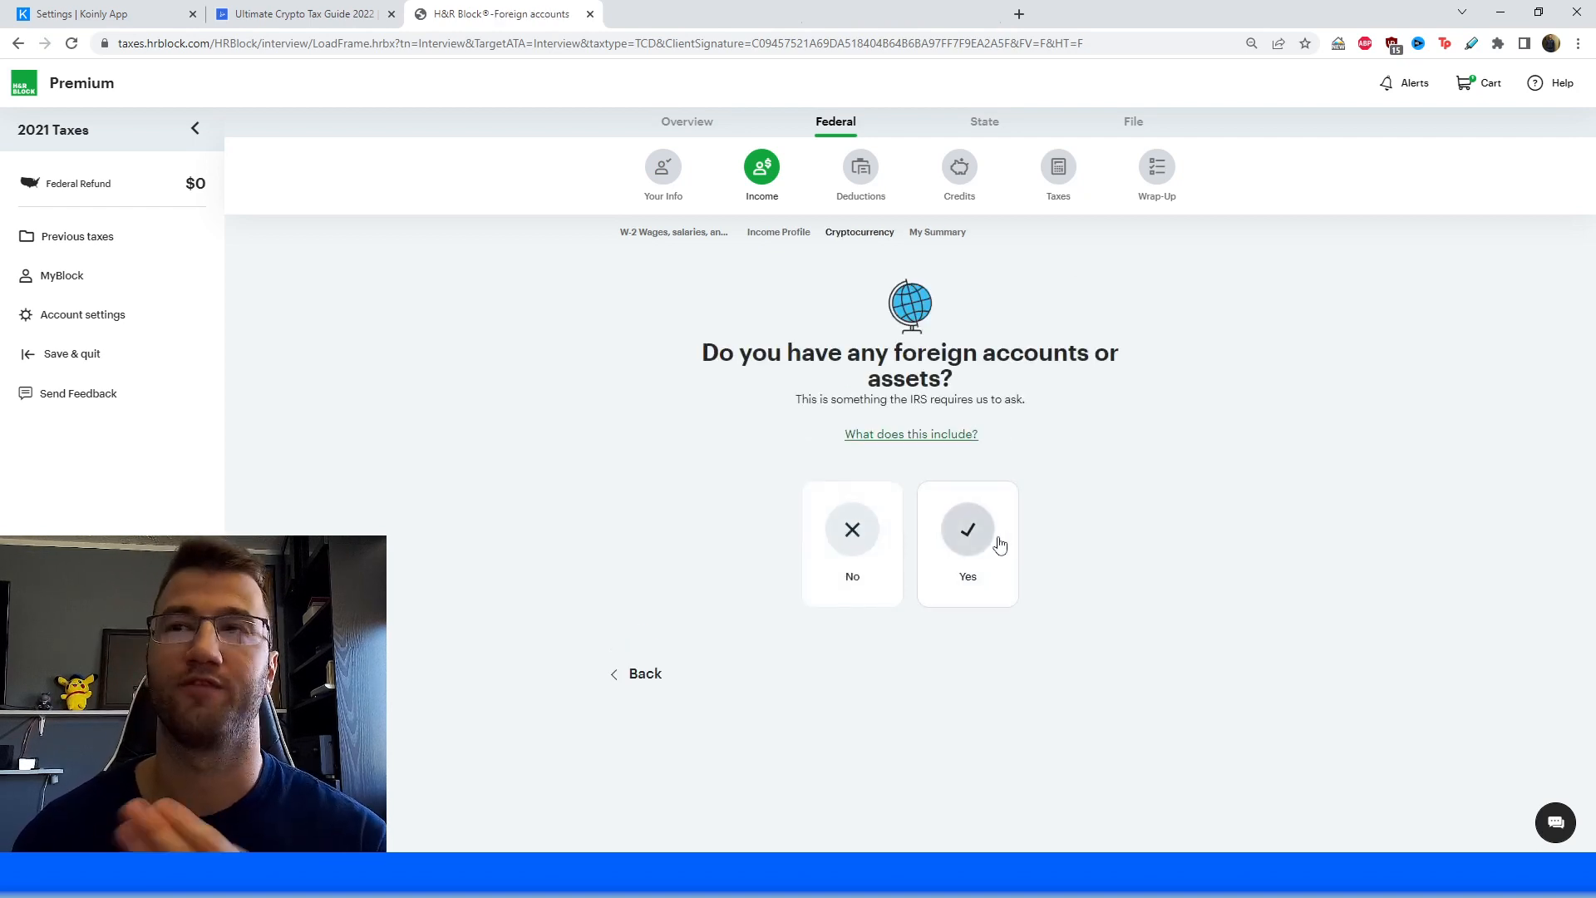
pyautogui.click(853, 530)
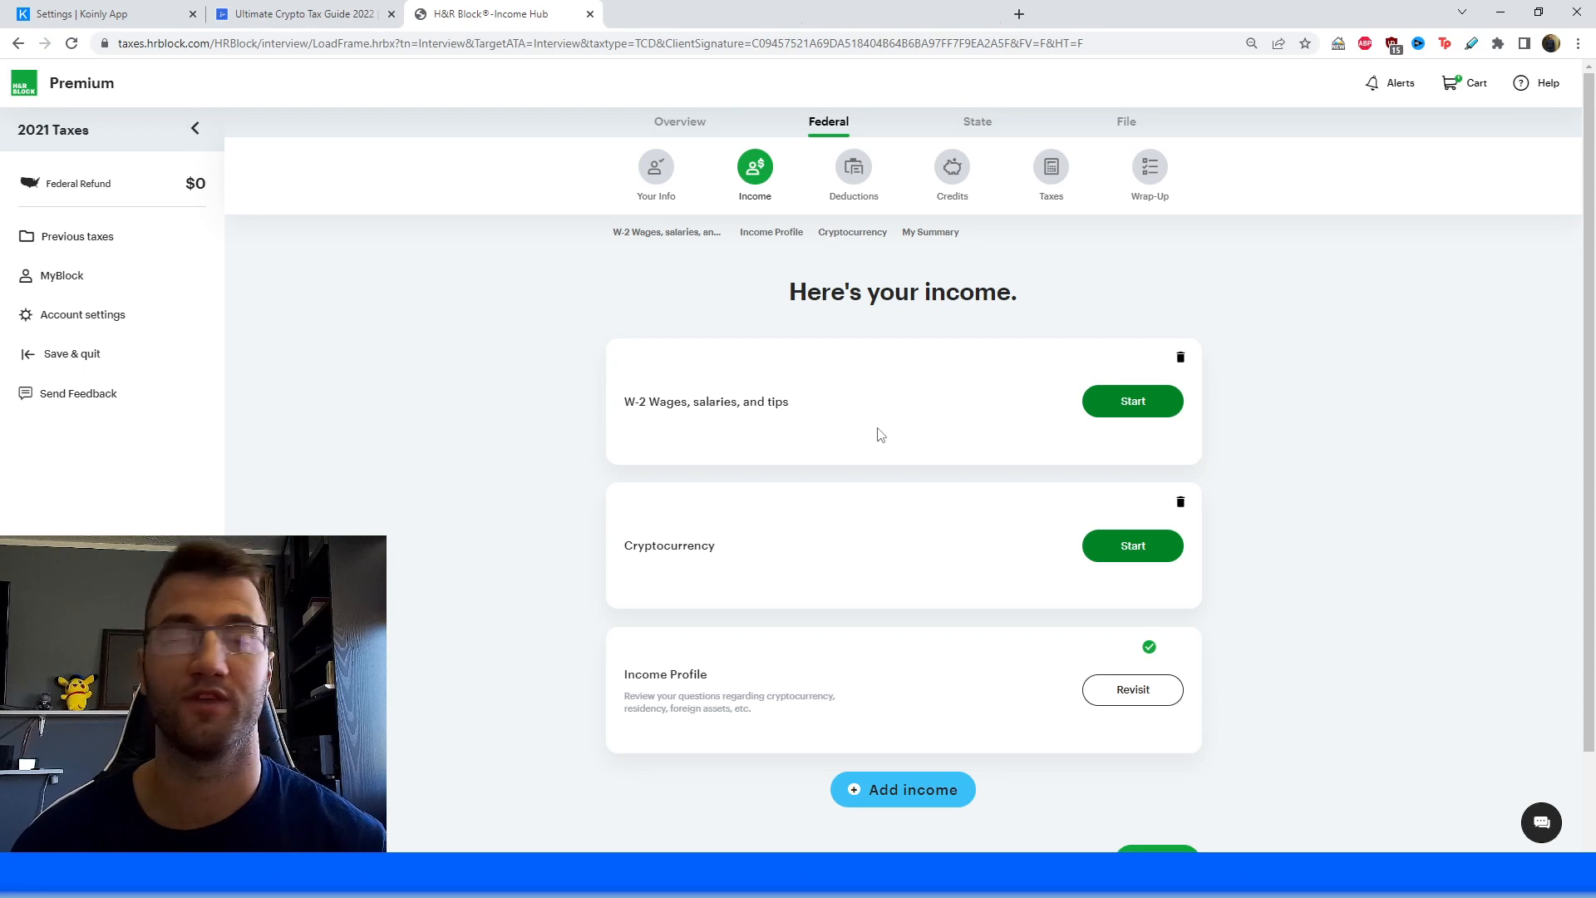
pyautogui.moveTo(754, 657)
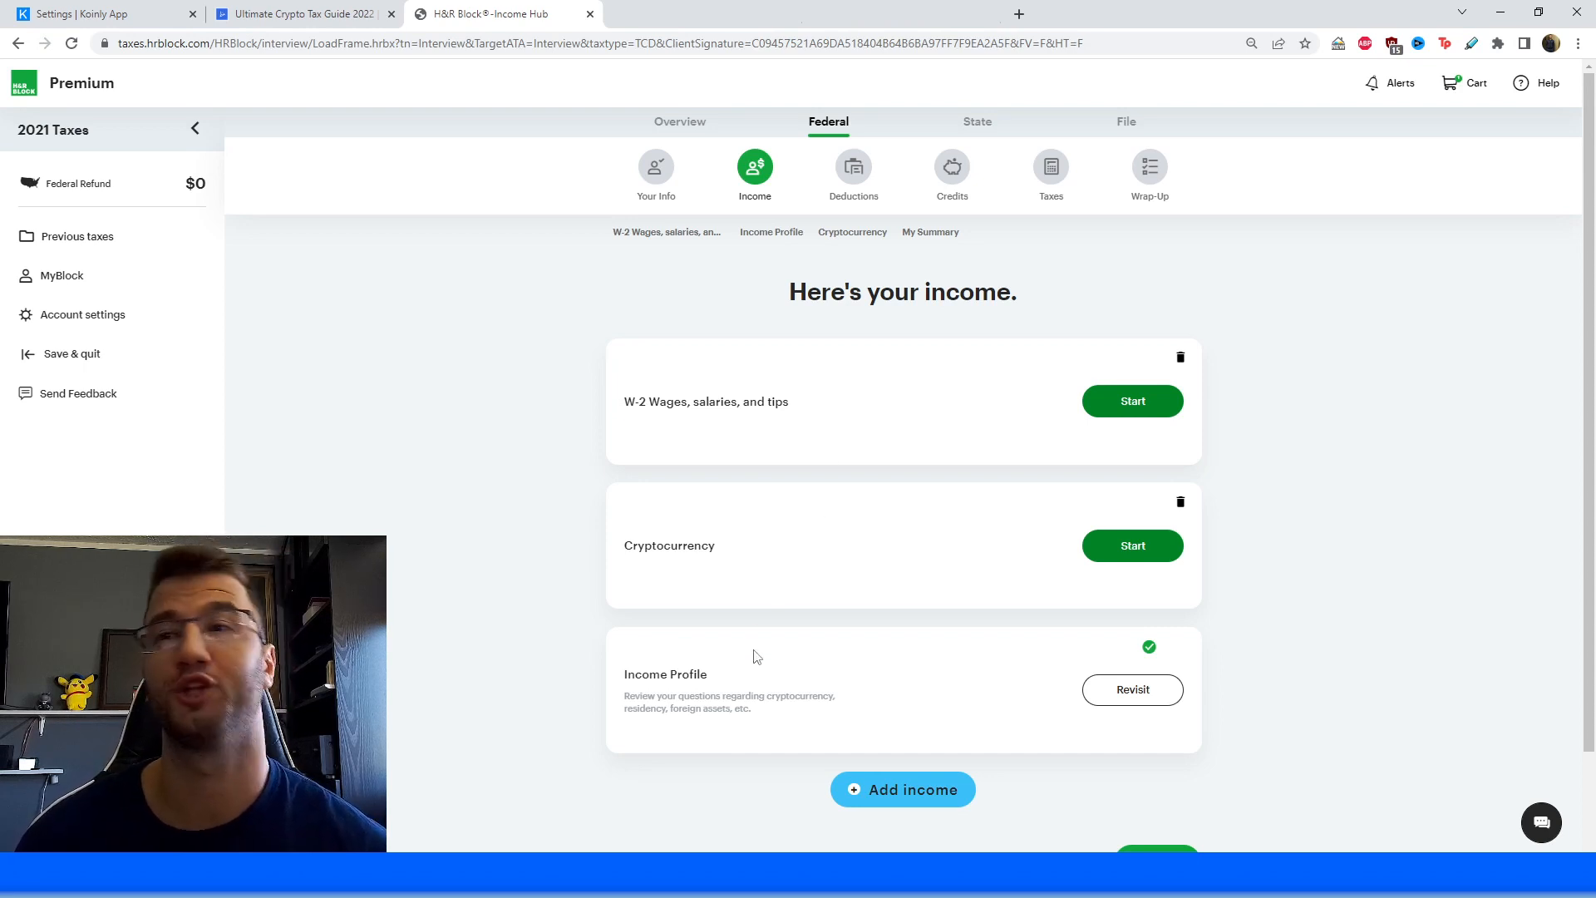
pyautogui.moveTo(1048, 608)
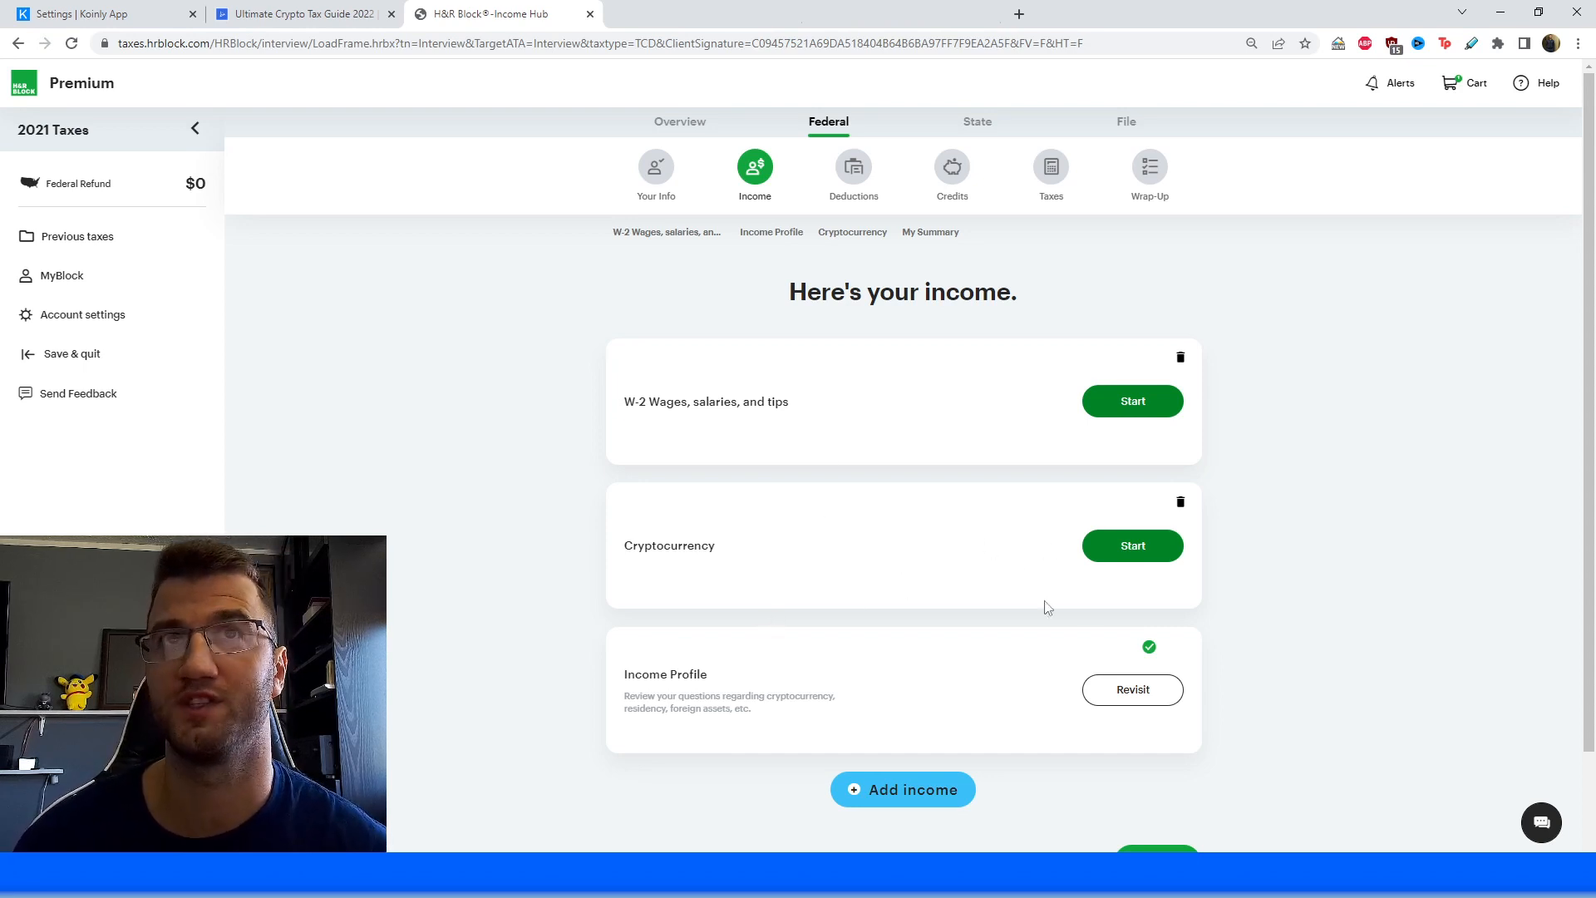
pyautogui.click(1131, 544)
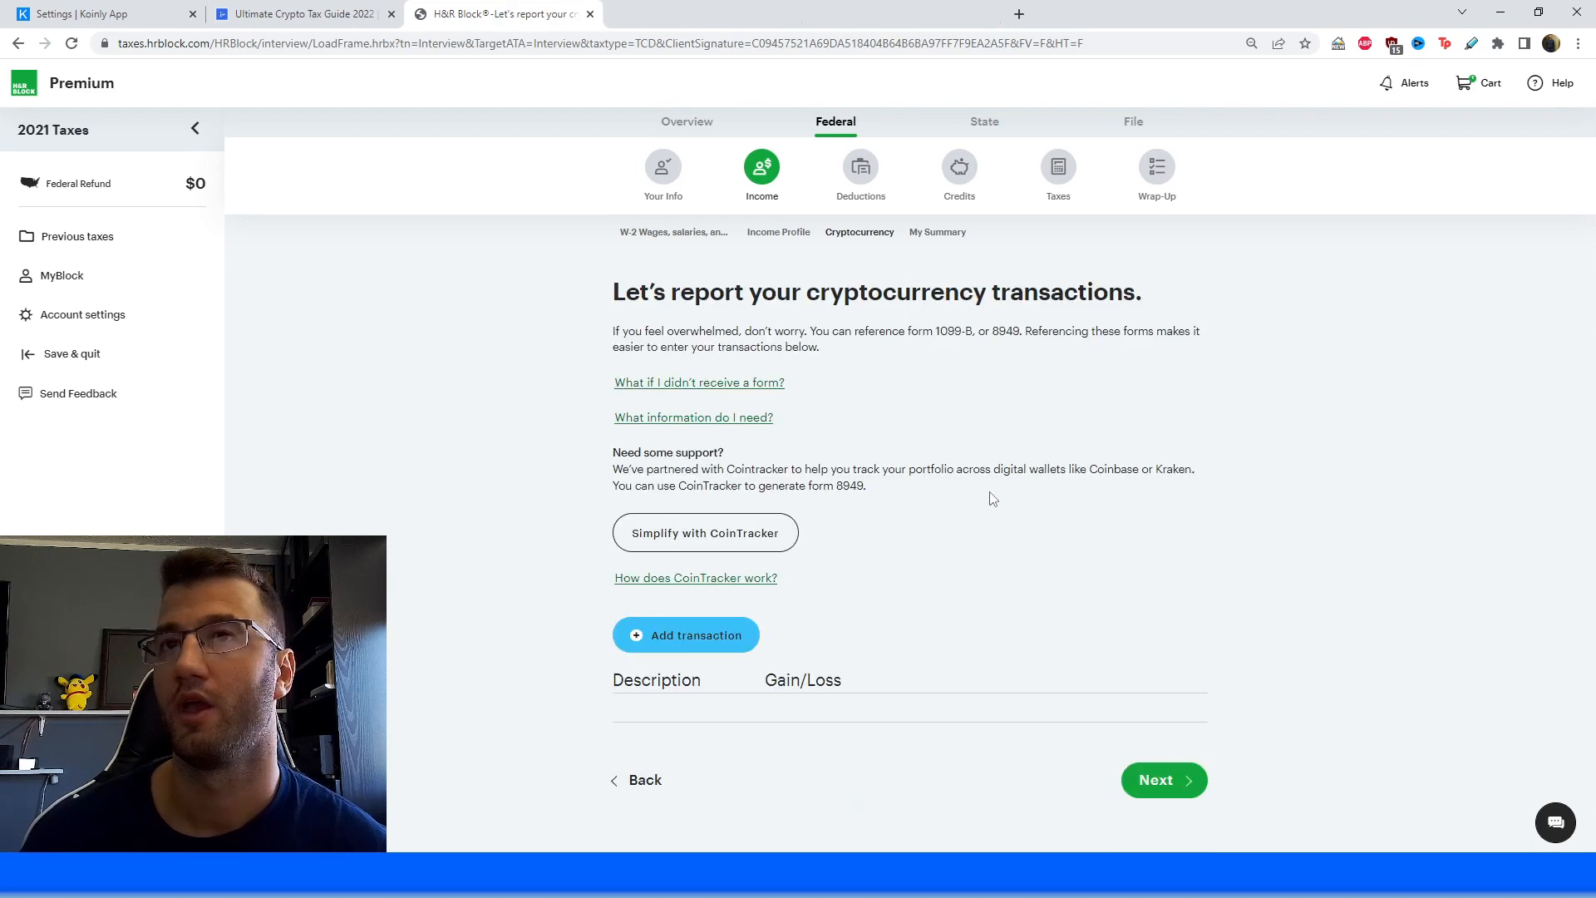
pyautogui.moveTo(974, 486)
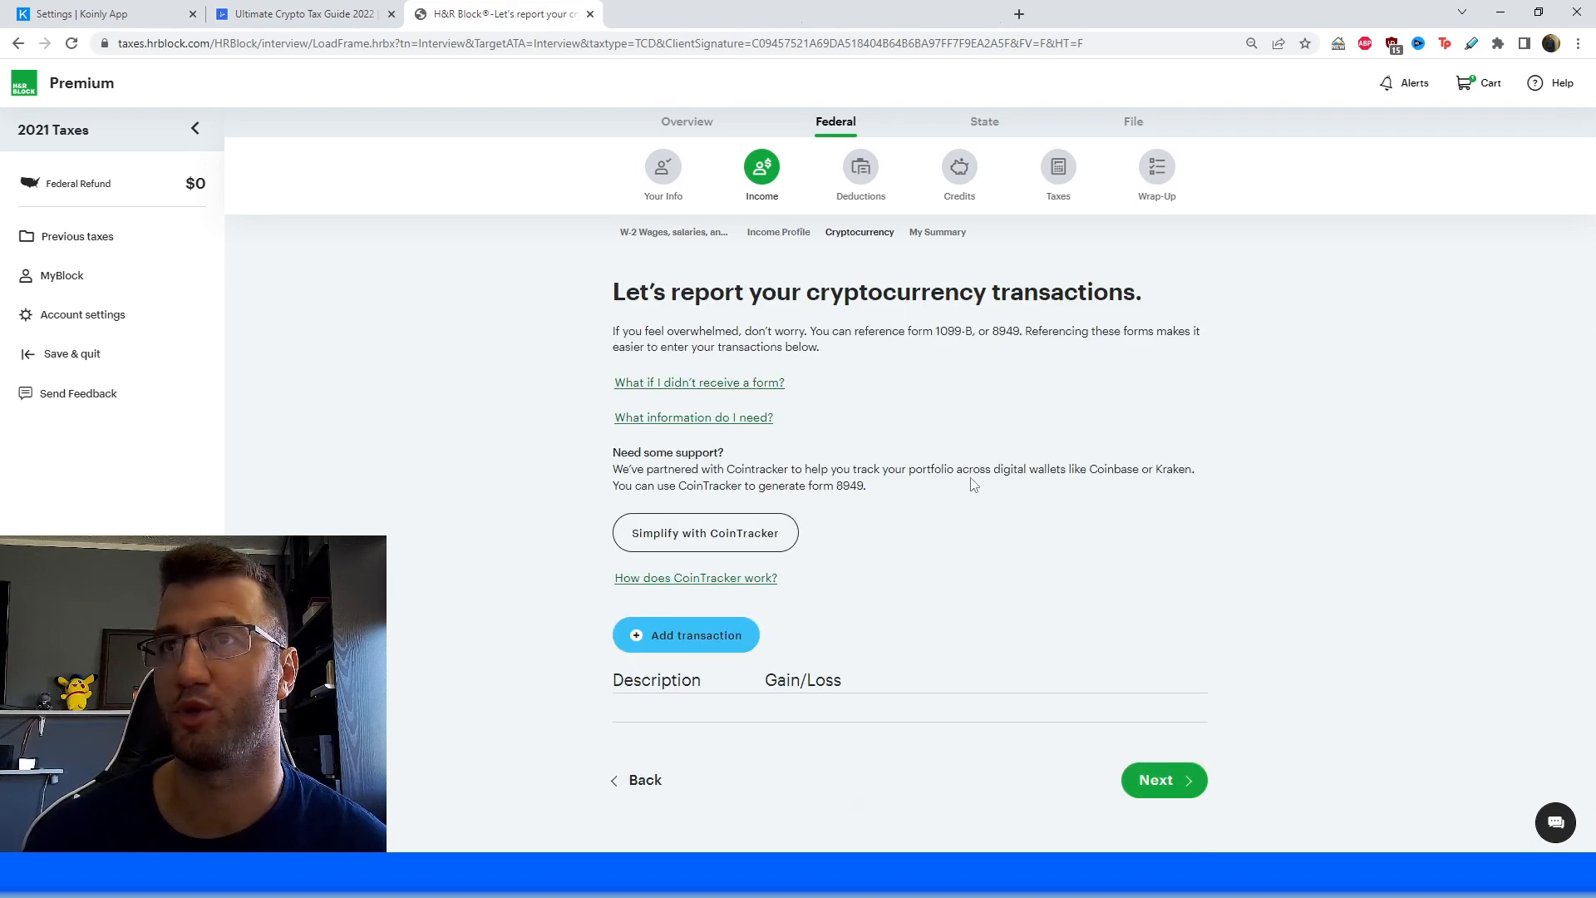
pyautogui.moveTo(1022, 625)
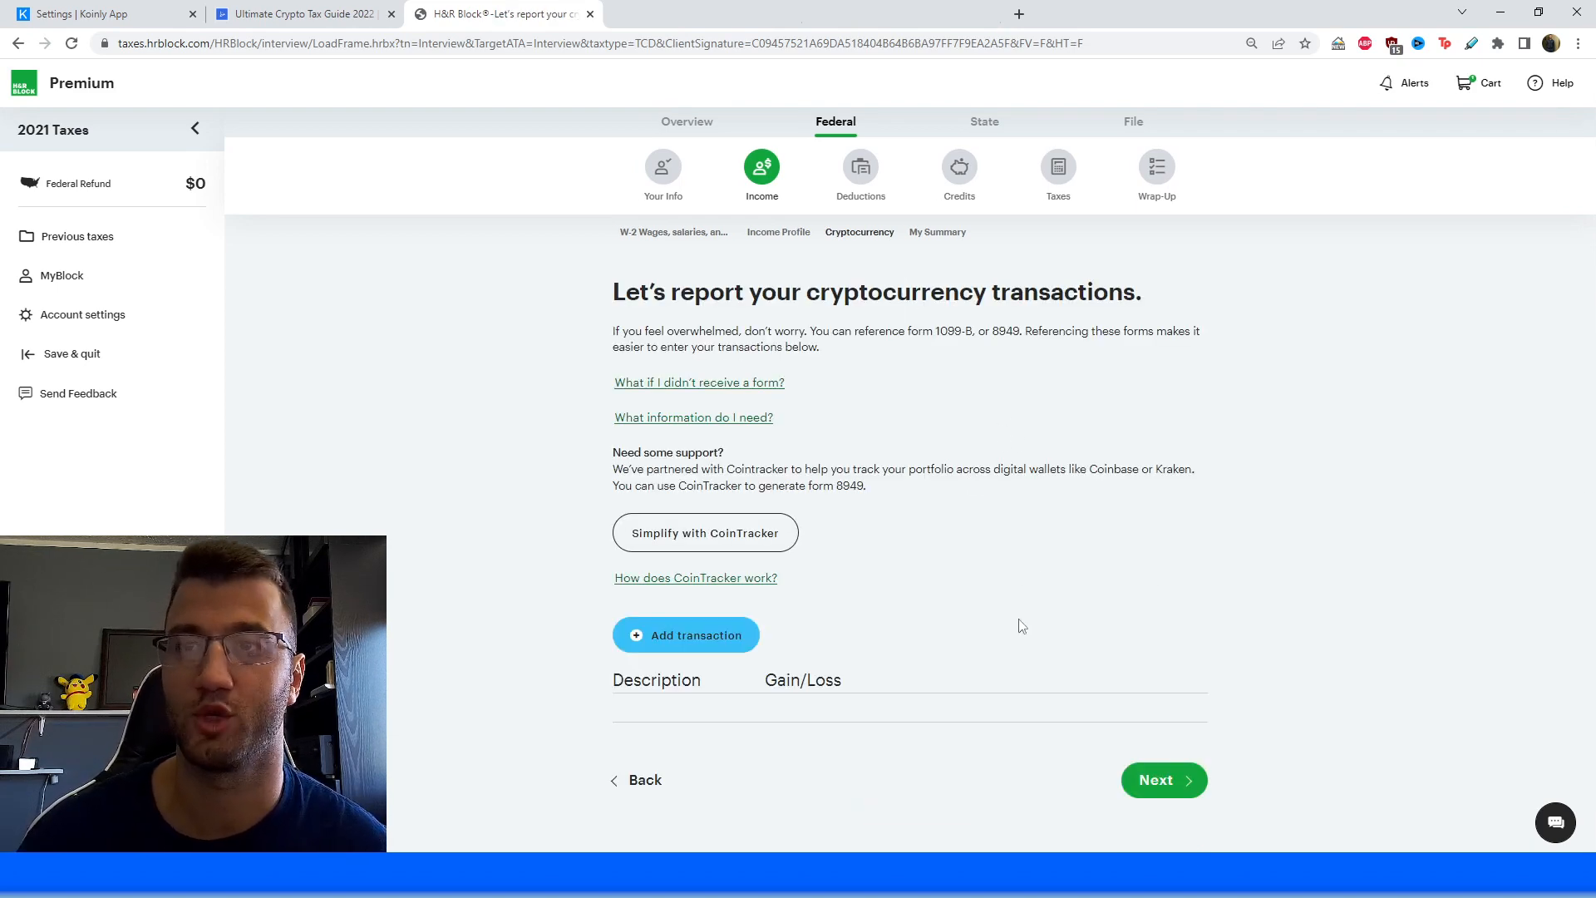
pyautogui.moveTo(685, 635)
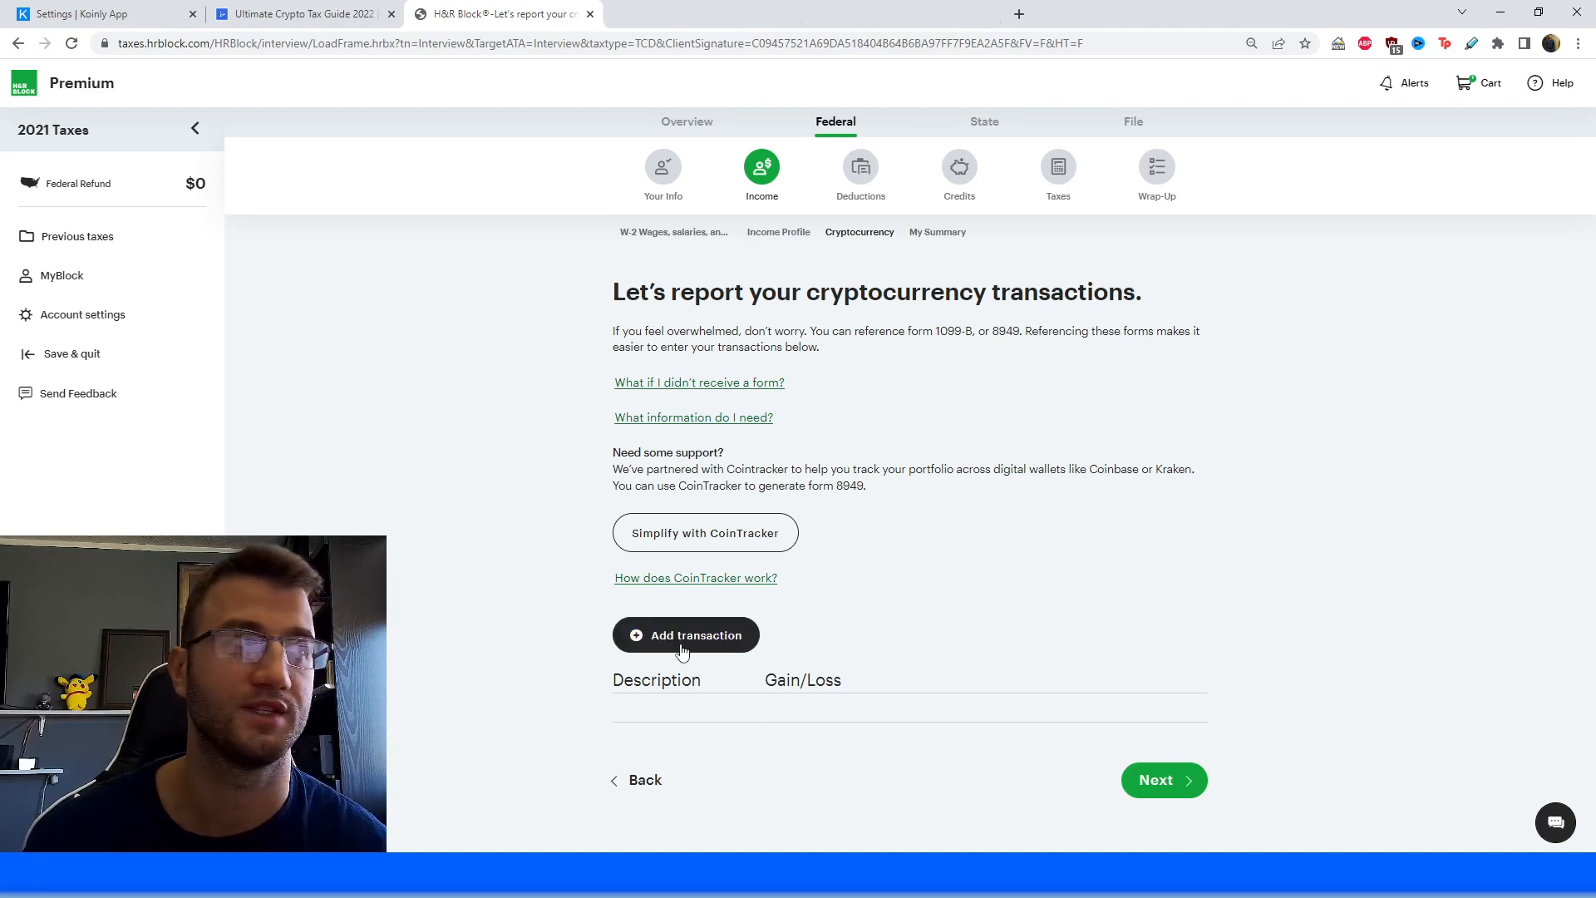
# Add a Koinly Tax Summary transaction for short-term crypto assets, held short-term.
pyautogui.click(685, 635)
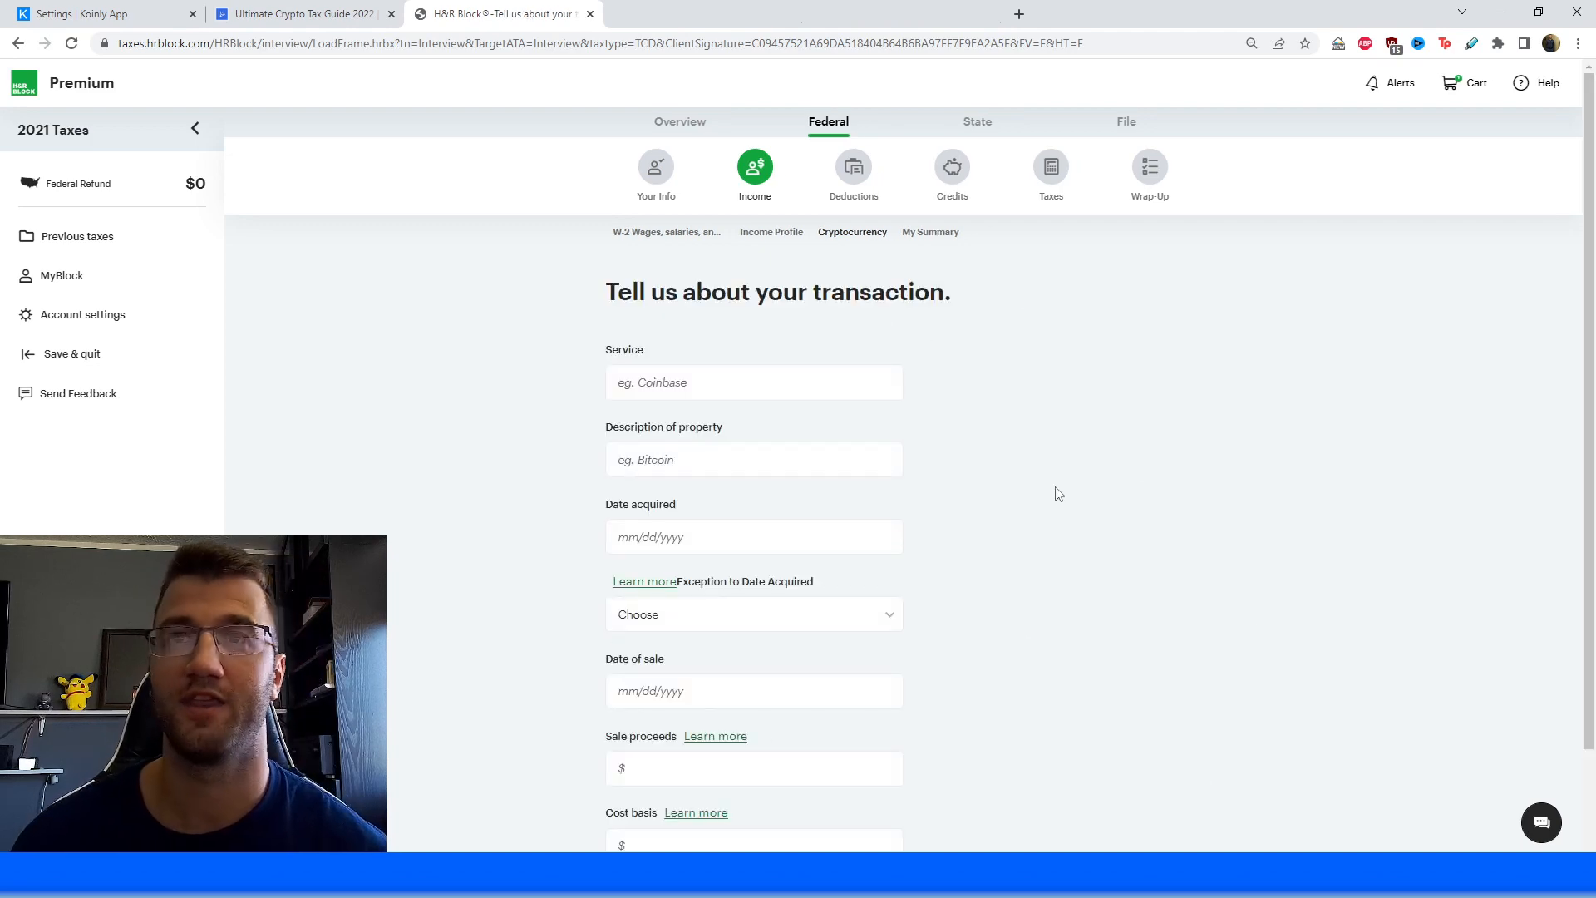
pyautogui.scroll(-3)
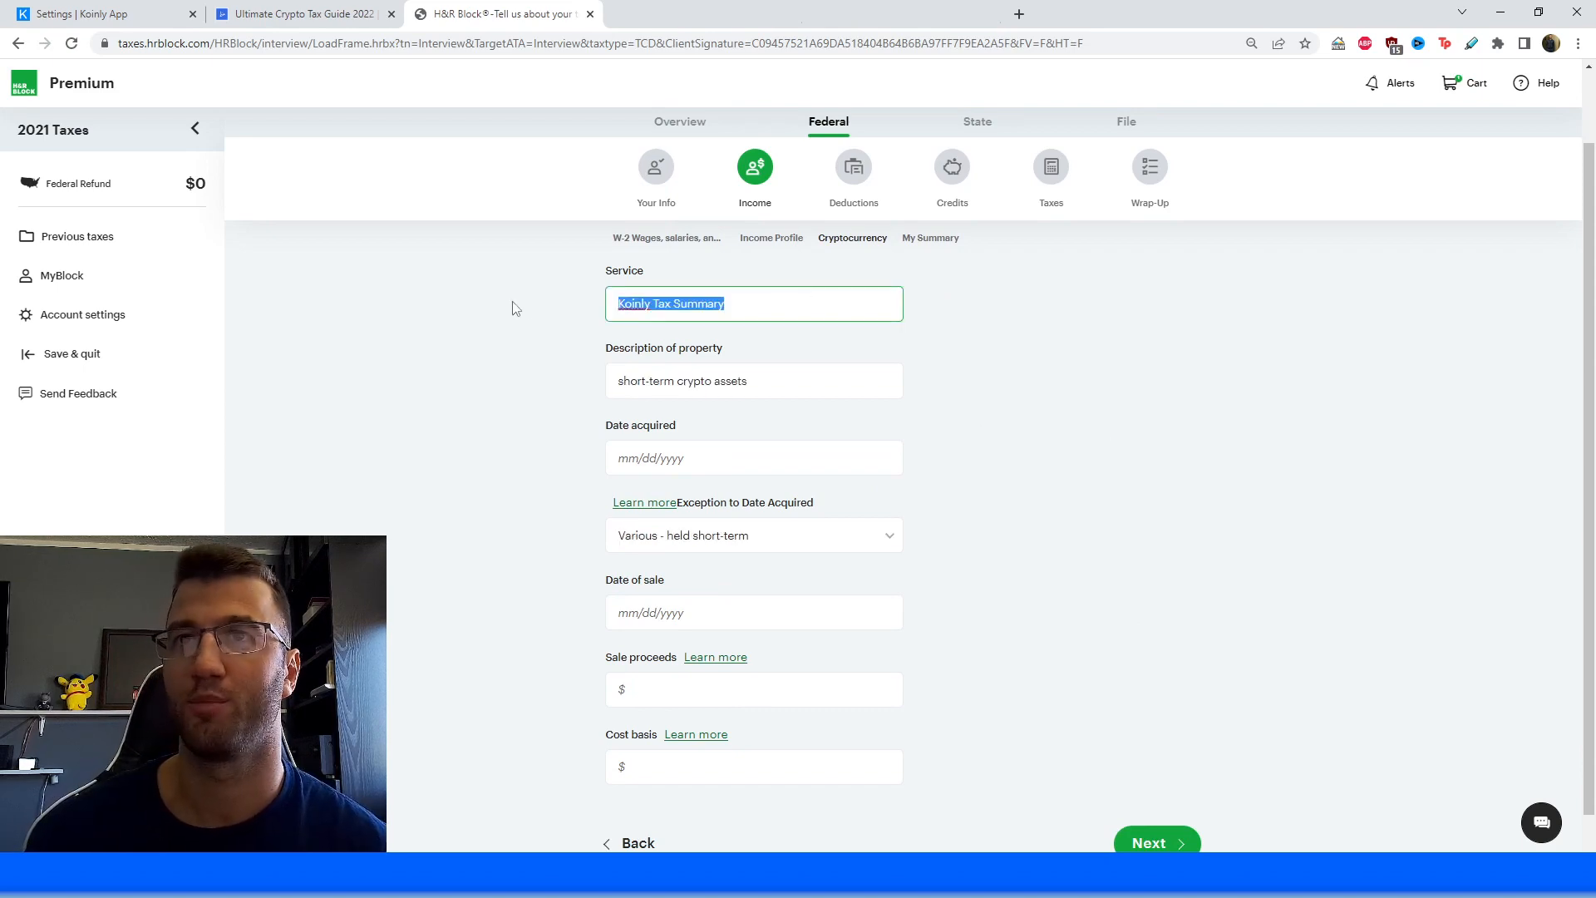
pyautogui.moveTo(721, 351)
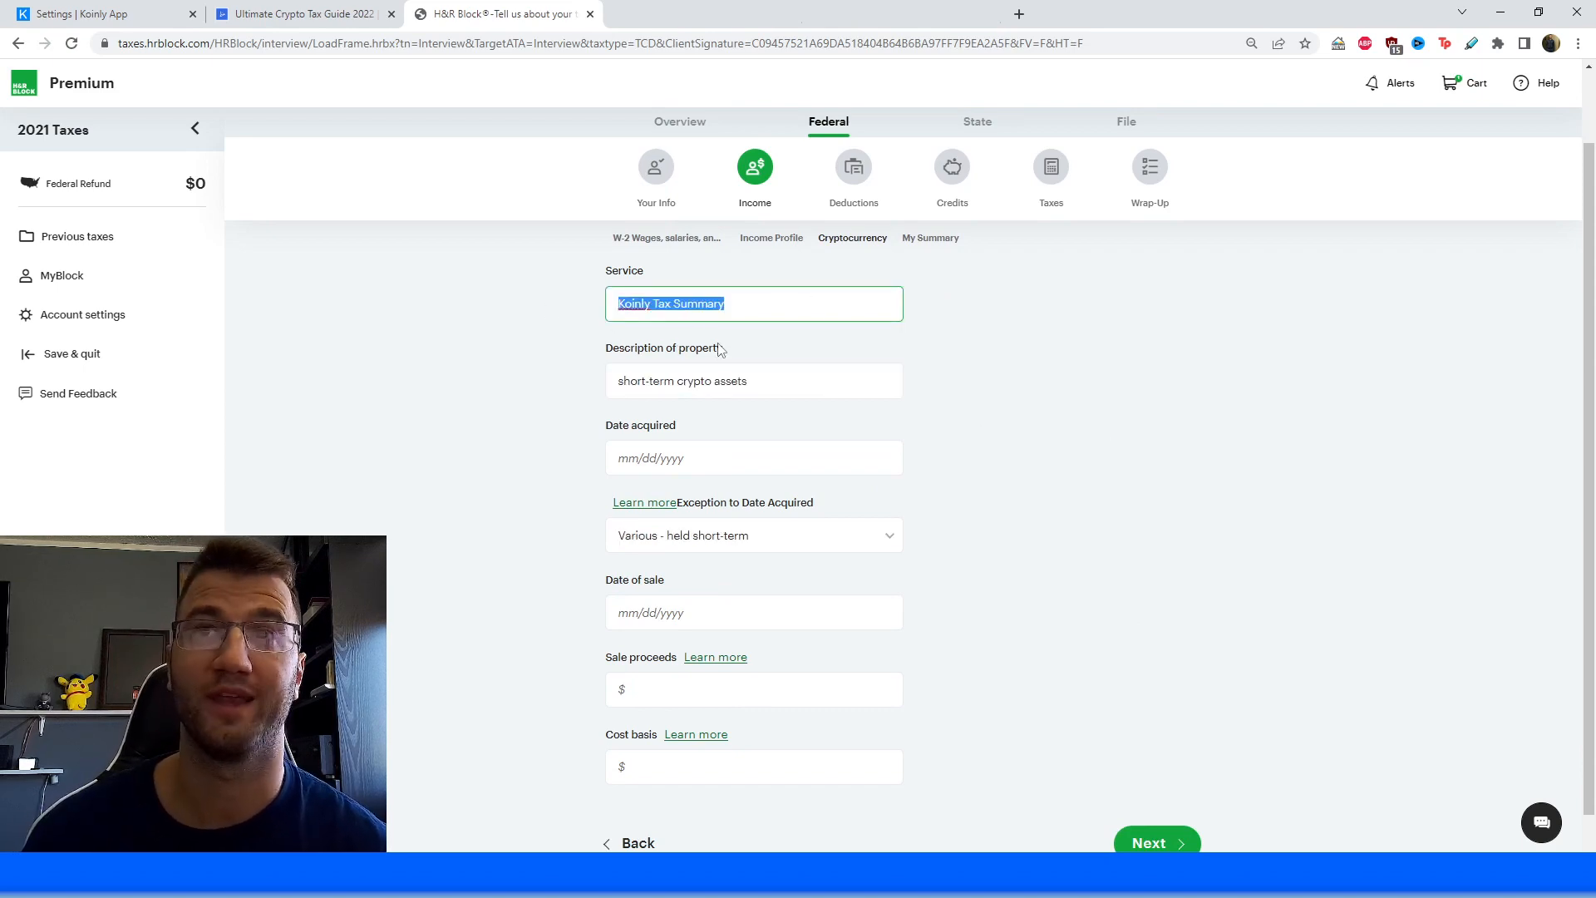
pyautogui.click(754, 380)
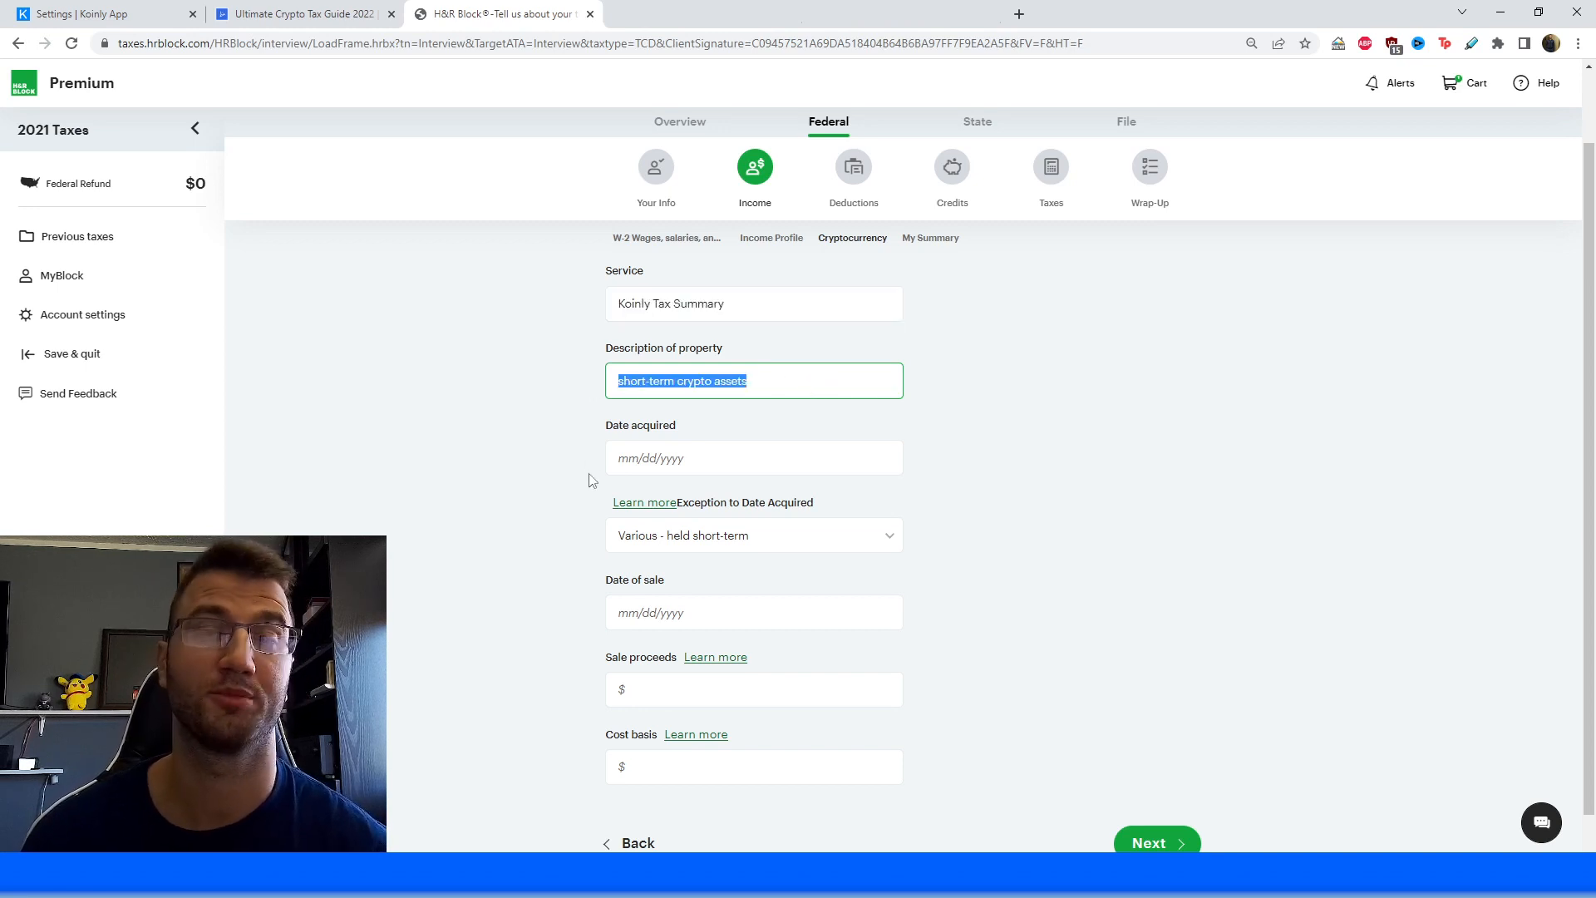
pyautogui.moveTo(809, 496)
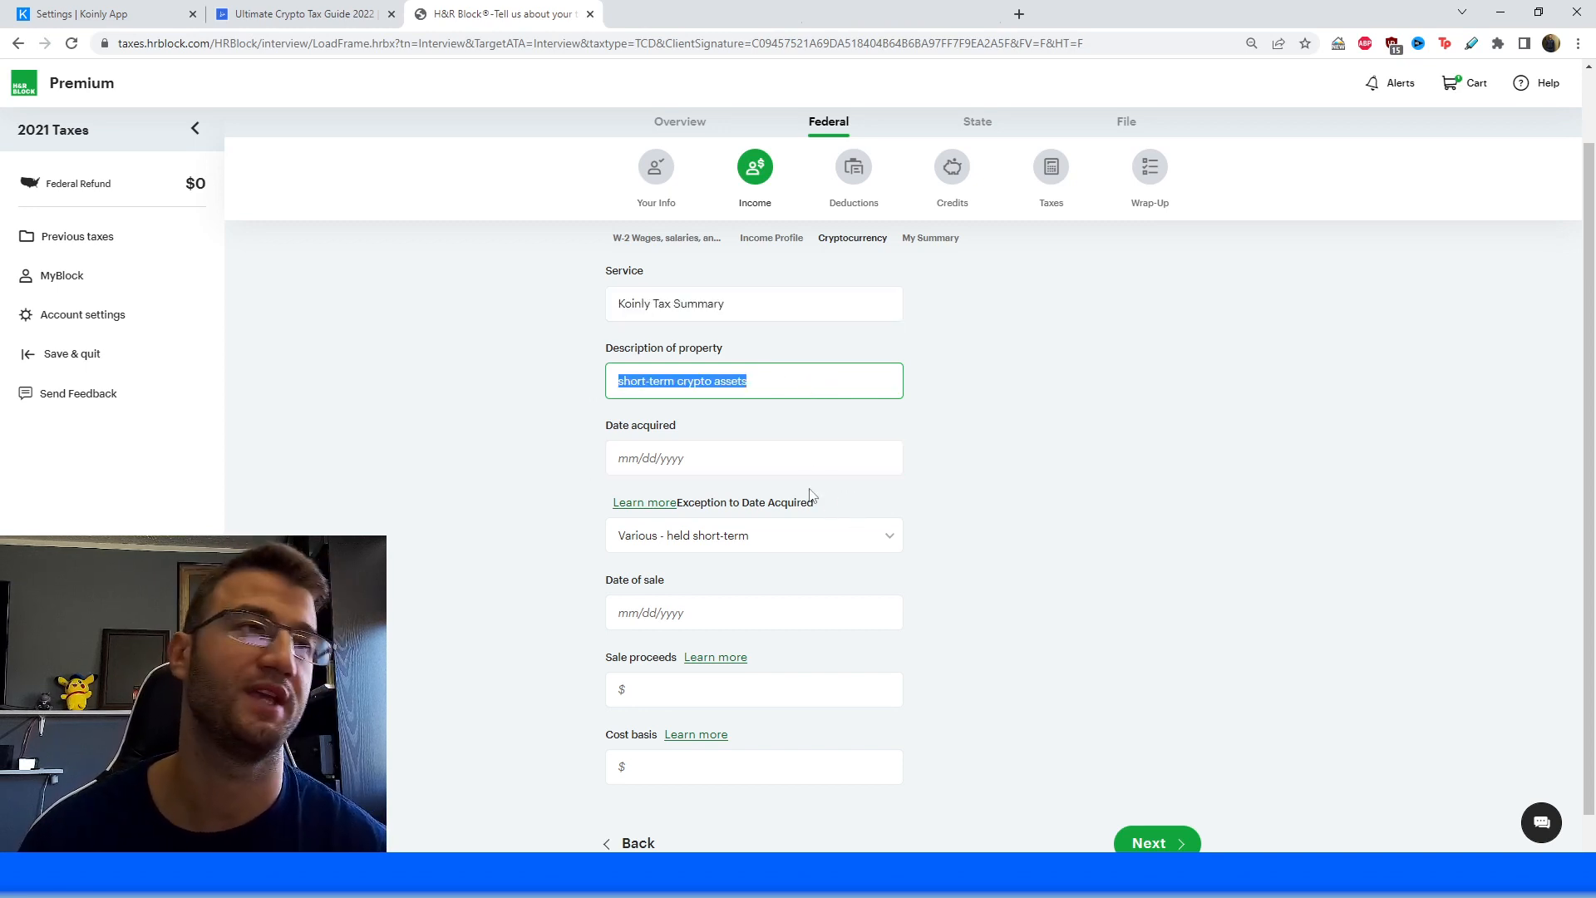
pyautogui.moveTo(1053, 467)
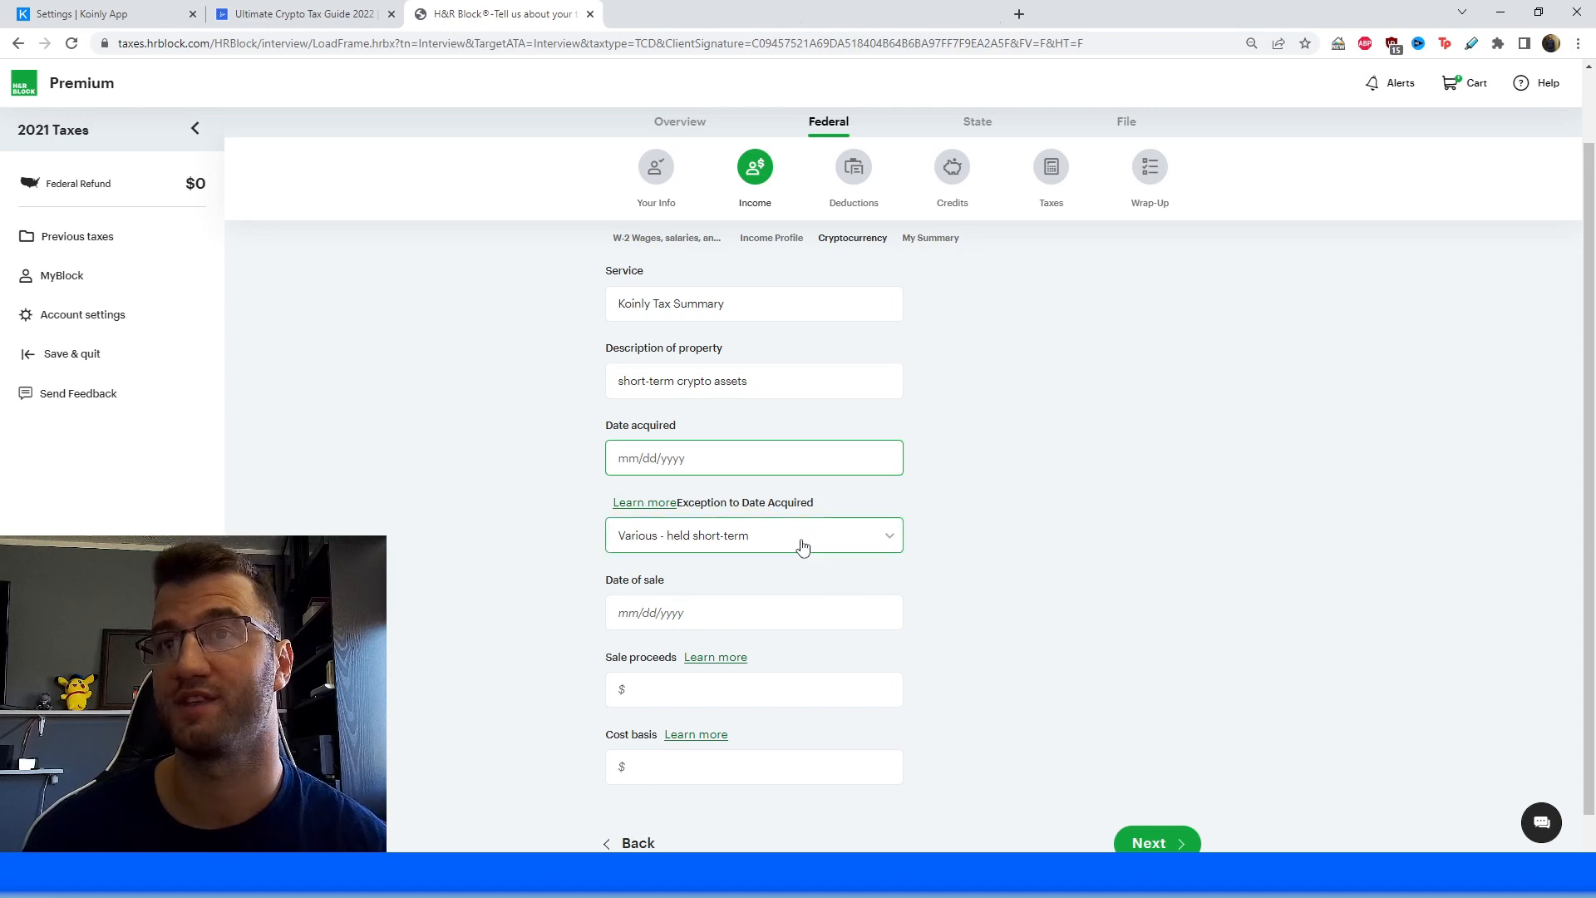
pyautogui.click(753, 536)
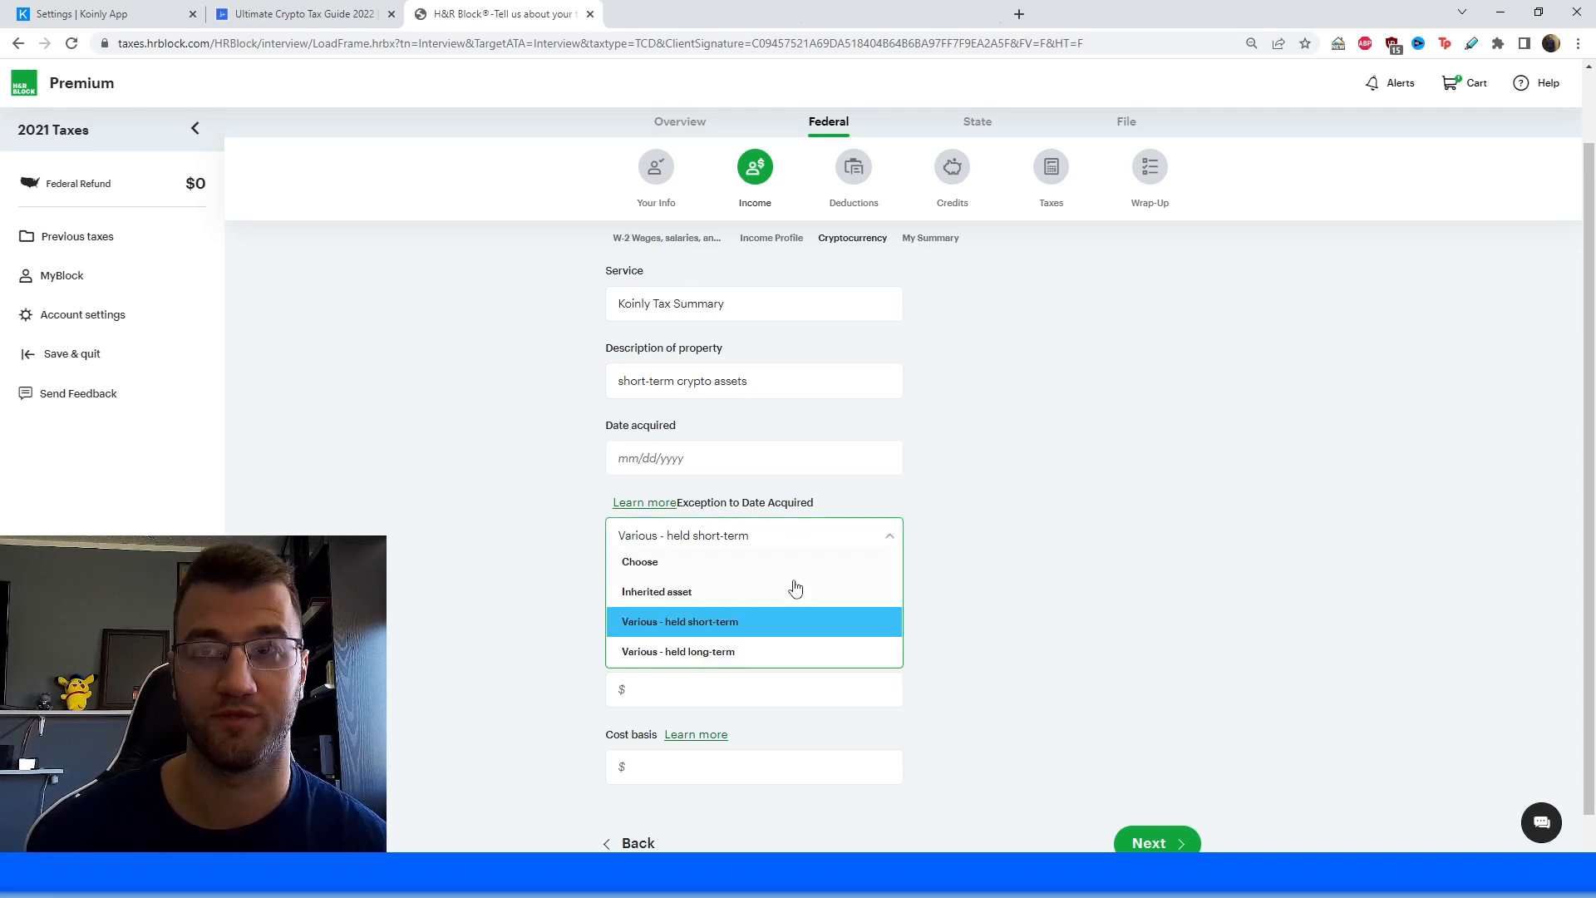
pyautogui.moveTo(712, 629)
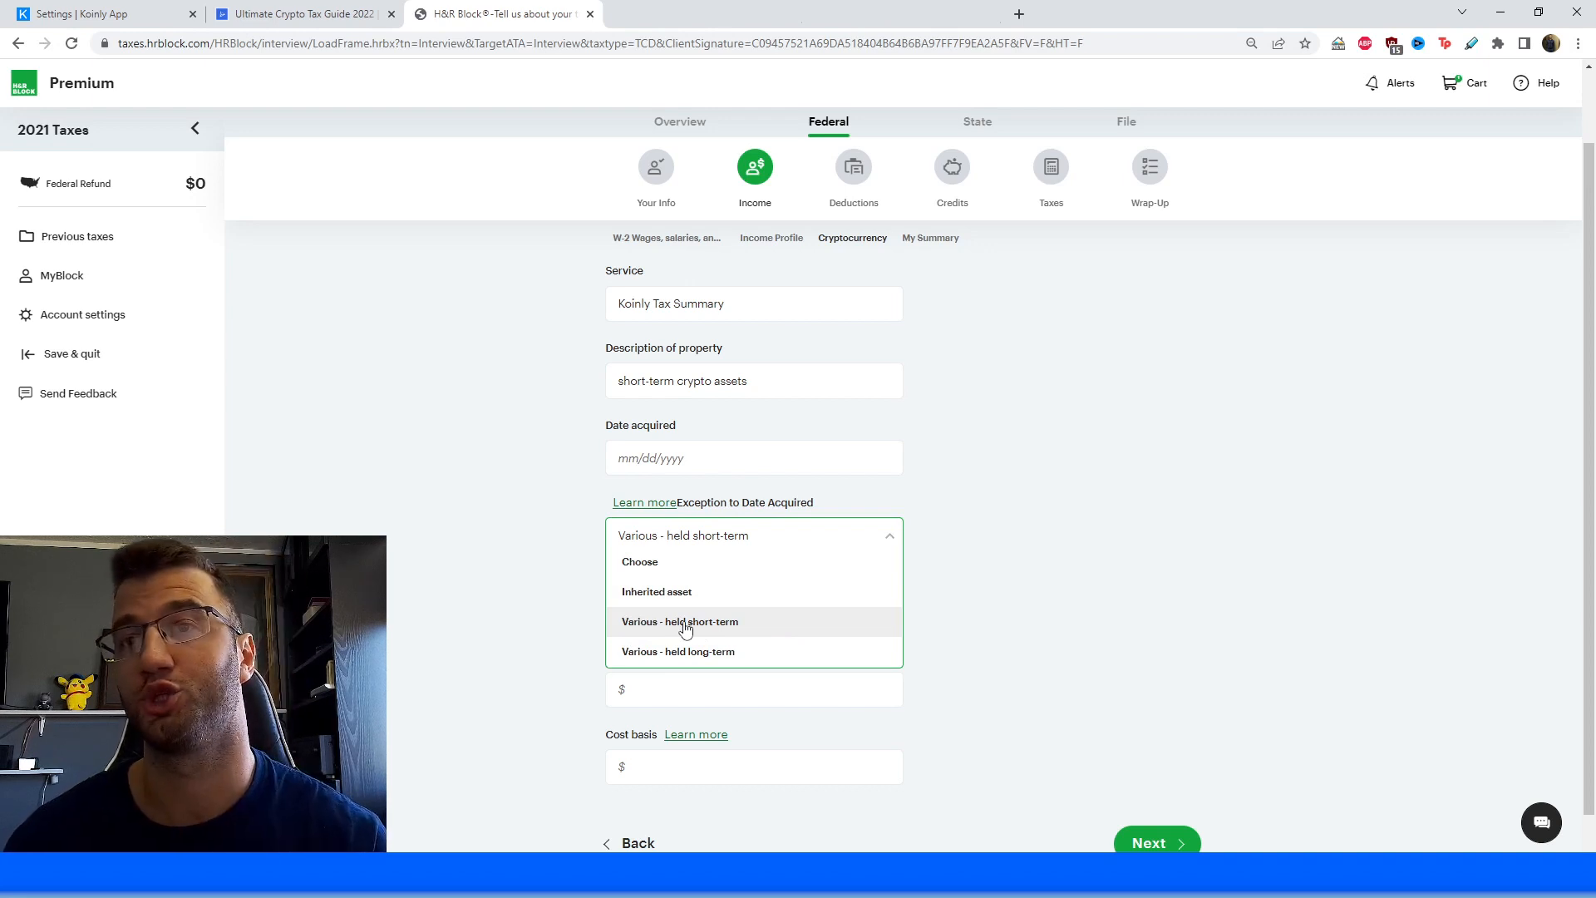
pyautogui.click(680, 621)
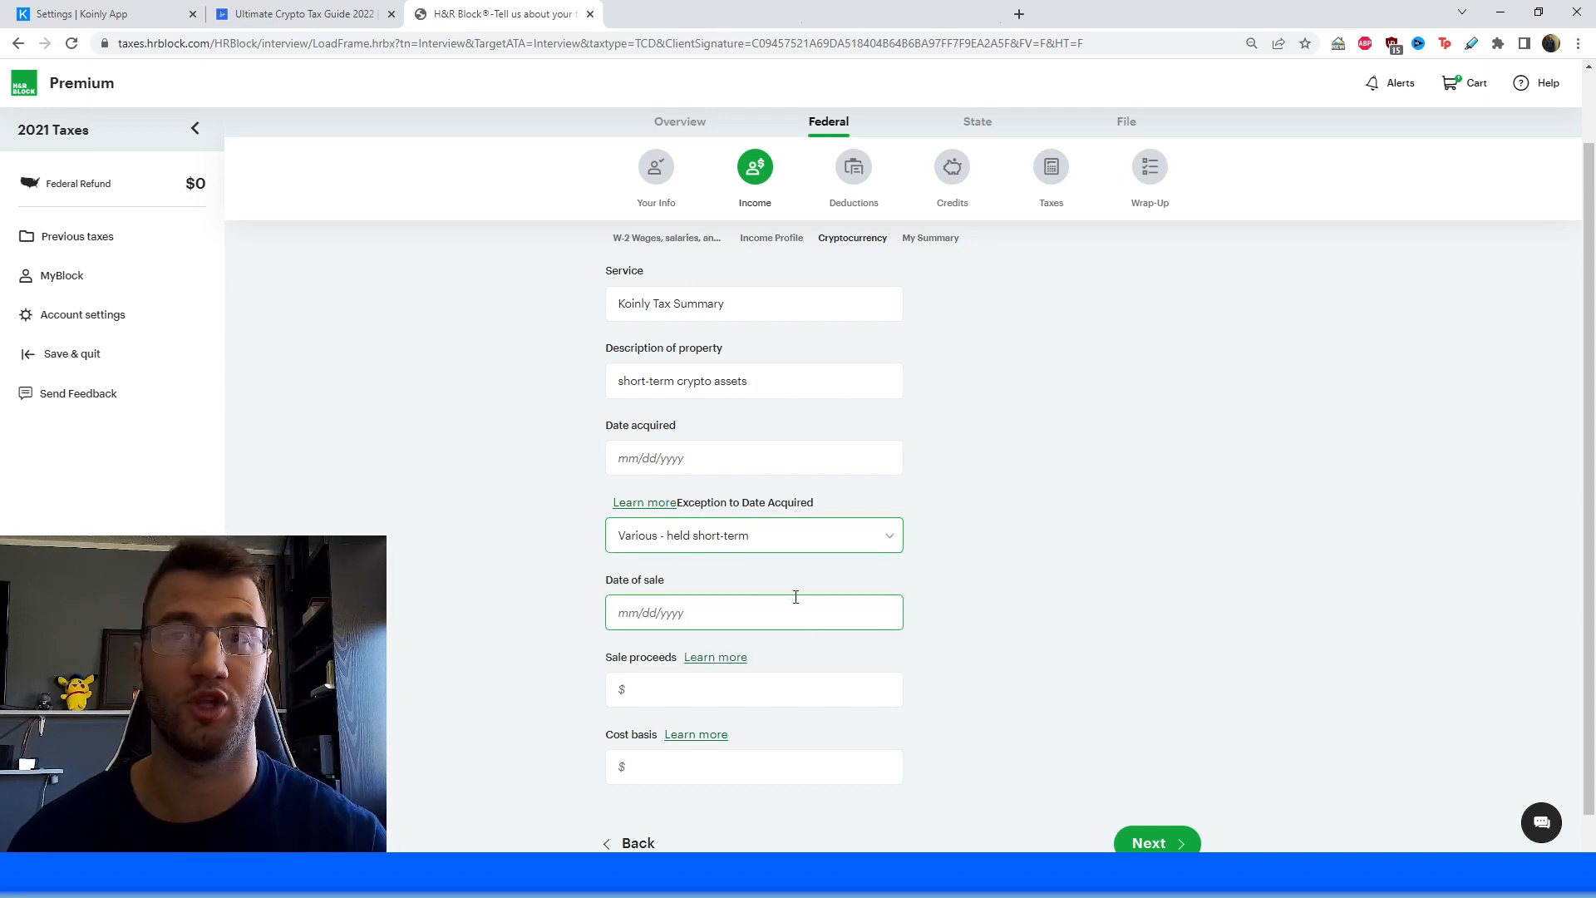
pyautogui.click(753, 534)
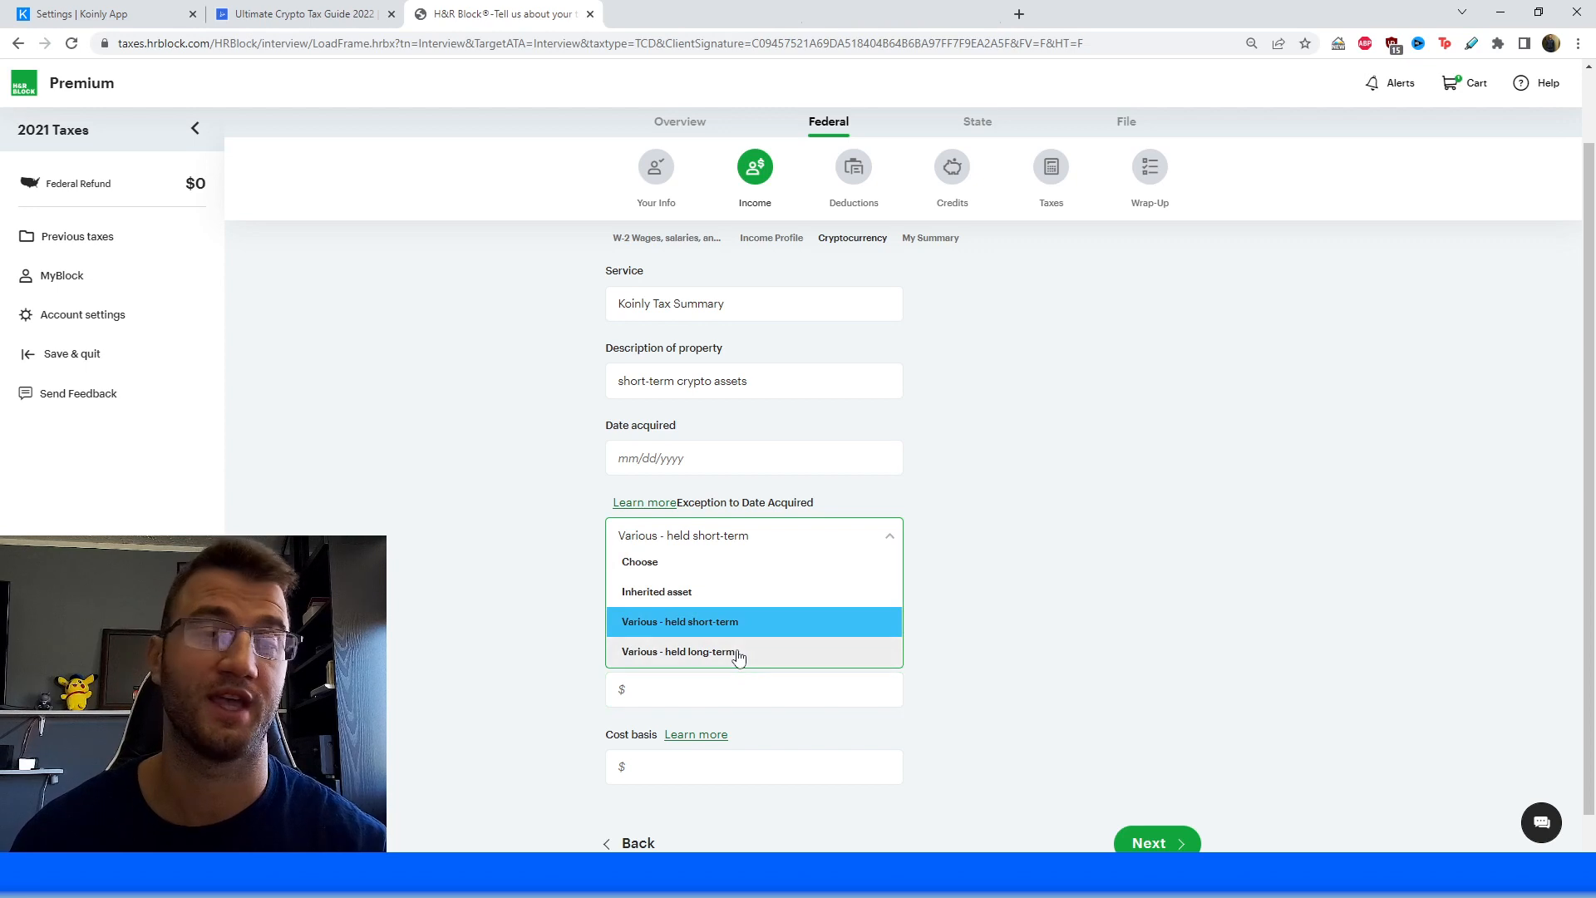
pyautogui.click(680, 621)
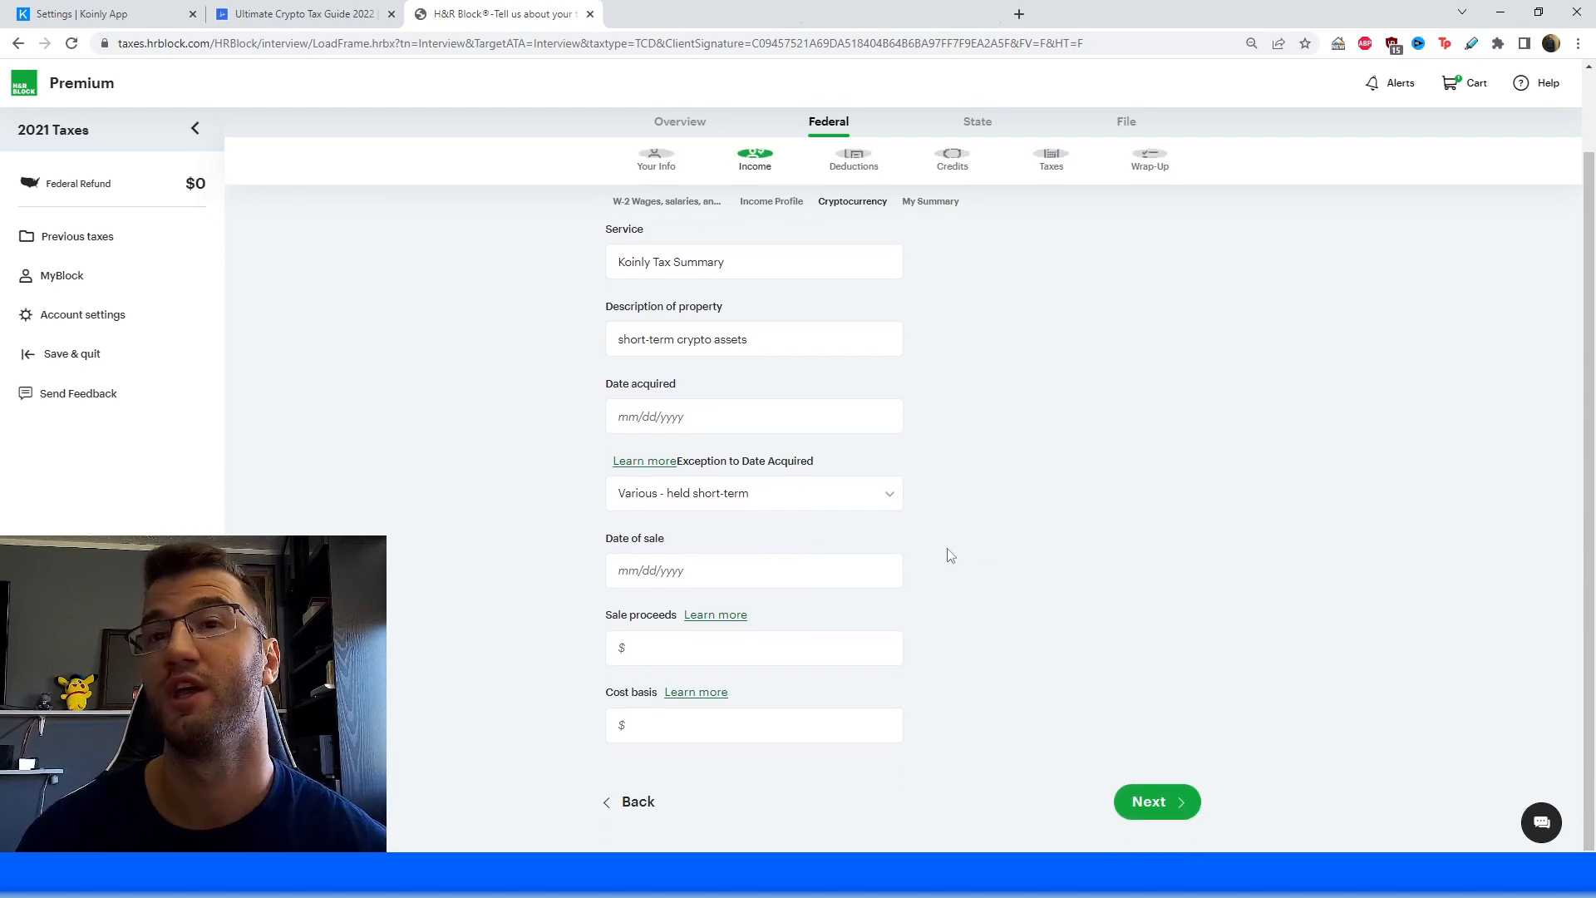
# Enter 12/31/2021 in the crypto transaction's Date of sale field.
pyautogui.click(753, 570)
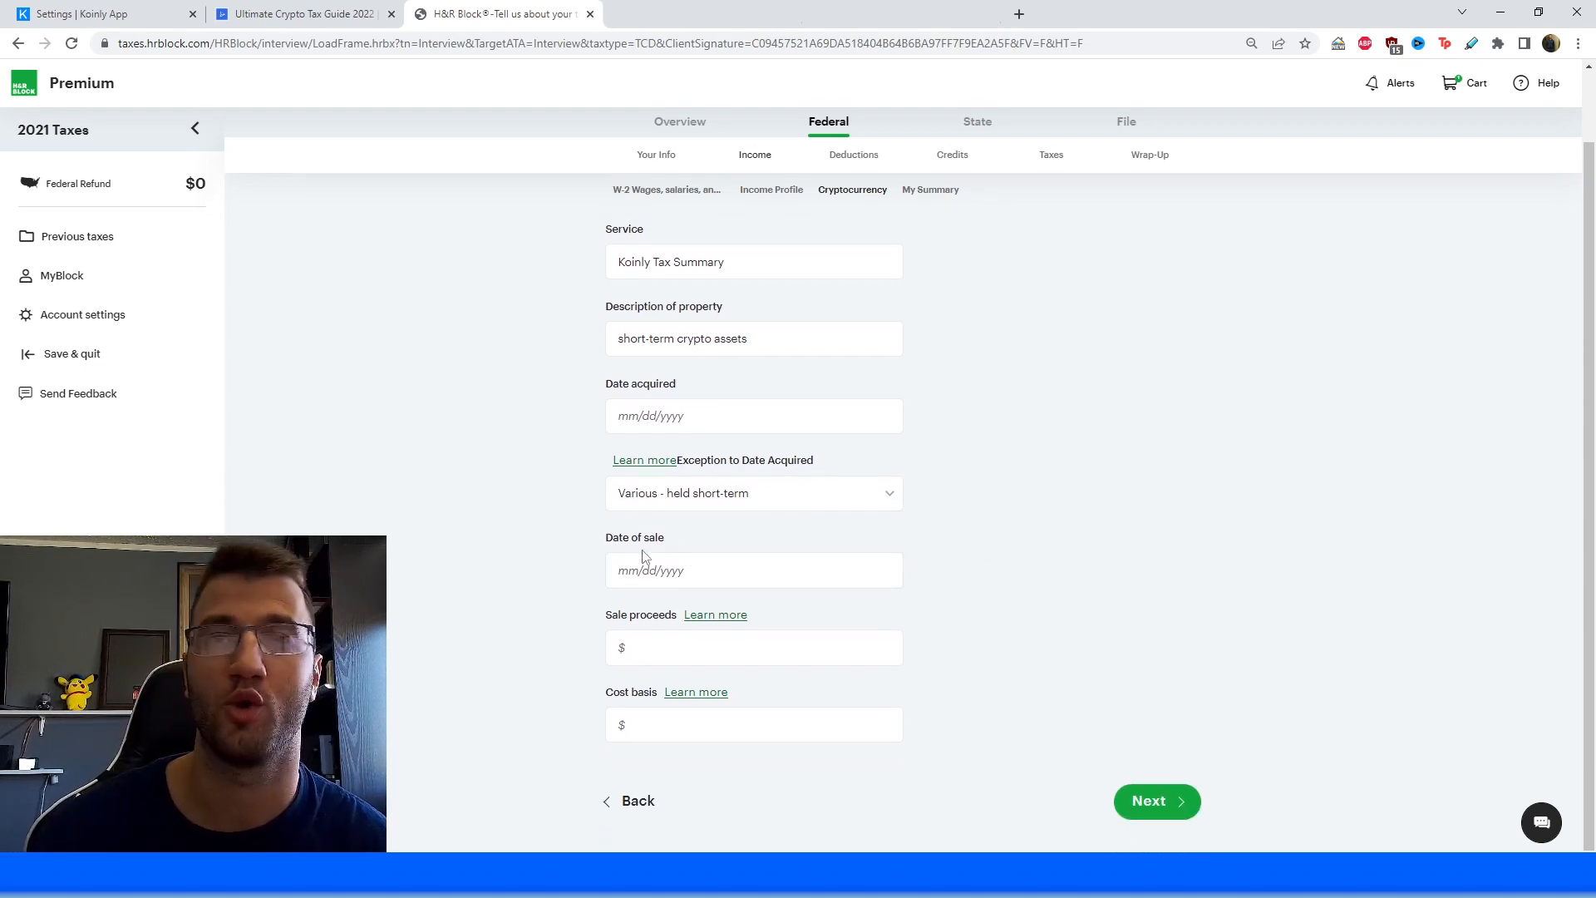
pyautogui.click(753, 570)
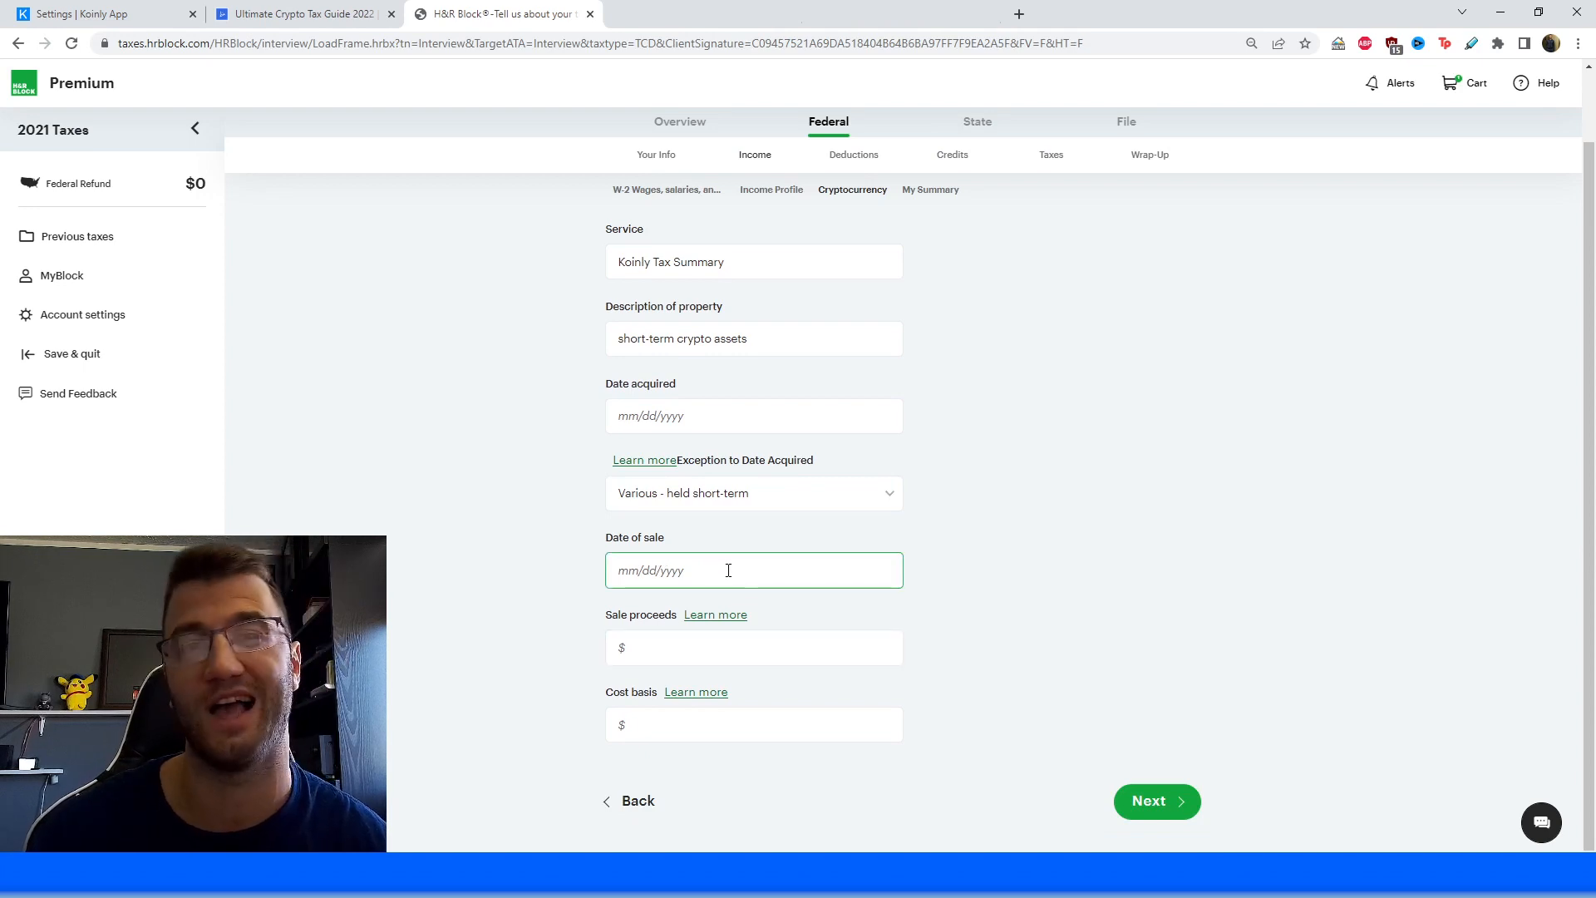
pyautogui.moveTo(711, 545)
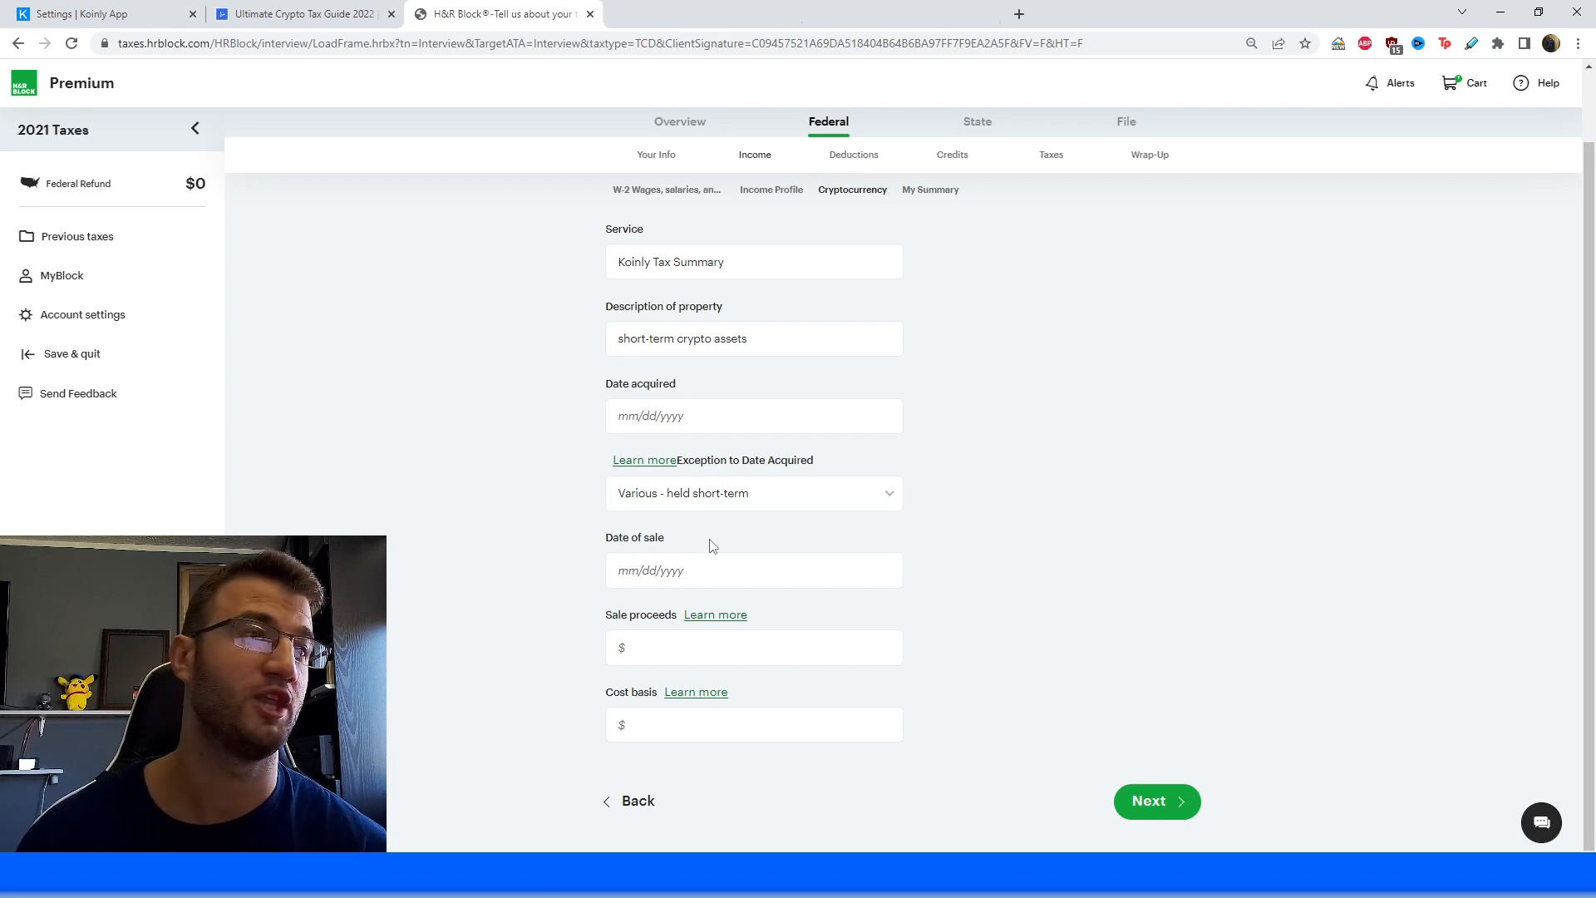
pyautogui.click(754, 571)
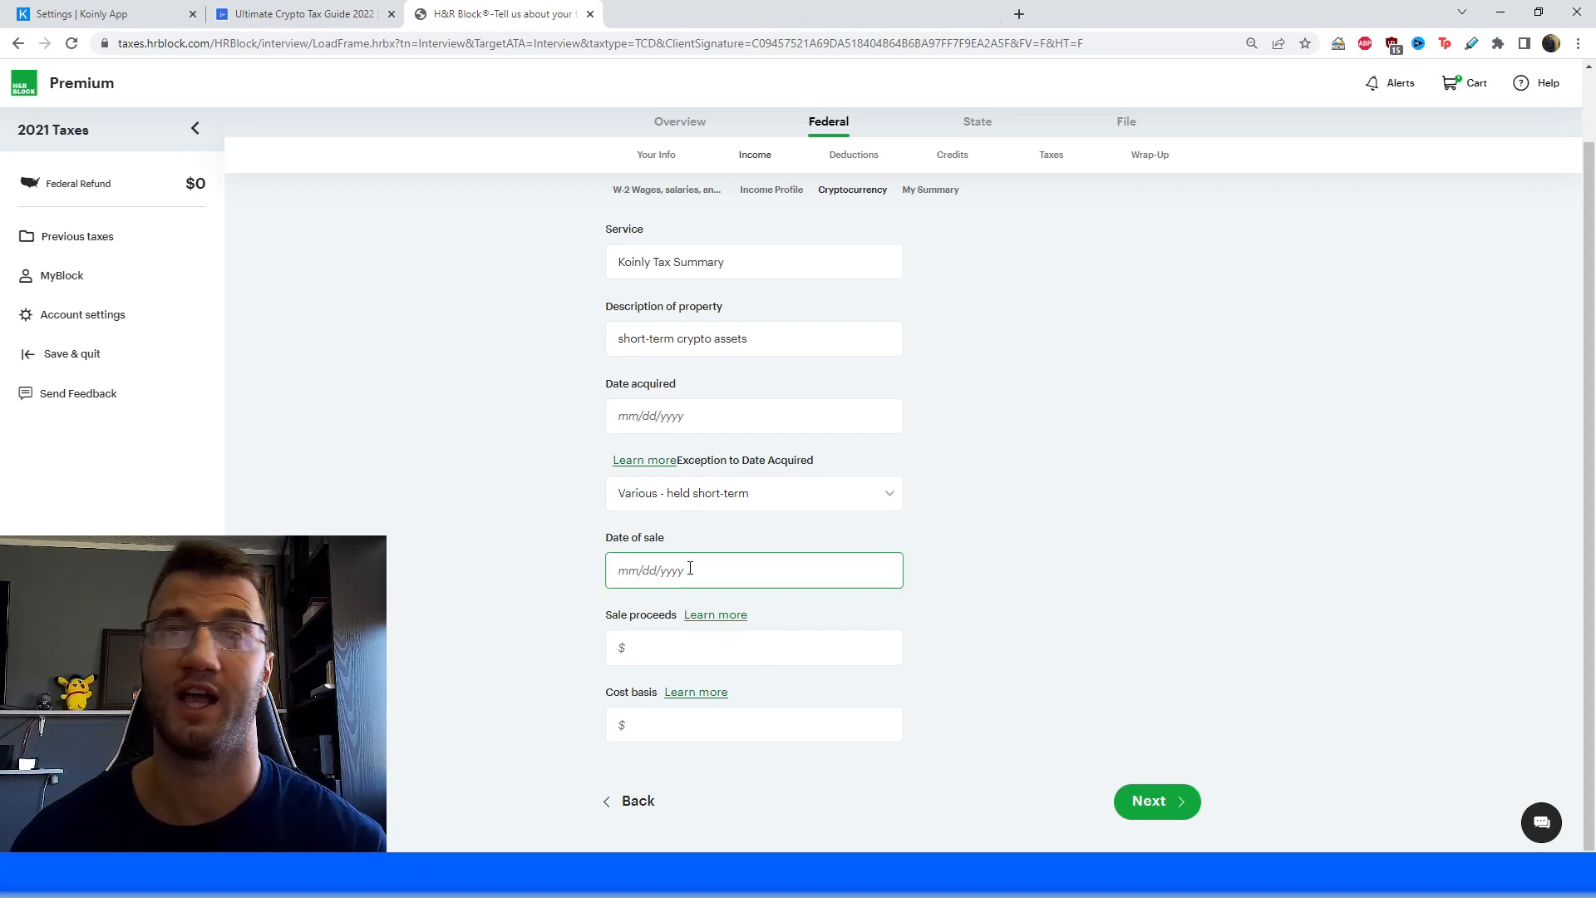
pyautogui.moveTo(725, 570)
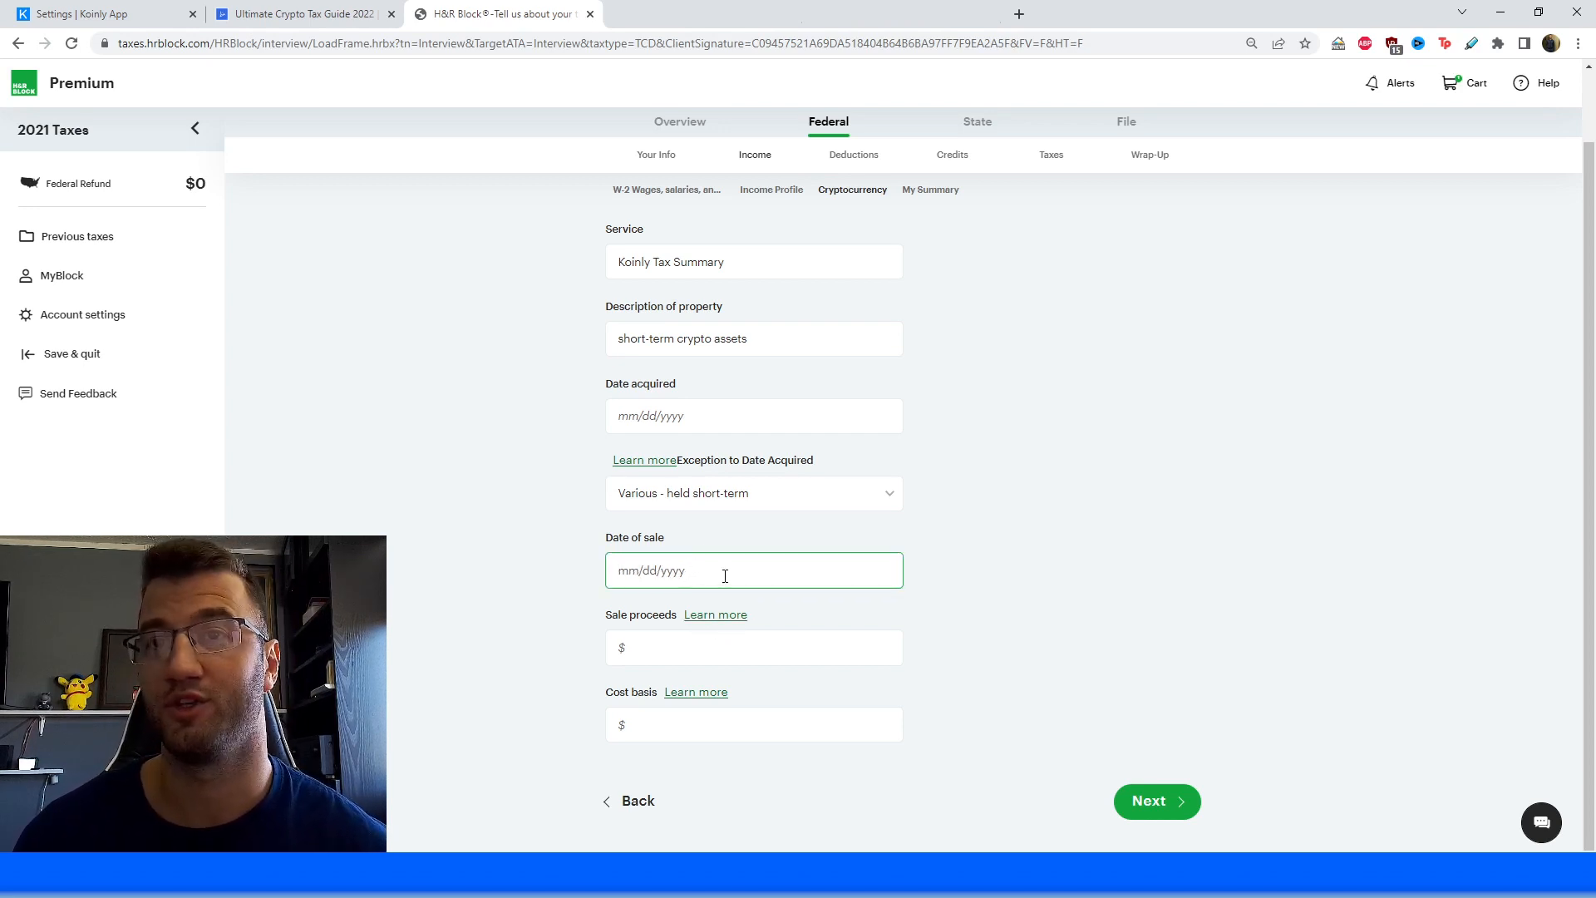
pyautogui.write('12')
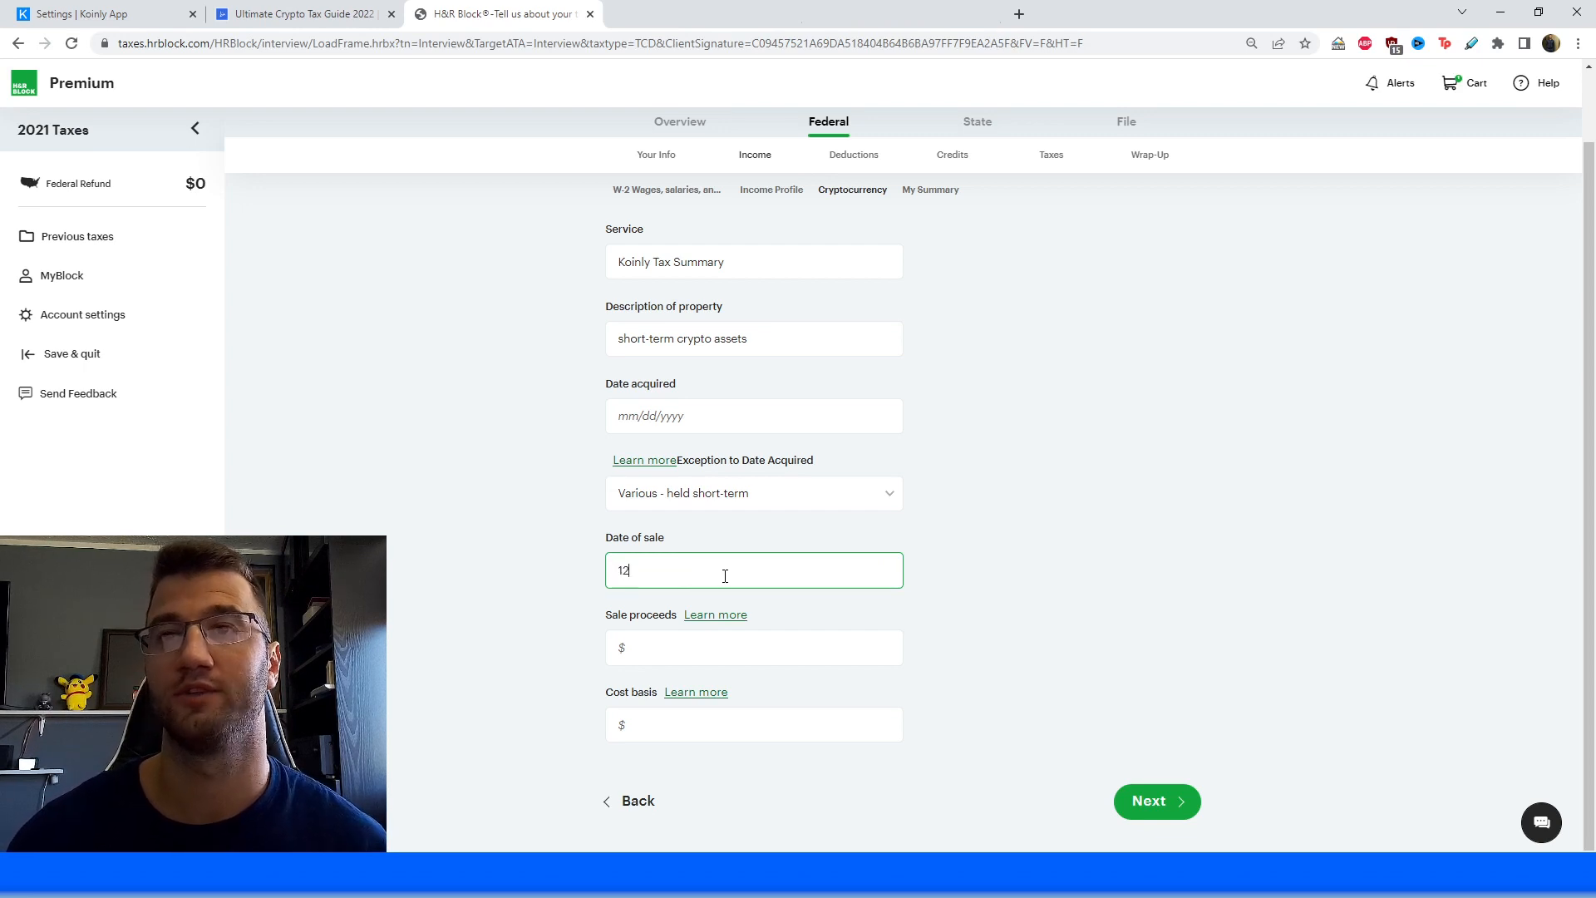
pyautogui.write('/31/2021')
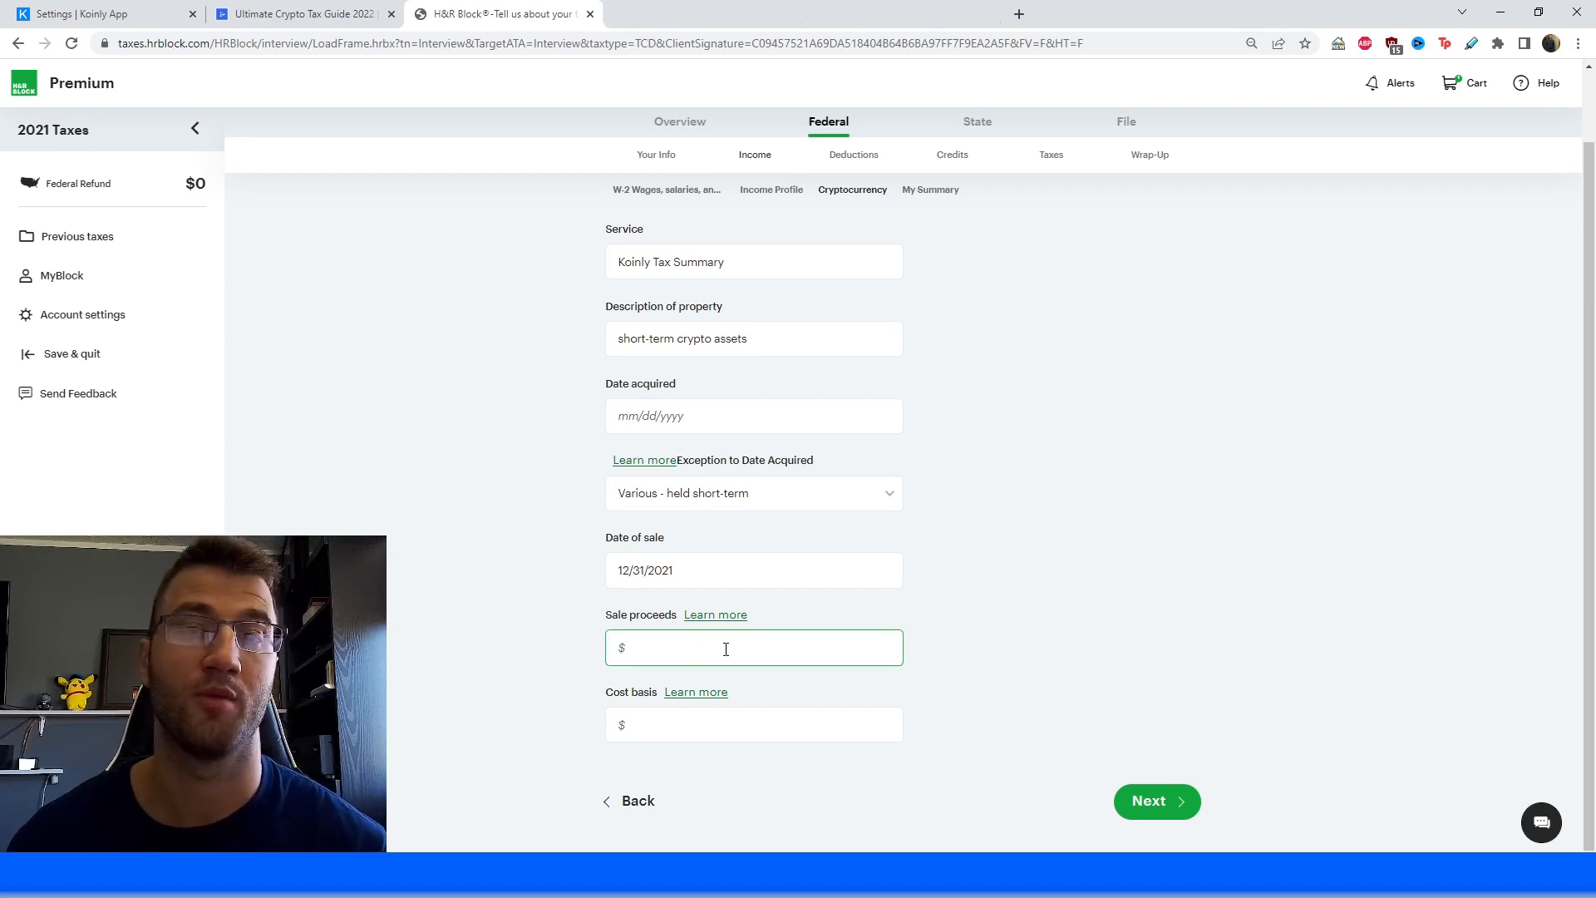
# Pick IRS Report (Form 8949 & Schedule D) on Koinly's Reports page and download it.
pyautogui.click(102, 13)
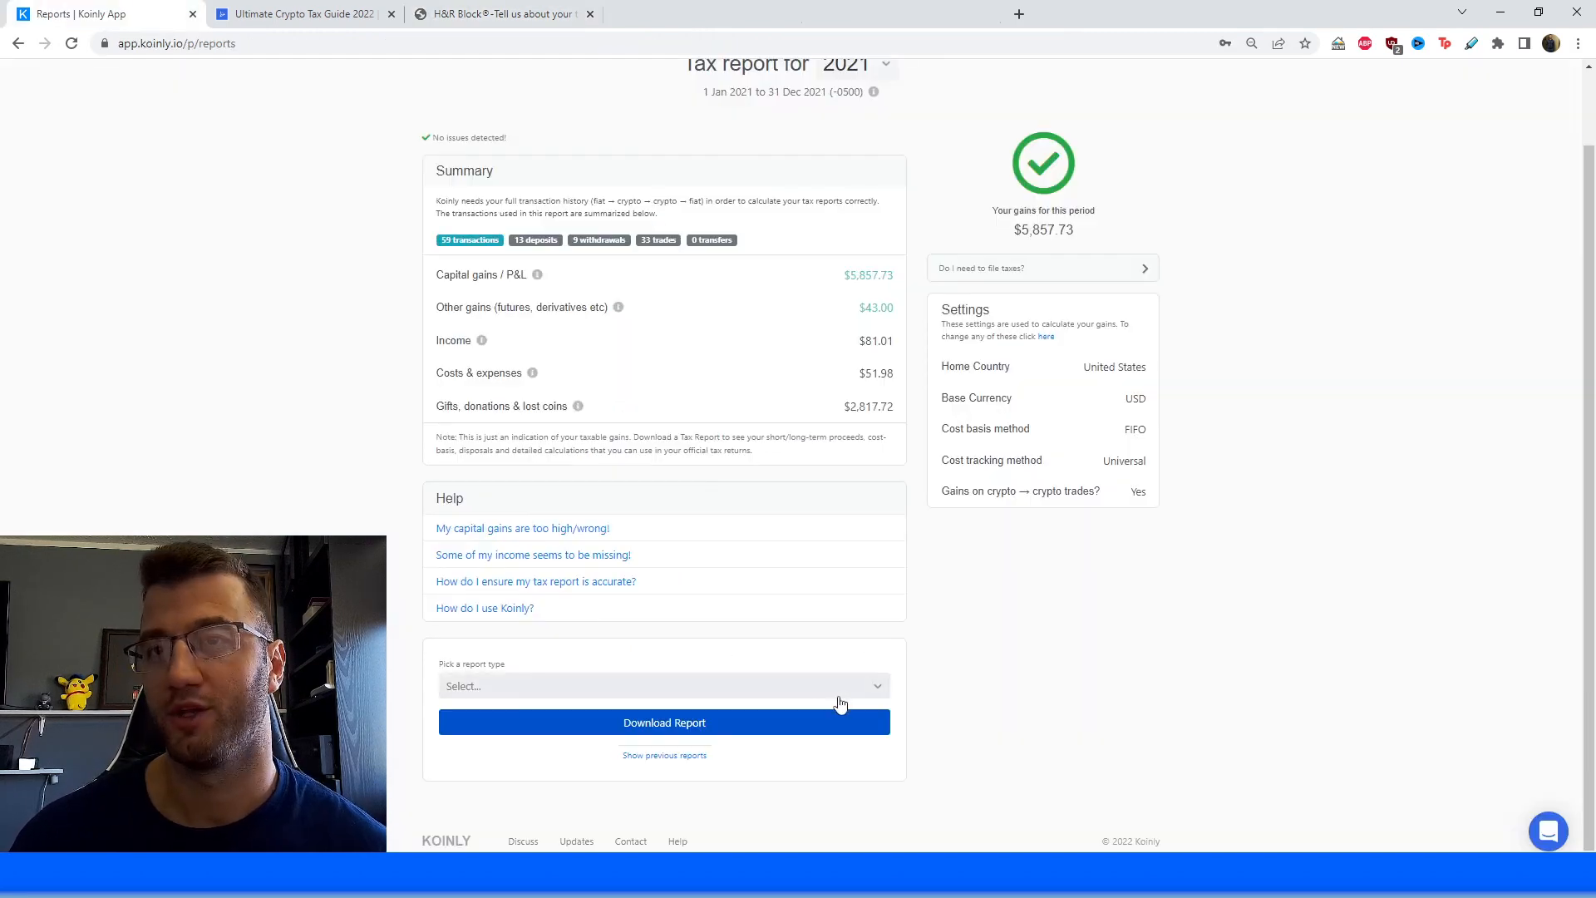
pyautogui.click(662, 685)
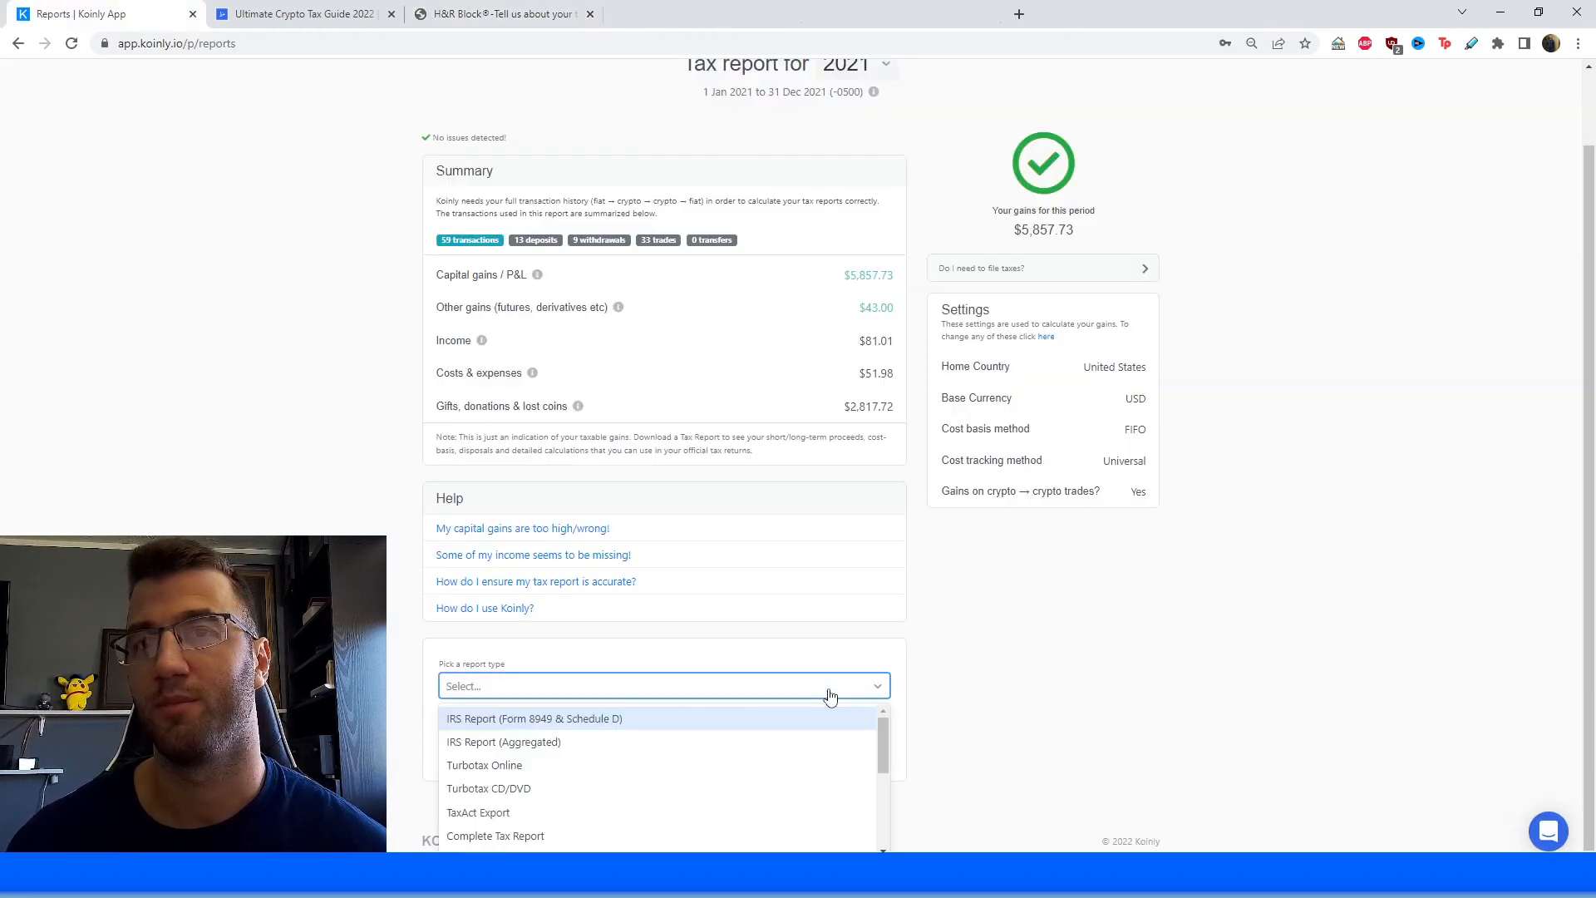
pyautogui.moveTo(765, 722)
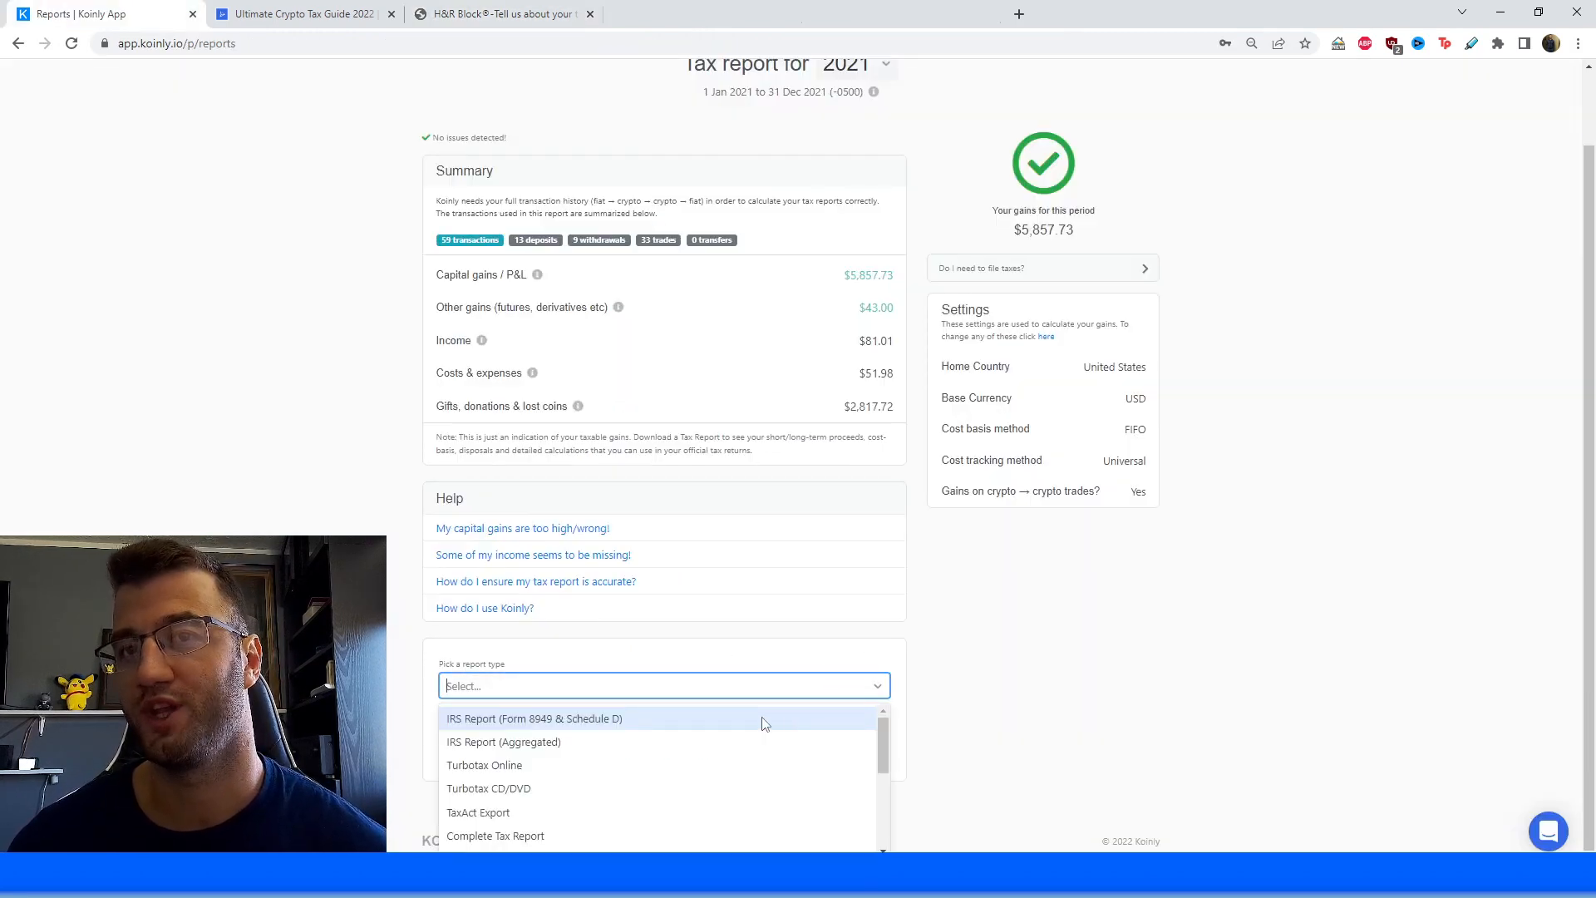
pyautogui.click(534, 717)
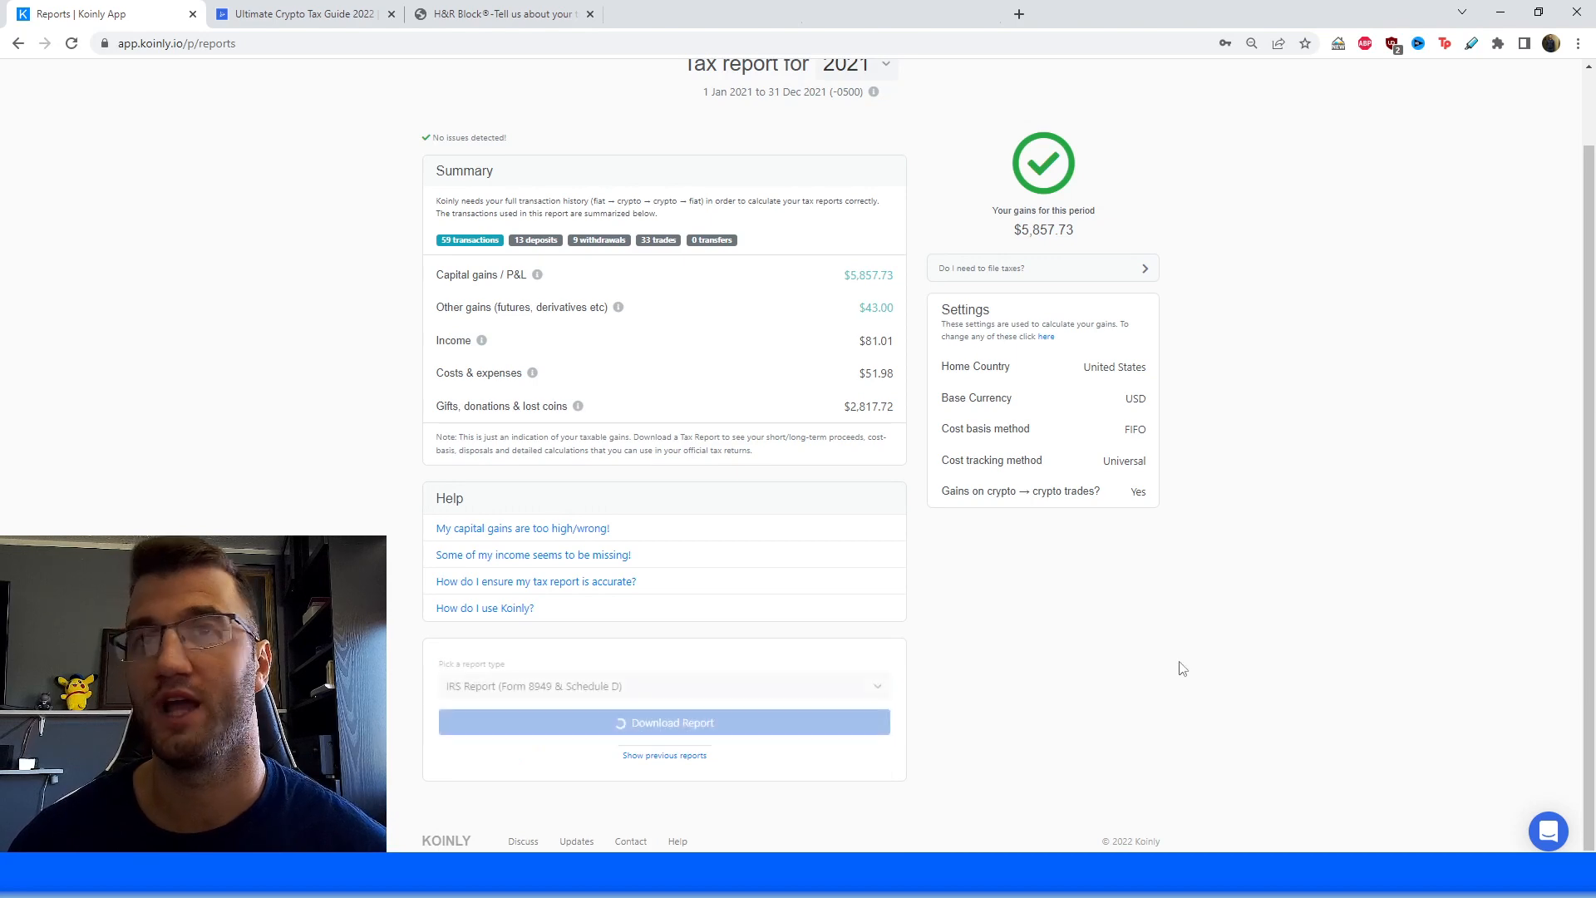
pyautogui.click(664, 722)
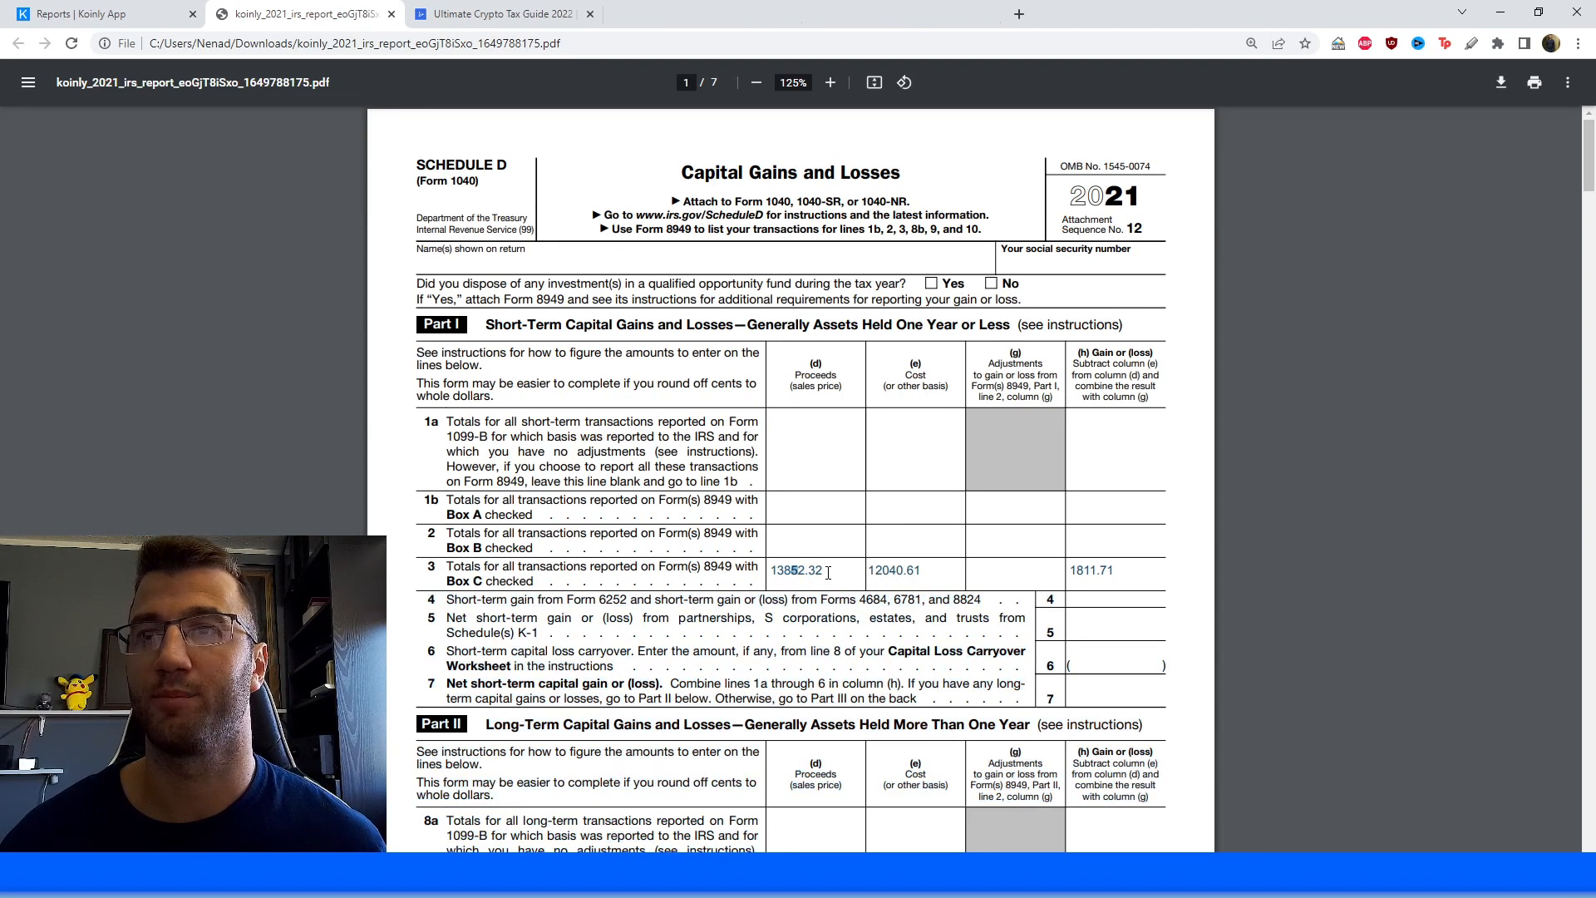
# Enter $13,852.32 proceeds and $12,041 cost basis, keep 'Various - held short-term', and save.
pyautogui.click(513, 13)
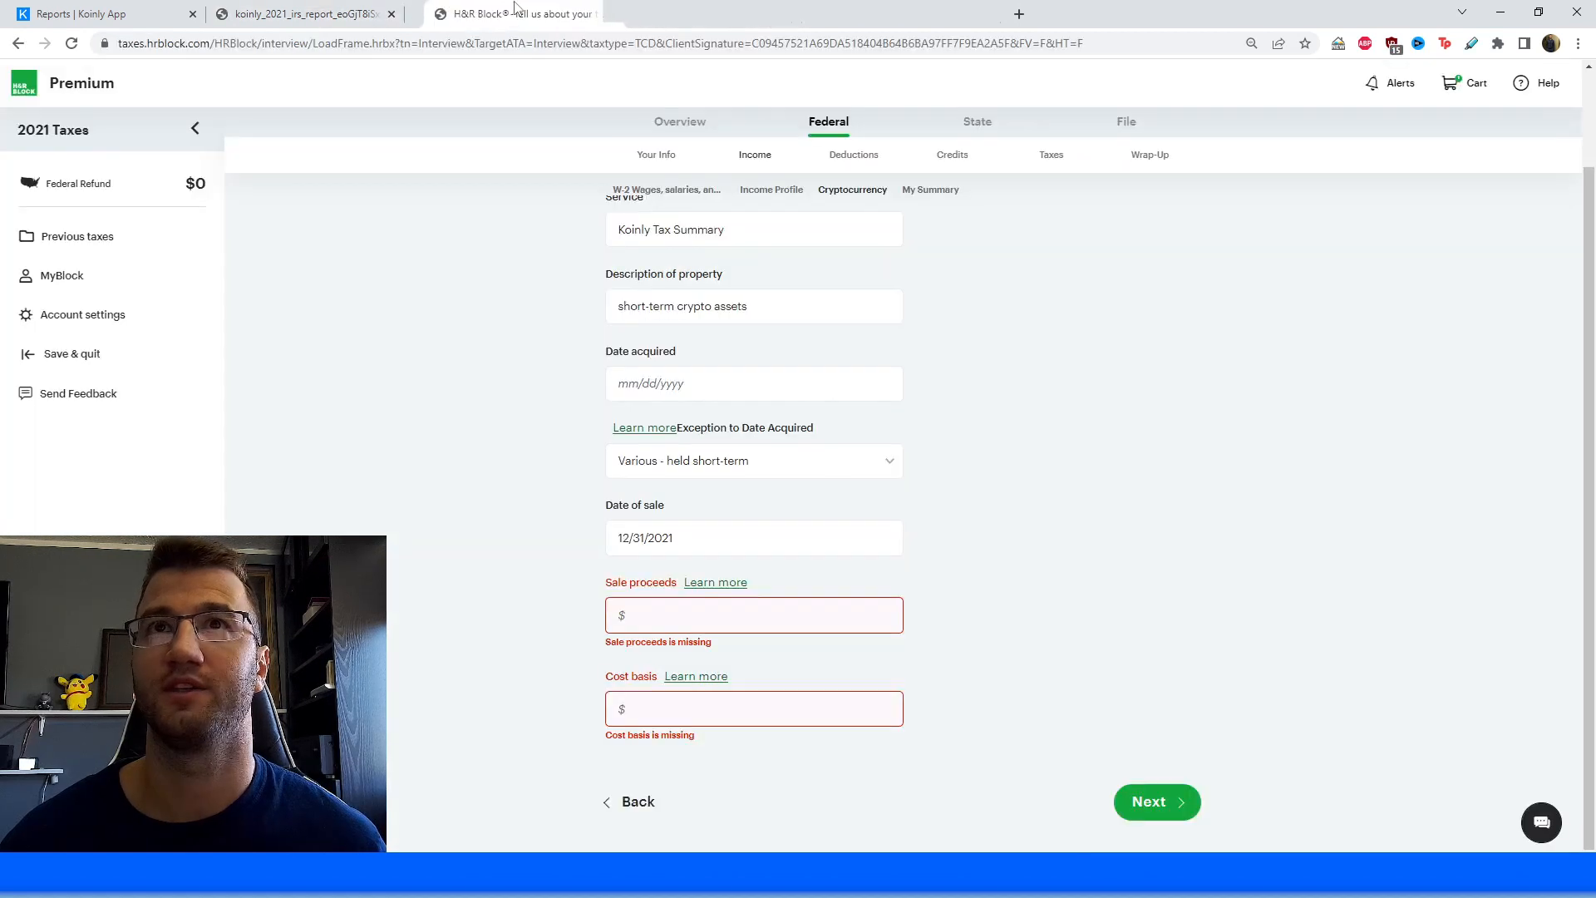
pyautogui.write('13852.32')
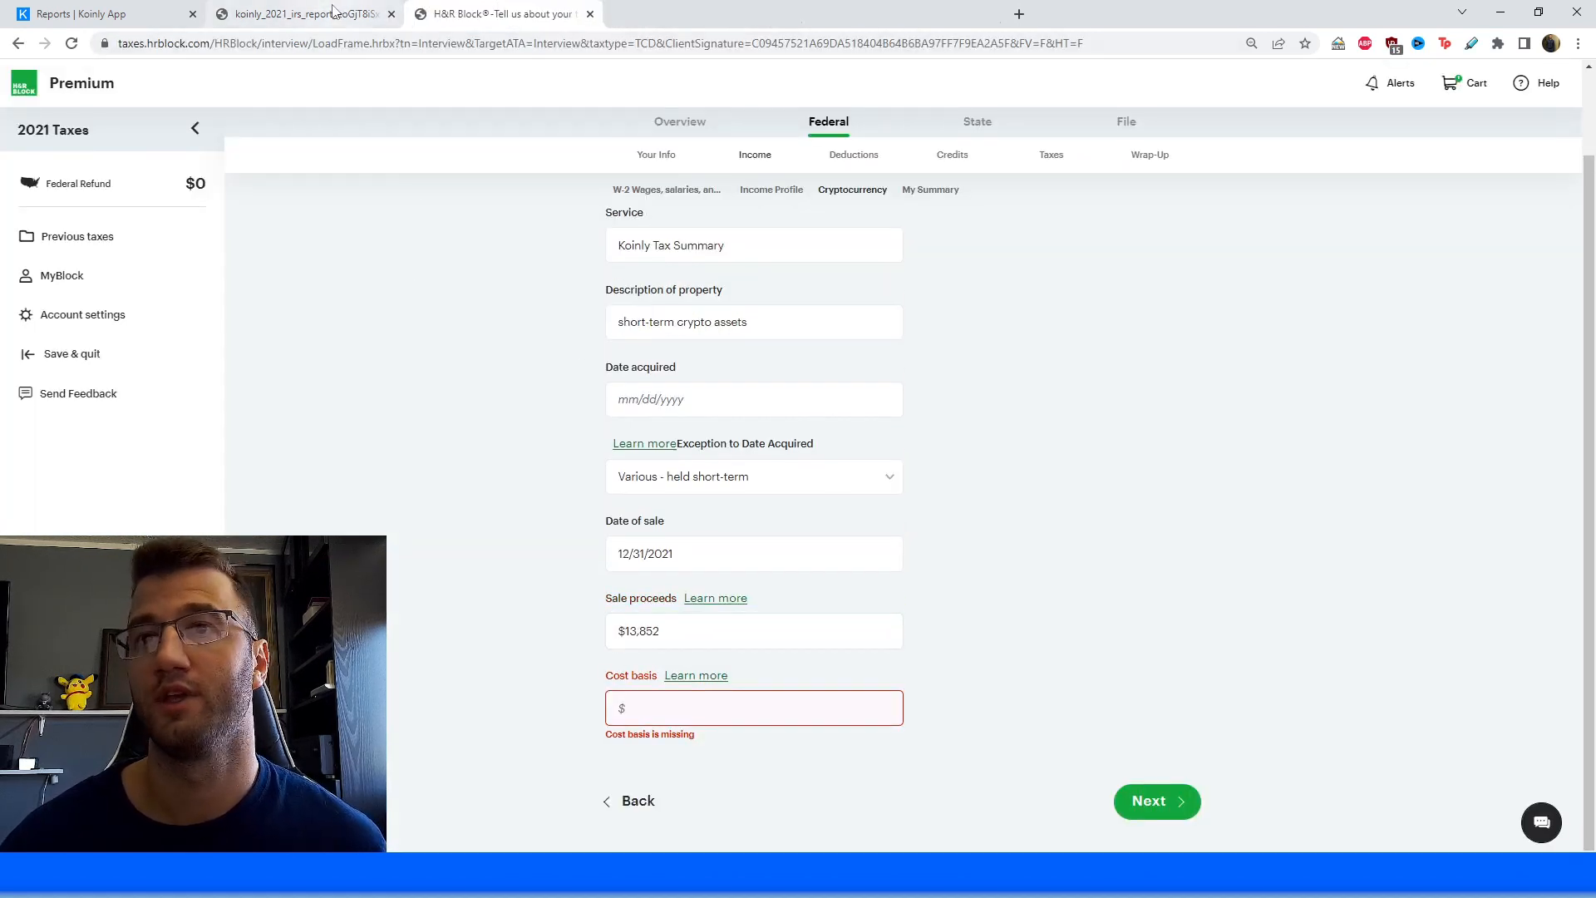
pyautogui.click(300, 13)
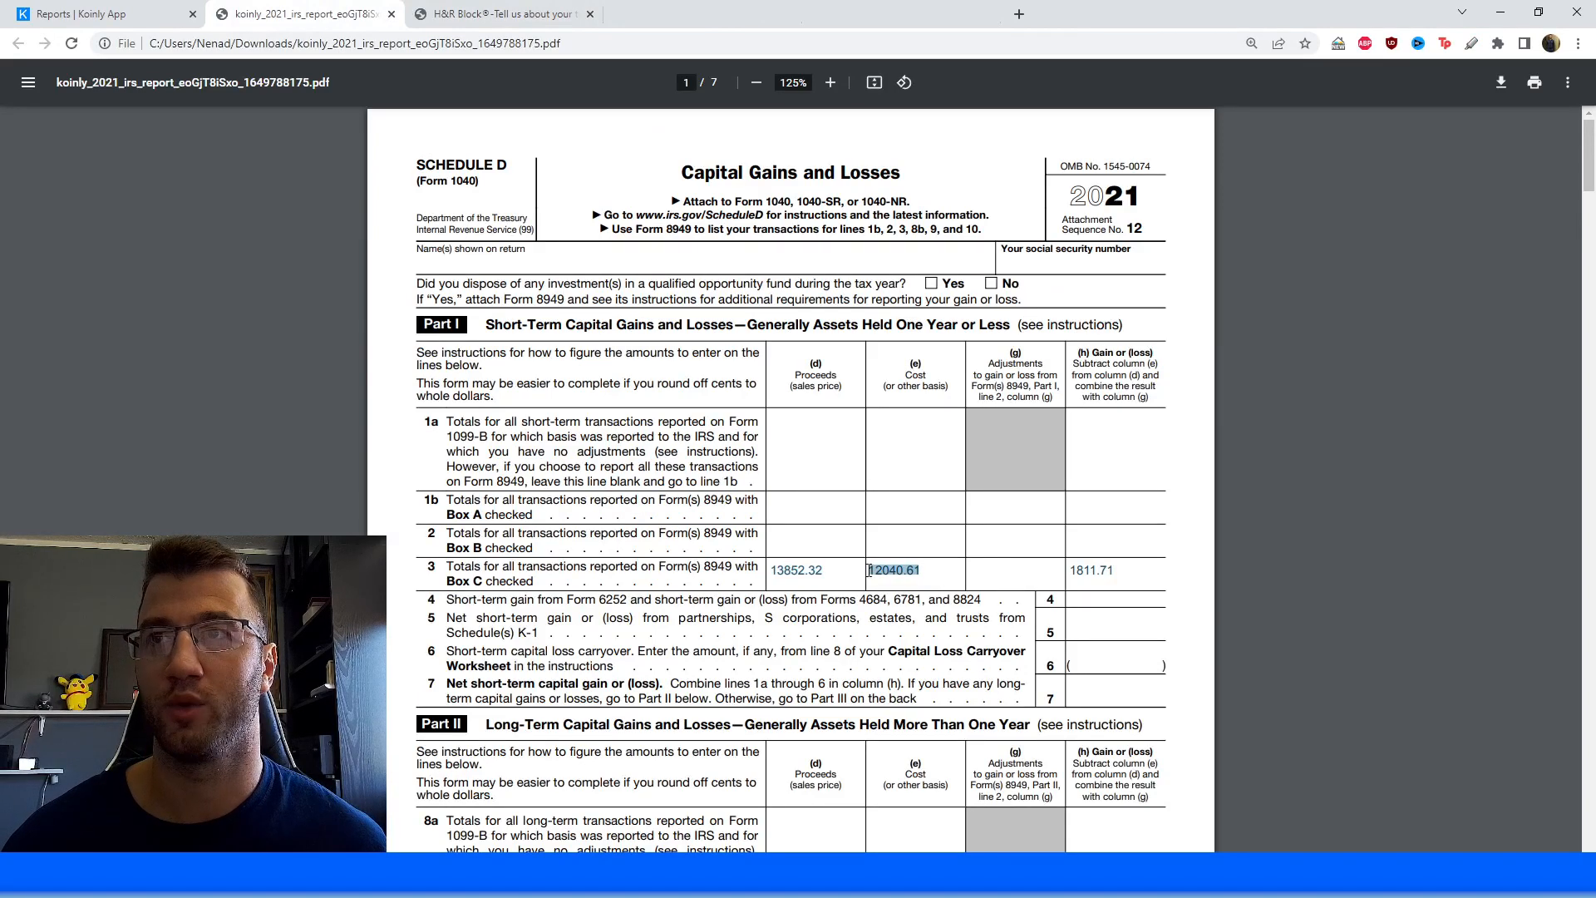
pyautogui.click(499, 14)
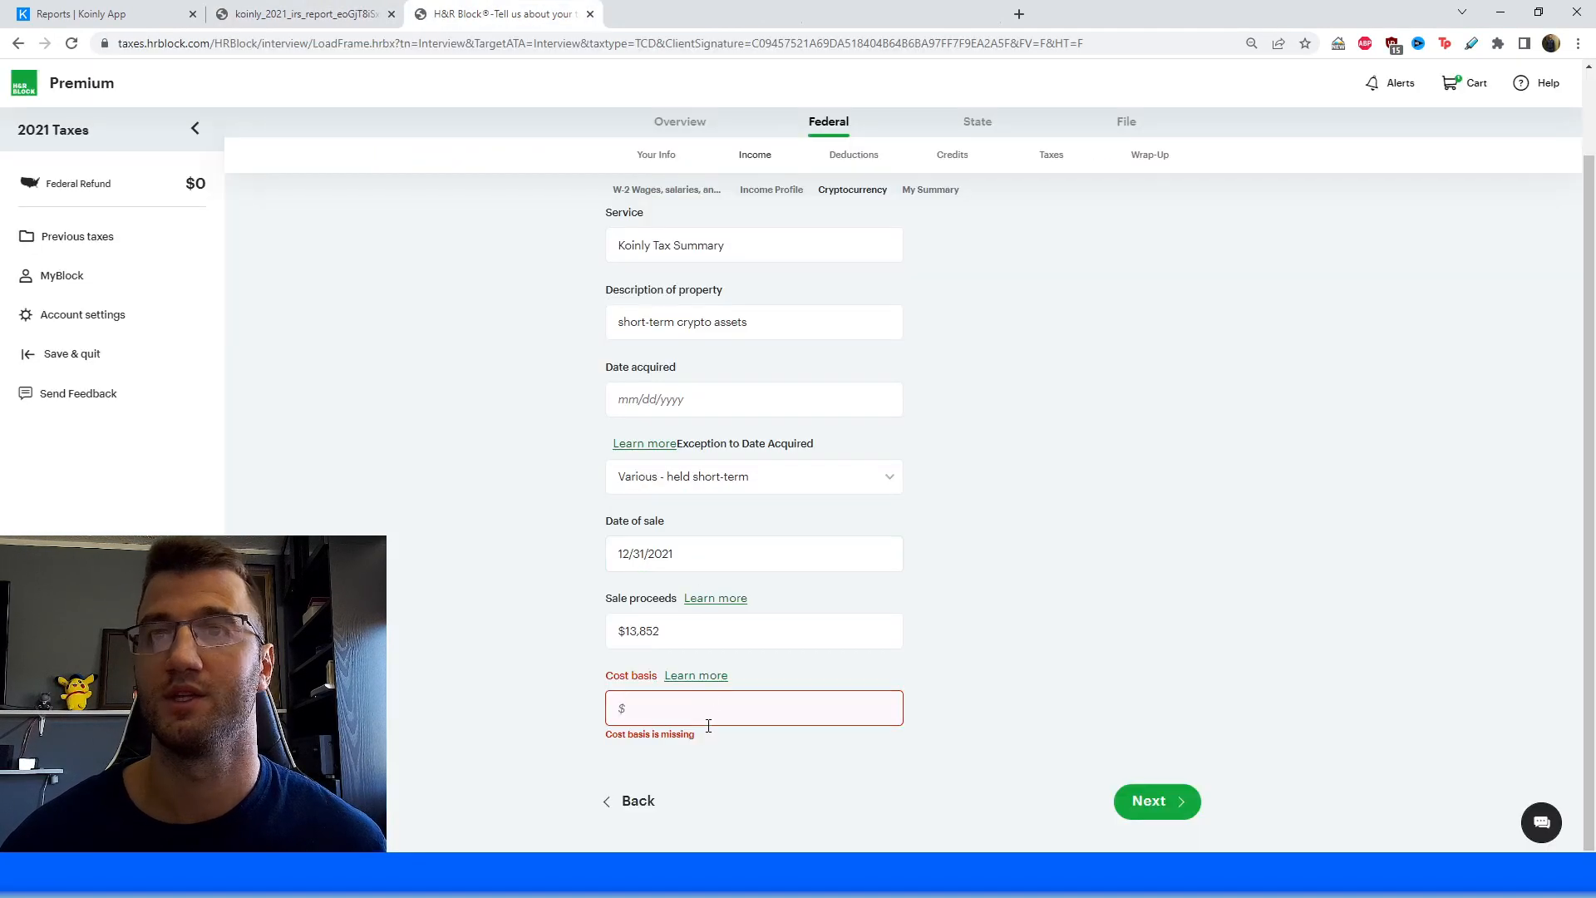
pyautogui.write('12,041')
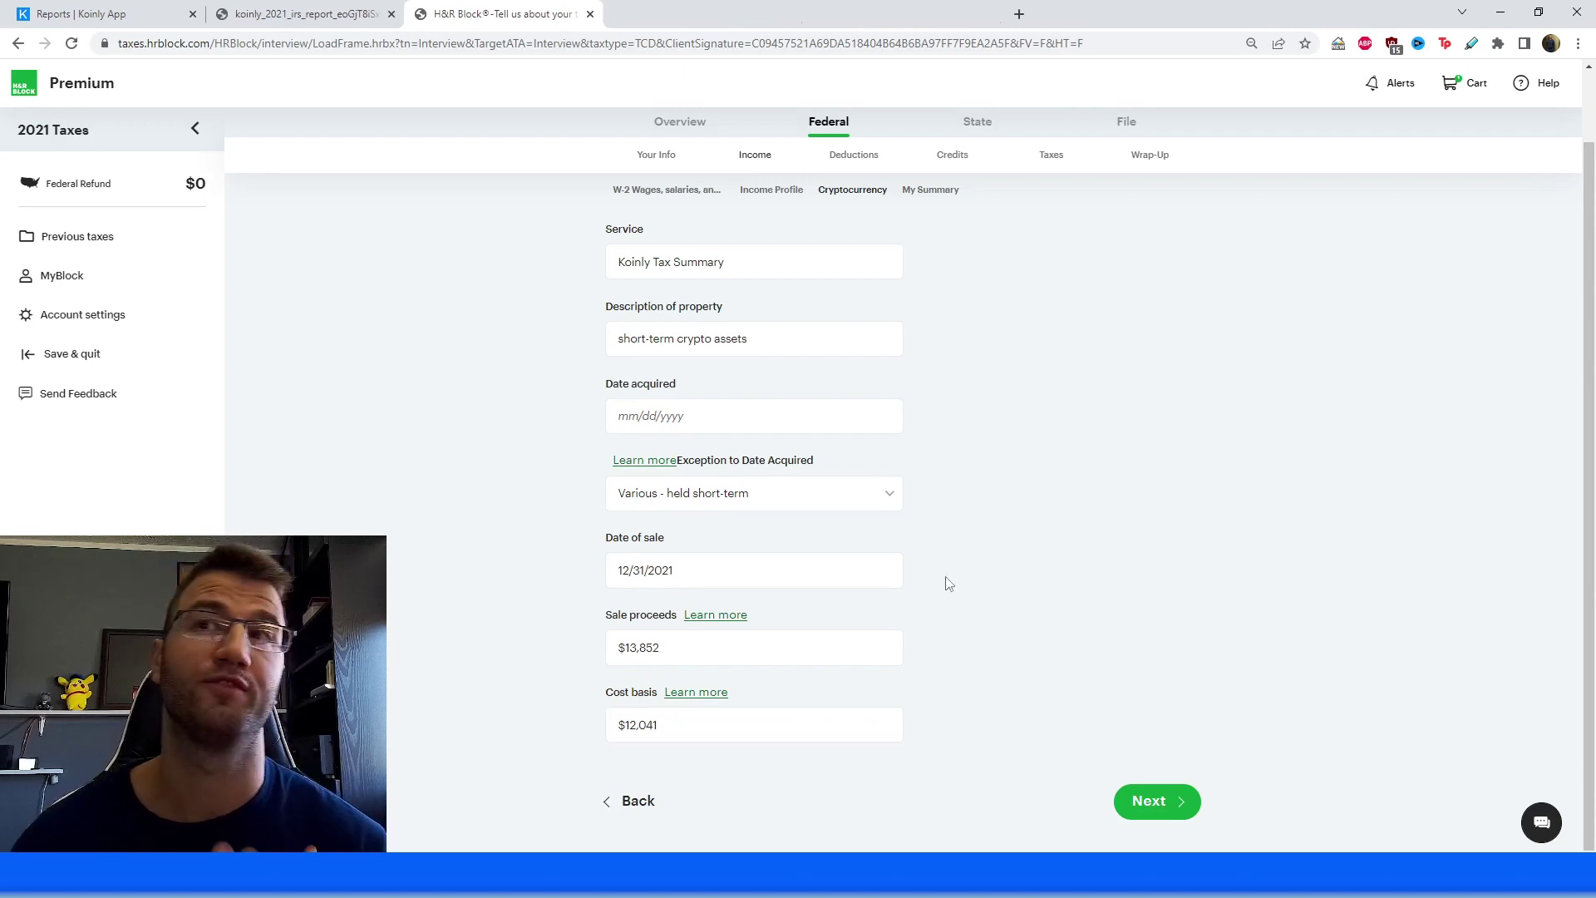
pyautogui.moveTo(926, 666)
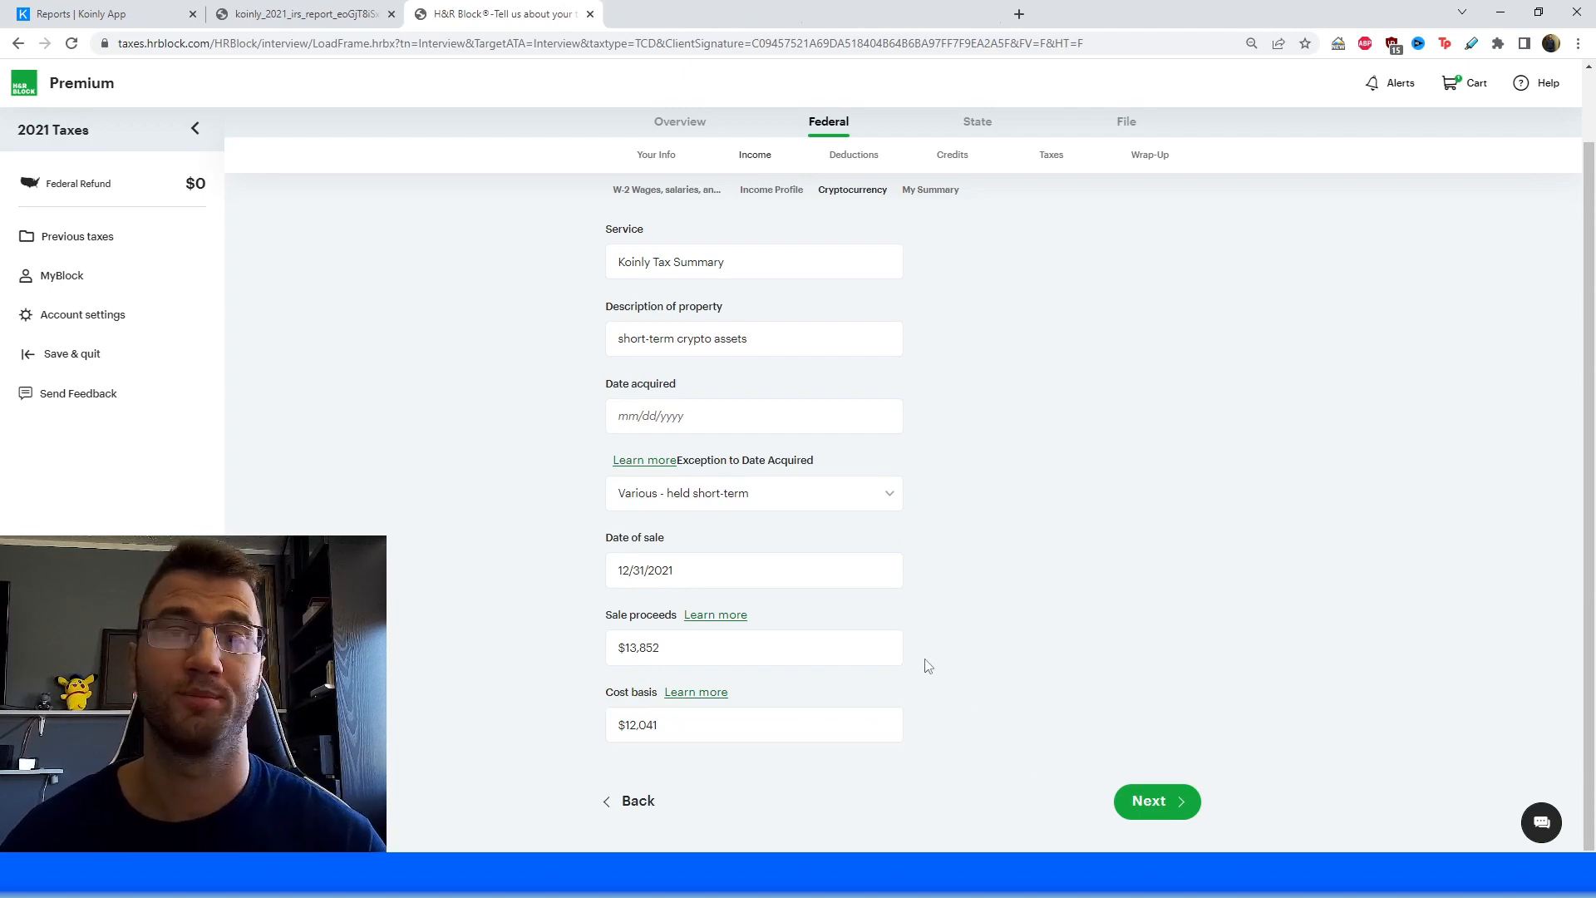
pyautogui.moveTo(786, 476)
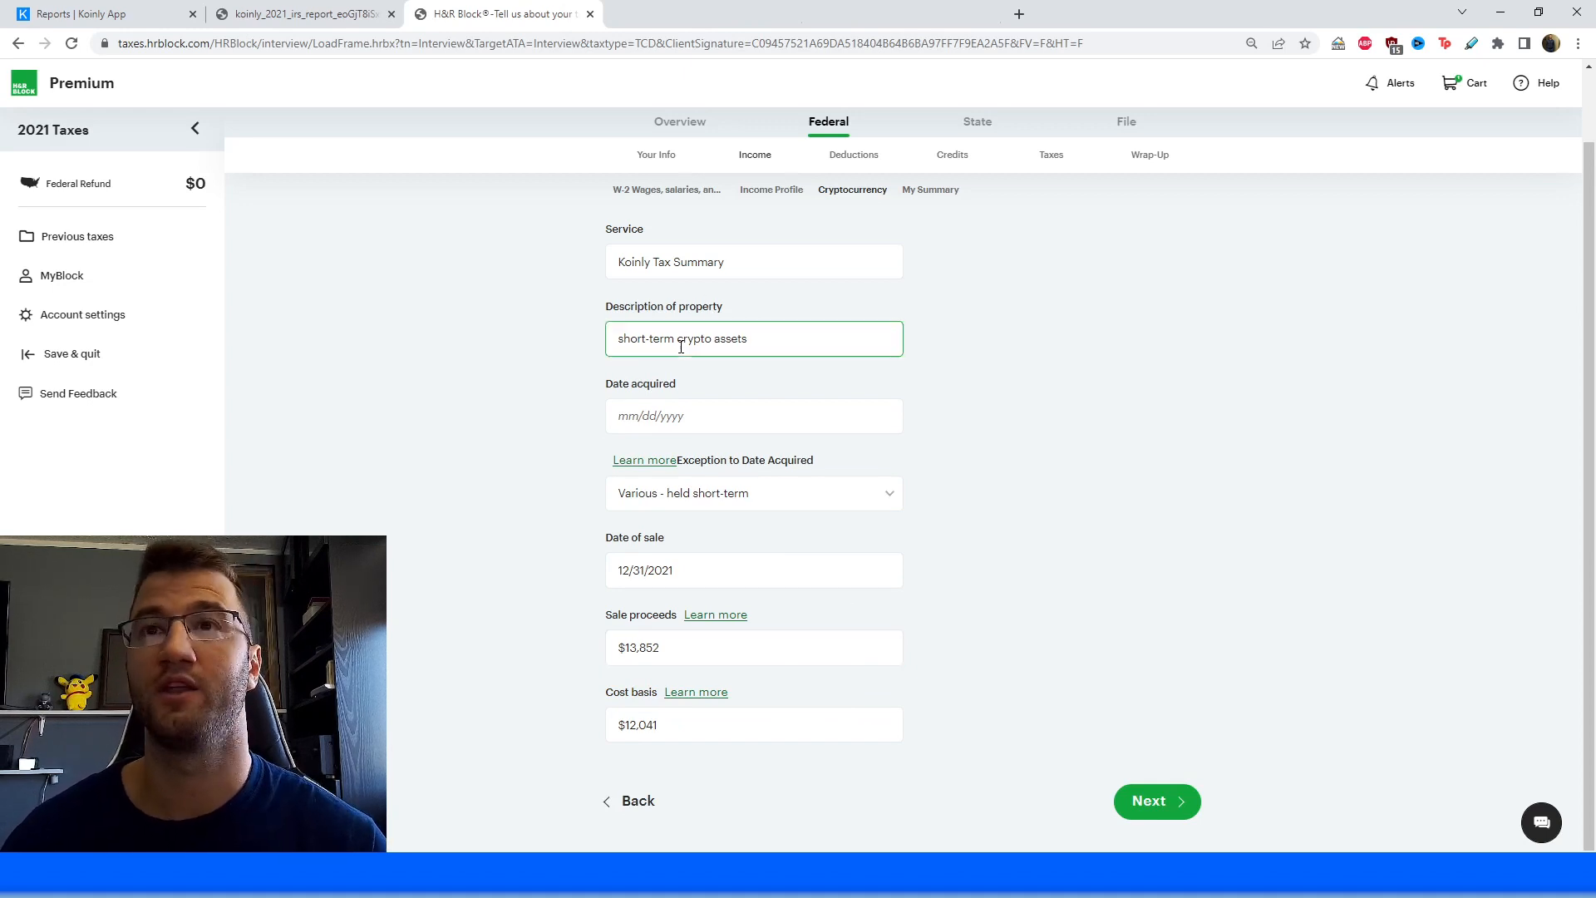
pyautogui.click(754, 493)
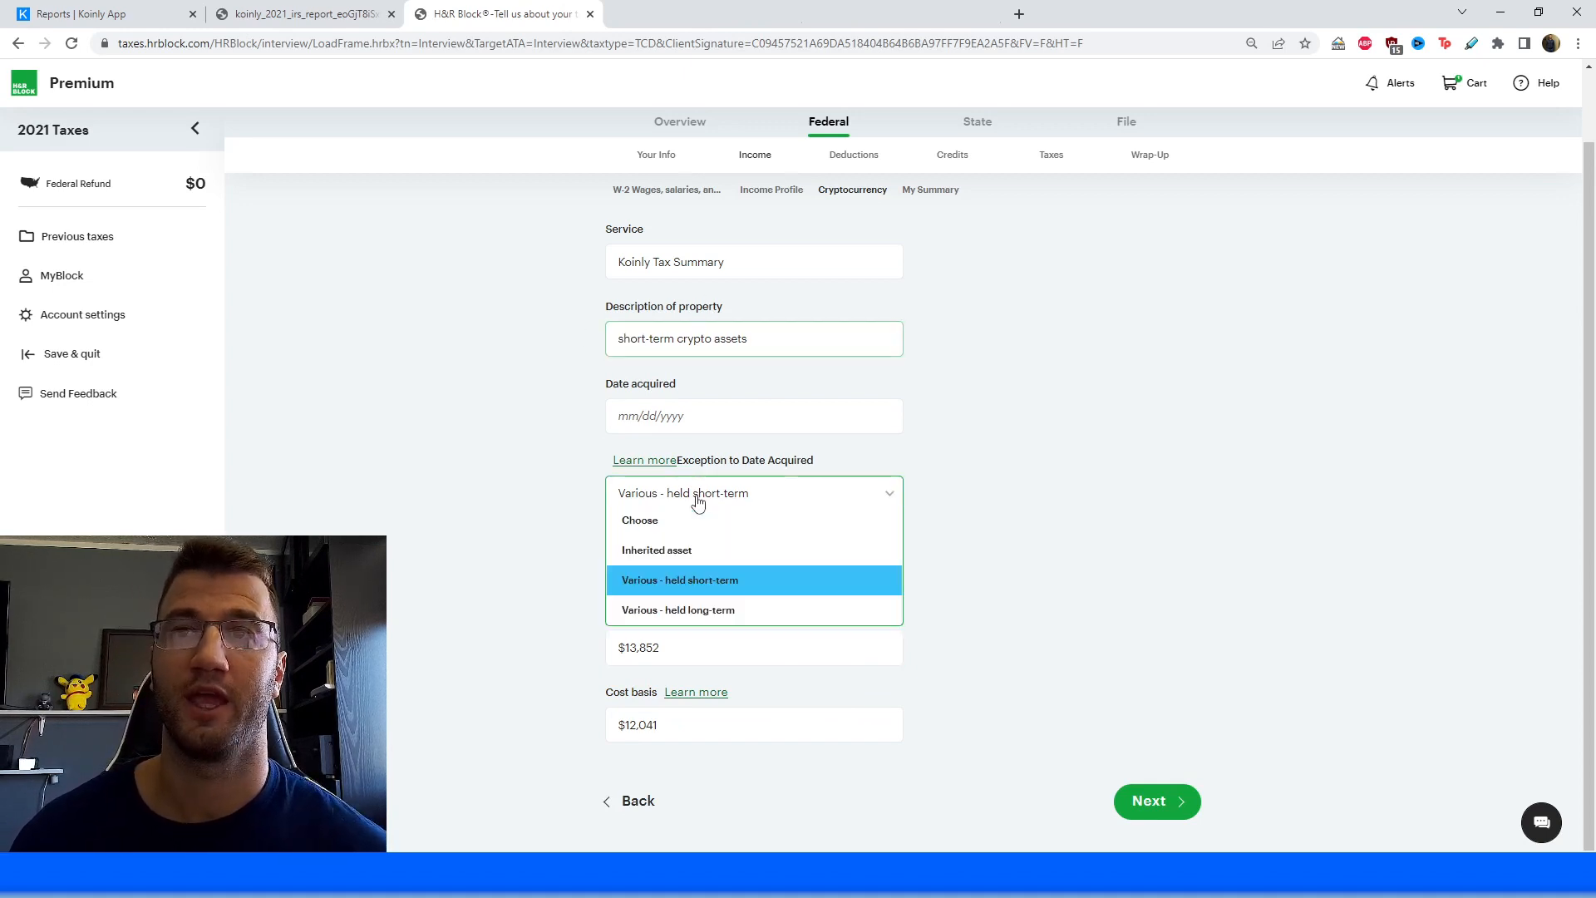
pyautogui.moveTo(730, 615)
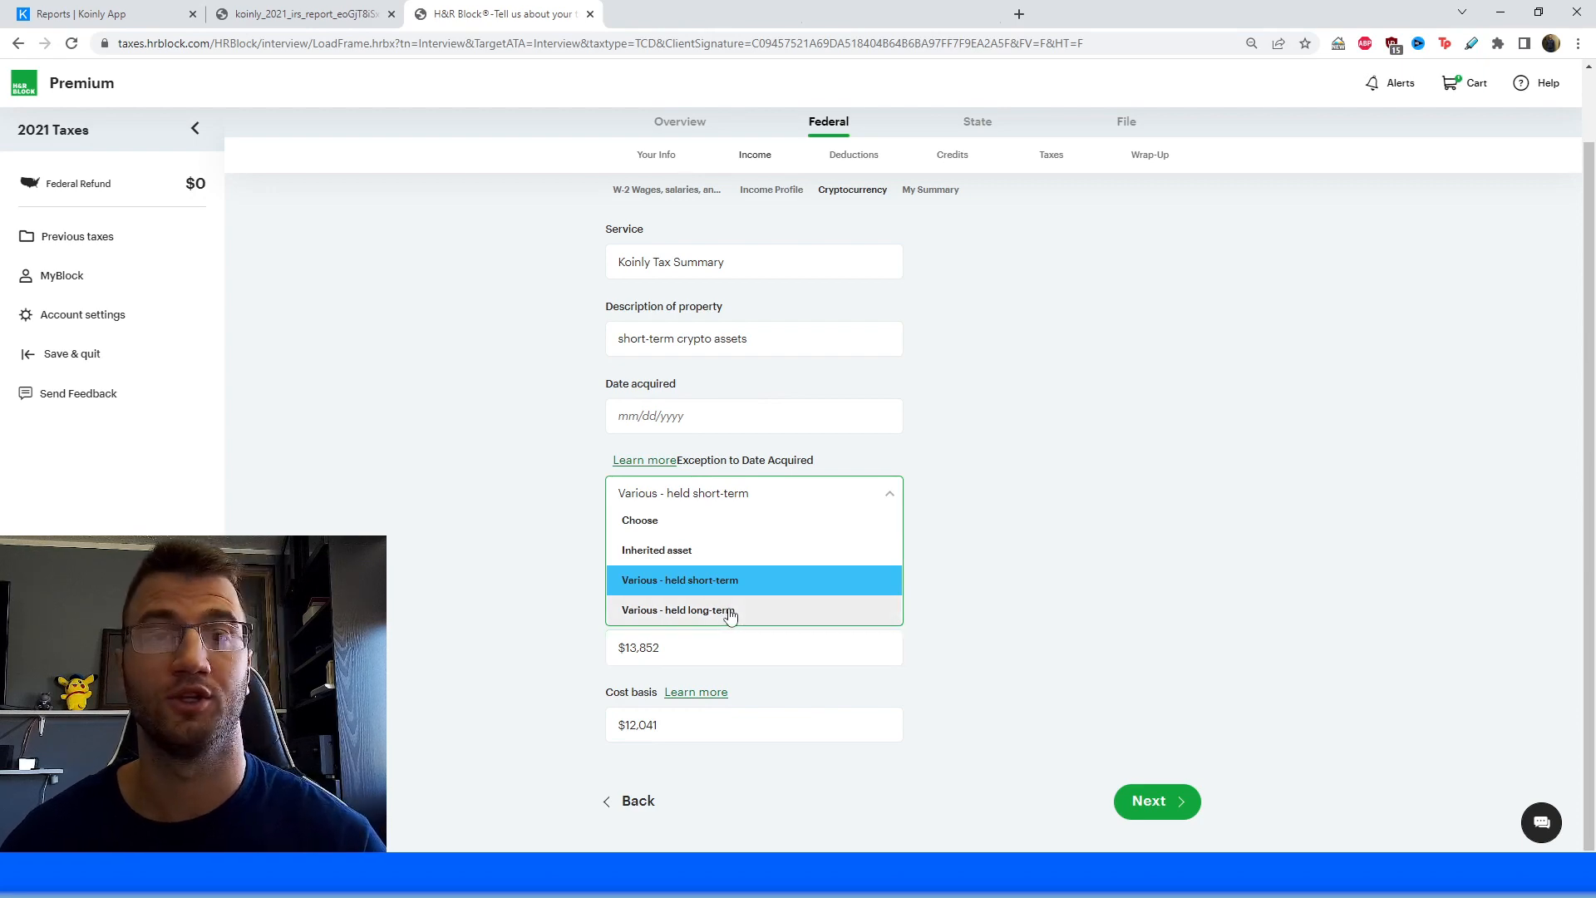
pyautogui.click(1156, 800)
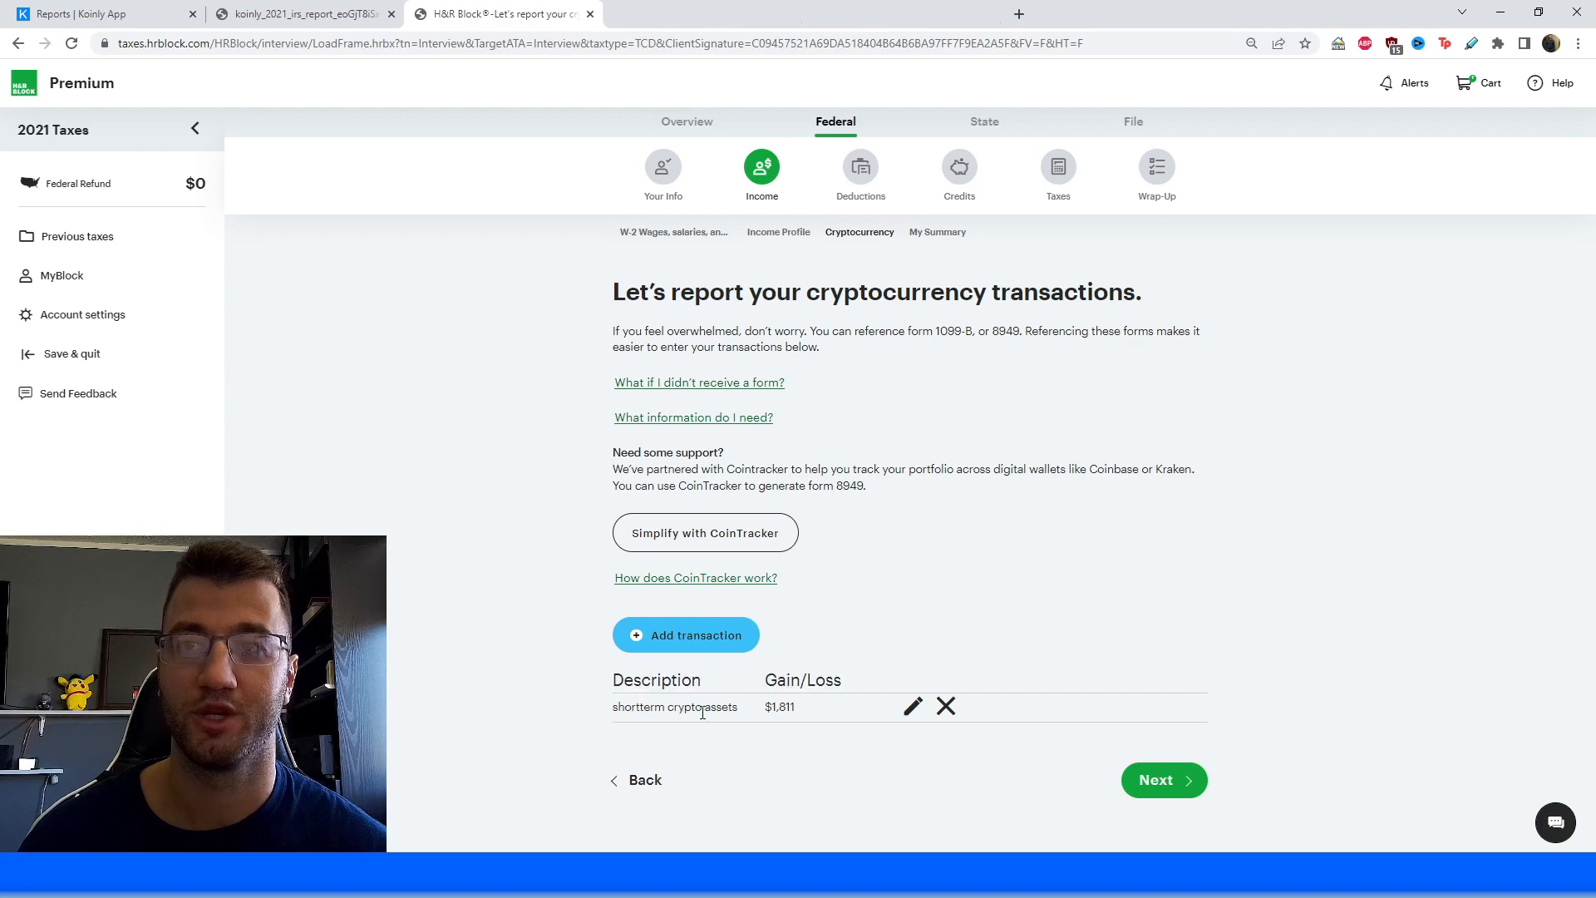
pyautogui.doubleClick(780, 706)
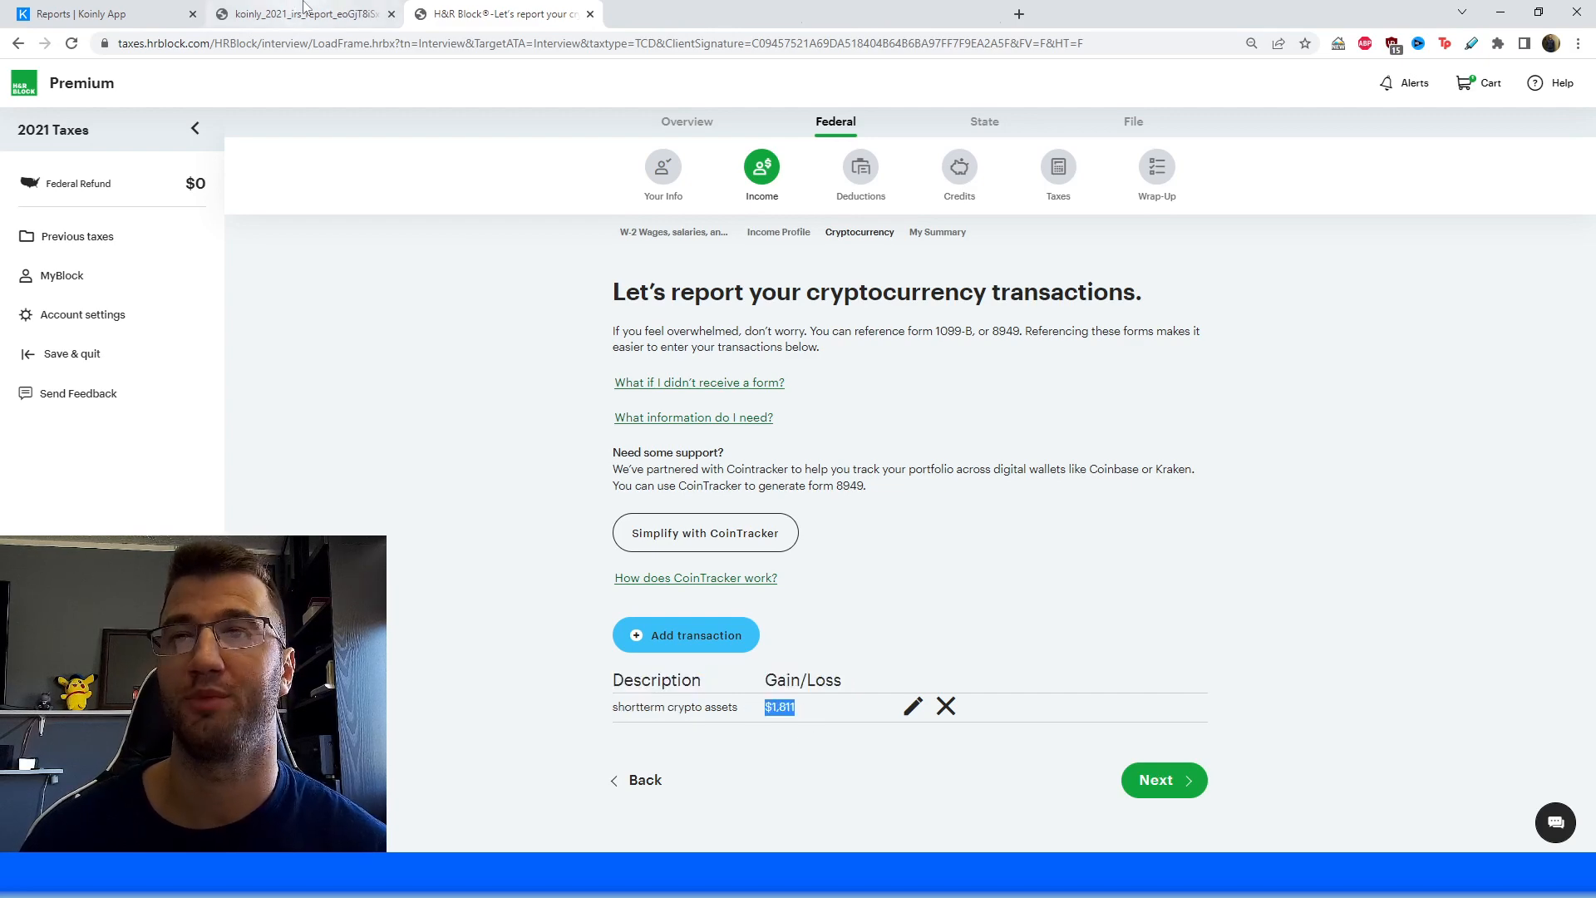
pyautogui.click(300, 13)
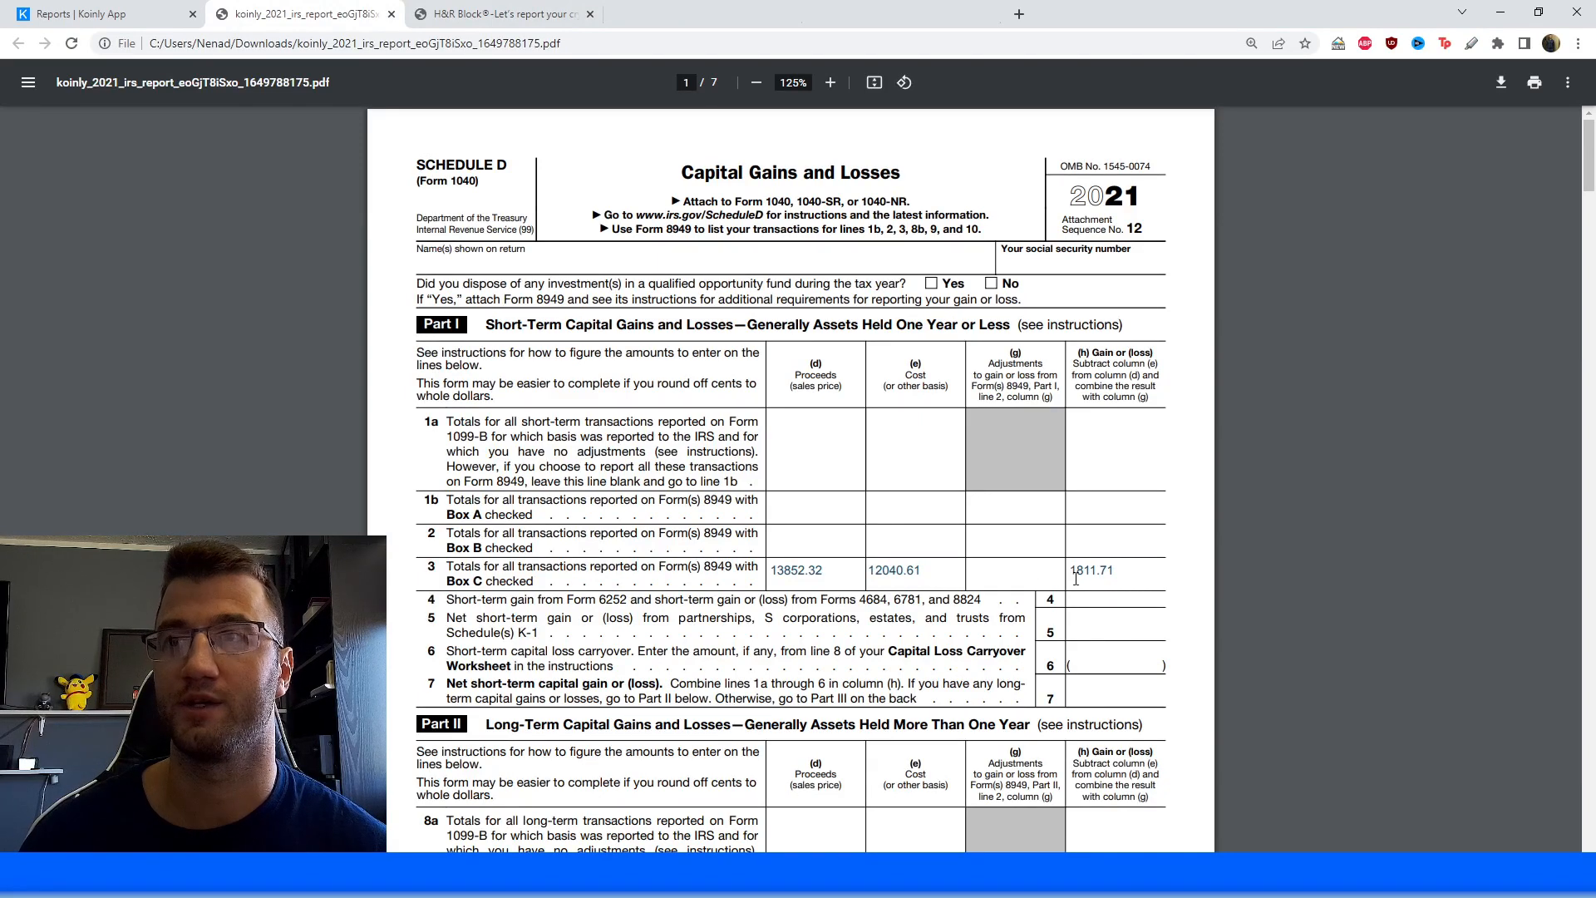
pyautogui.click(499, 13)
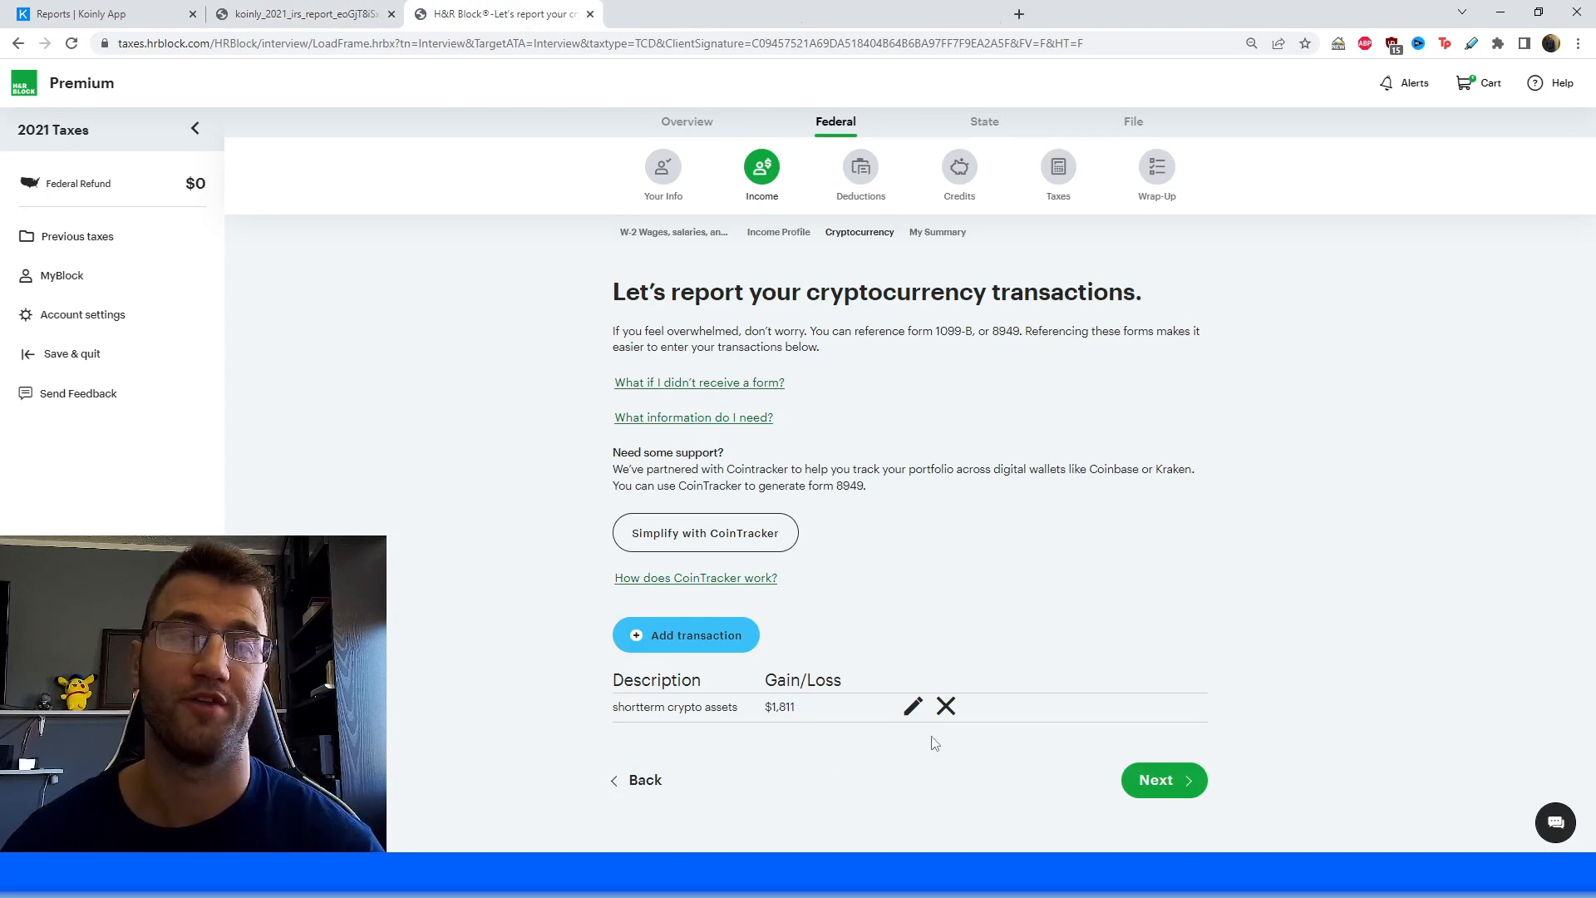
# Continue past the cryptocurrency transactions to add another type of income.
pyautogui.click(1155, 780)
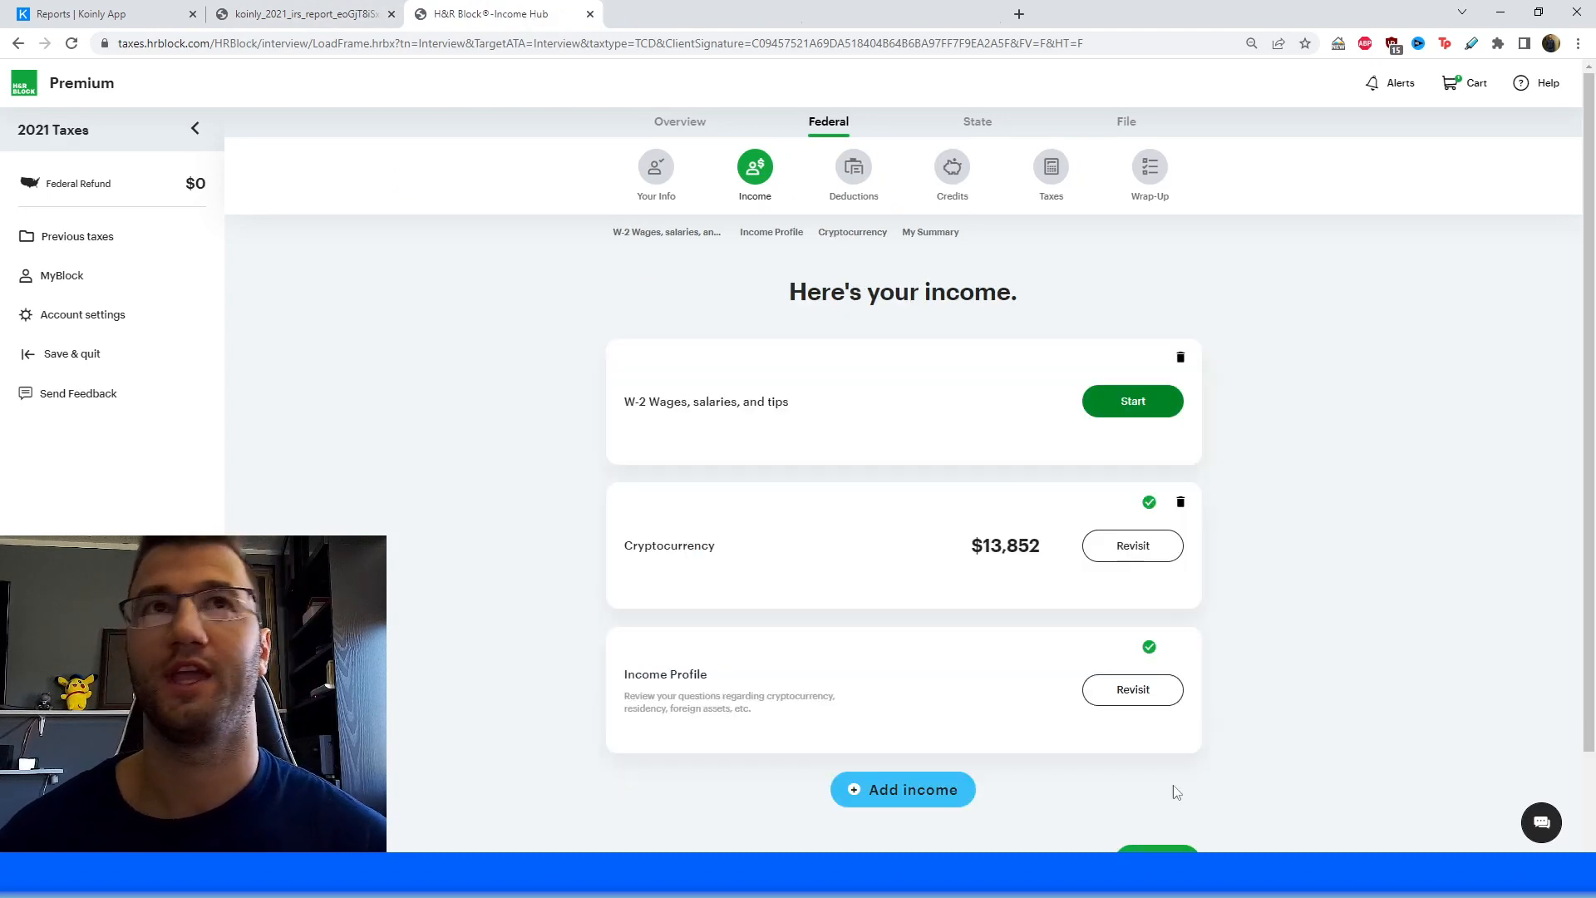
pyautogui.moveTo(1298, 736)
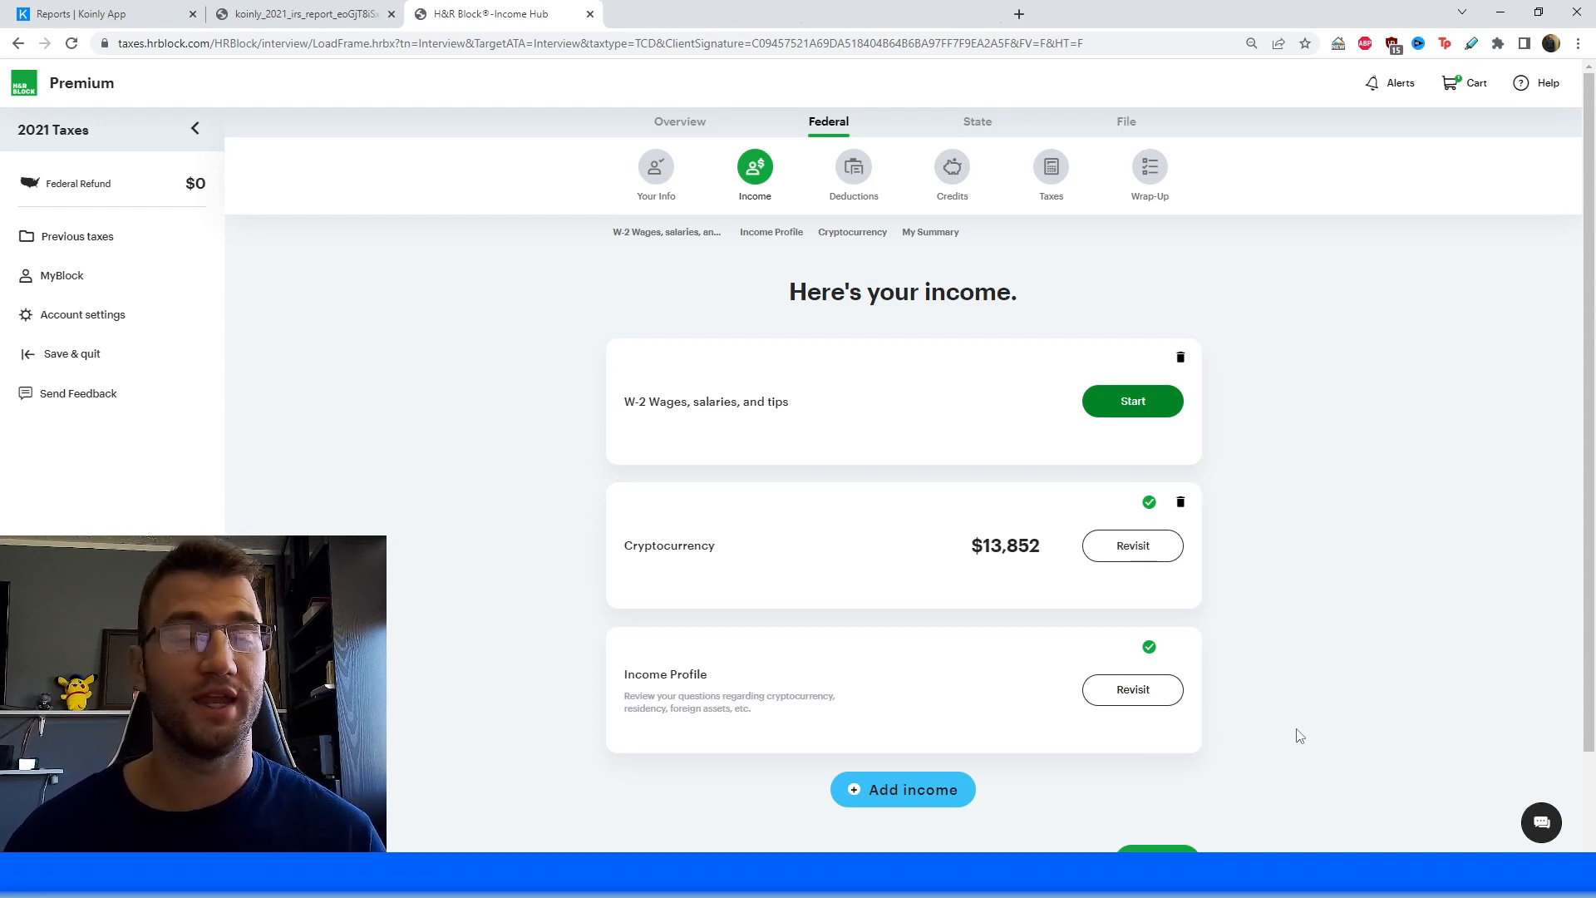
pyautogui.moveTo(1383, 539)
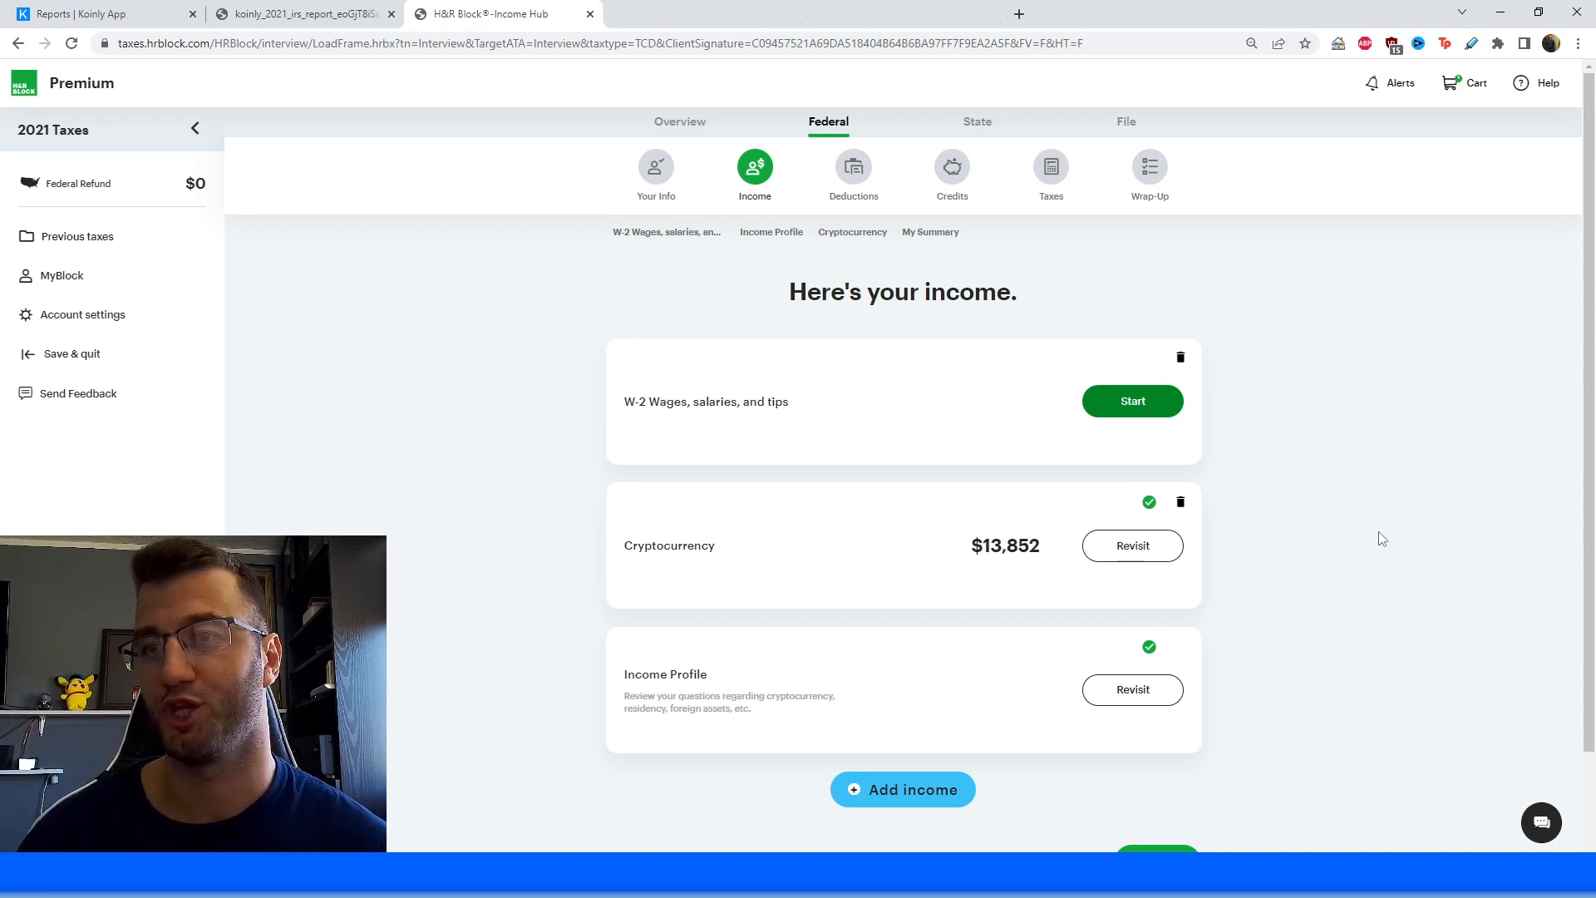
pyautogui.click(903, 789)
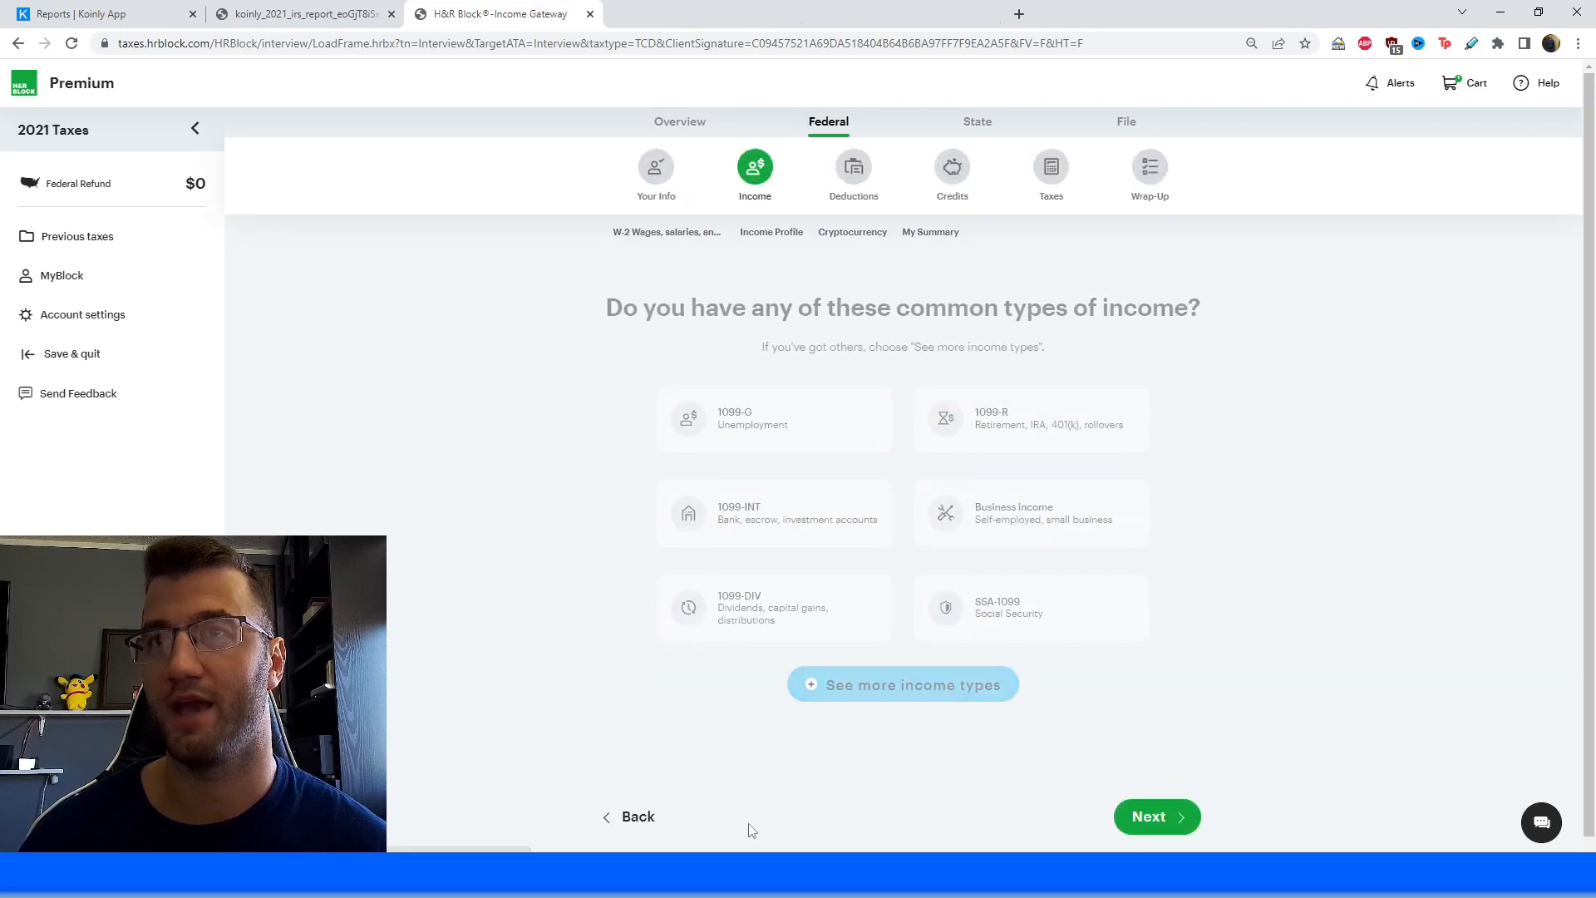
pyautogui.moveTo(871, 695)
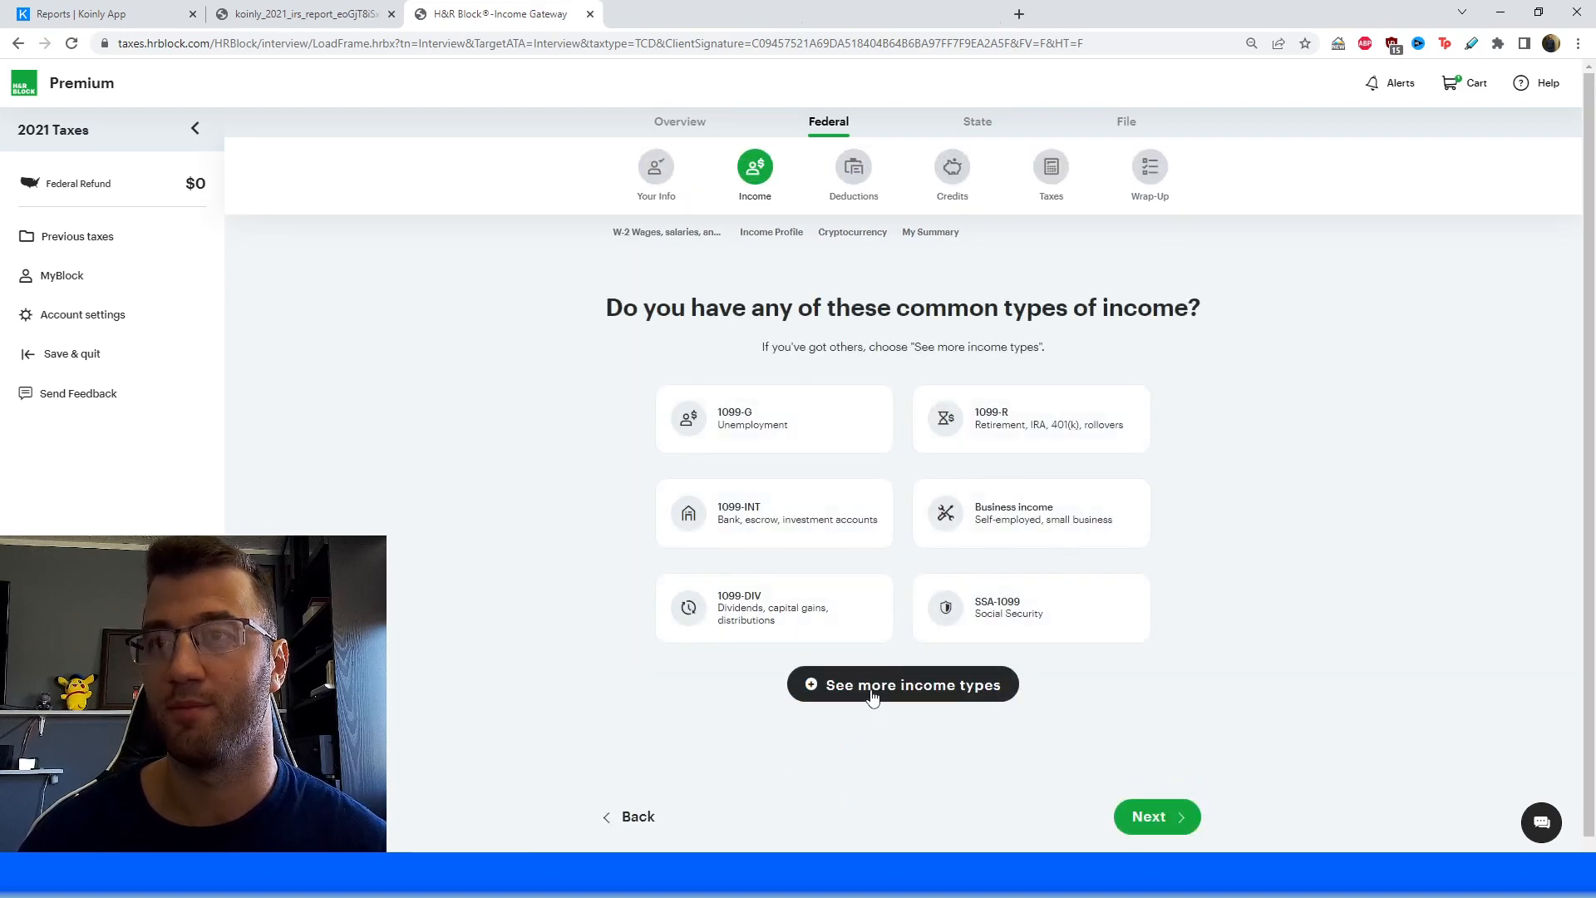
# Add 'Income not reported anywhere else' from the full list of income types.
pyautogui.click(902, 684)
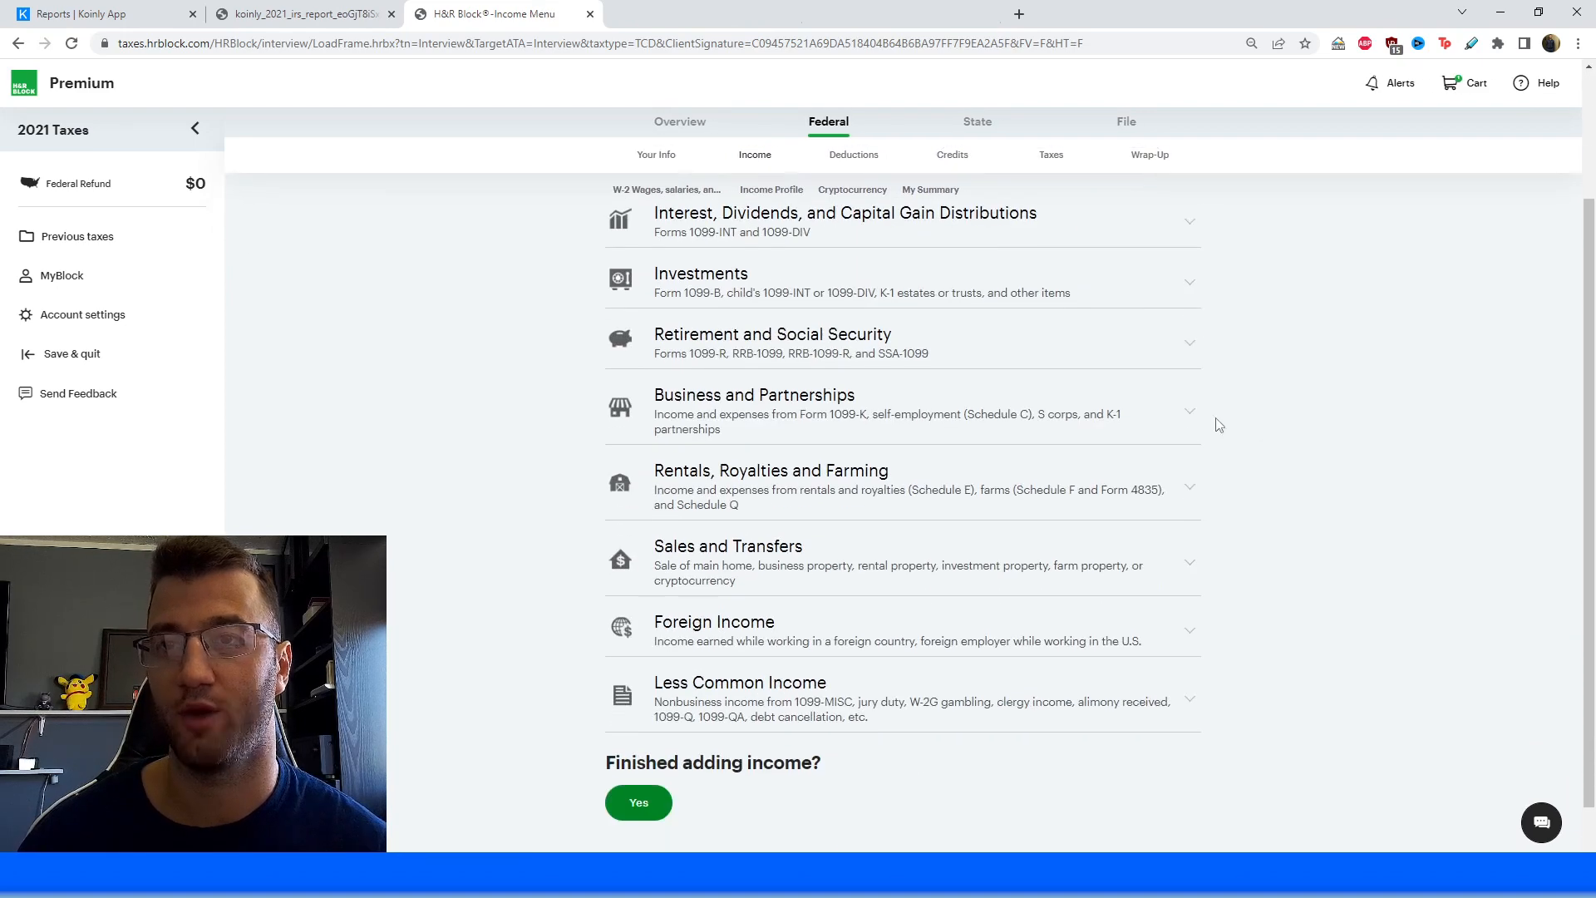
pyautogui.scroll(-3)
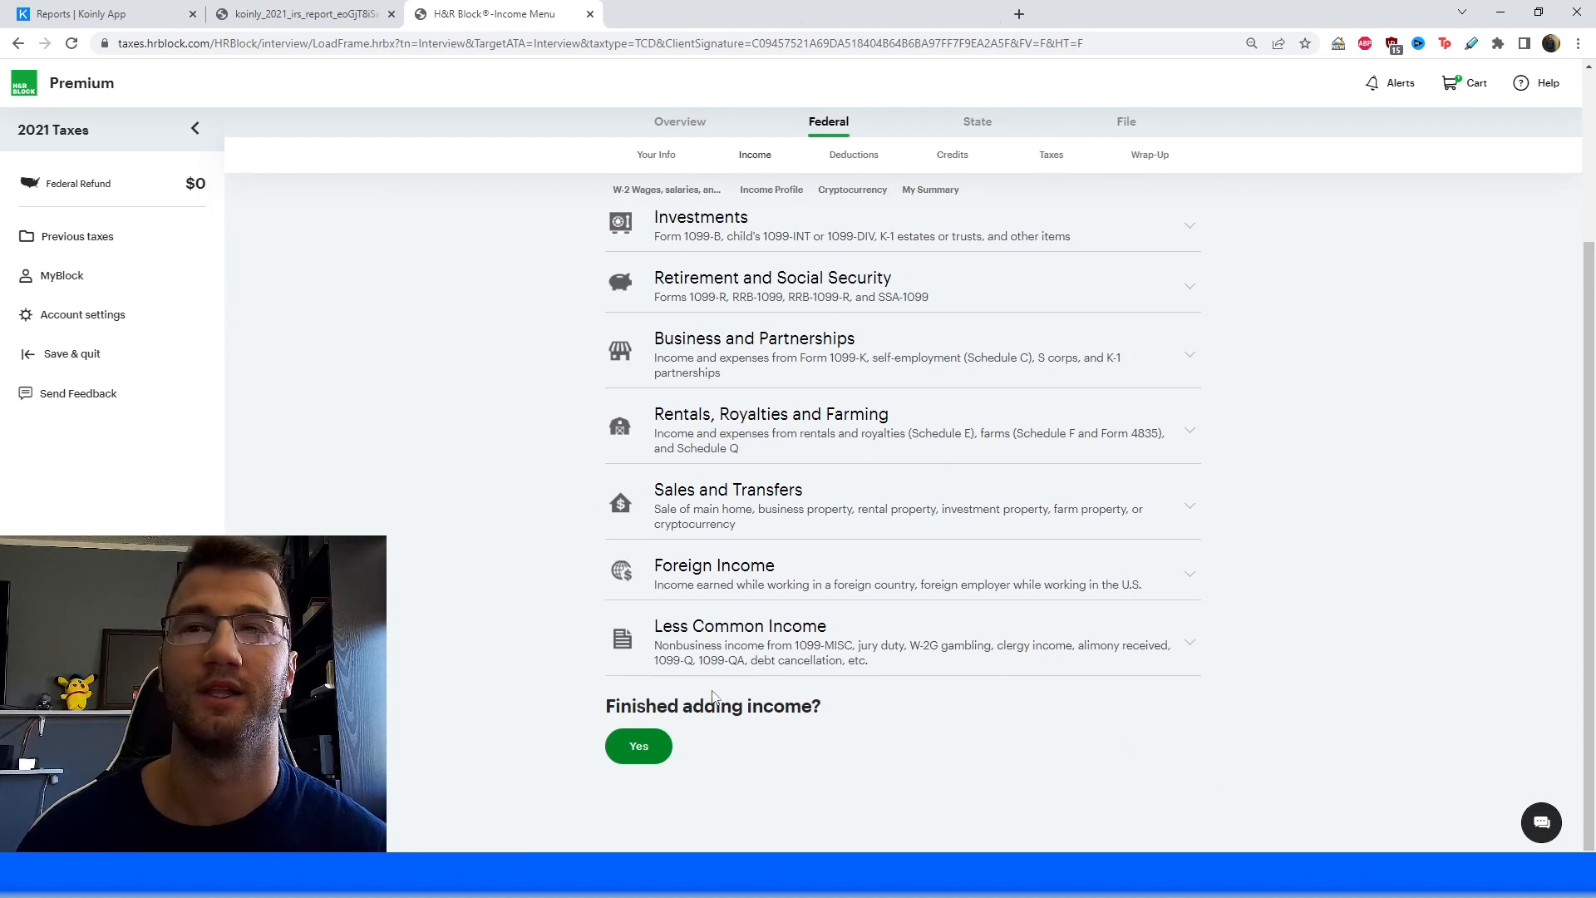
pyautogui.moveTo(813, 661)
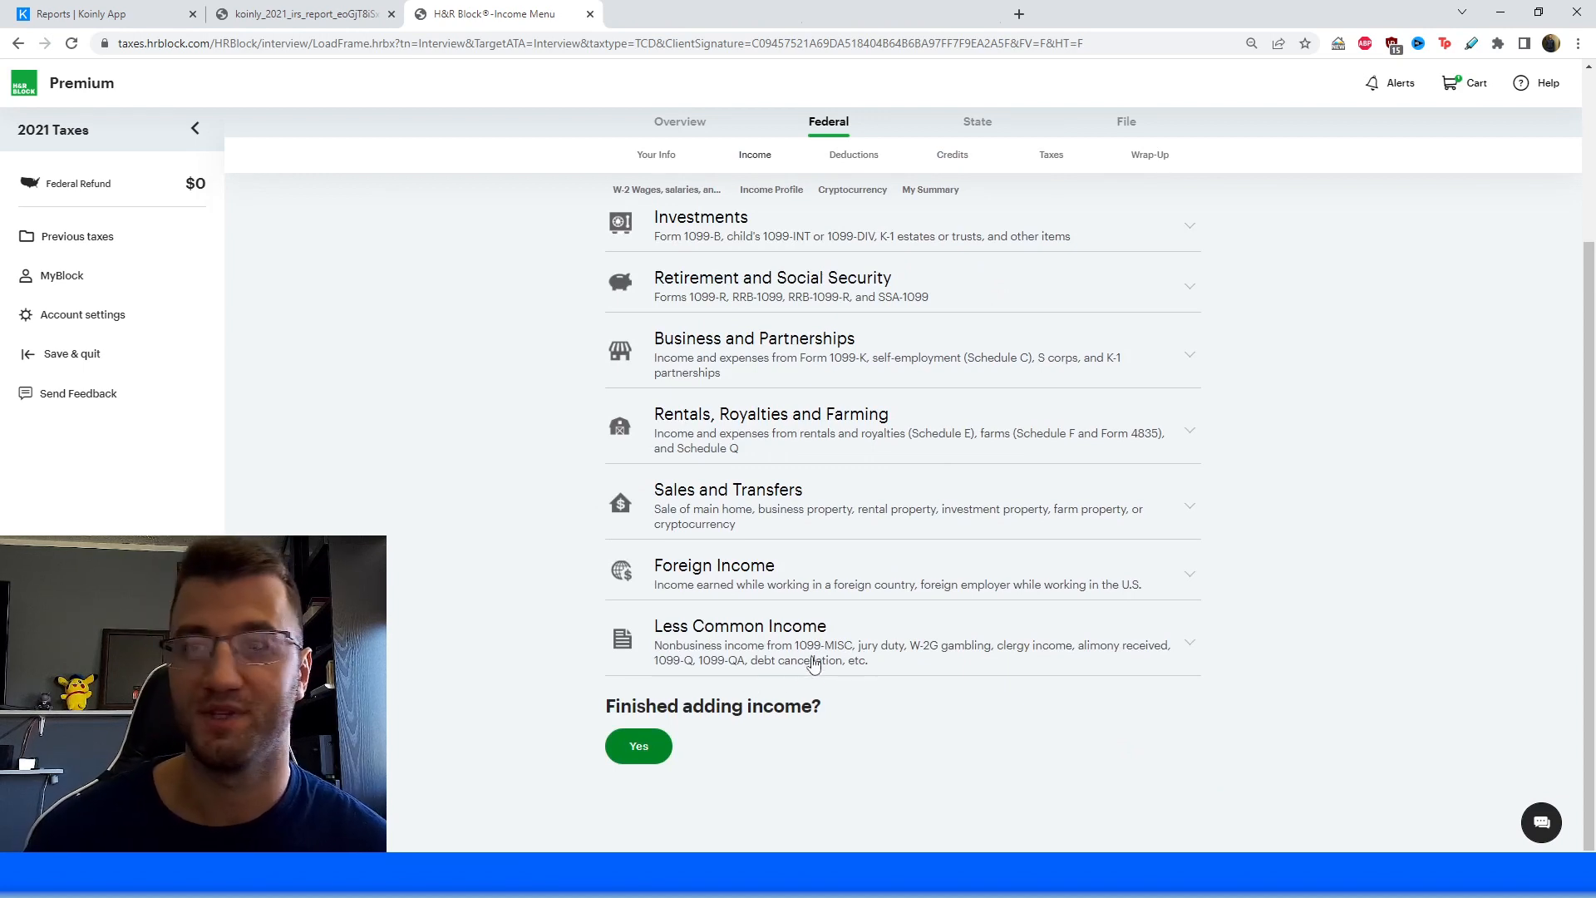
pyautogui.moveTo(870, 672)
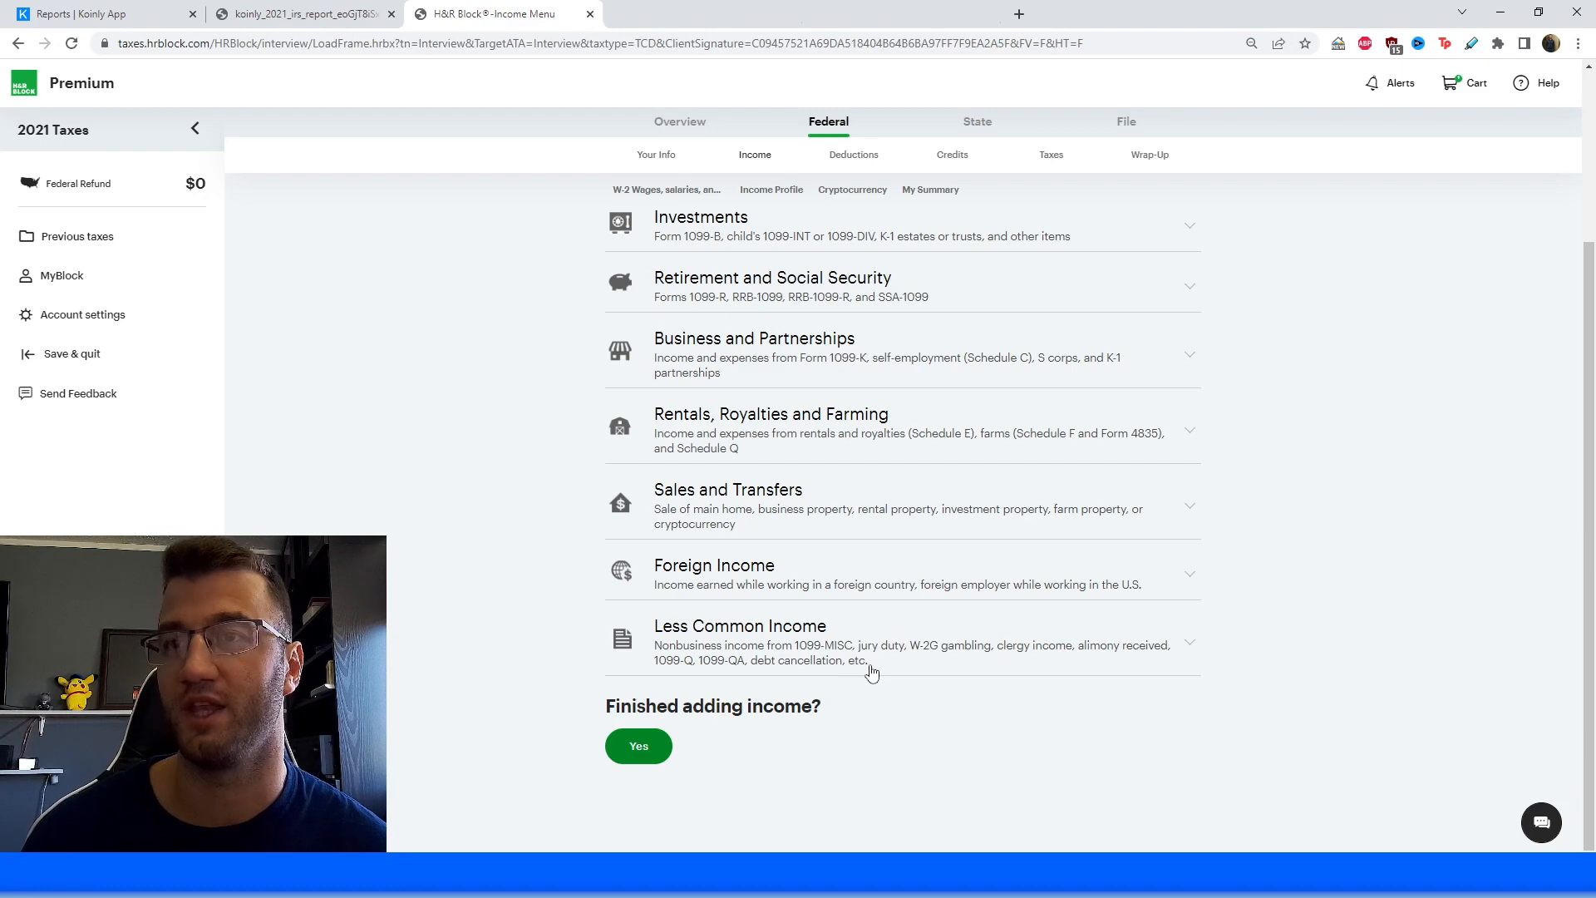
pyautogui.moveTo(1125, 662)
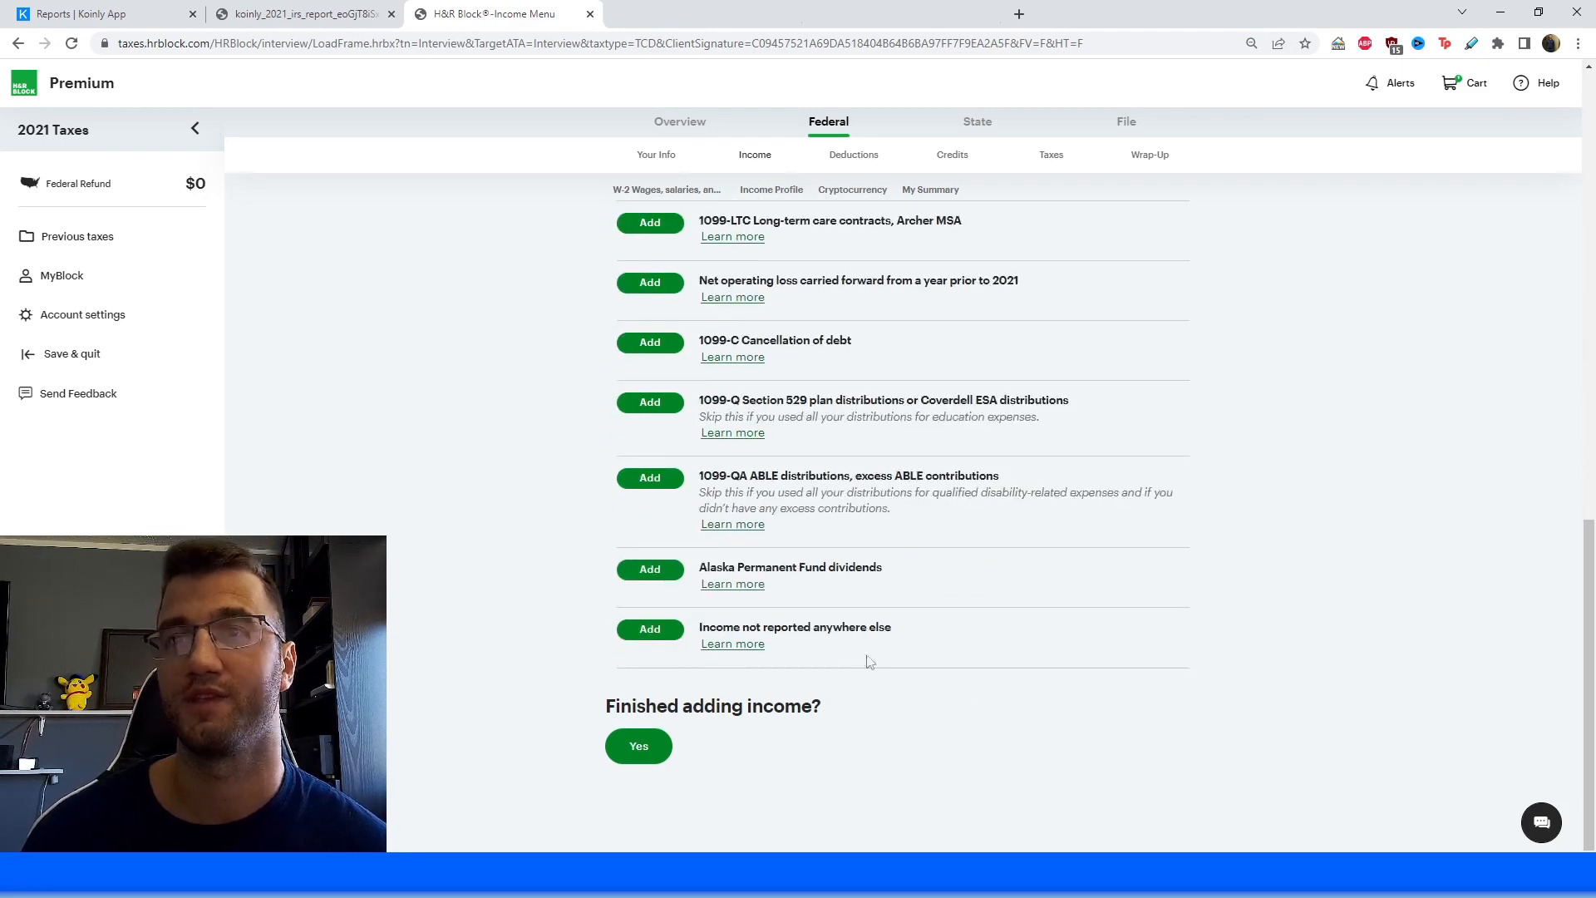
pyautogui.scroll(3)
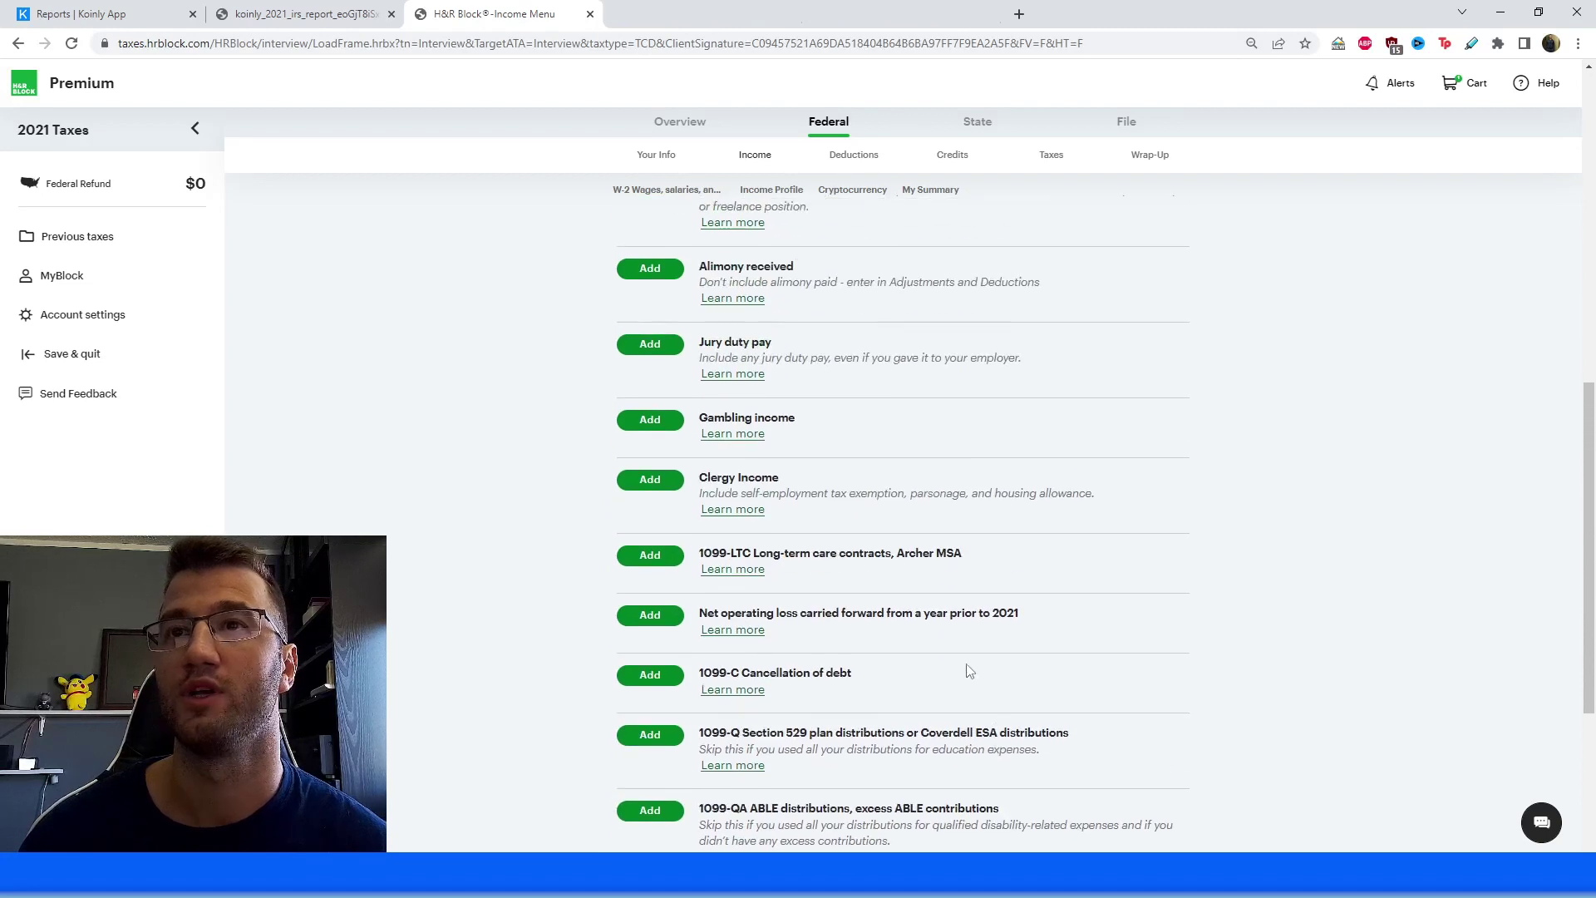
pyautogui.scroll(-3)
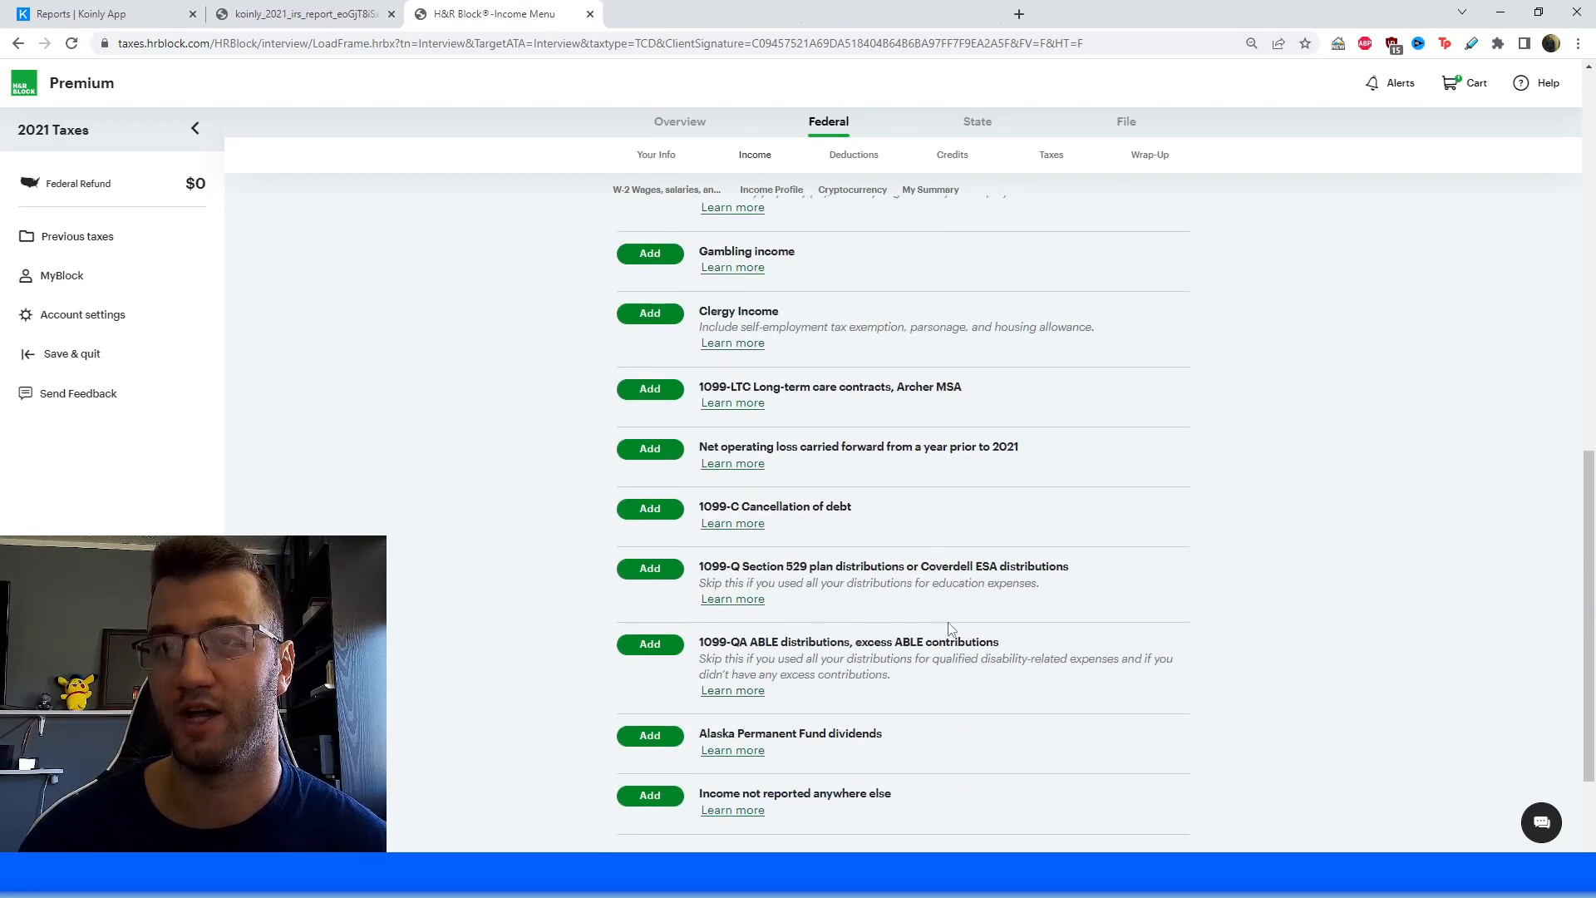
pyautogui.scroll(-3)
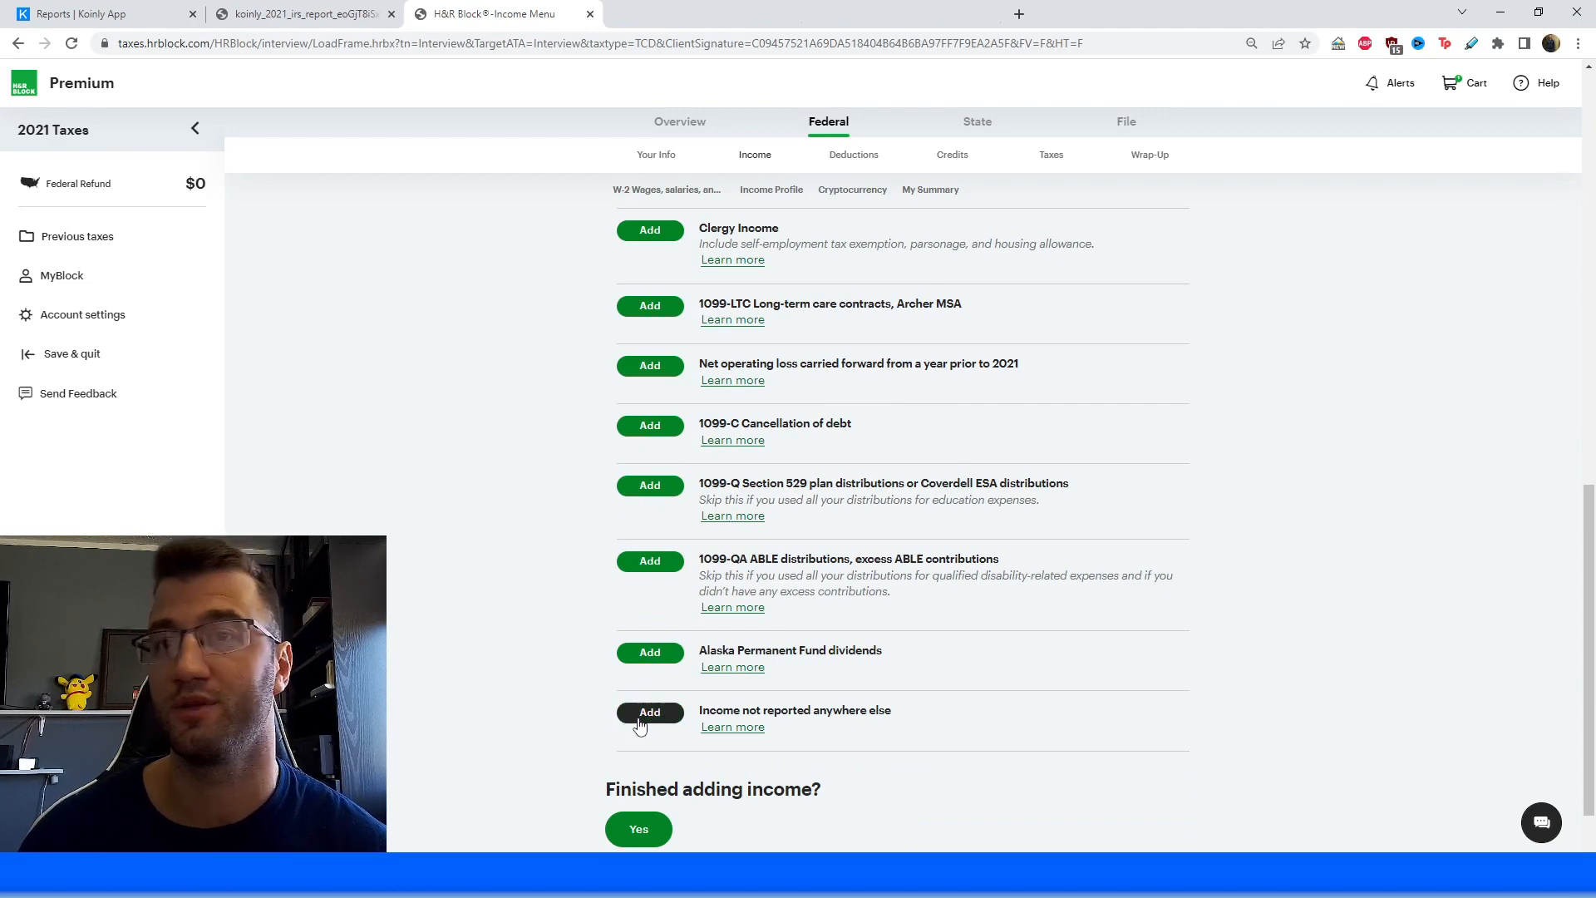
pyautogui.click(649, 712)
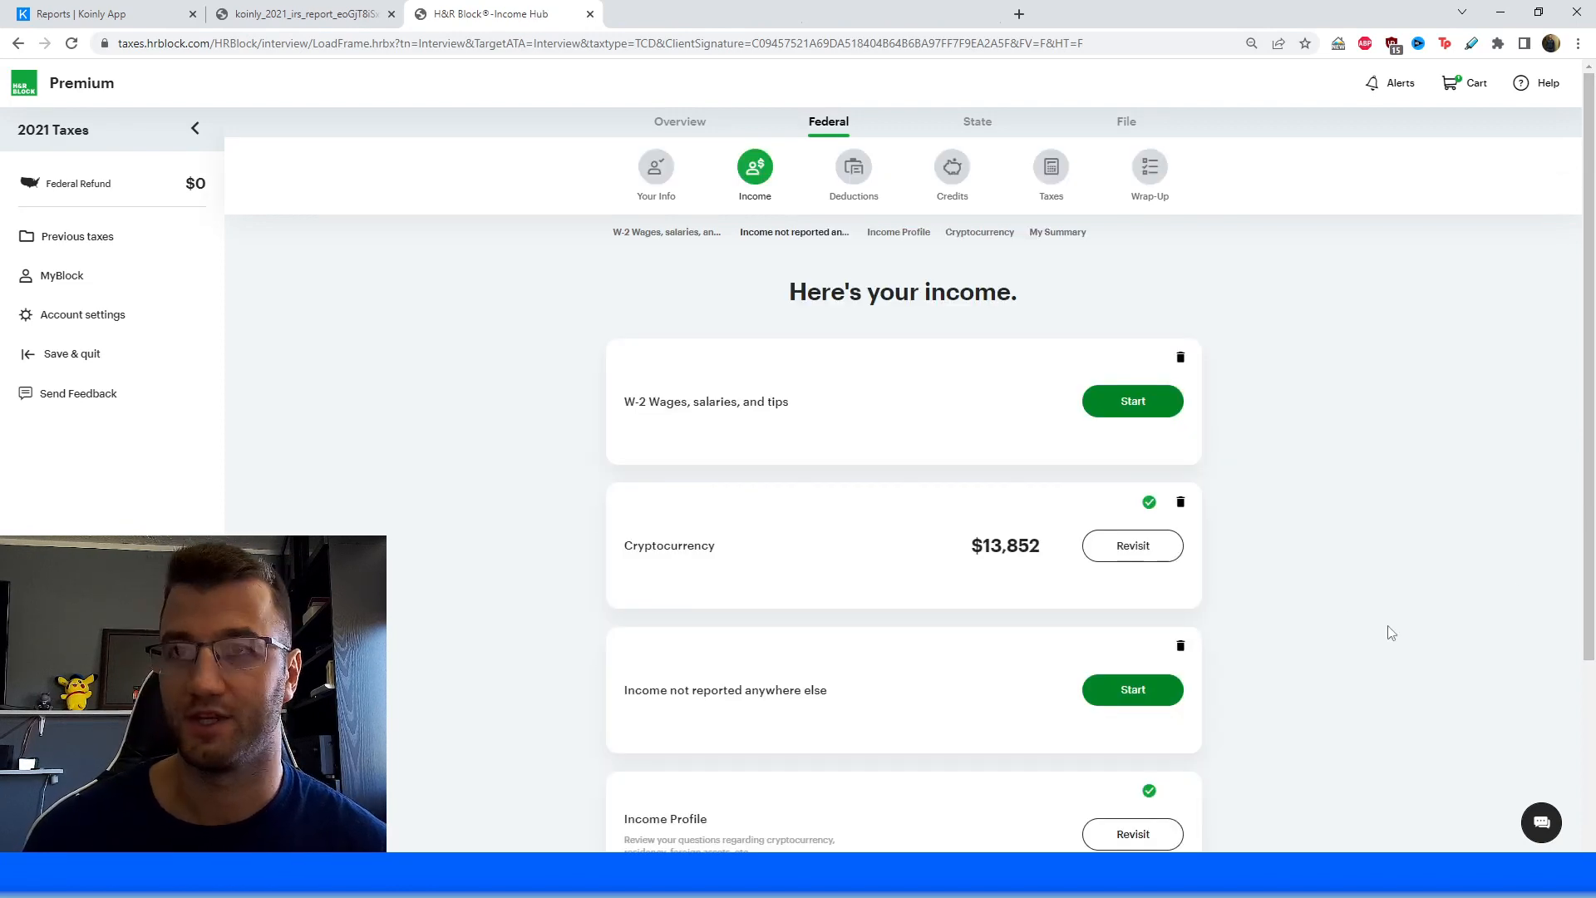
pyautogui.scroll(-3)
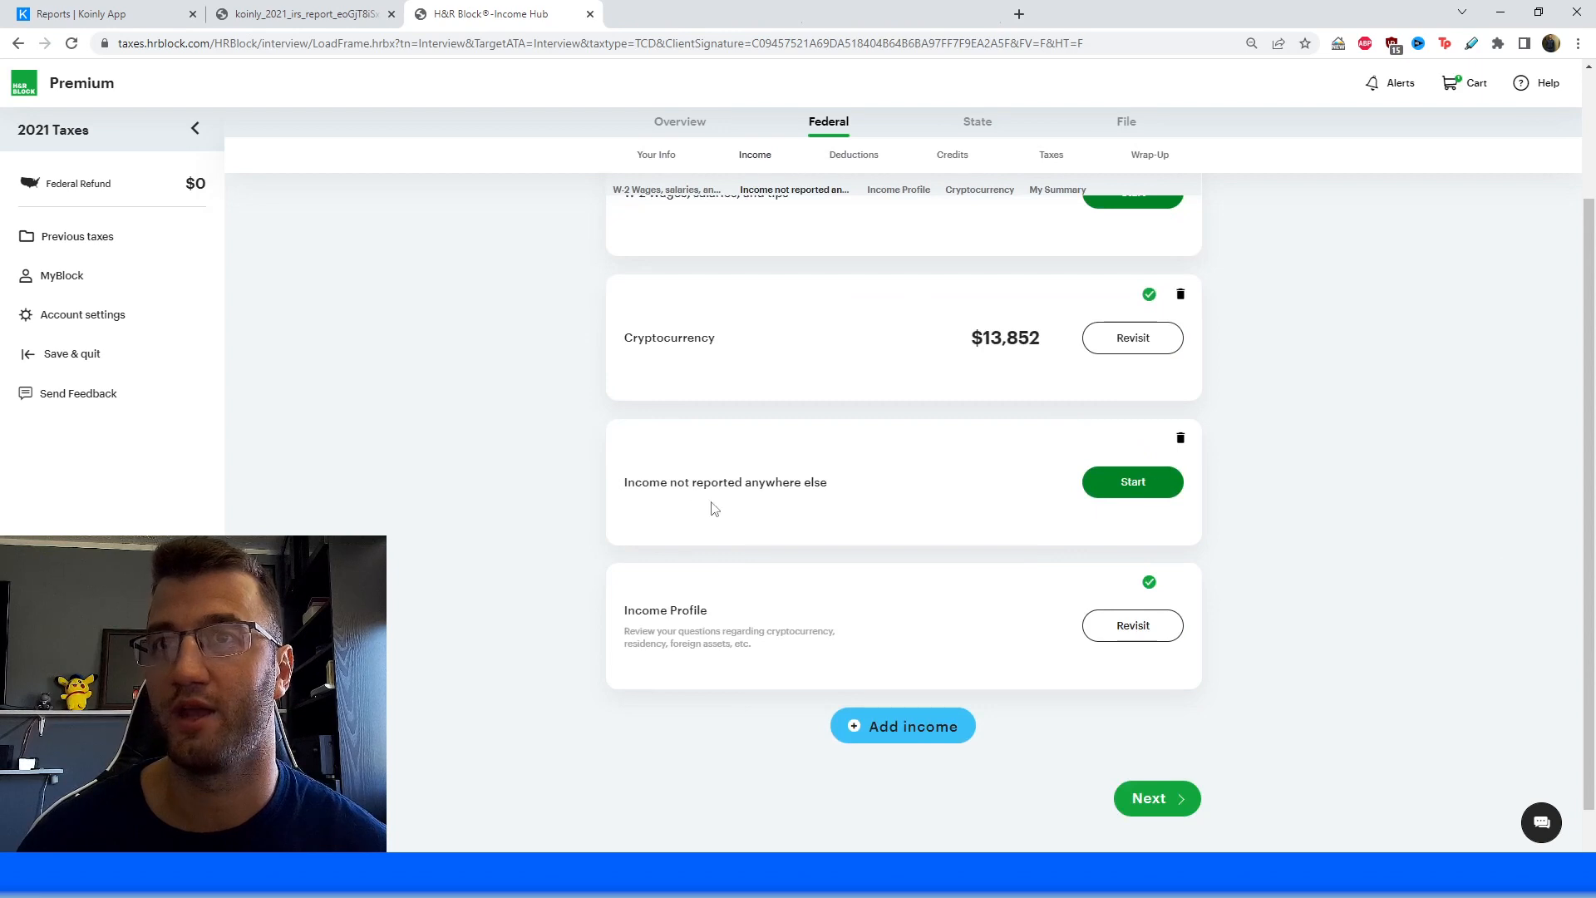
pyautogui.moveTo(1194, 492)
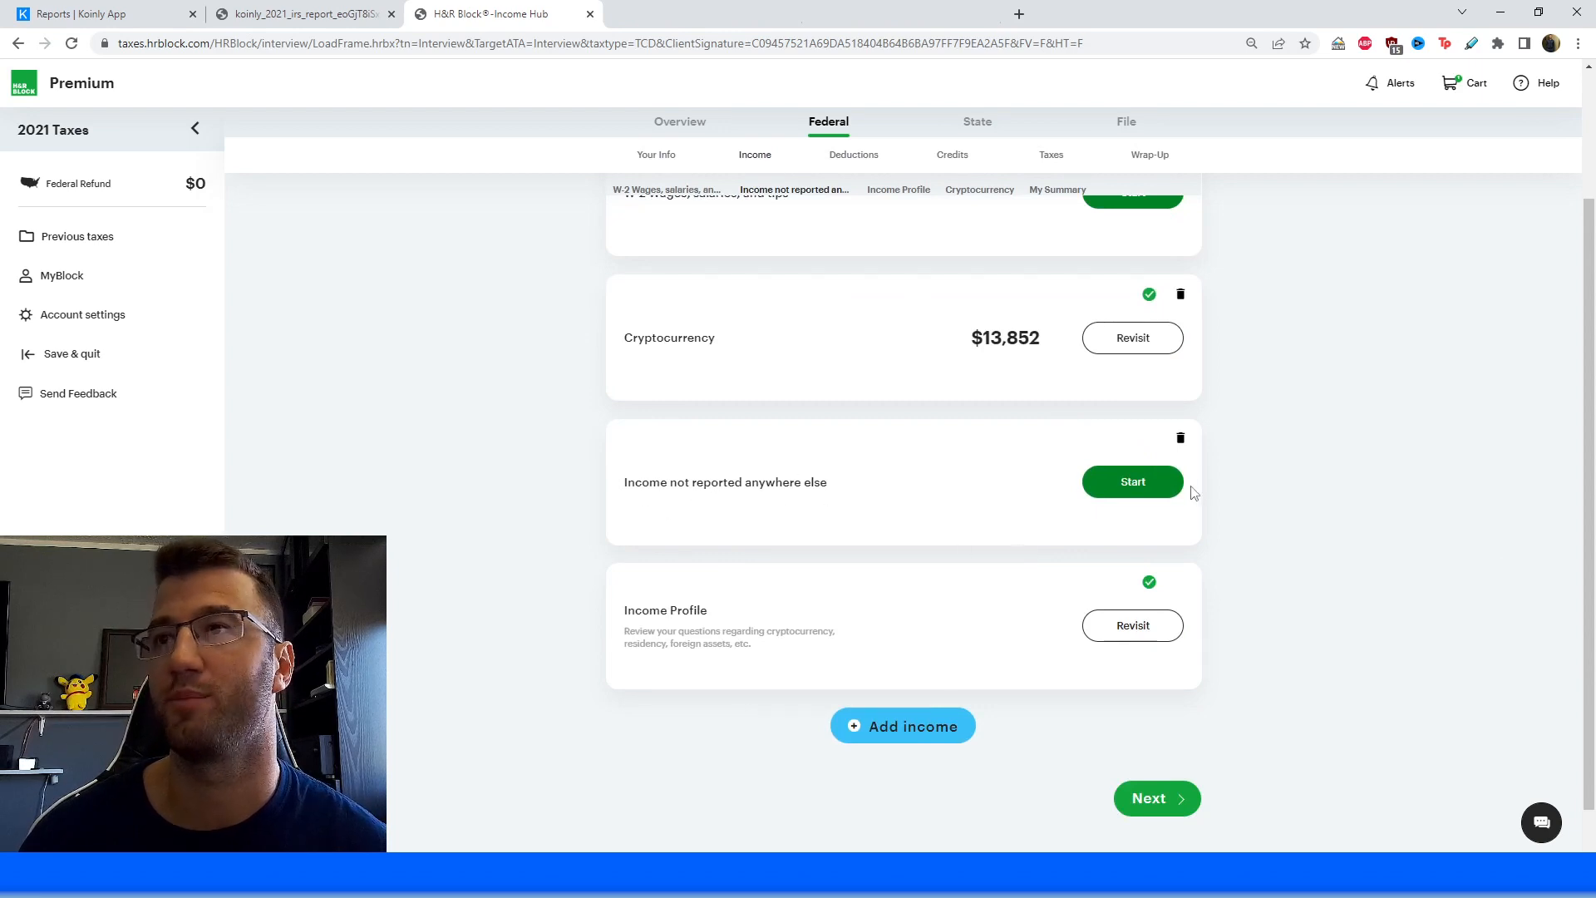
# Start the Income Not Reported Elsewhere form and reach the additional income description field.
pyautogui.click(1132, 482)
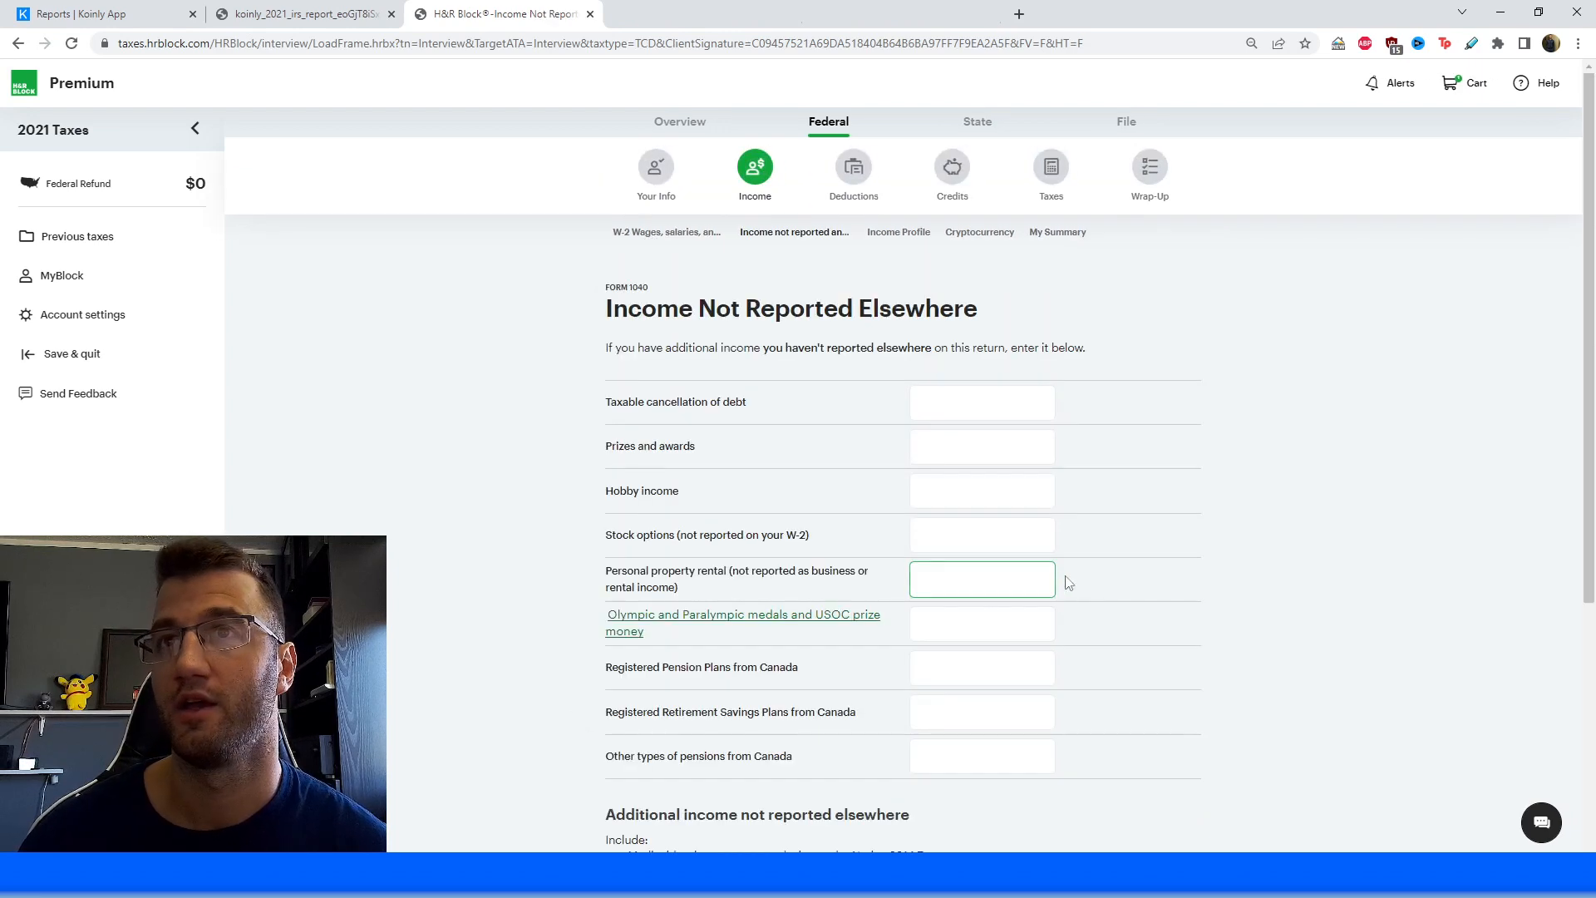
pyautogui.moveTo(825, 455)
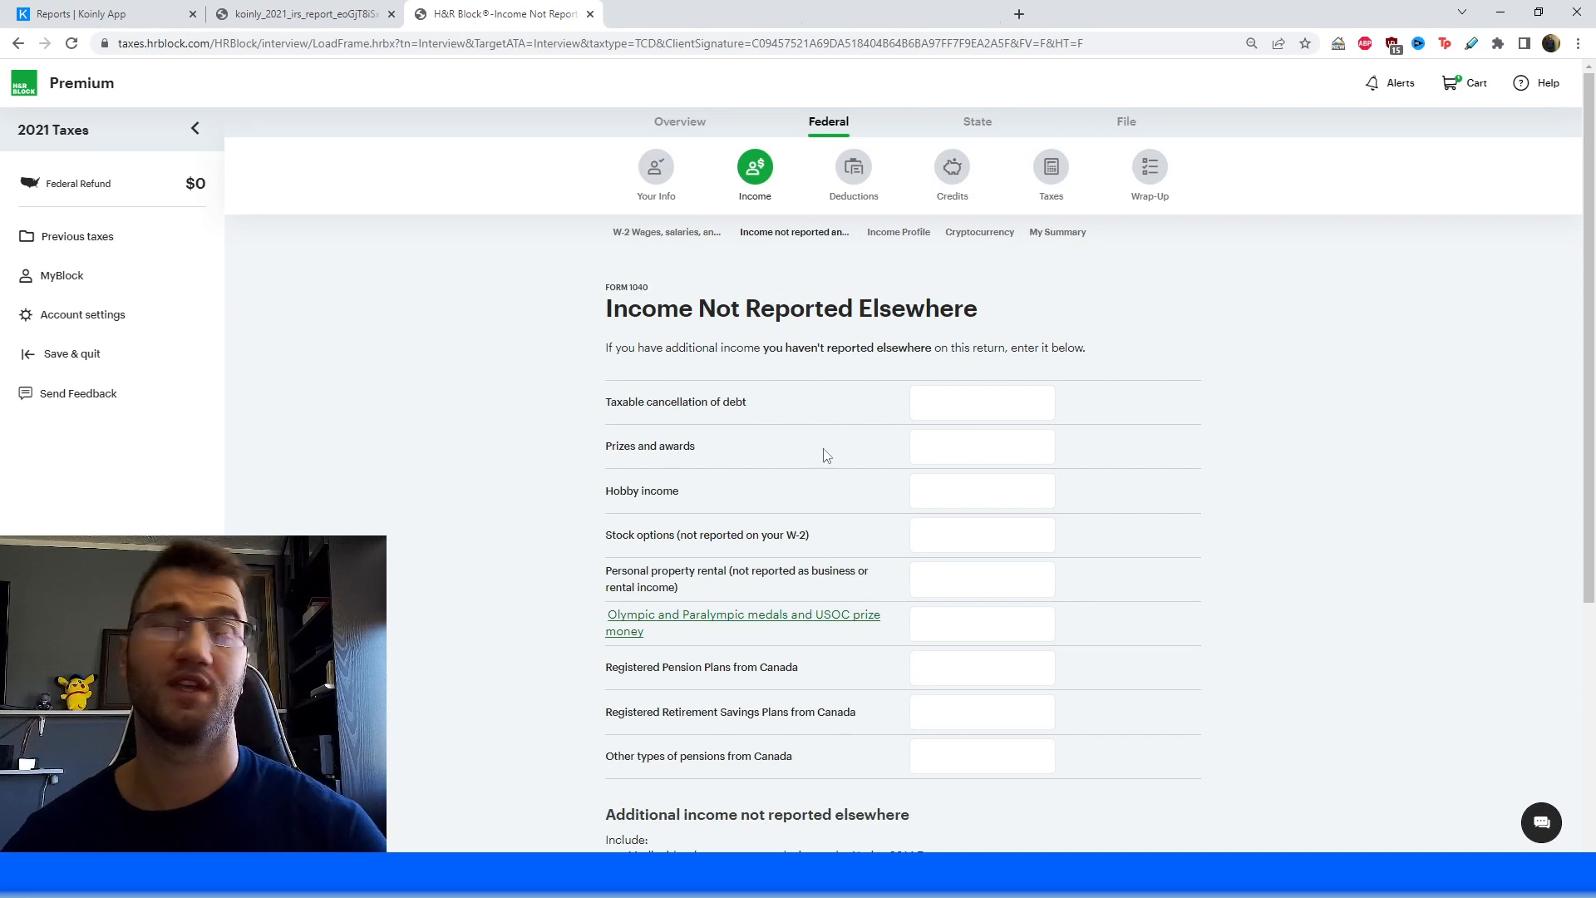
pyautogui.moveTo(1452, 661)
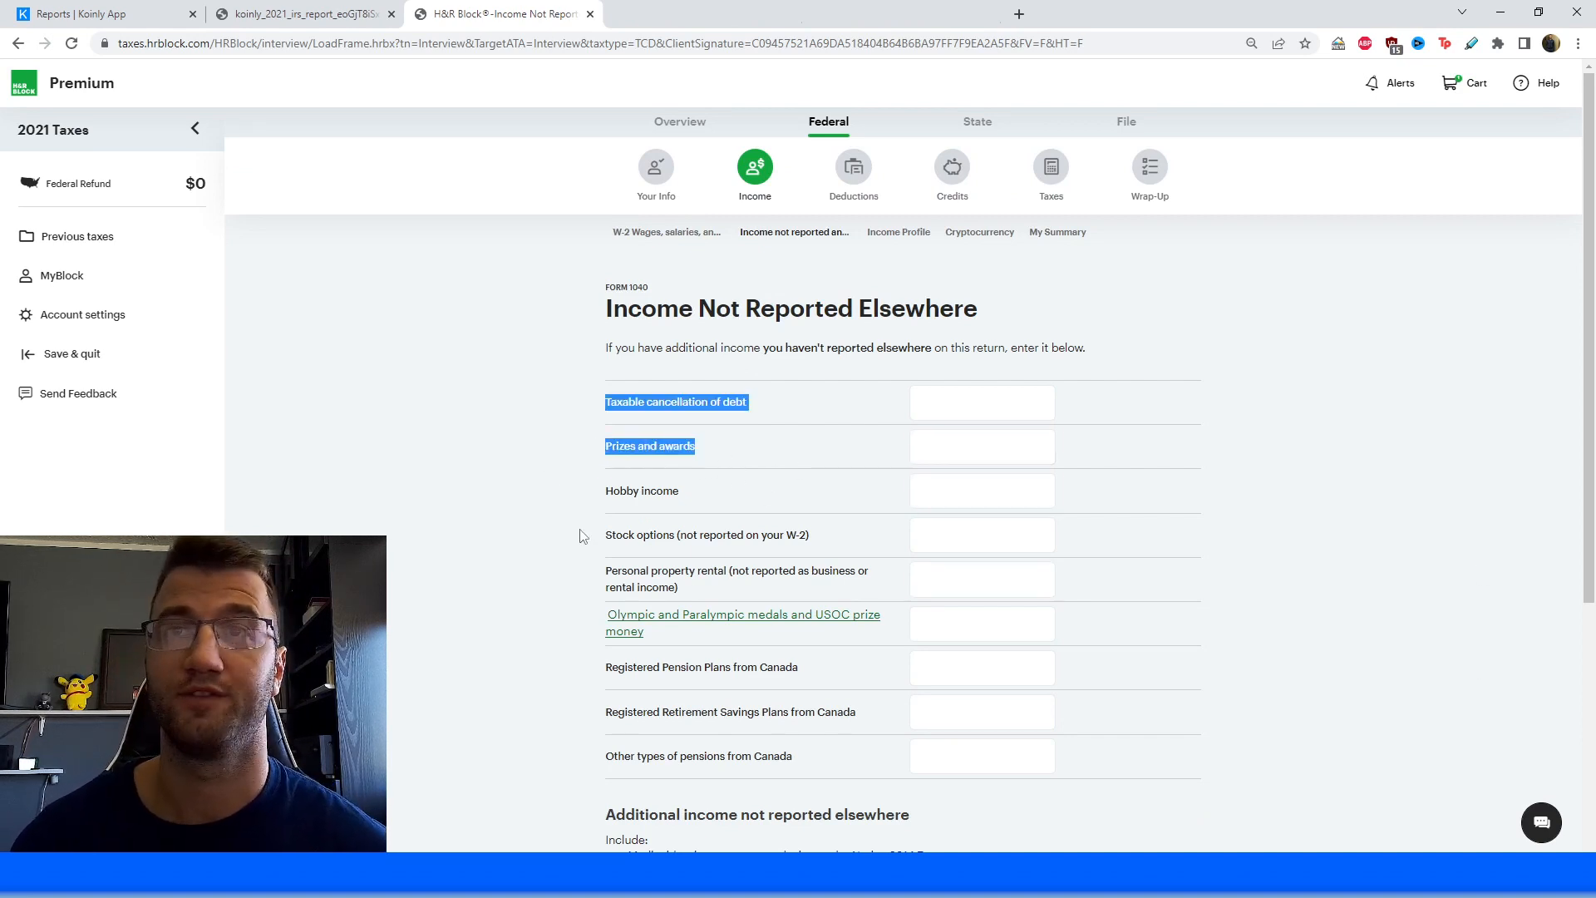
pyautogui.click(981, 490)
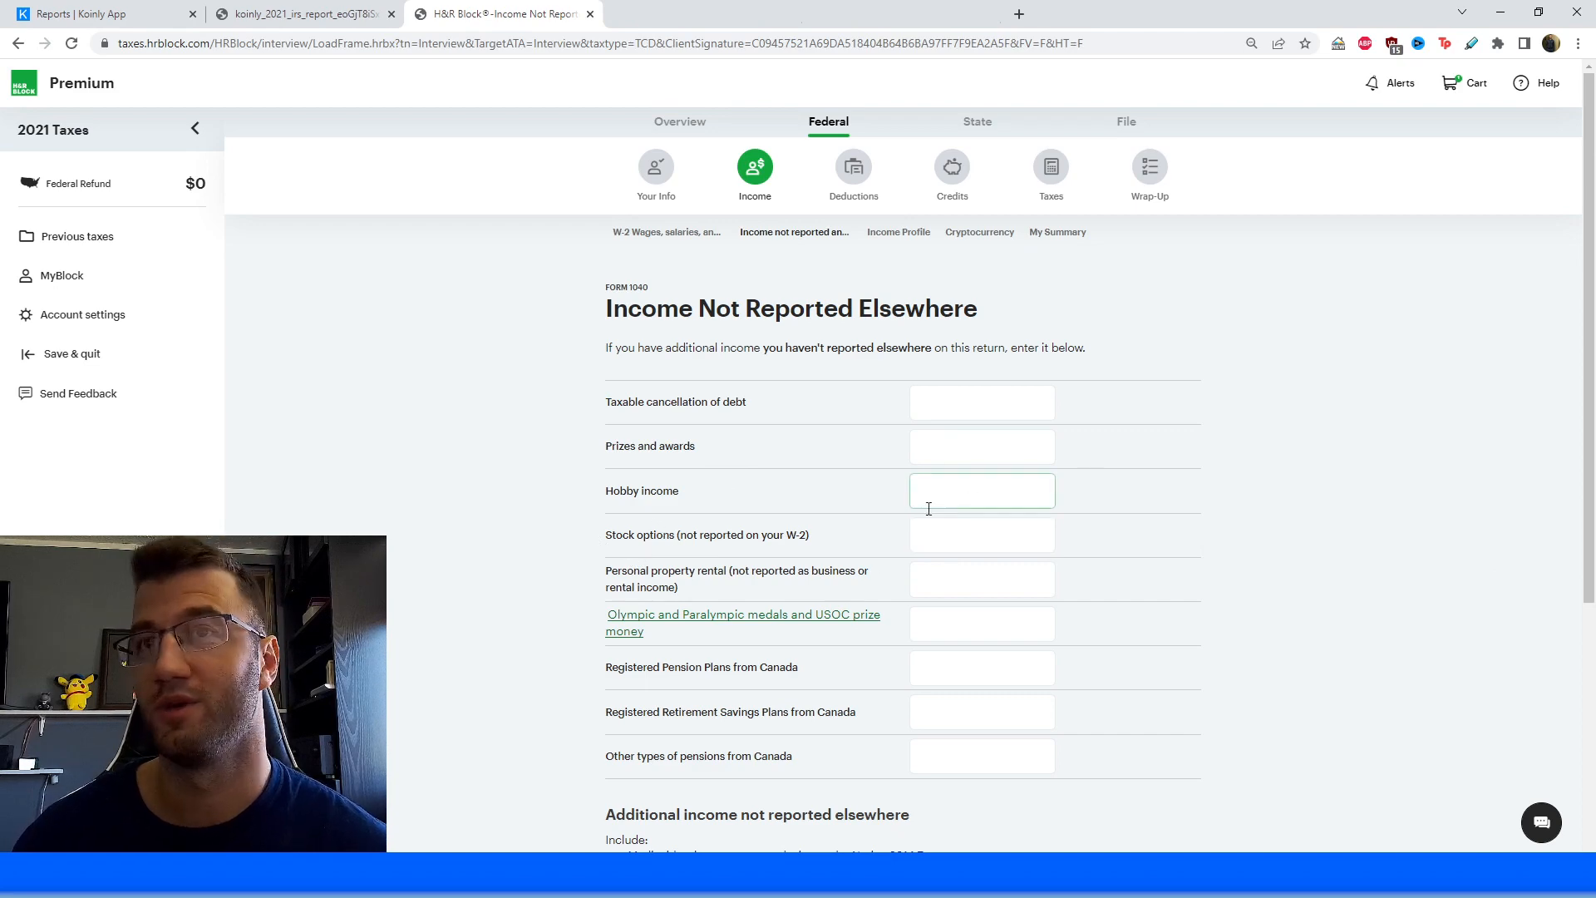
pyautogui.scroll(-3)
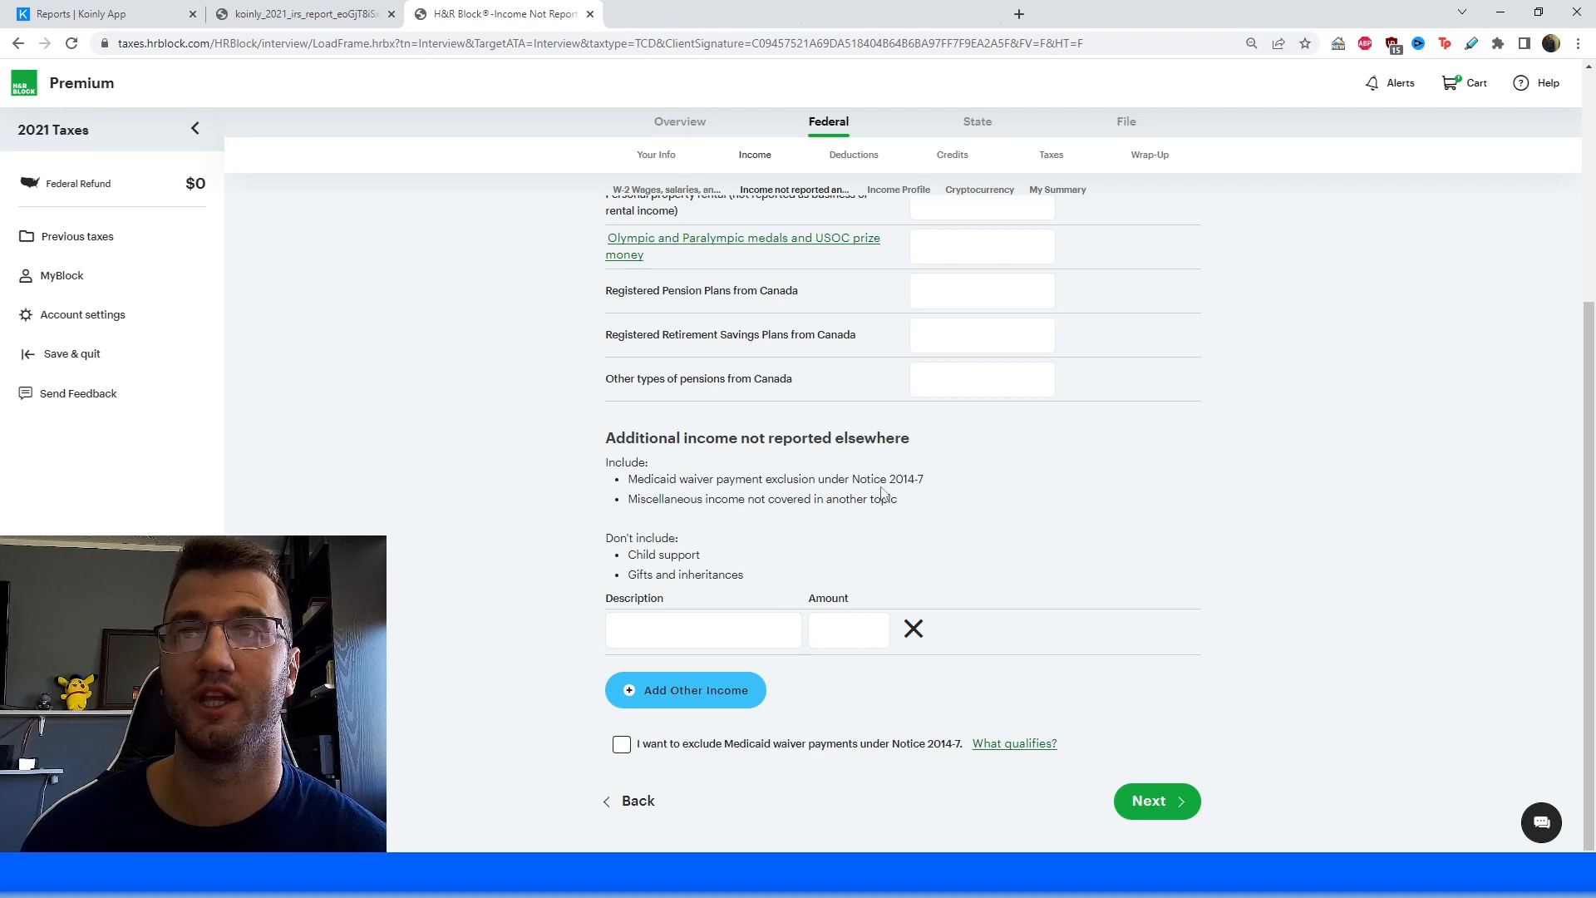
pyautogui.moveTo(663, 516)
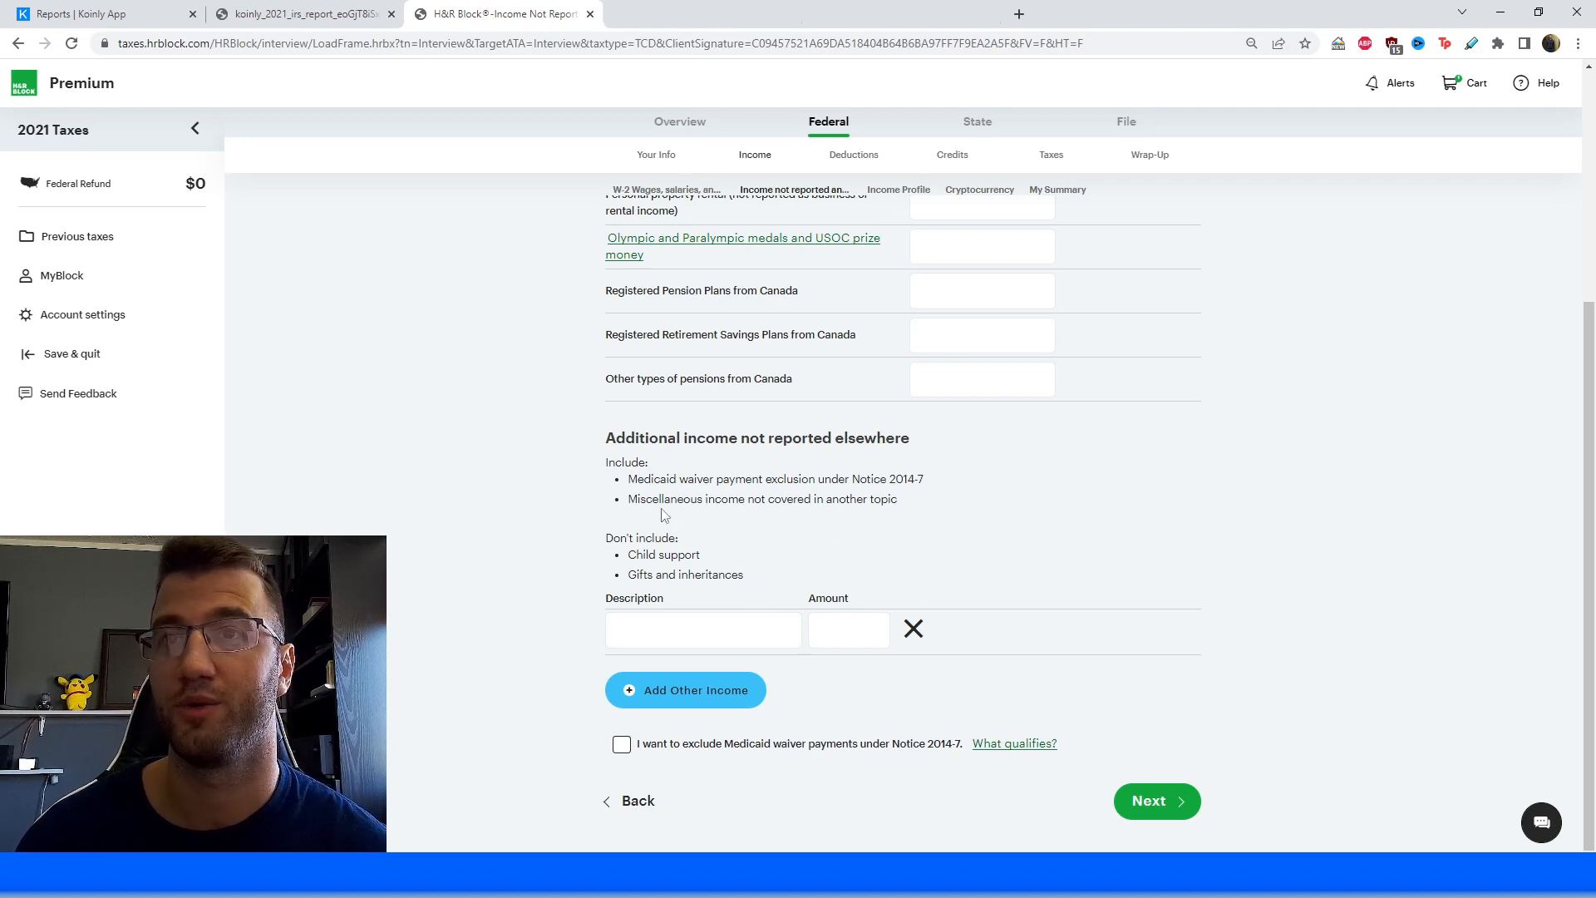
pyautogui.click(703, 628)
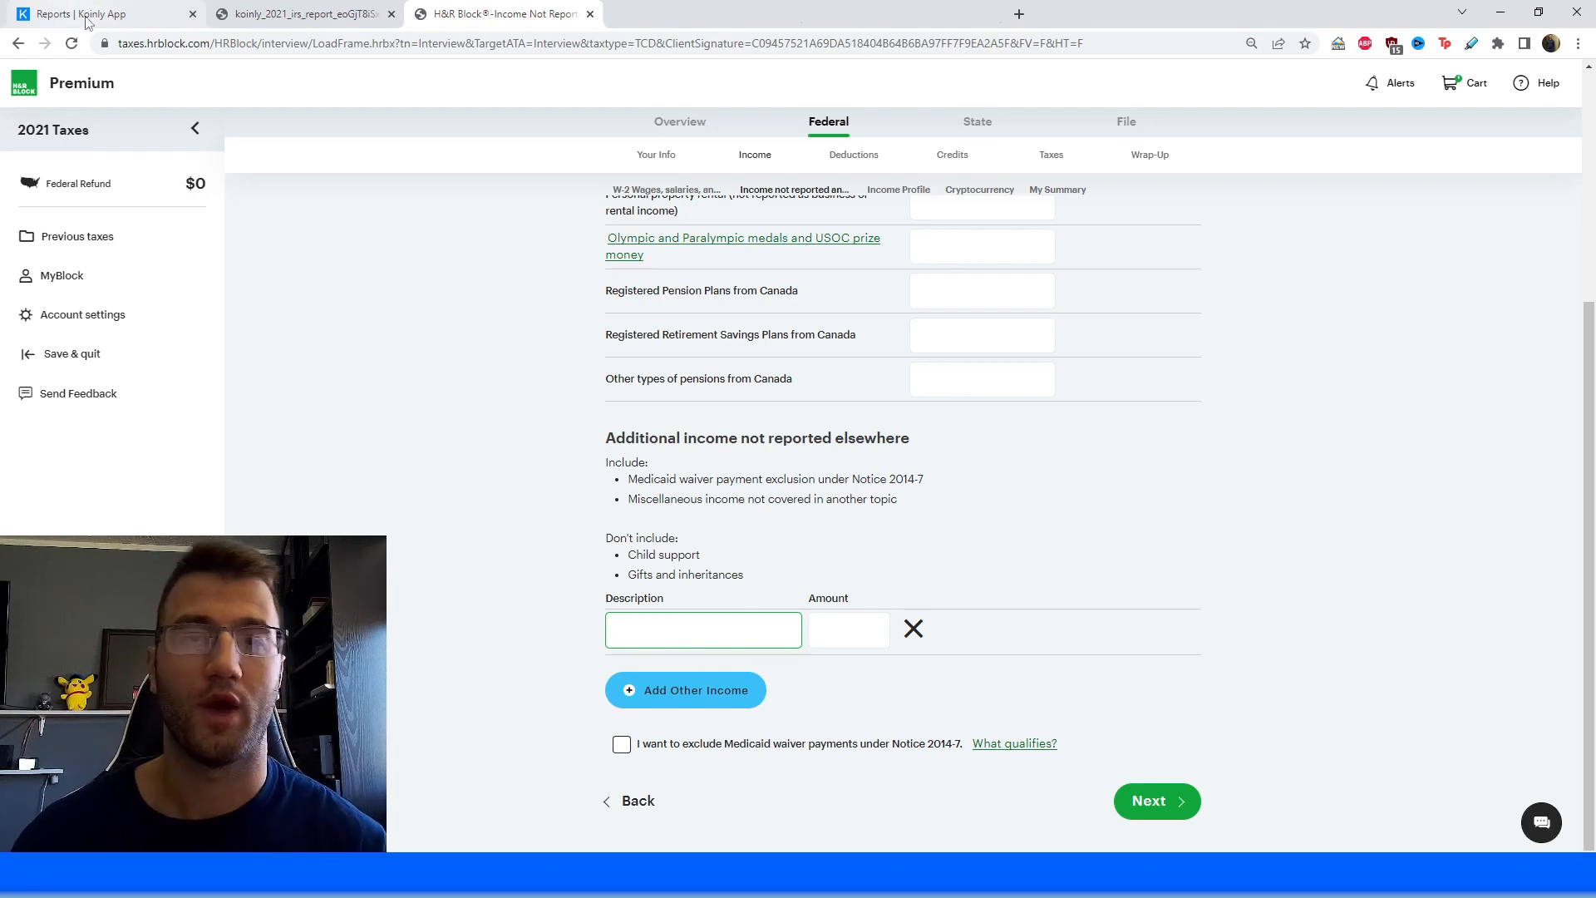
# In Koinly, choose Complete Tax Report and highlight the $81.01 income total.
pyautogui.click(703, 629)
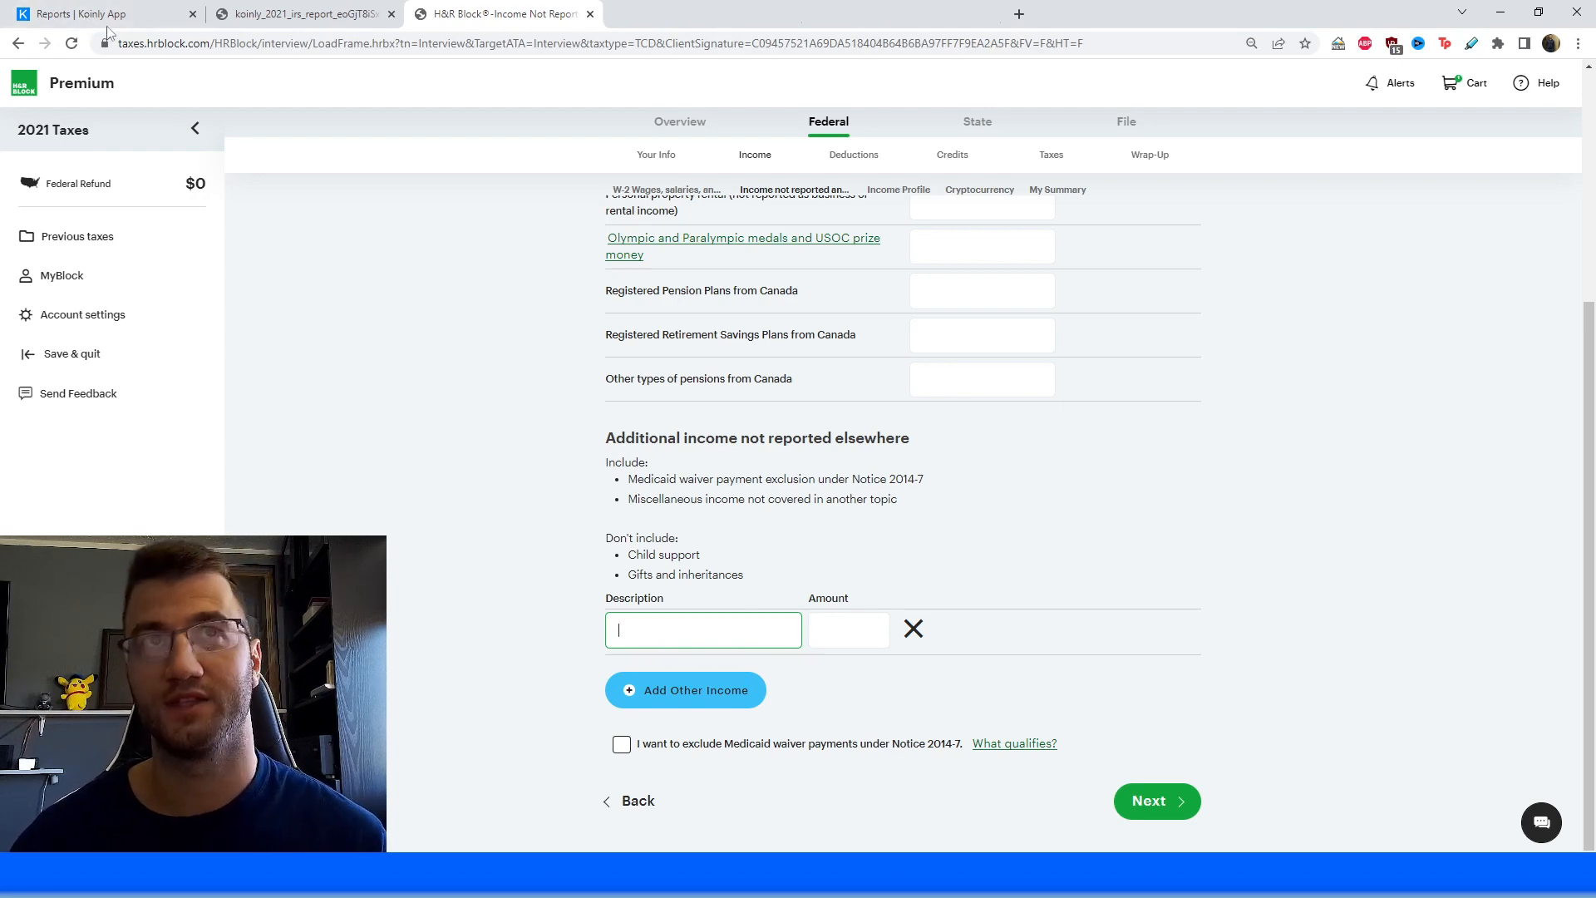
pyautogui.click(101, 13)
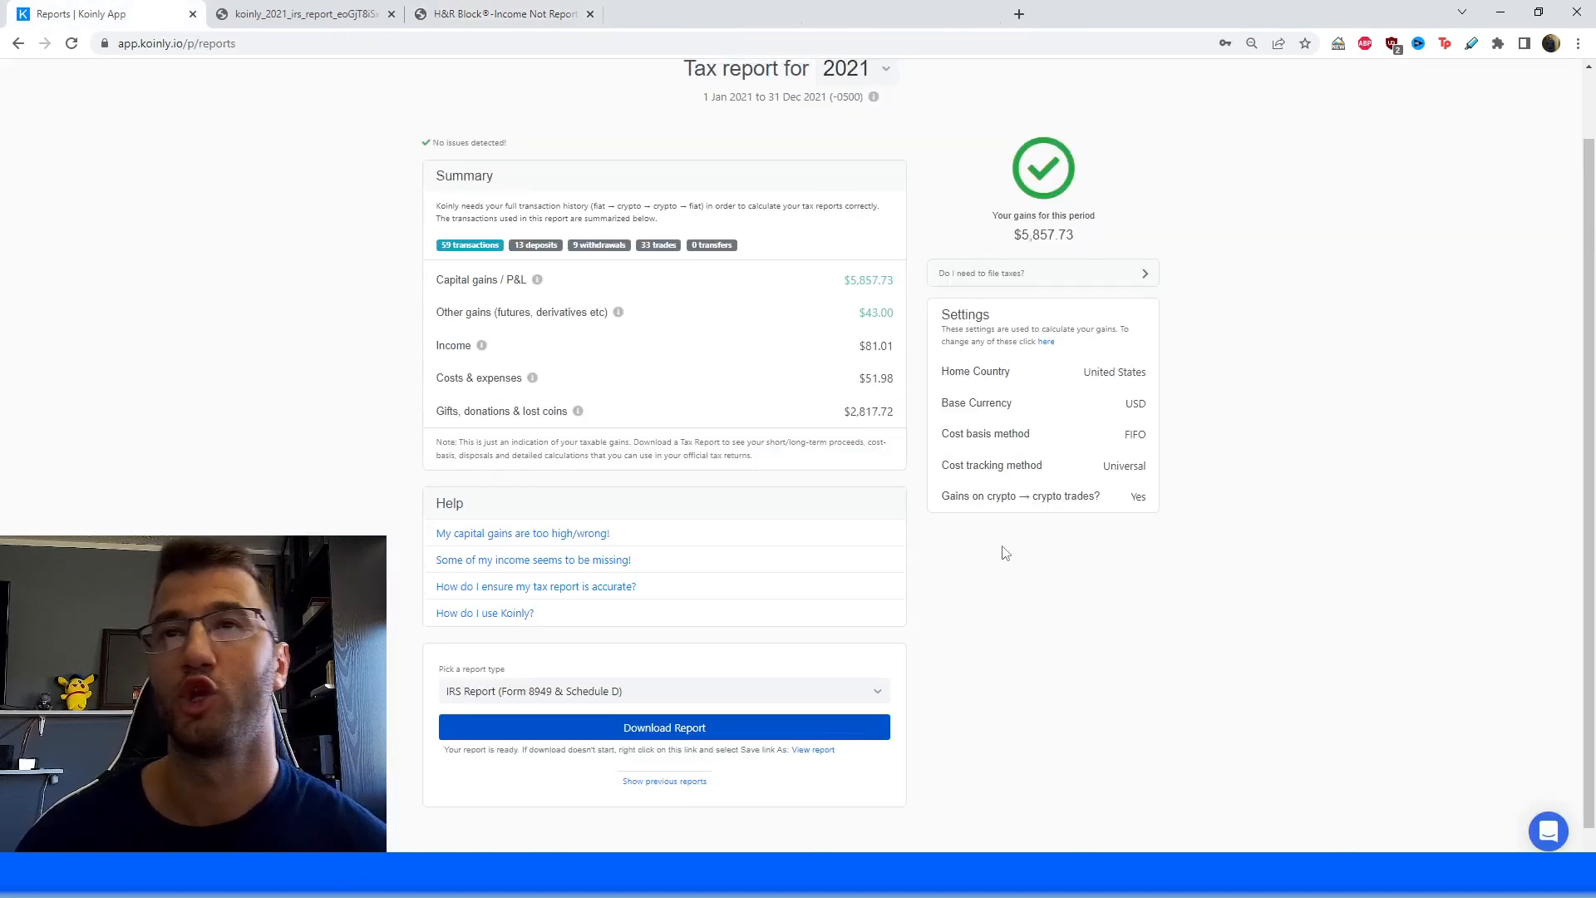
pyautogui.scroll(3)
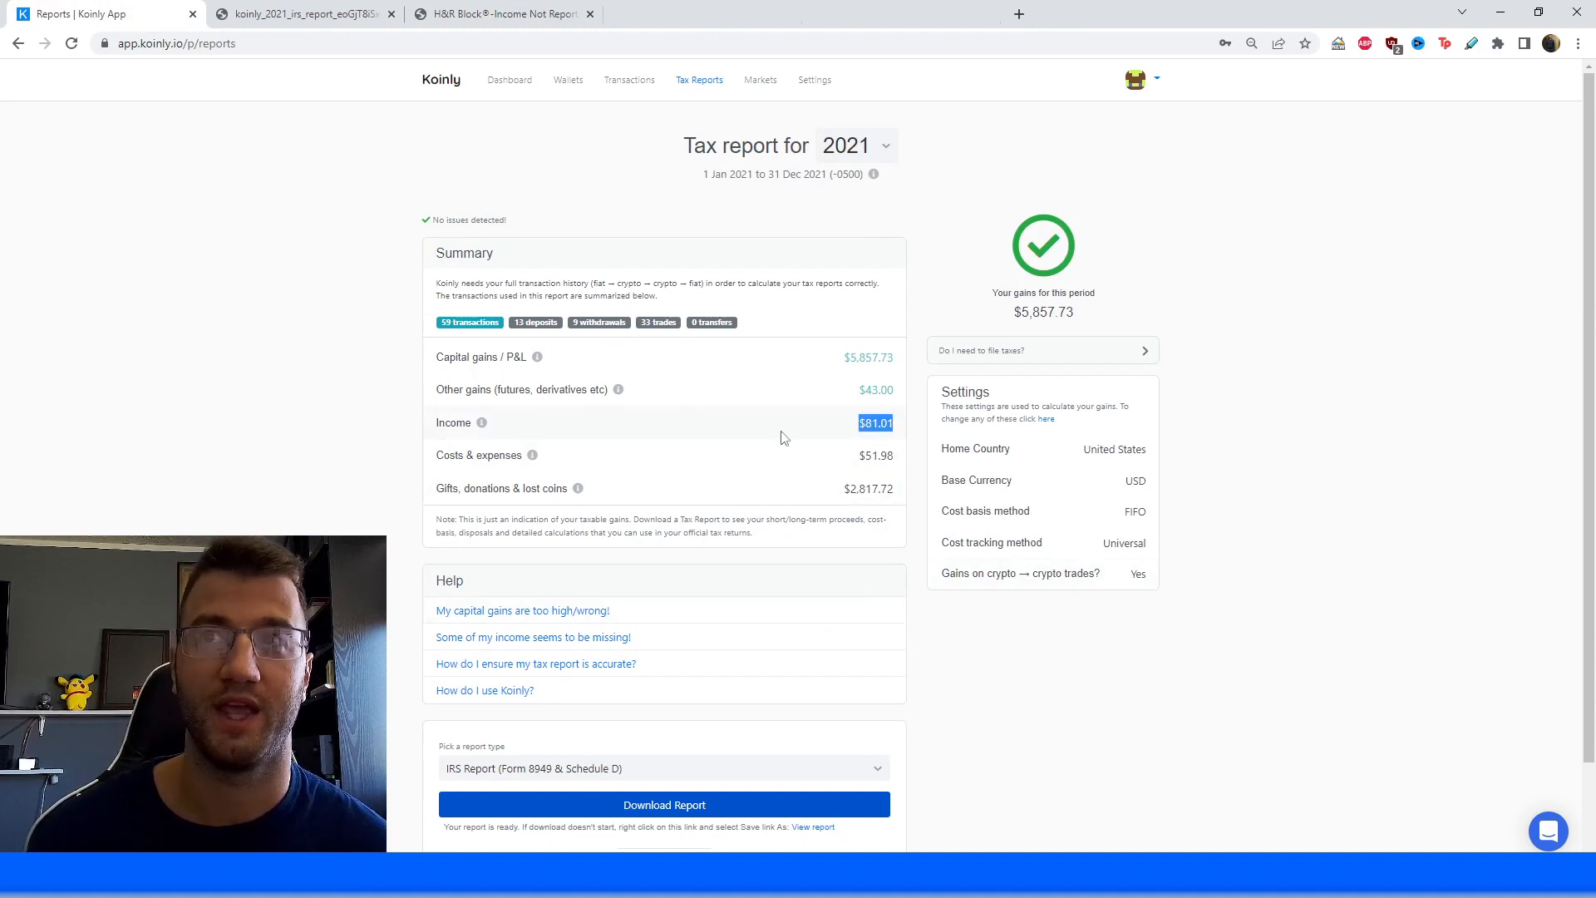
pyautogui.moveTo(906, 445)
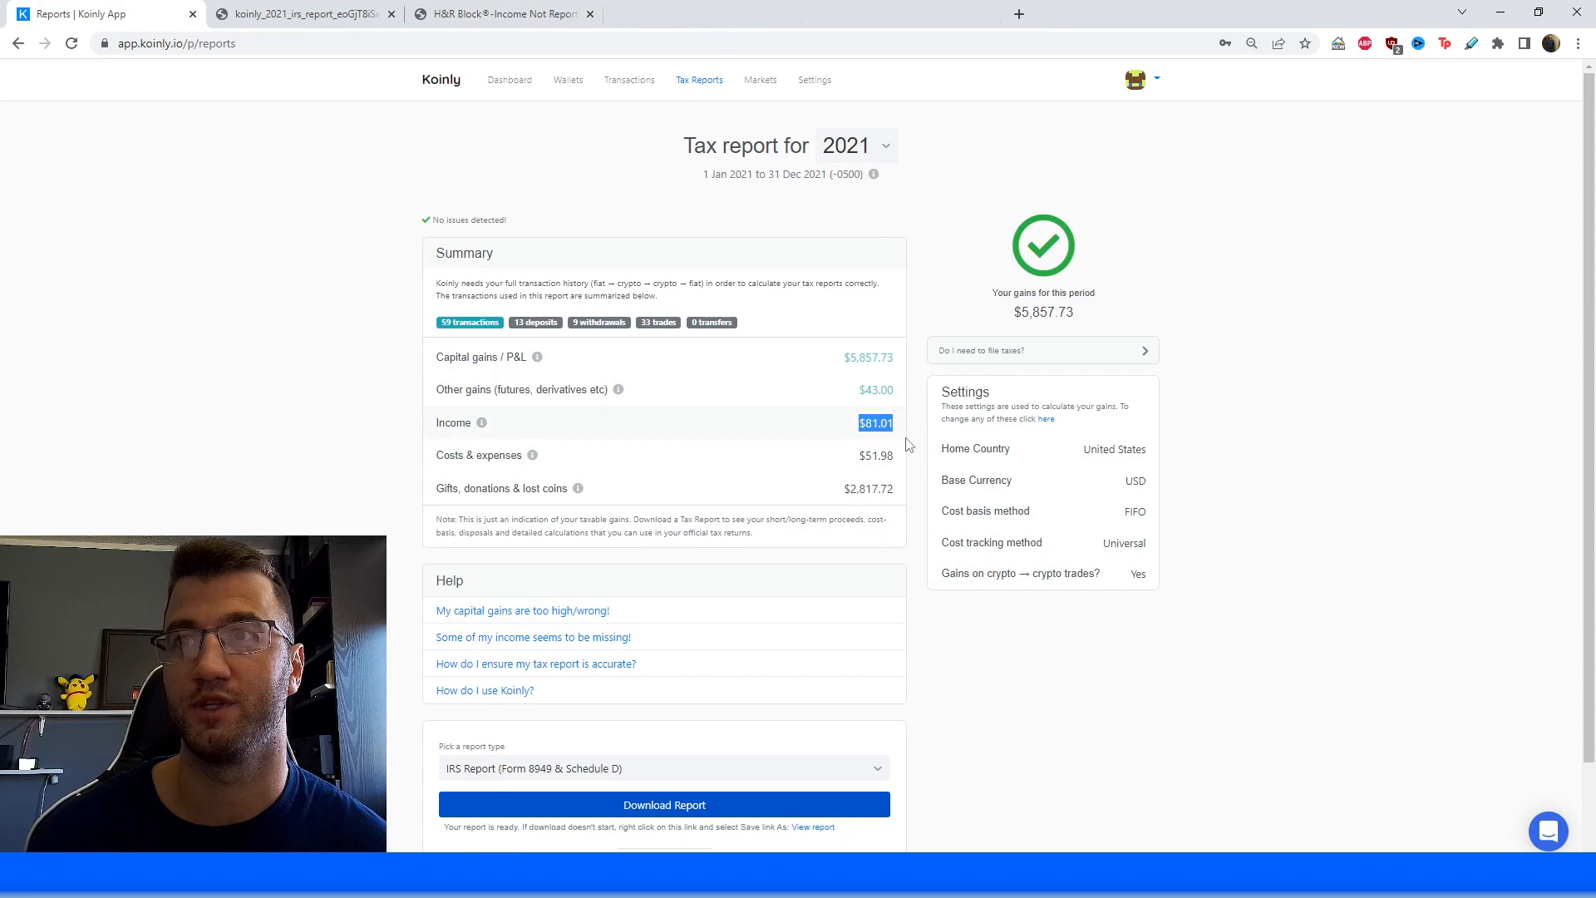
pyautogui.moveTo(753, 754)
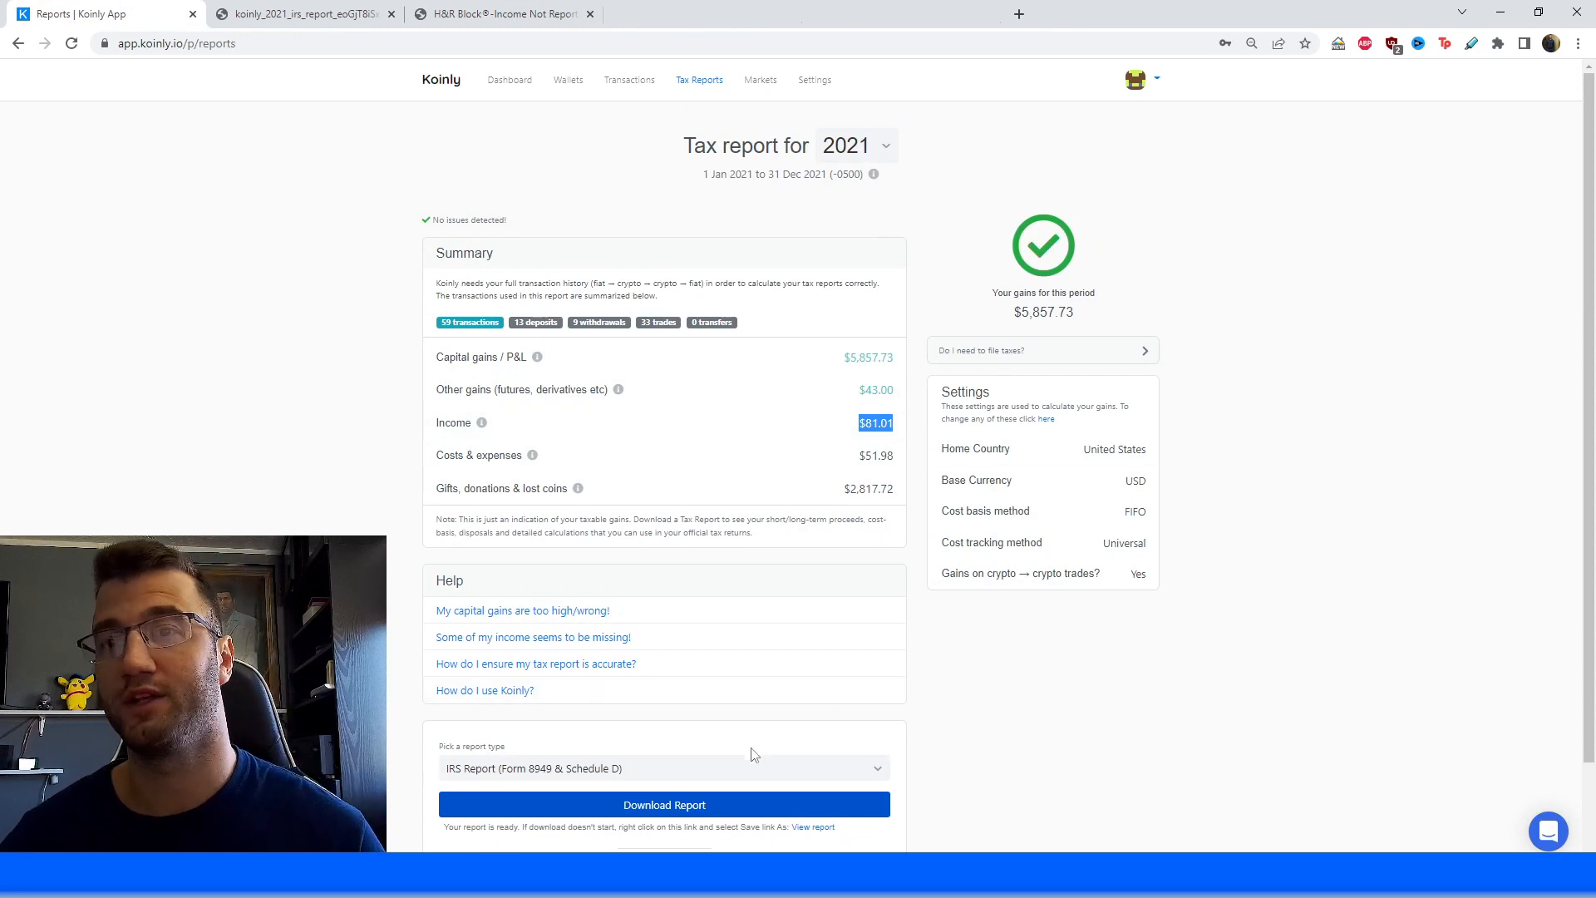
pyautogui.click(664, 767)
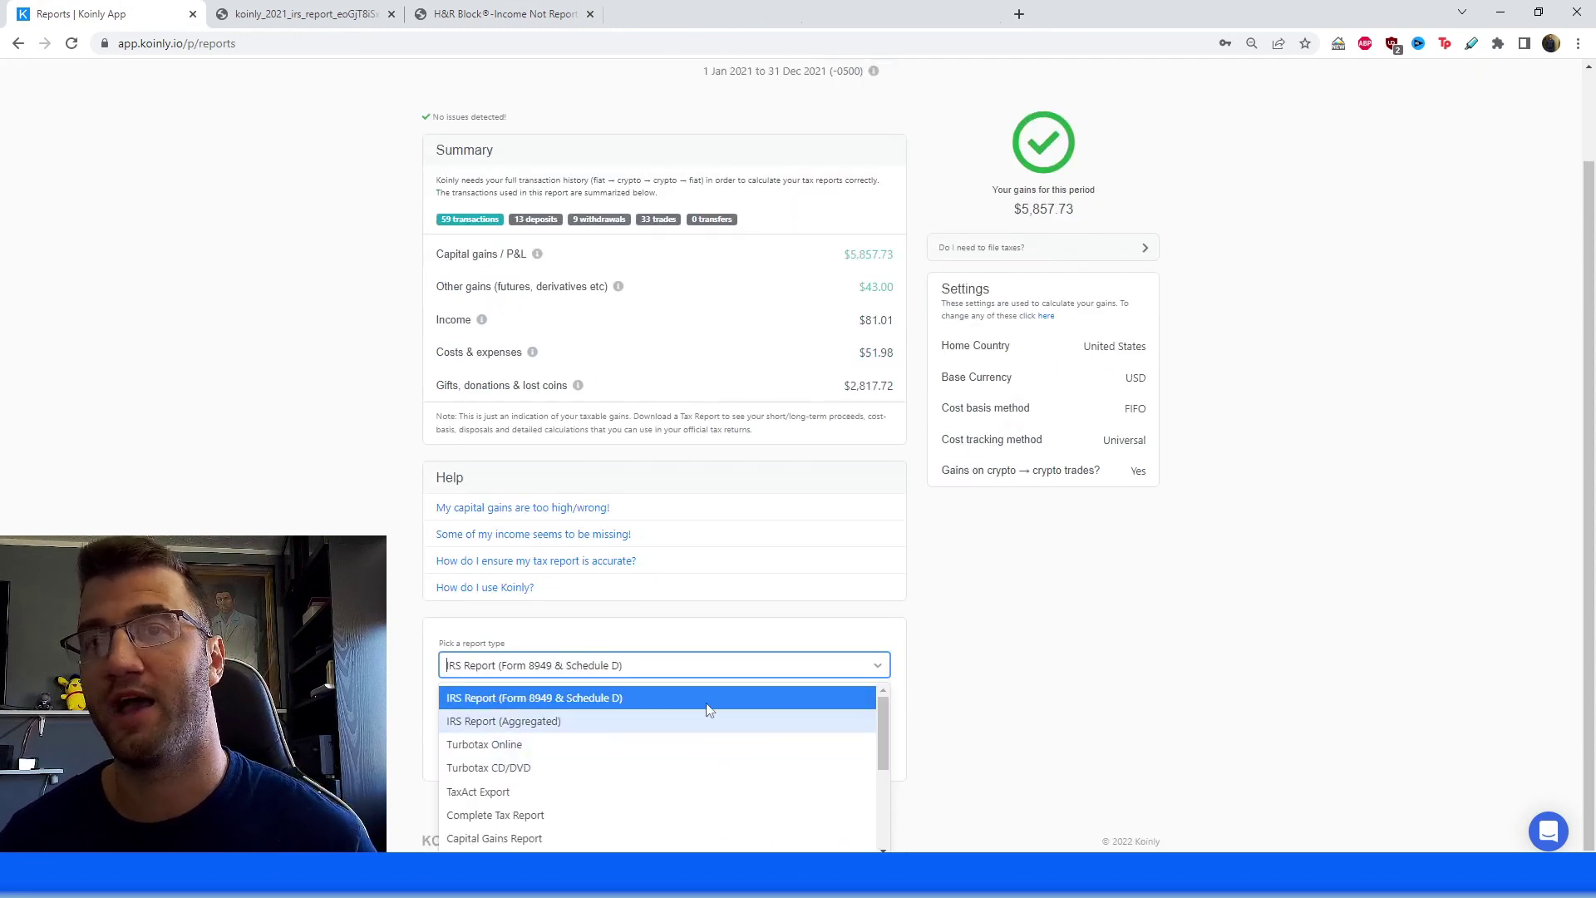
pyautogui.scroll(-3)
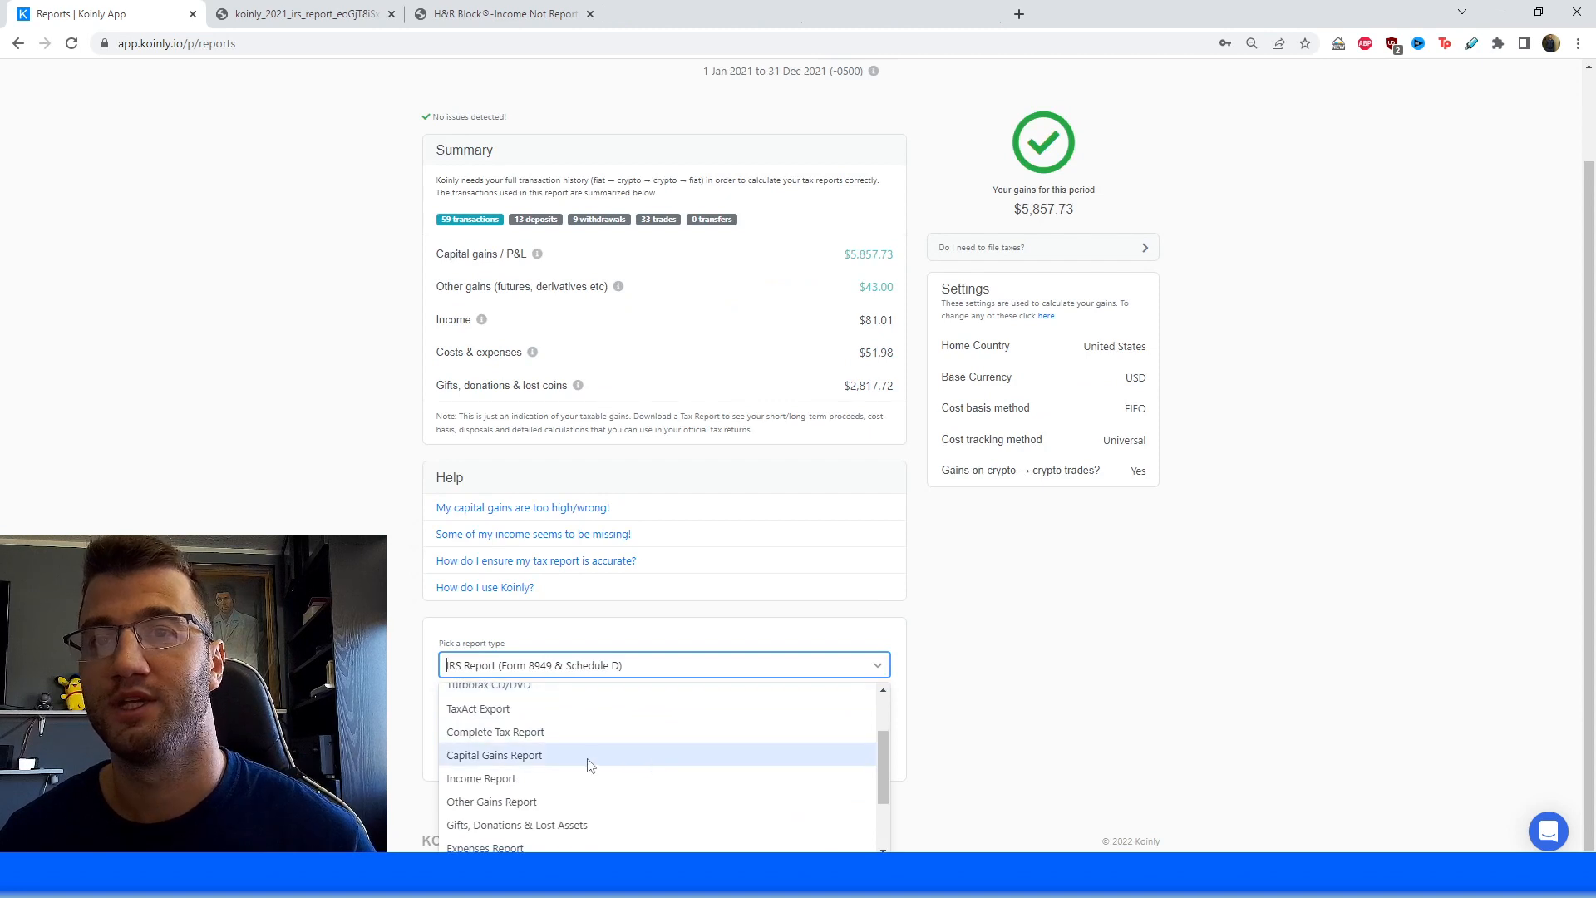
pyautogui.click(495, 730)
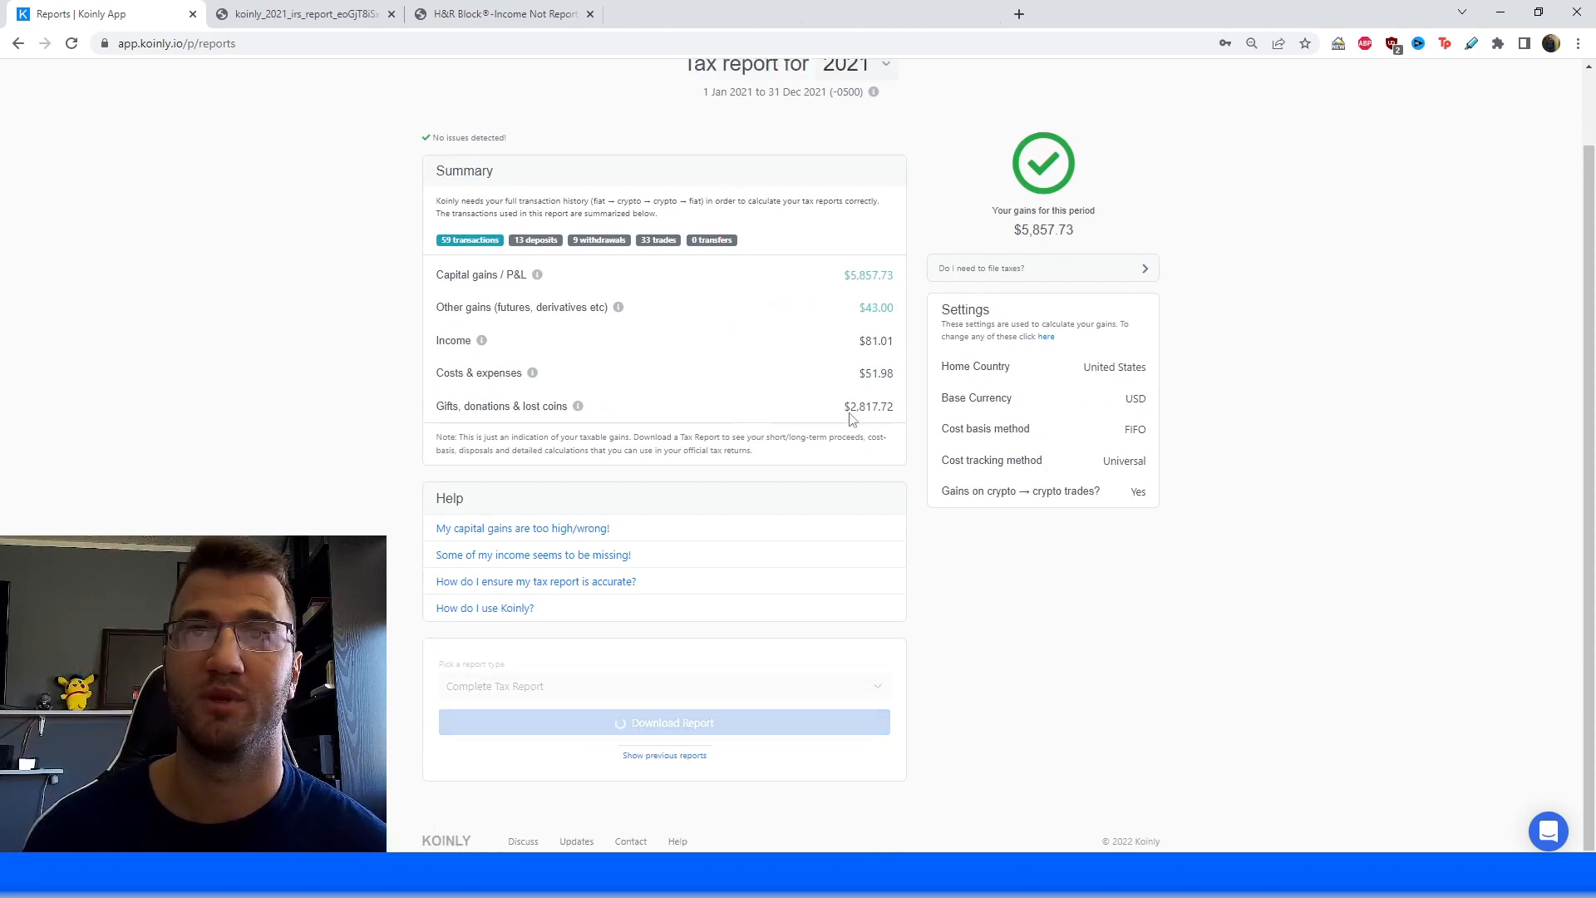
pyautogui.doubleClick(874, 340)
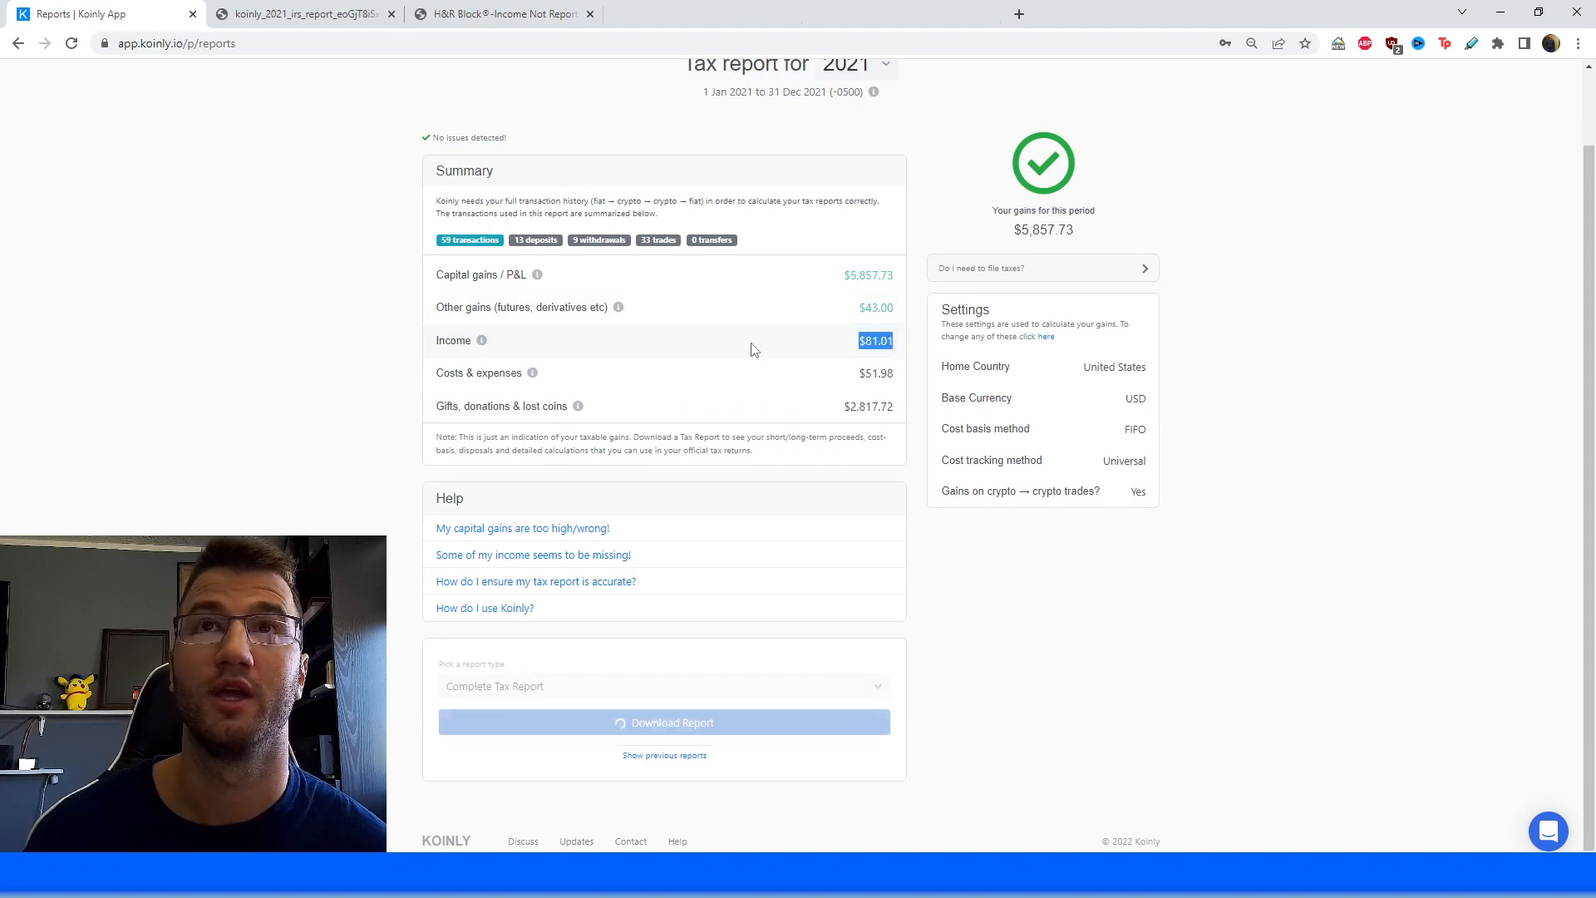
# Open the report PDF and highlight $45.05 airdrop and $35.96 other income.
pyautogui.click(664, 722)
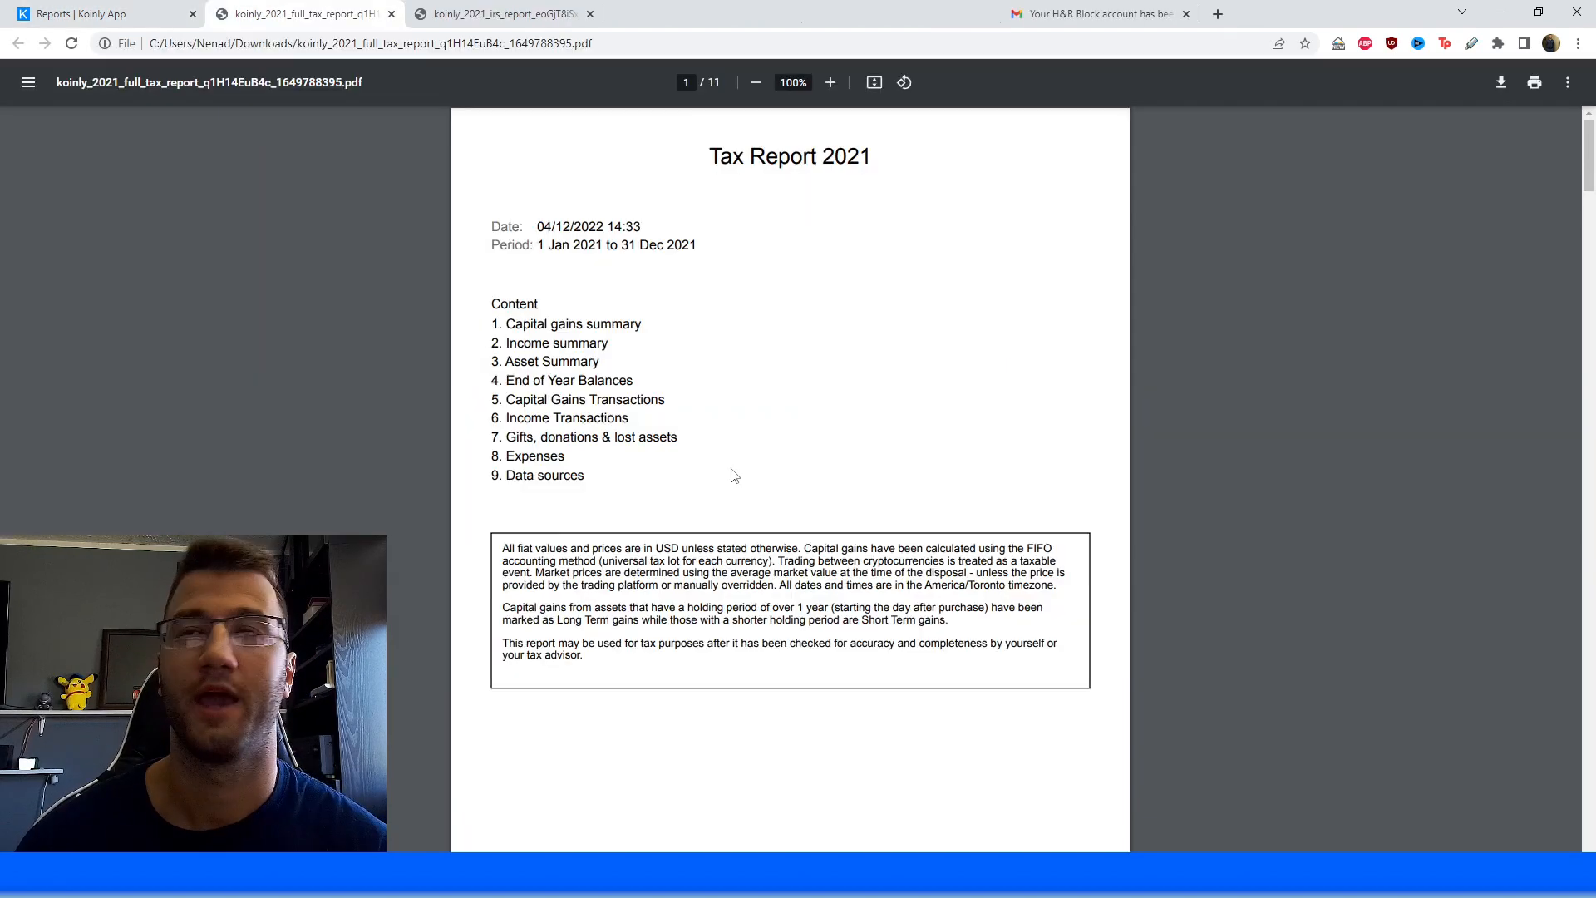
pyautogui.scroll(-3)
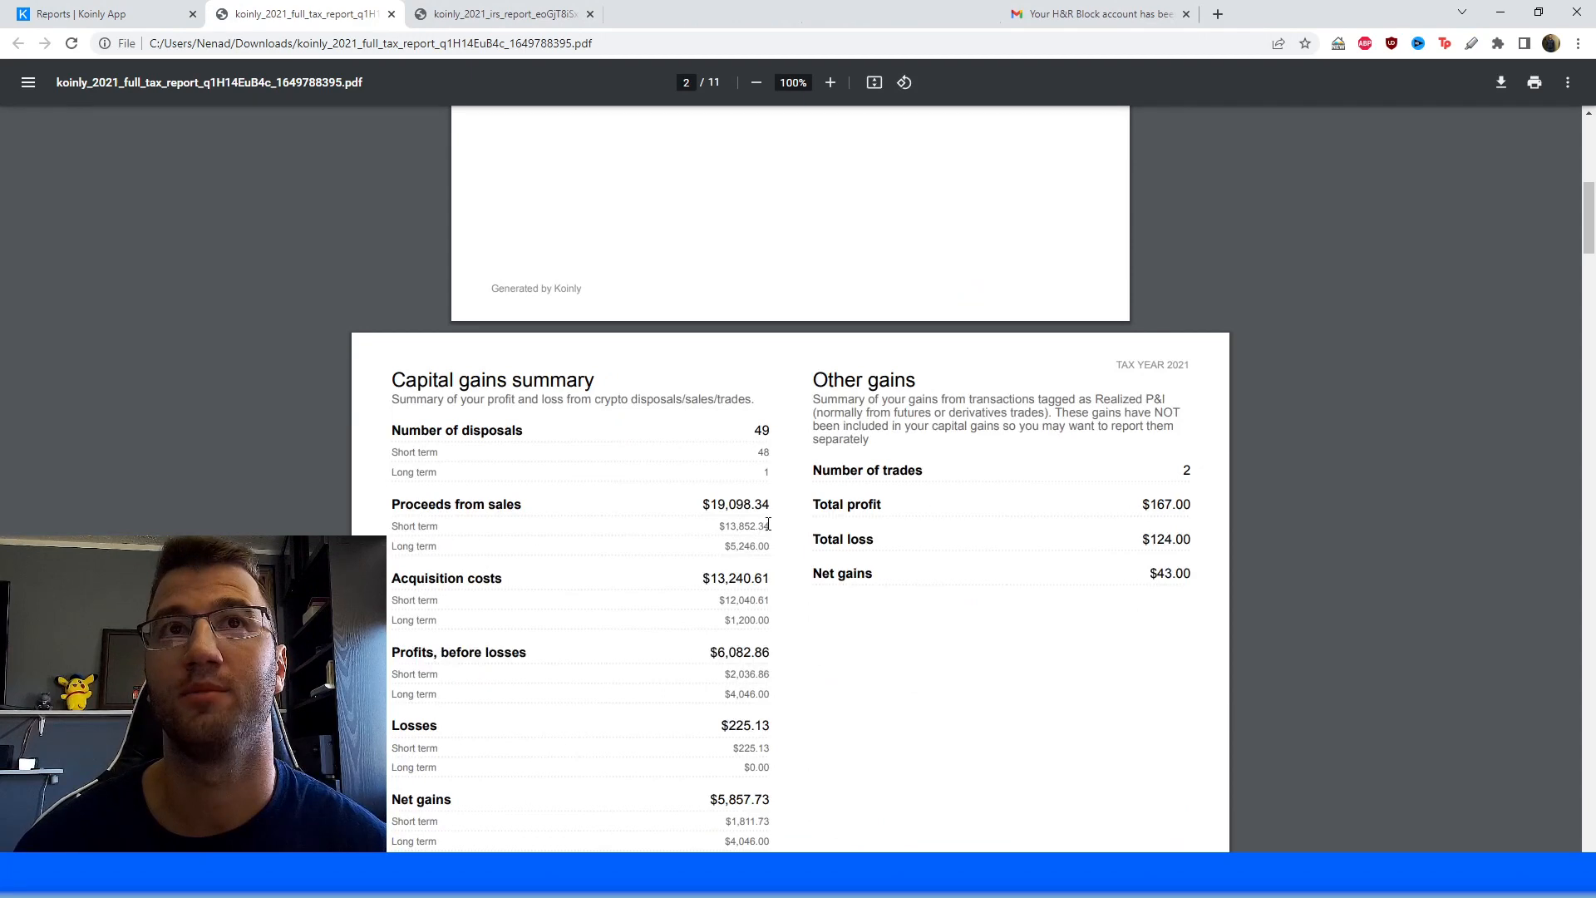
pyautogui.scroll(-3)
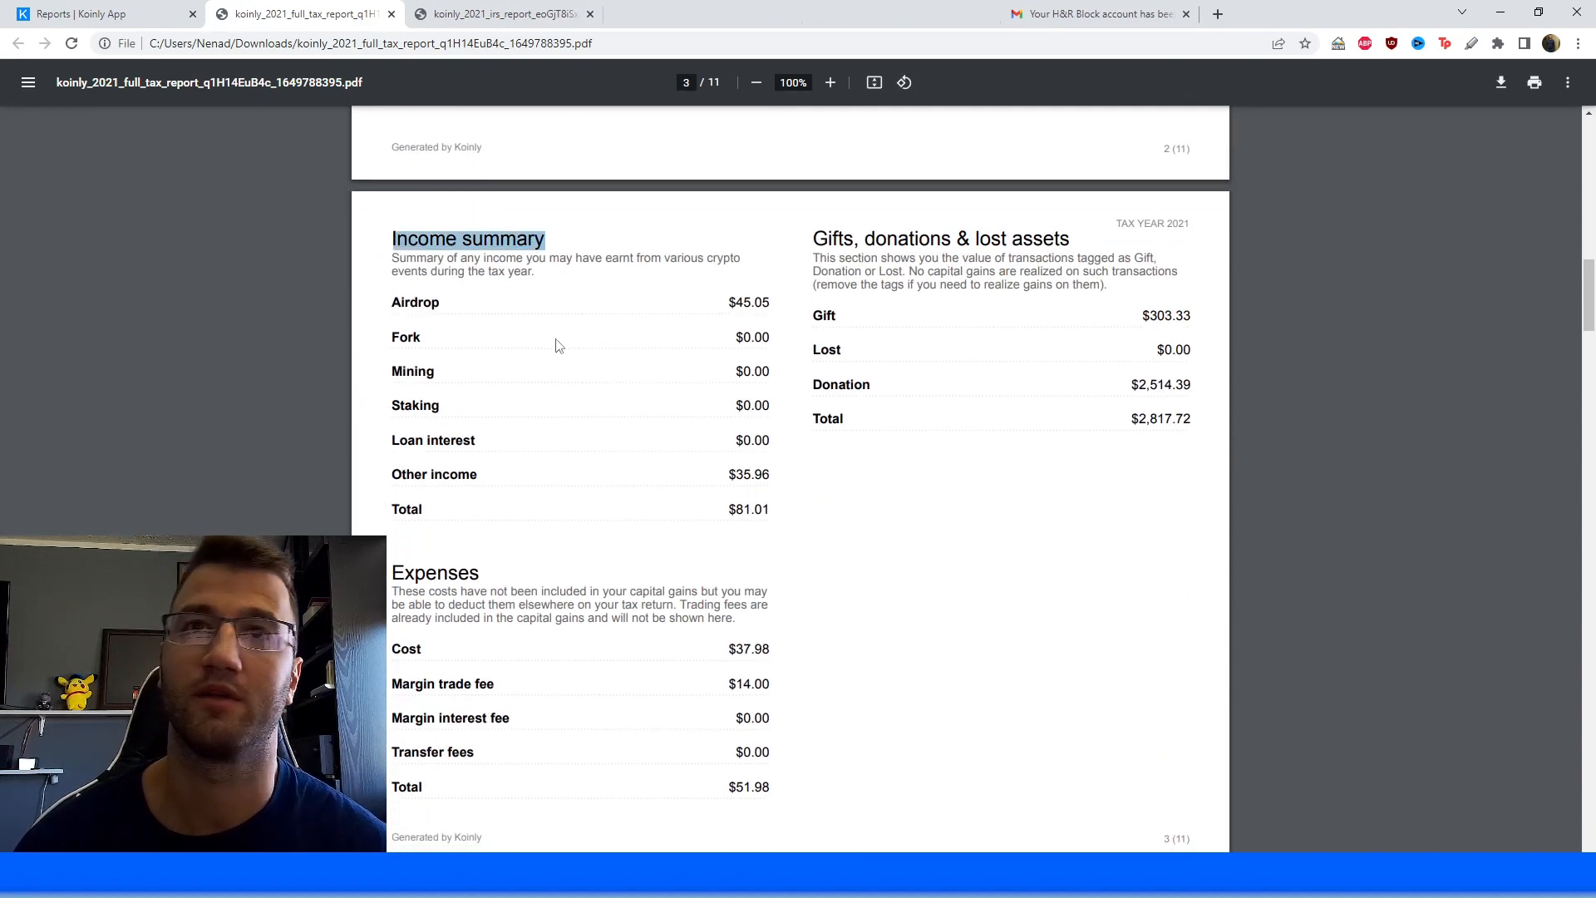
pyautogui.doubleClick(749, 303)
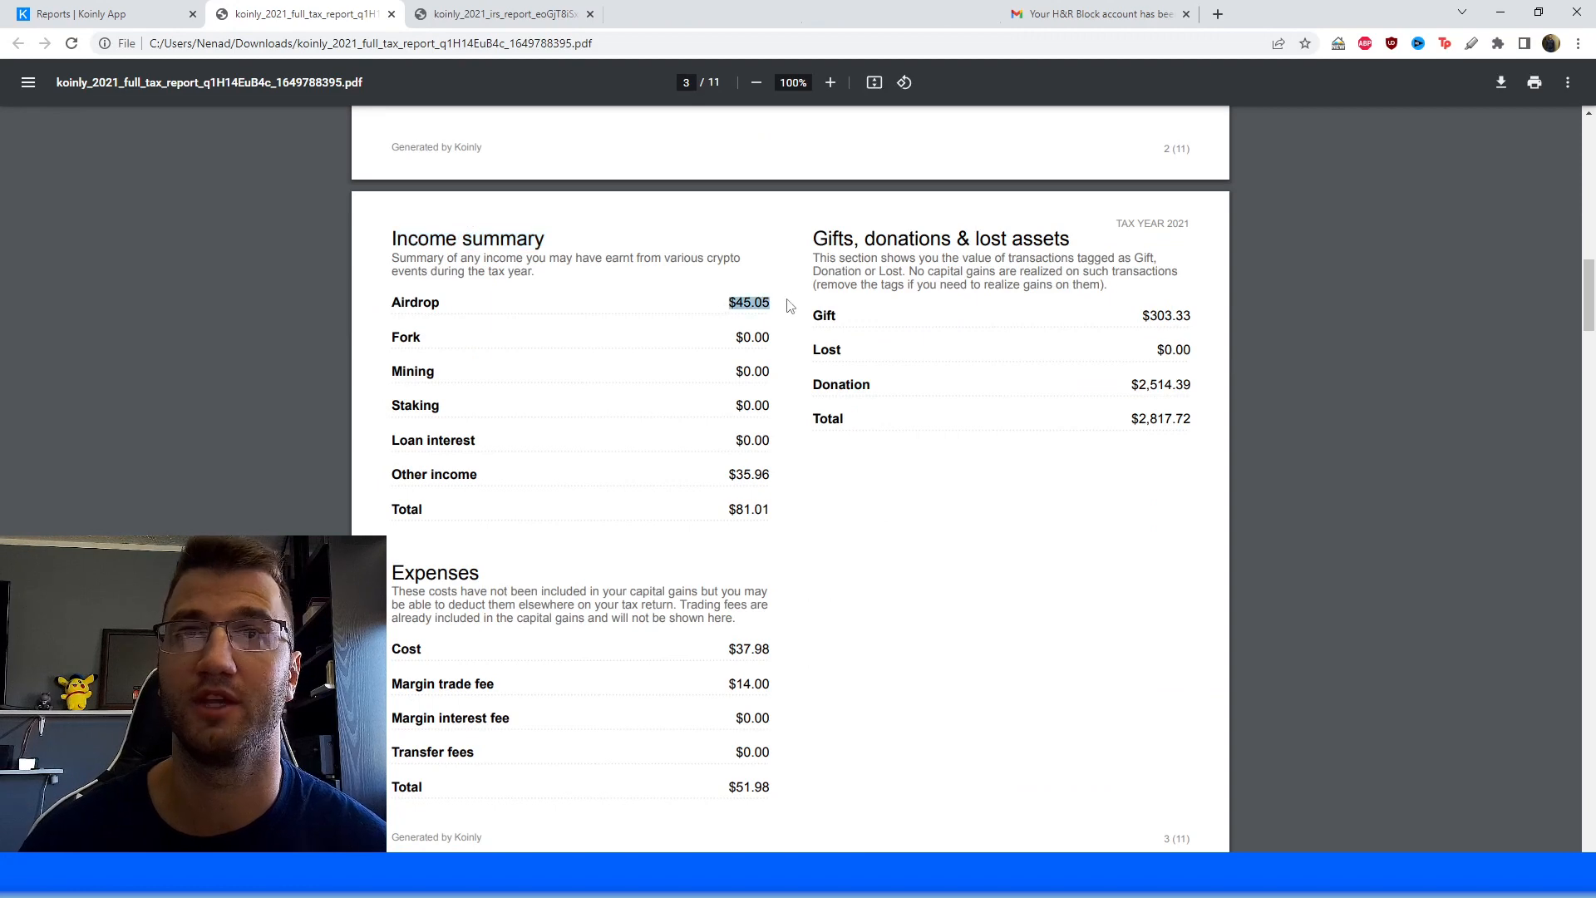
pyautogui.moveTo(722, 479)
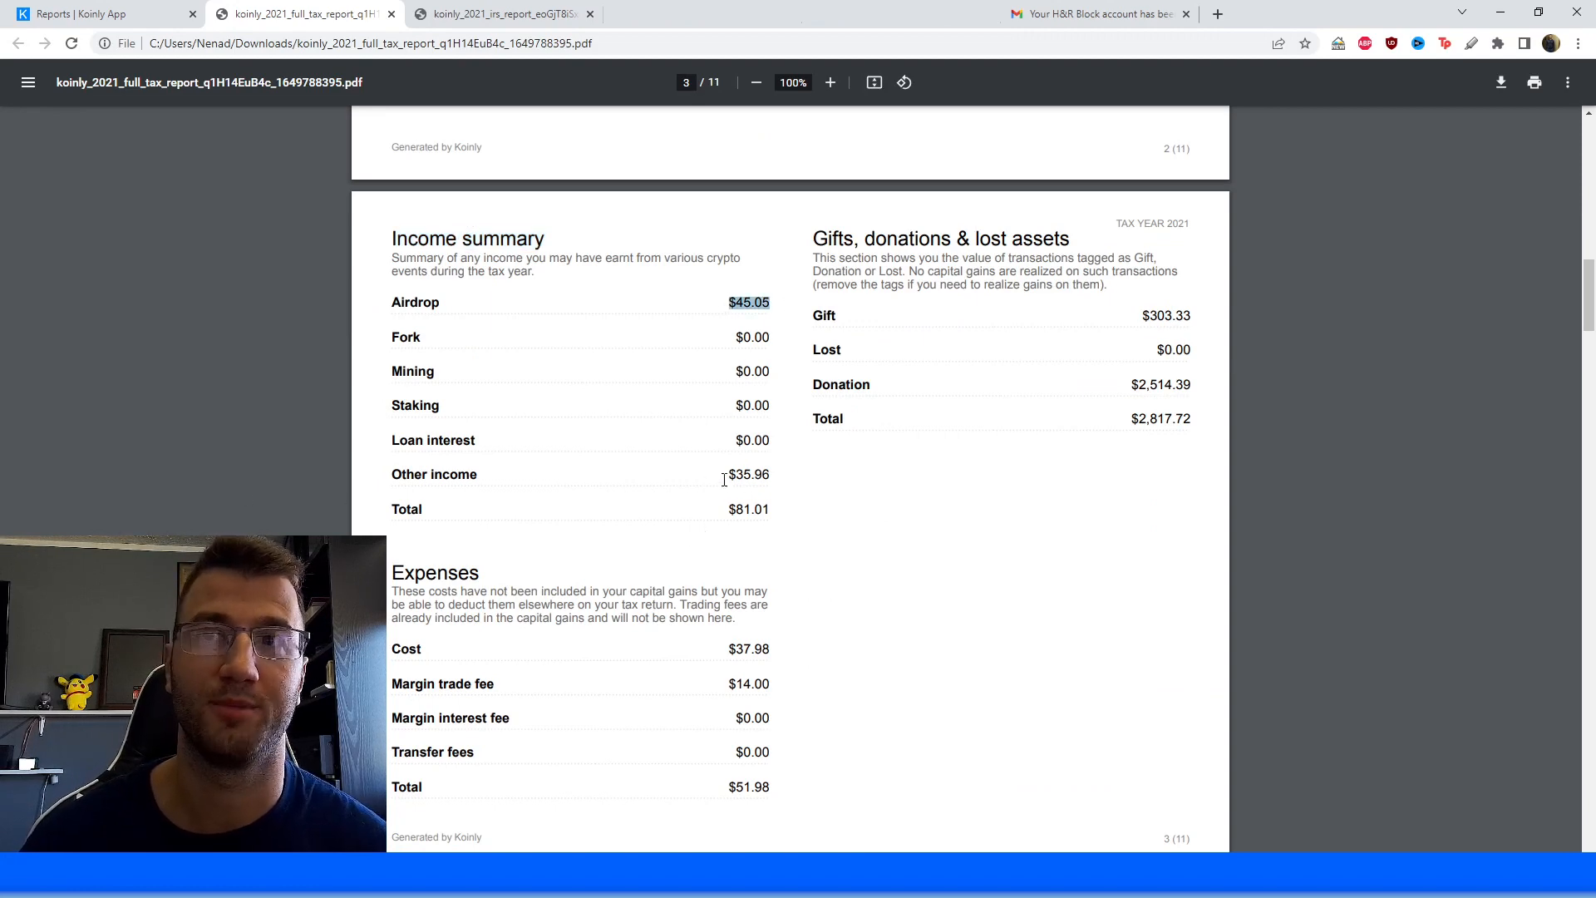
pyautogui.doubleClick(749, 473)
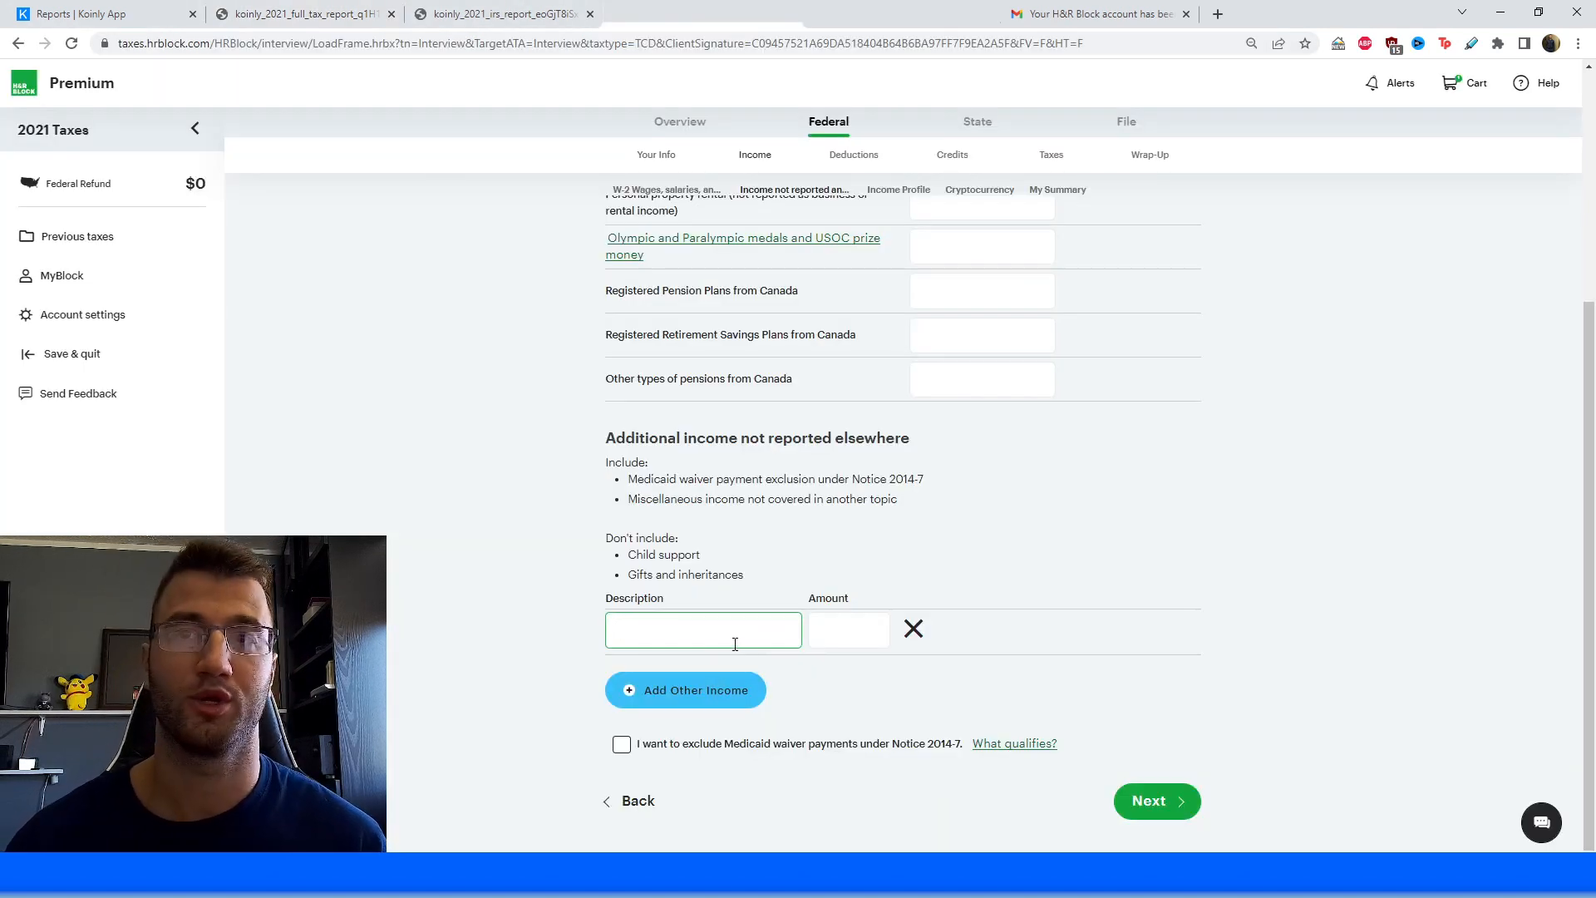
# Enter 'Crypto Income' with amount 81 as other income and save.
pyautogui.write('Crypto In')
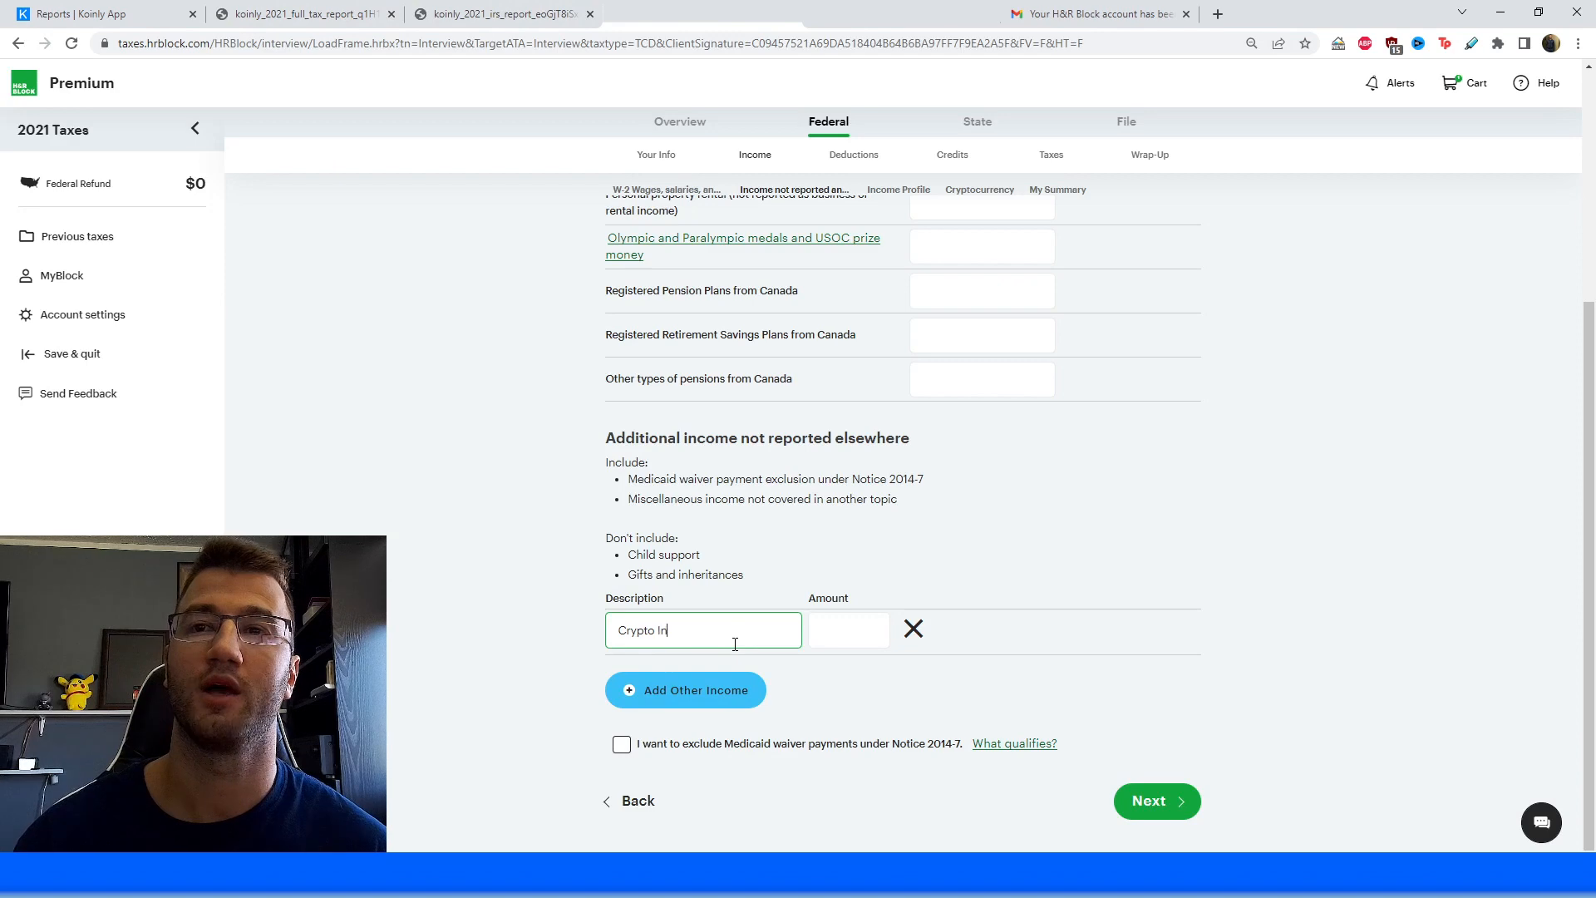
pyautogui.click(848, 630)
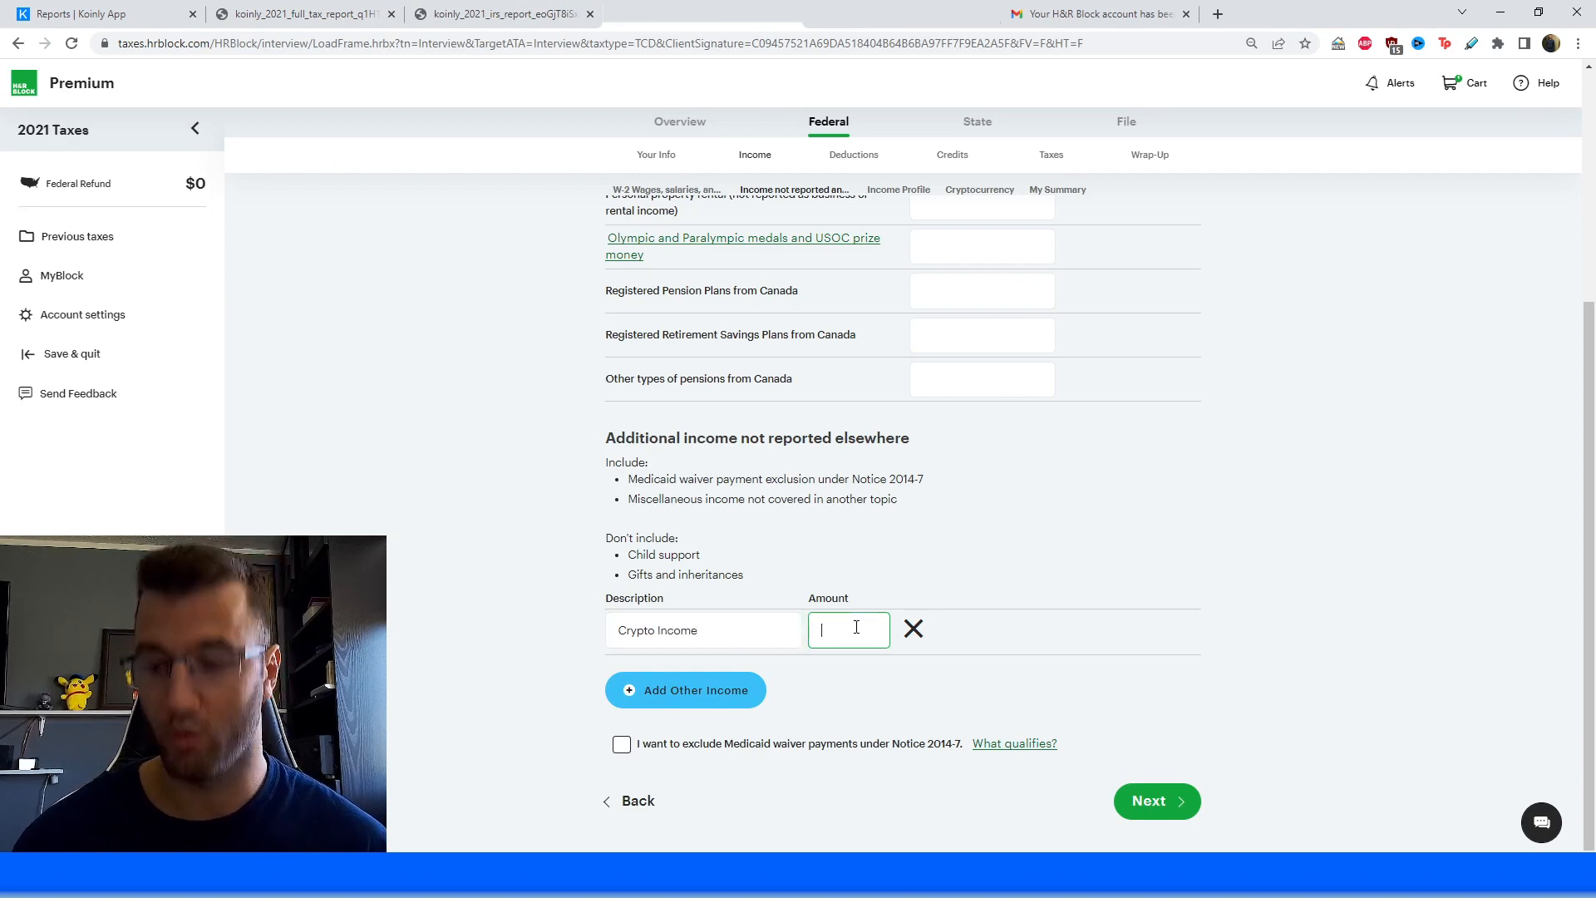
pyautogui.write('81')
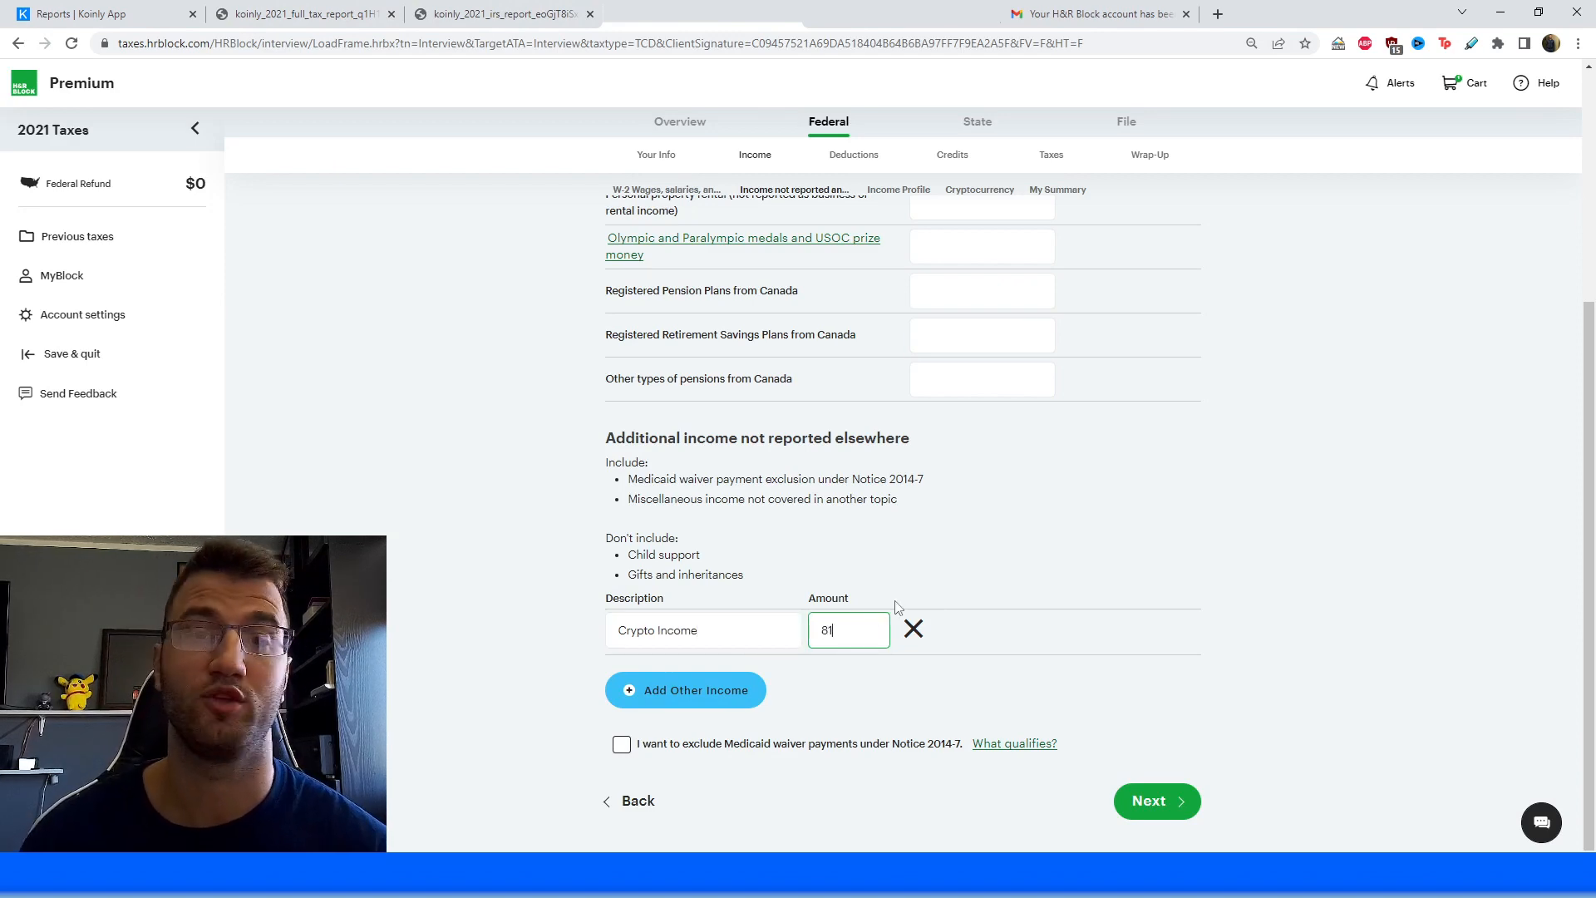
pyautogui.moveTo(1097, 699)
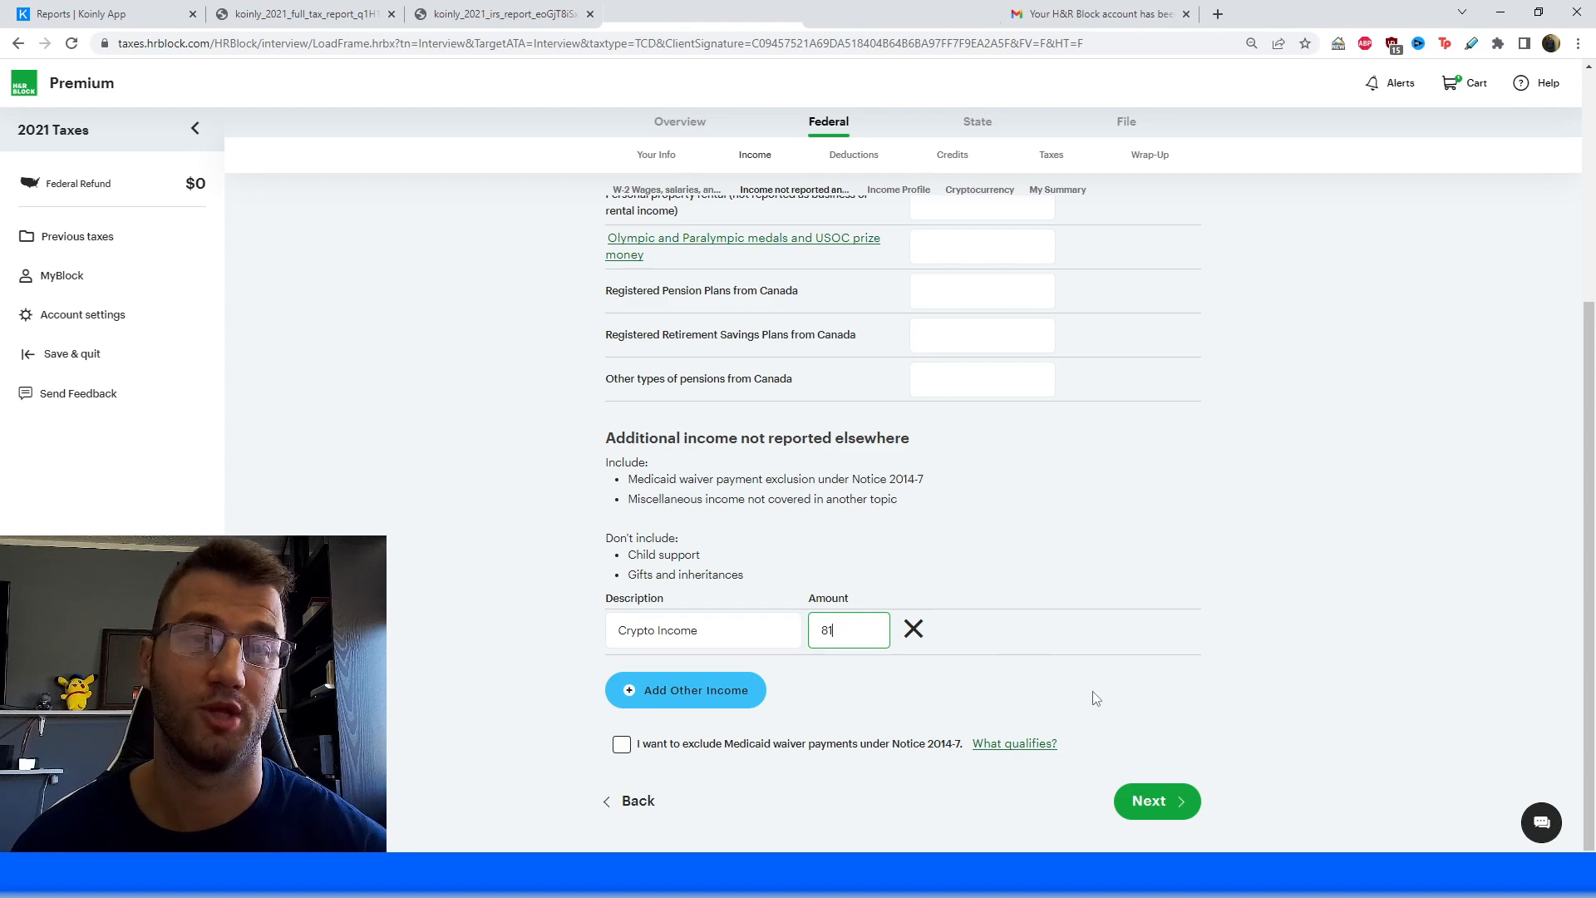
pyautogui.click(1156, 800)
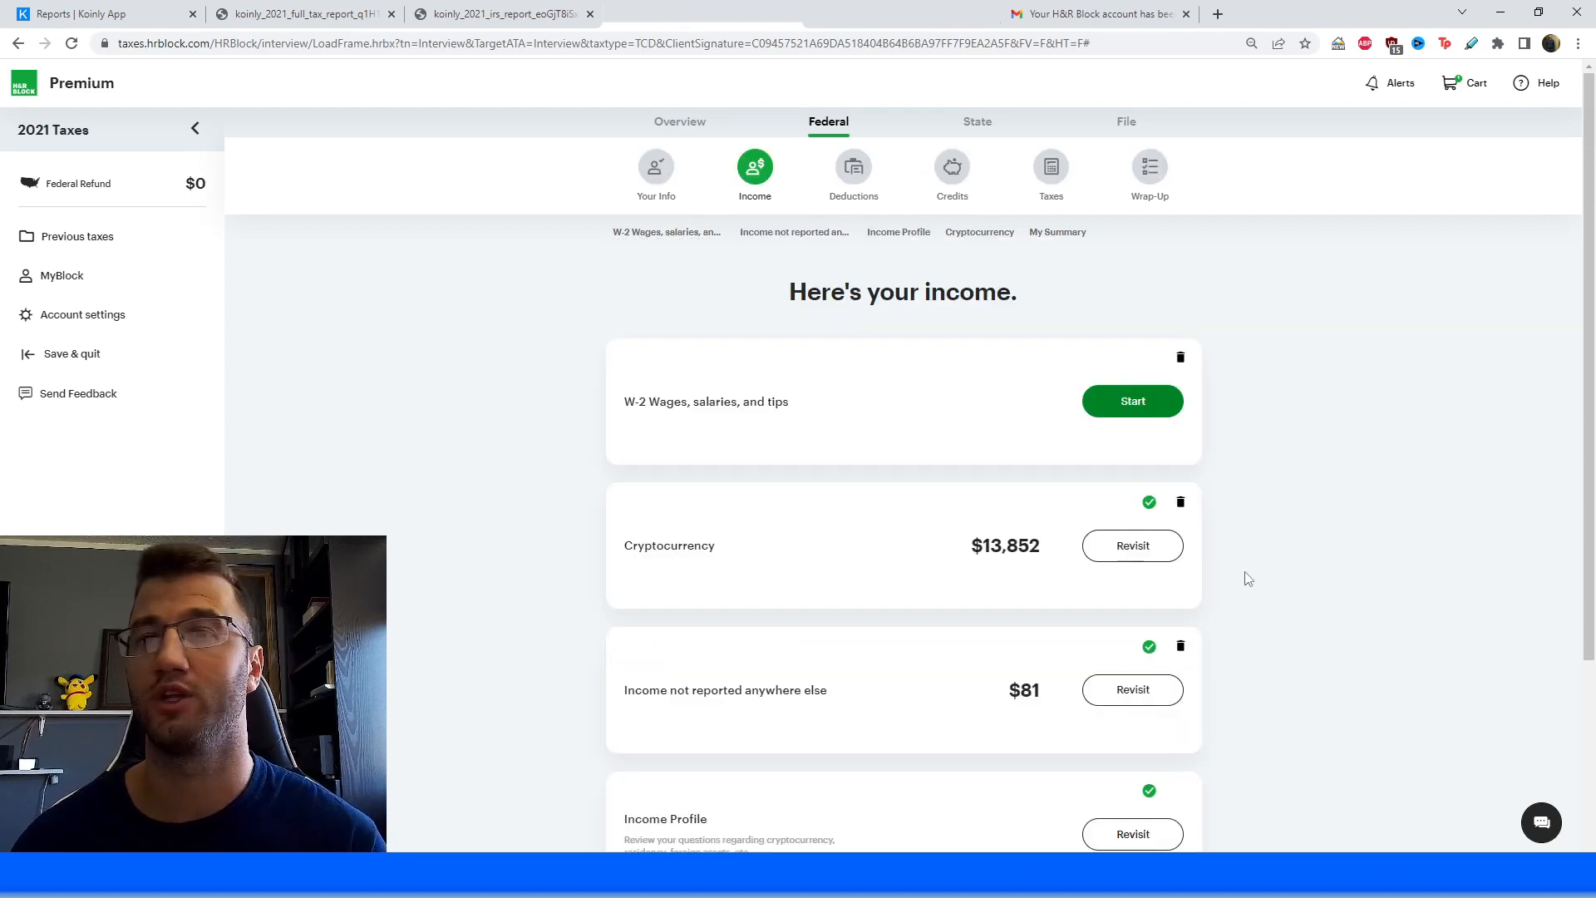
pyautogui.moveTo(830, 328)
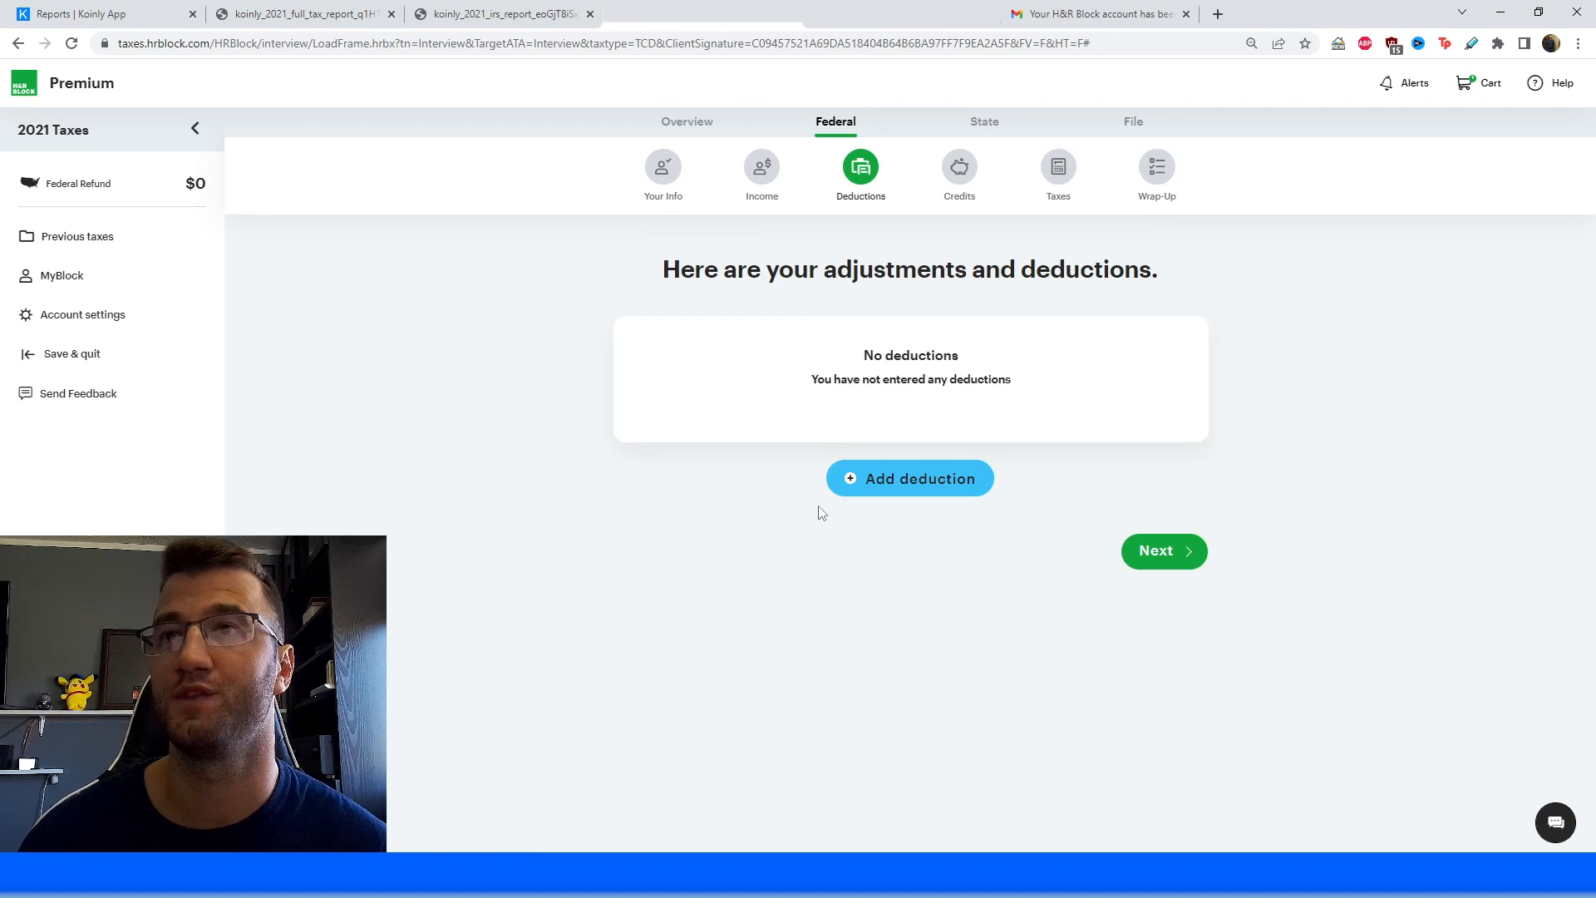
# Start adding a deduction and browse the deduction category list.
pyautogui.click(1156, 550)
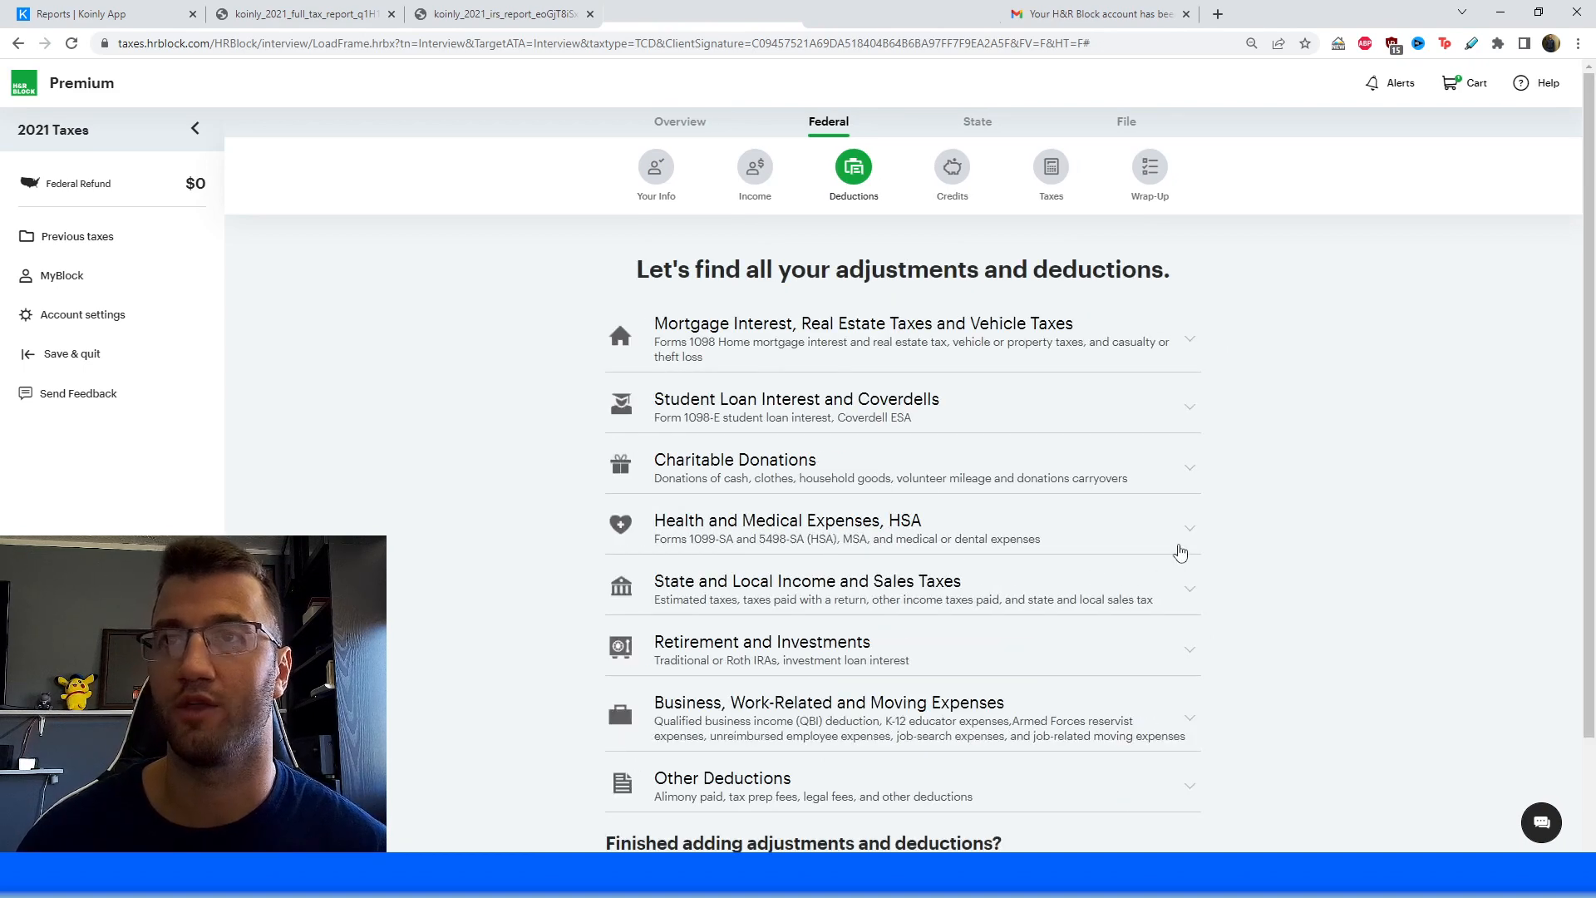
pyautogui.scroll(-3)
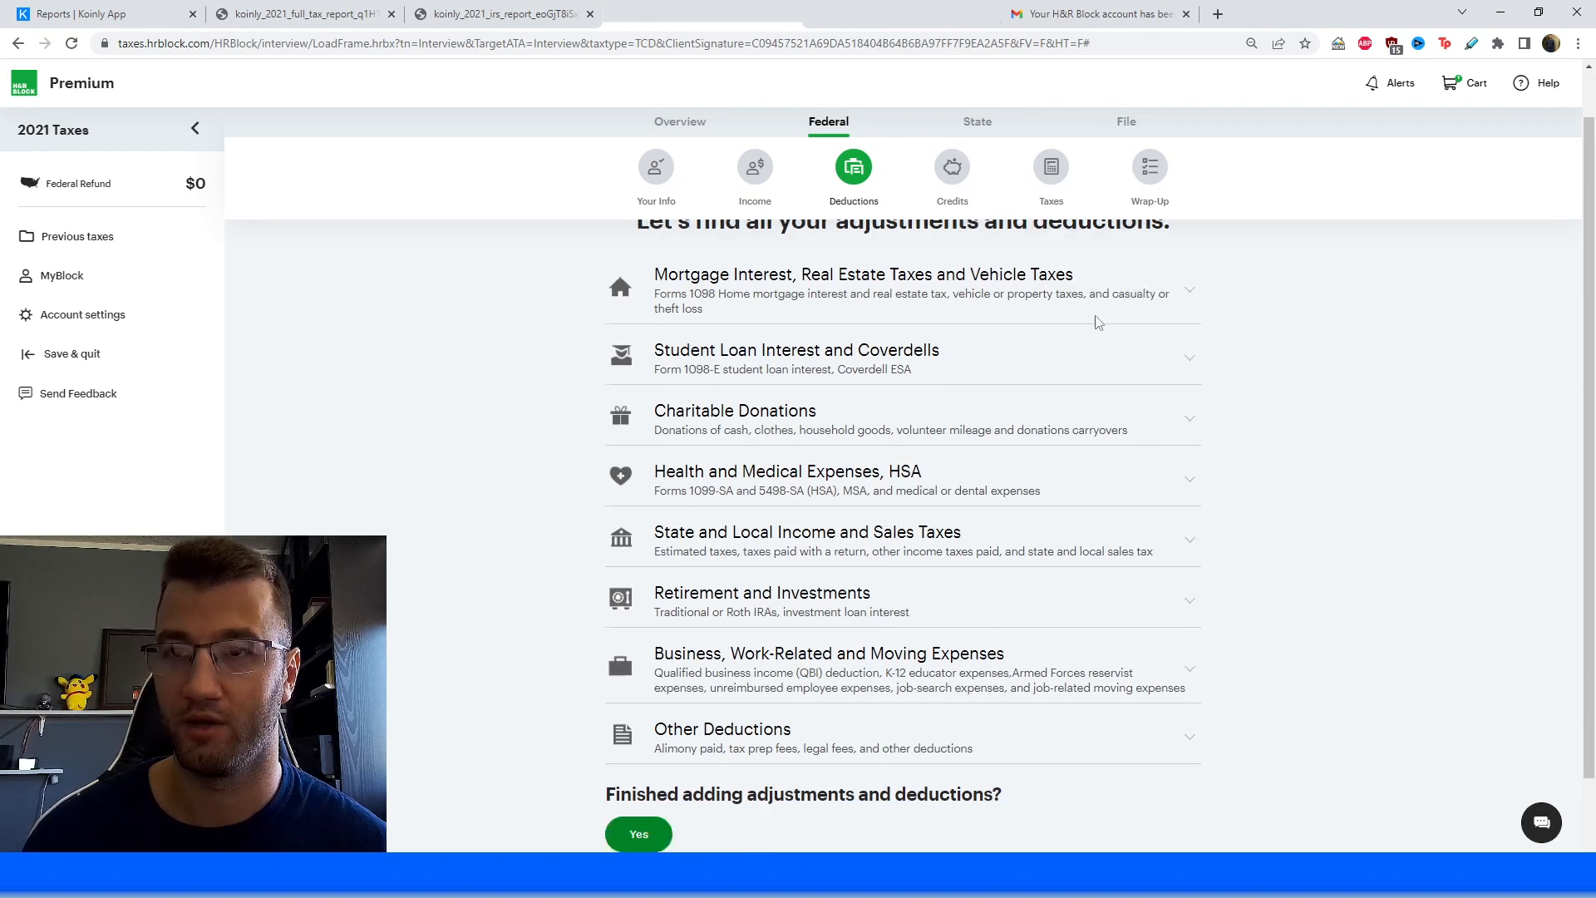
pyautogui.scroll(3)
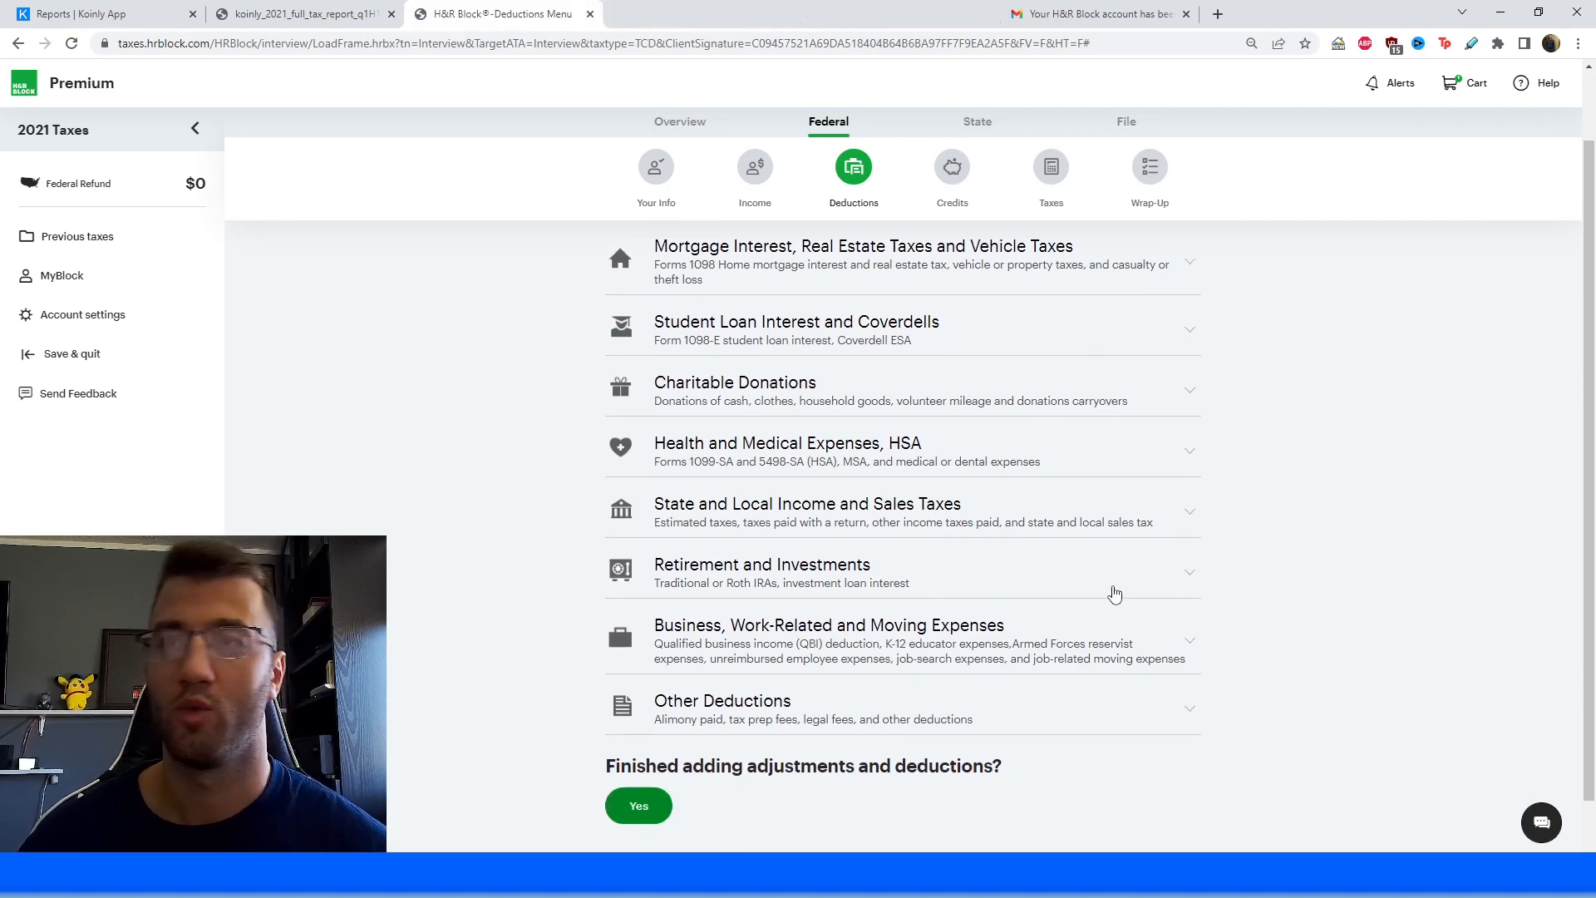
pyautogui.moveTo(670, 584)
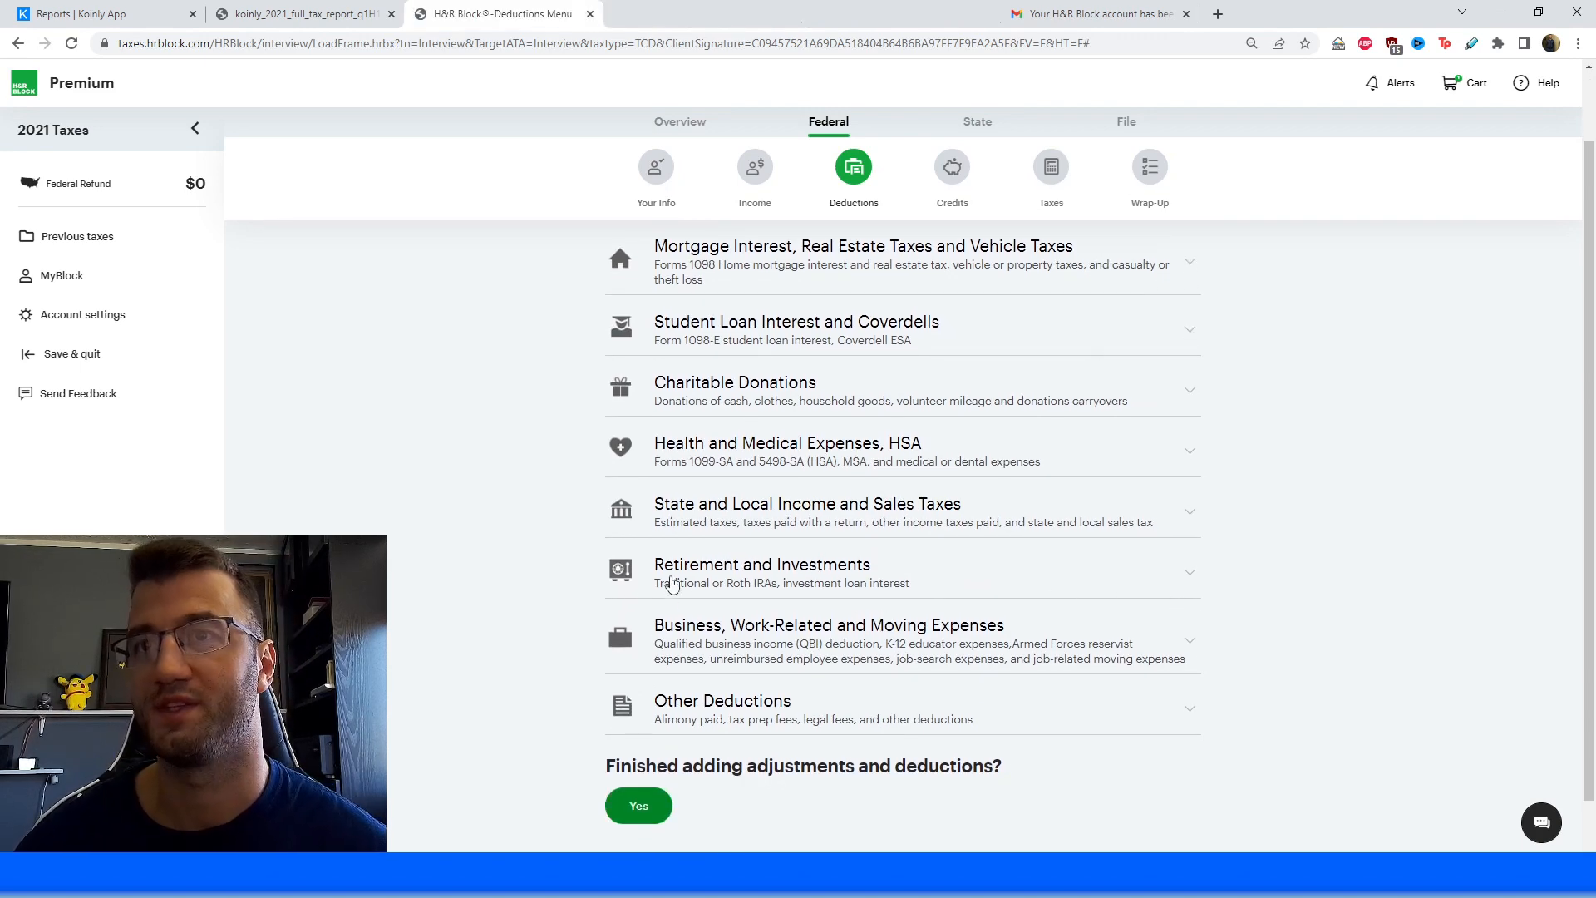
# Expand Retirement and Investments and select Investment loan interest (Form 4952).
pyautogui.click(762, 563)
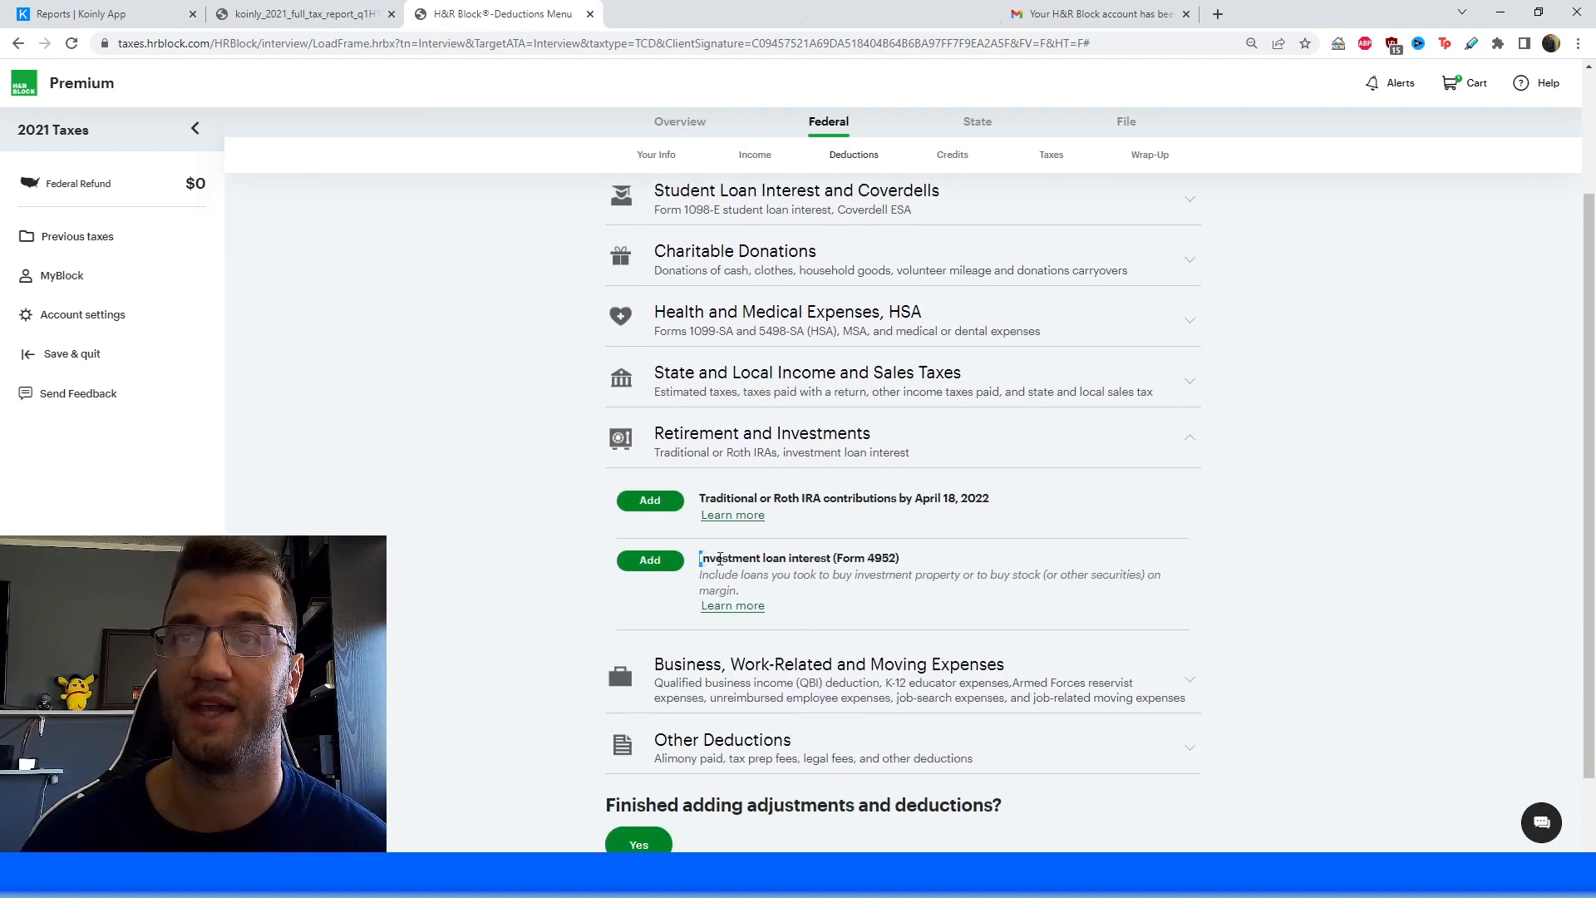
pyautogui.doubleClick(741, 558)
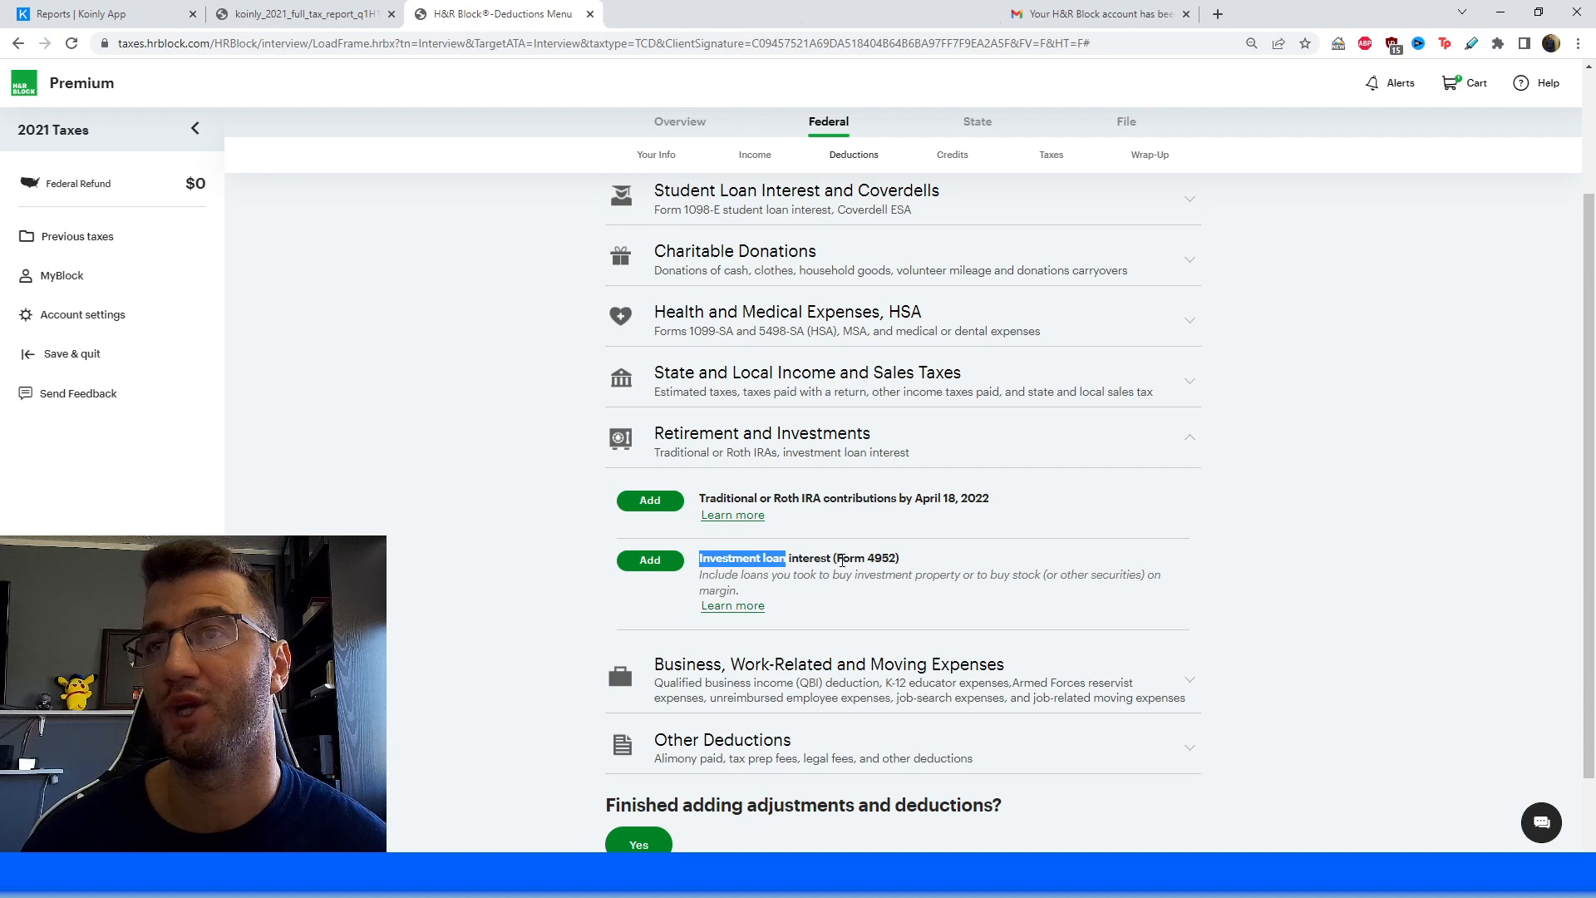
pyautogui.moveTo(853, 602)
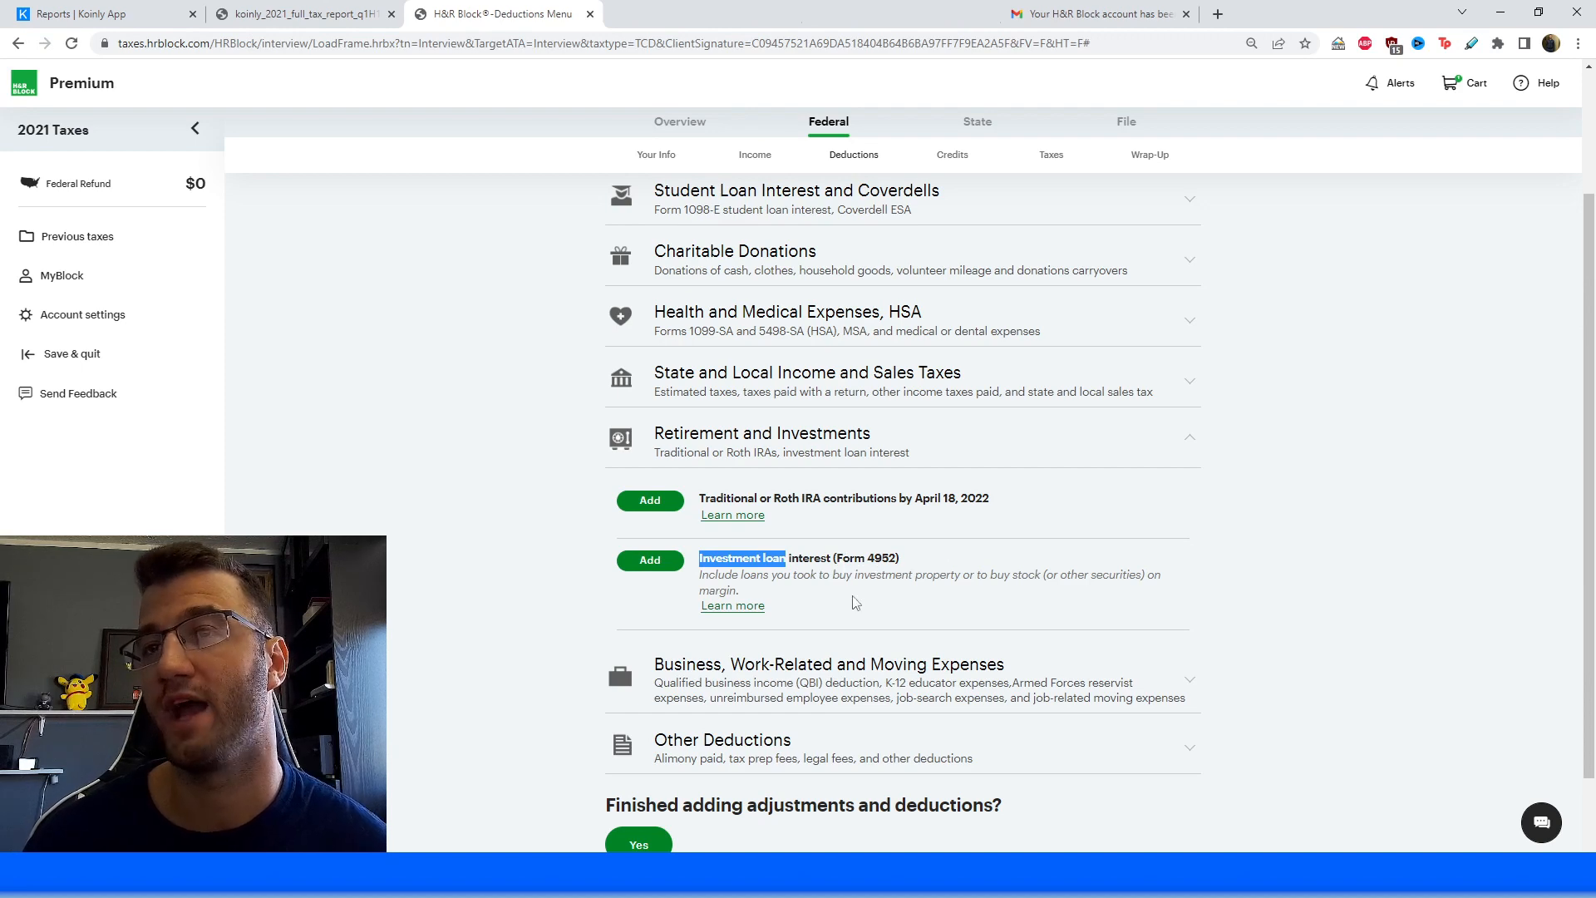
pyautogui.moveTo(843, 599)
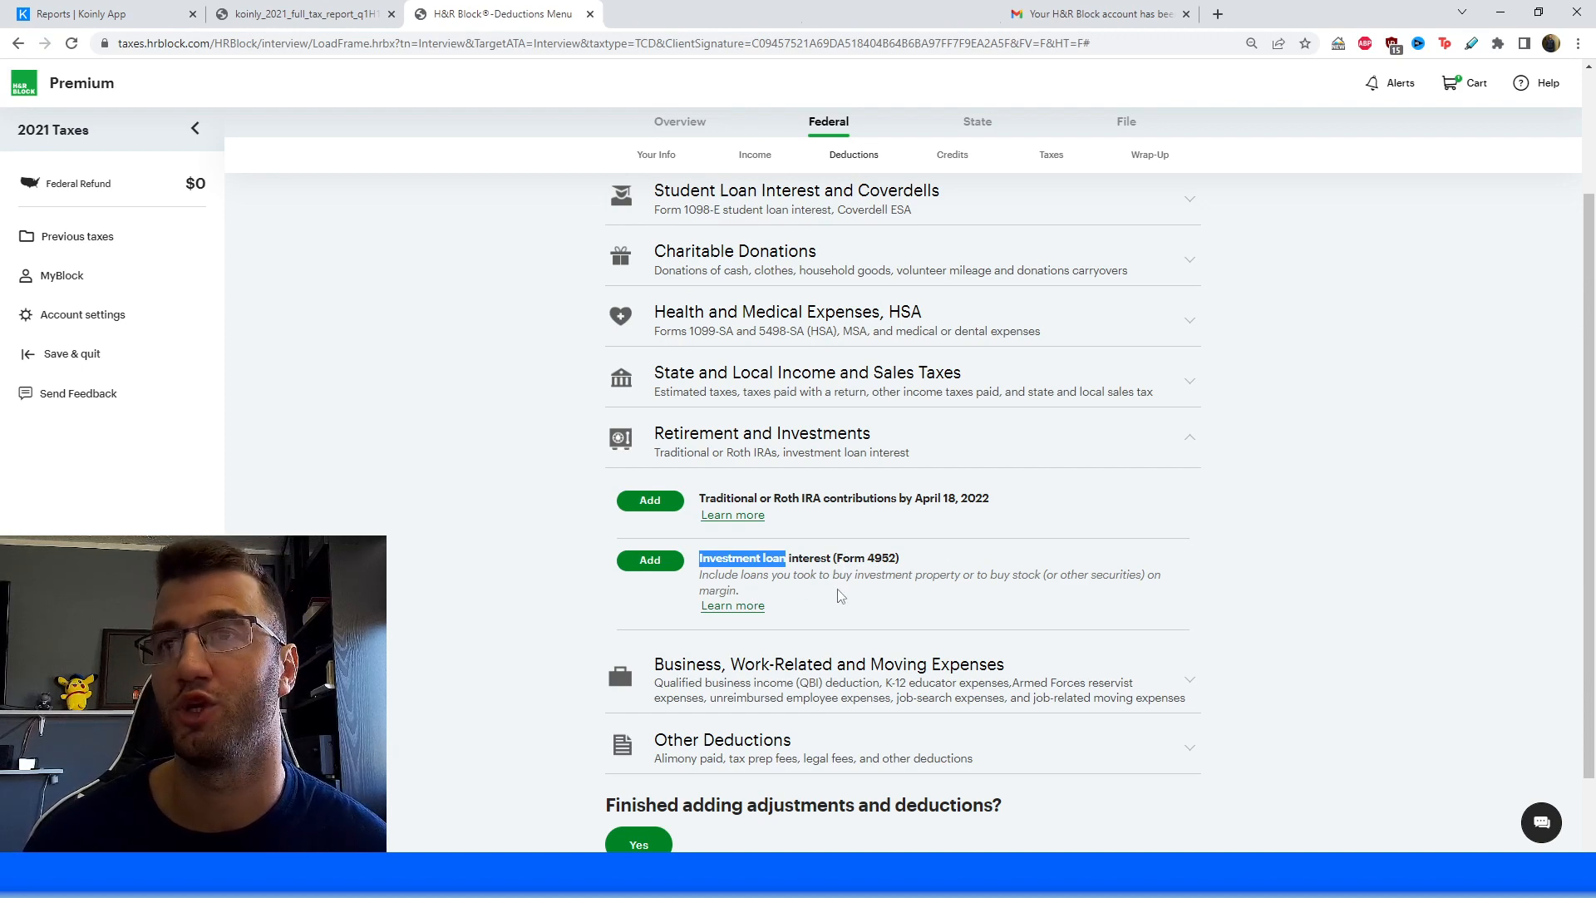
pyautogui.moveTo(996, 608)
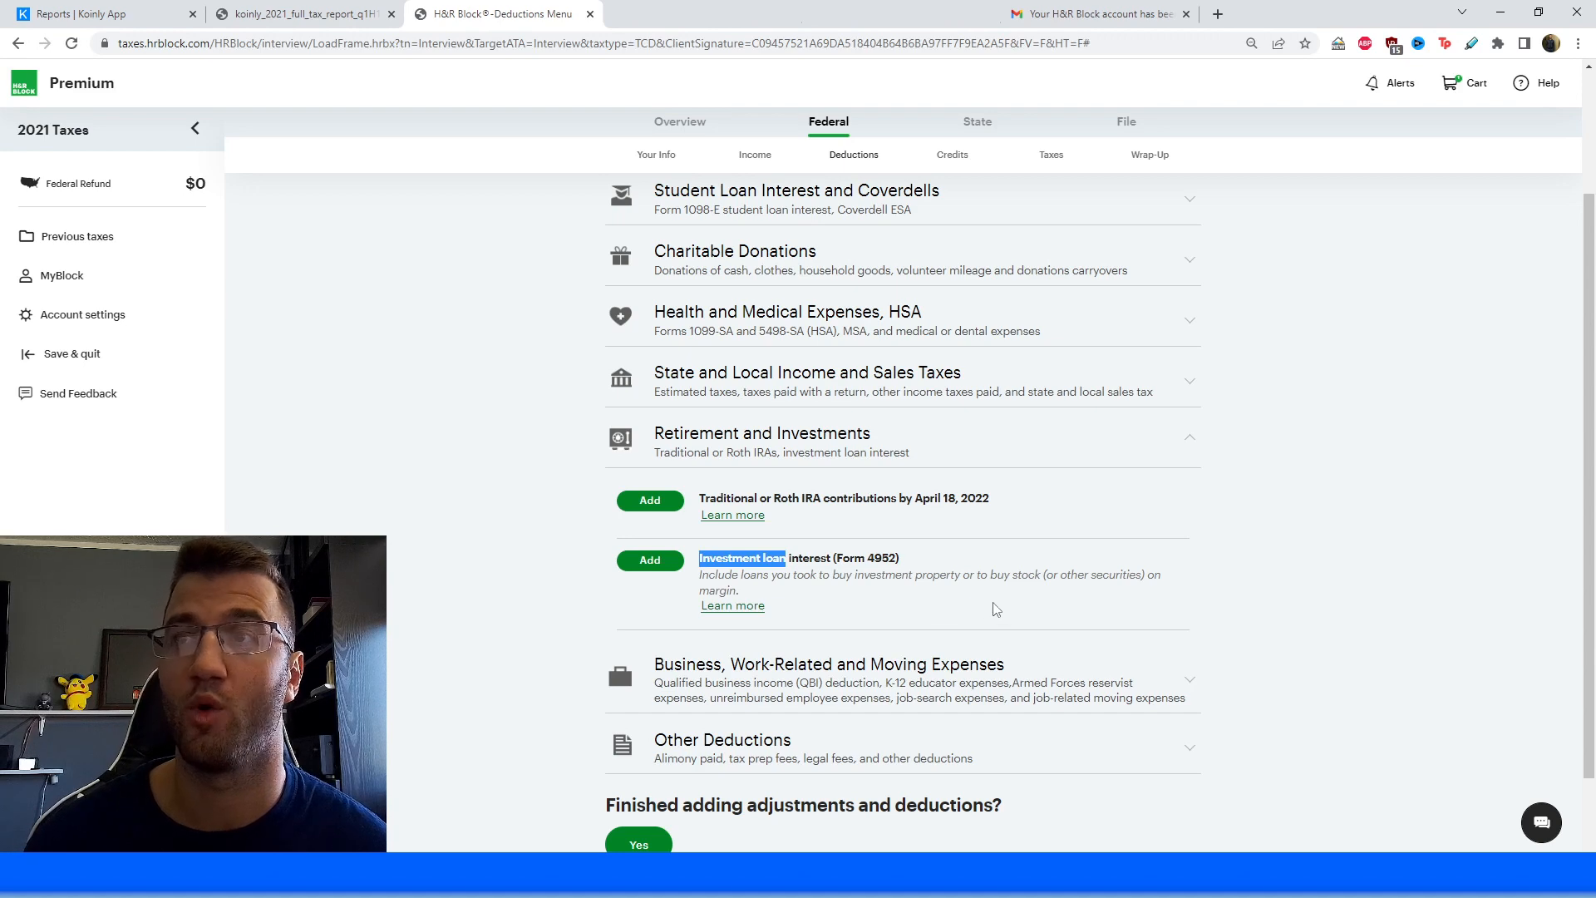
pyautogui.moveTo(1087, 580)
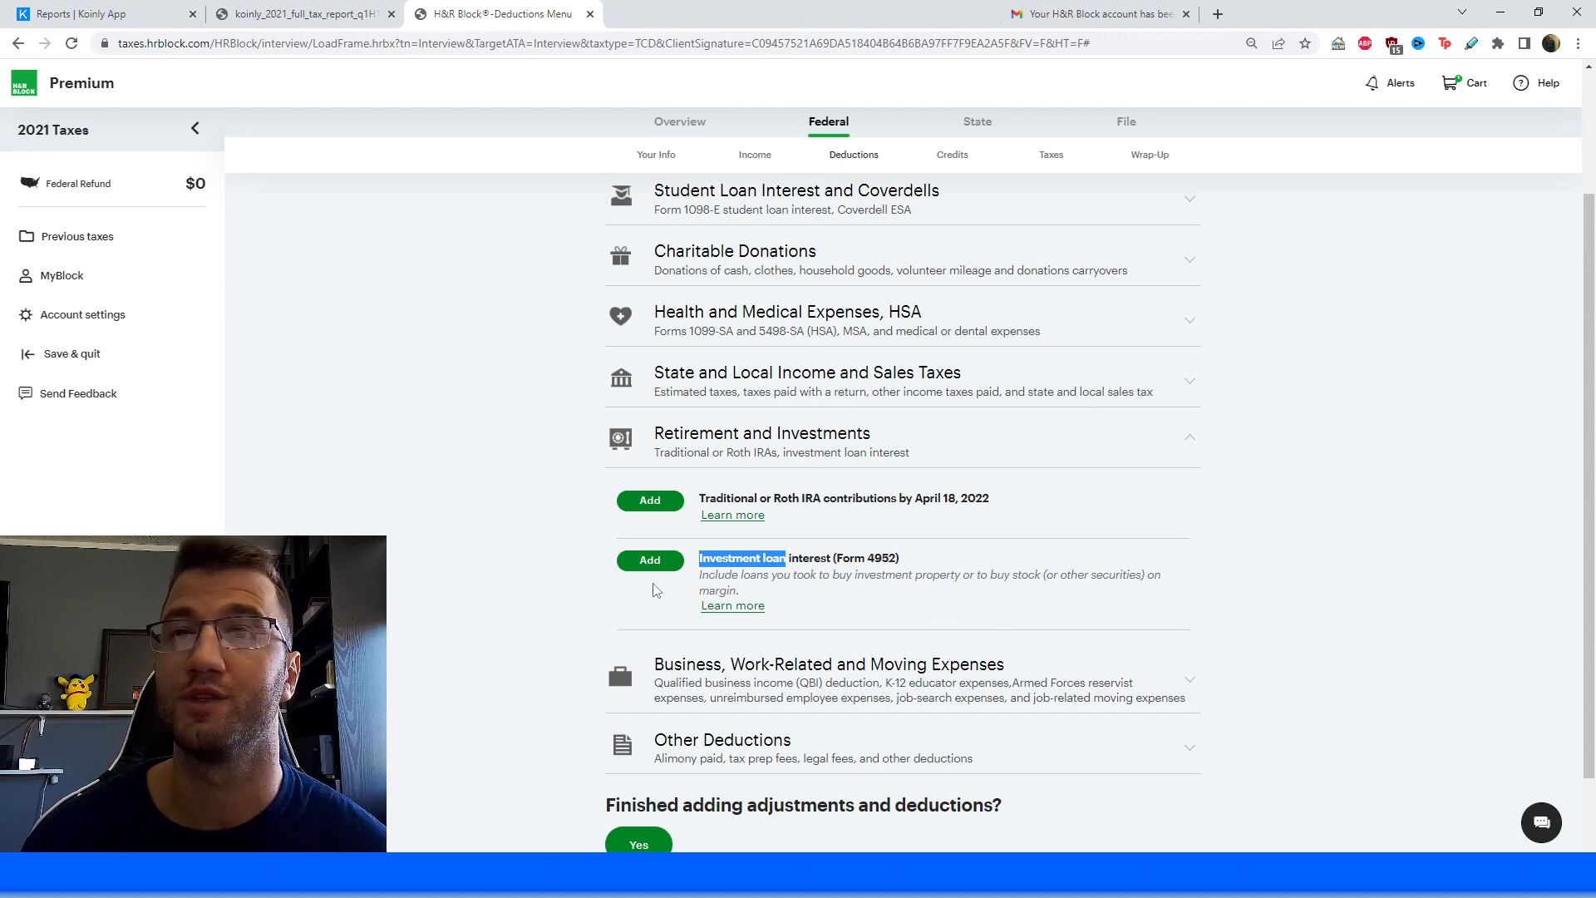
pyautogui.click(300, 13)
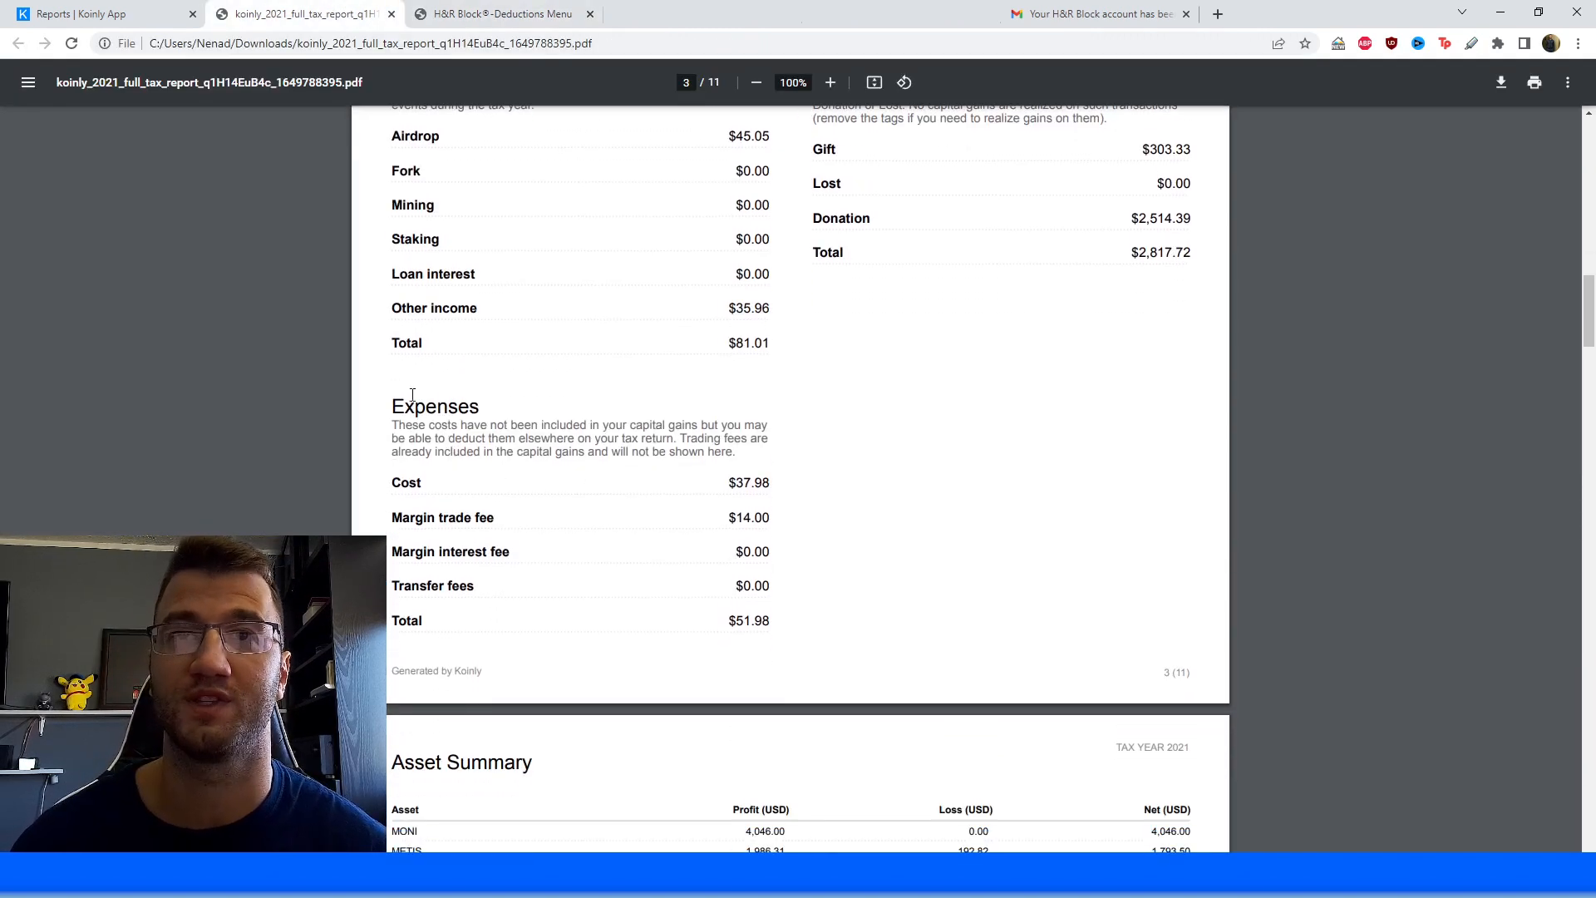
# Scroll the Koinly PDF to Expenses and select the $51.98 total.
pyautogui.scroll(-3)
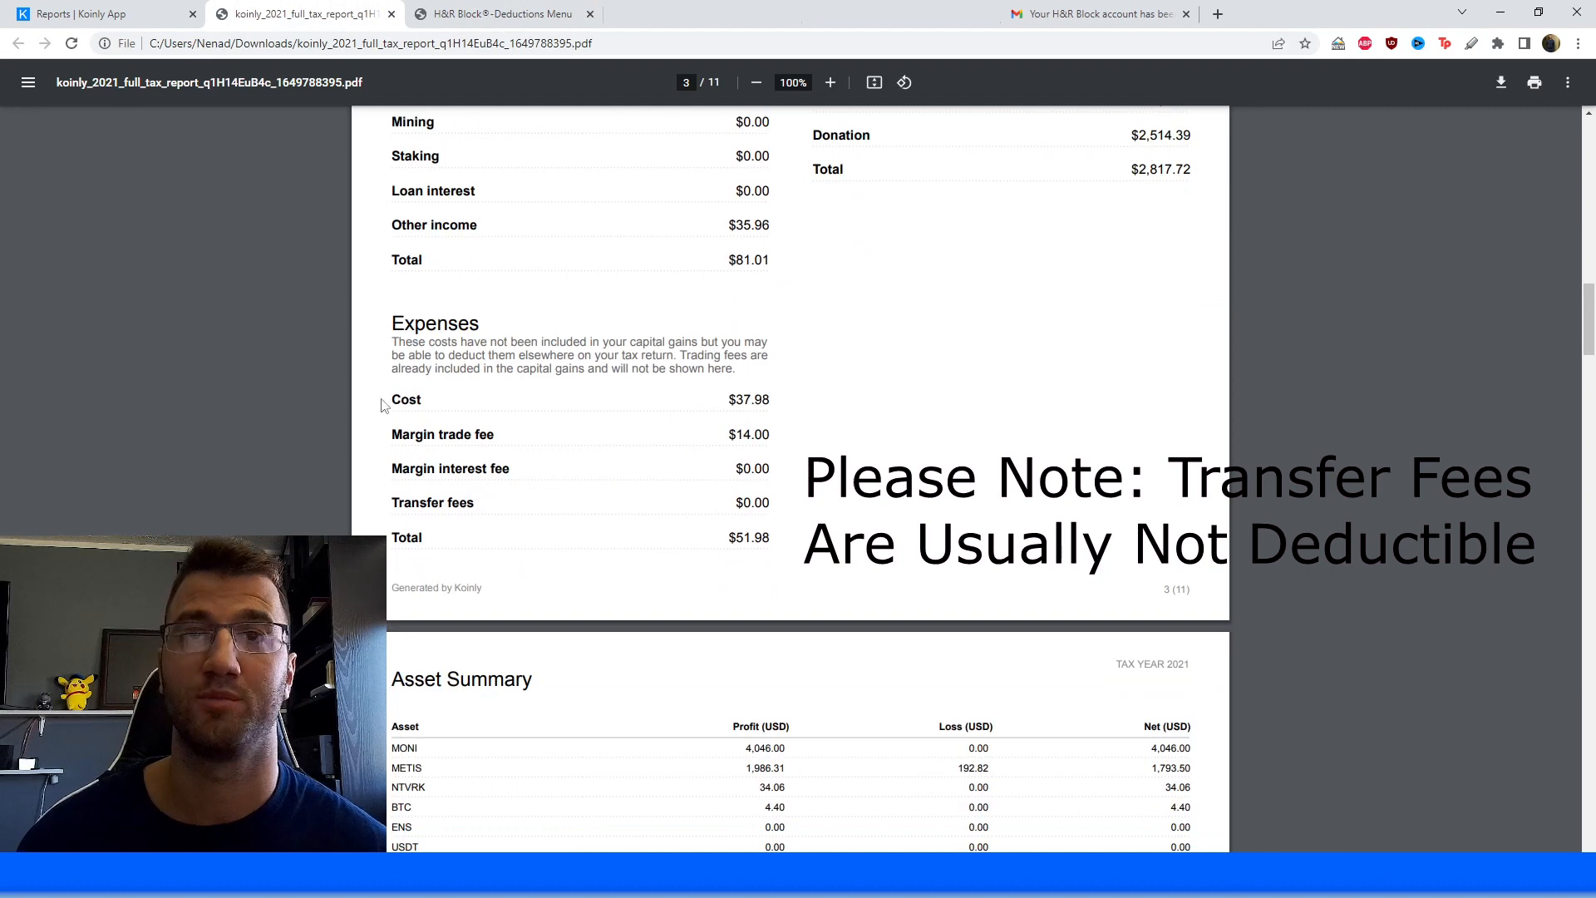
pyautogui.doubleClick(441, 434)
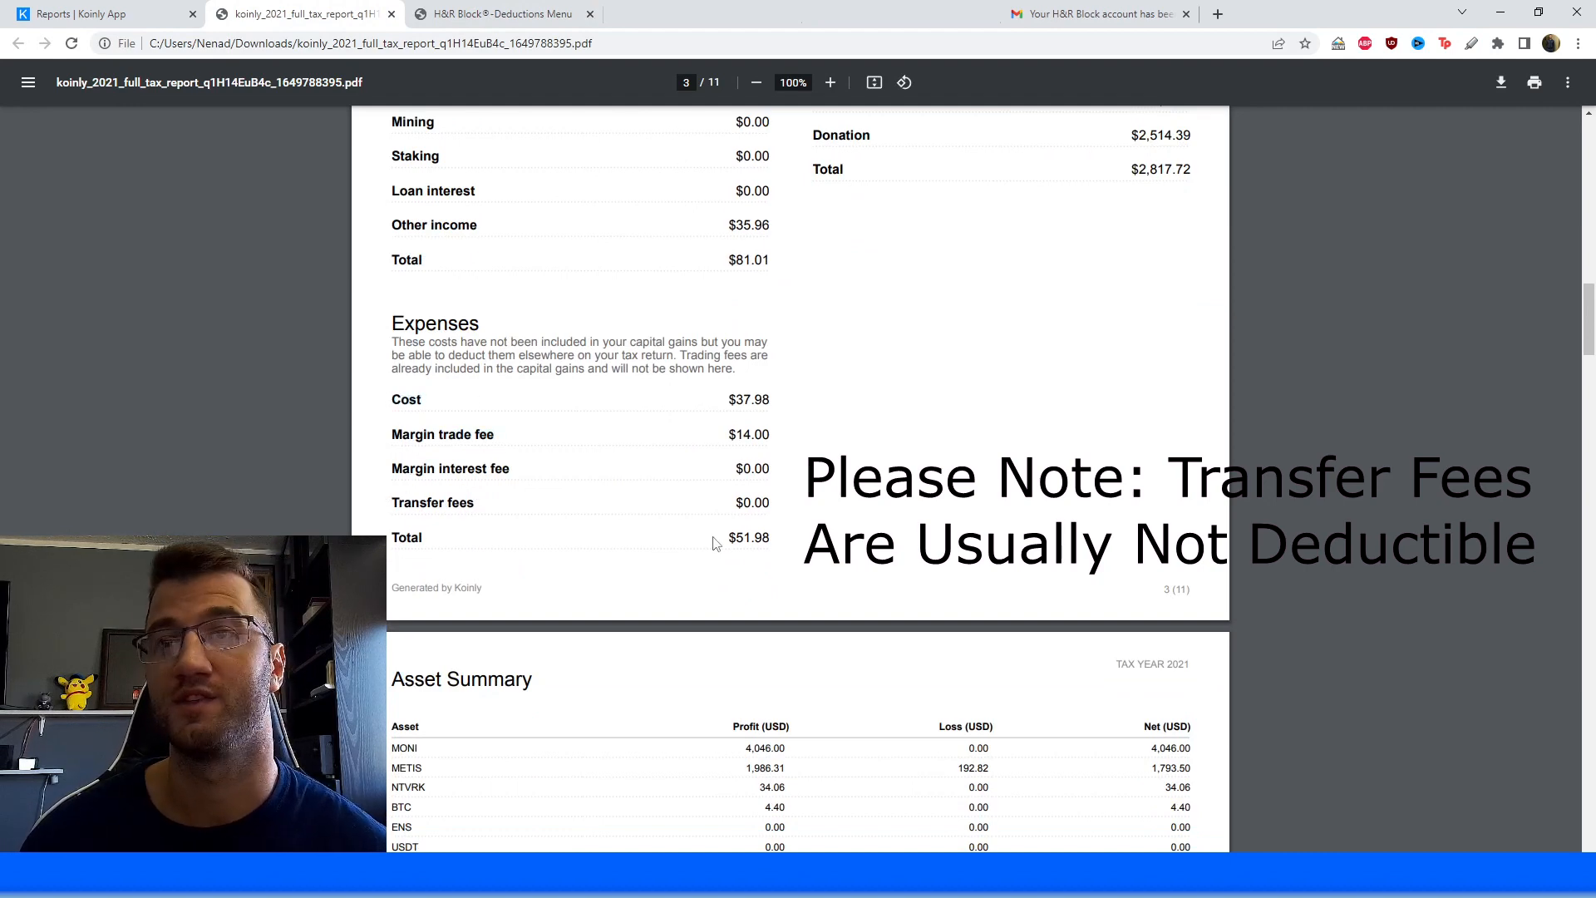
pyautogui.doubleClick(748, 538)
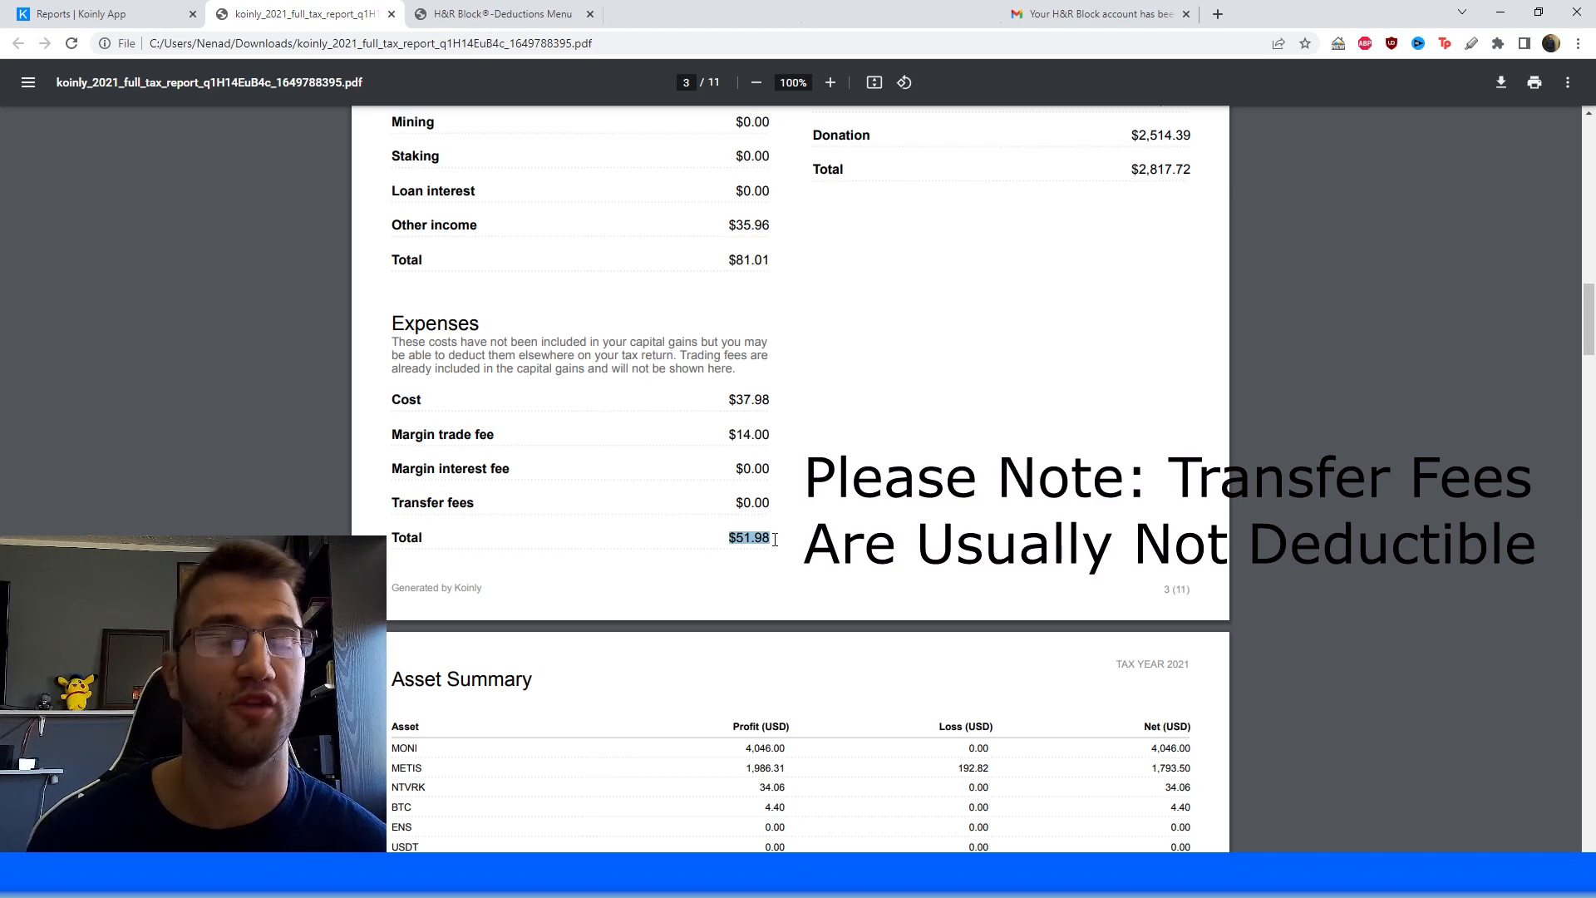
# Start the Form 4952 deduction and answer Yes to paying investment interest in 2021.
pyautogui.click(498, 13)
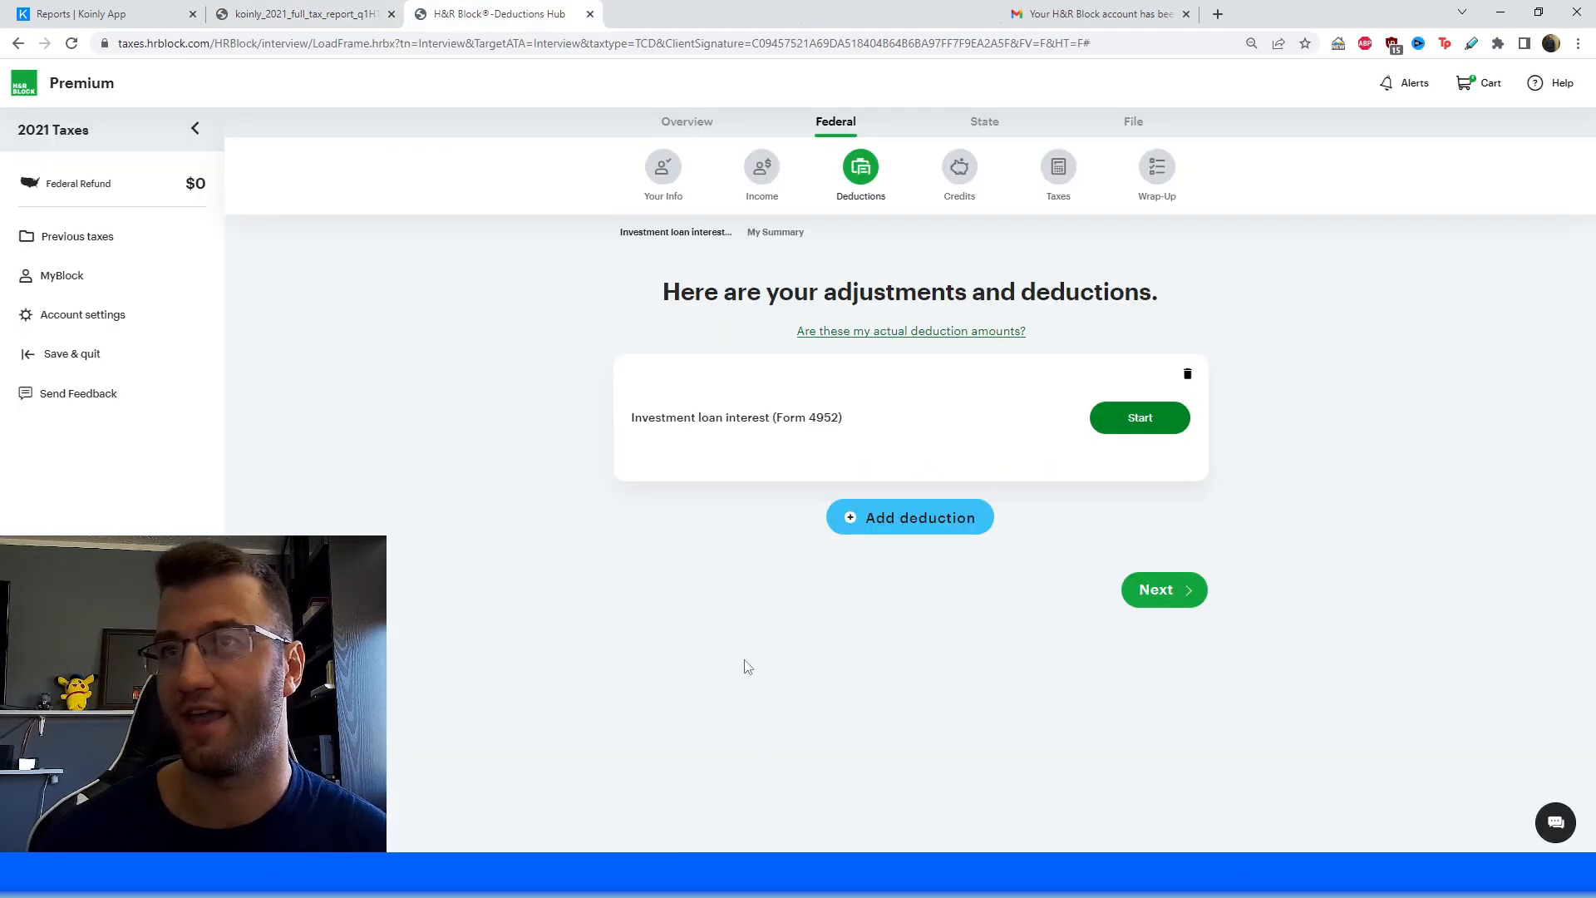
pyautogui.click(1164, 589)
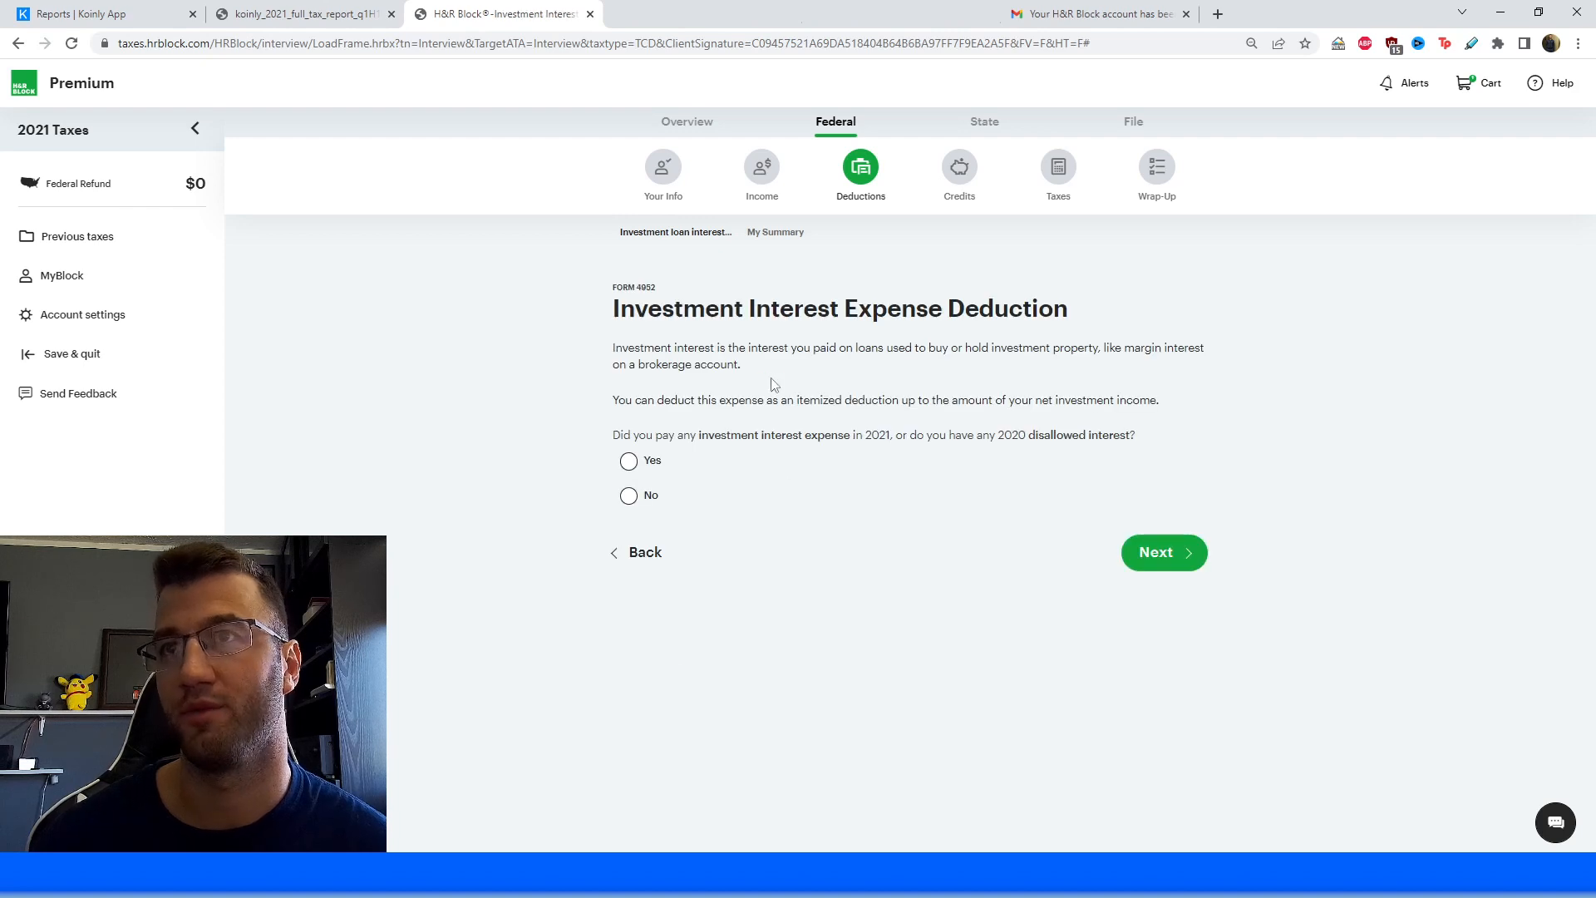
pyautogui.moveTo(730, 576)
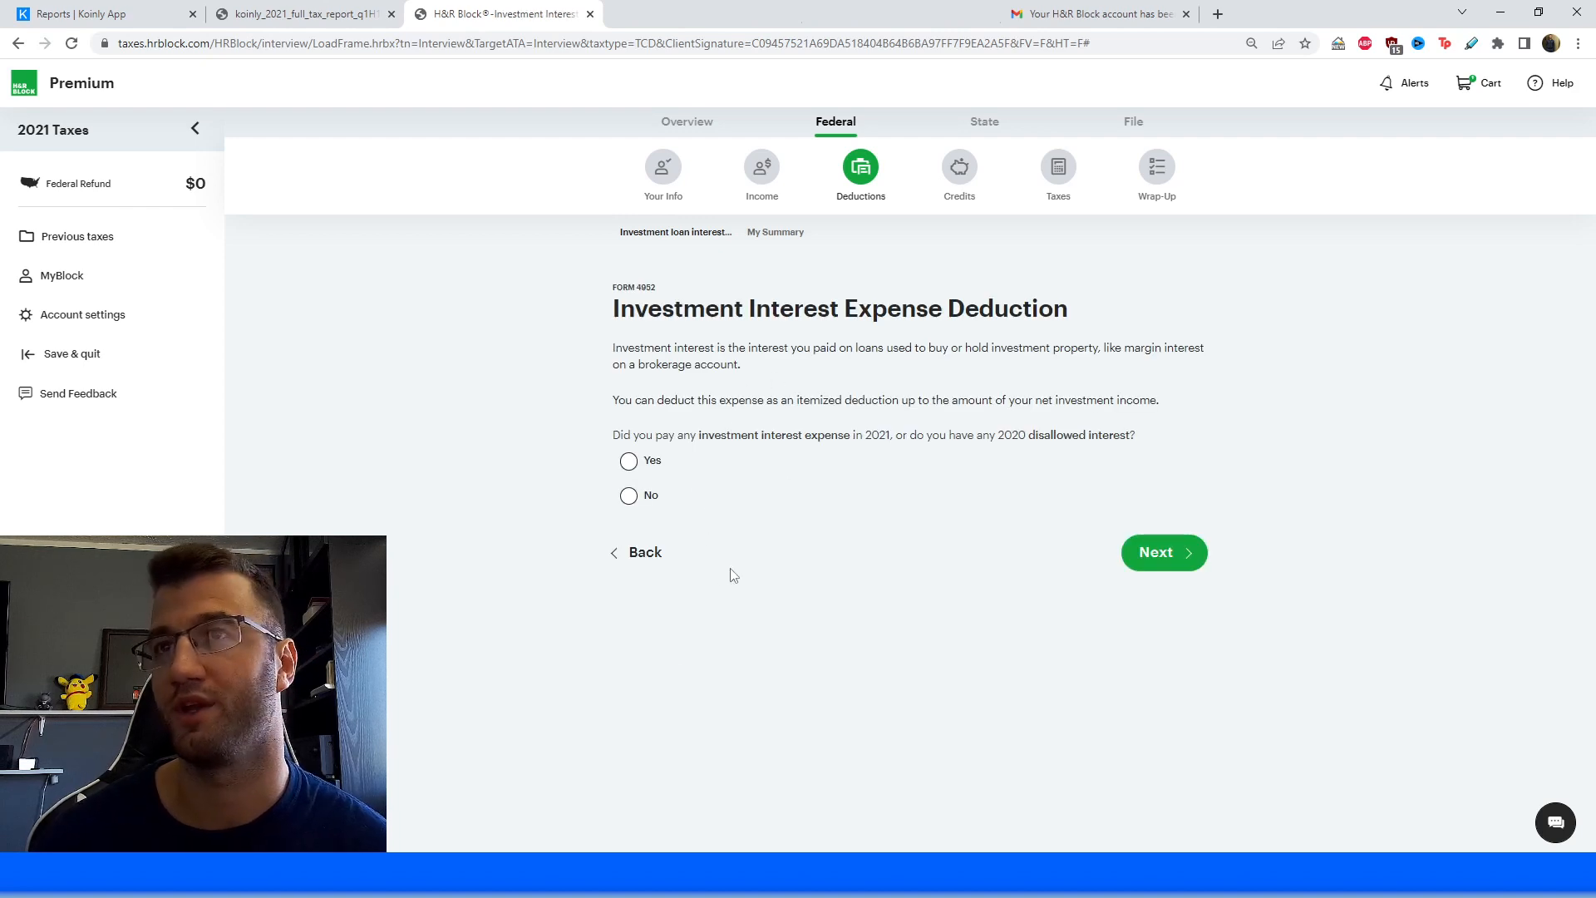
pyautogui.moveTo(689, 516)
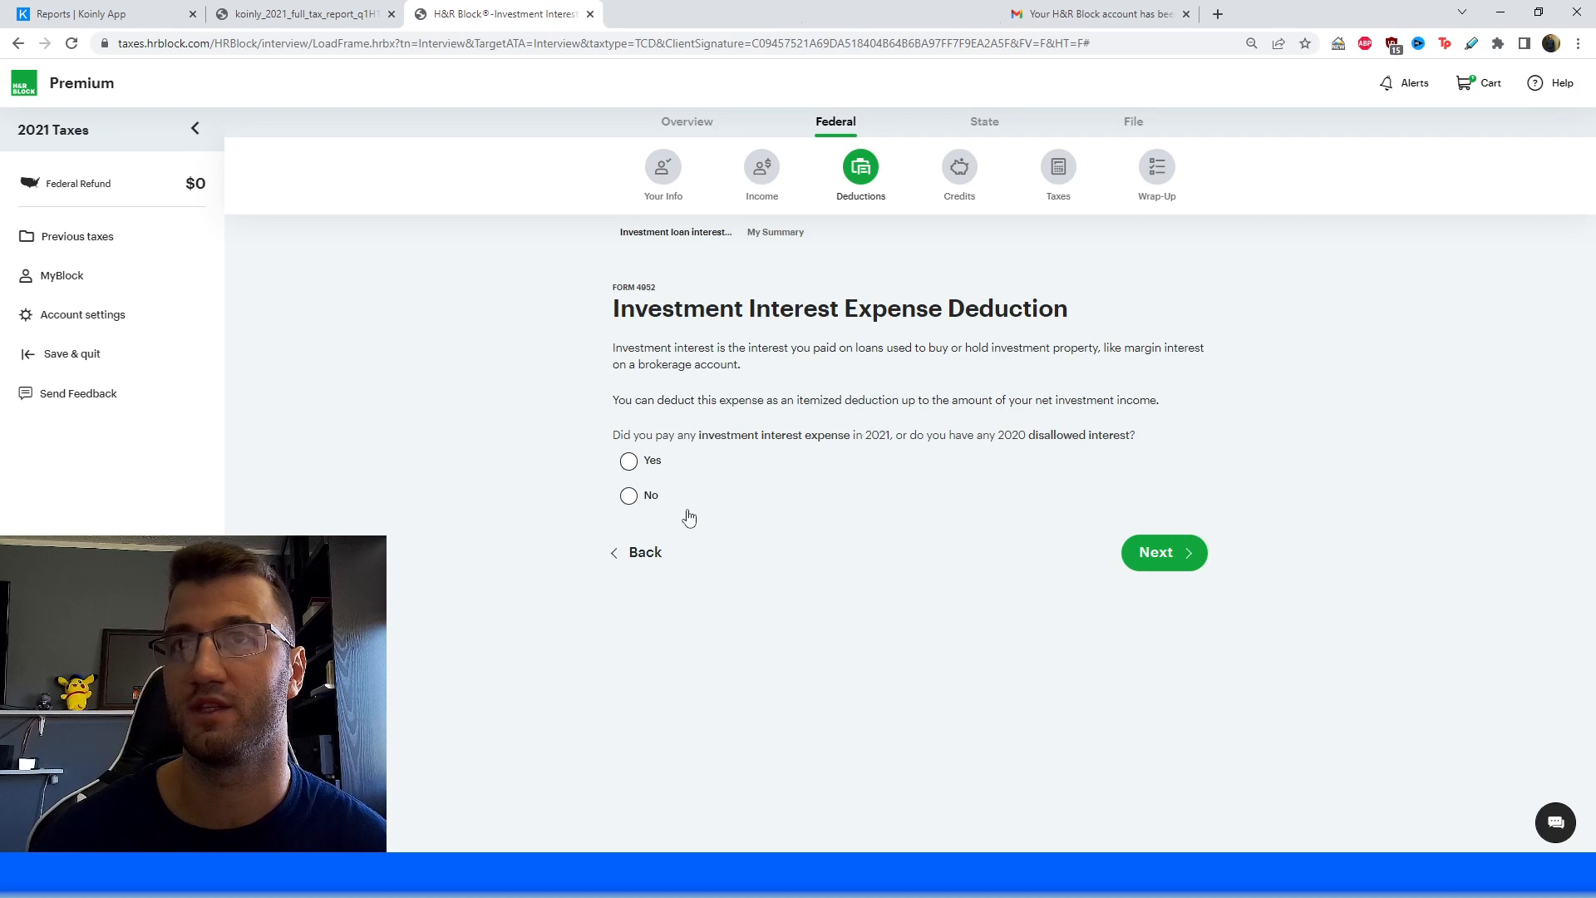
pyautogui.moveTo(855, 641)
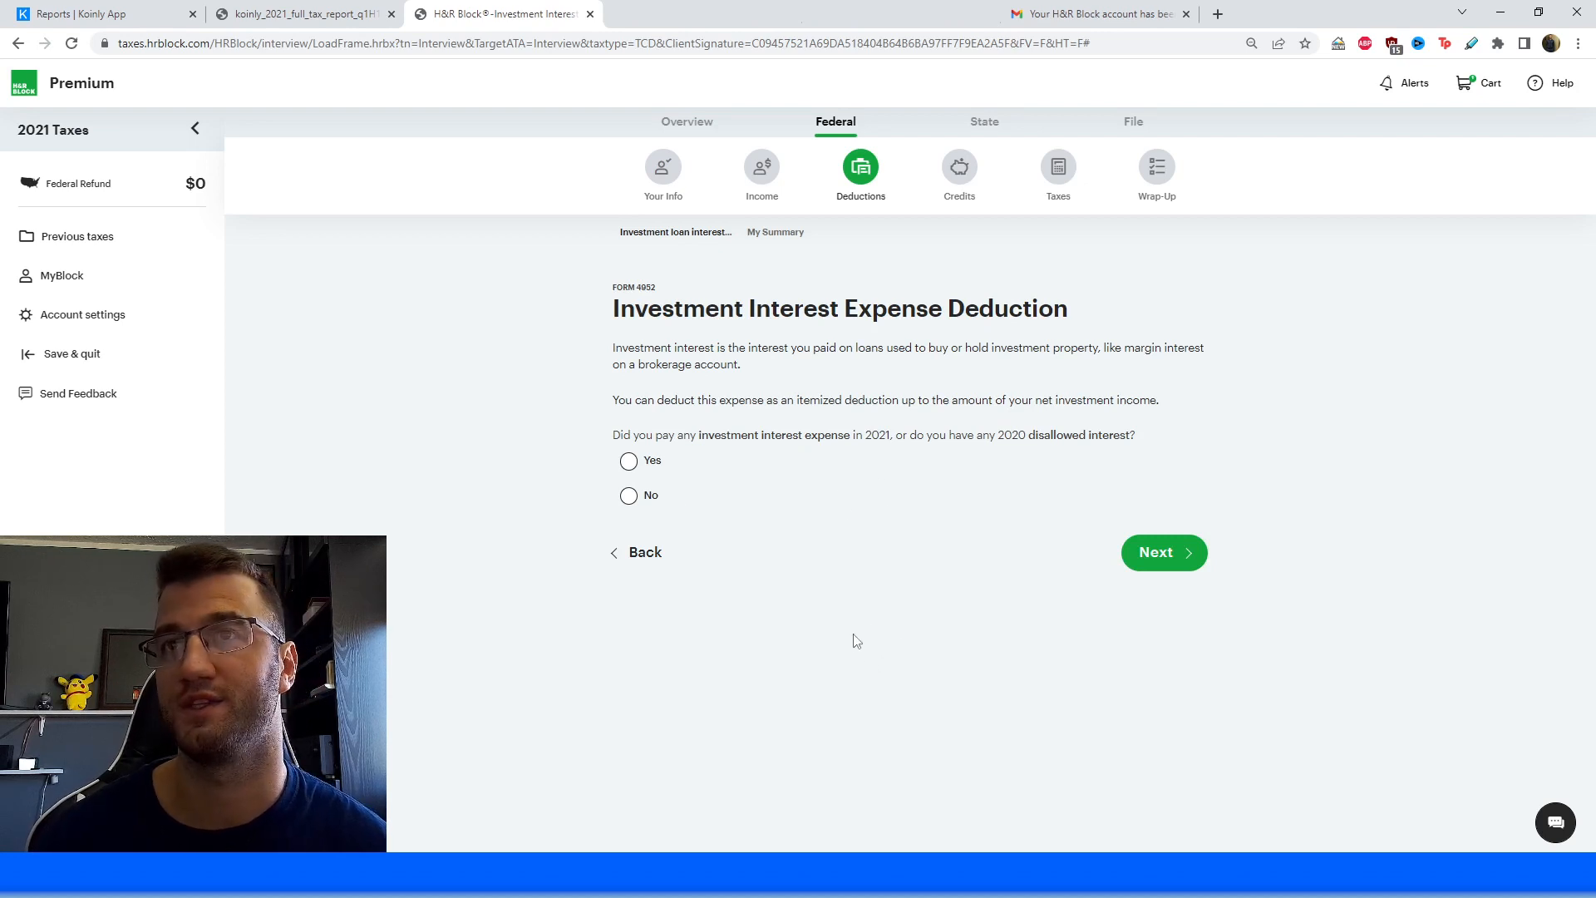
pyautogui.moveTo(1019, 475)
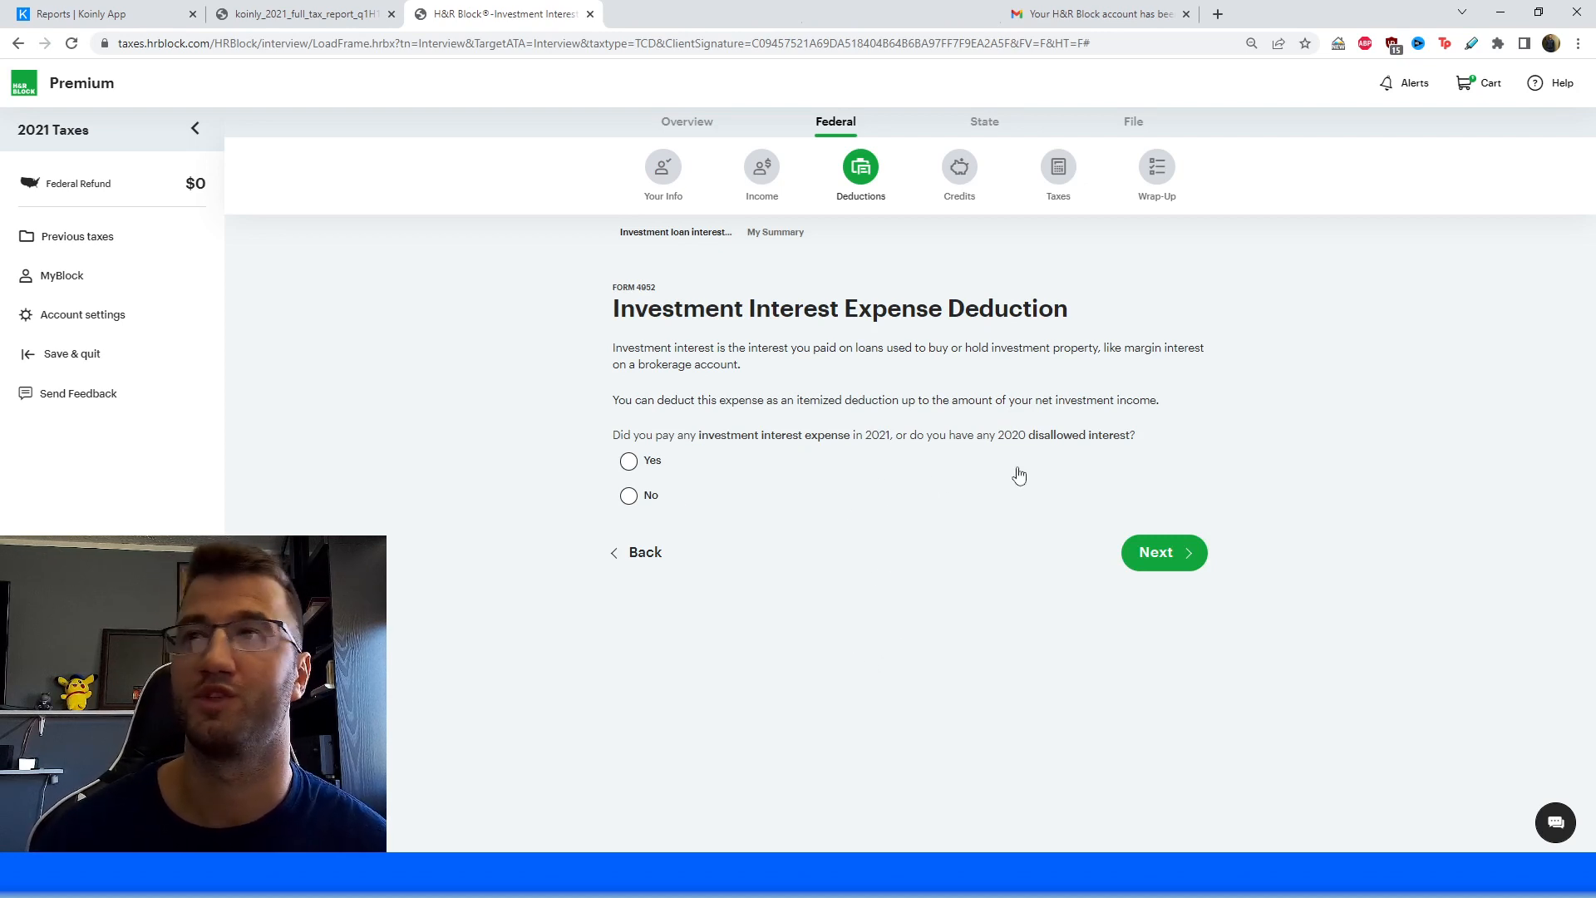
pyautogui.moveTo(1005, 430)
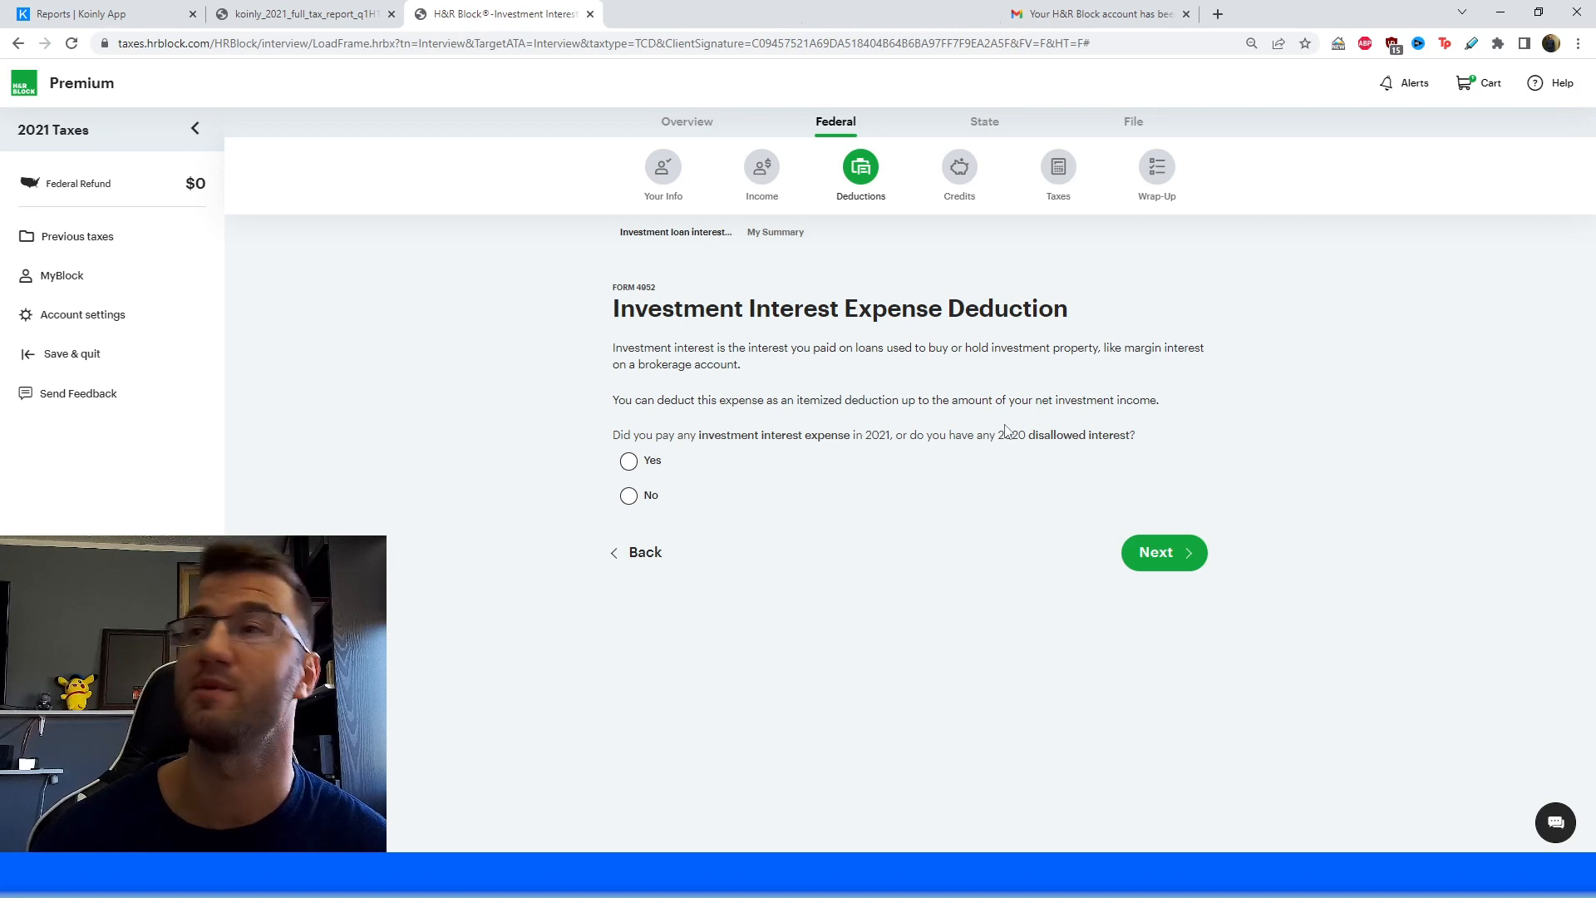
pyautogui.moveTo(819, 522)
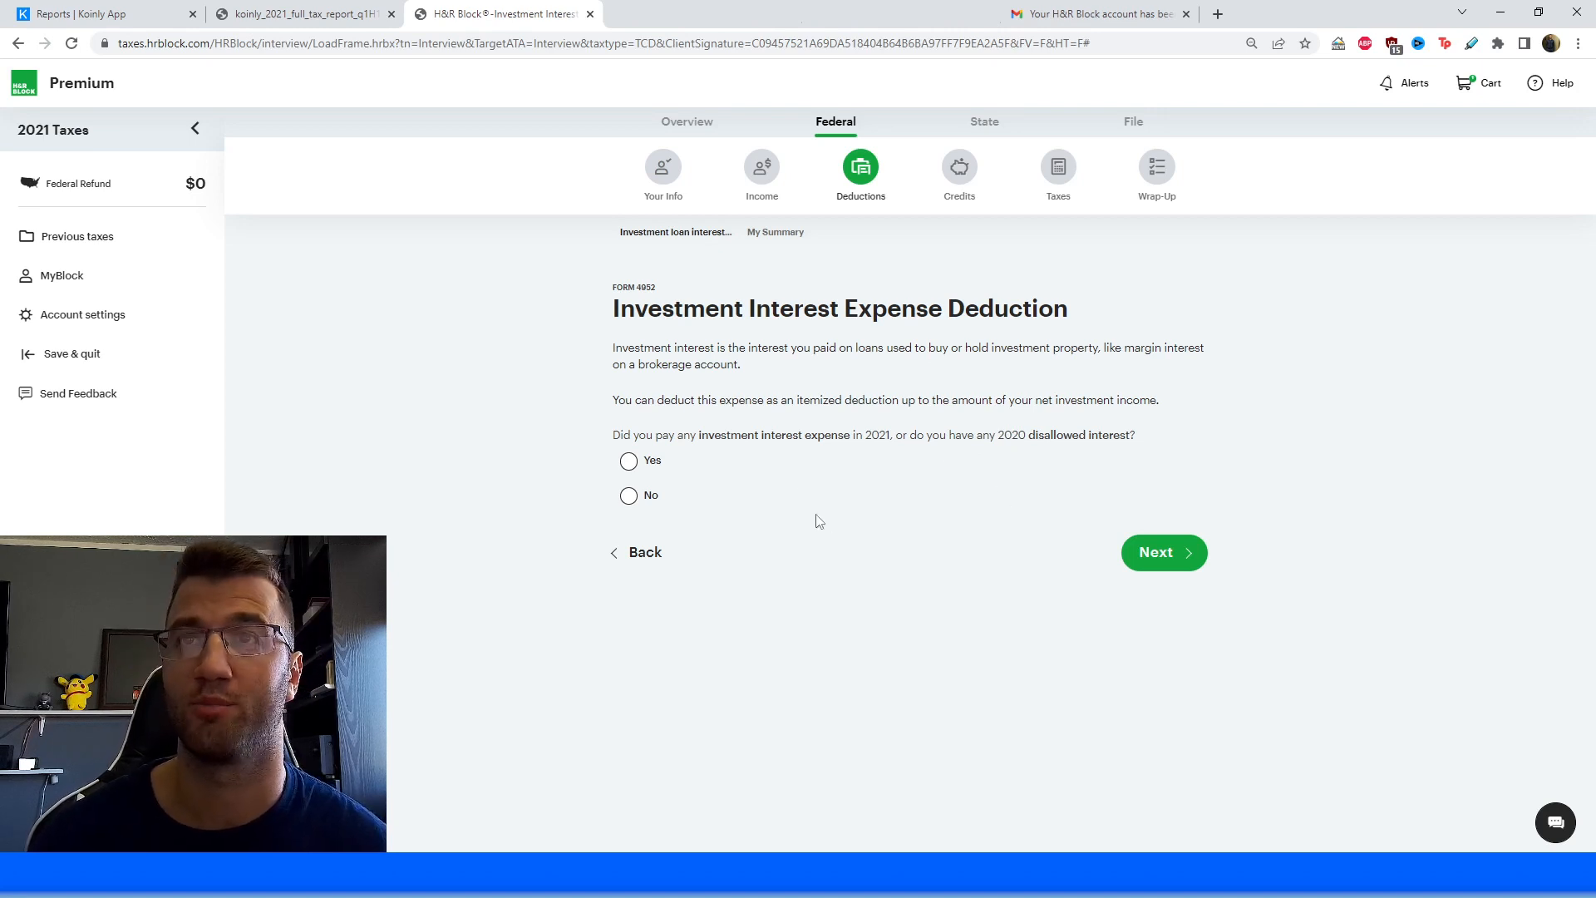
pyautogui.moveTo(776, 488)
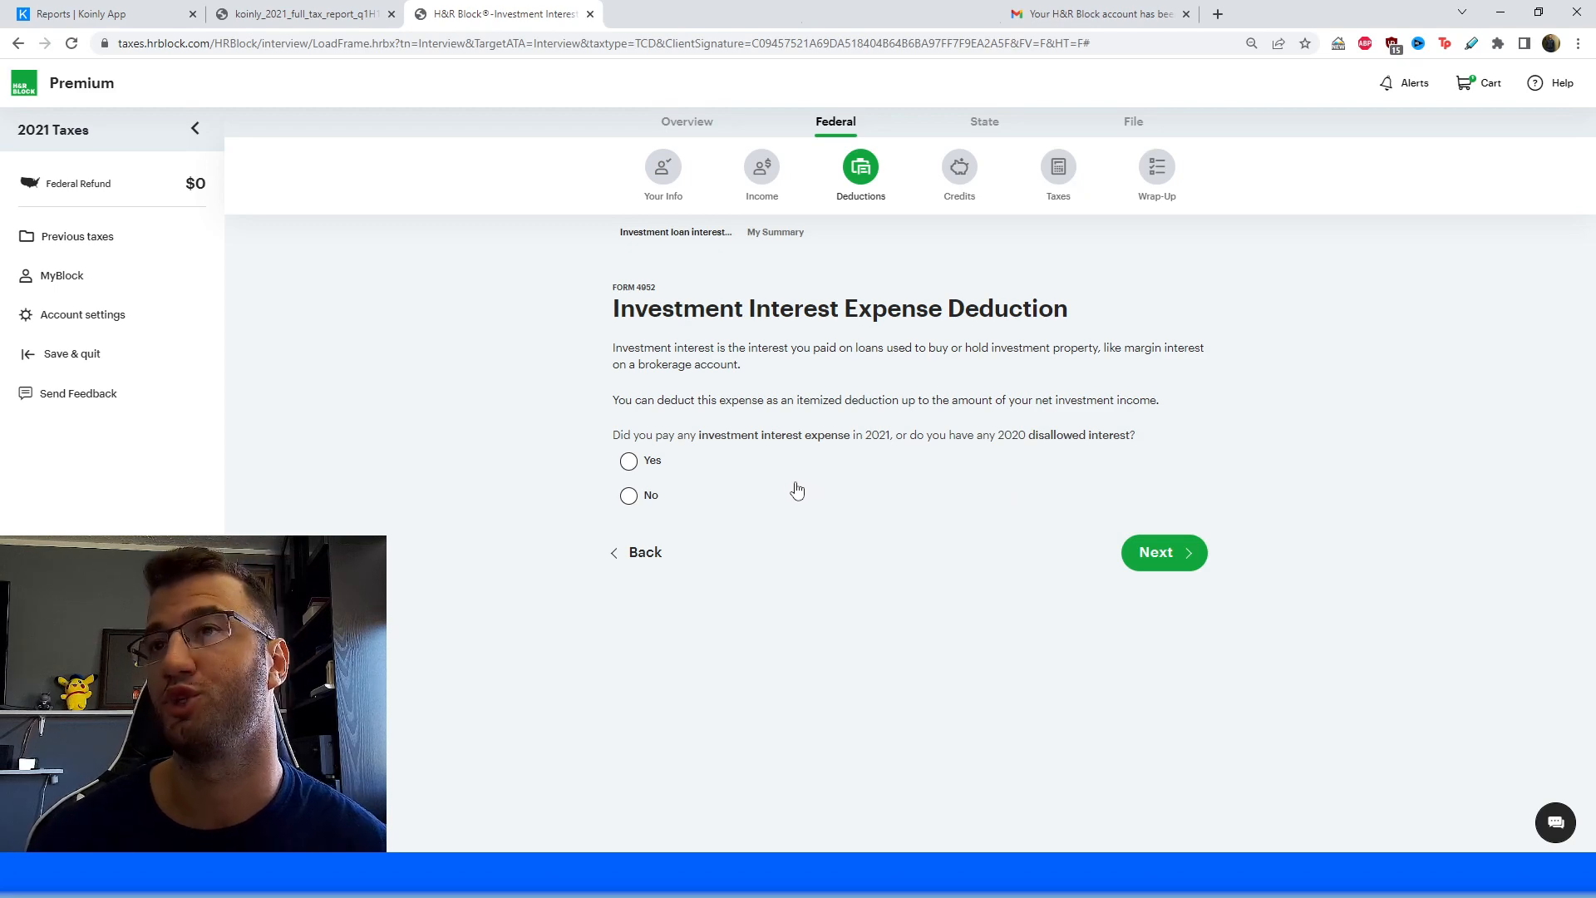
pyautogui.moveTo(784, 486)
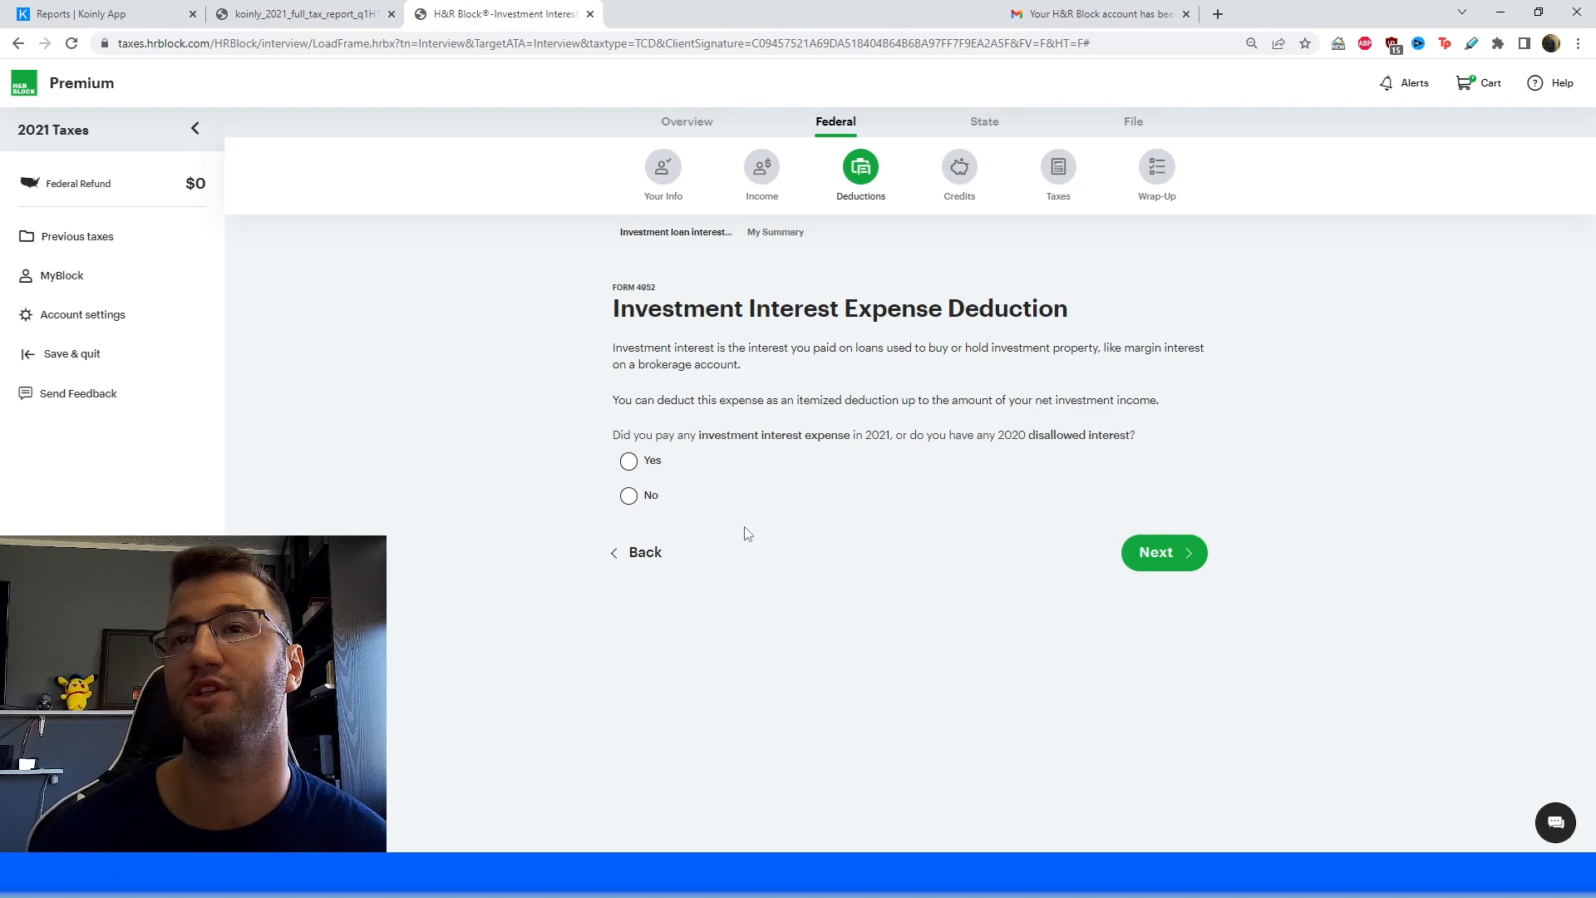
pyautogui.moveTo(630, 464)
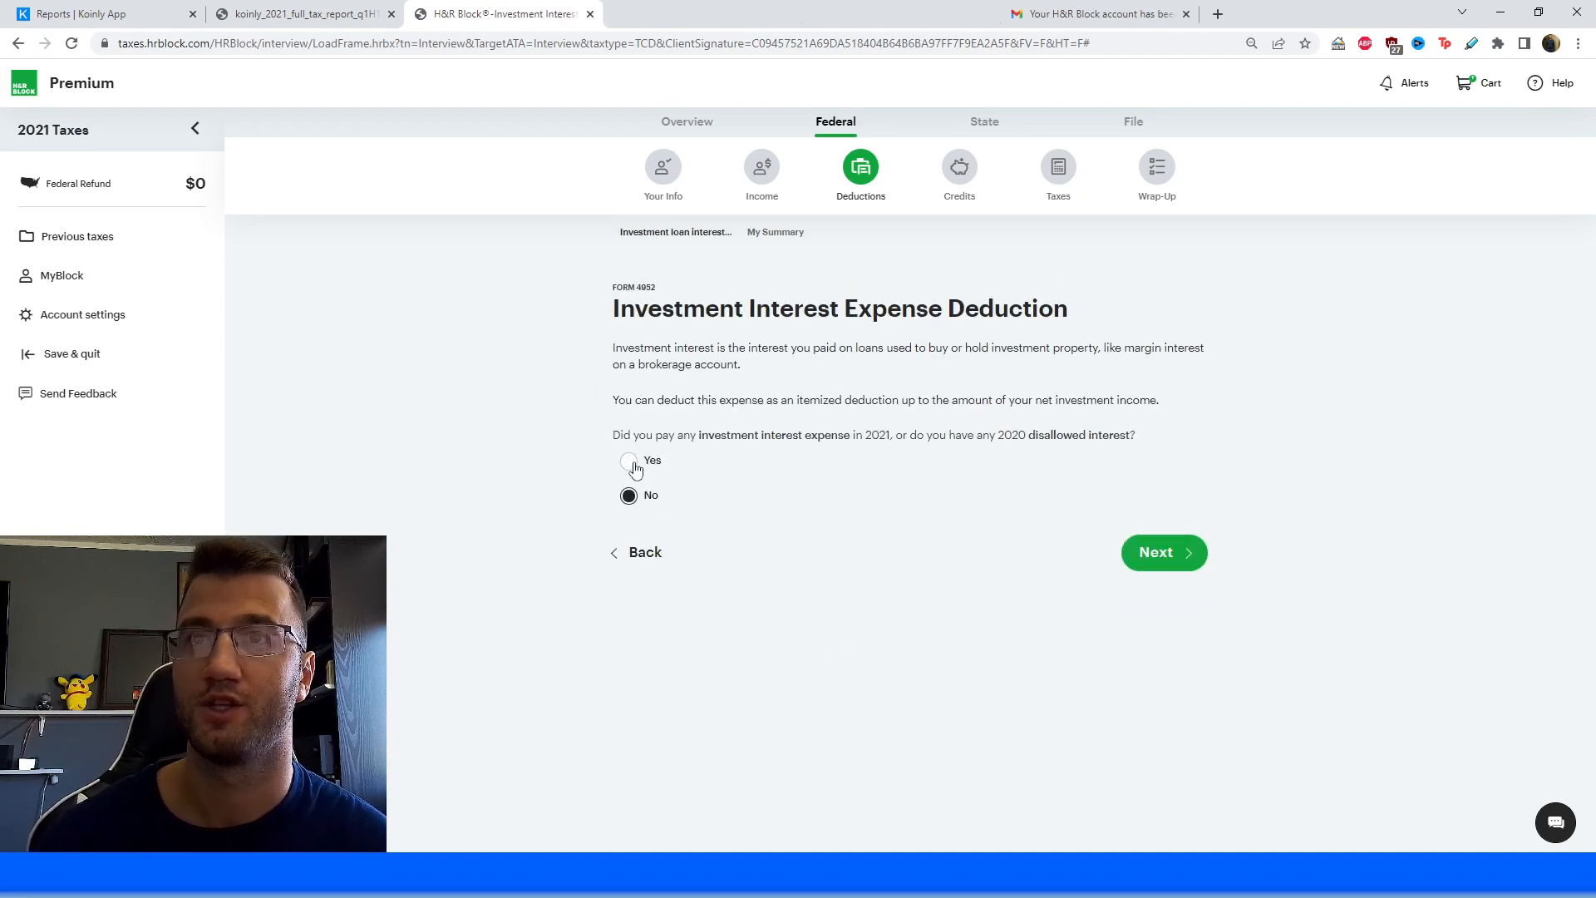
pyautogui.click(629, 460)
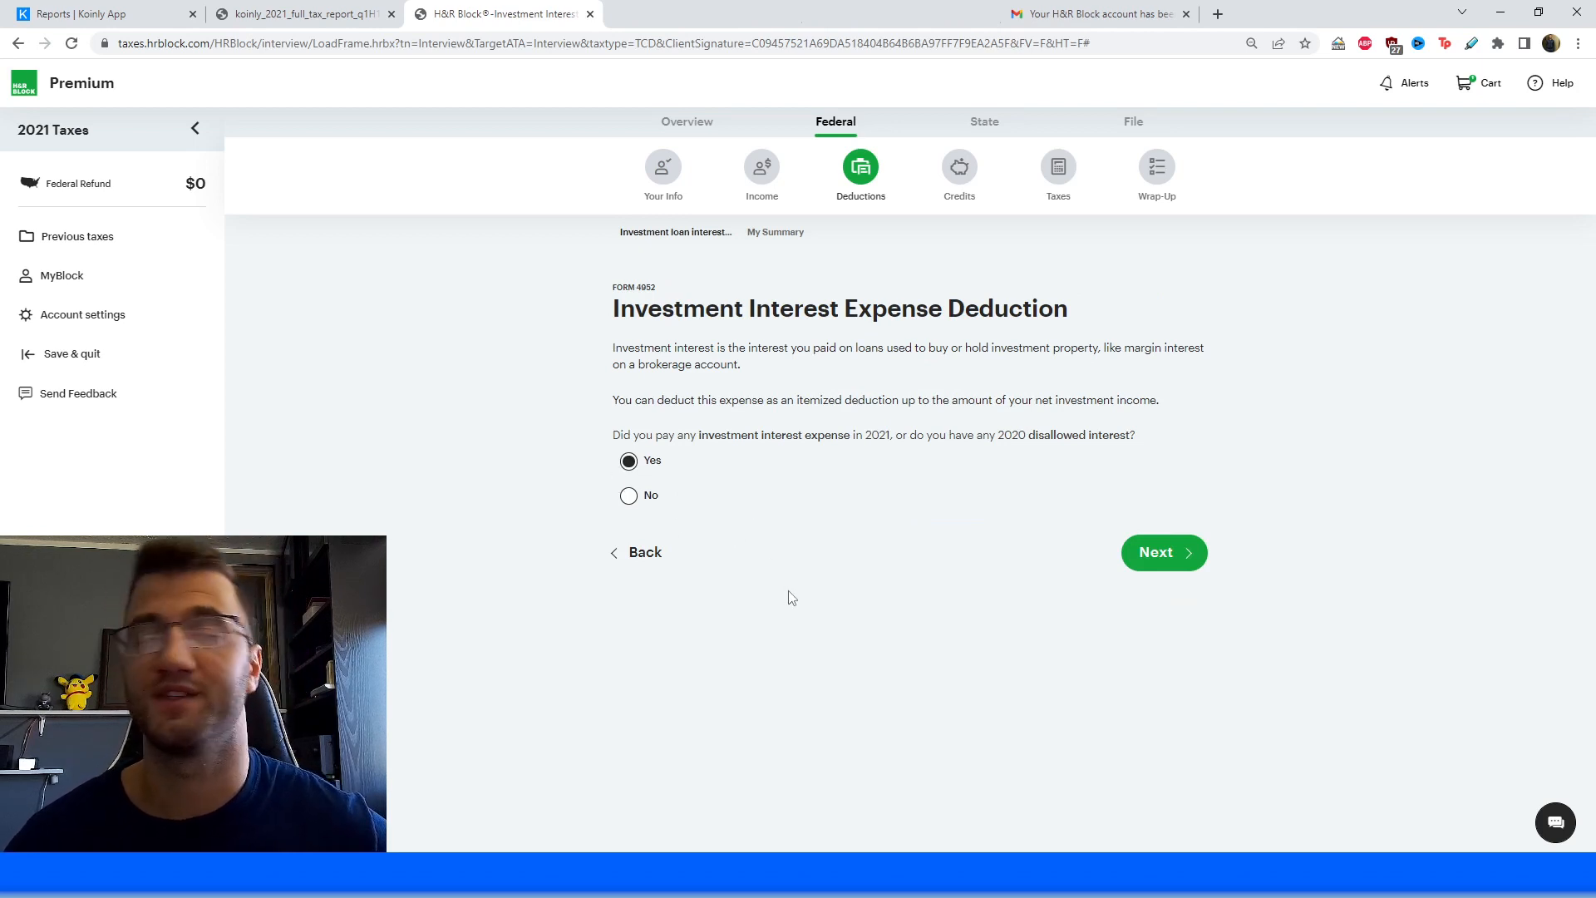
pyautogui.moveTo(829, 600)
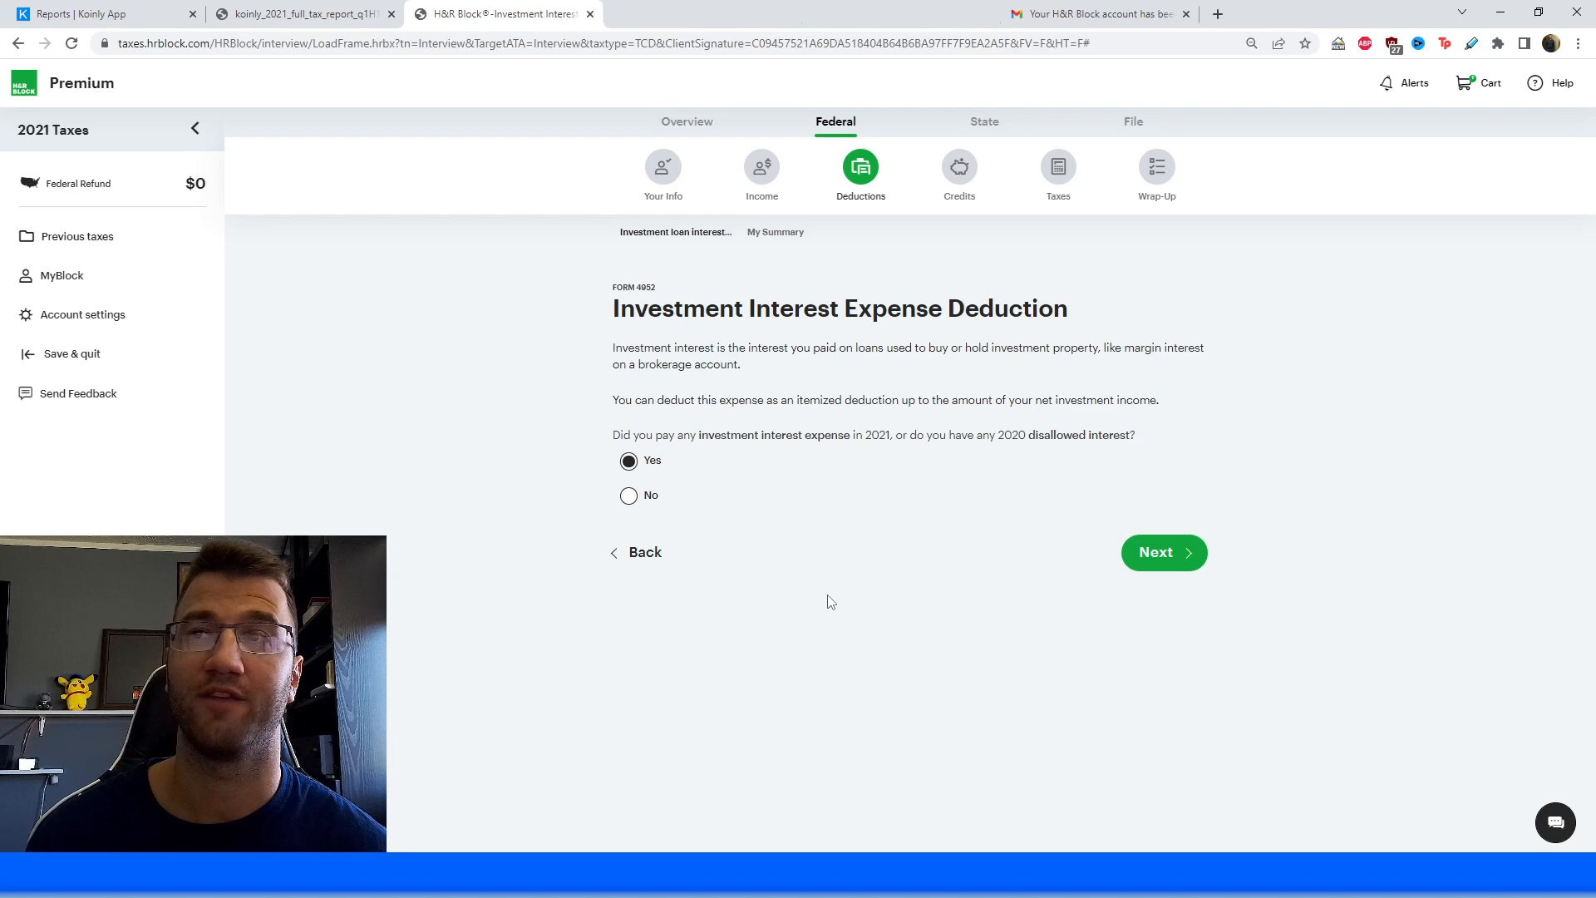
pyautogui.moveTo(757, 519)
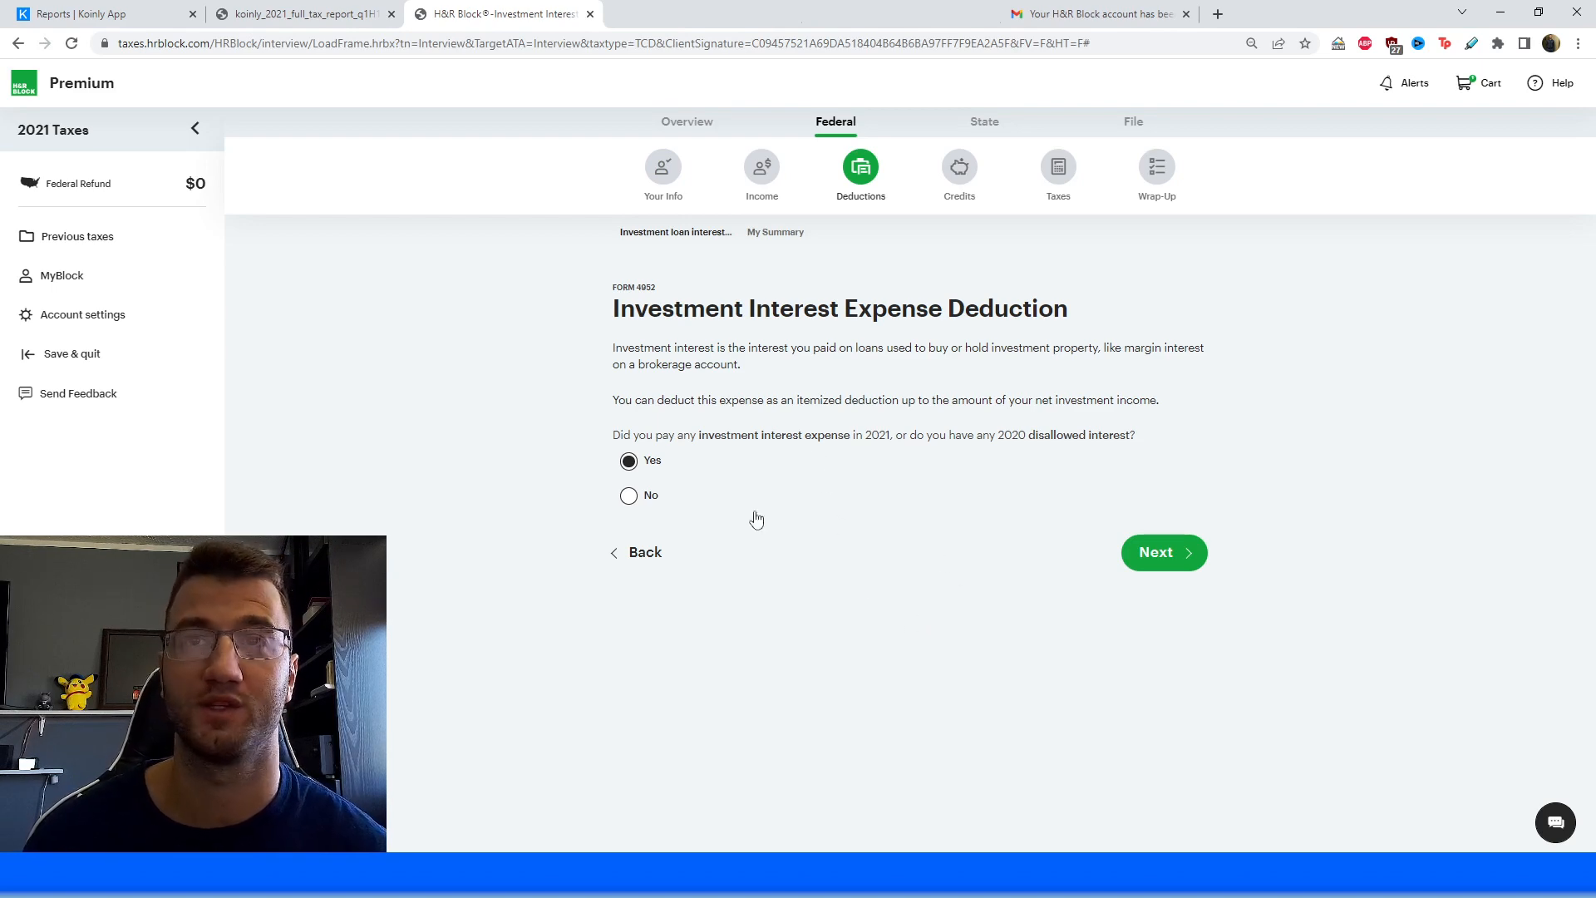
# Check the Koinly report expense total, then enter it as 2021 investment interest expense.
pyautogui.click(1155, 552)
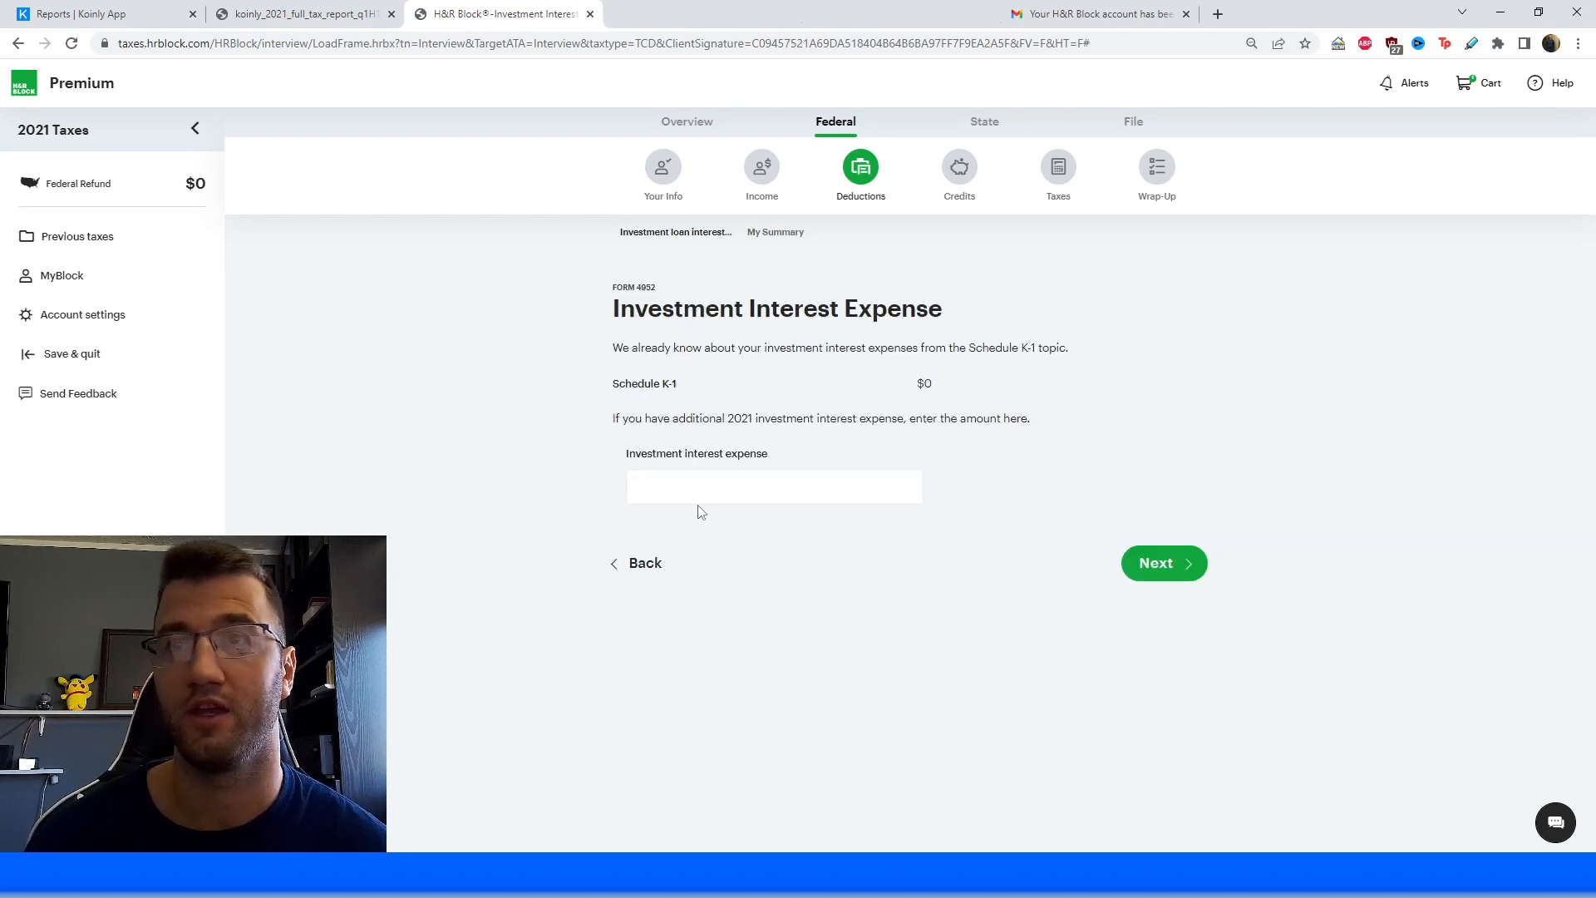
pyautogui.click(301, 13)
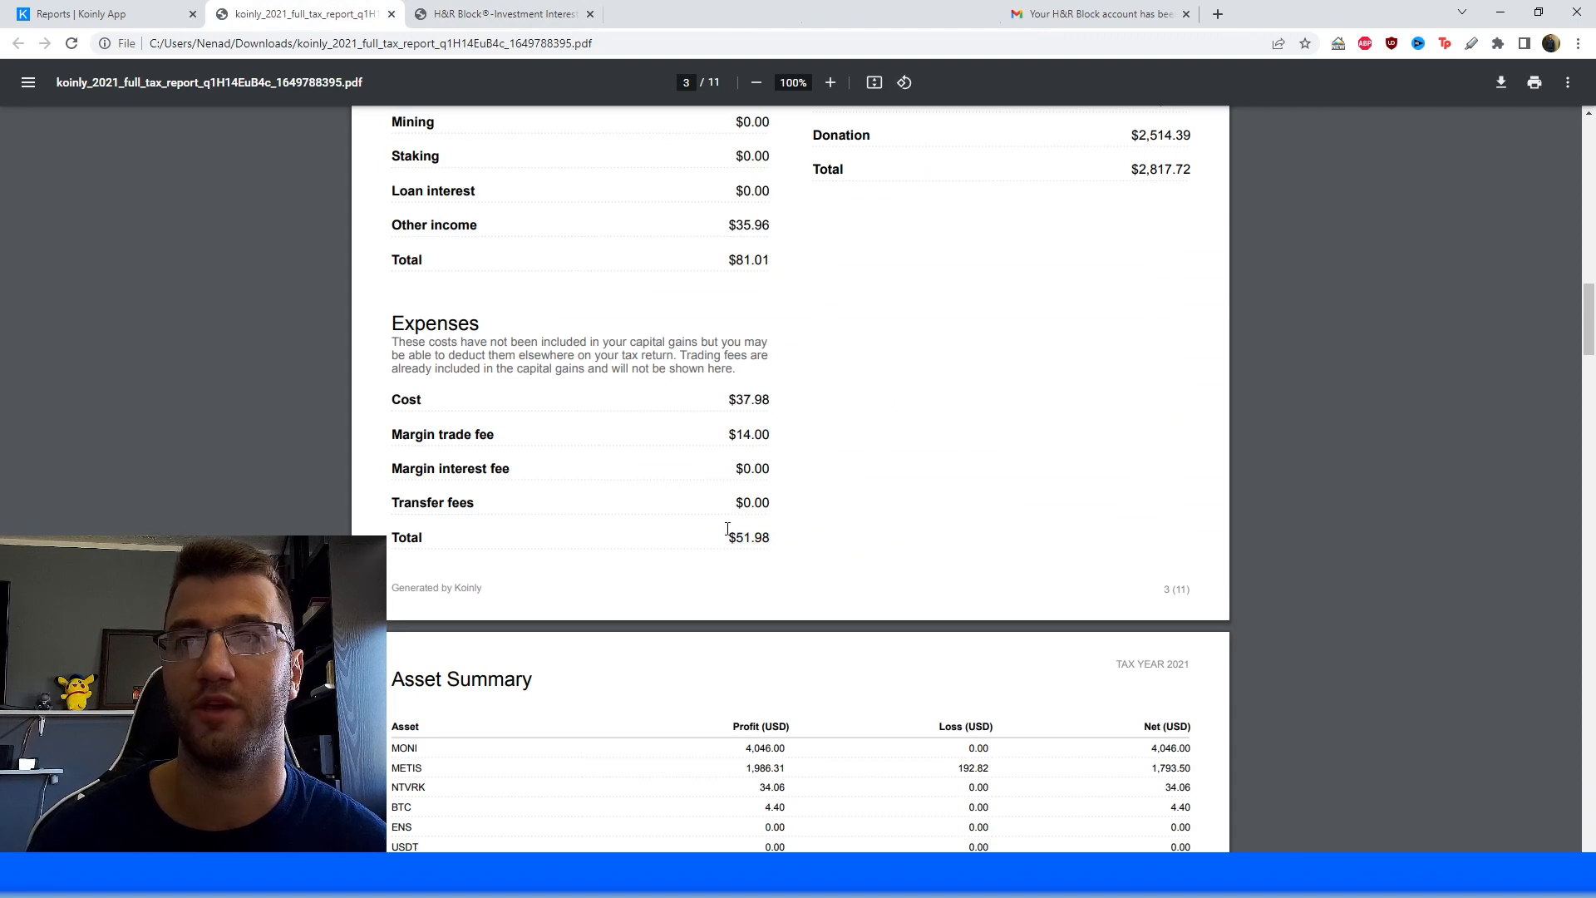
pyautogui.click(499, 13)
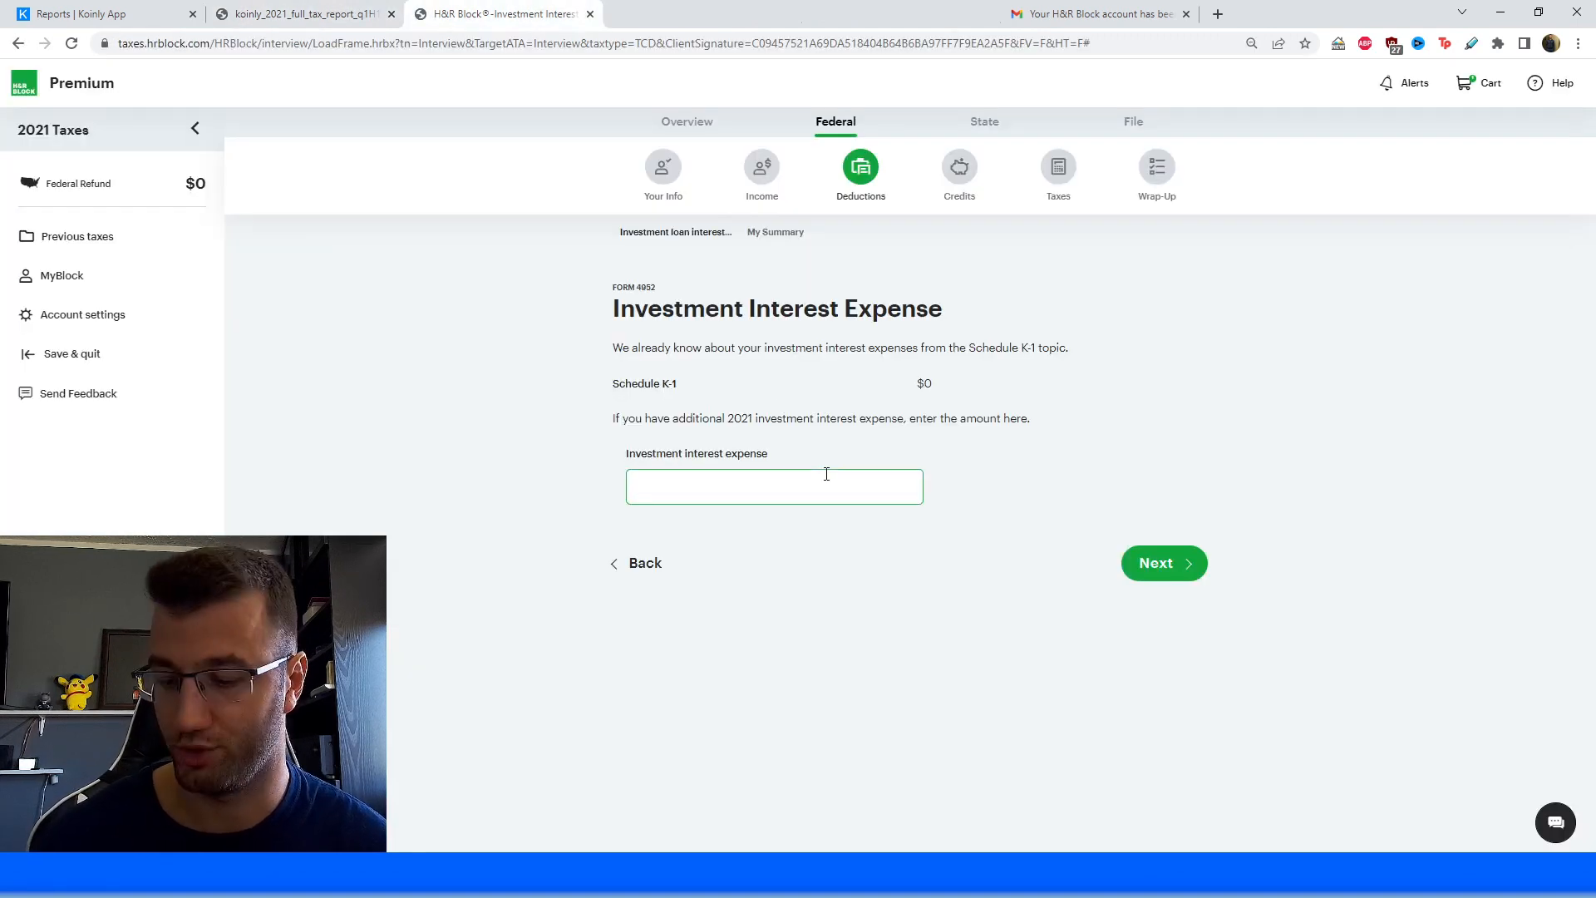
pyautogui.click(1164, 563)
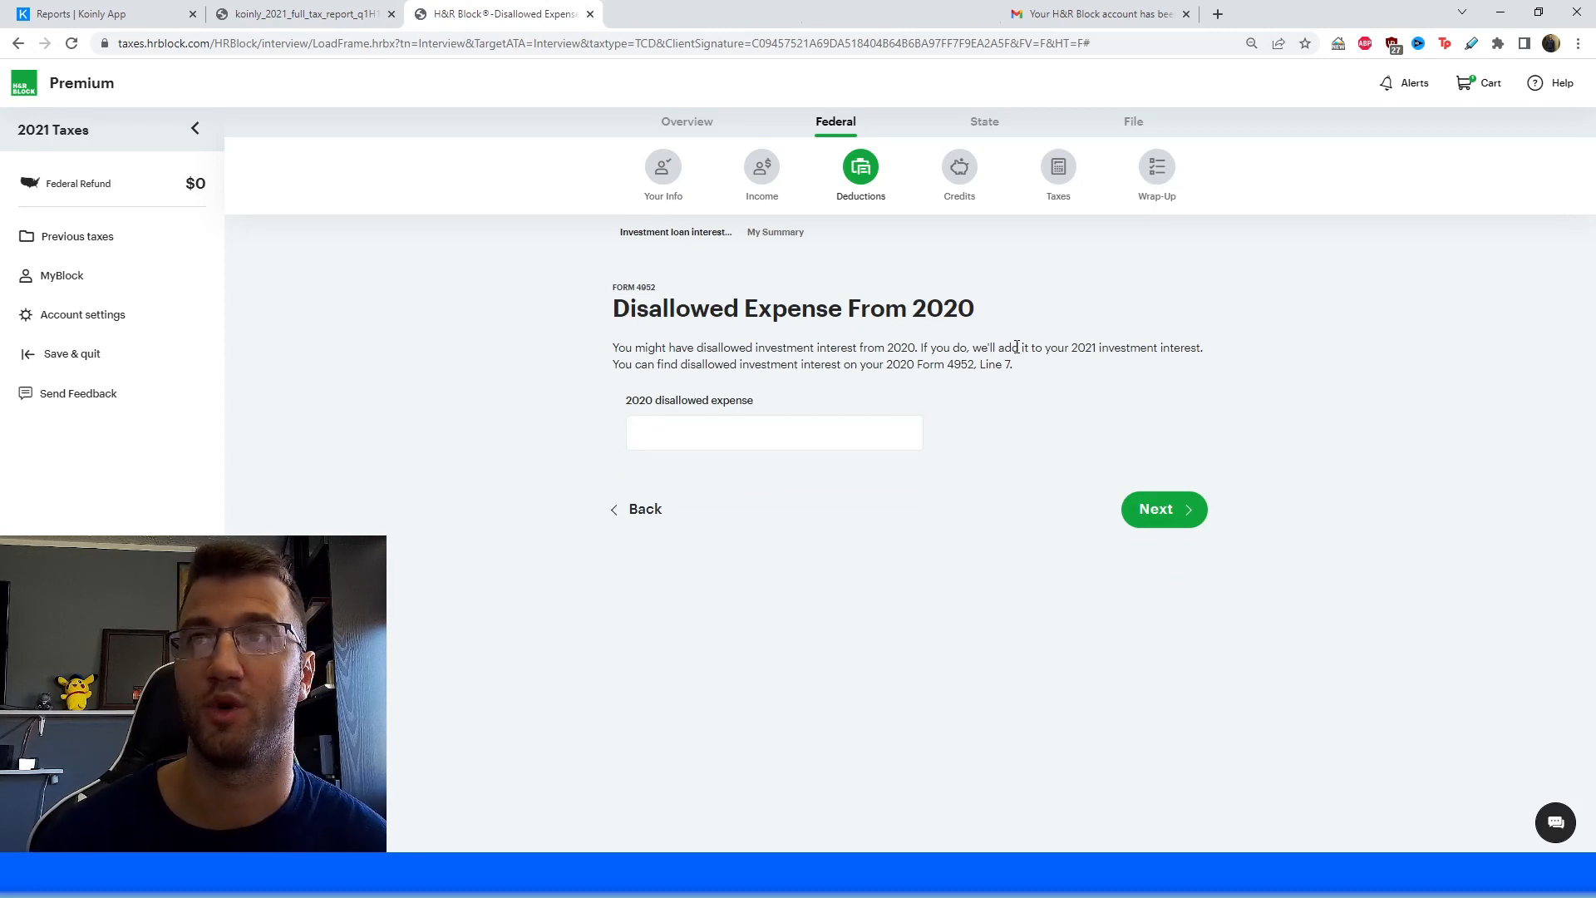
pyautogui.moveTo(998, 454)
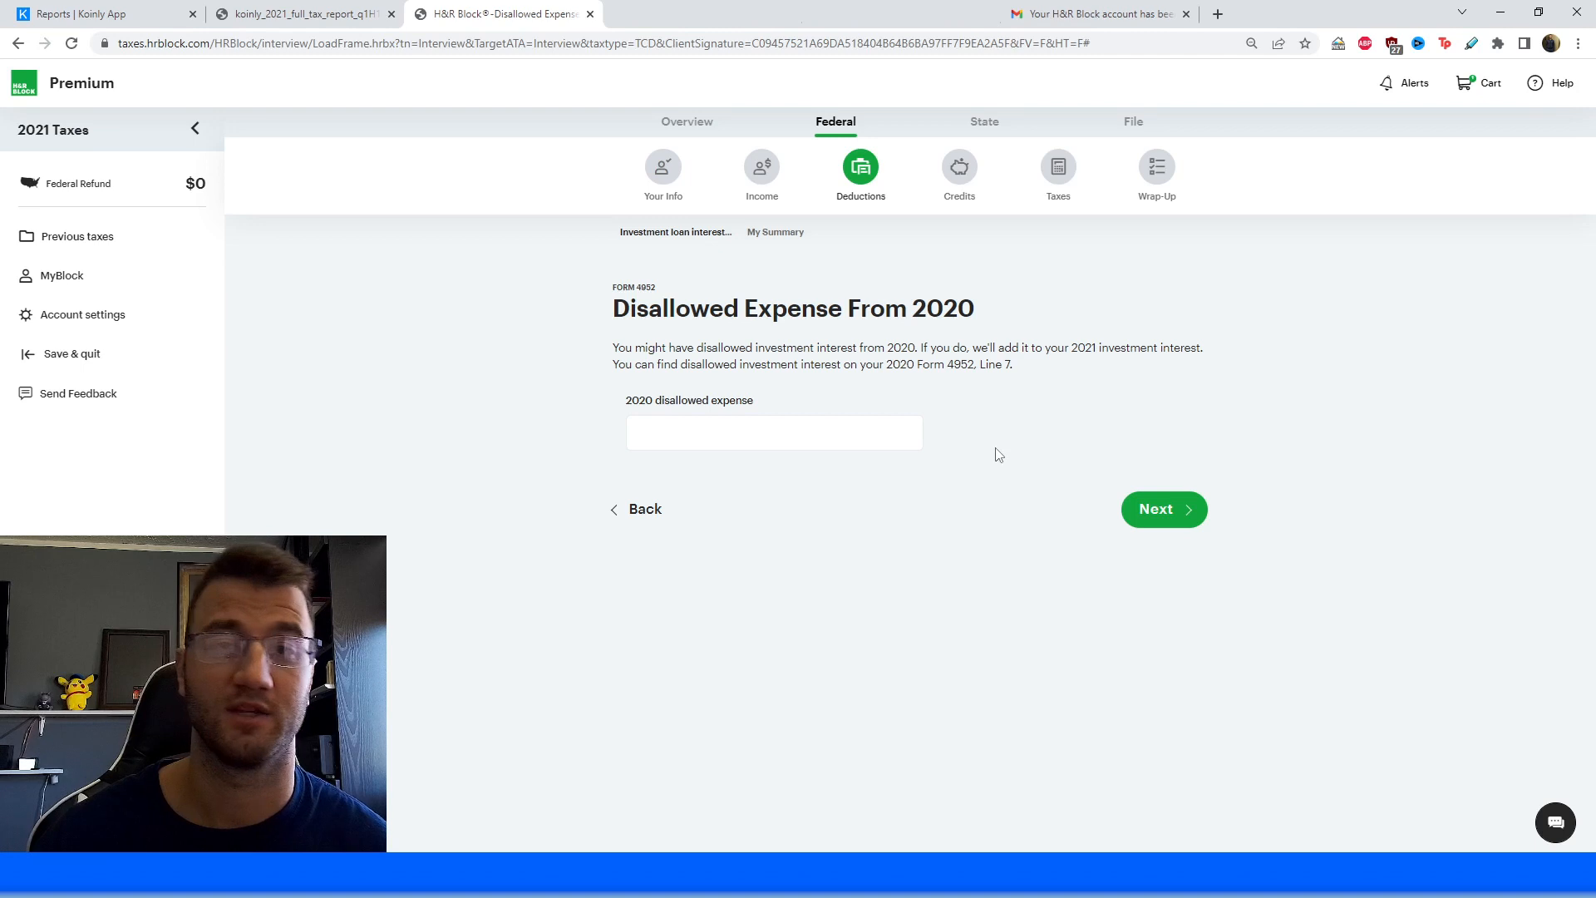
# Skip 2020 disallowed and other investment expenses, confirming the $52 deductible interest summary.
pyautogui.click(1164, 509)
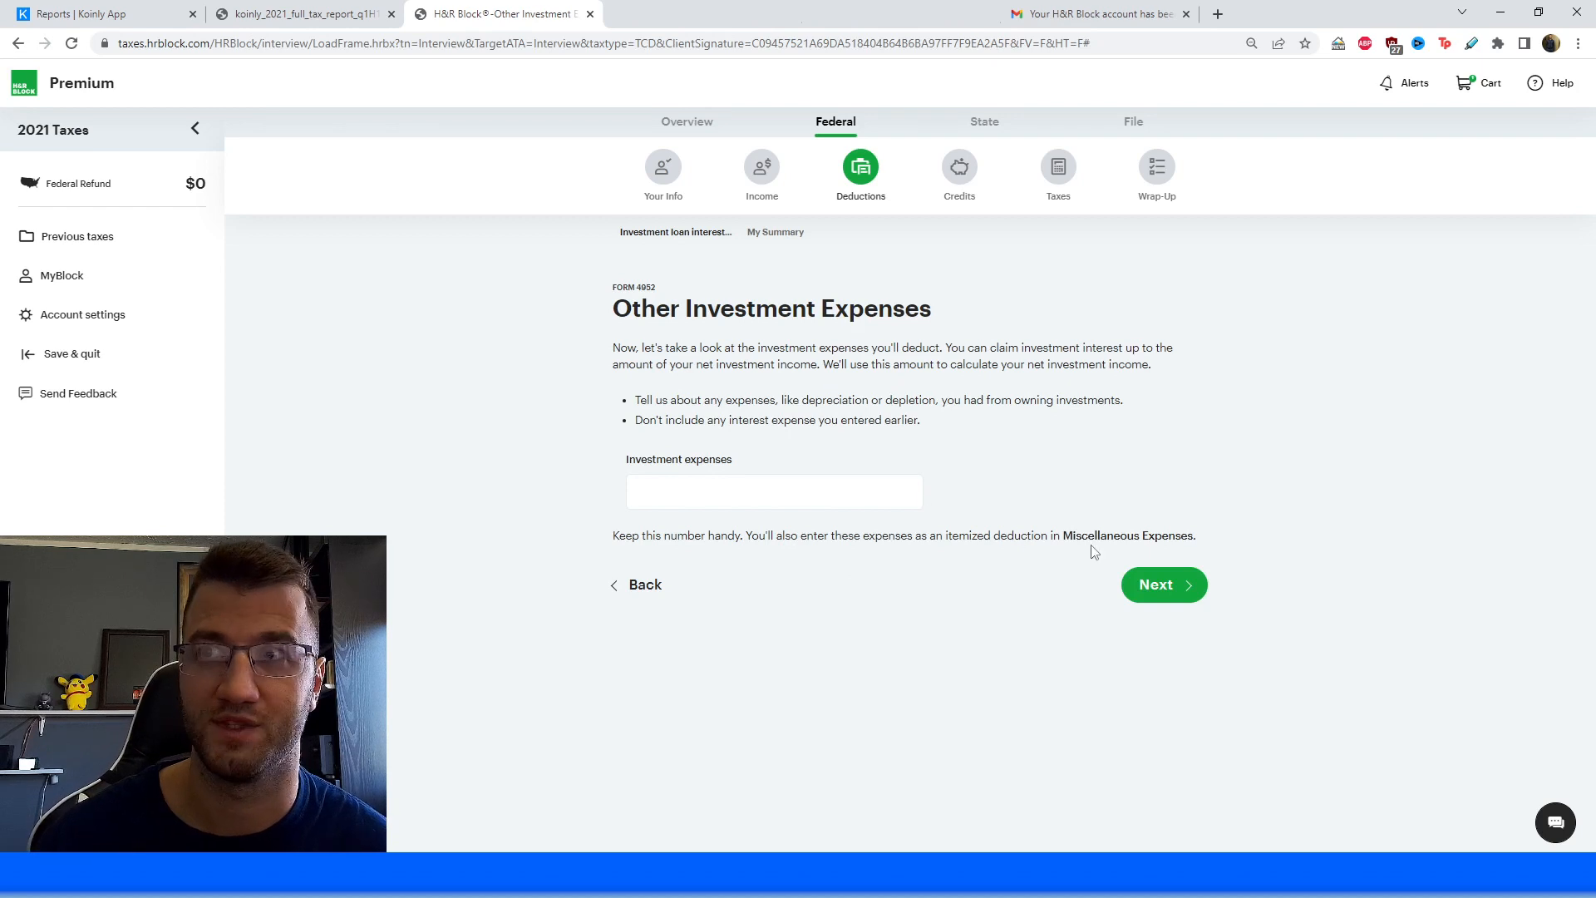
pyautogui.moveTo(1205, 543)
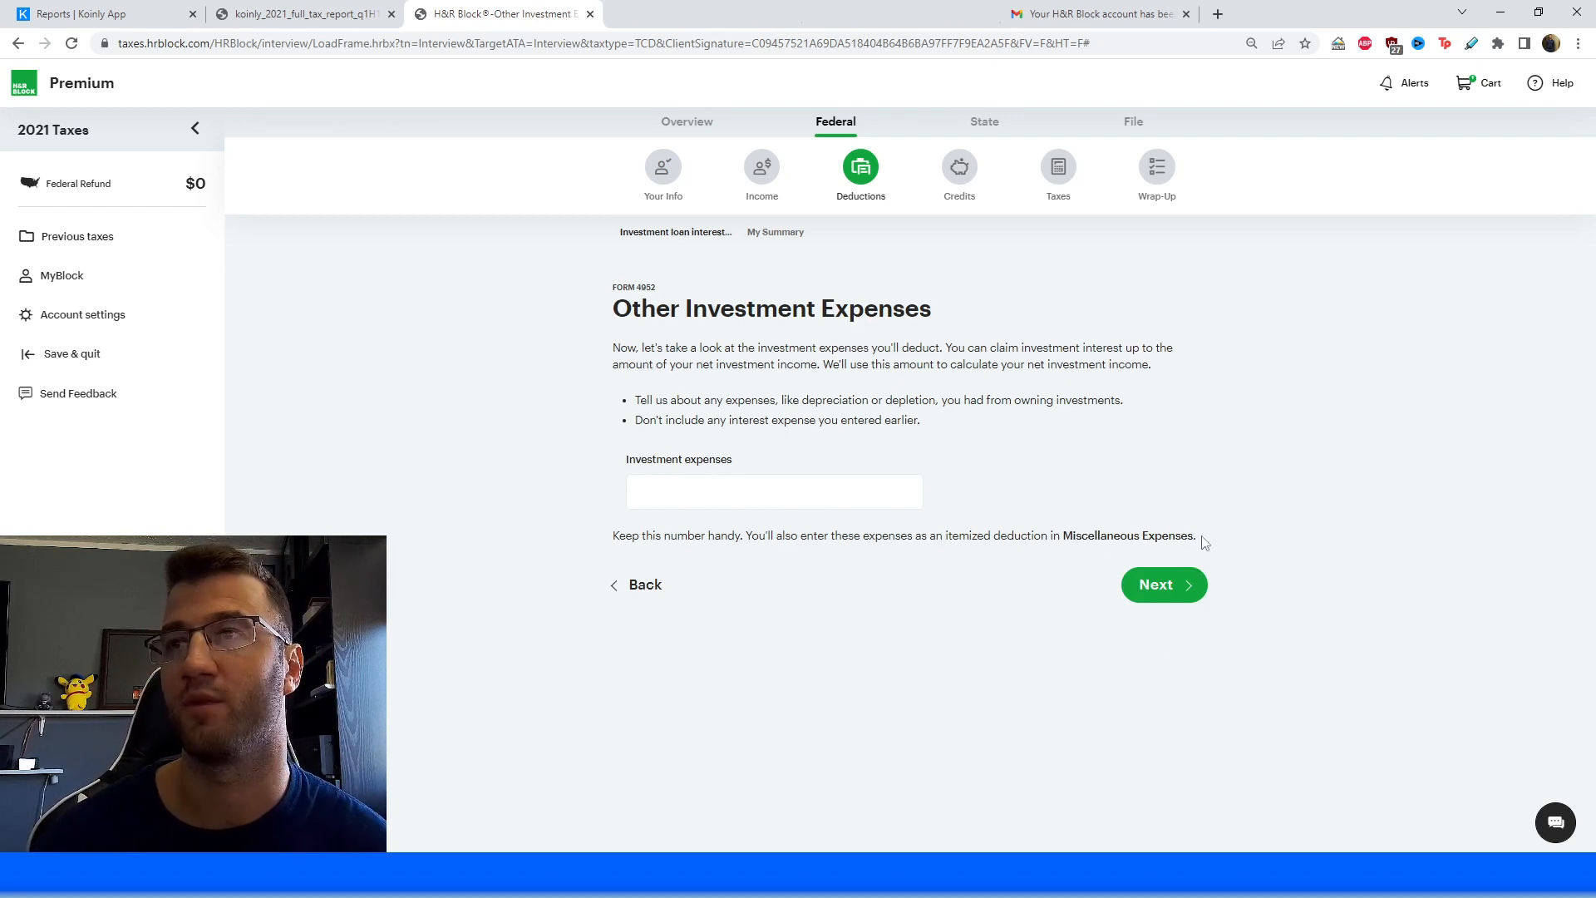
pyautogui.click(1164, 584)
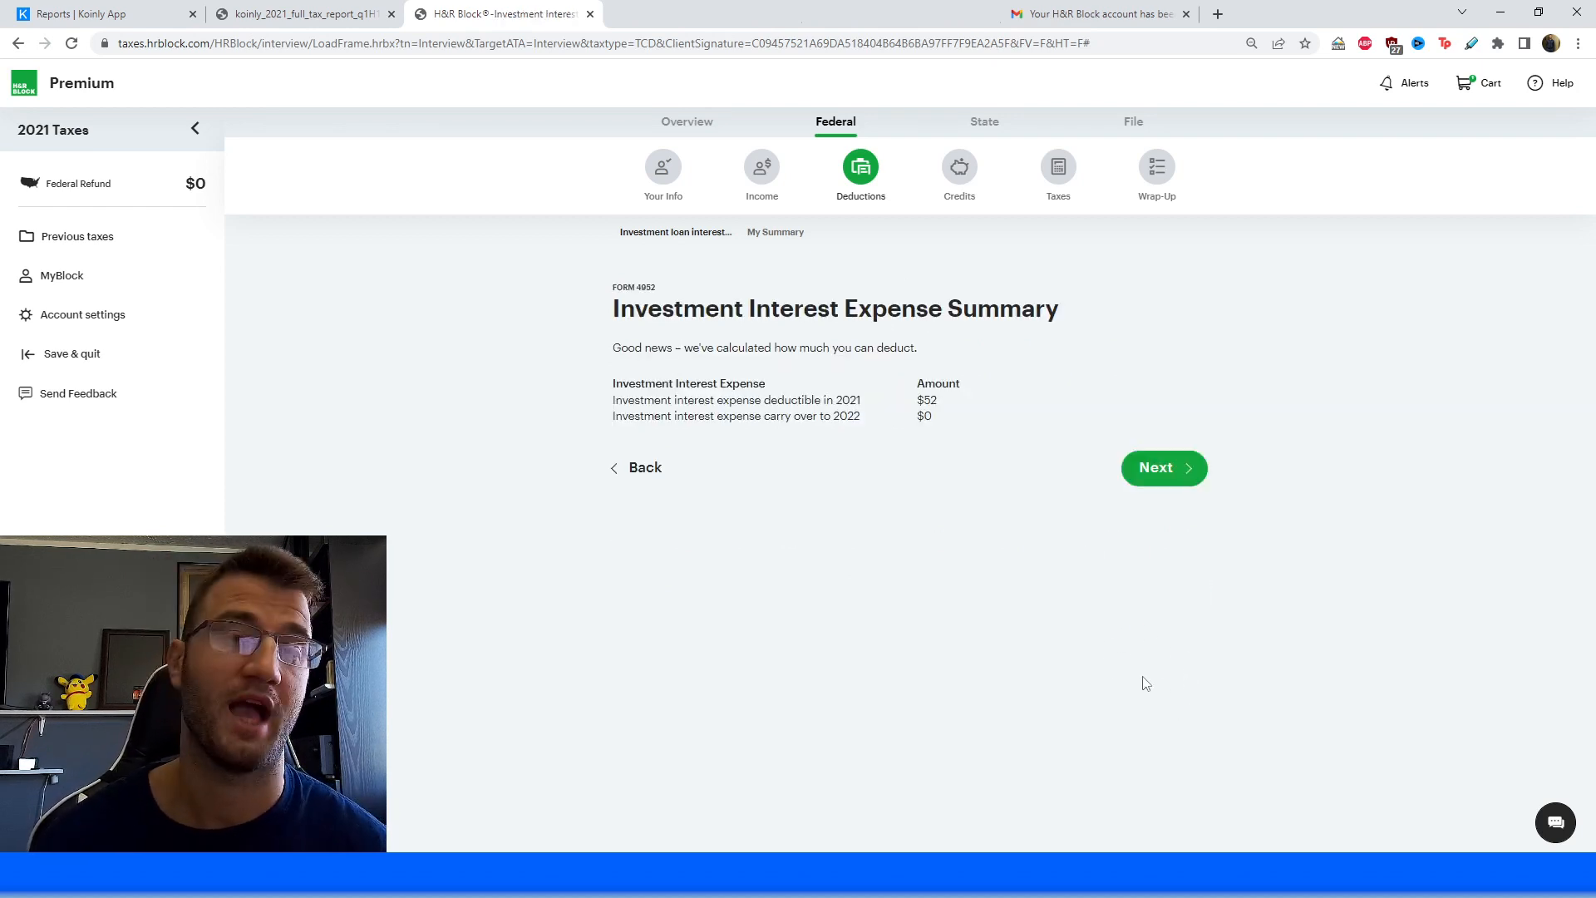
pyautogui.click(1156, 467)
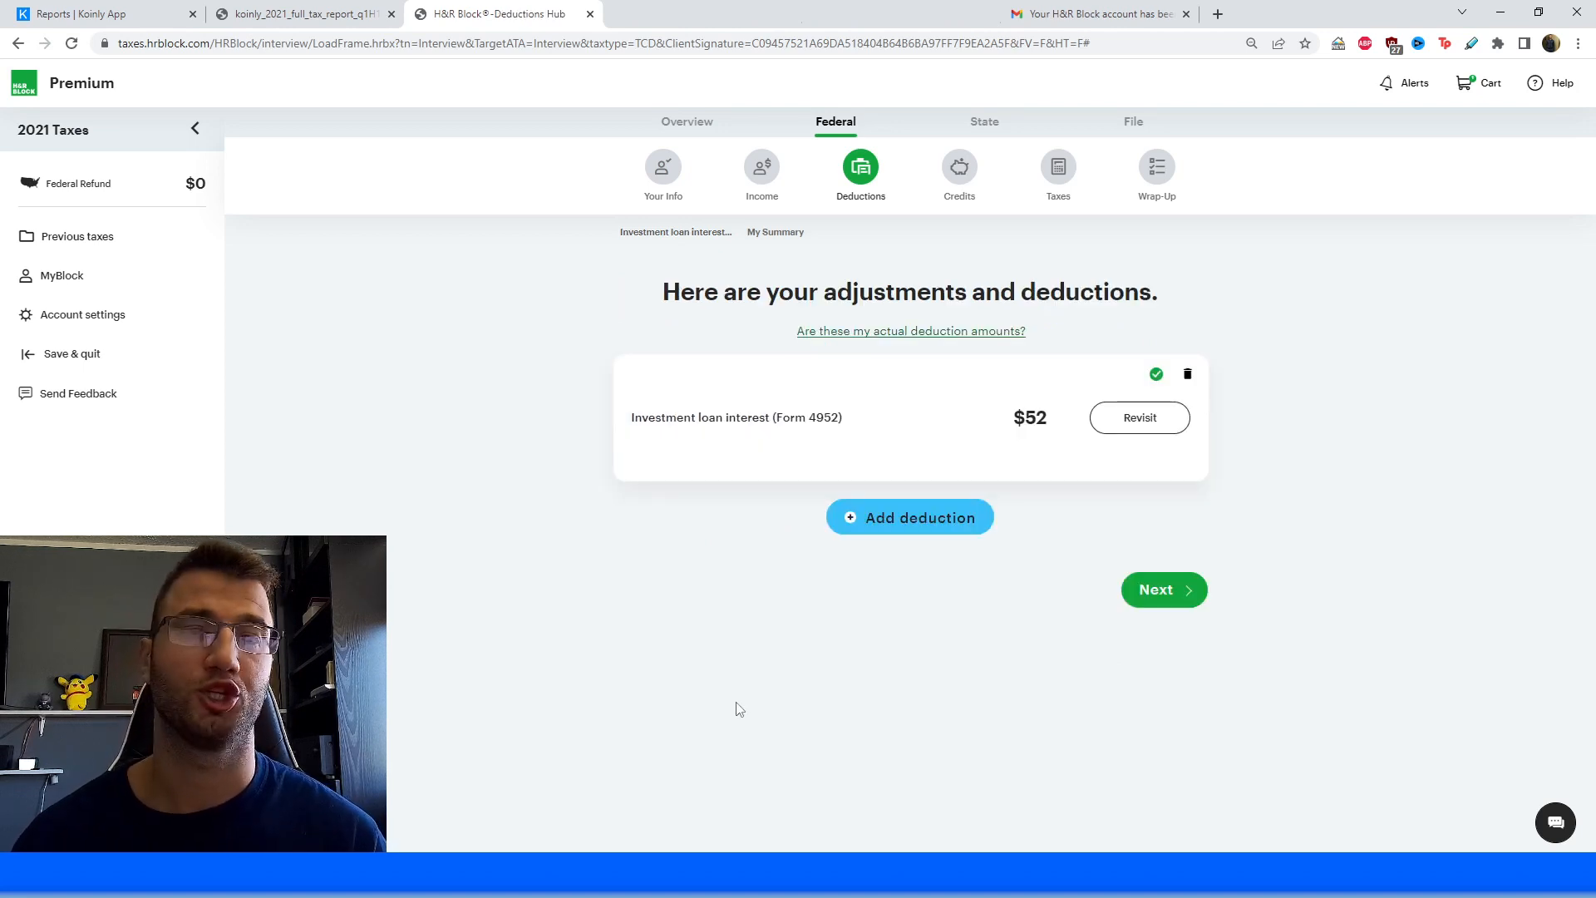
pyautogui.moveTo(784, 708)
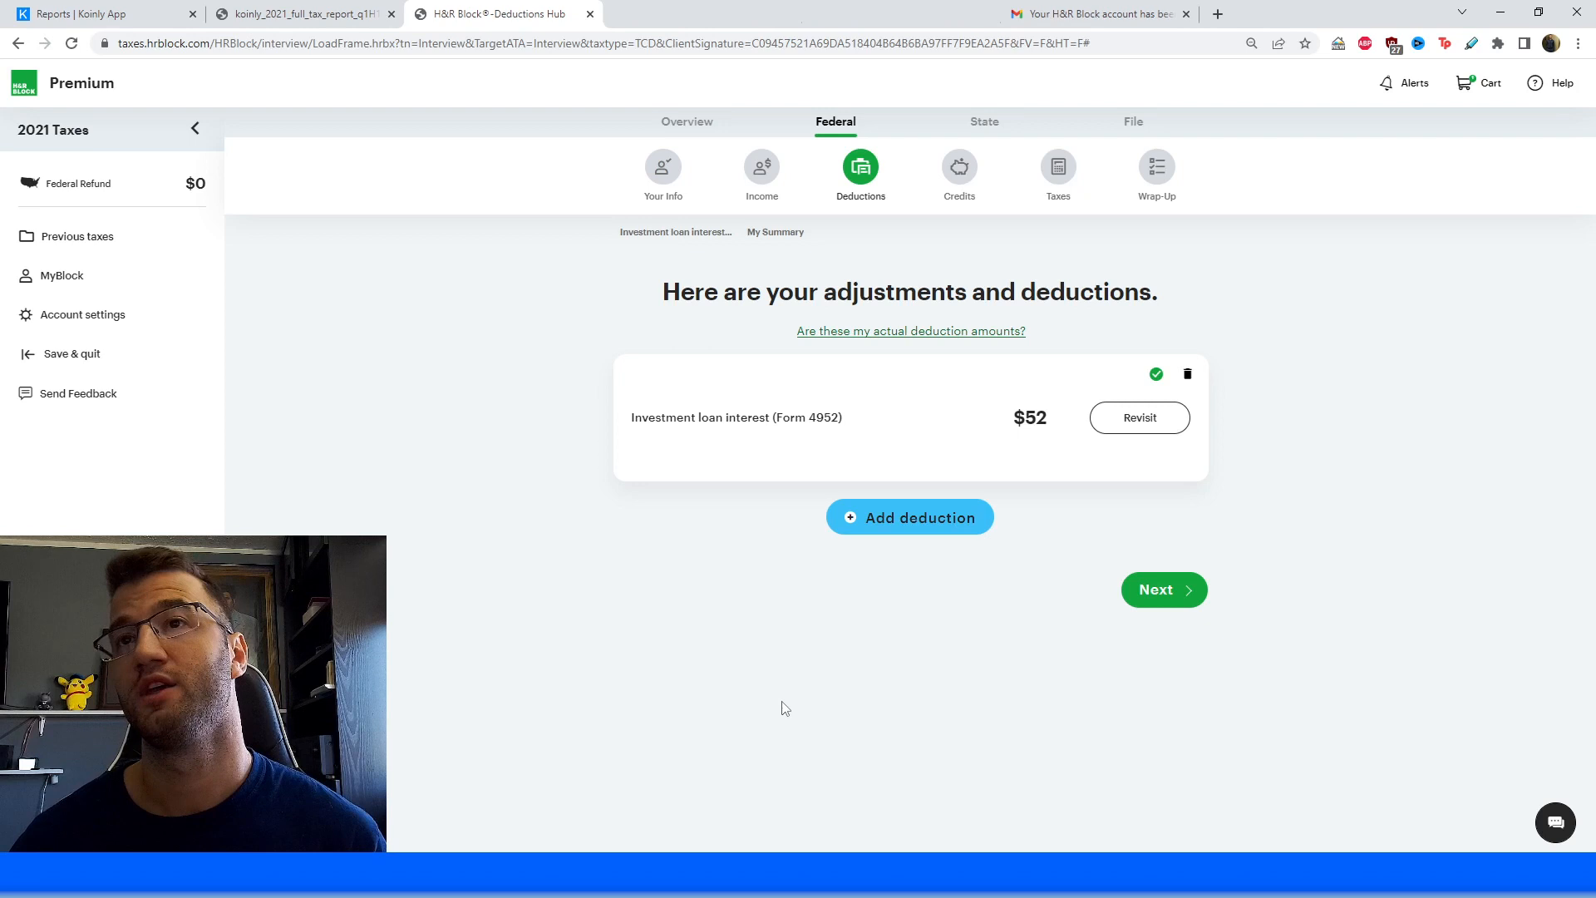
pyautogui.moveTo(796, 639)
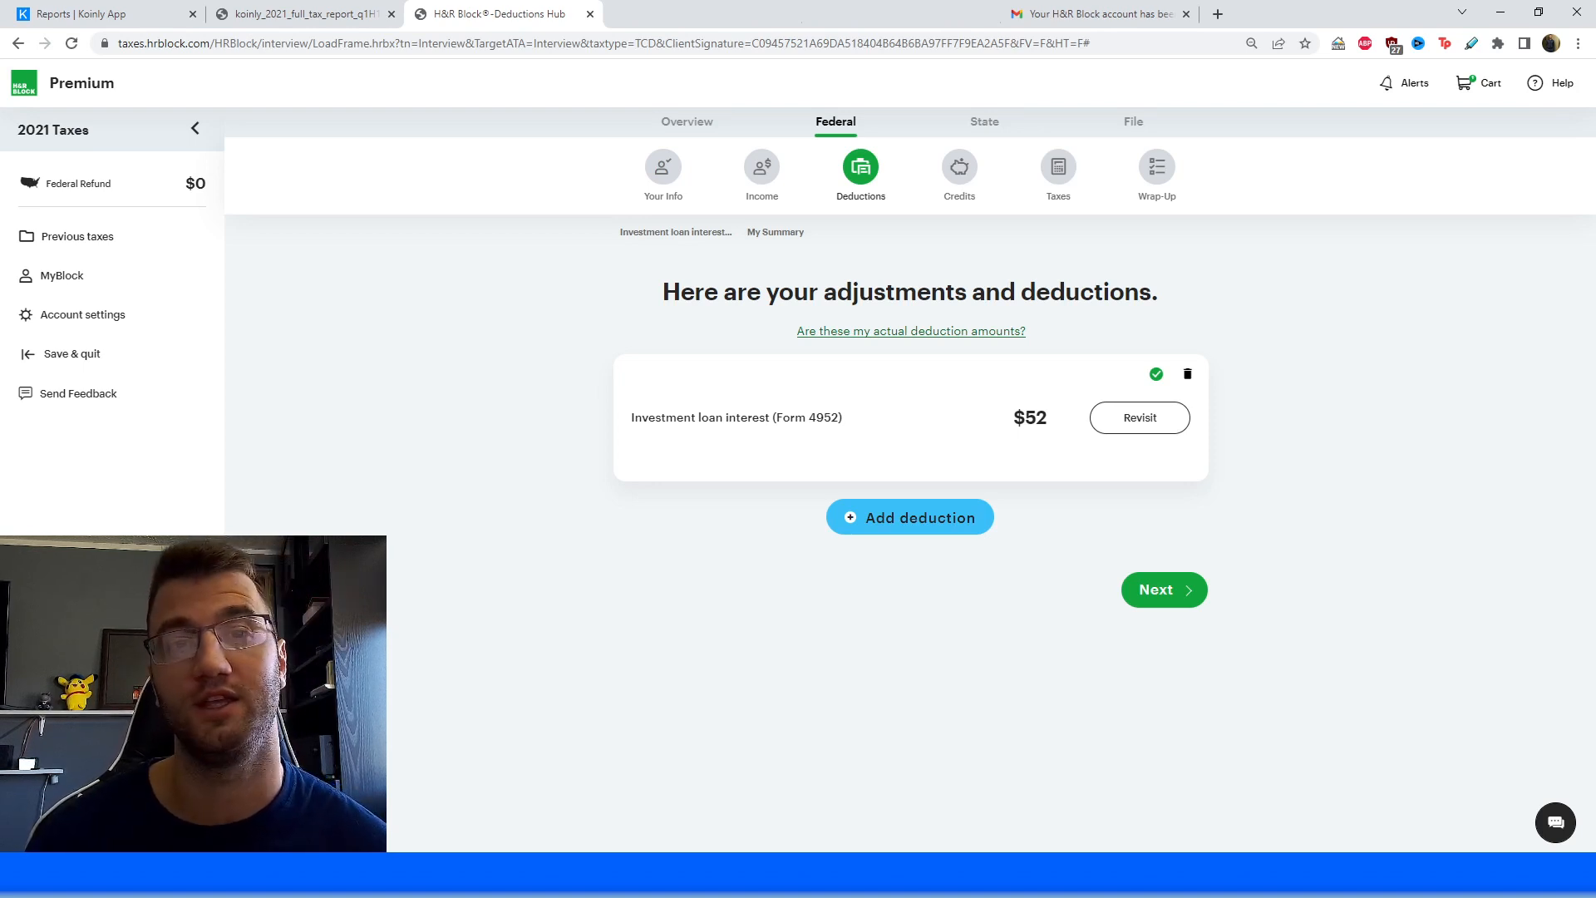
pyautogui.moveTo(398, 717)
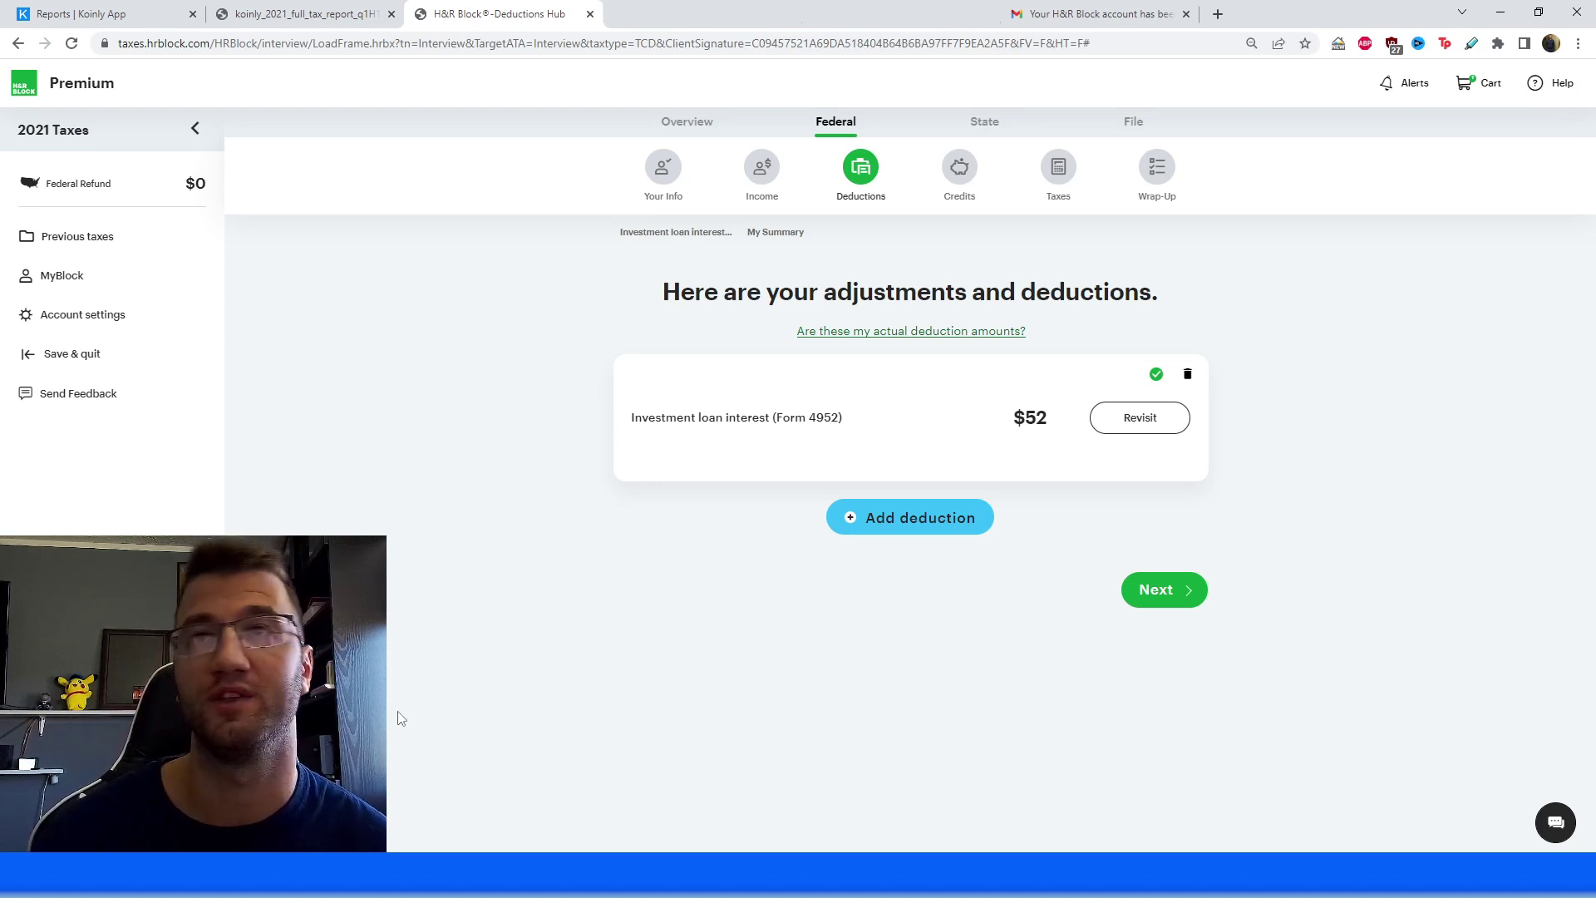
pyautogui.moveTo(465, 616)
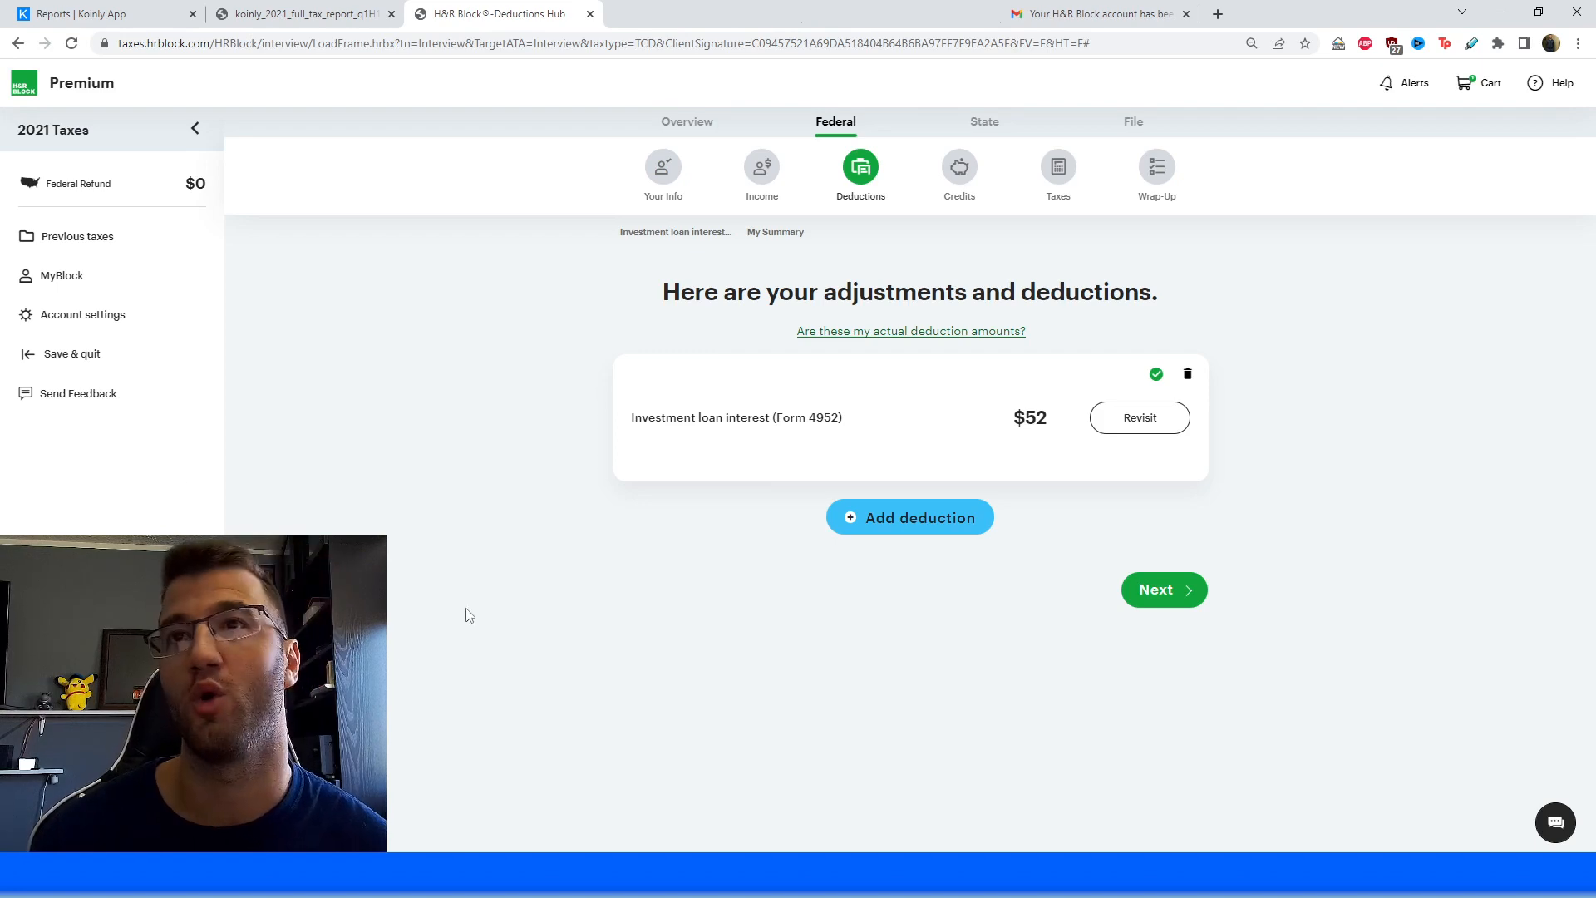
# Go to Income, expand Business and Partnerships, and add Schedule C self-employment income.
pyautogui.click(1164, 589)
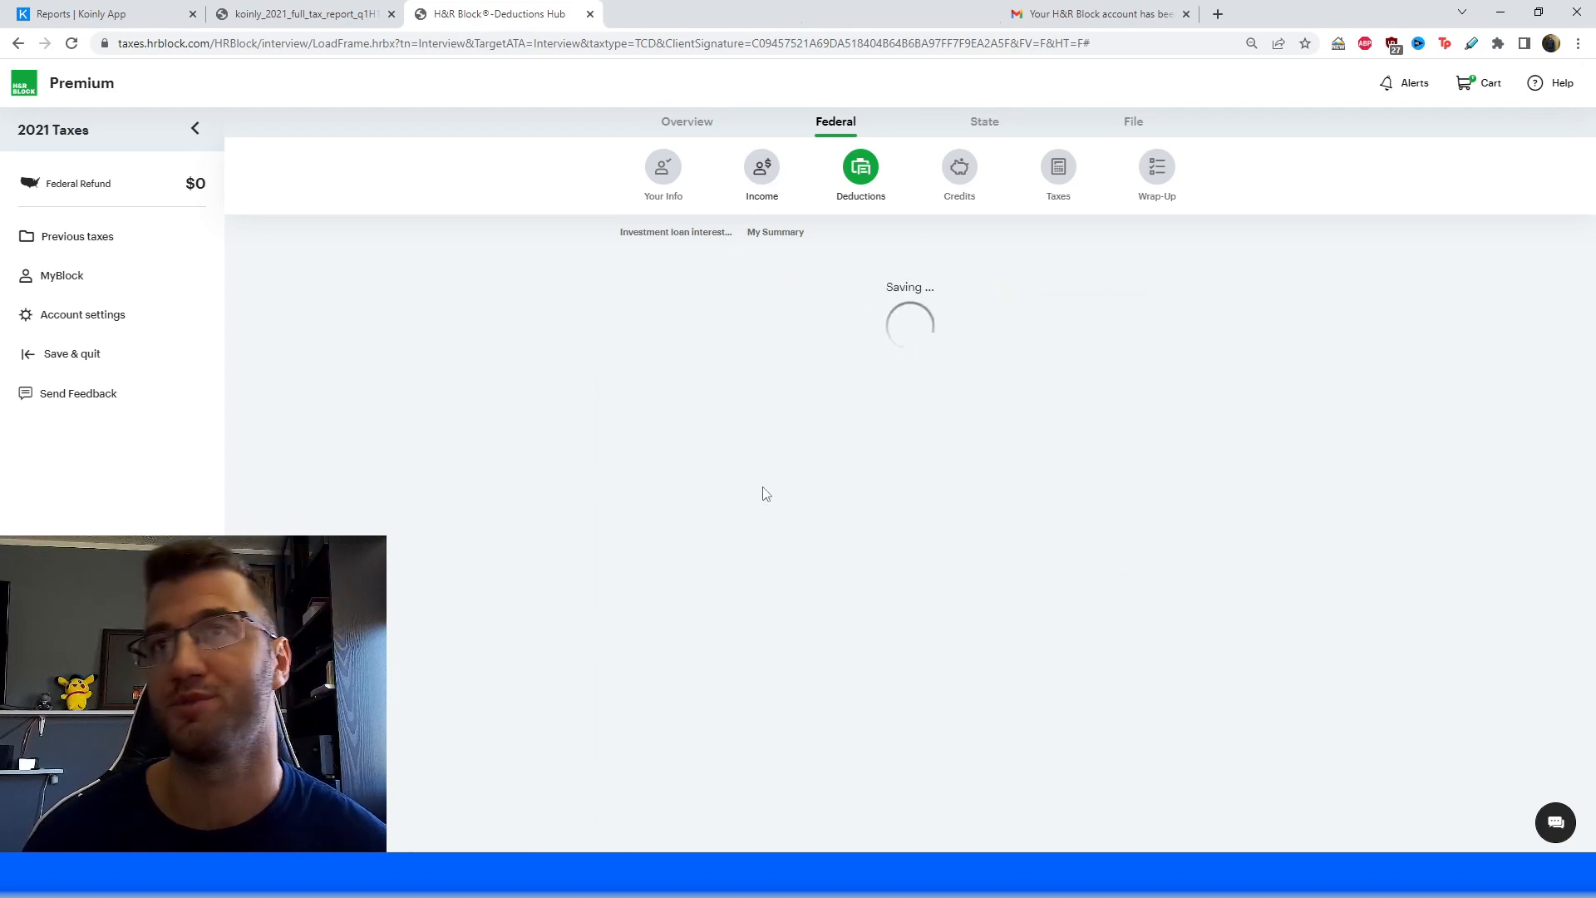
pyautogui.click(761, 173)
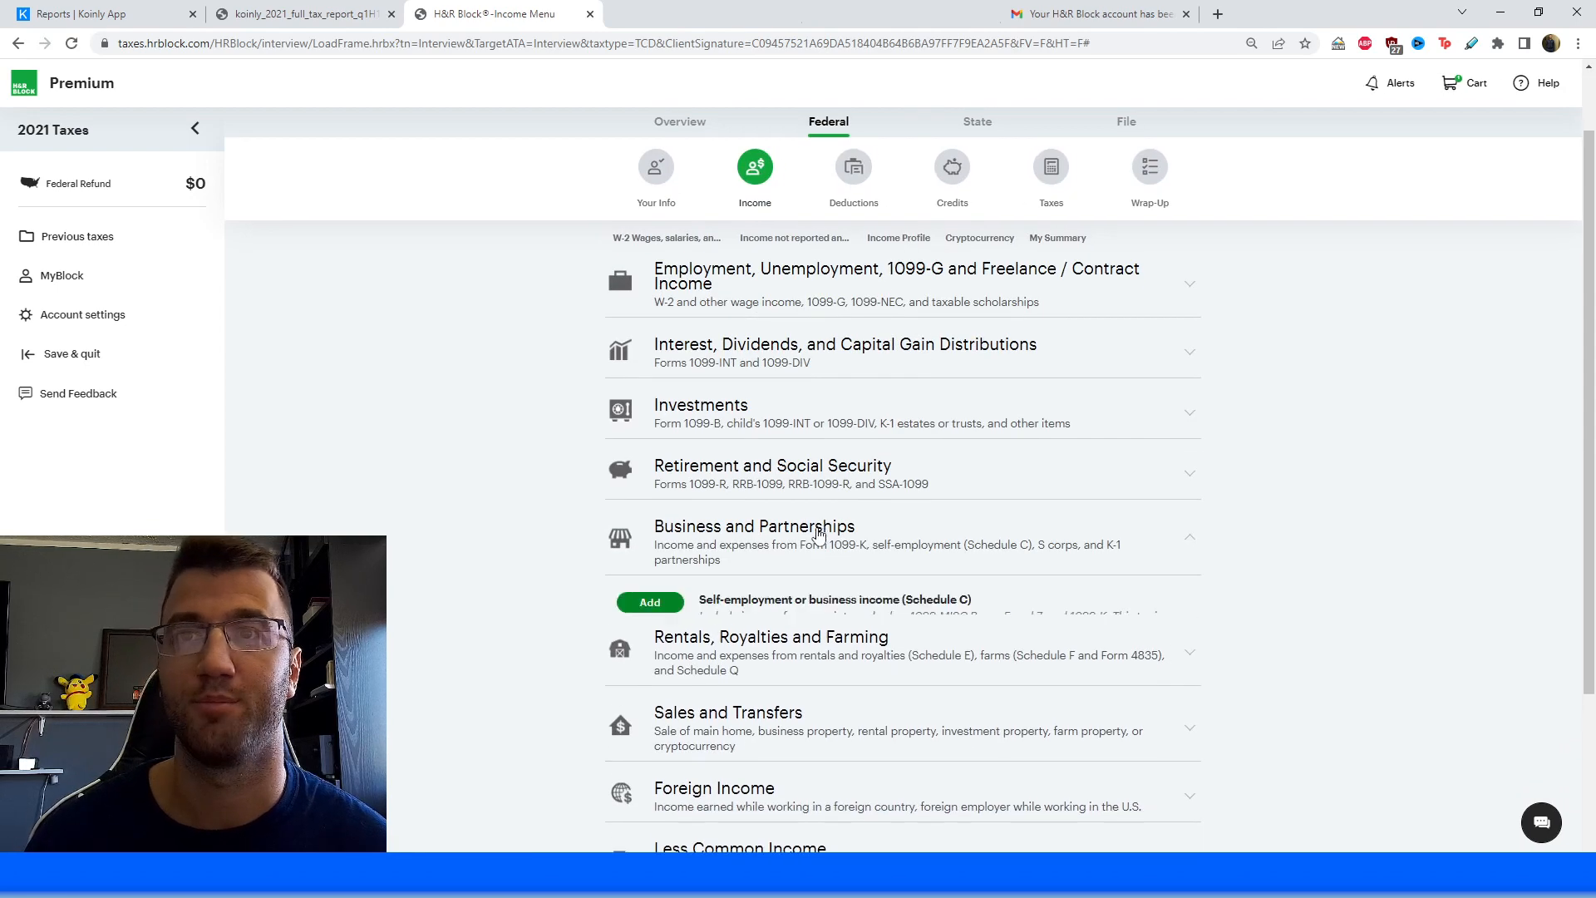
pyautogui.click(754, 526)
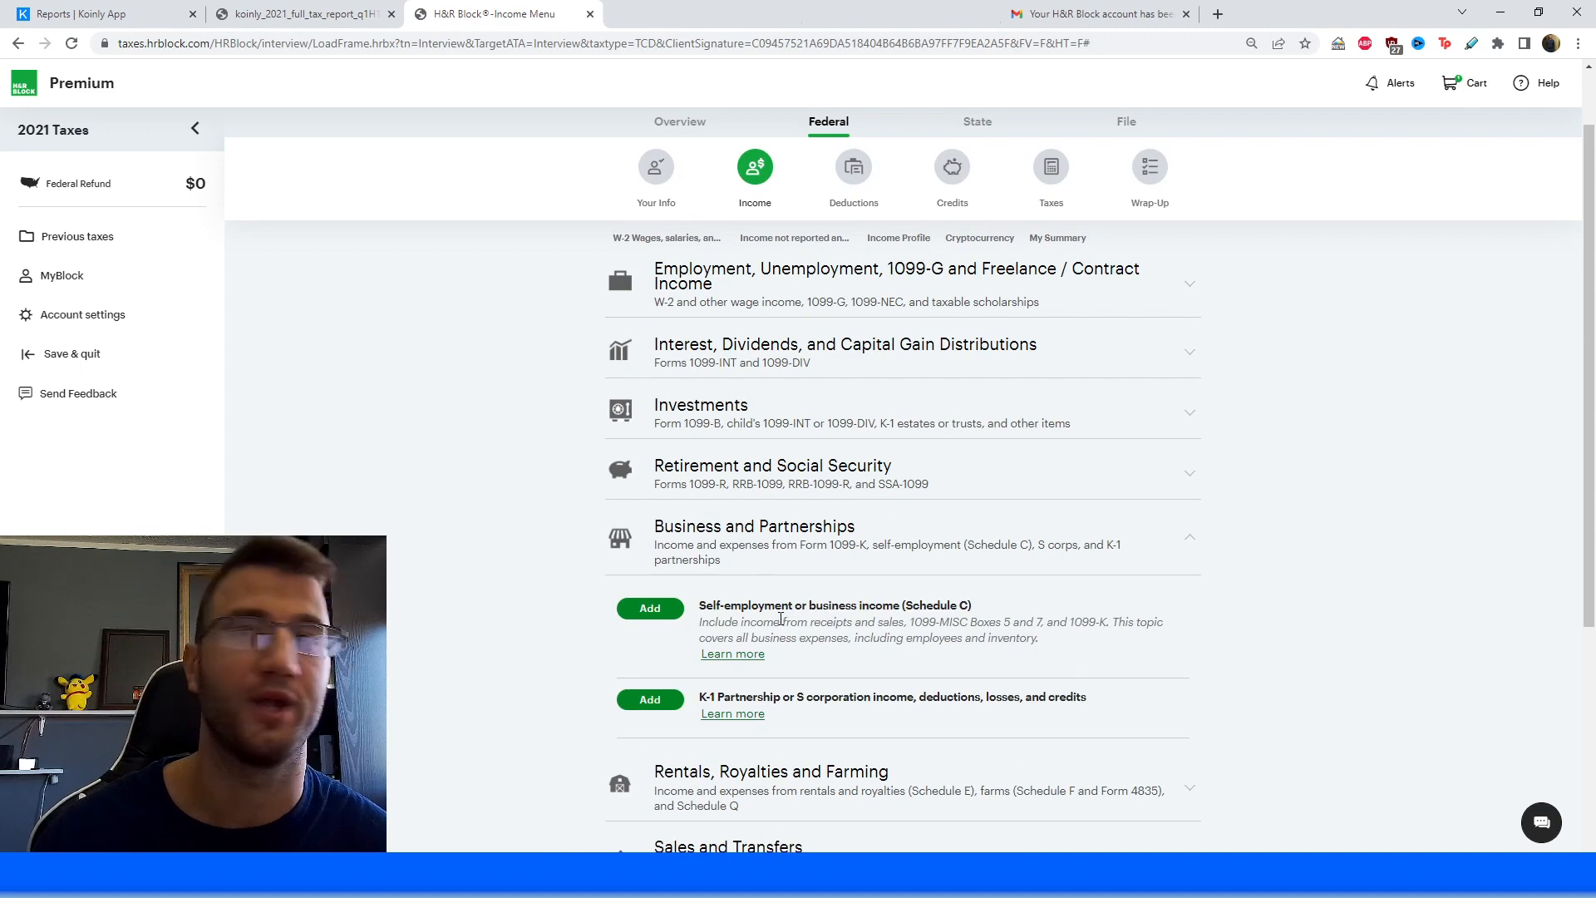
pyautogui.scroll(-3)
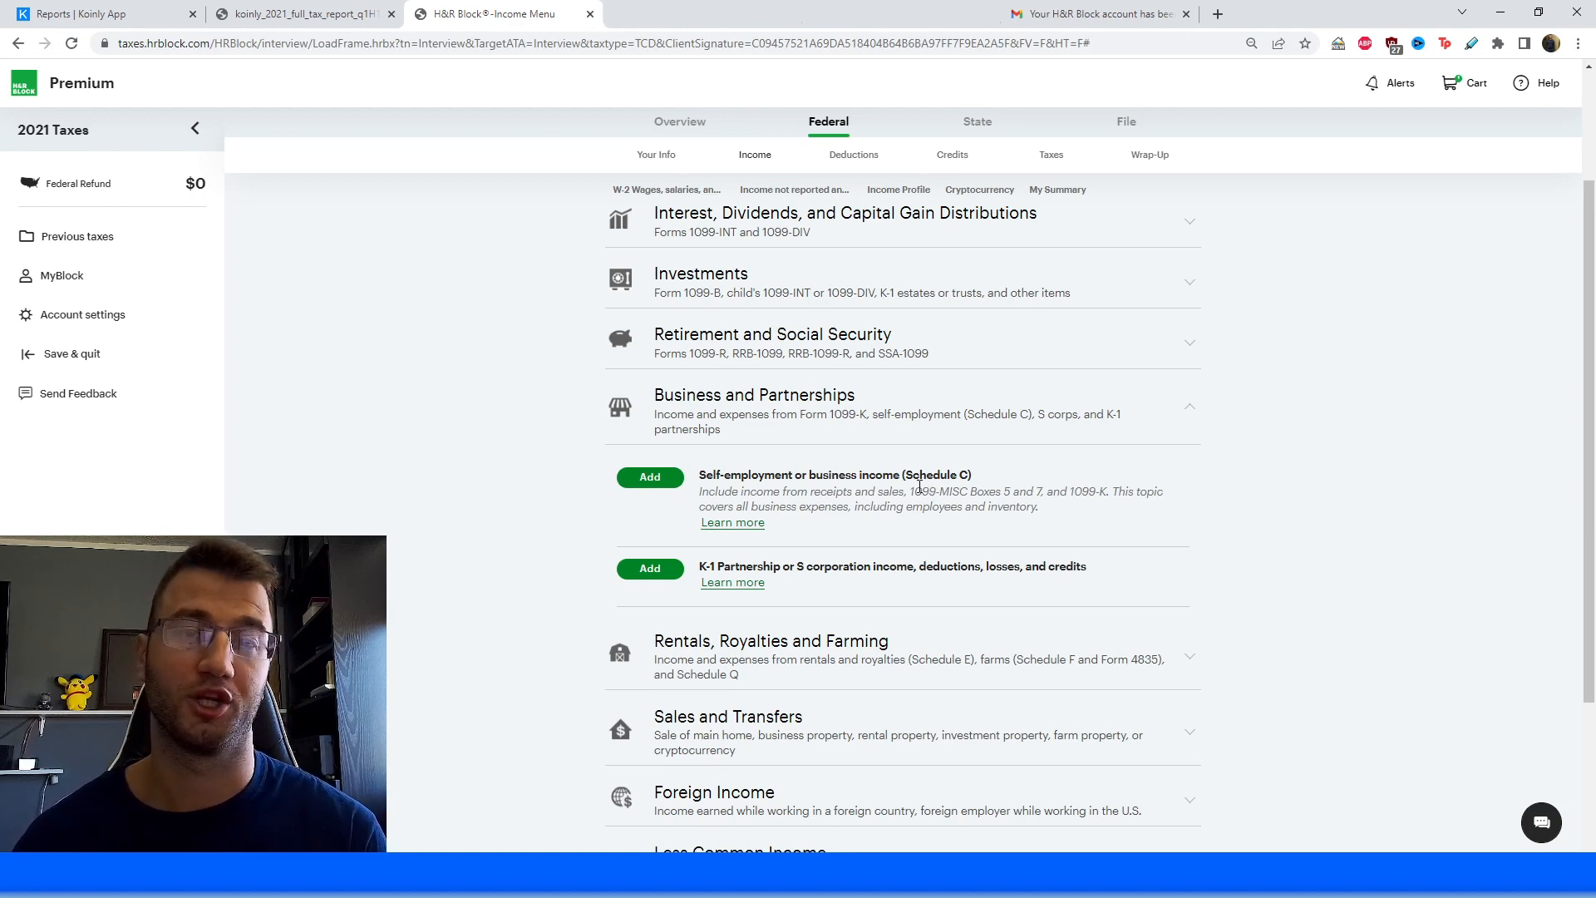
pyautogui.click(649, 476)
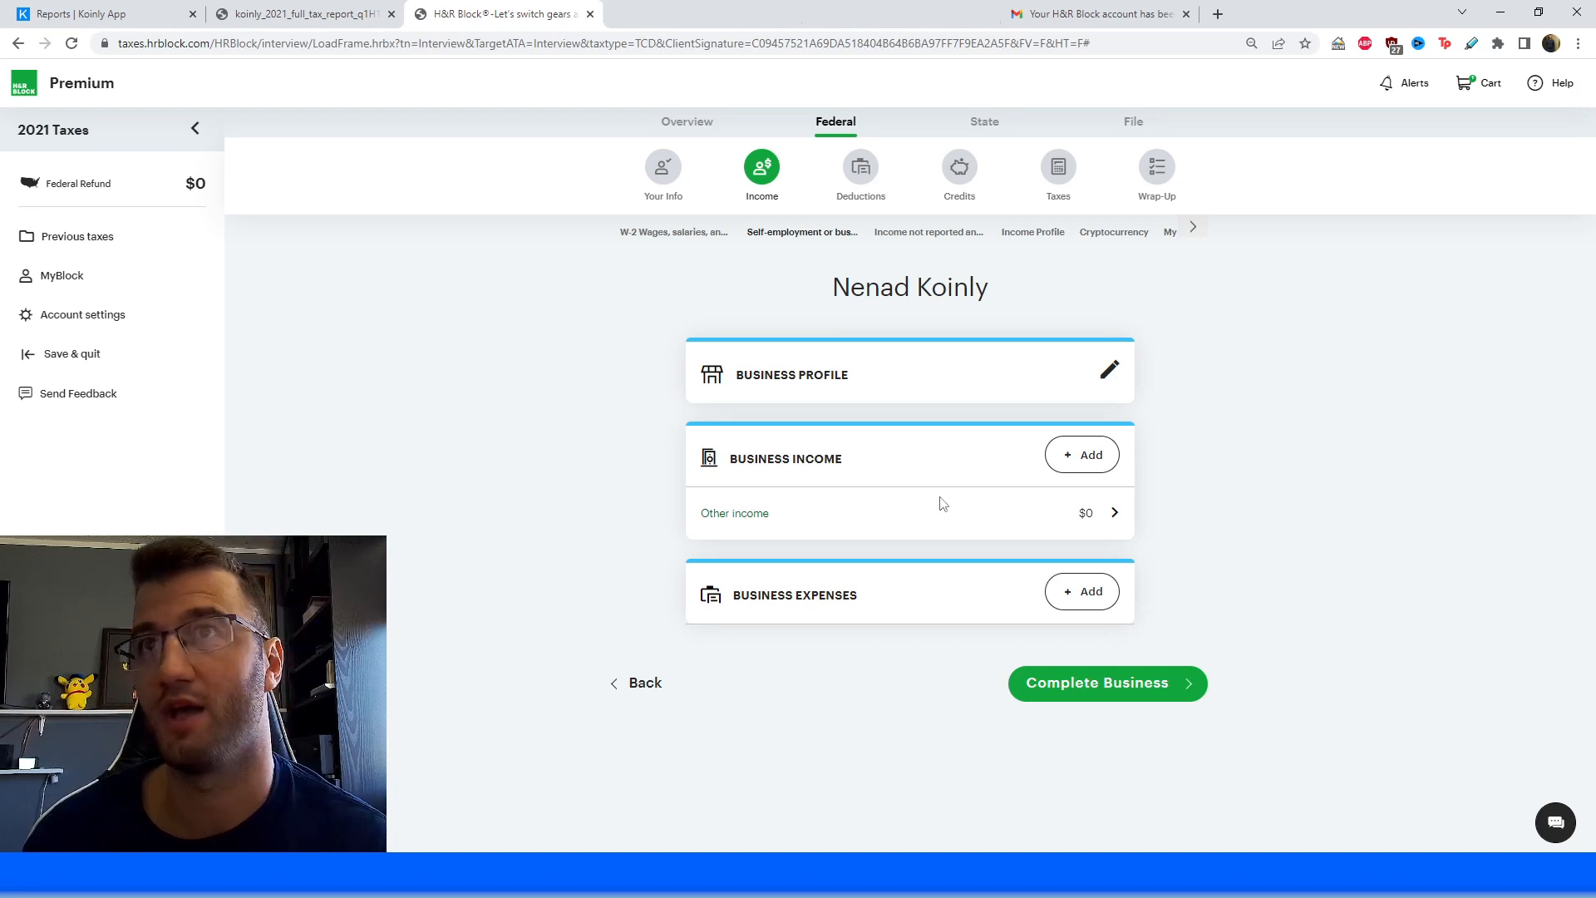
pyautogui.moveTo(1082, 591)
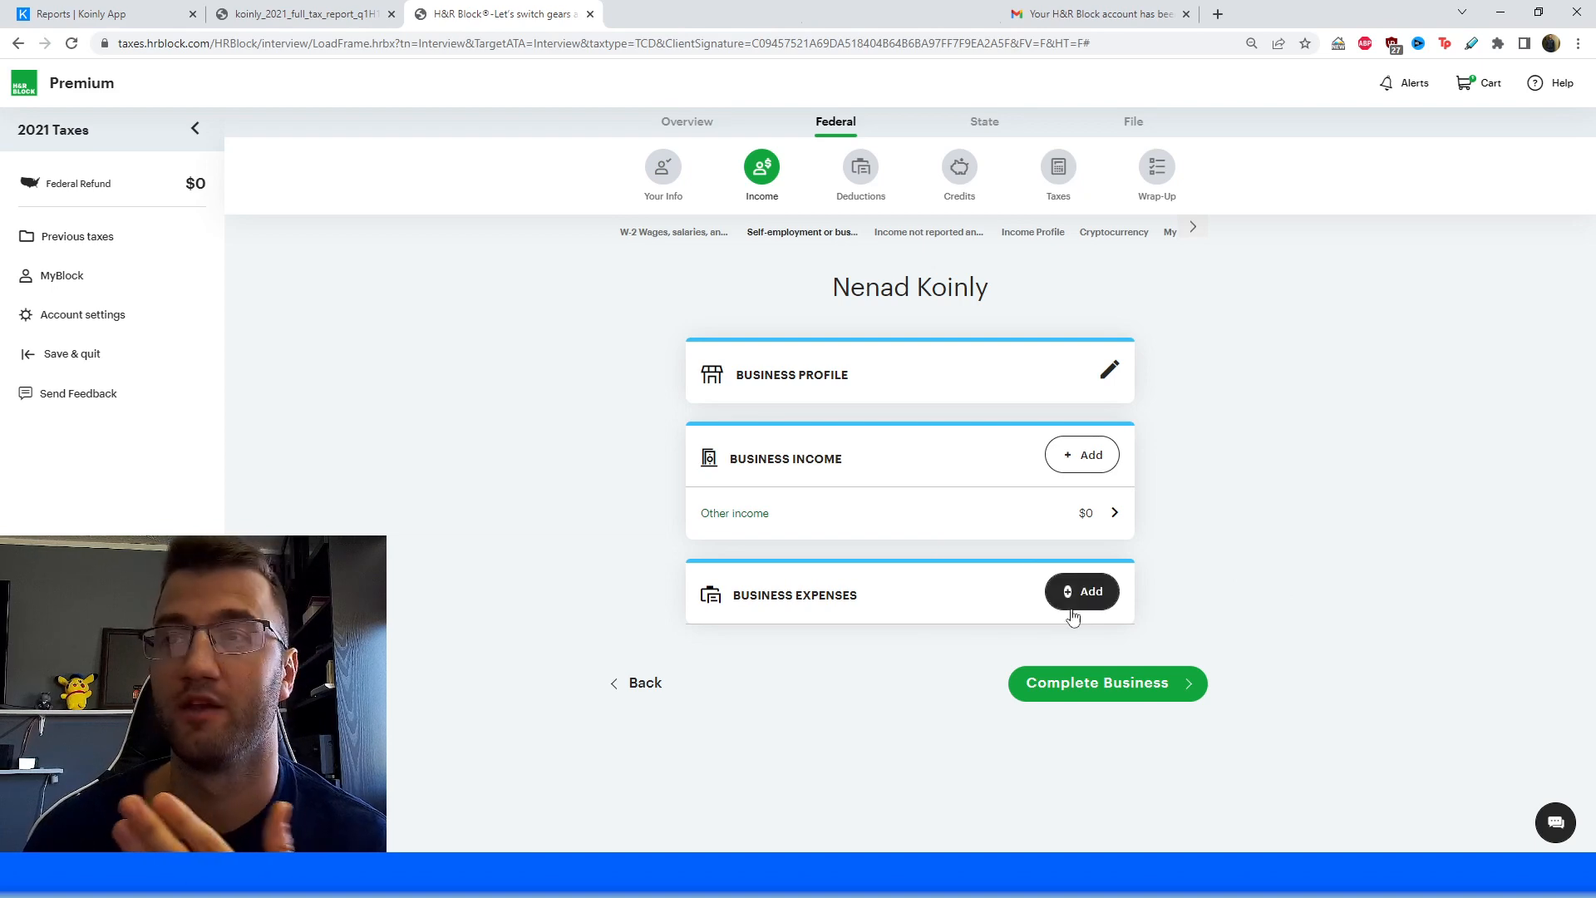
# Browse the Schedule C business expense category tiles, then switch to the Koinly Help Center tab.
pyautogui.click(1083, 591)
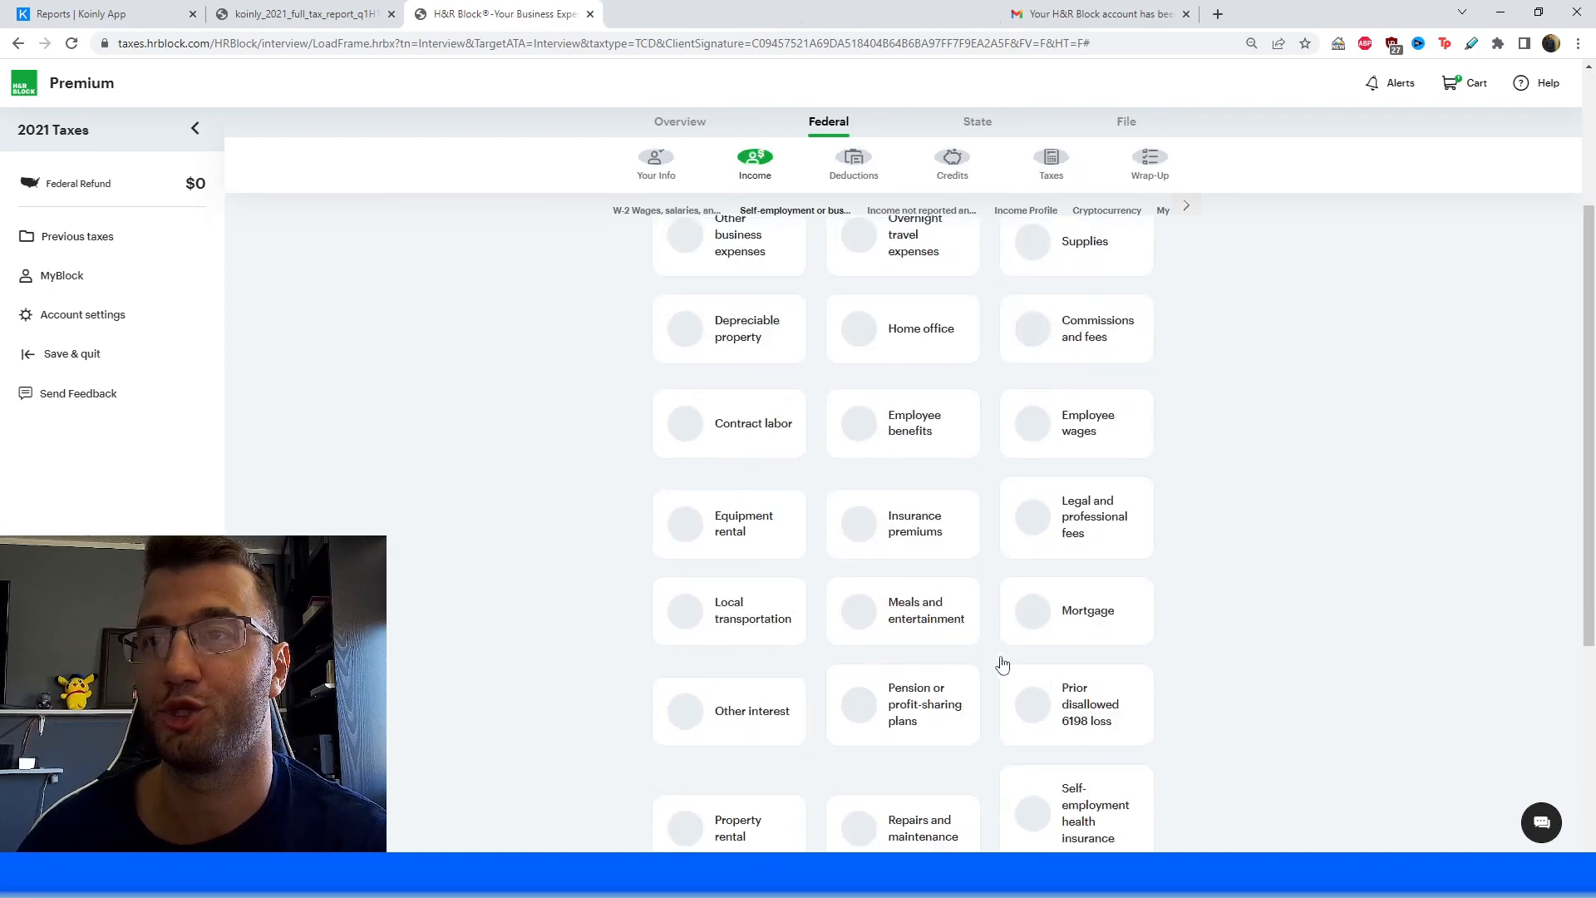
pyautogui.scroll(-3)
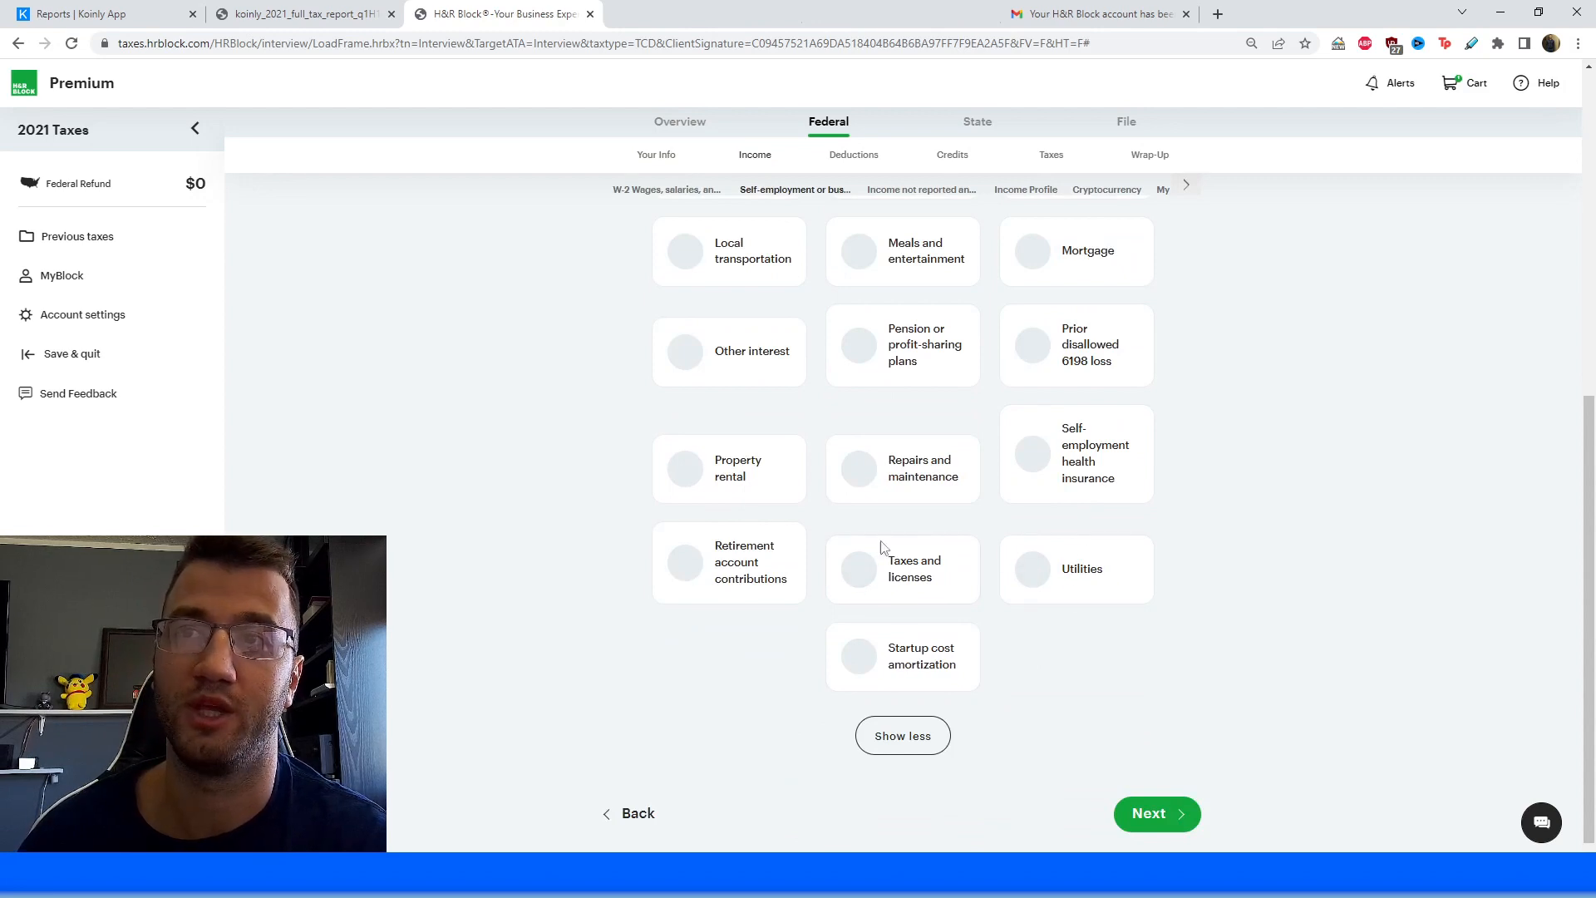
pyautogui.moveTo(880, 589)
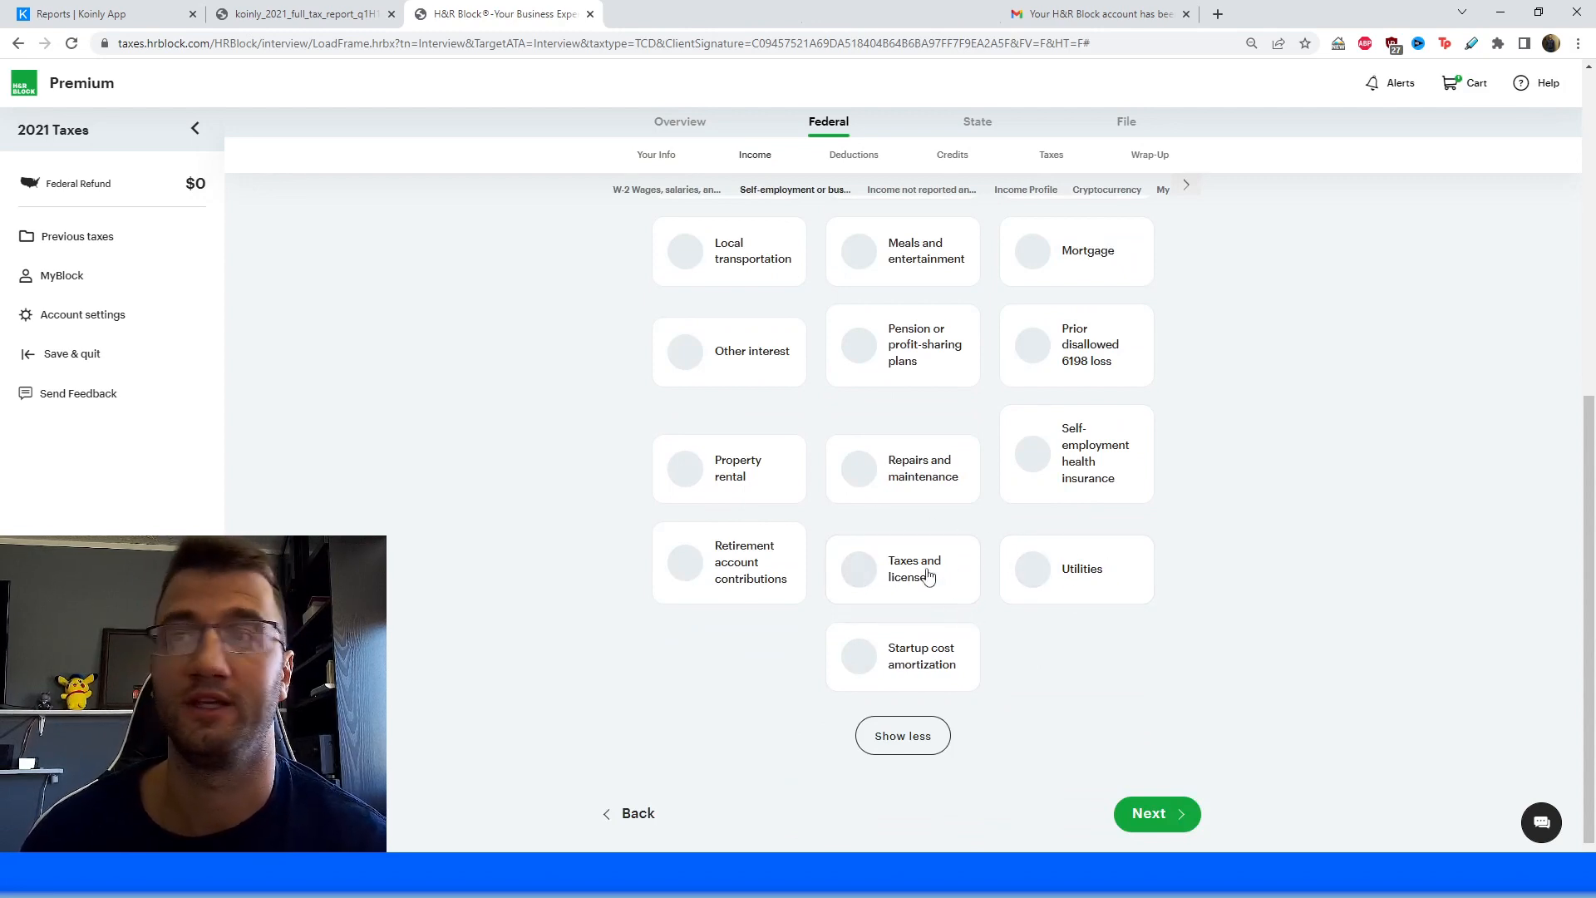
pyautogui.click(101, 13)
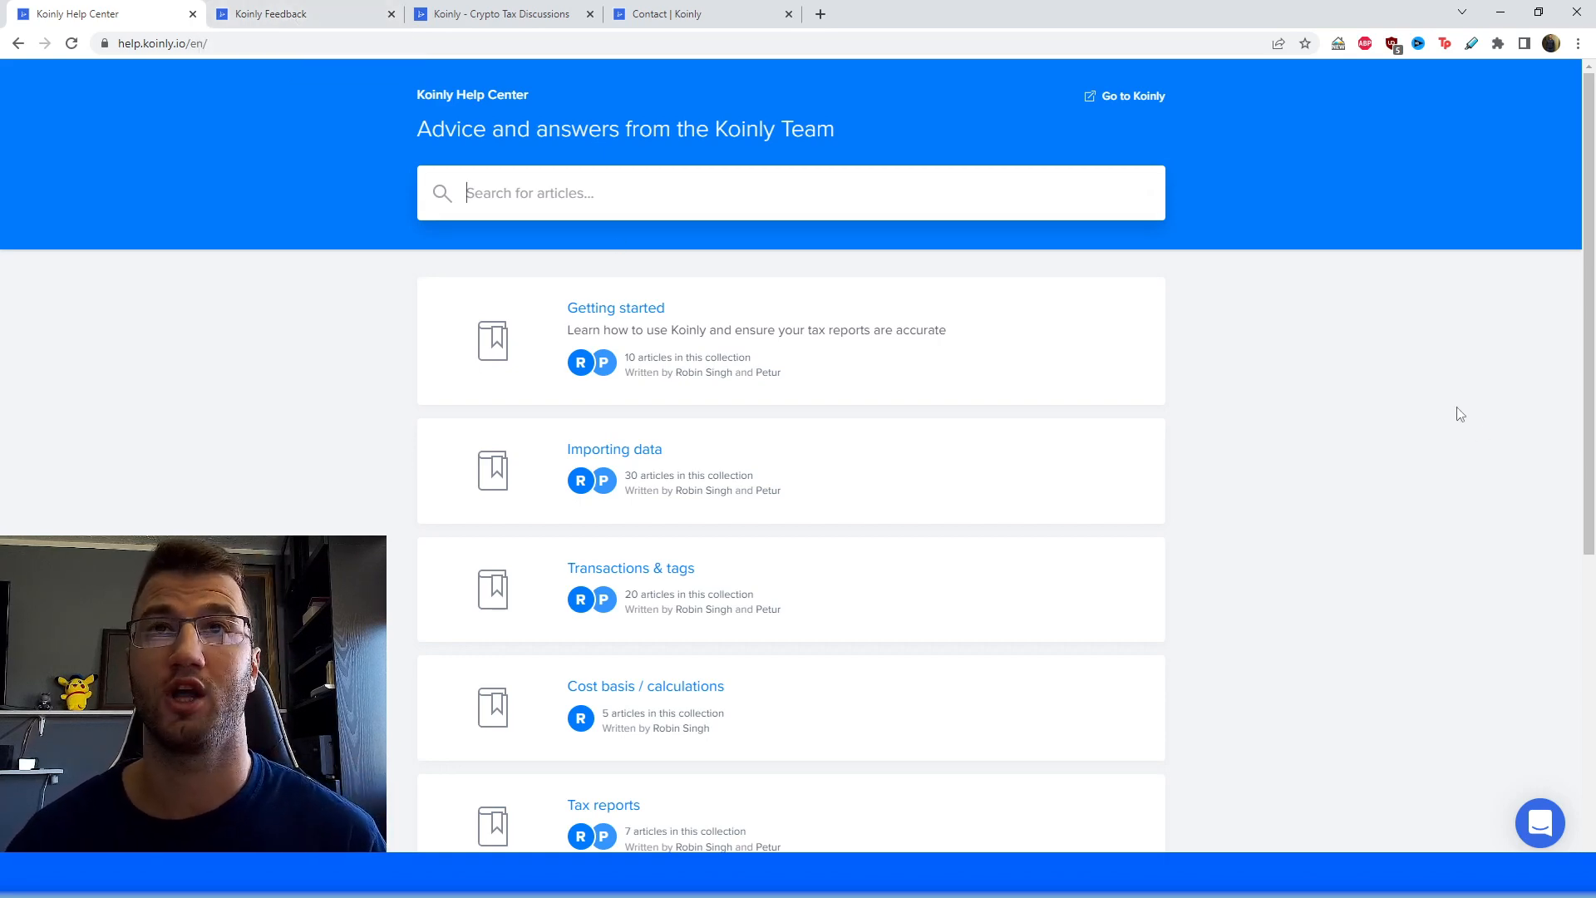
# View the Koinly feedback roadmap and discussion forum, ending on the Contact Koinly page.
pyautogui.scroll(-3)
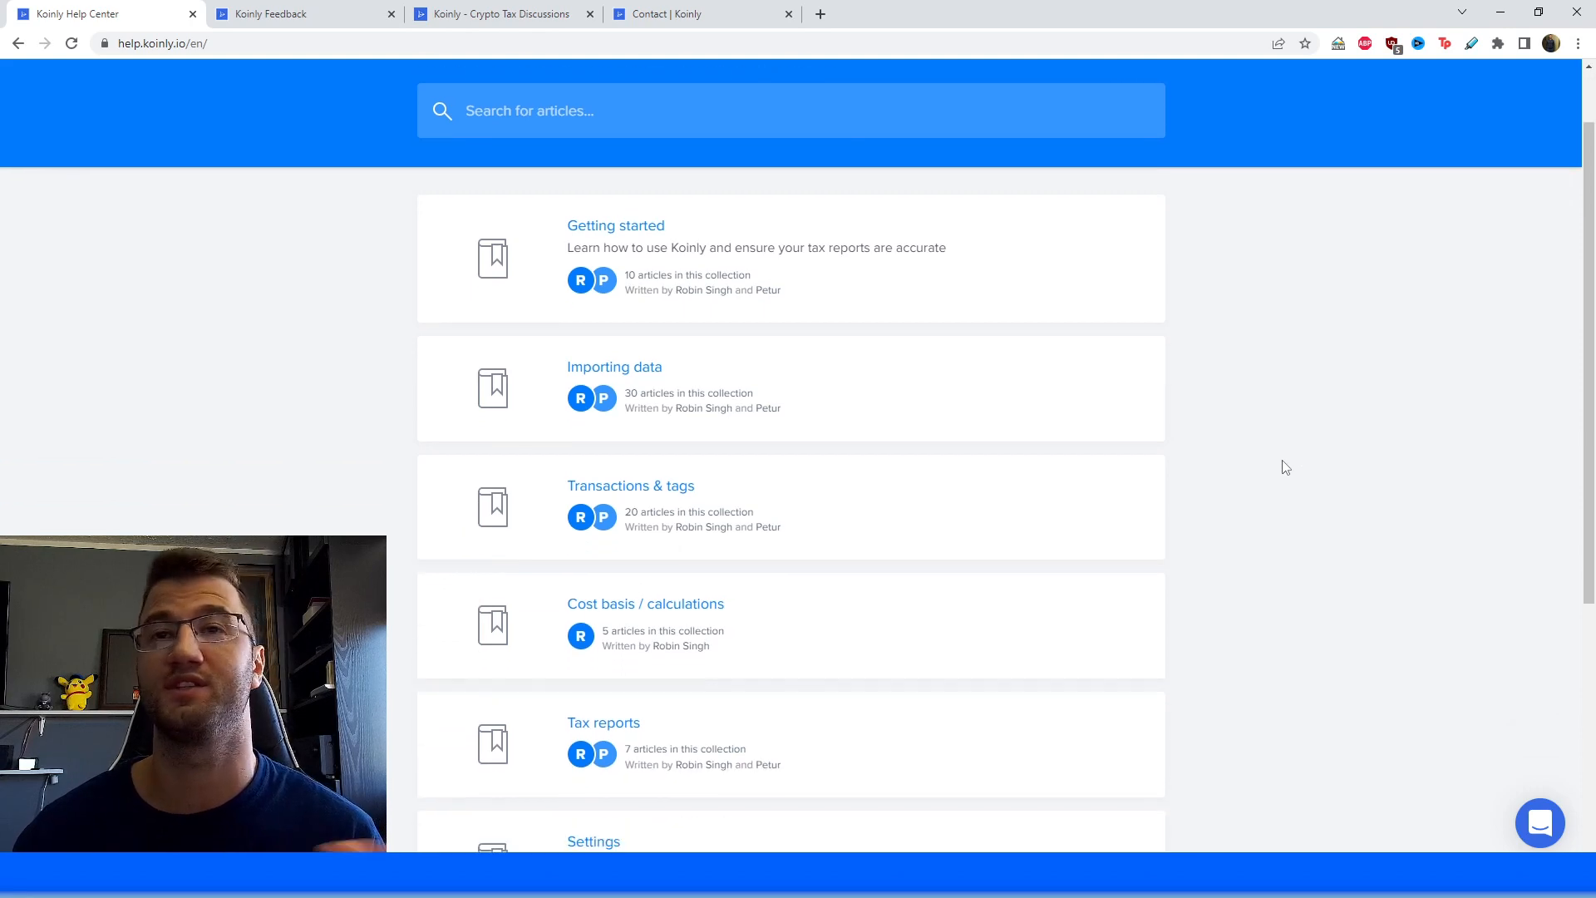
pyautogui.moveTo(1216, 455)
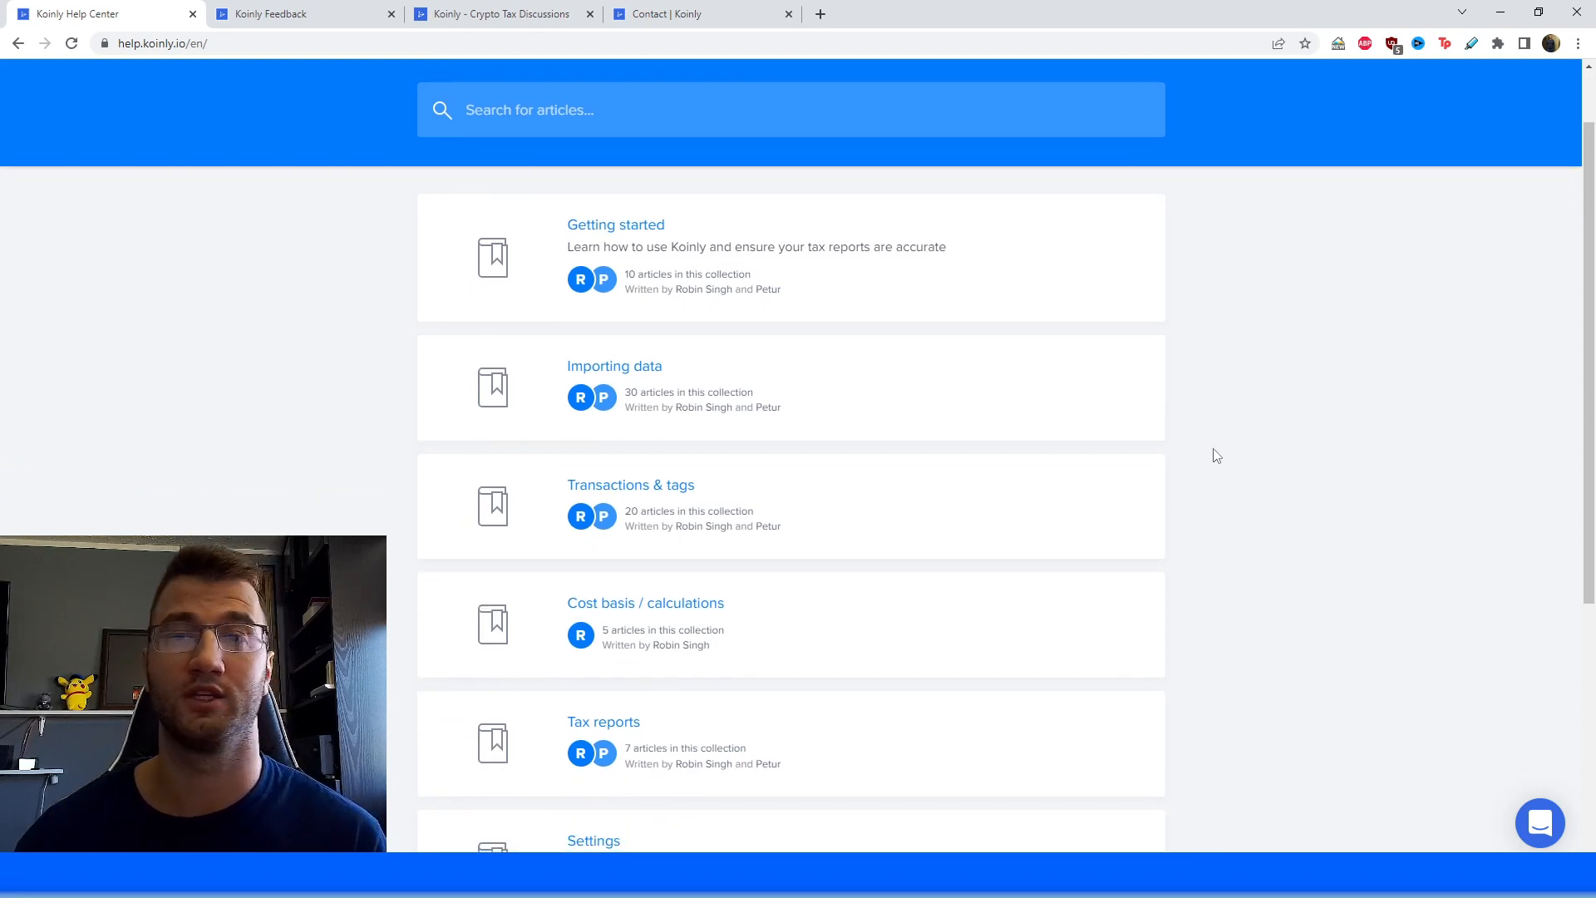
pyautogui.click(295, 14)
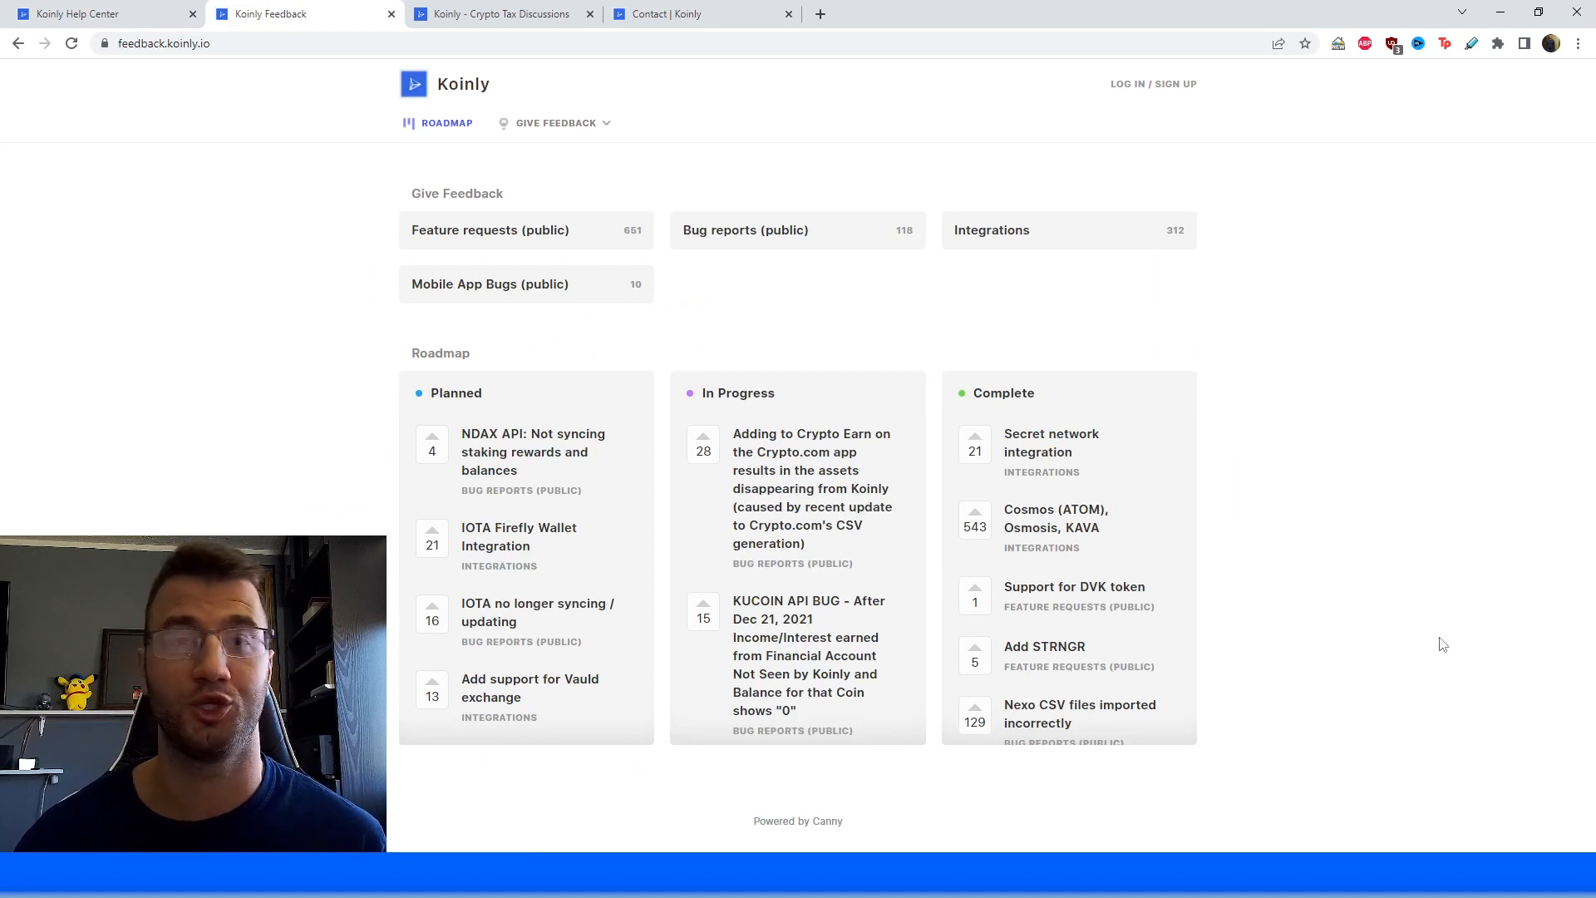
pyautogui.moveTo(624, 377)
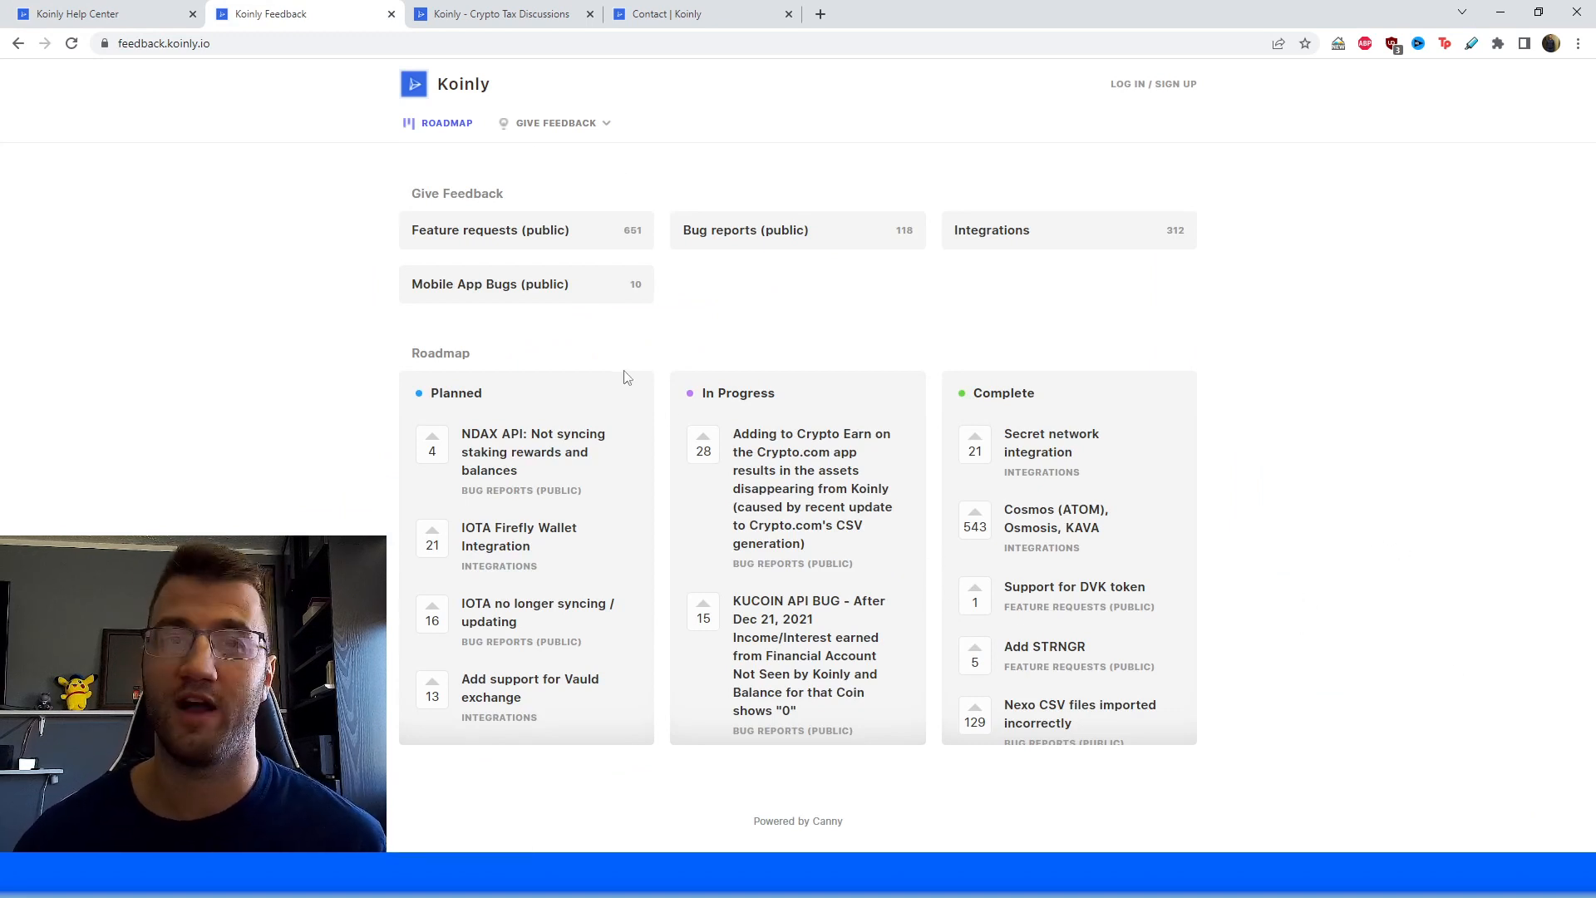
pyautogui.moveTo(585, 405)
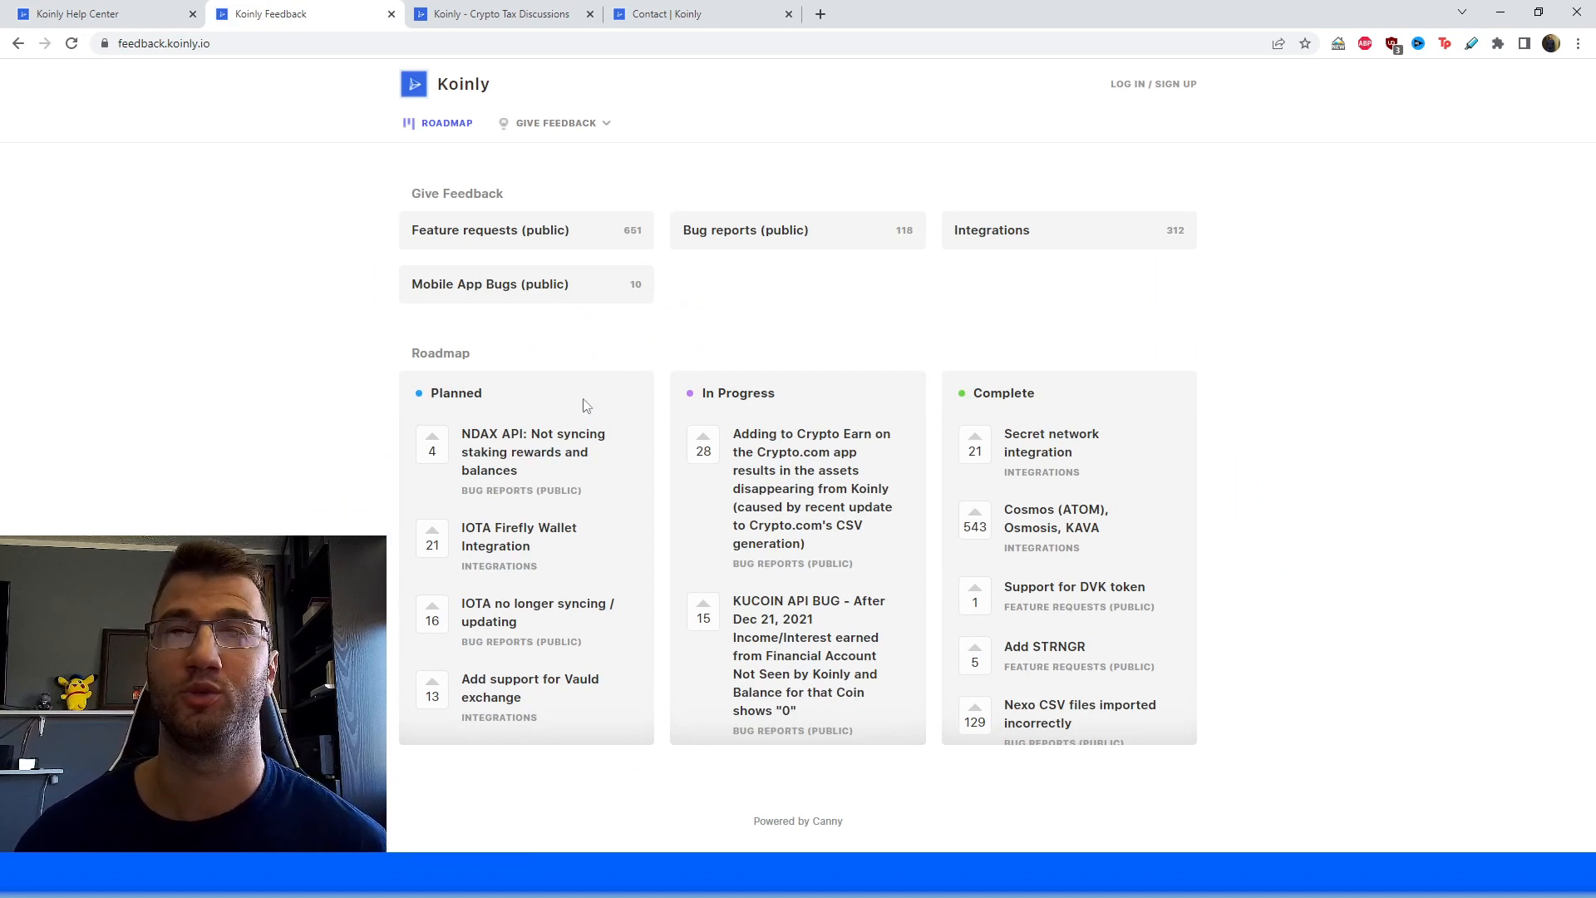
pyautogui.click(499, 13)
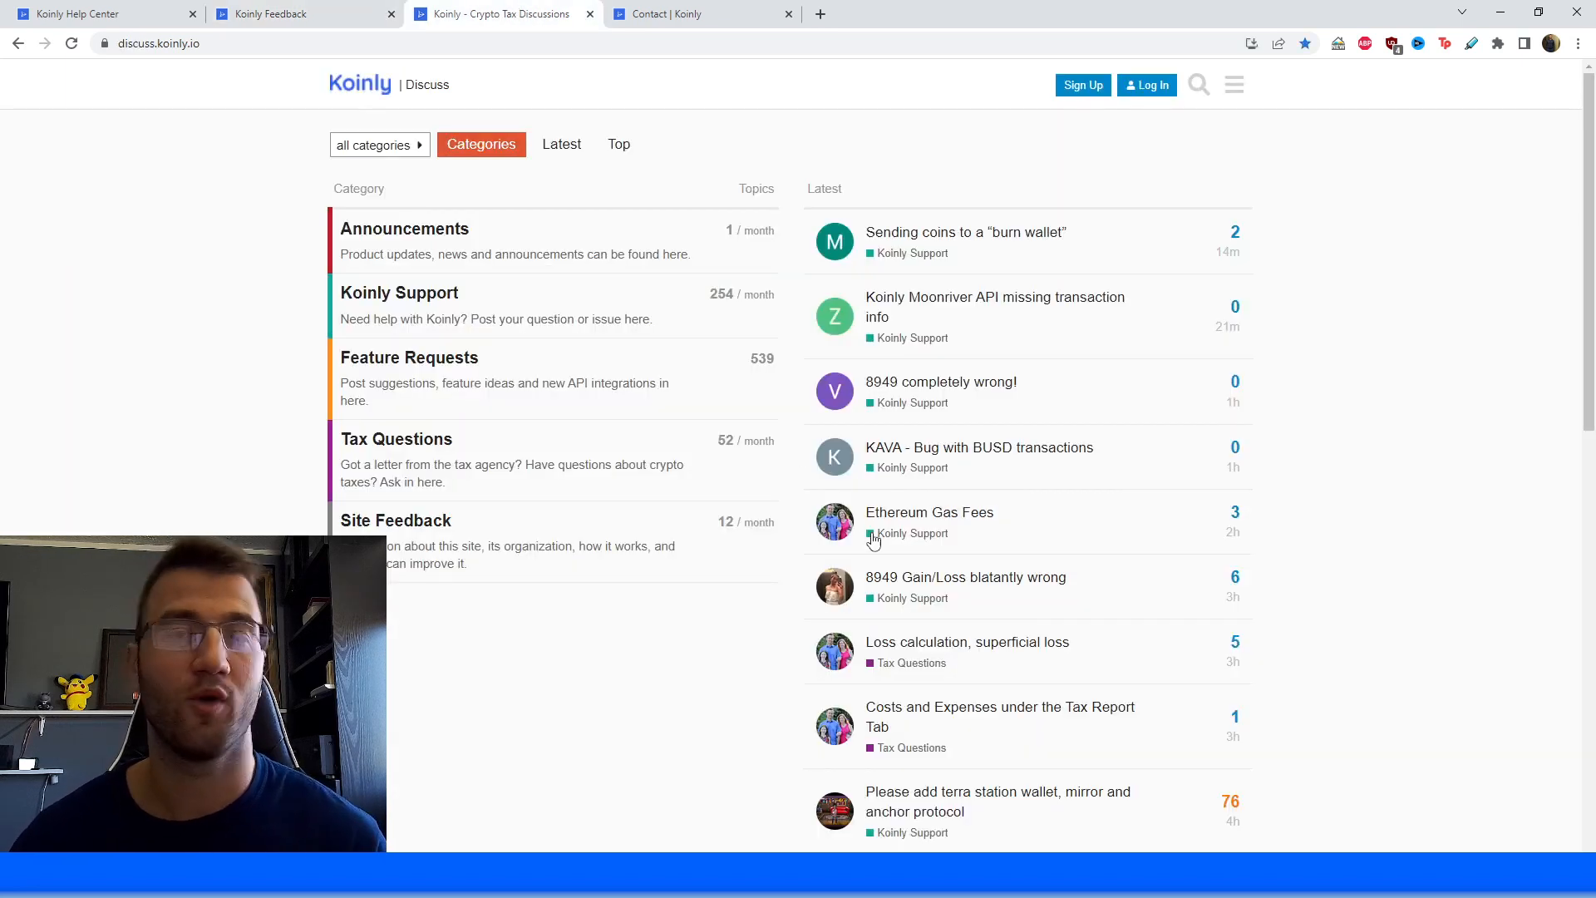
pyautogui.moveTo(784, 555)
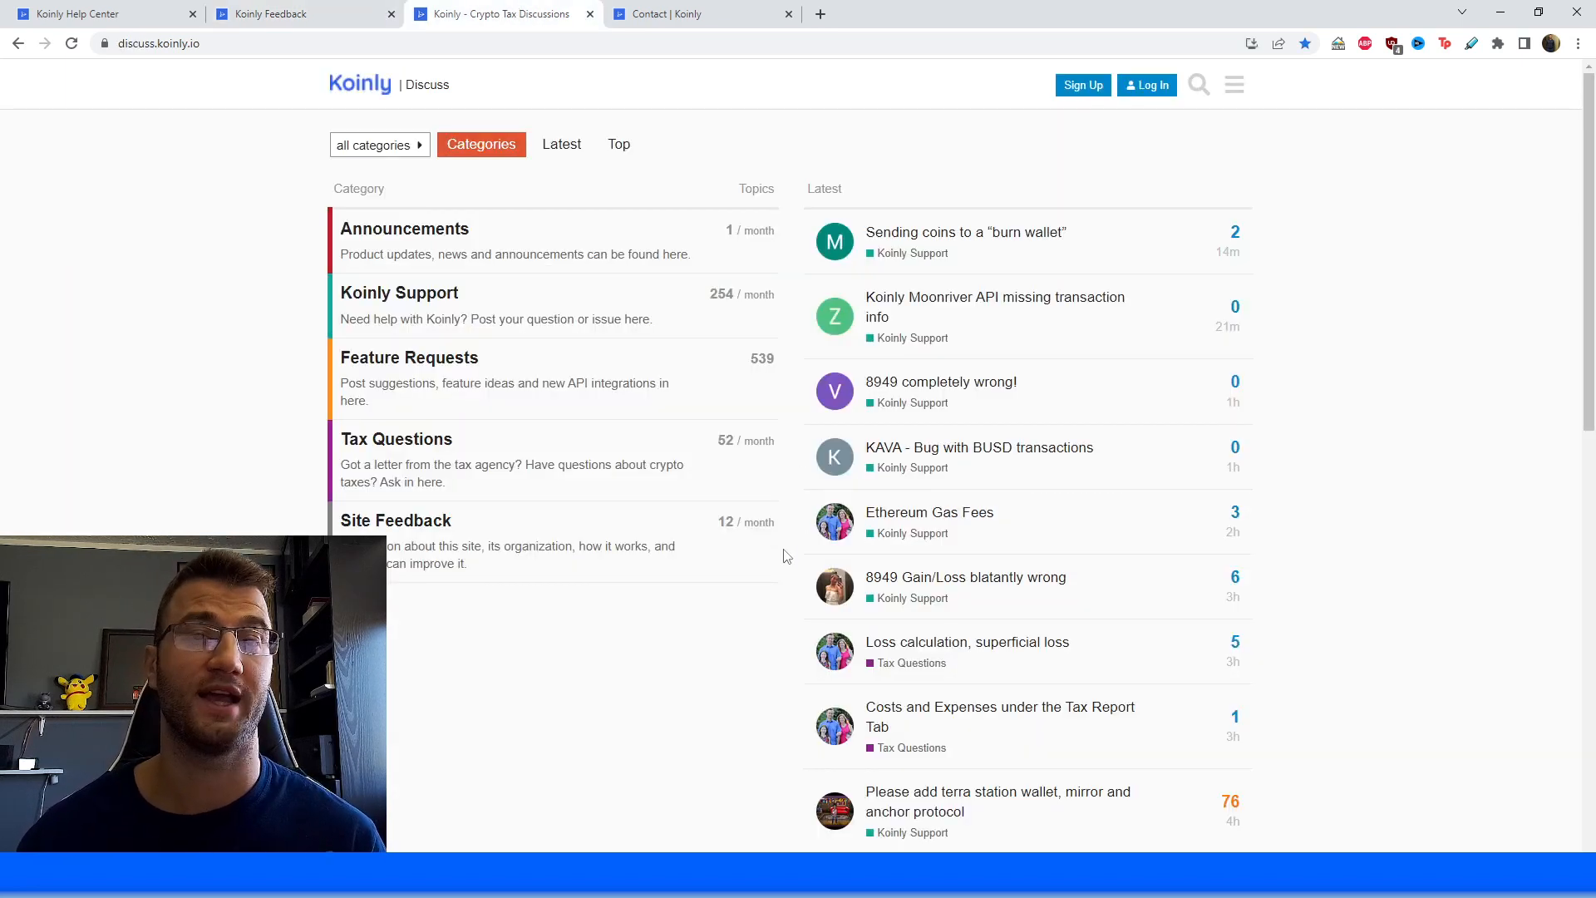
pyautogui.click(700, 13)
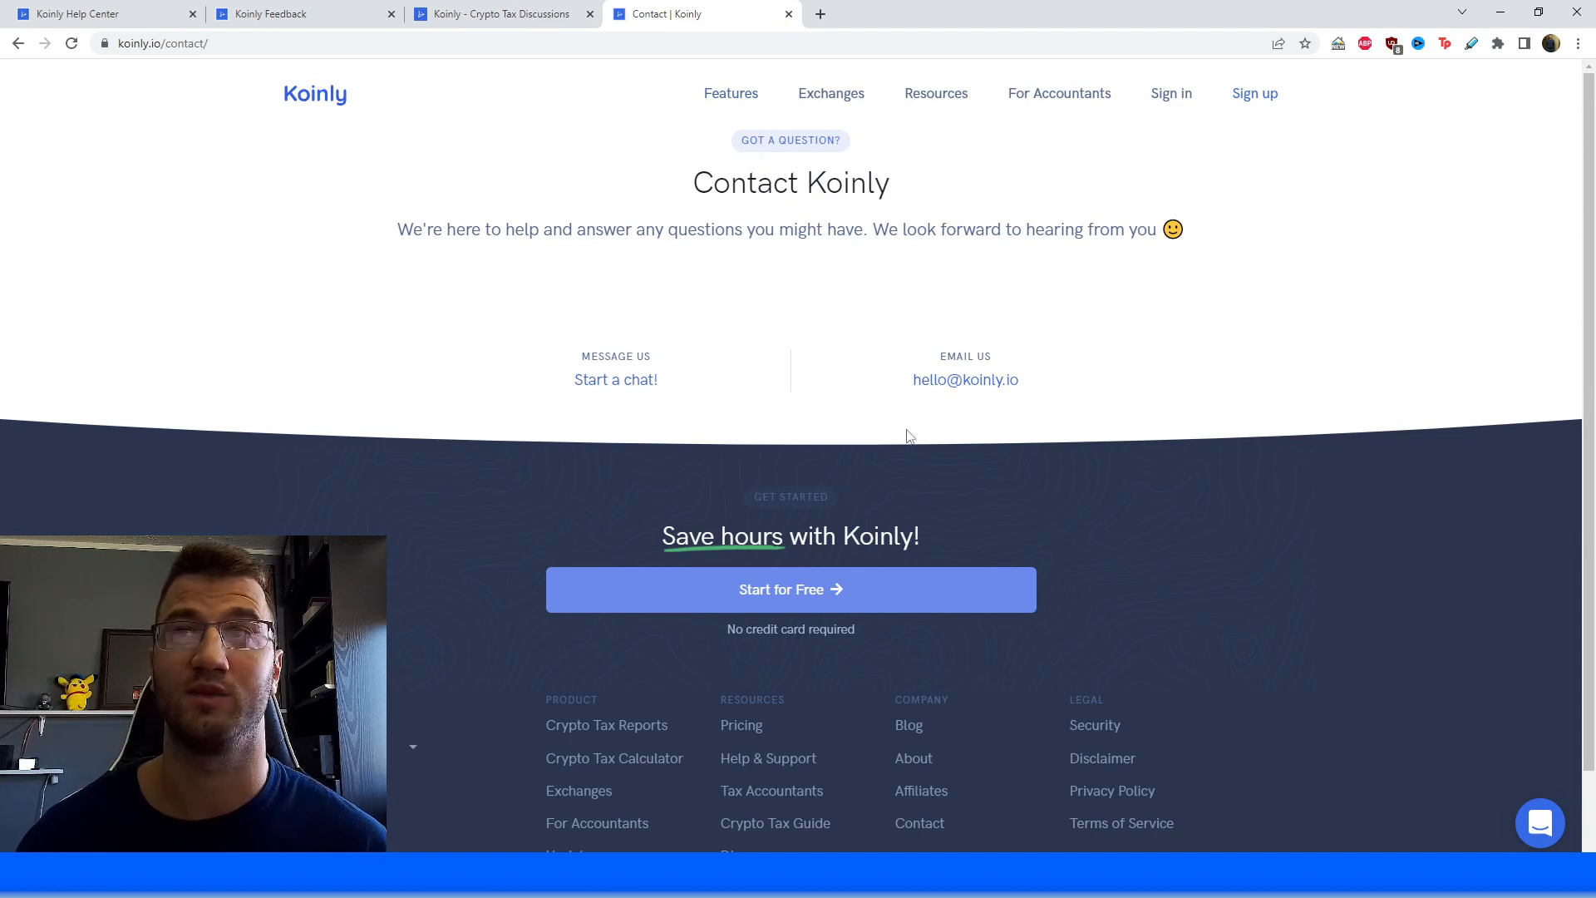
pyautogui.moveTo(974, 505)
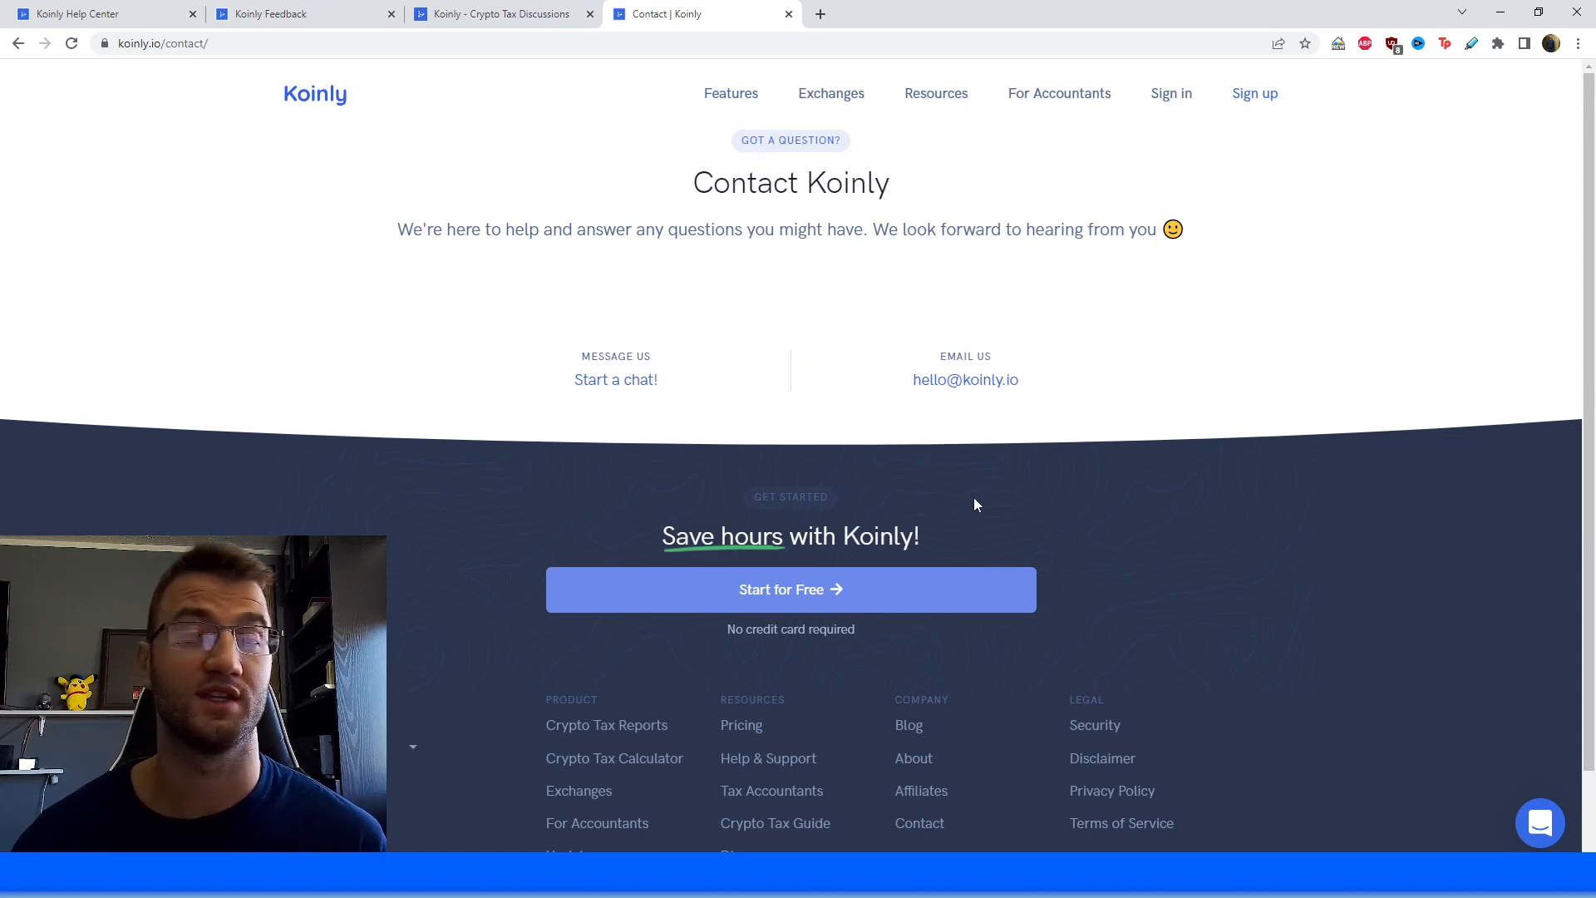